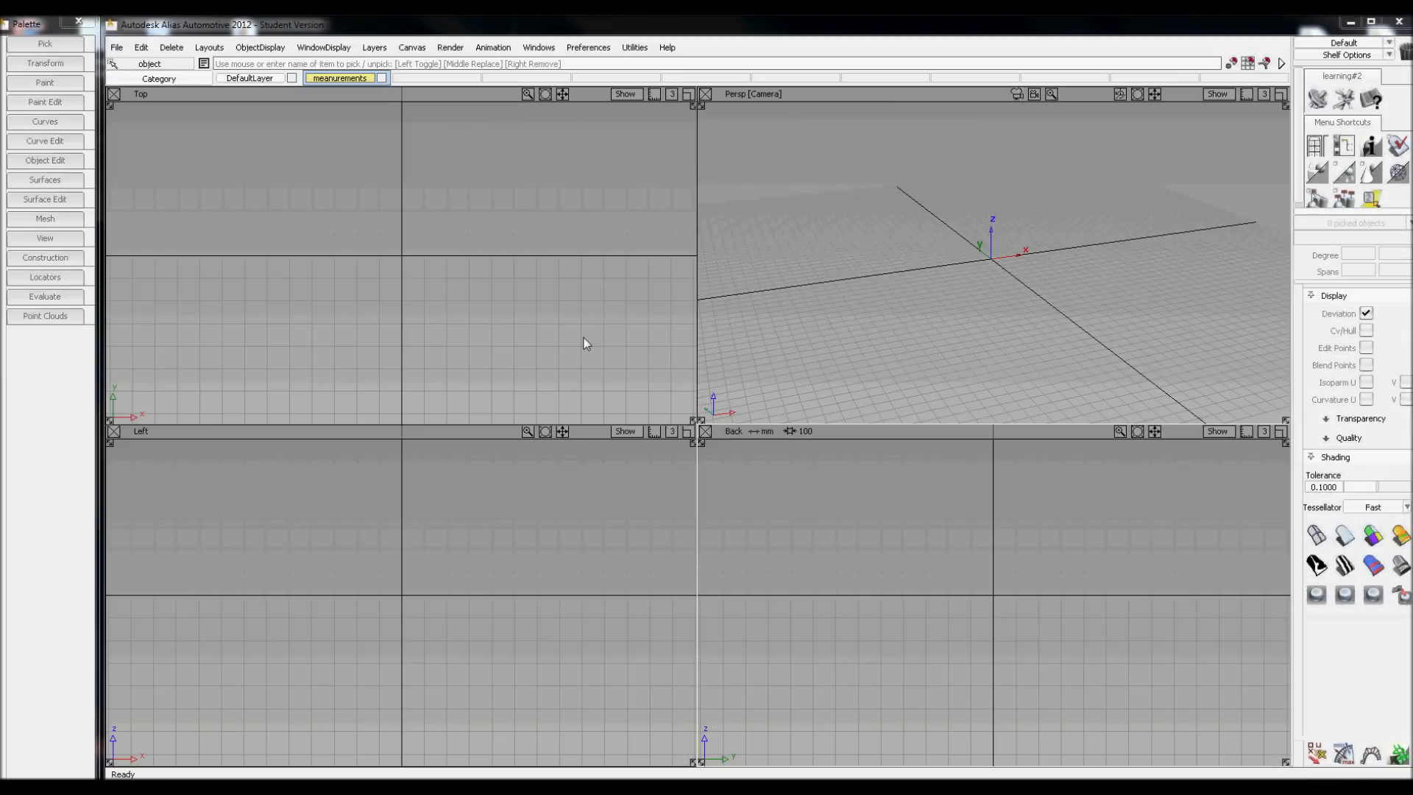
pyautogui.moveTo(593, 334)
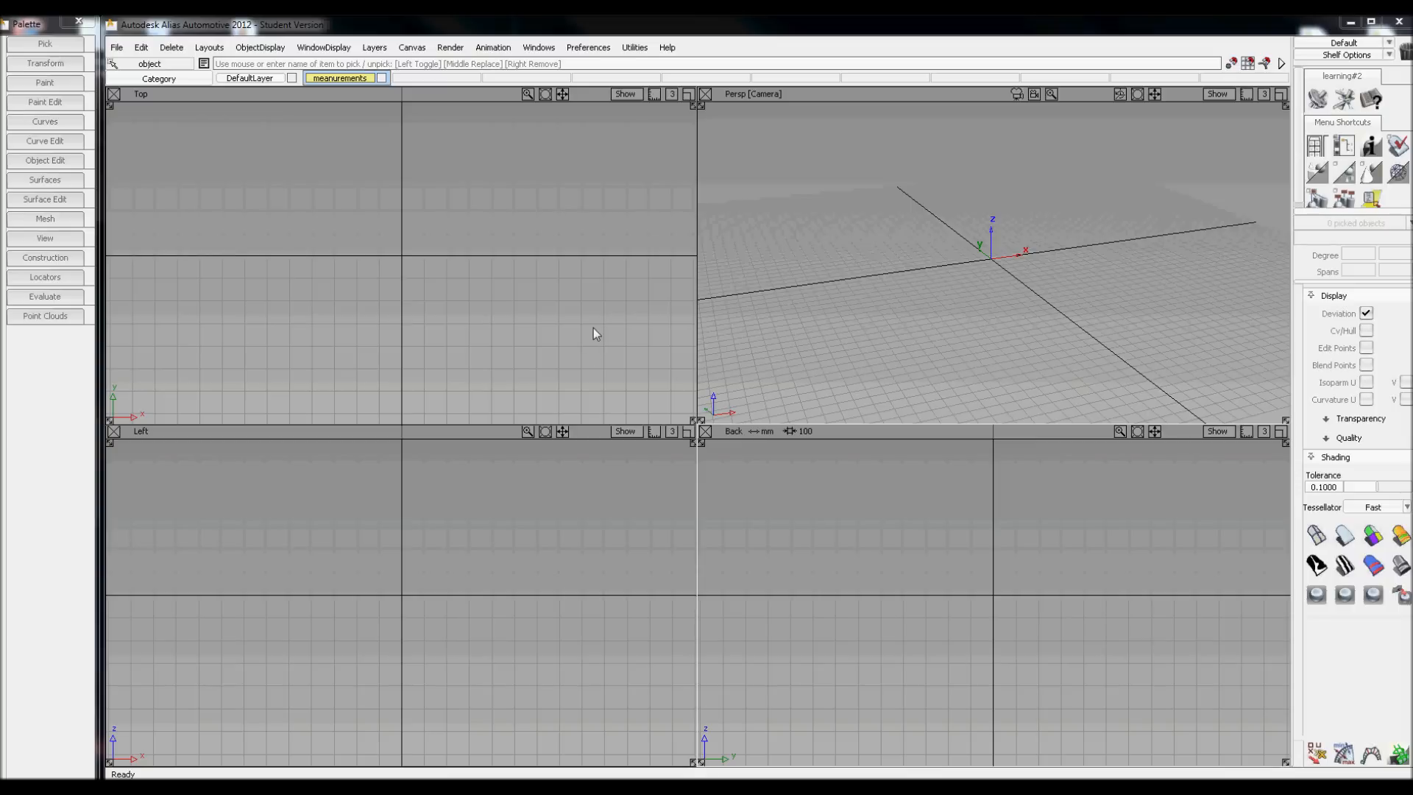
pyautogui.moveTo(239, 38)
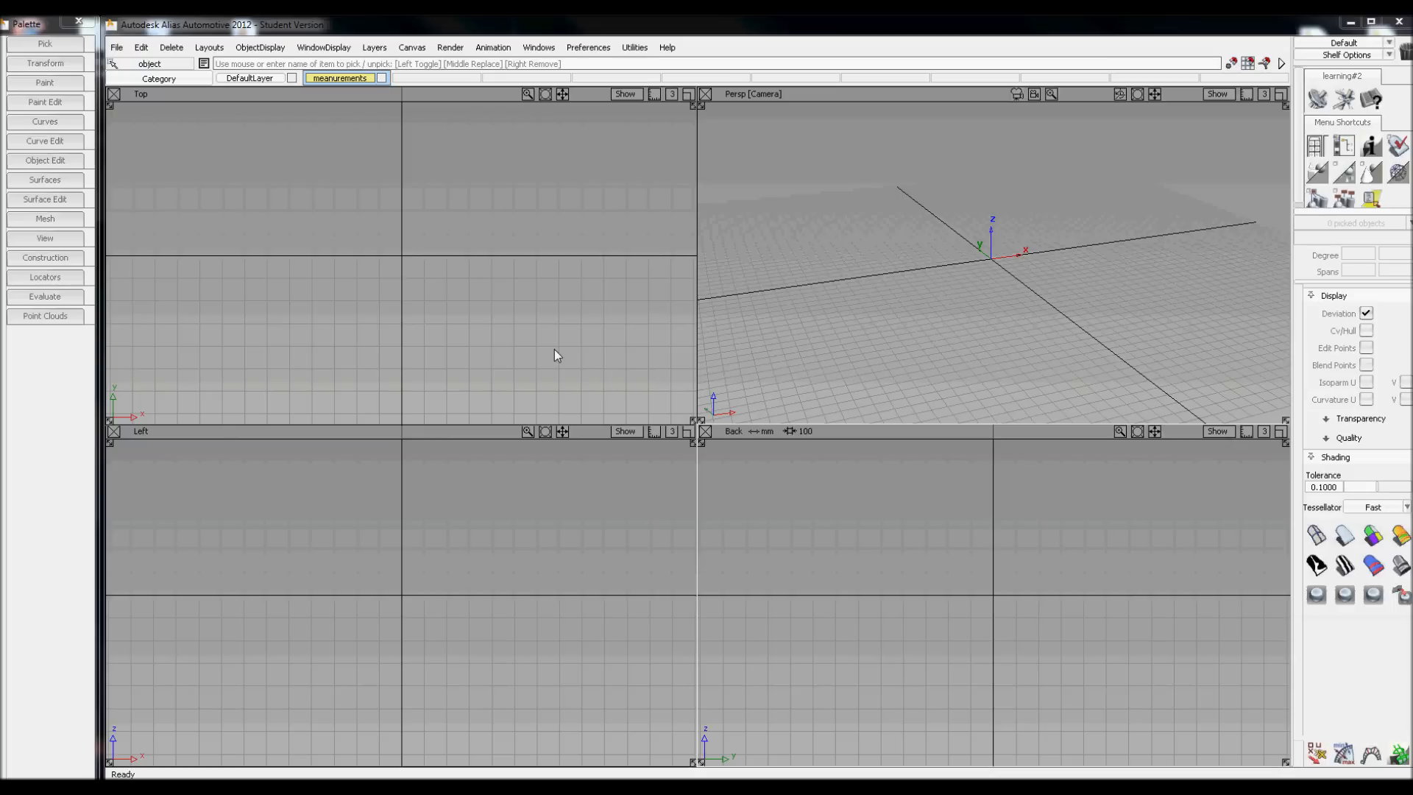
pyautogui.moveTo(324, 453)
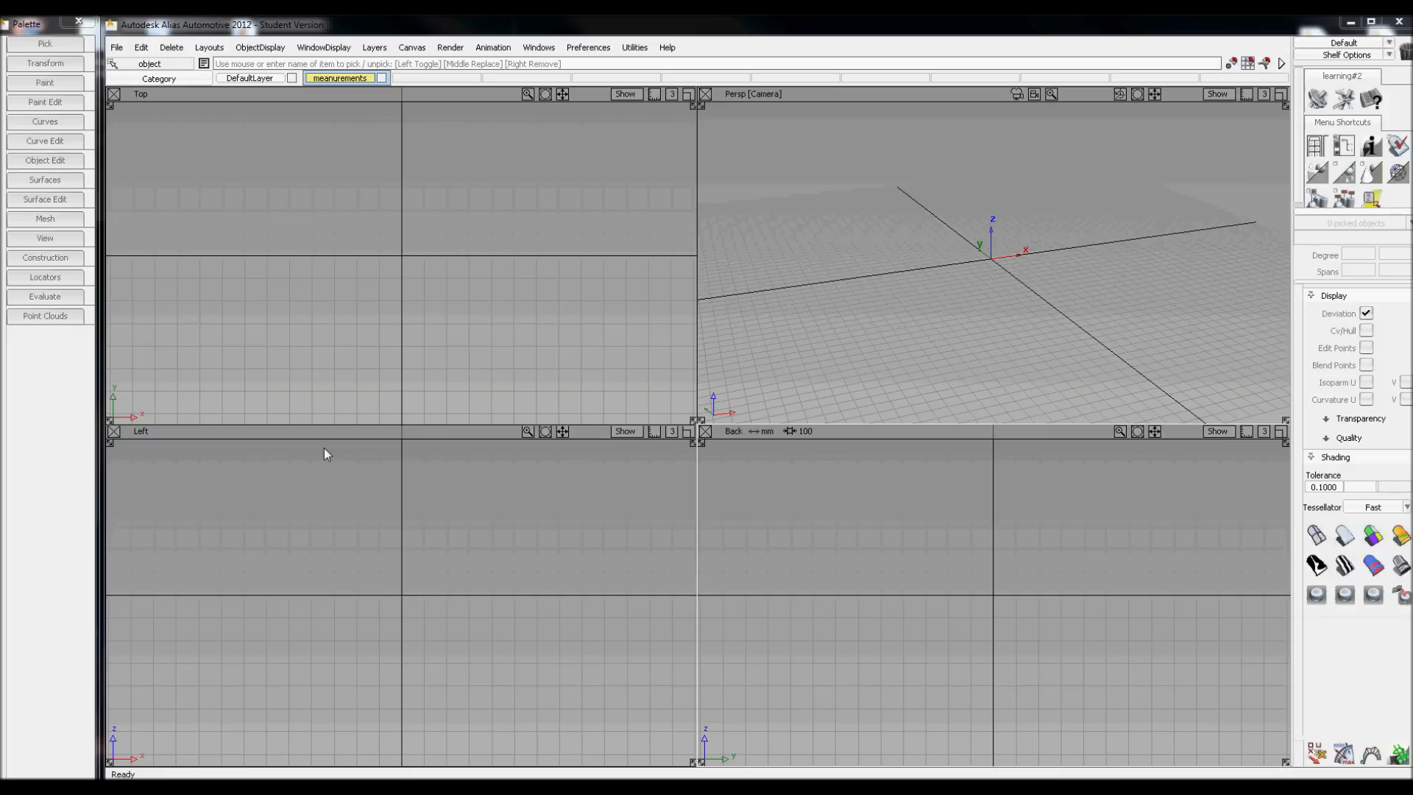
pyautogui.moveTo(827, 555)
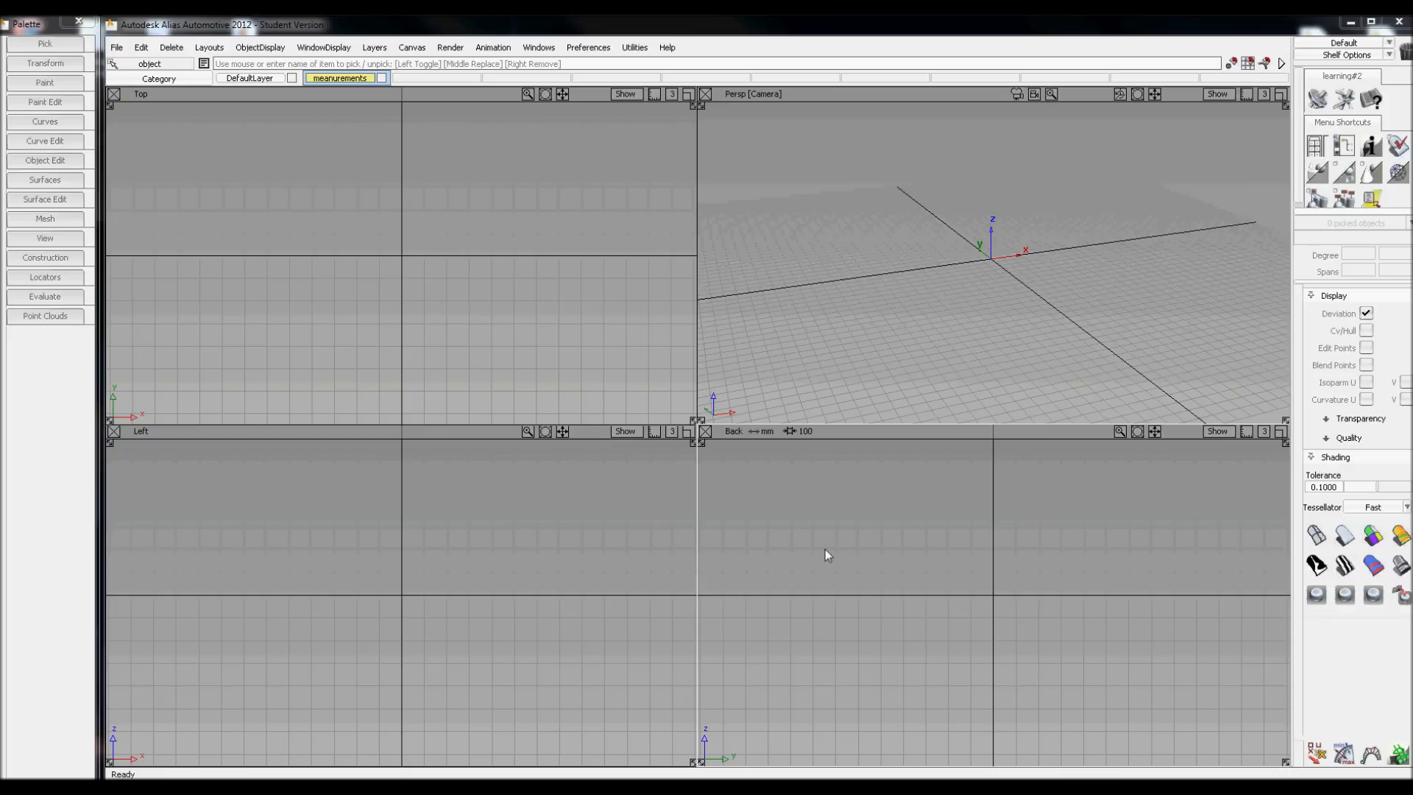
pyautogui.moveTo(814, 528)
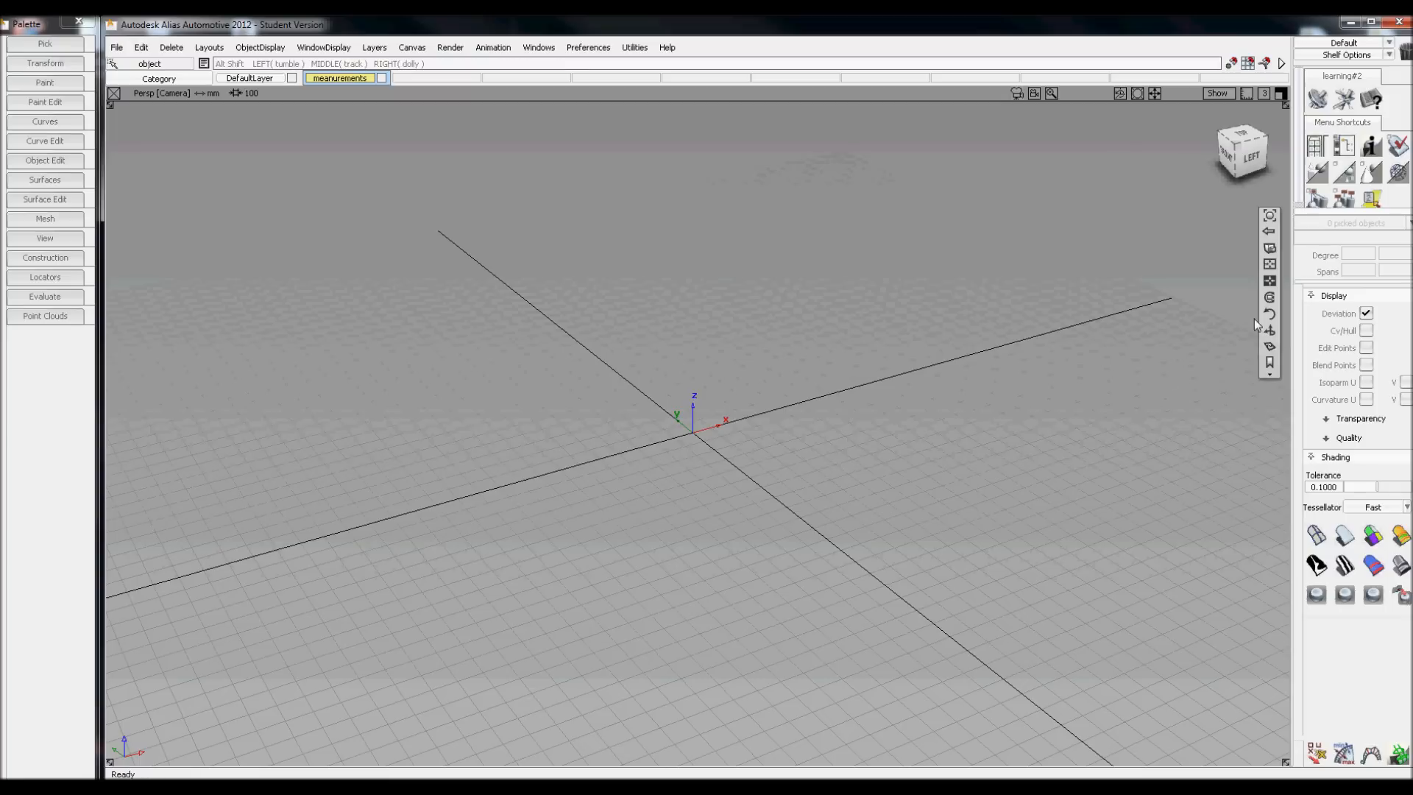
pyautogui.moveTo(1270, 263)
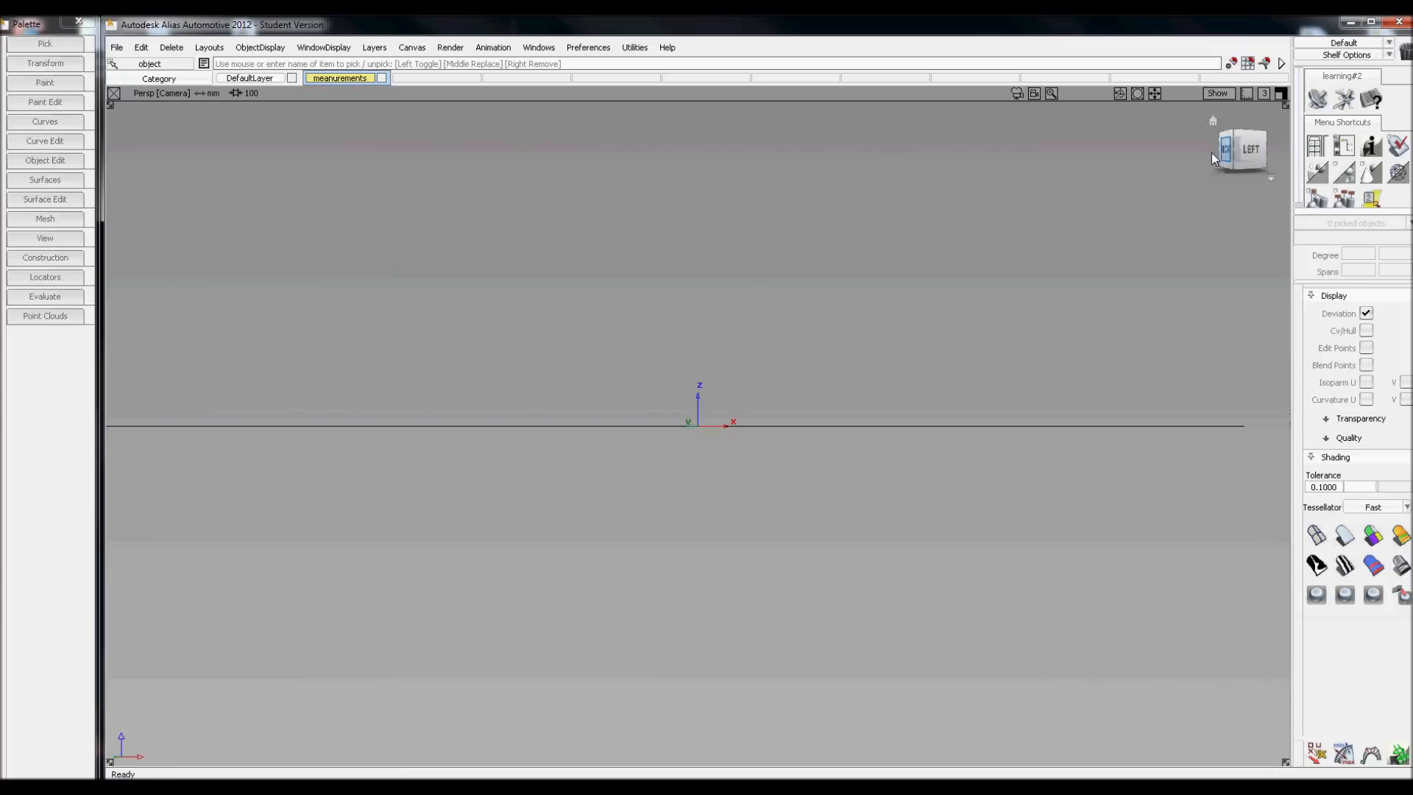
# Cycle the ViewCube through Left, Top and perspective, settling on the flat Left view.
pyautogui.click(1250, 148)
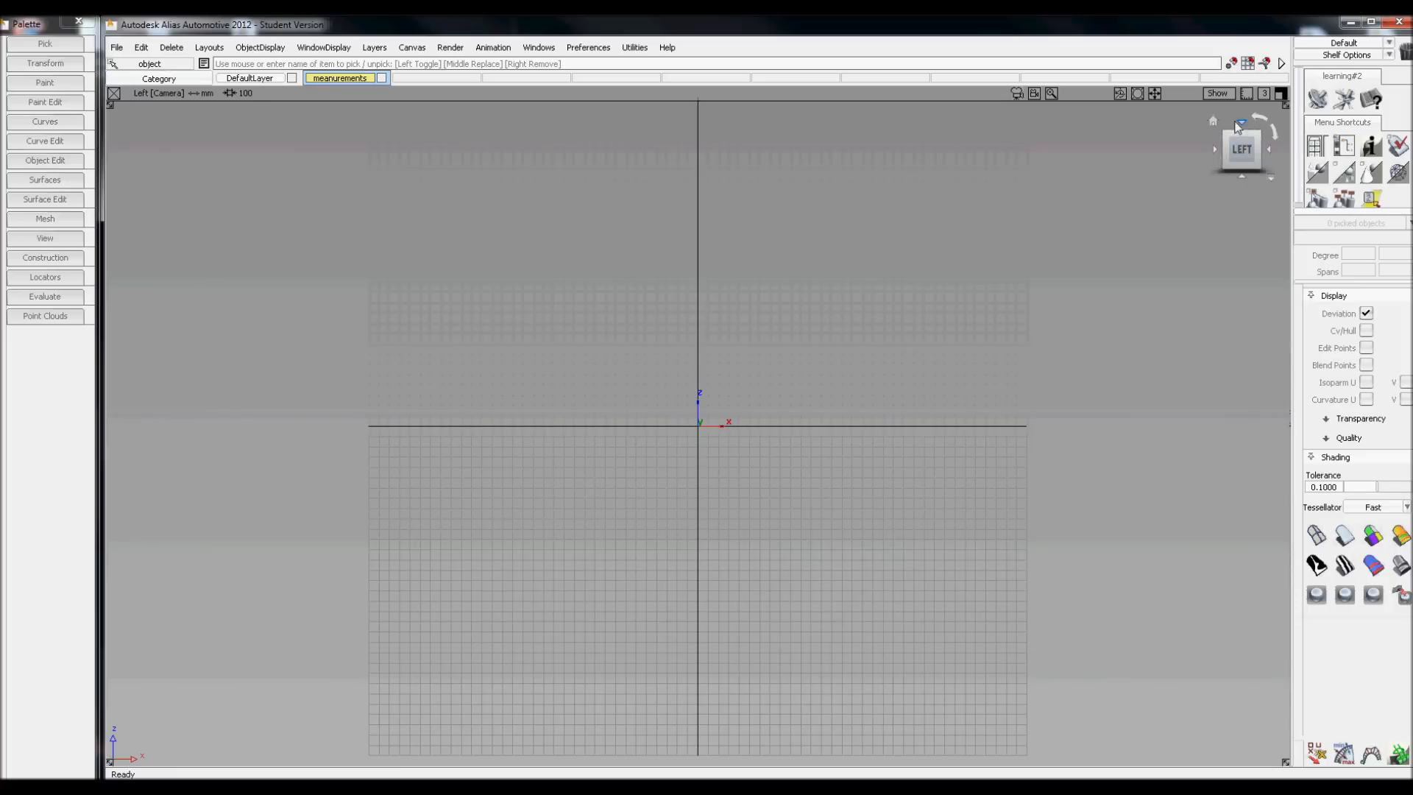
pyautogui.click(1242, 148)
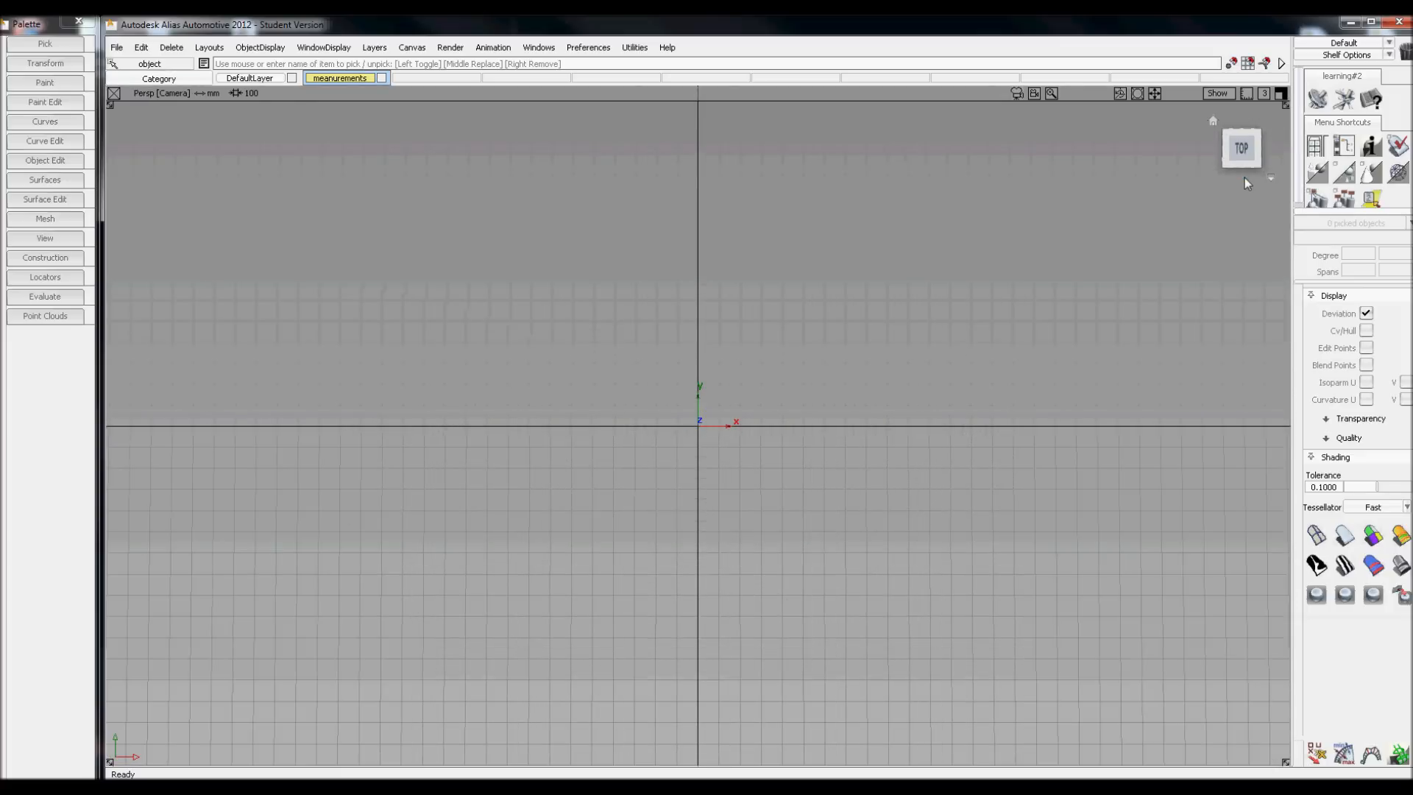
pyautogui.click(1242, 147)
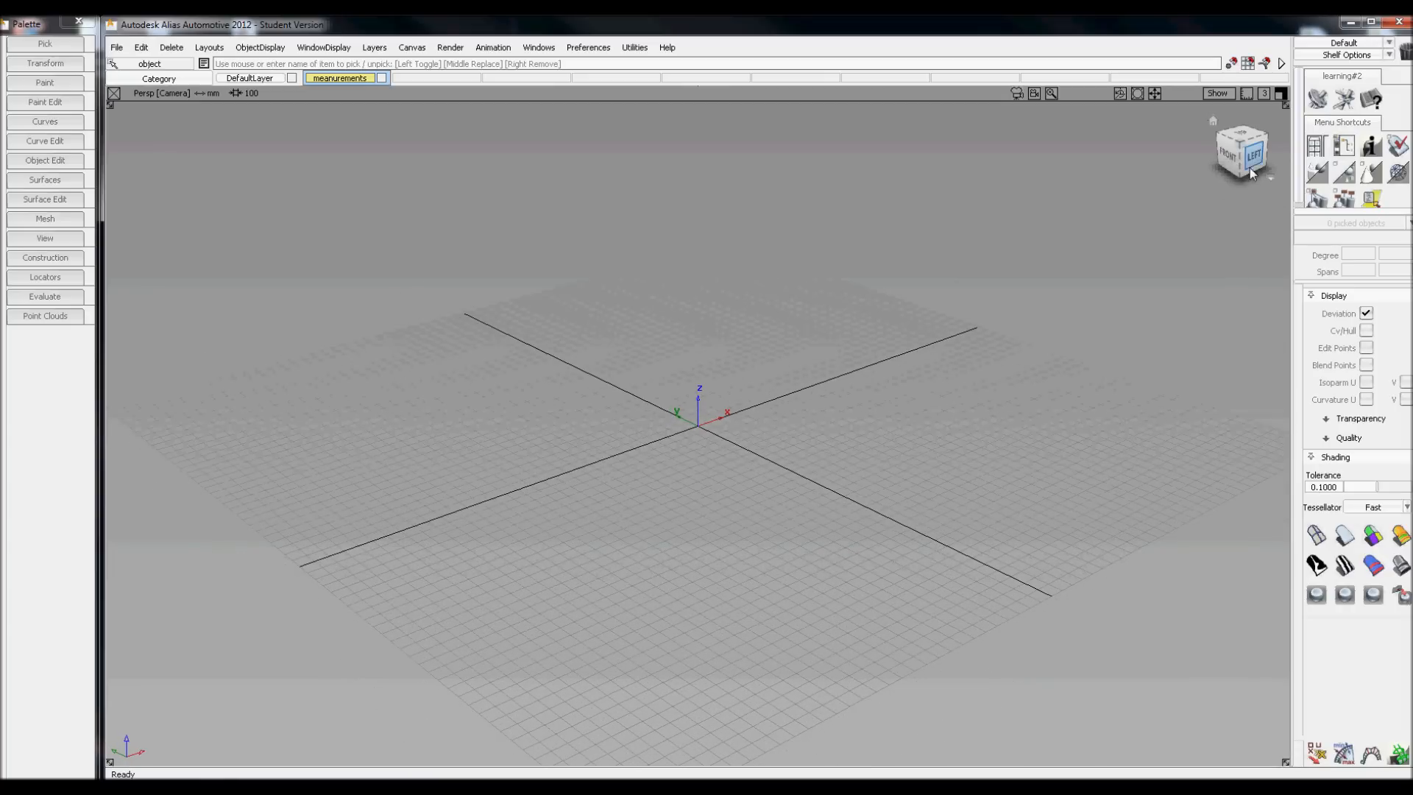
pyautogui.click(1249, 149)
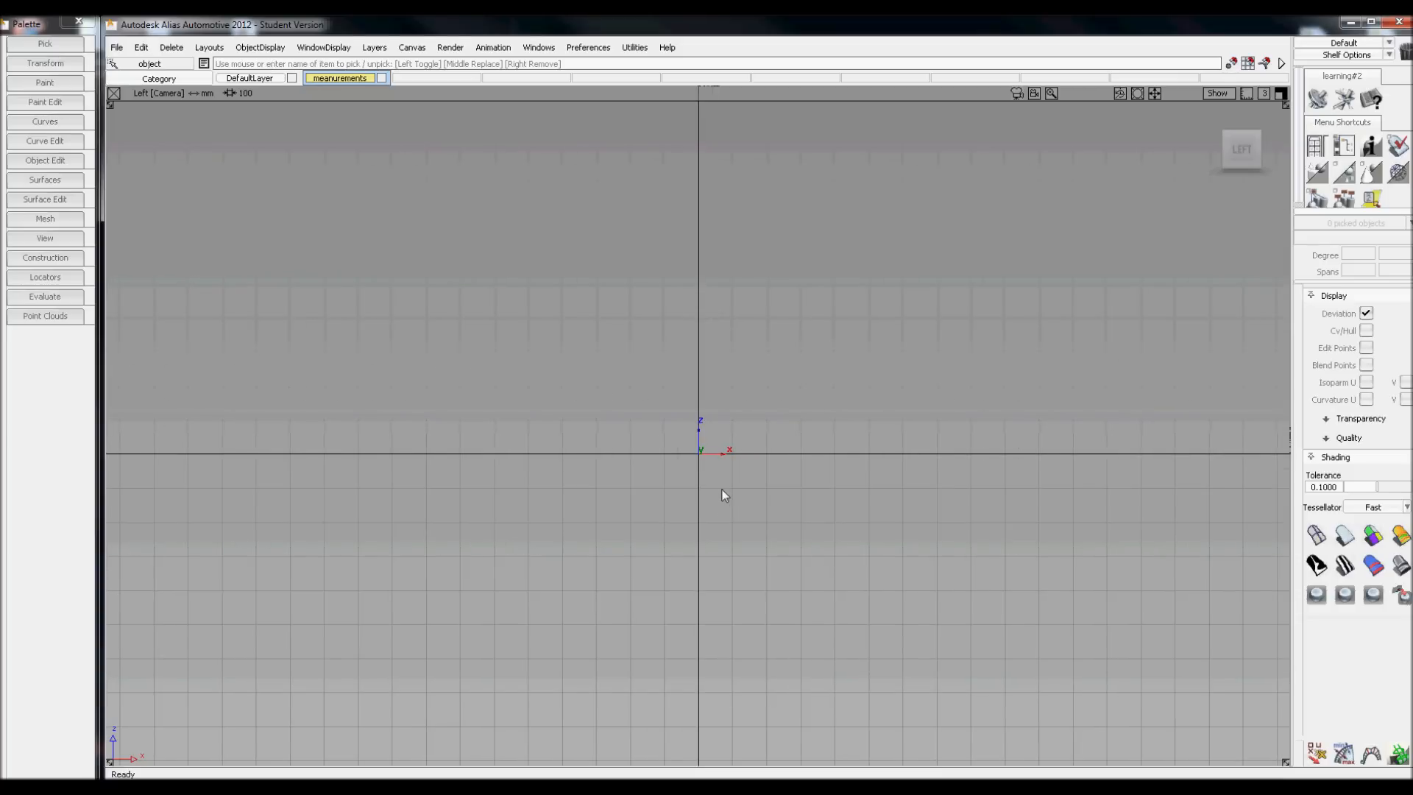
pyautogui.moveTo(427, 427)
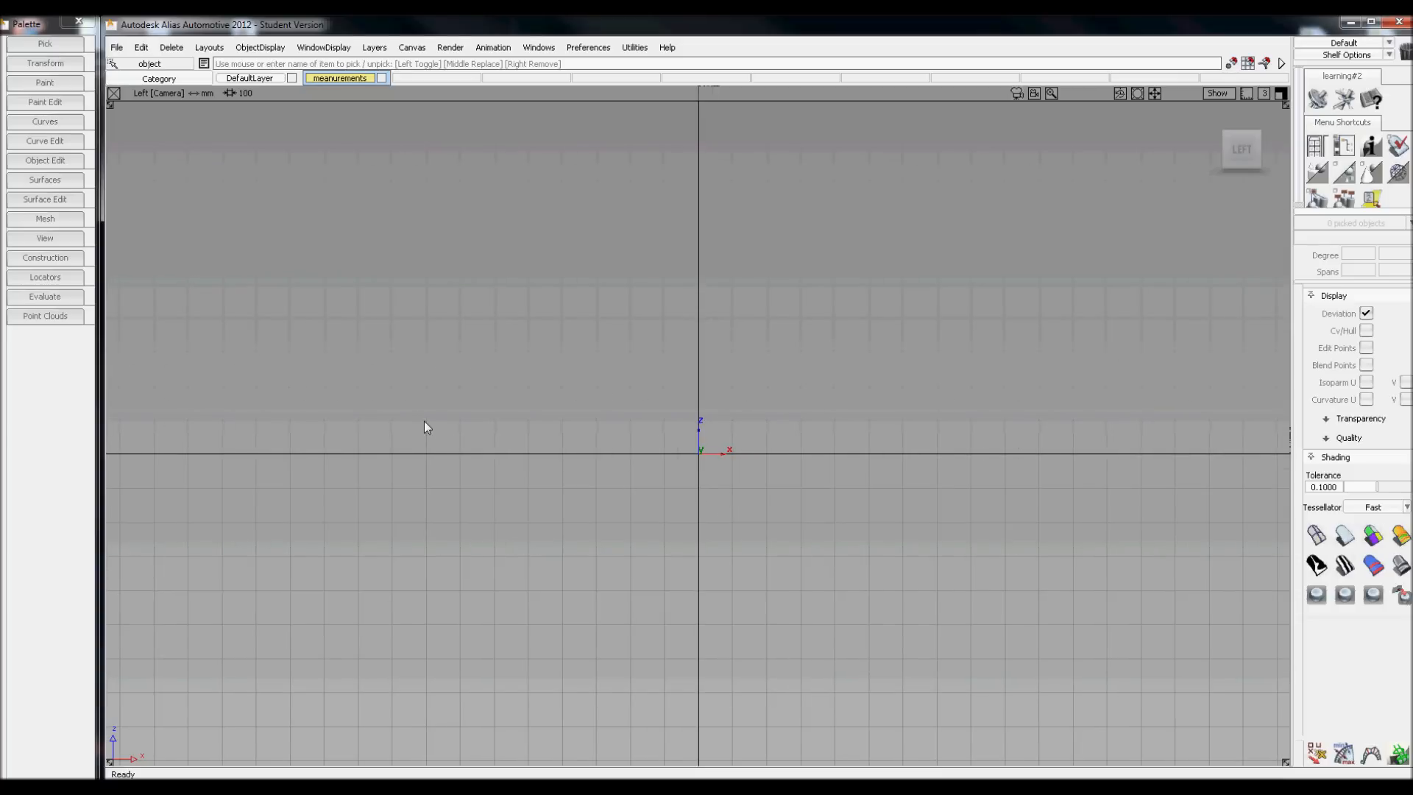
pyautogui.moveTo(550, 456)
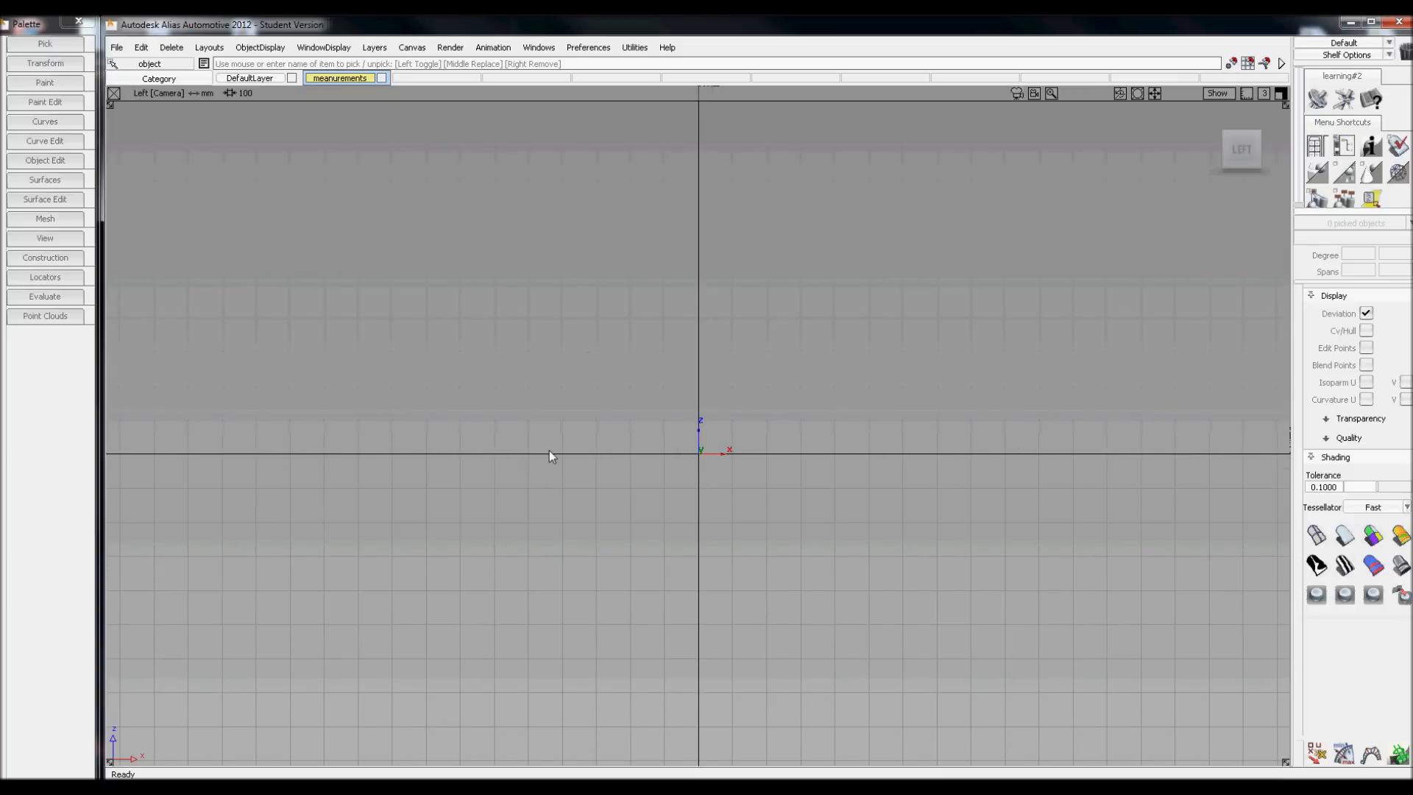
pyautogui.moveTo(652, 398)
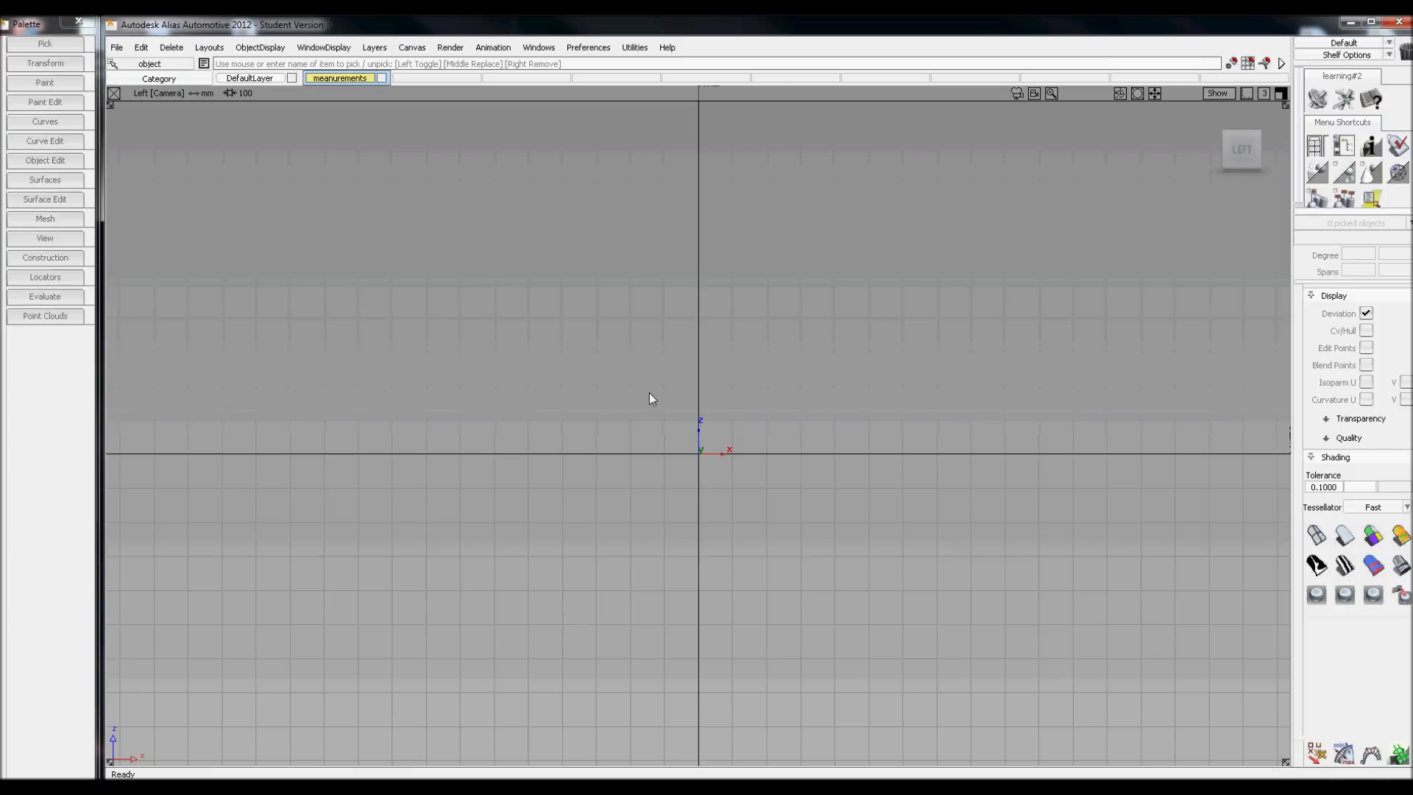
pyautogui.moveTo(905, 284)
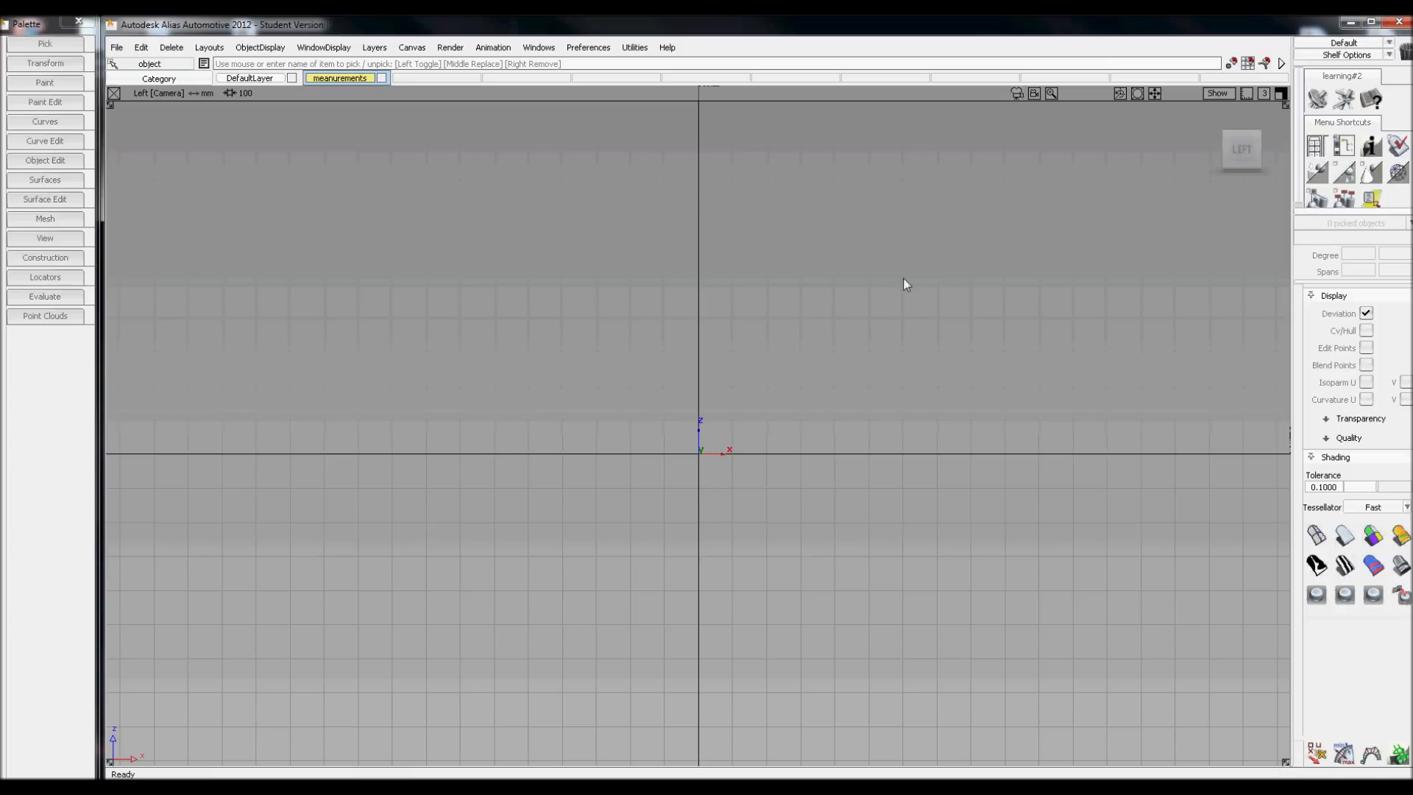
pyautogui.moveTo(1118, 115)
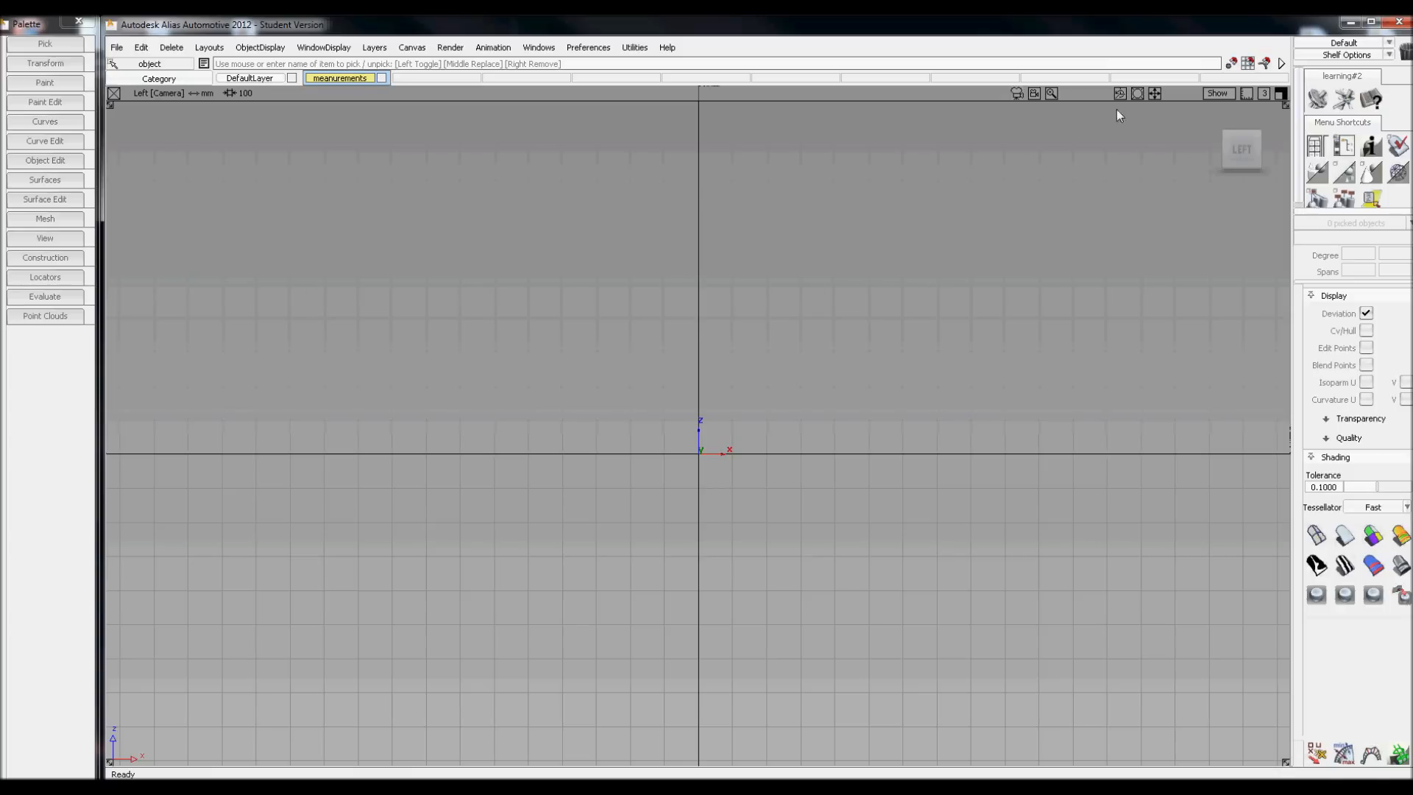
pyautogui.moveTo(1250, 63)
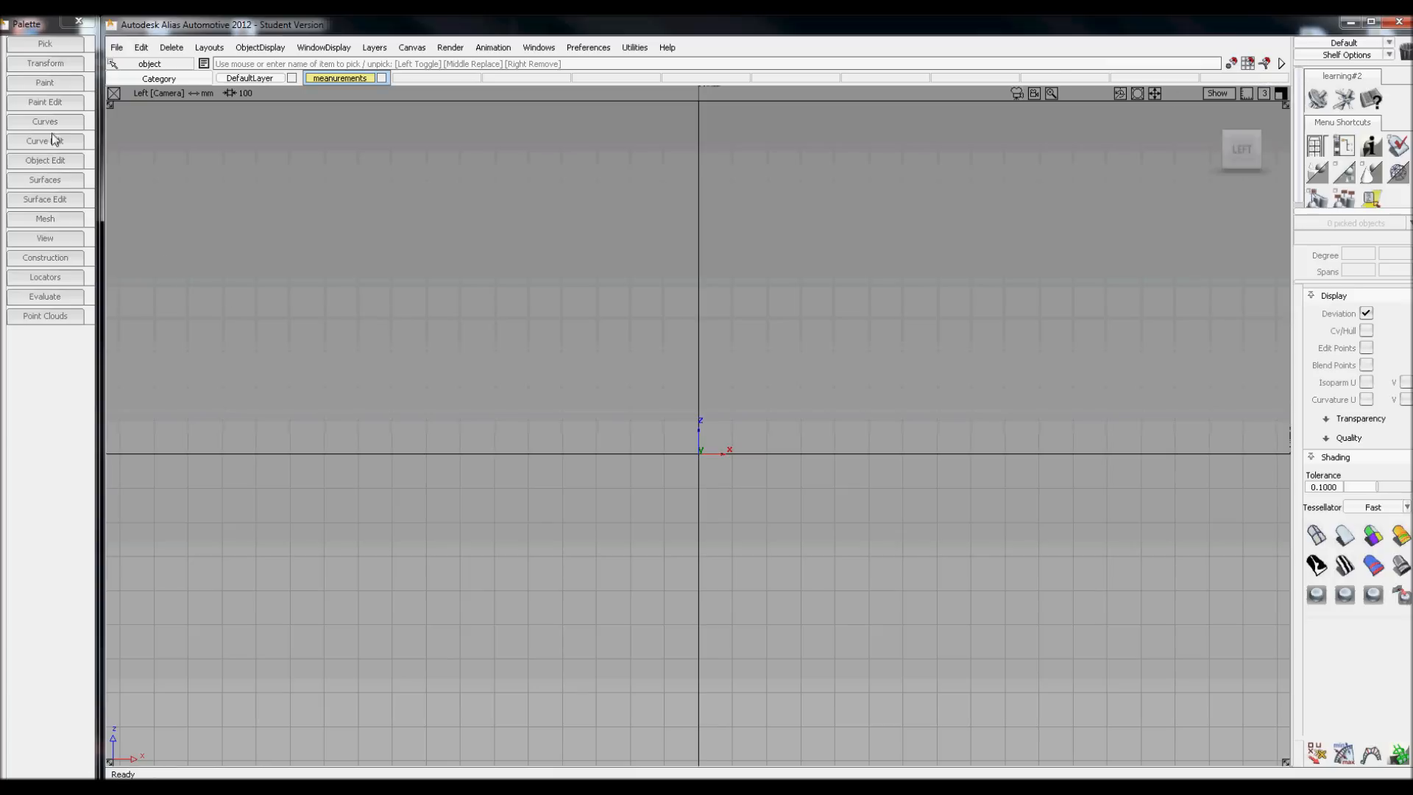
# Create a cylinder primitive at the origin and size it to 663 by 235 by 663.
pyautogui.click(44, 179)
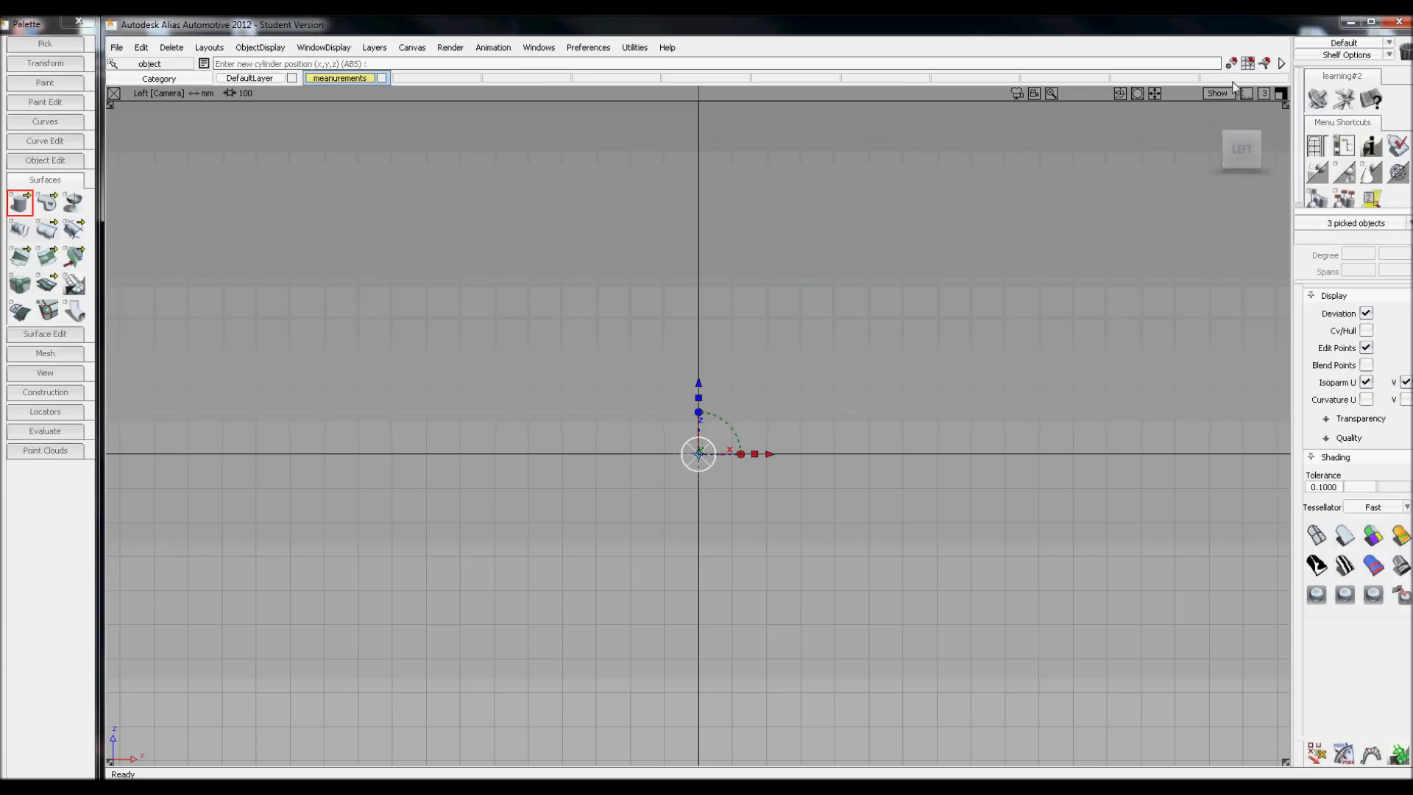
pyautogui.moveTo(709, 496)
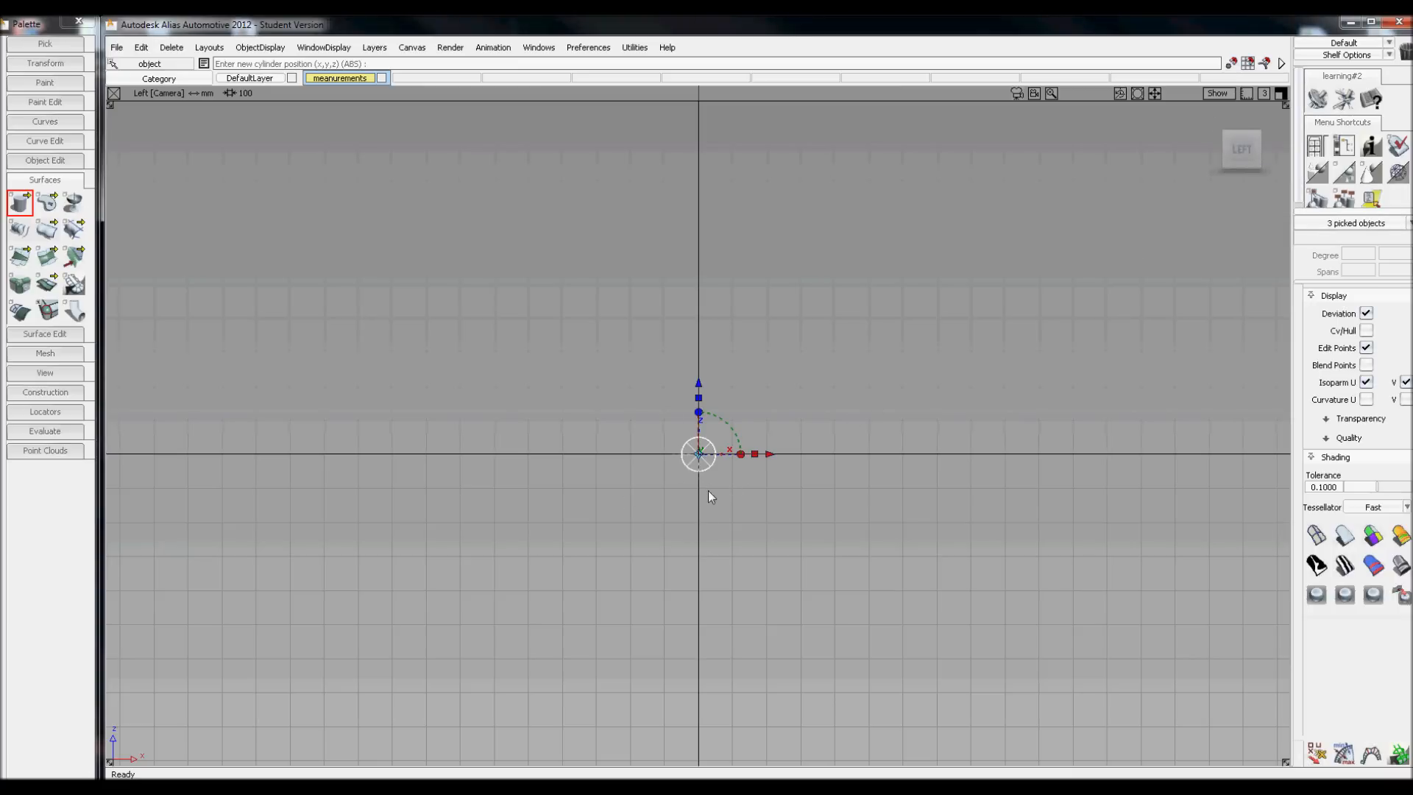
pyautogui.moveTo(870, 392)
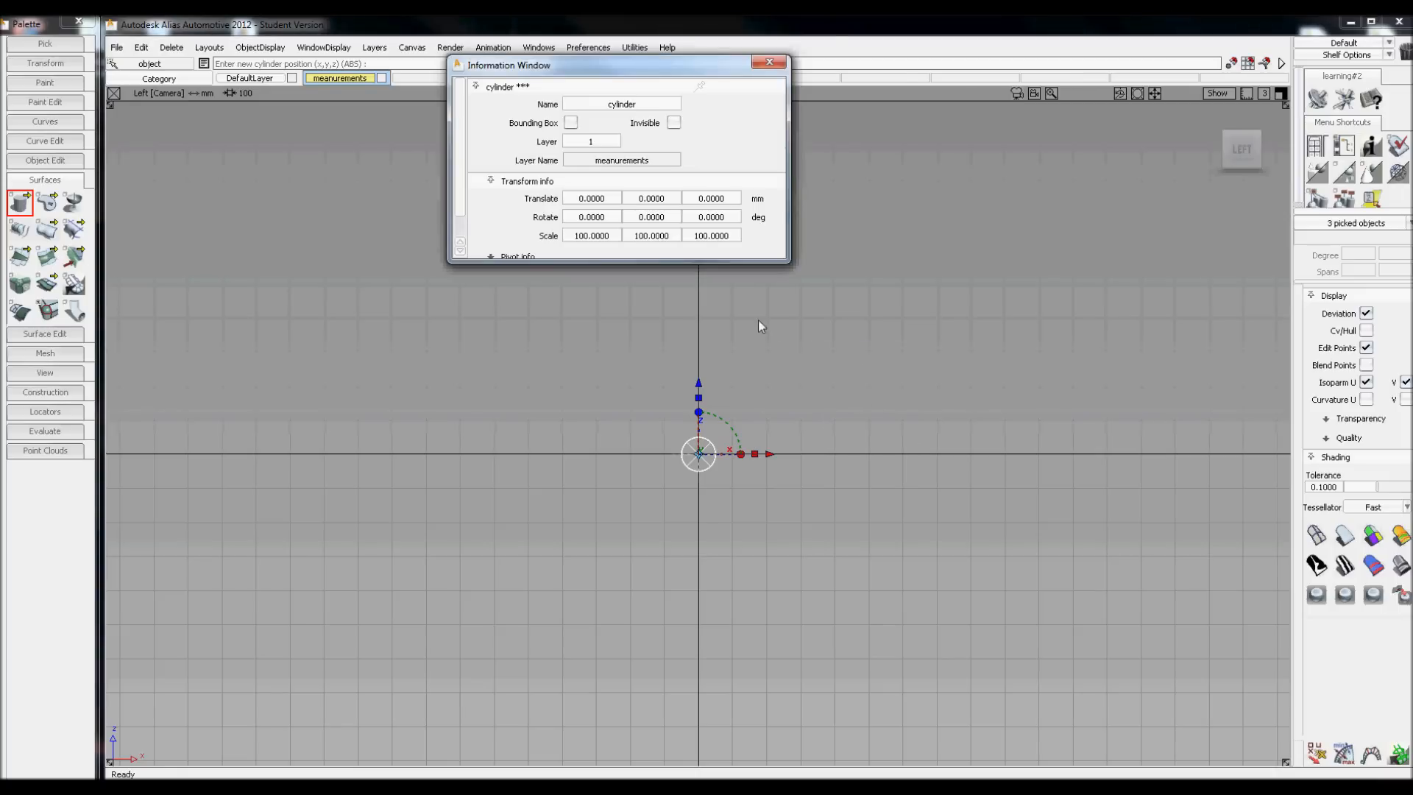
pyautogui.moveTo(605, 238)
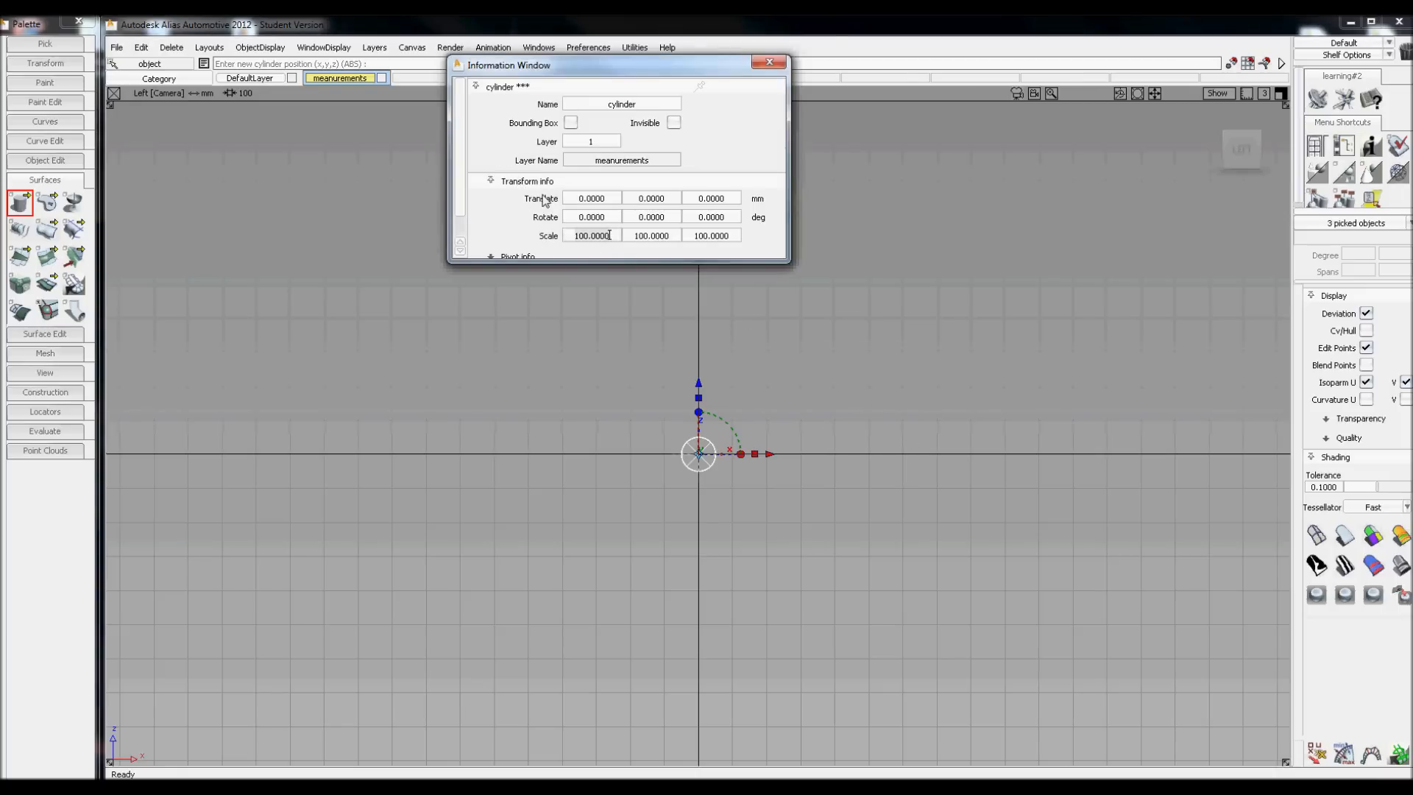
pyautogui.moveTo(596, 249)
pyautogui.write('663')
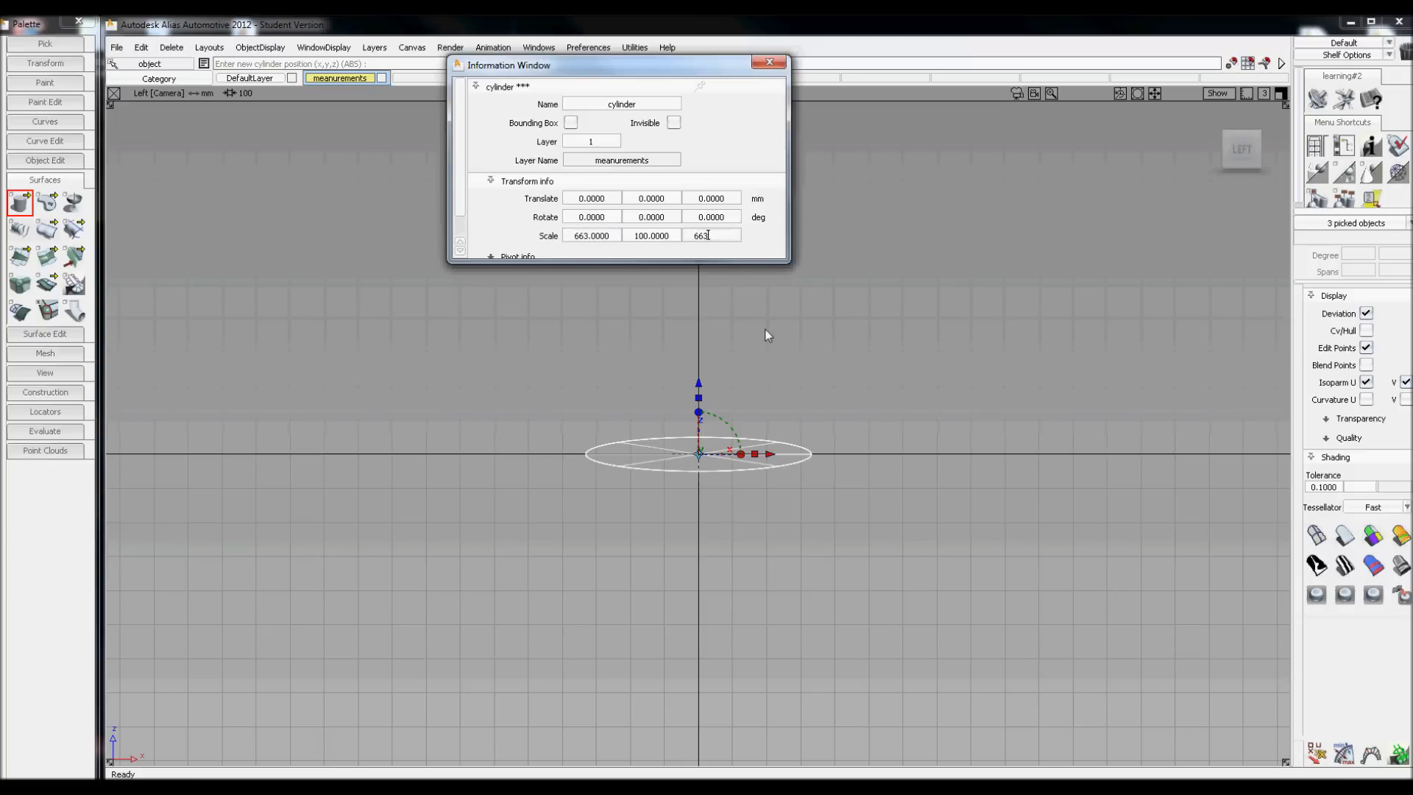
pyautogui.moveTo(786, 462)
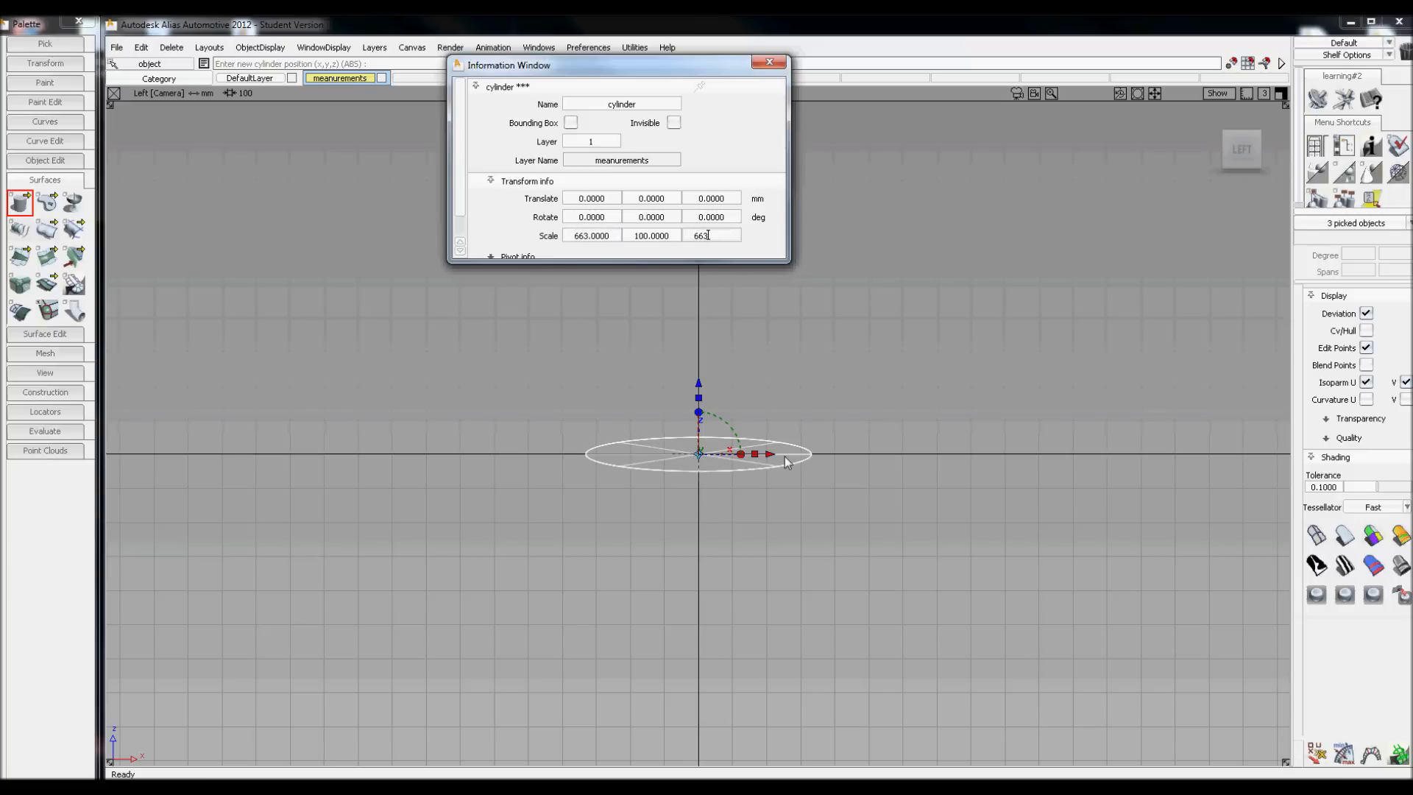
pyautogui.moveTo(687, 386)
pyautogui.write('235')
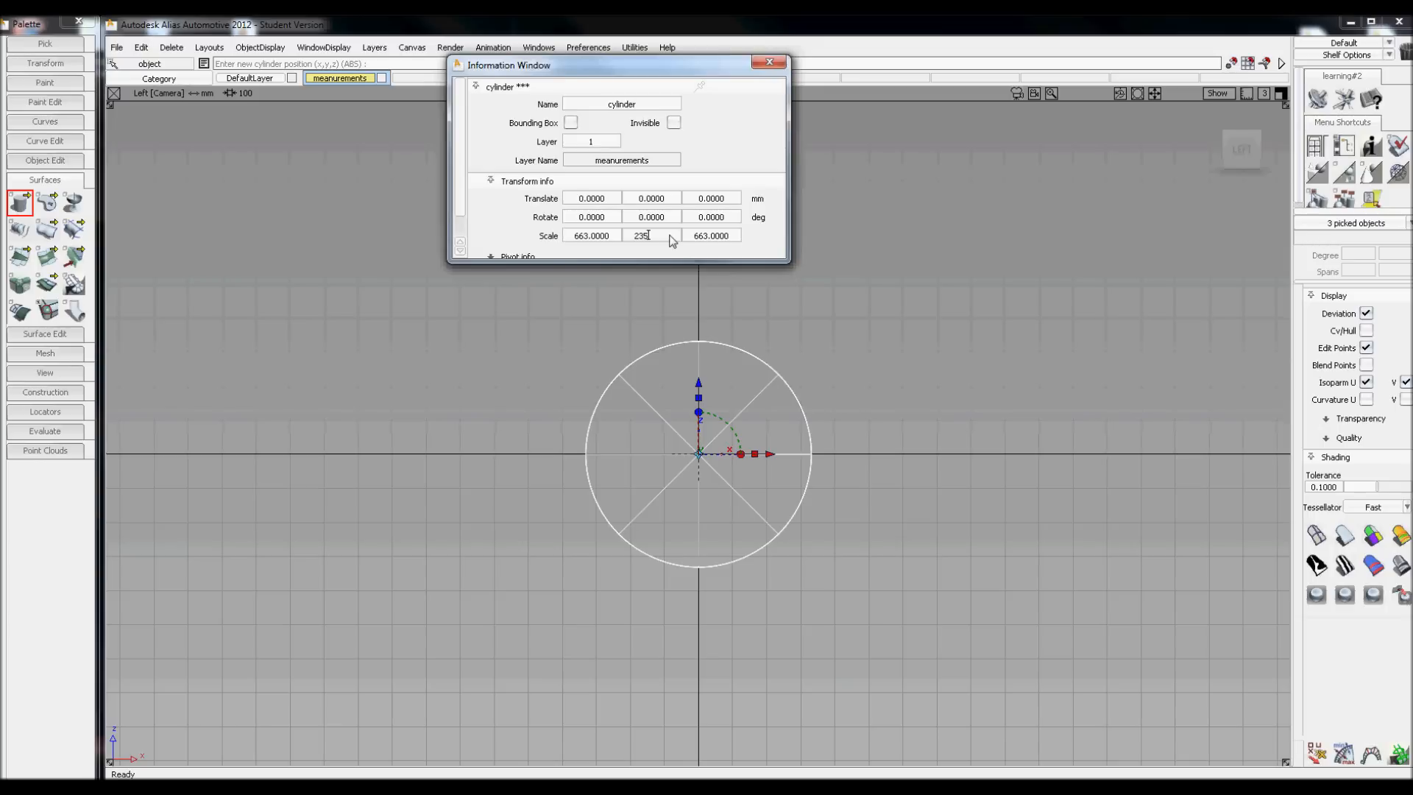
pyautogui.click(770, 62)
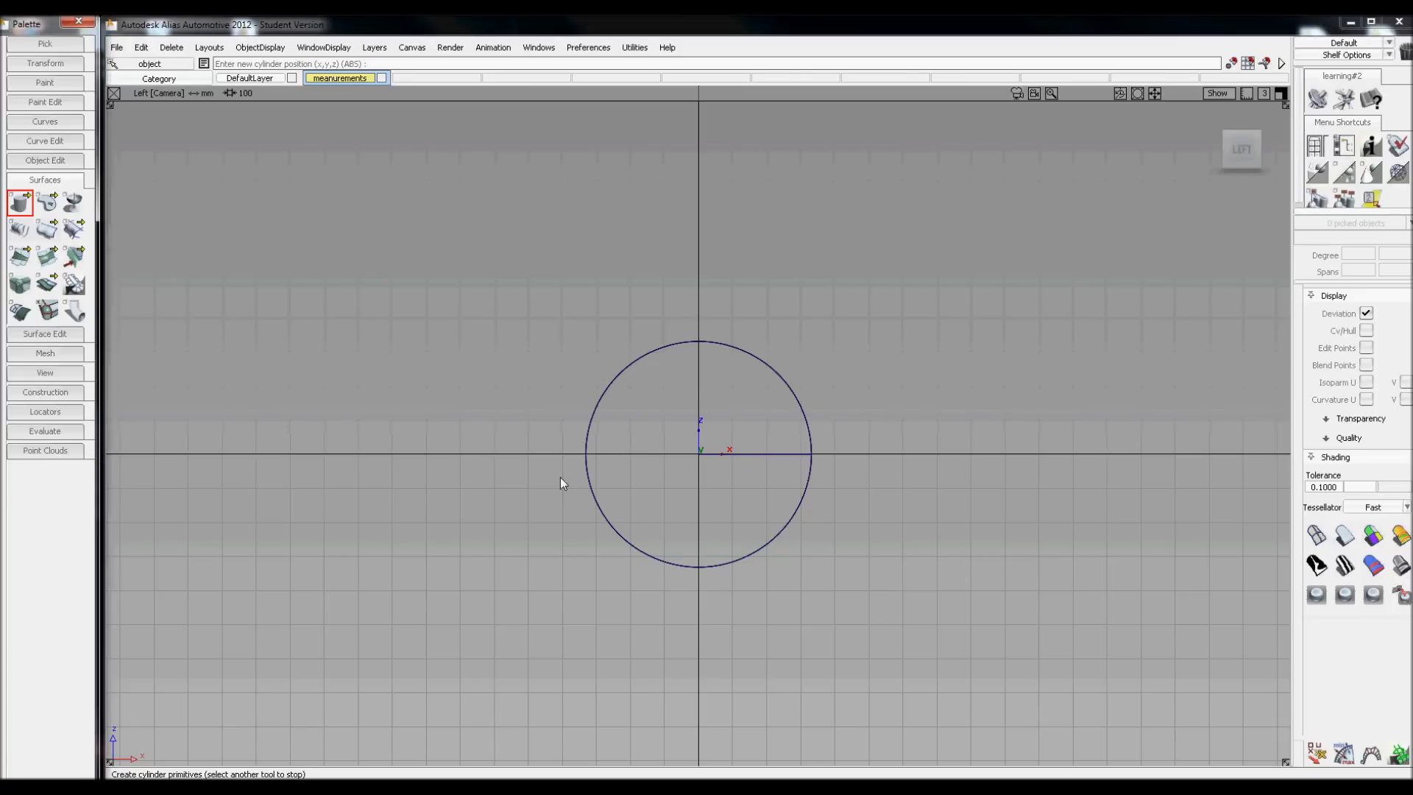
# Place a second cylinder at the origin scaled 381 by 203 by 381, then deselect it.
pyautogui.click(698, 452)
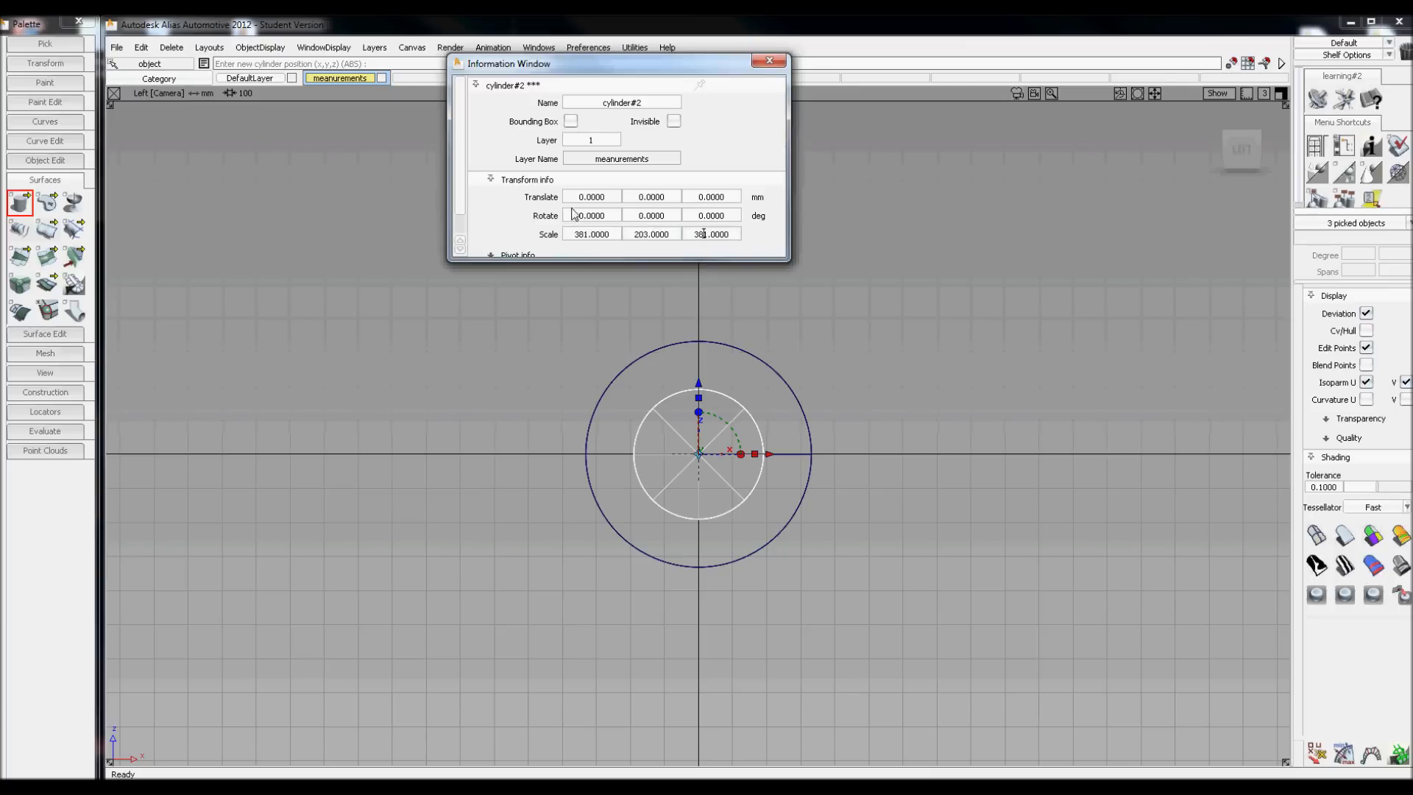
pyautogui.click(770, 60)
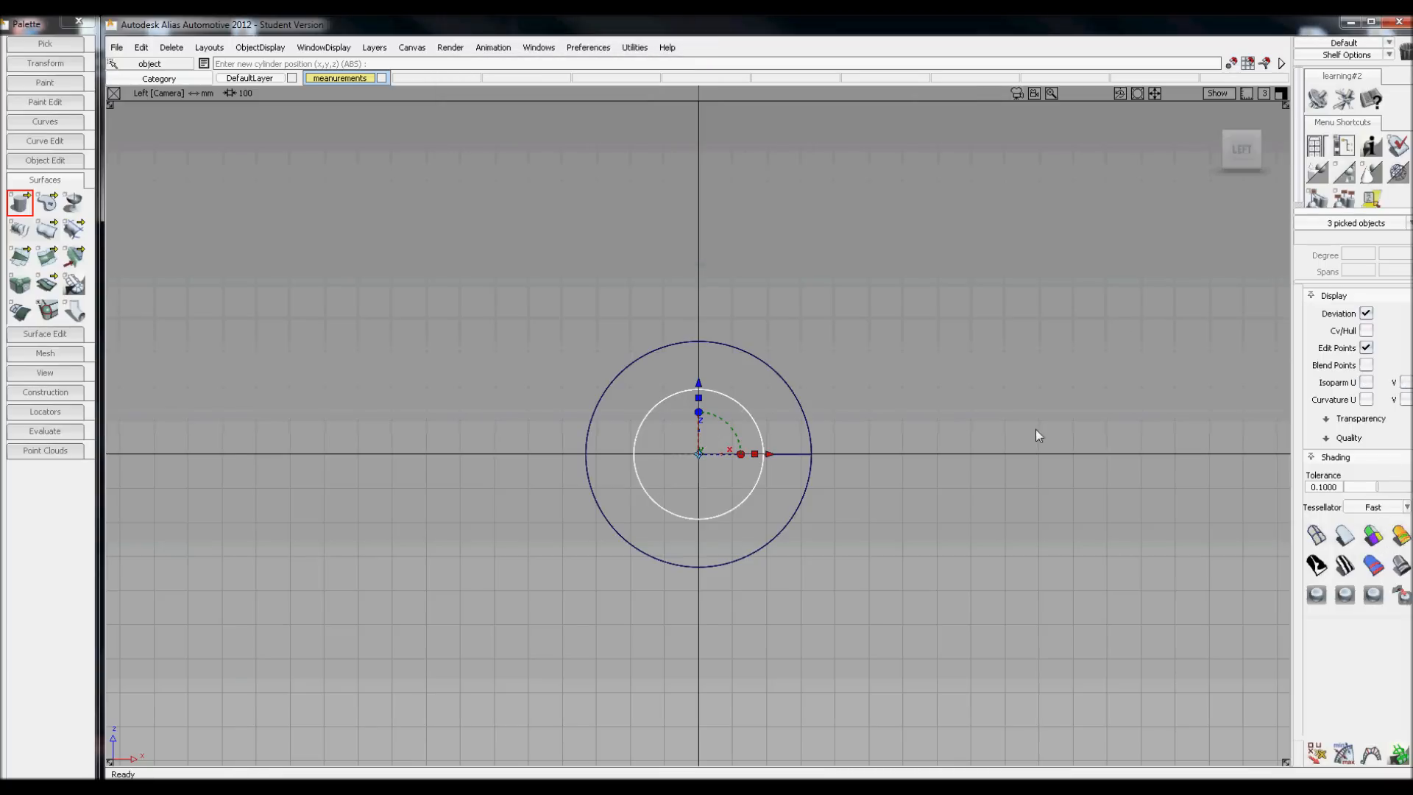
pyautogui.click(1242, 150)
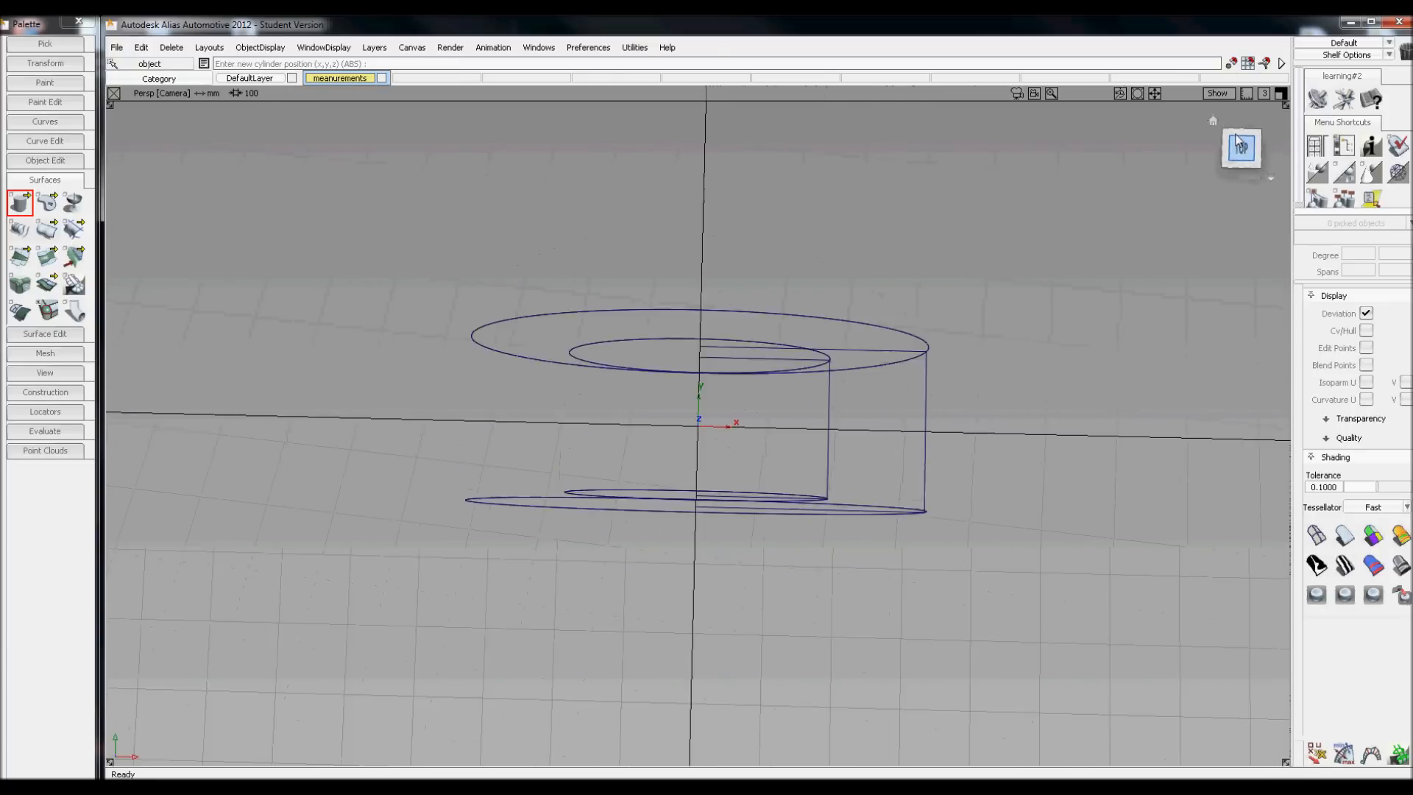
# View the two nested measurement cylinders from directly above.
pyautogui.click(1241, 147)
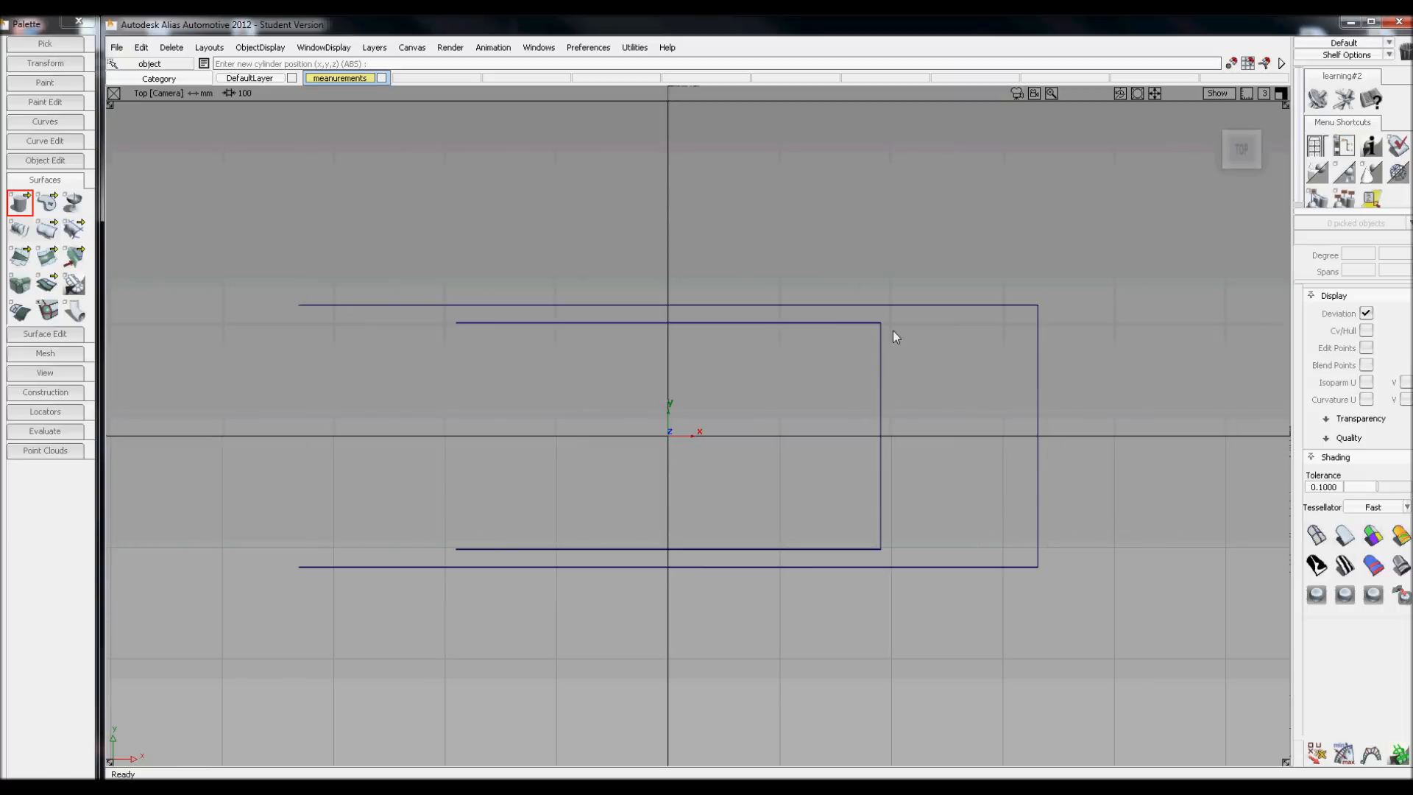
pyautogui.moveTo(880, 336)
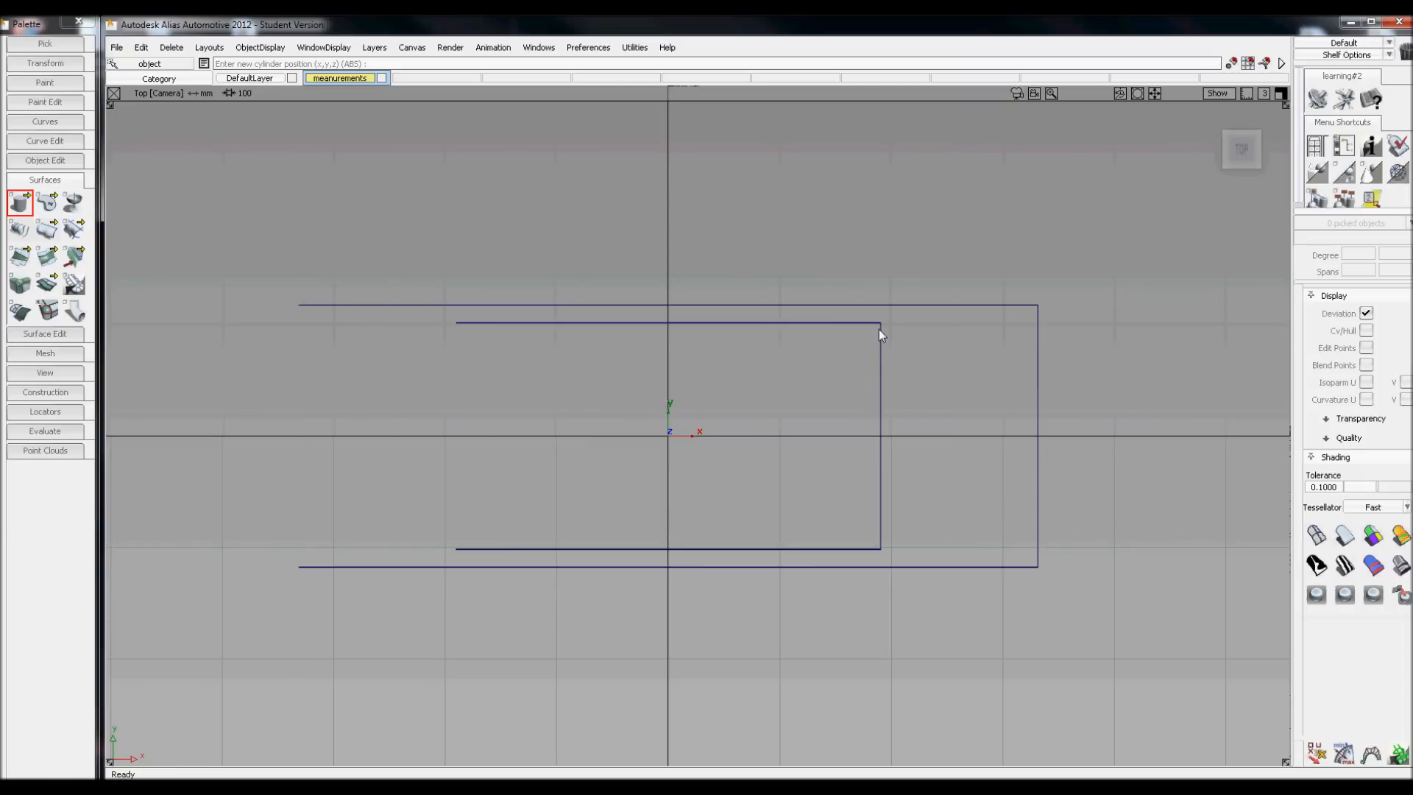
pyautogui.moveTo(883, 558)
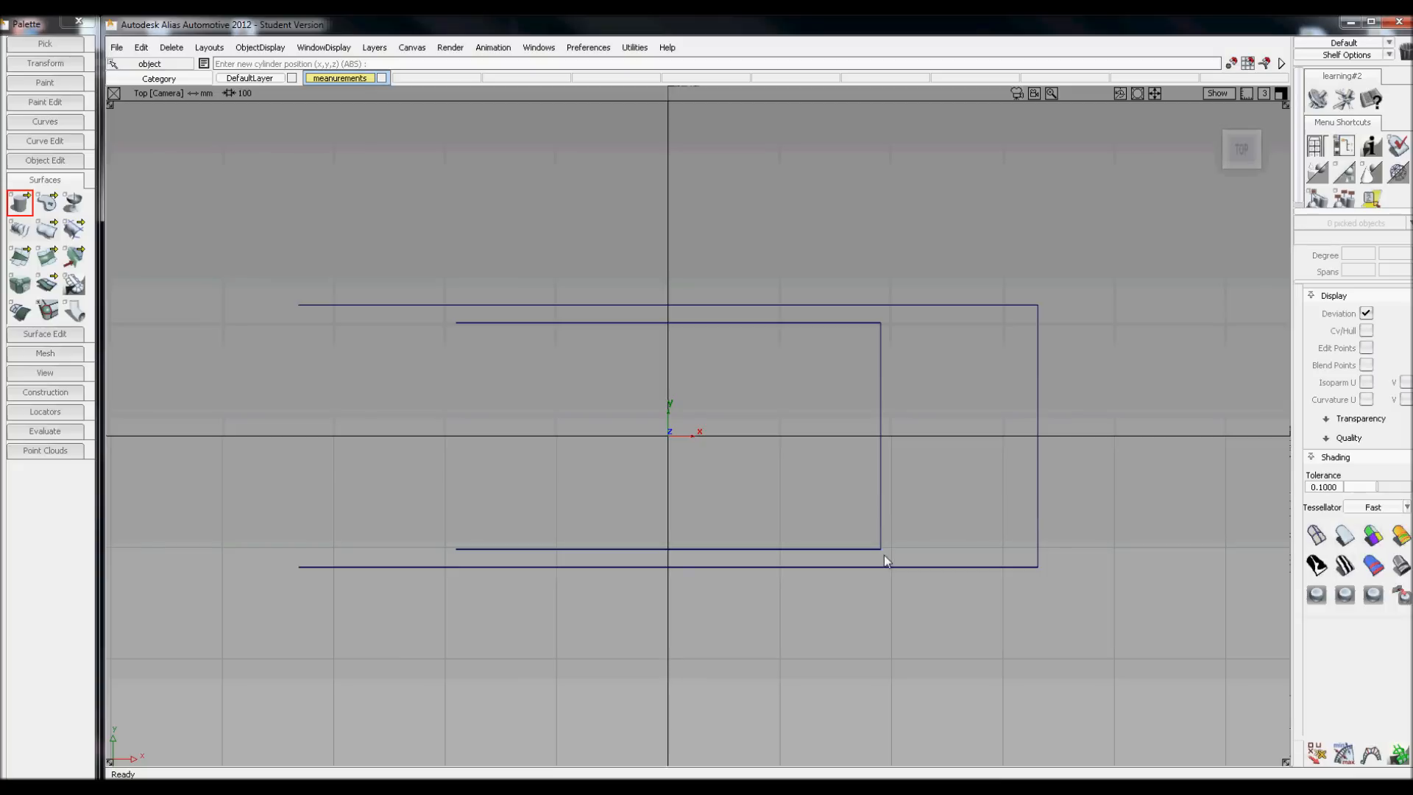
pyautogui.moveTo(883, 565)
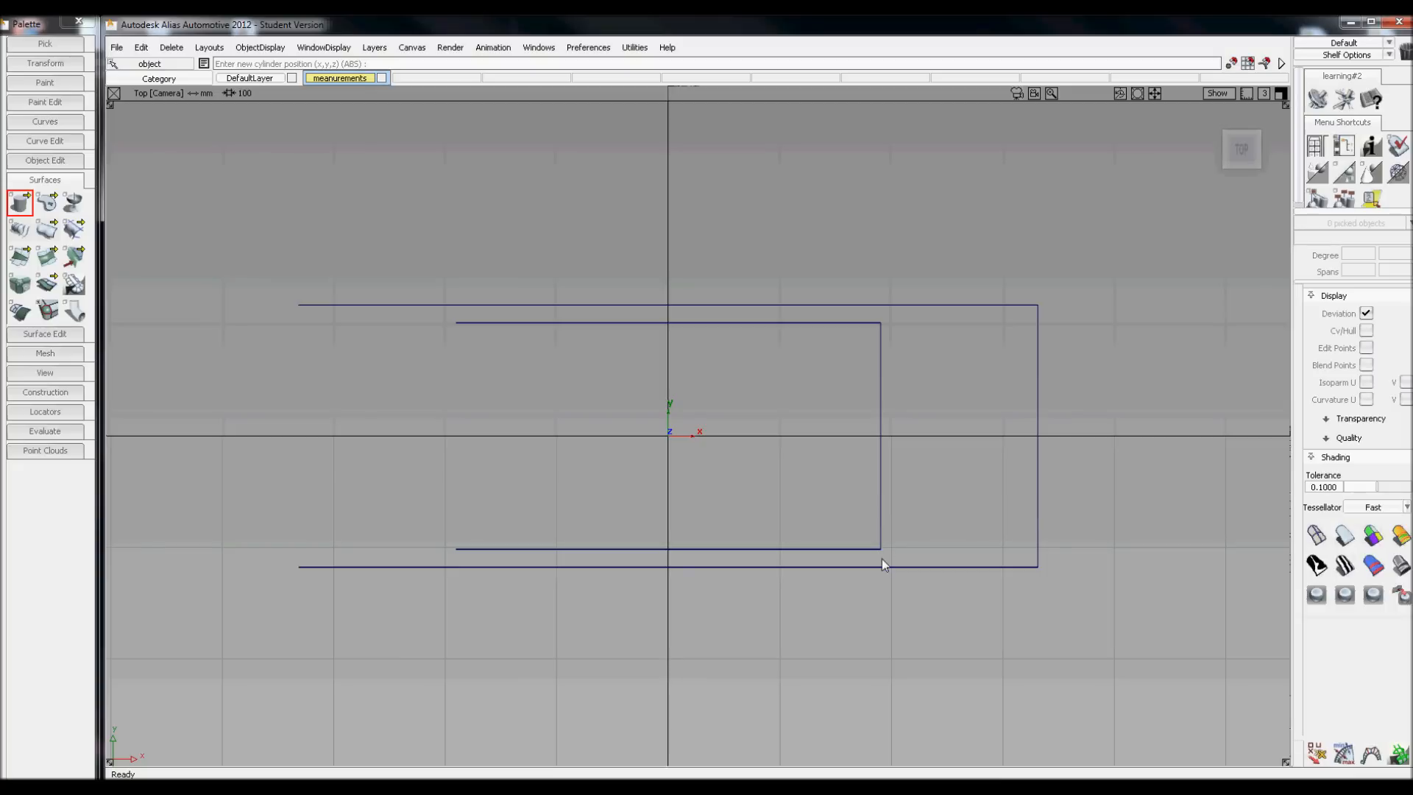
pyautogui.moveTo(796, 565)
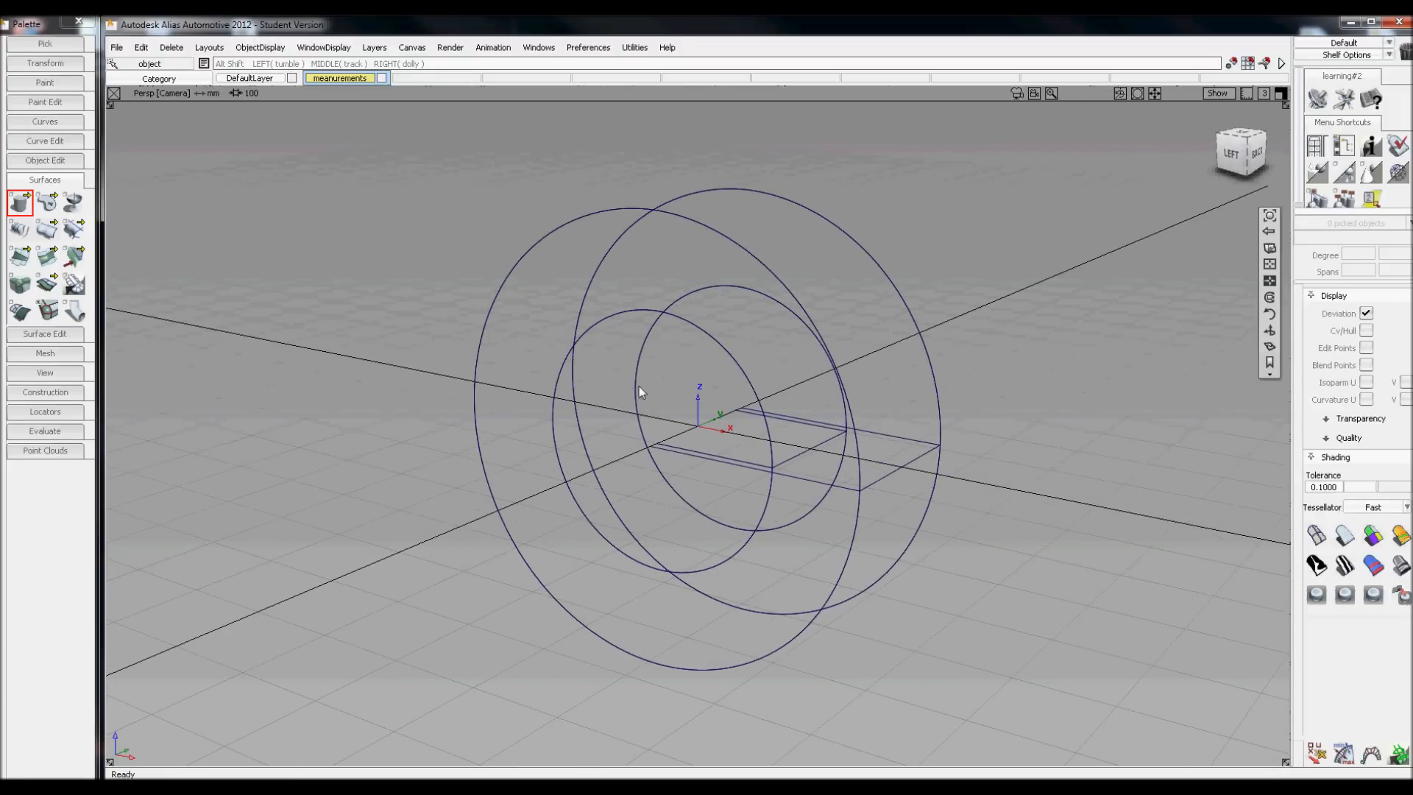
# Create a new layer 'tyre curves' via Layers > New and look at the model from the top.
pyautogui.click(376, 46)
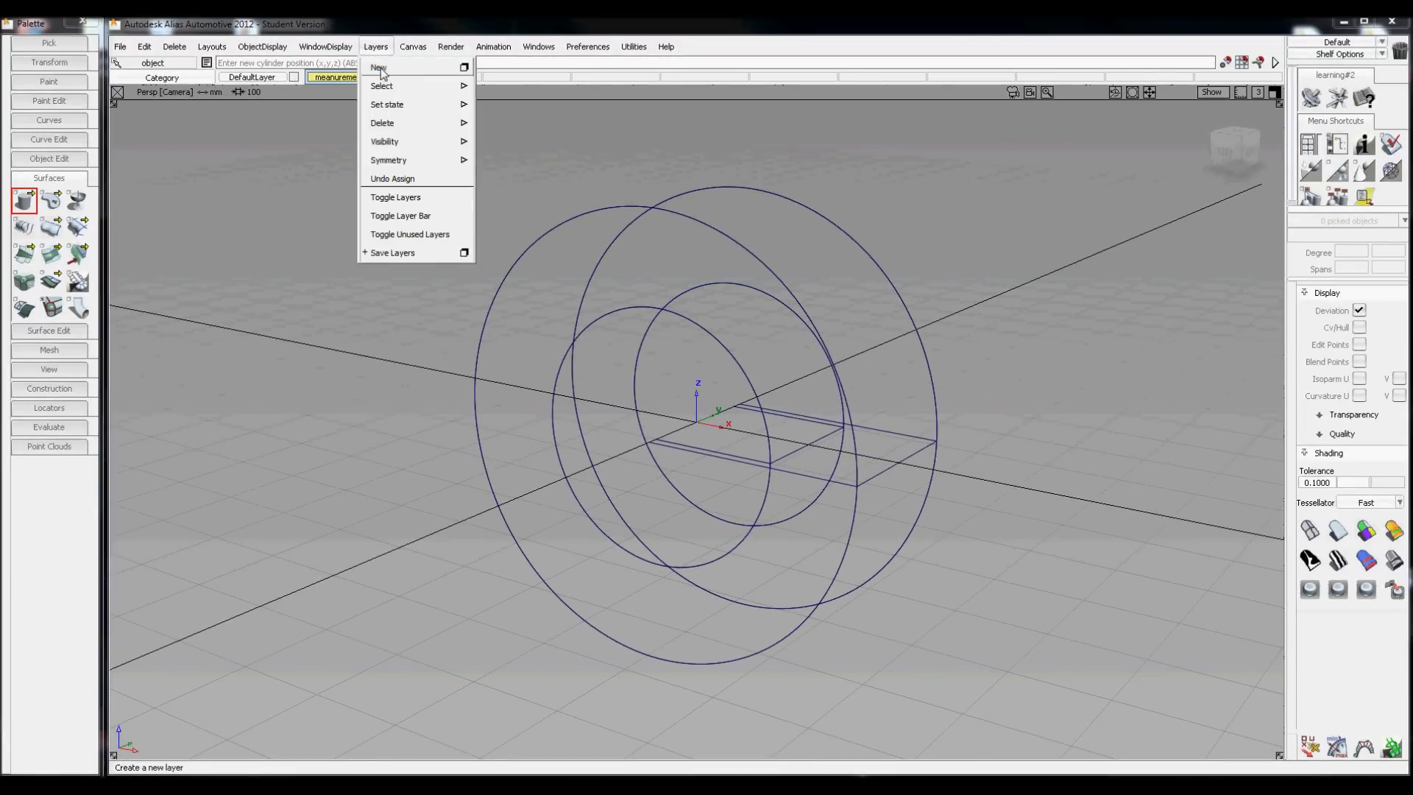
pyautogui.click(378, 66)
pyautogui.write('tyre curves')
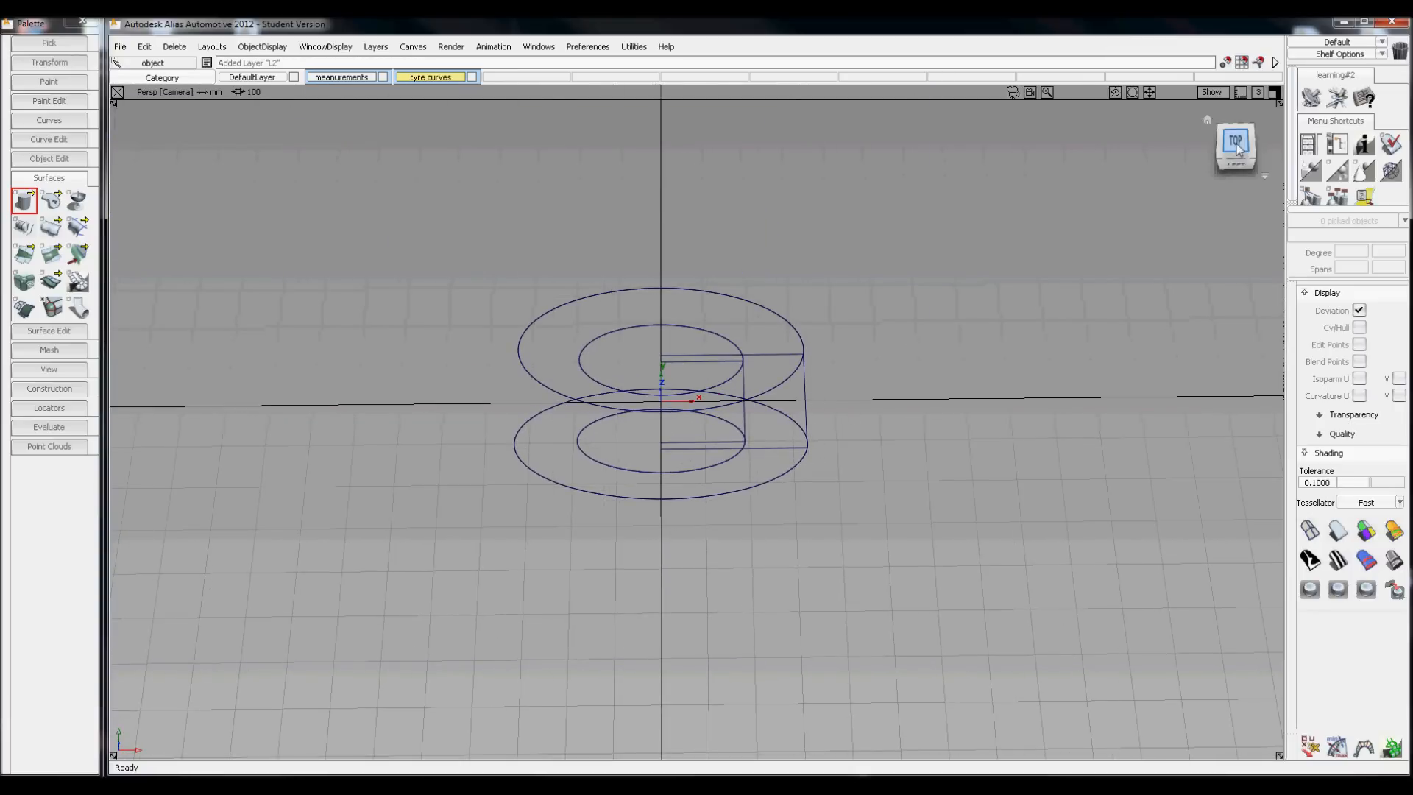
pyautogui.click(1234, 142)
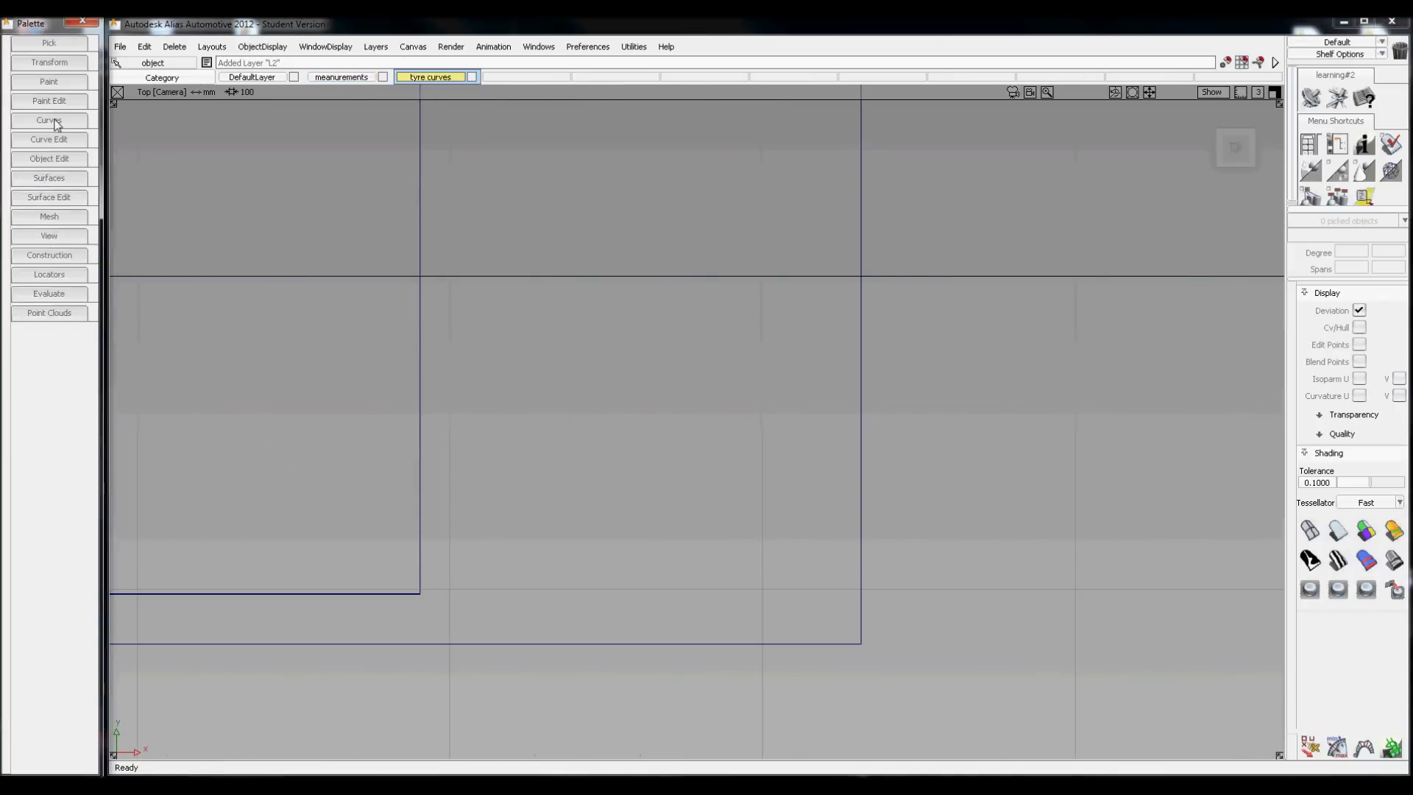
# Choose the Edit Point Curve tool, enable Snap to Grid and discard a misplaced first point.
pyautogui.click(49, 119)
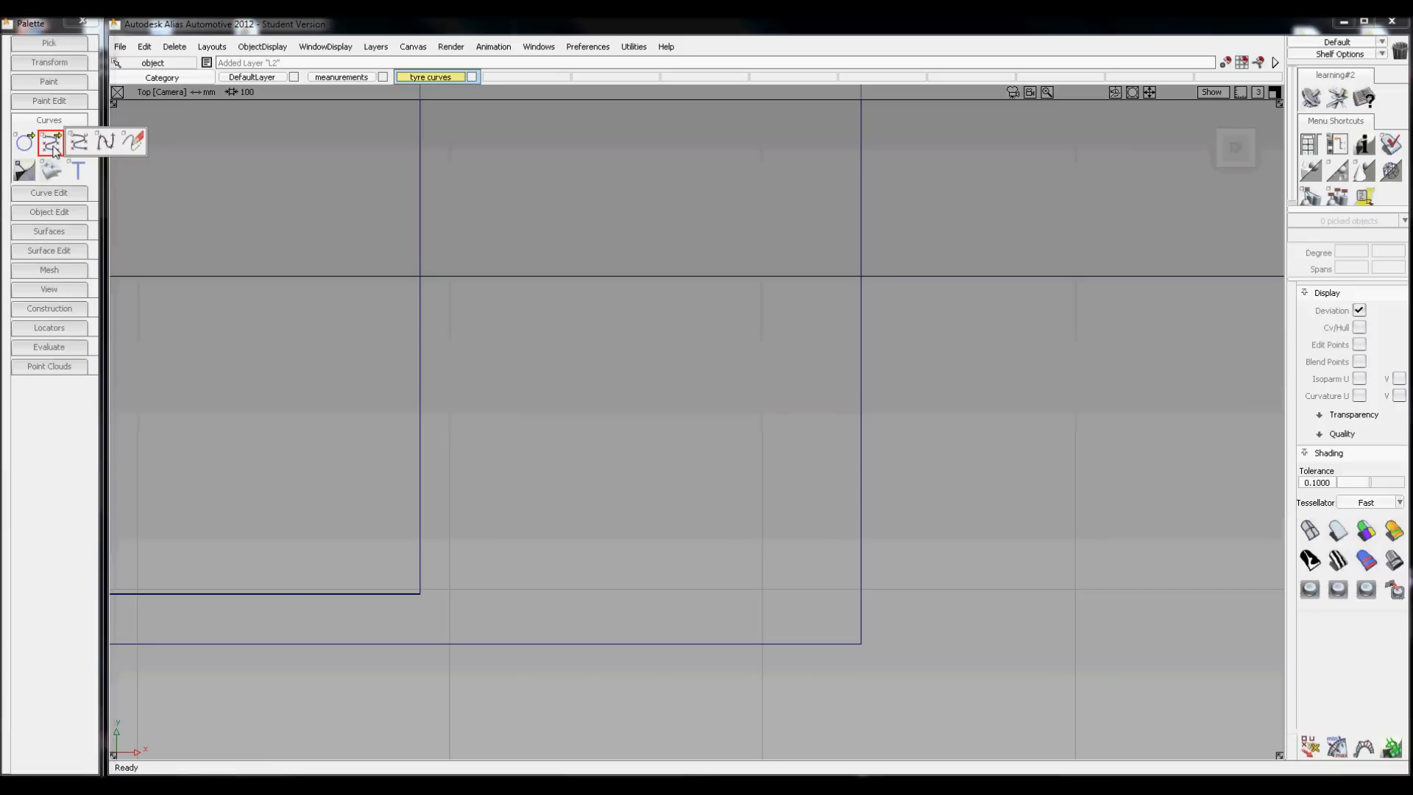
pyautogui.click(103, 141)
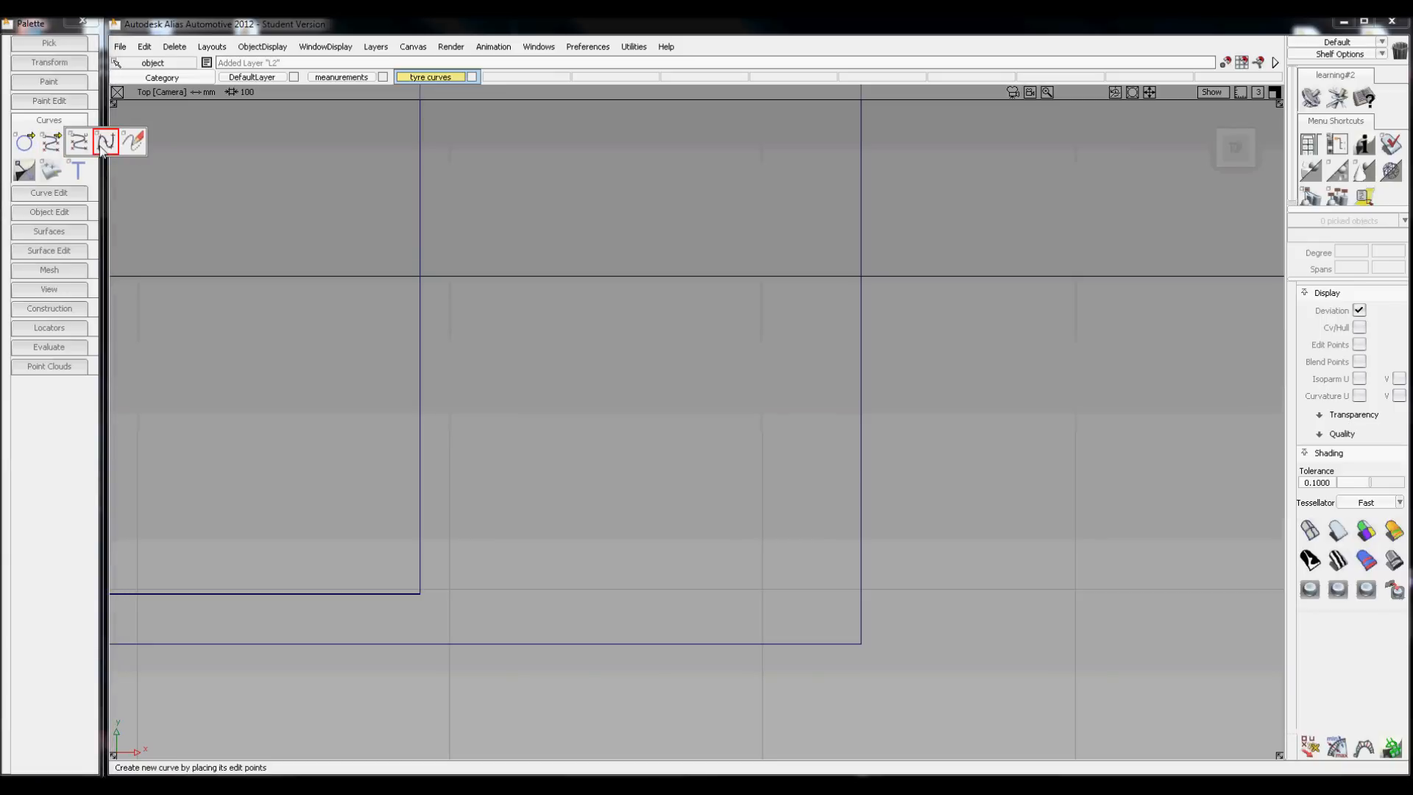
pyautogui.click(51, 142)
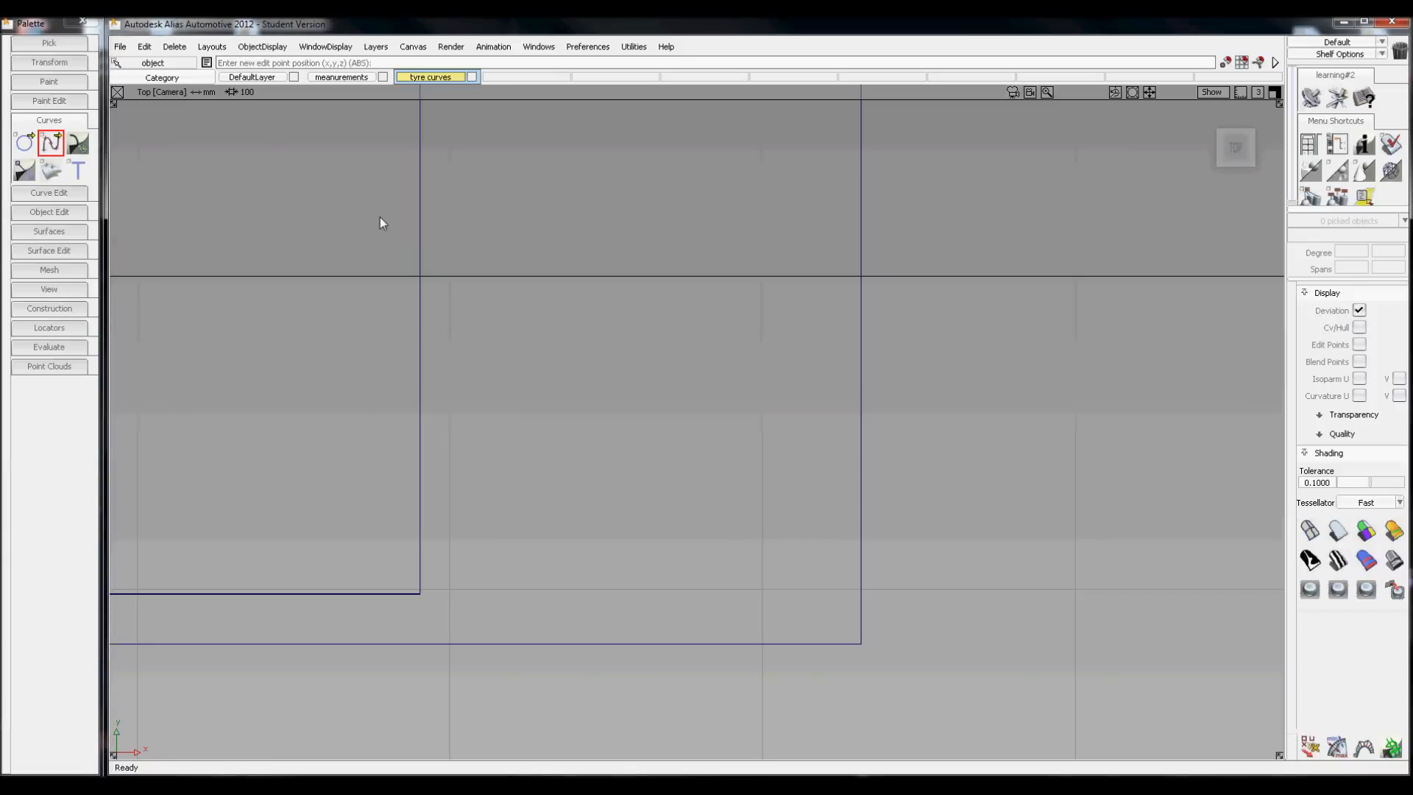
pyautogui.moveTo(861, 289)
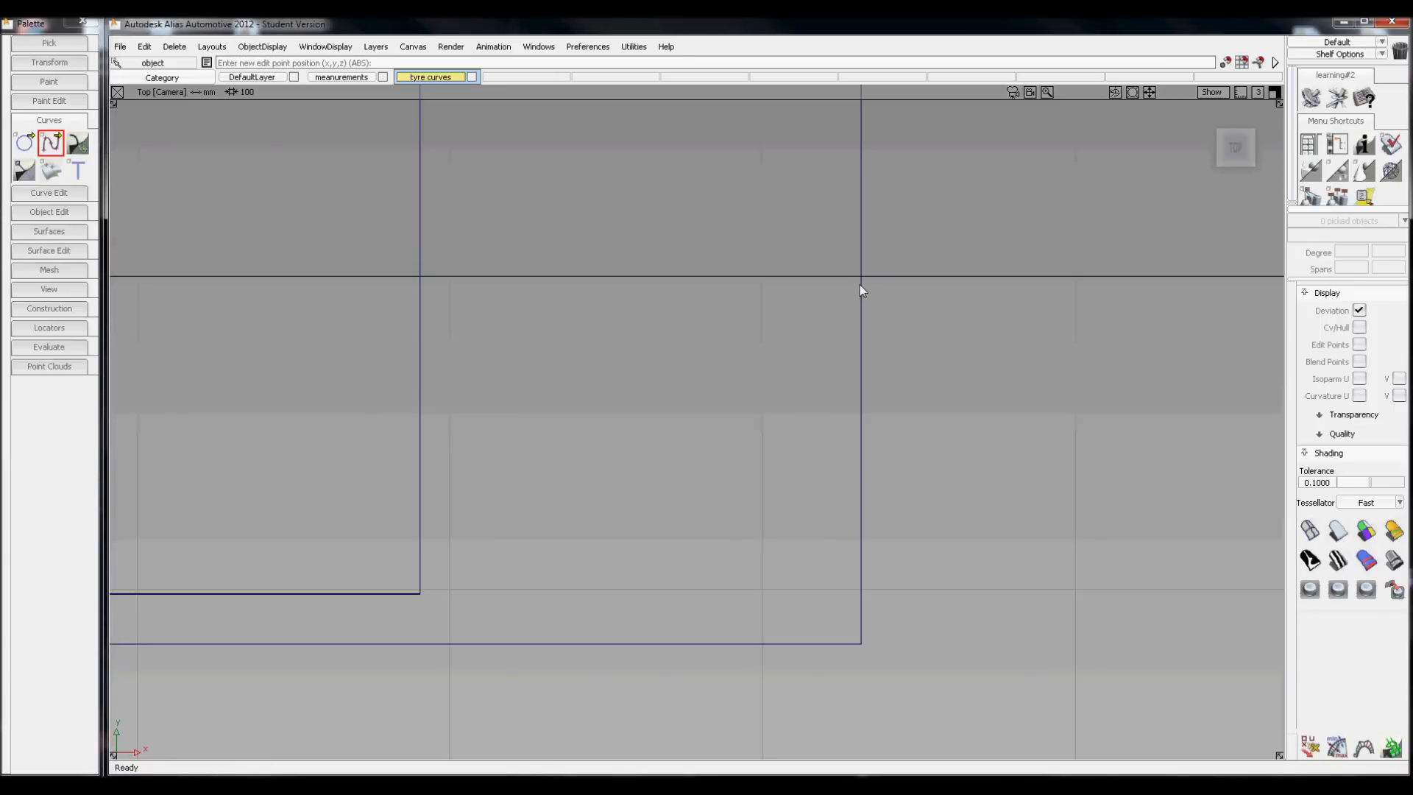
pyautogui.click(762, 275)
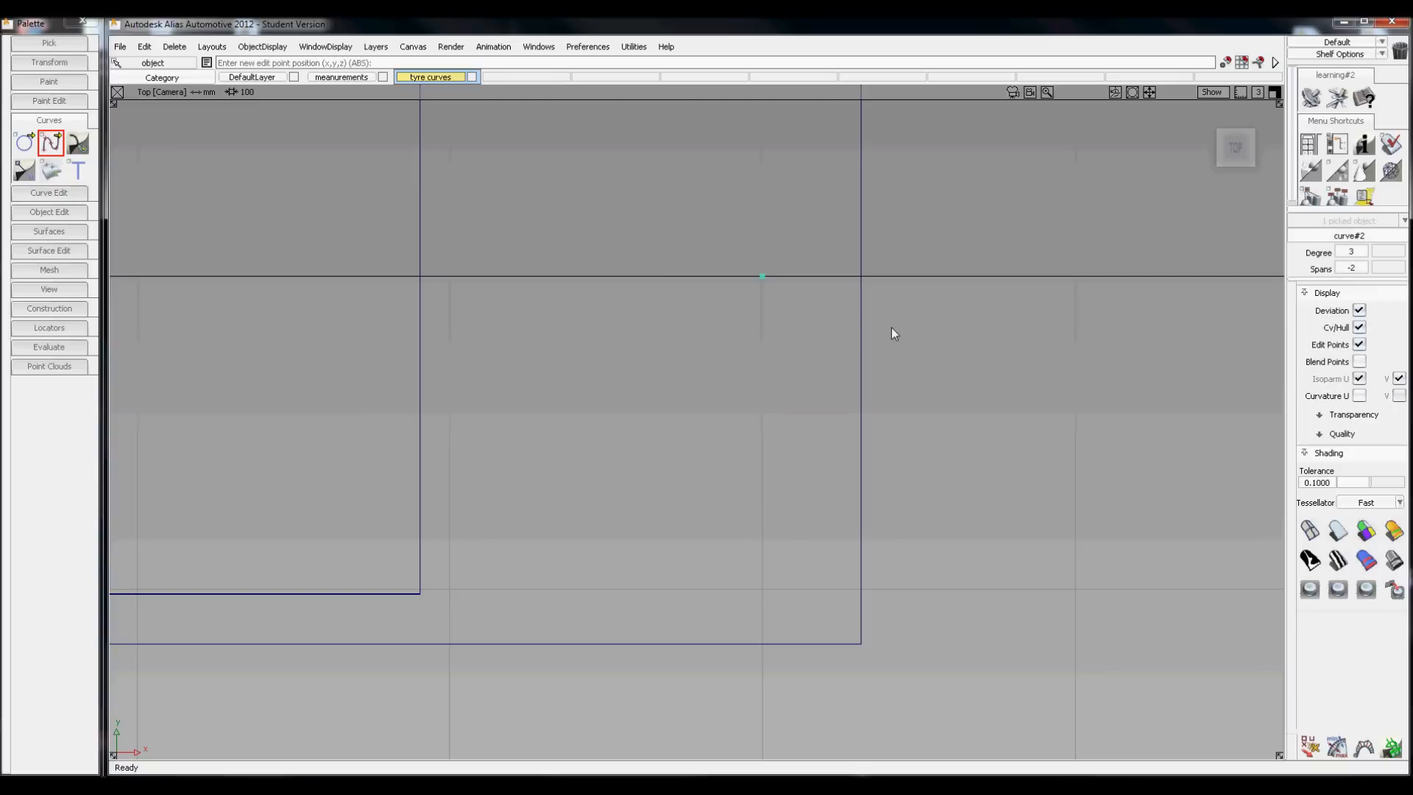
pyautogui.moveTo(706, 263)
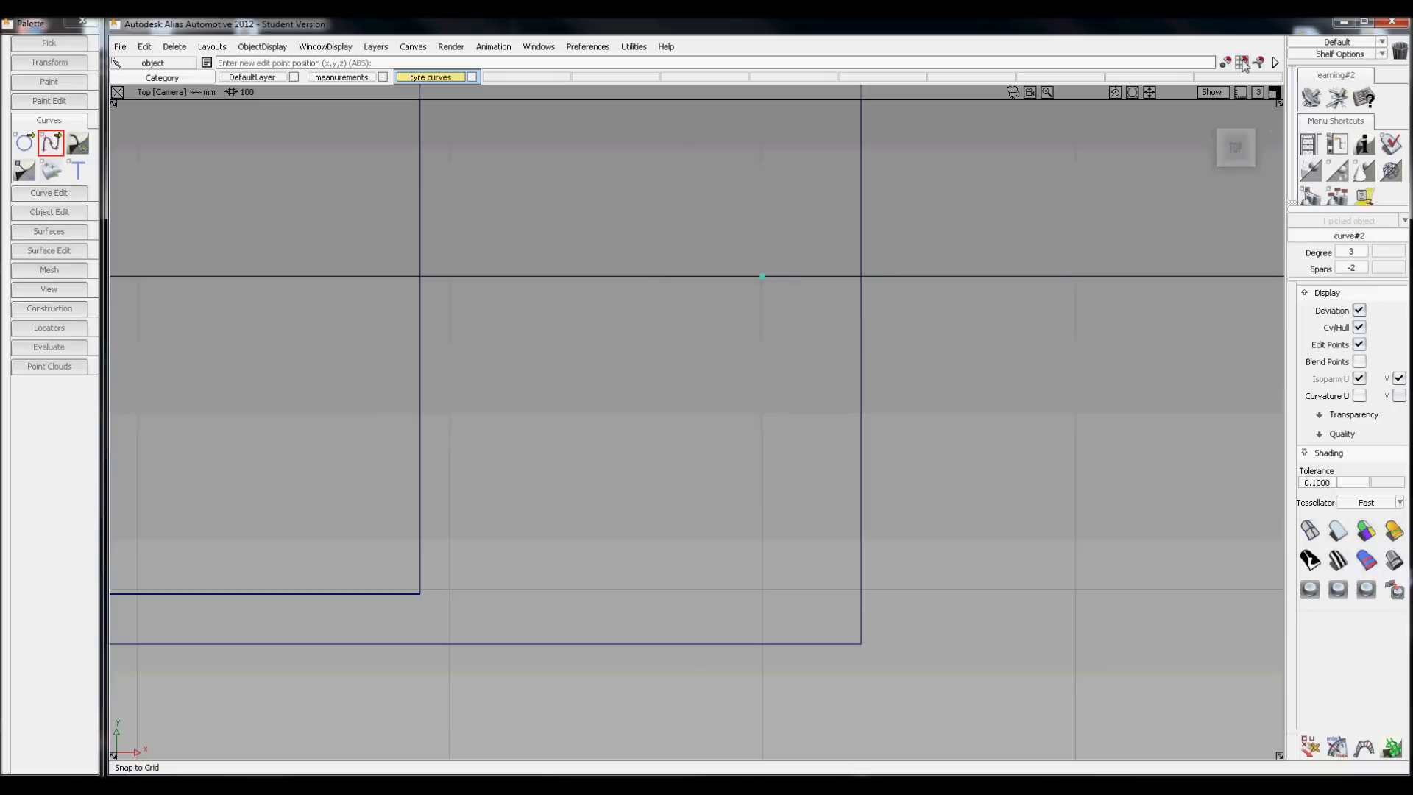
pyautogui.click(1242, 62)
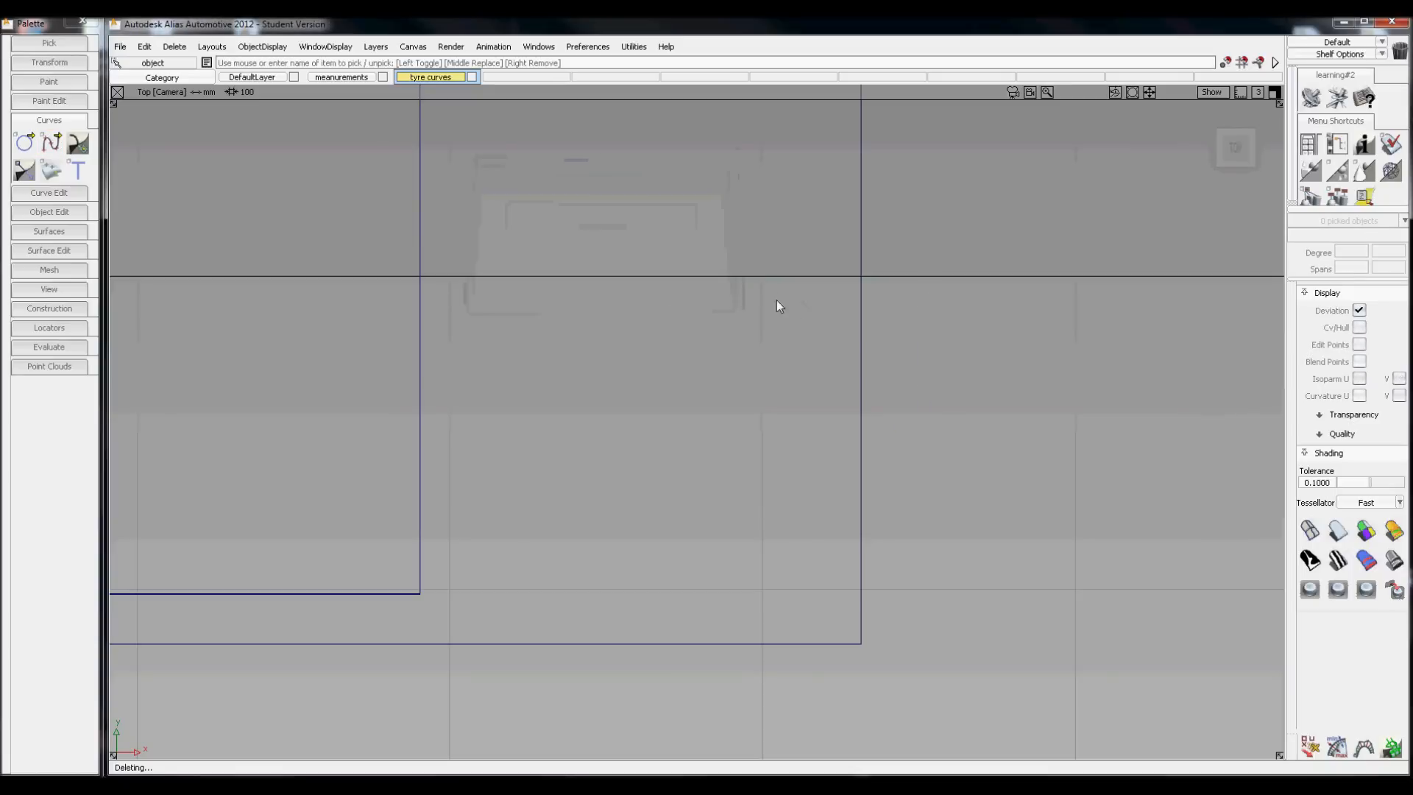
pyautogui.click(52, 142)
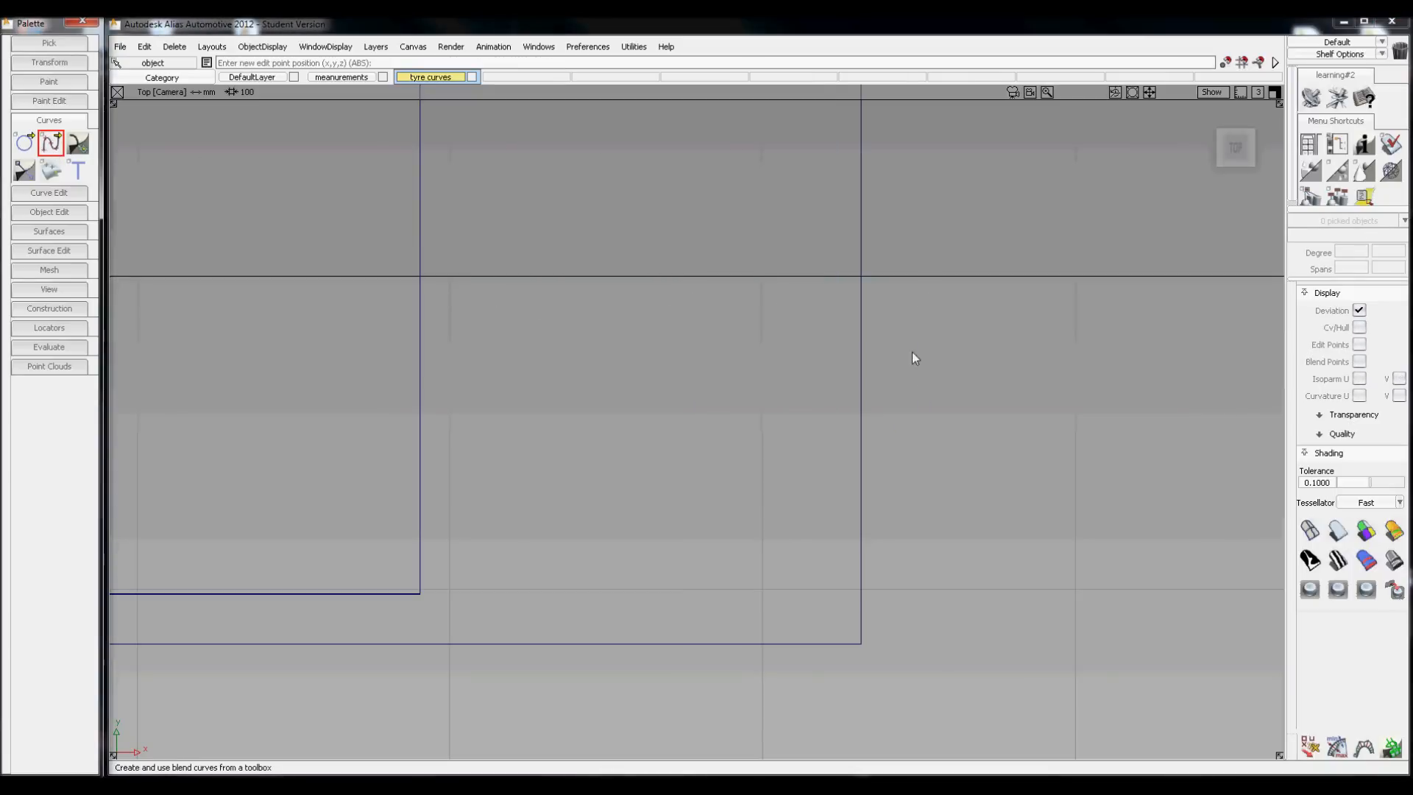
pyautogui.moveTo(862, 287)
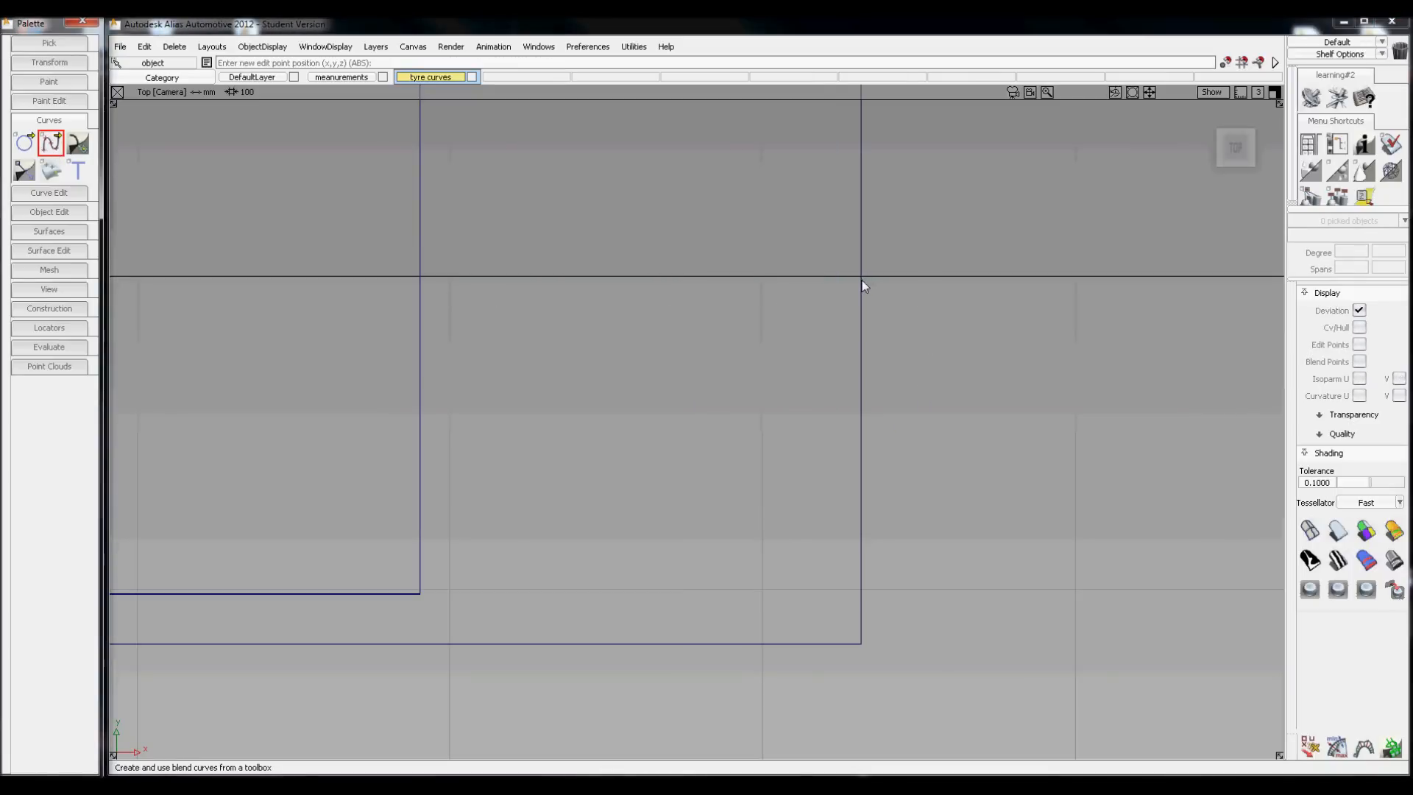
# Draw a straight curve from the section's top corner down its right edge.
pyautogui.click(860, 279)
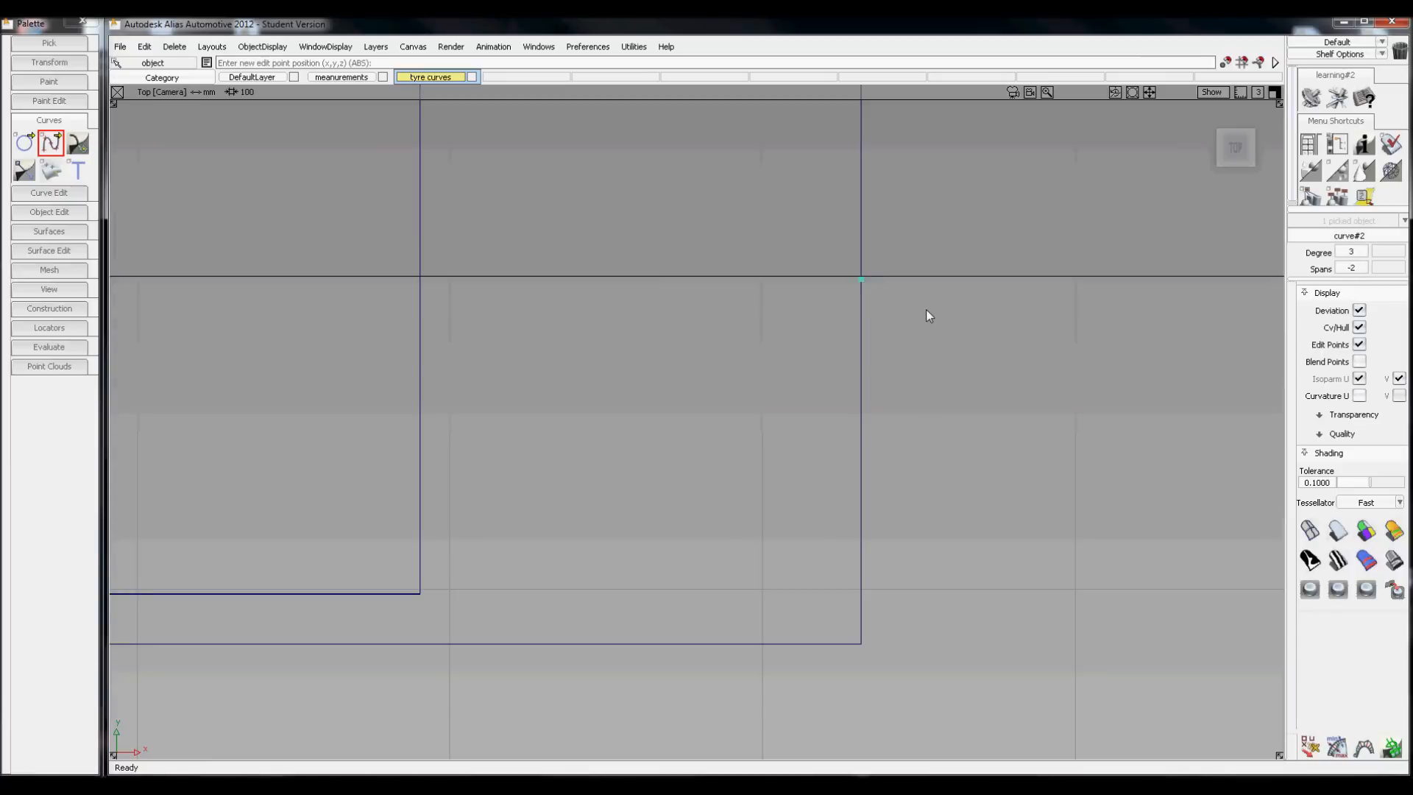
pyautogui.click(859, 559)
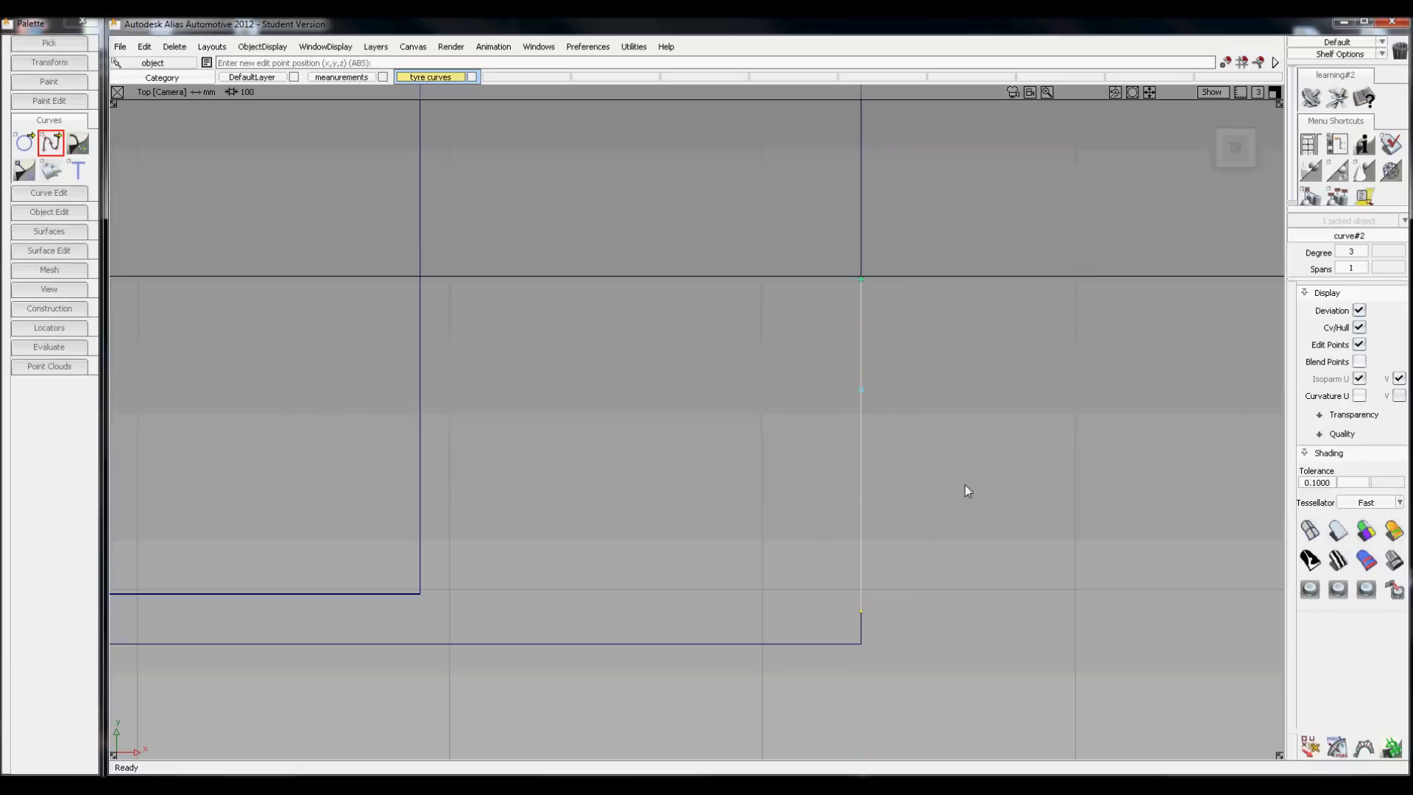
pyautogui.moveTo(1235, 147)
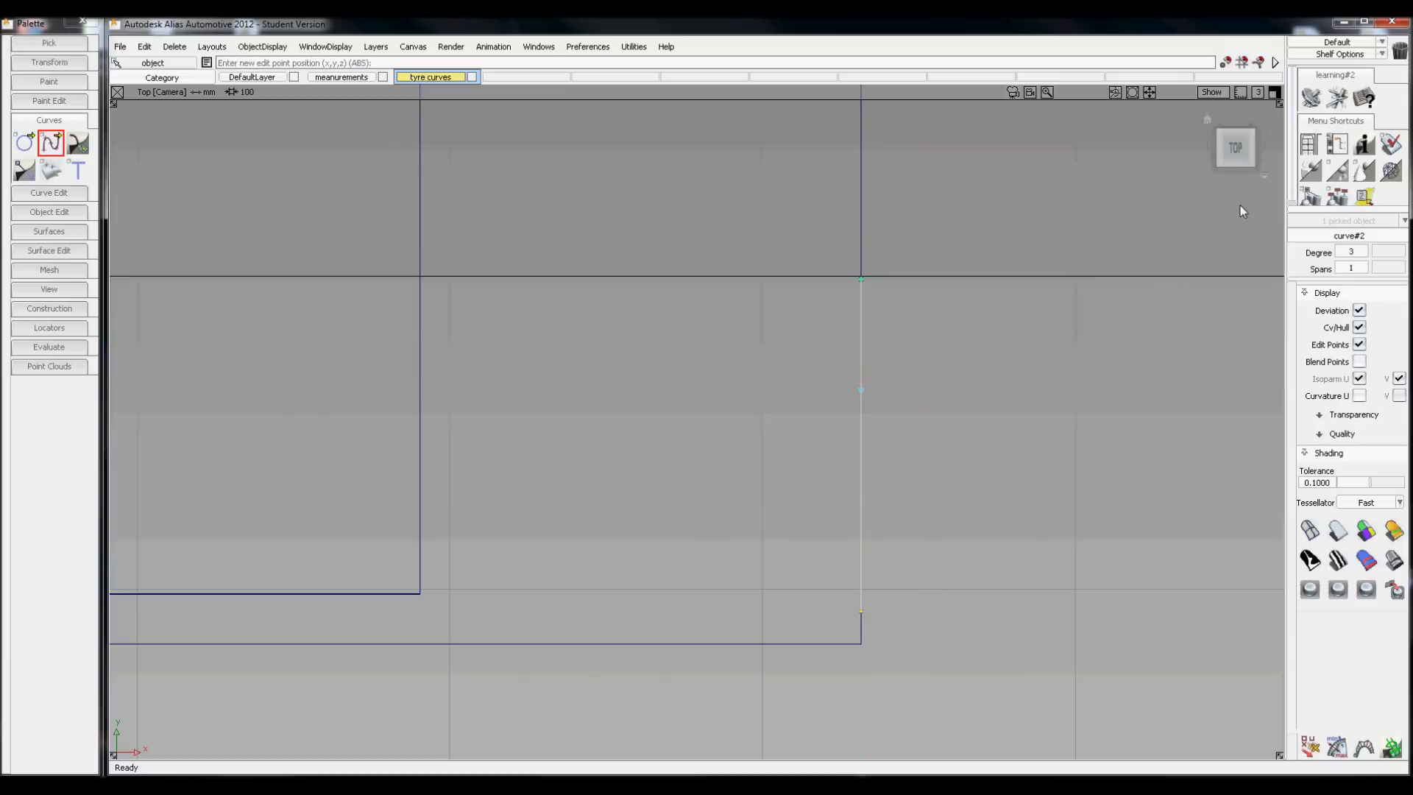
pyautogui.moveTo(921, 568)
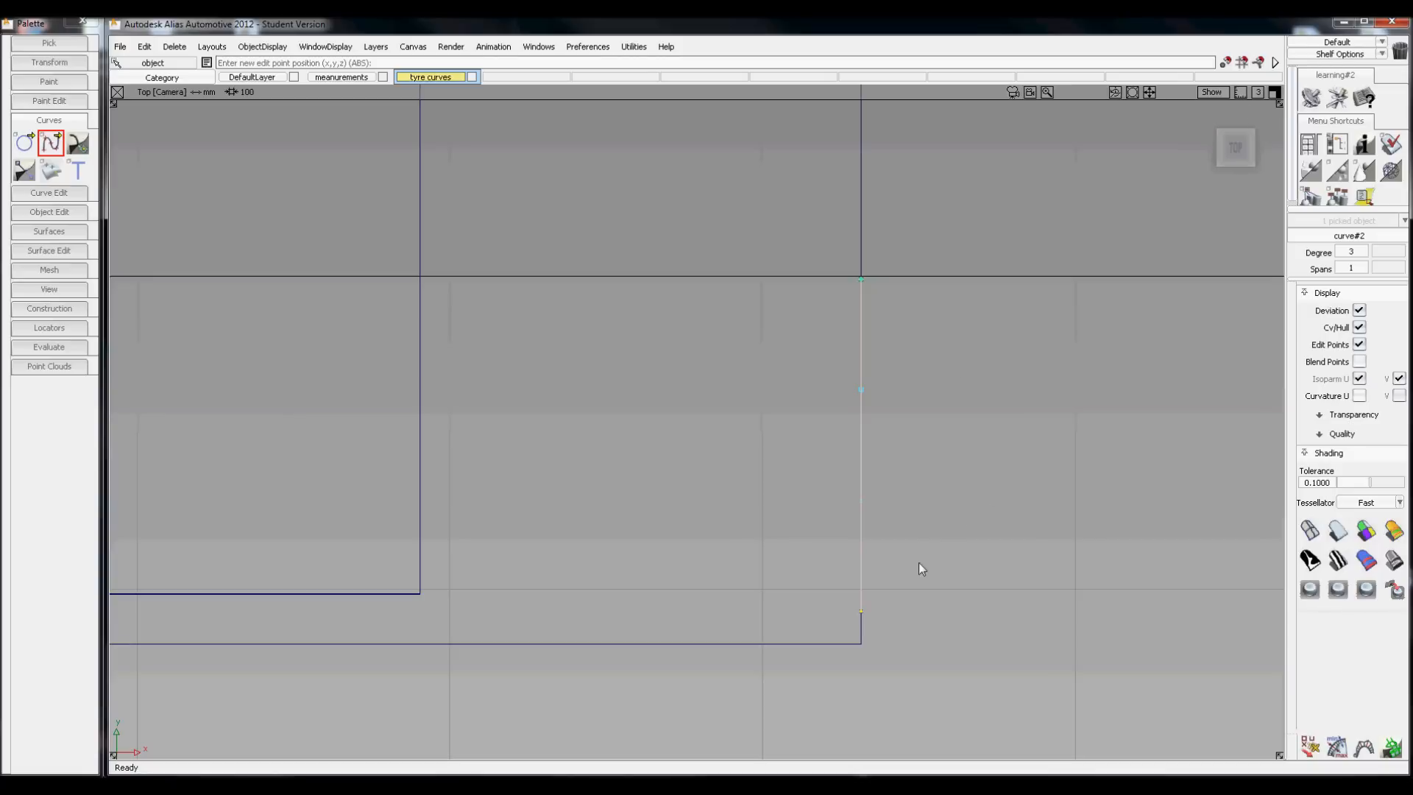
pyautogui.moveTo(924, 592)
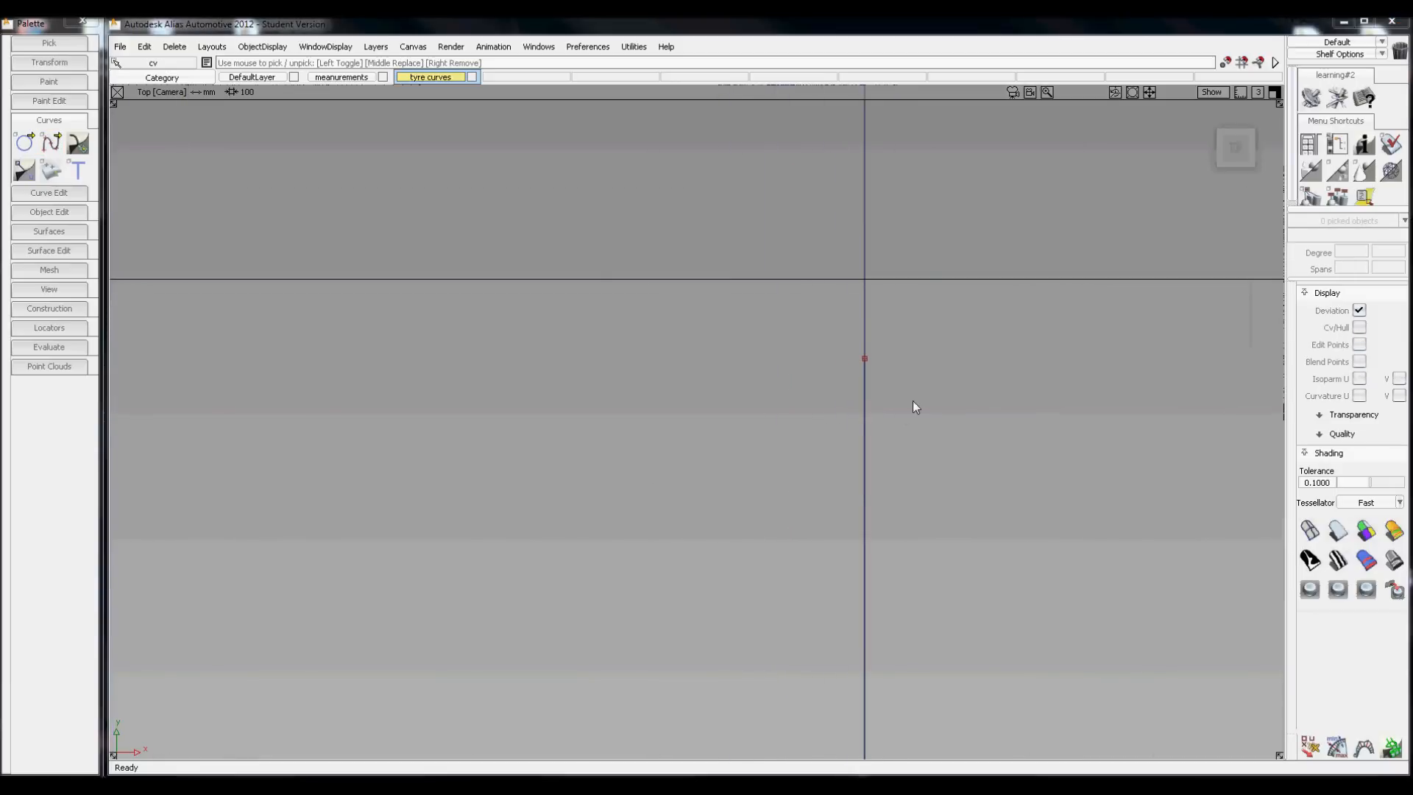
# Pick the curve's middle CV with grid snap toggled and move it to bend the line into an arc.
pyautogui.click(864, 359)
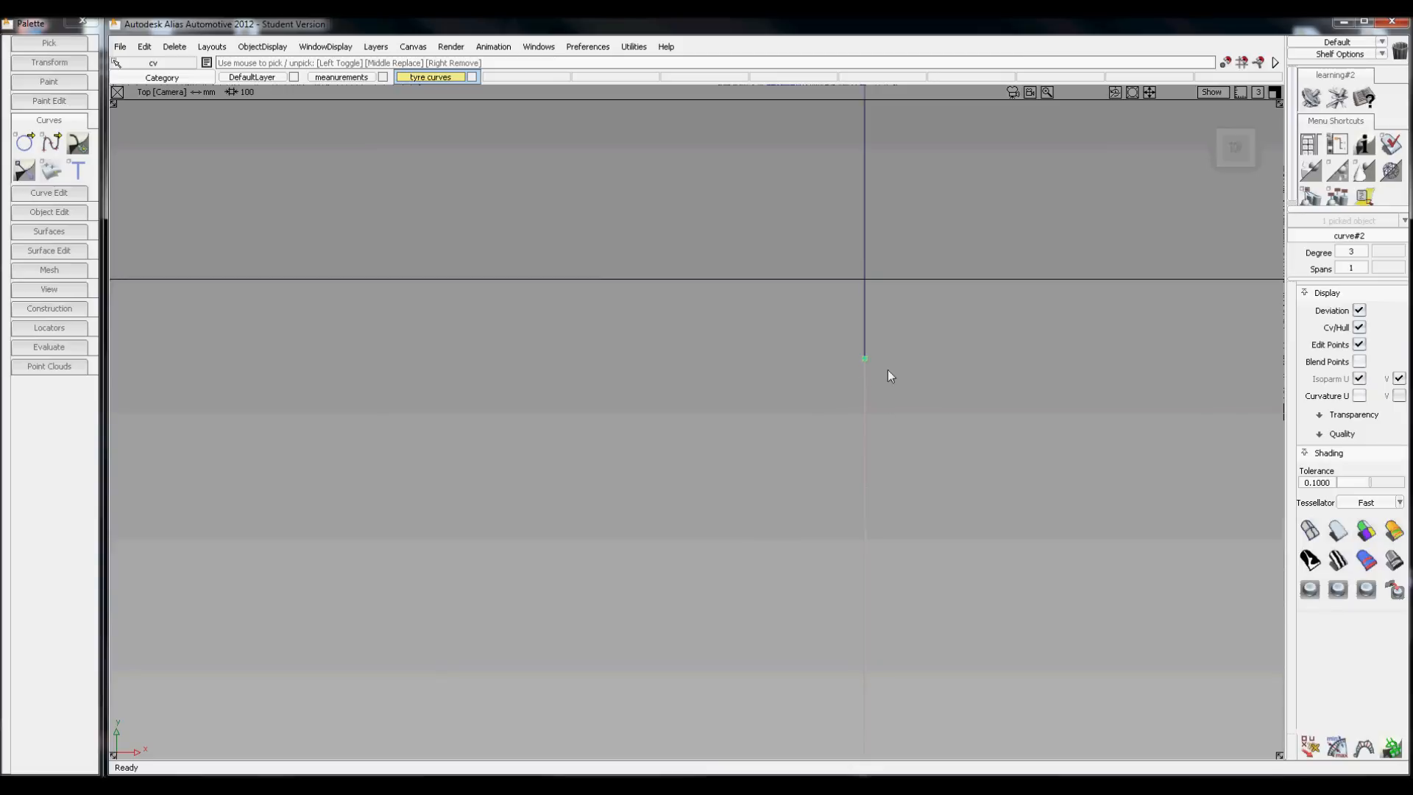
pyautogui.moveTo(868, 284)
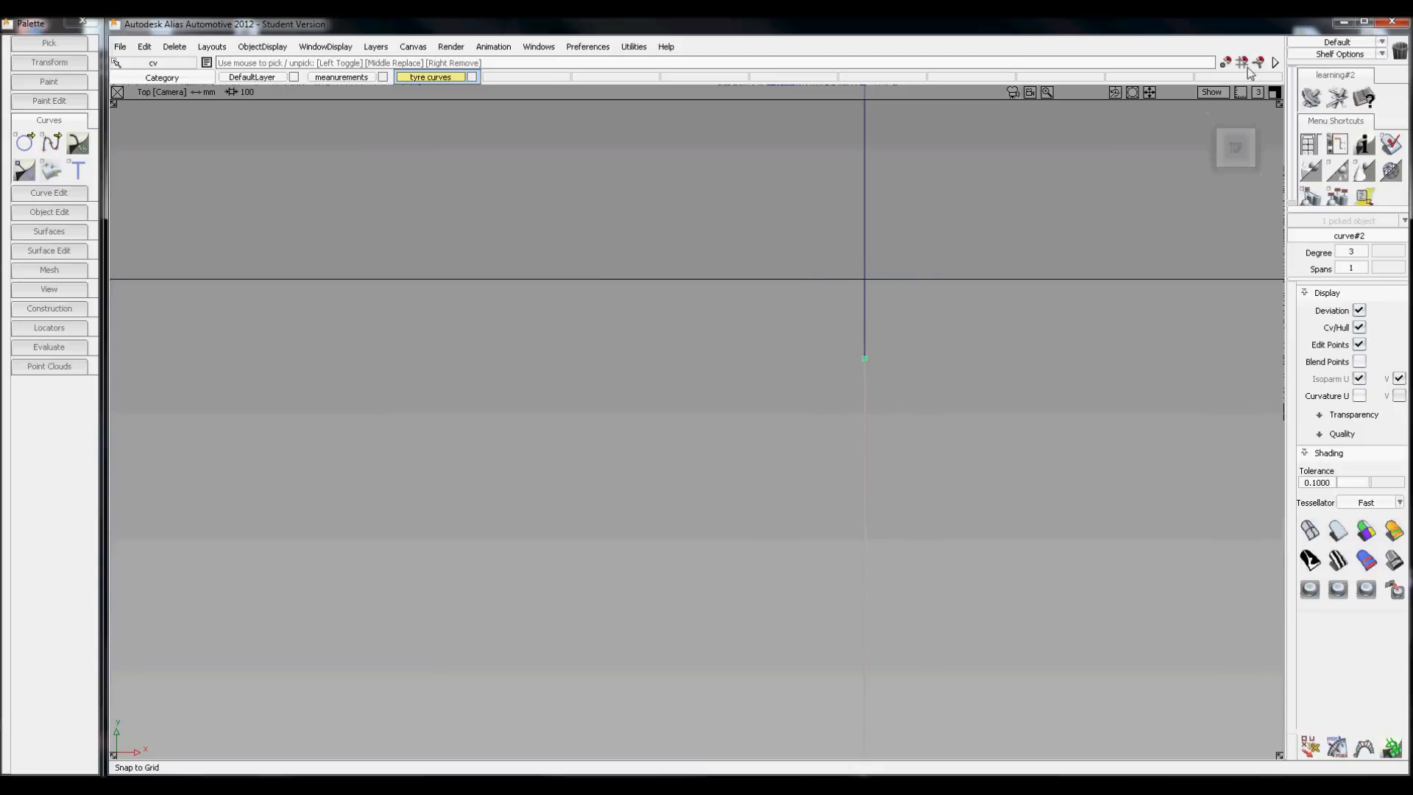
pyautogui.click(1240, 62)
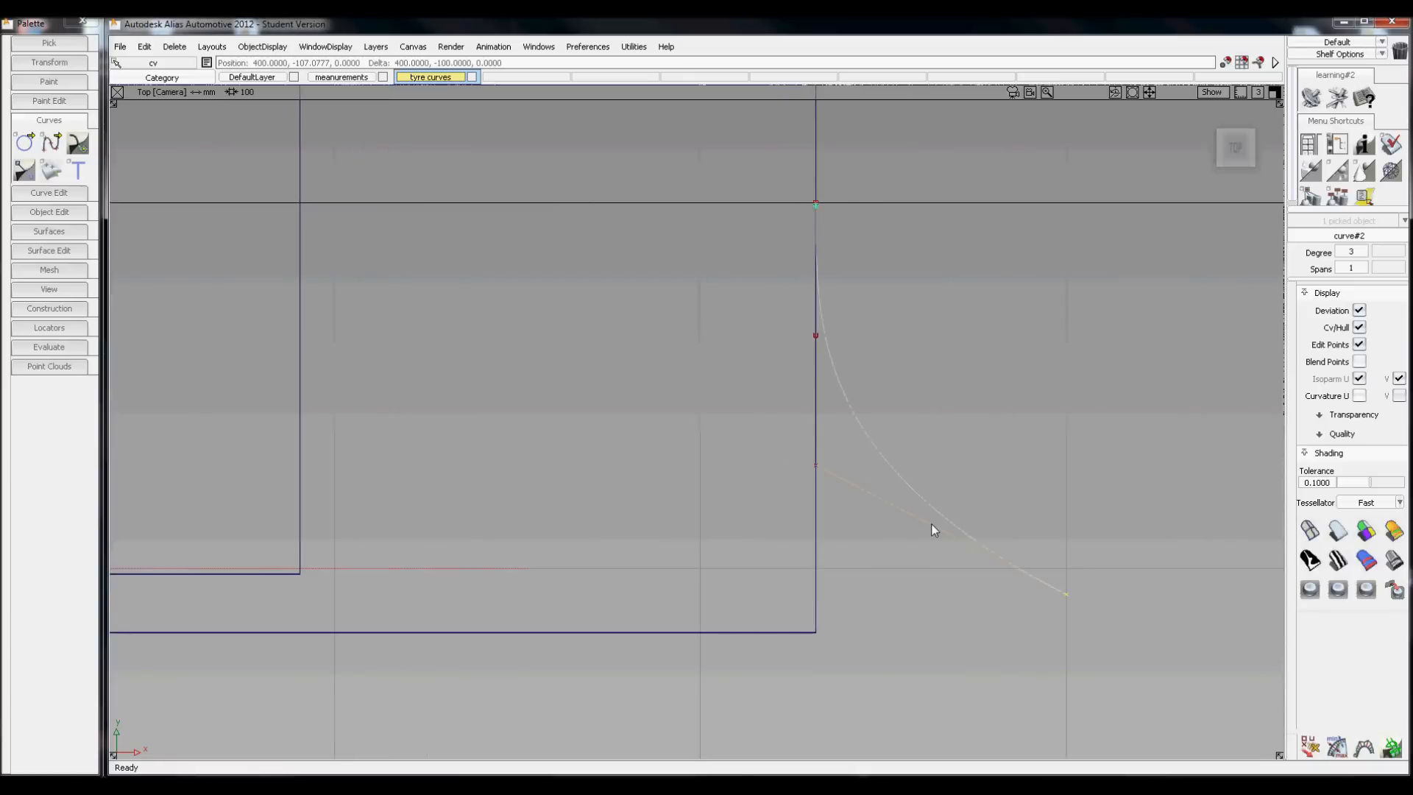
pyautogui.click(1242, 62)
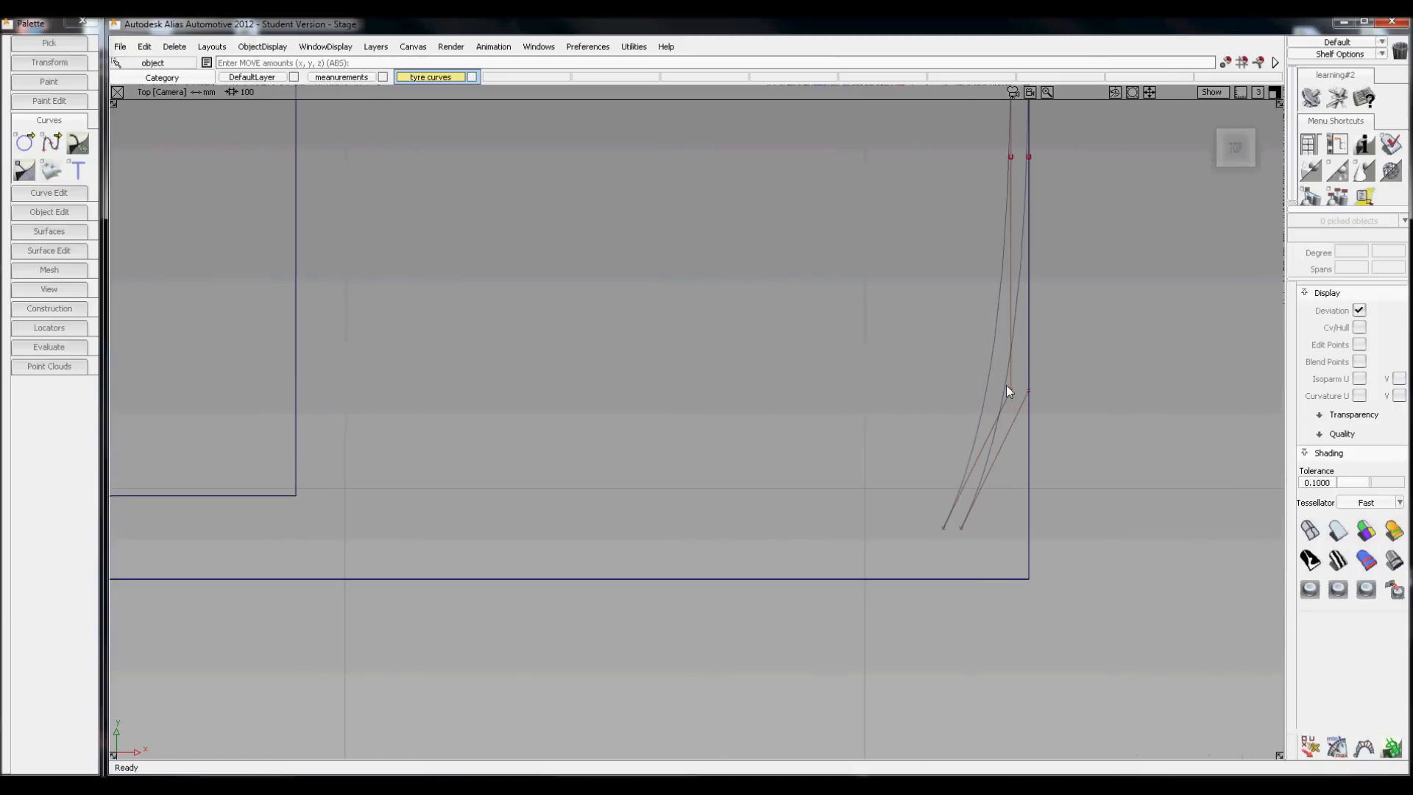
pyautogui.moveTo(937, 350)
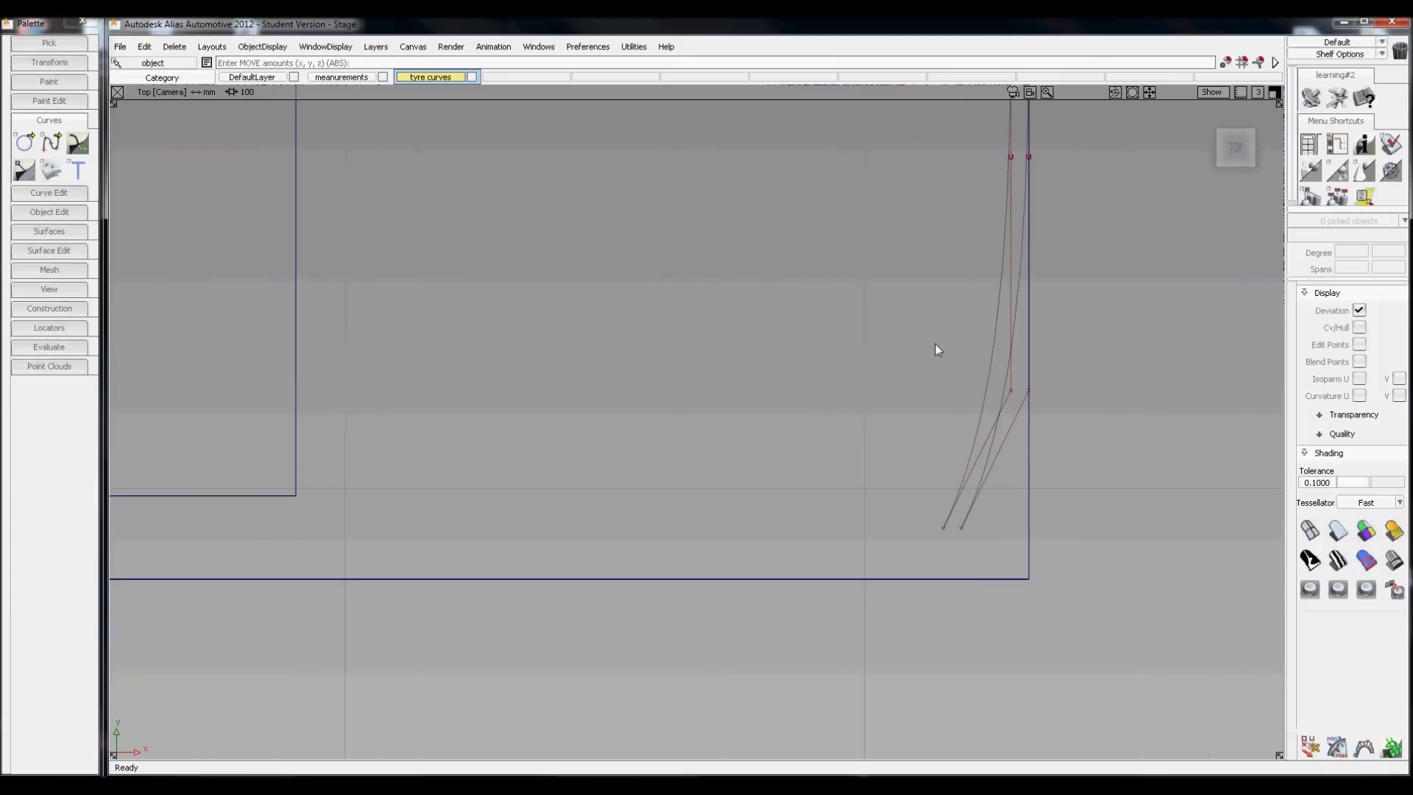
pyautogui.moveTo(1016, 306)
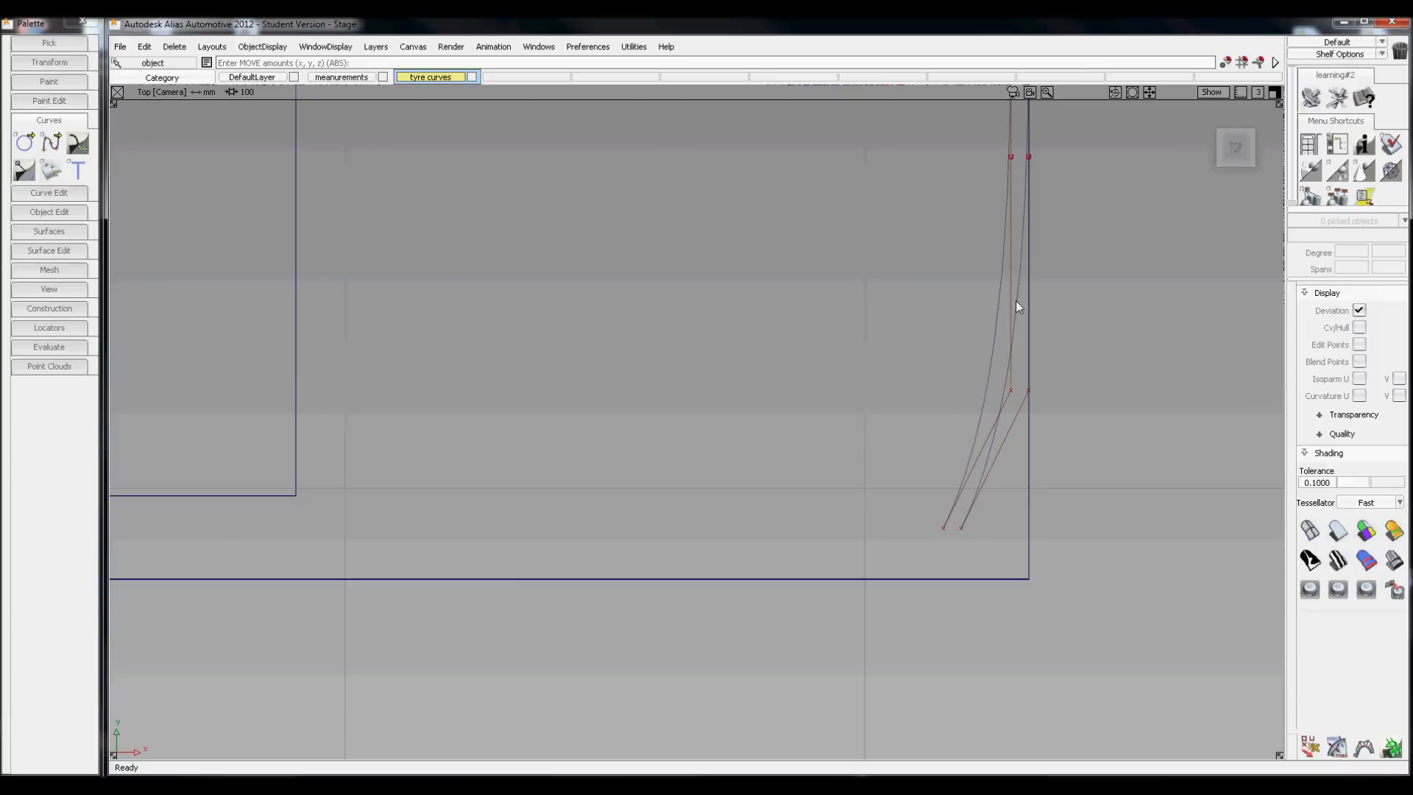
pyautogui.moveTo(716, 342)
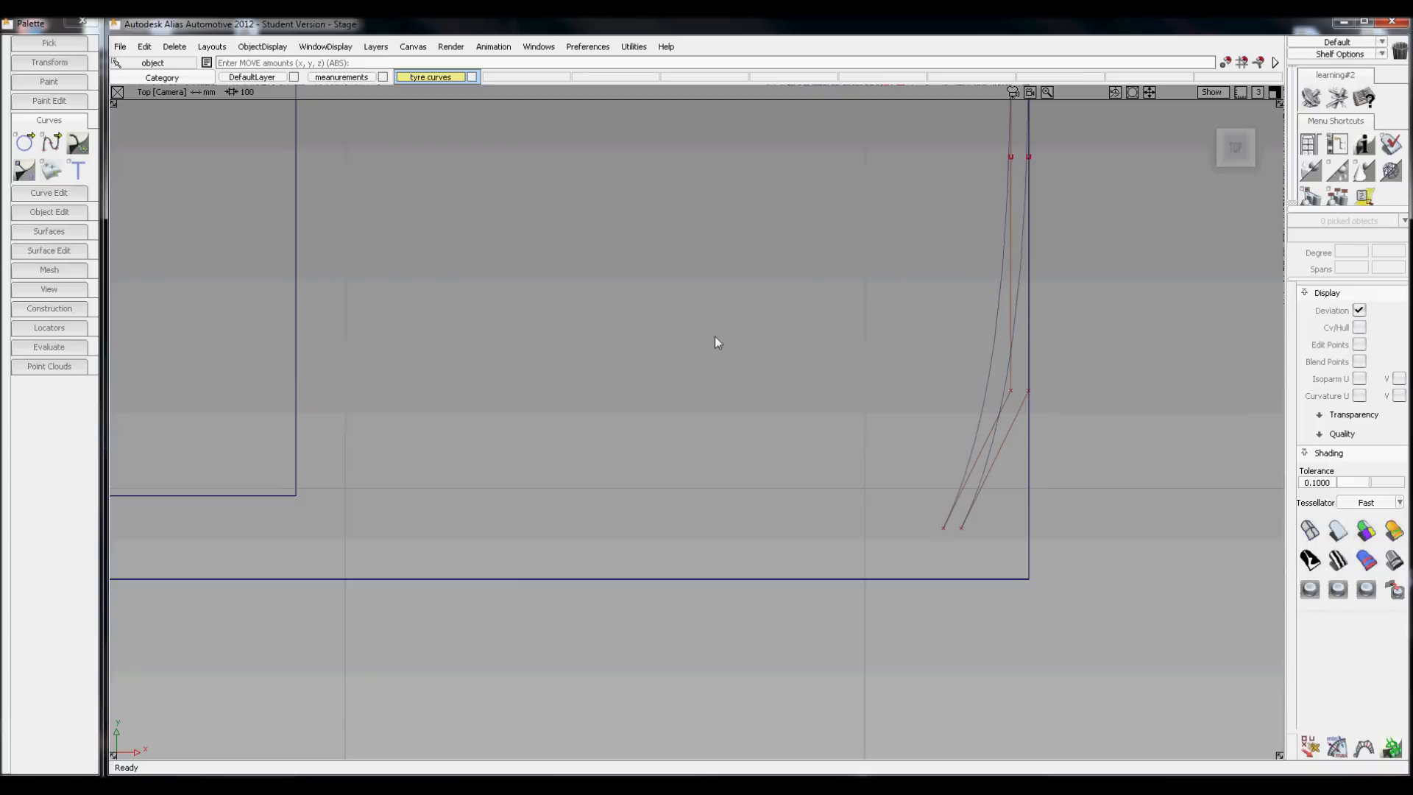
pyautogui.click(50, 143)
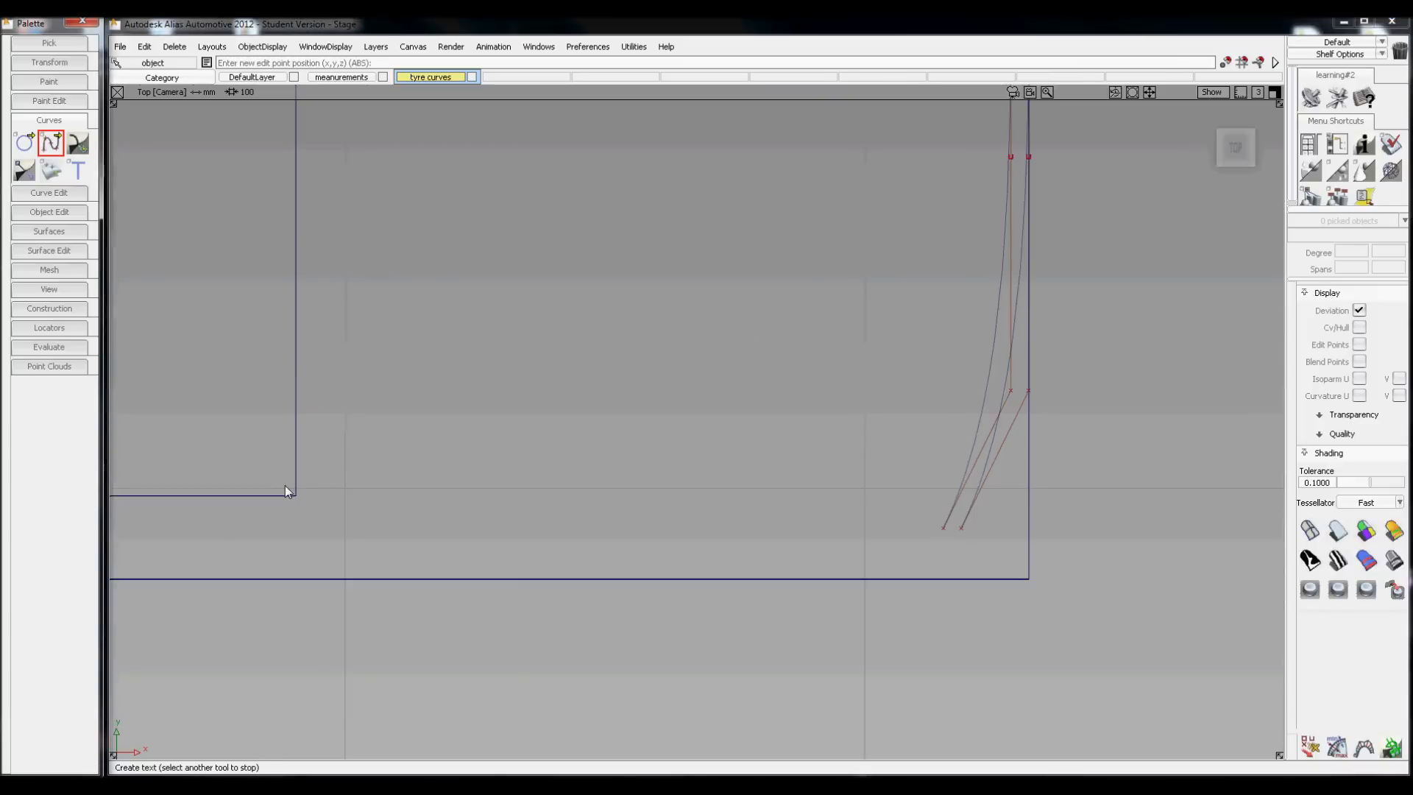
pyautogui.click(282, 481)
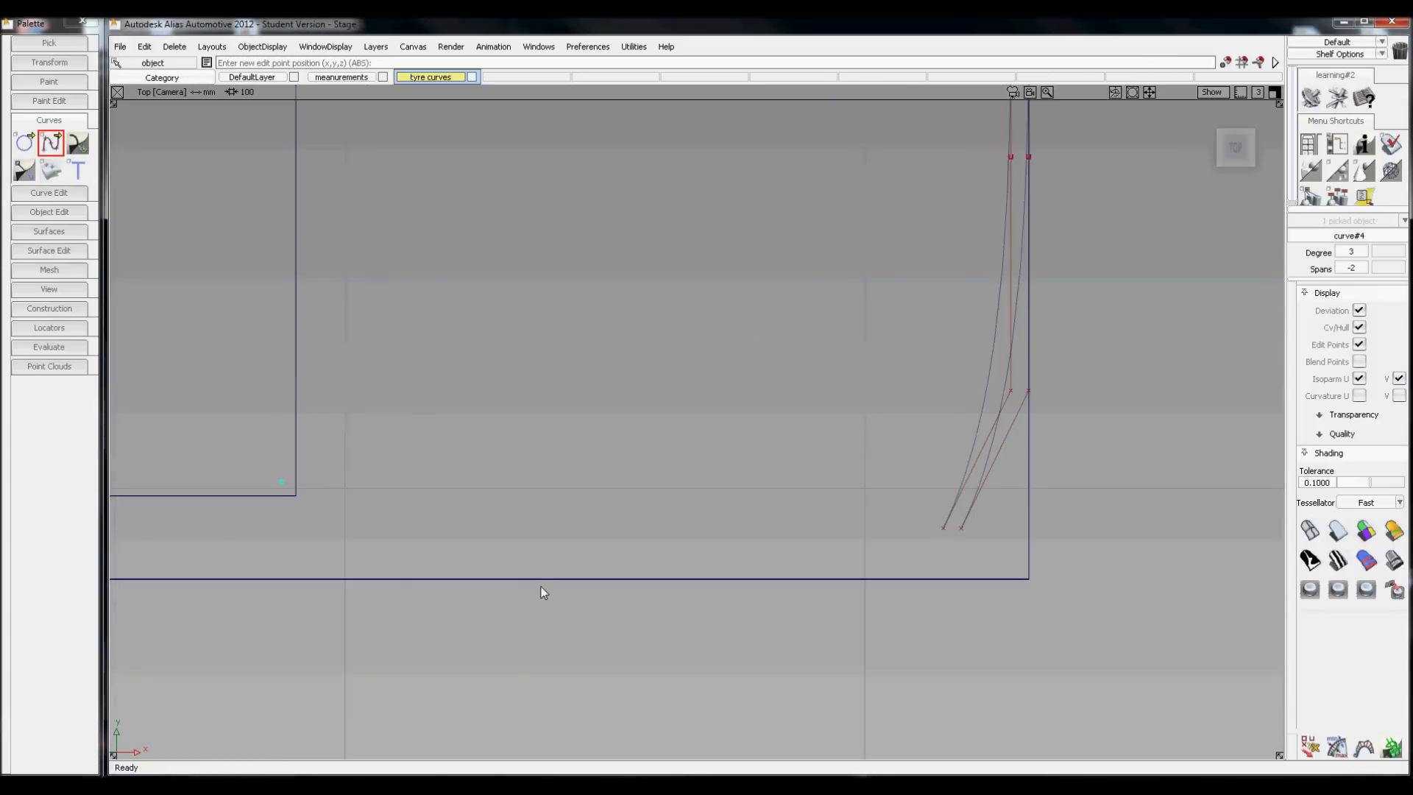
pyautogui.click(802, 570)
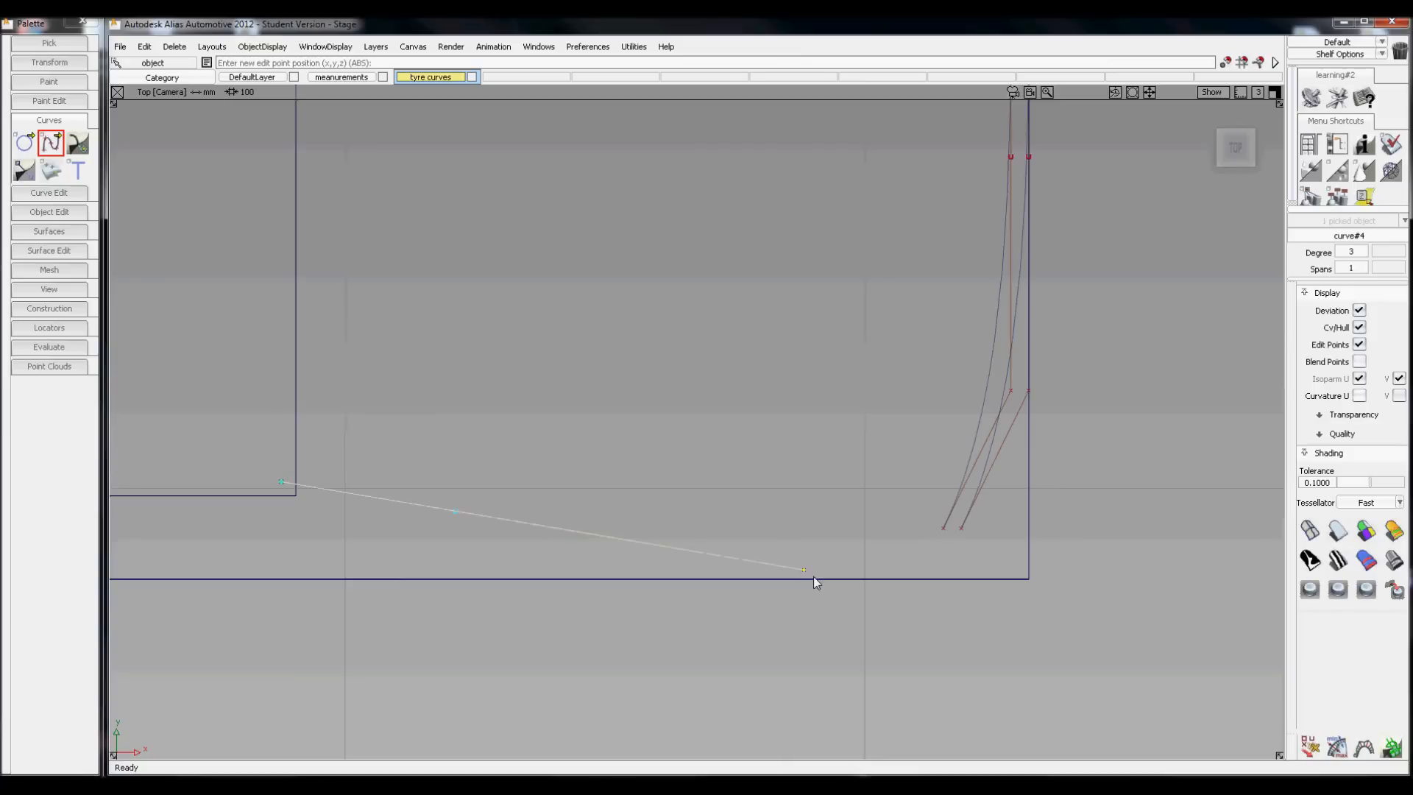
pyautogui.click(25, 141)
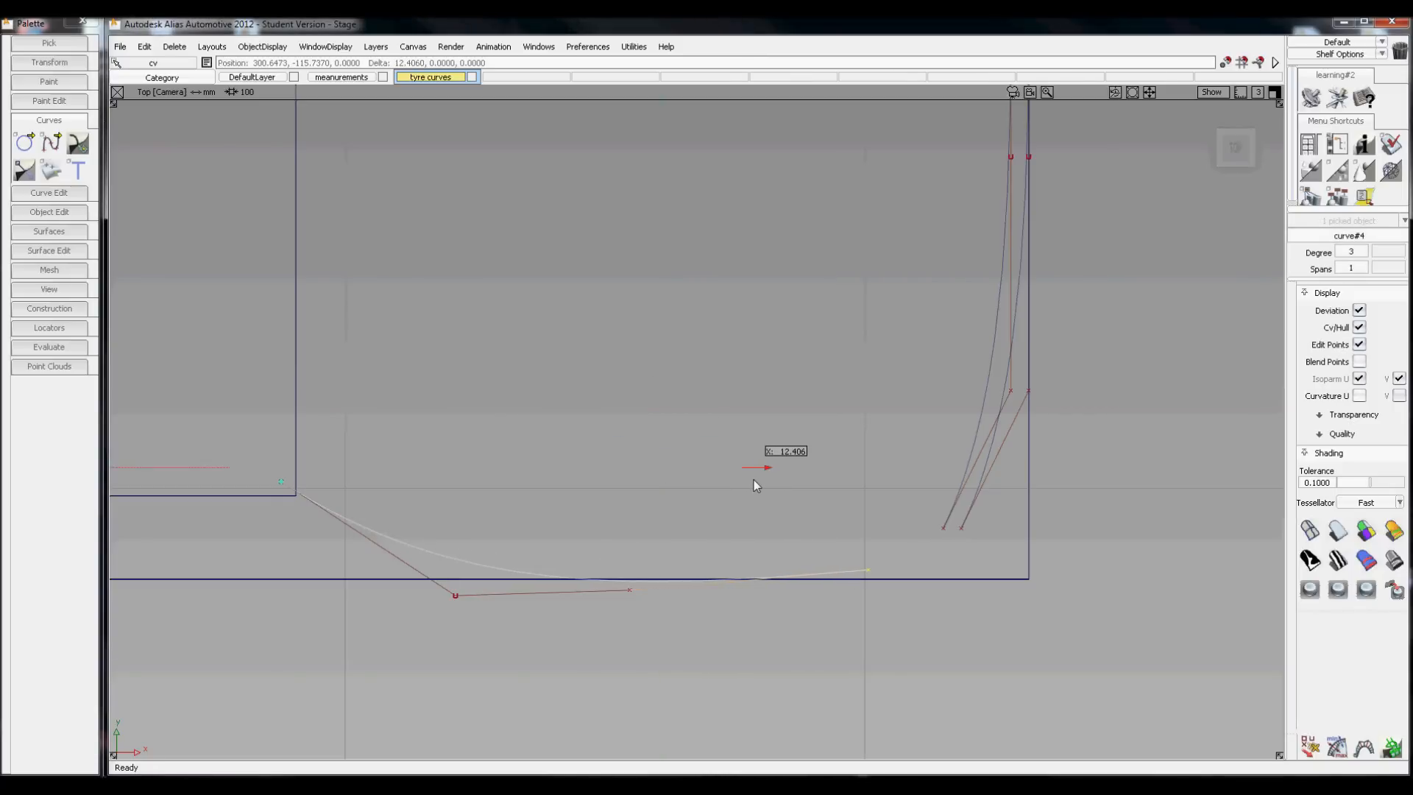
pyautogui.click(633, 596)
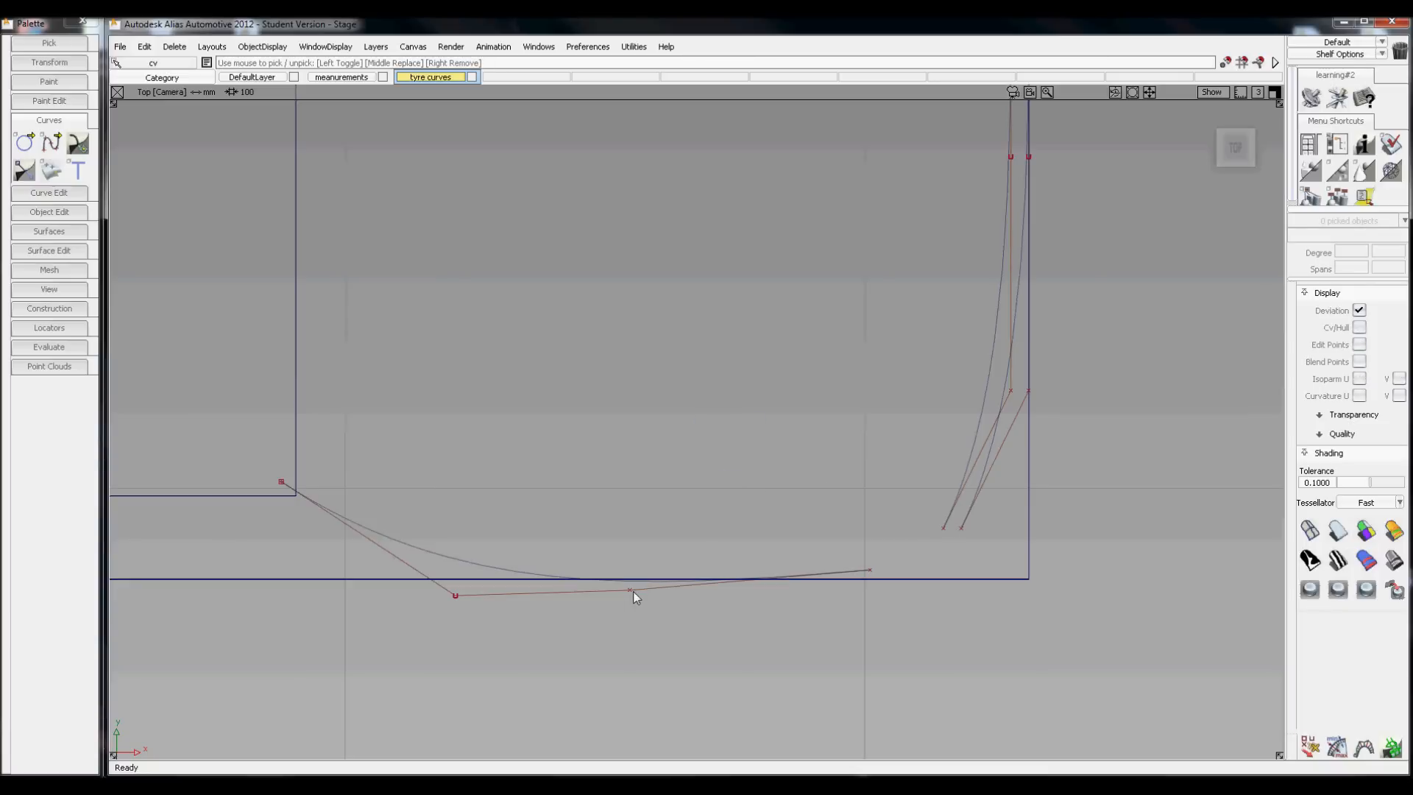
pyautogui.click(631, 595)
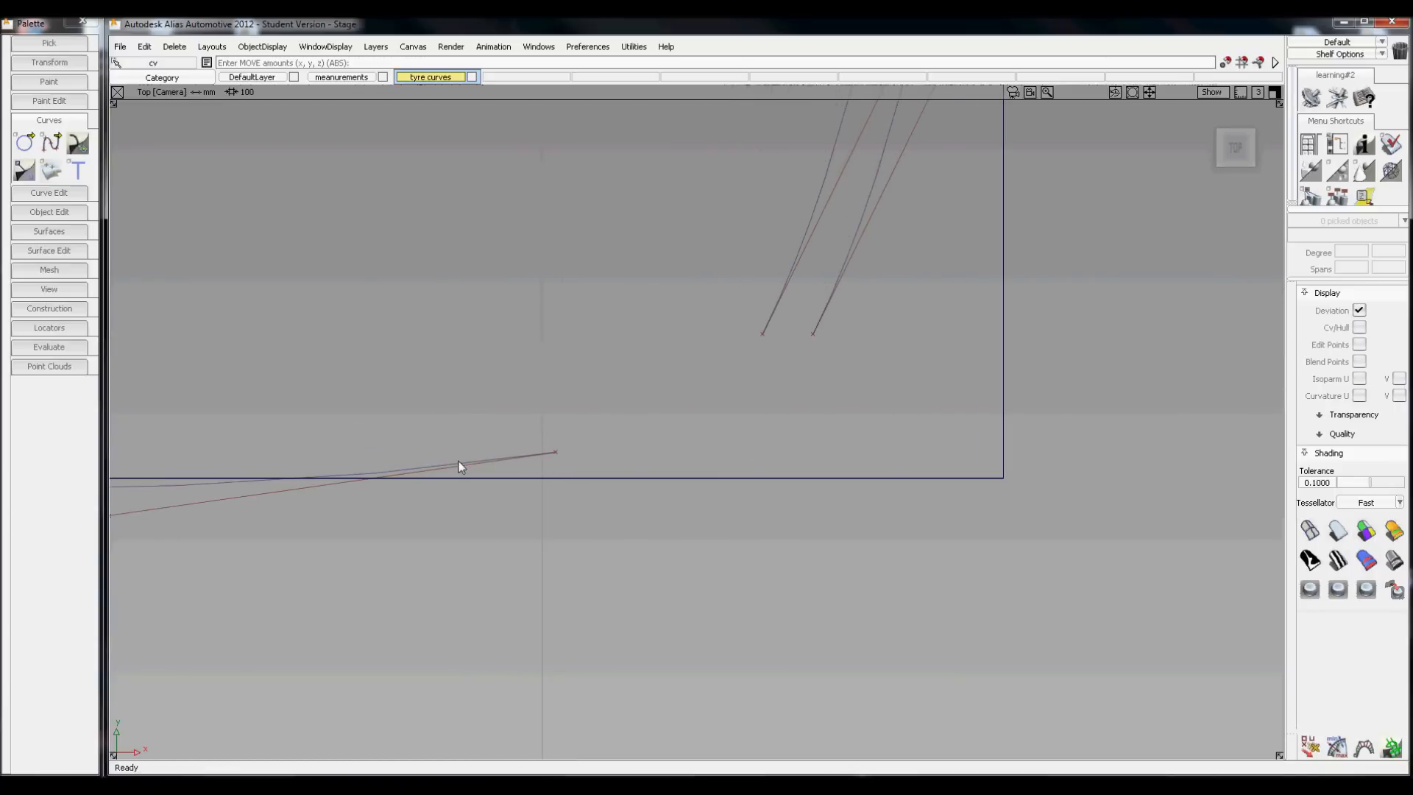
pyautogui.moveTo(625, 439)
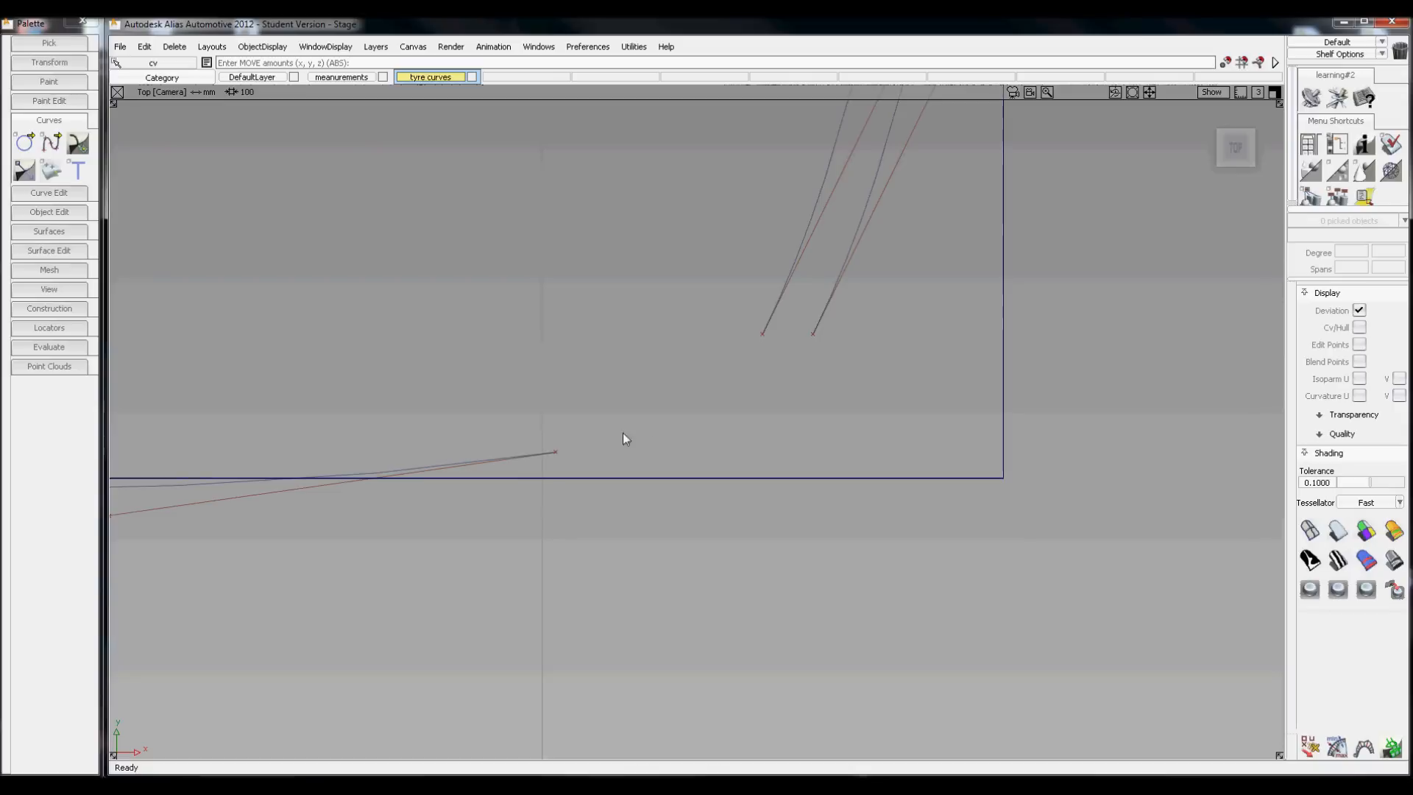
pyautogui.moveTo(539, 460)
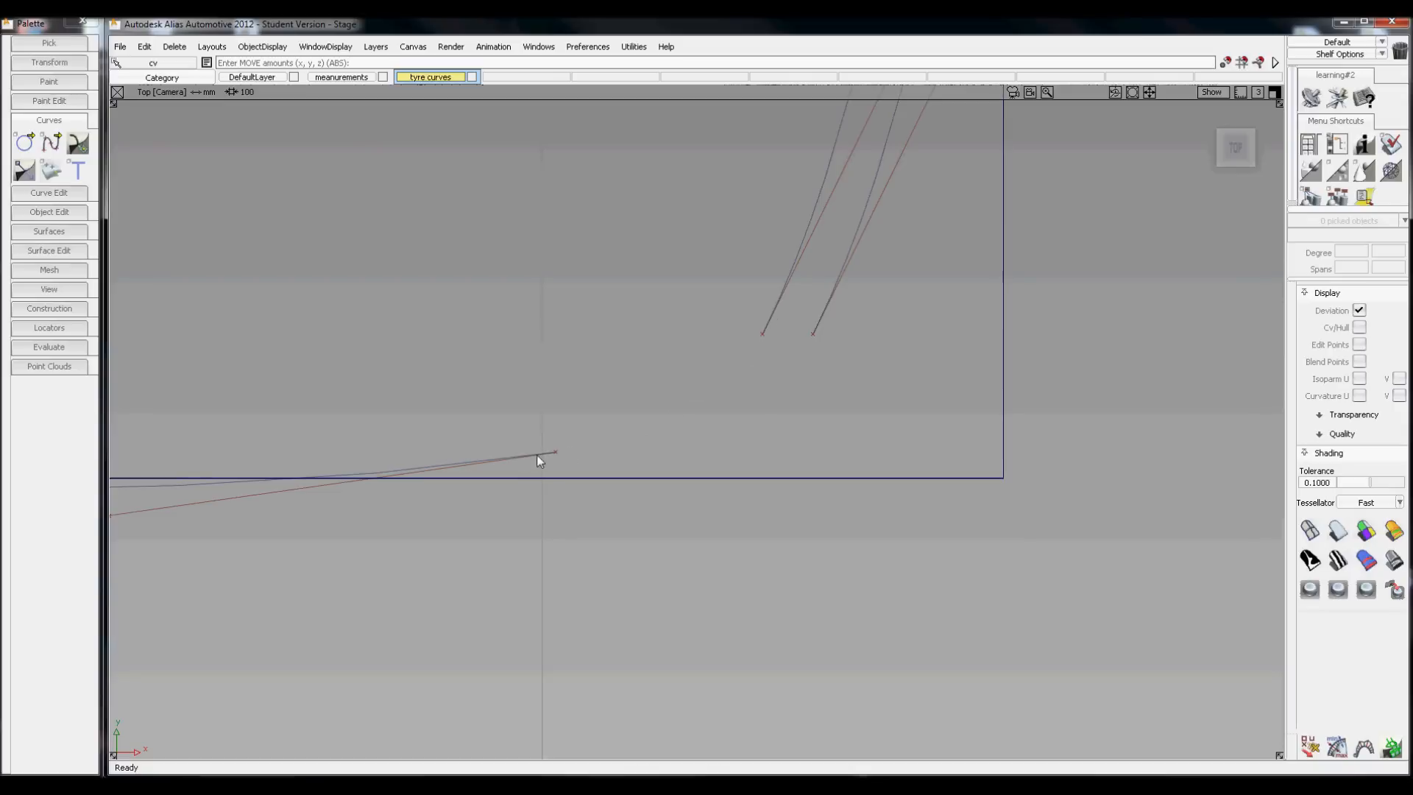
pyautogui.moveTo(739, 394)
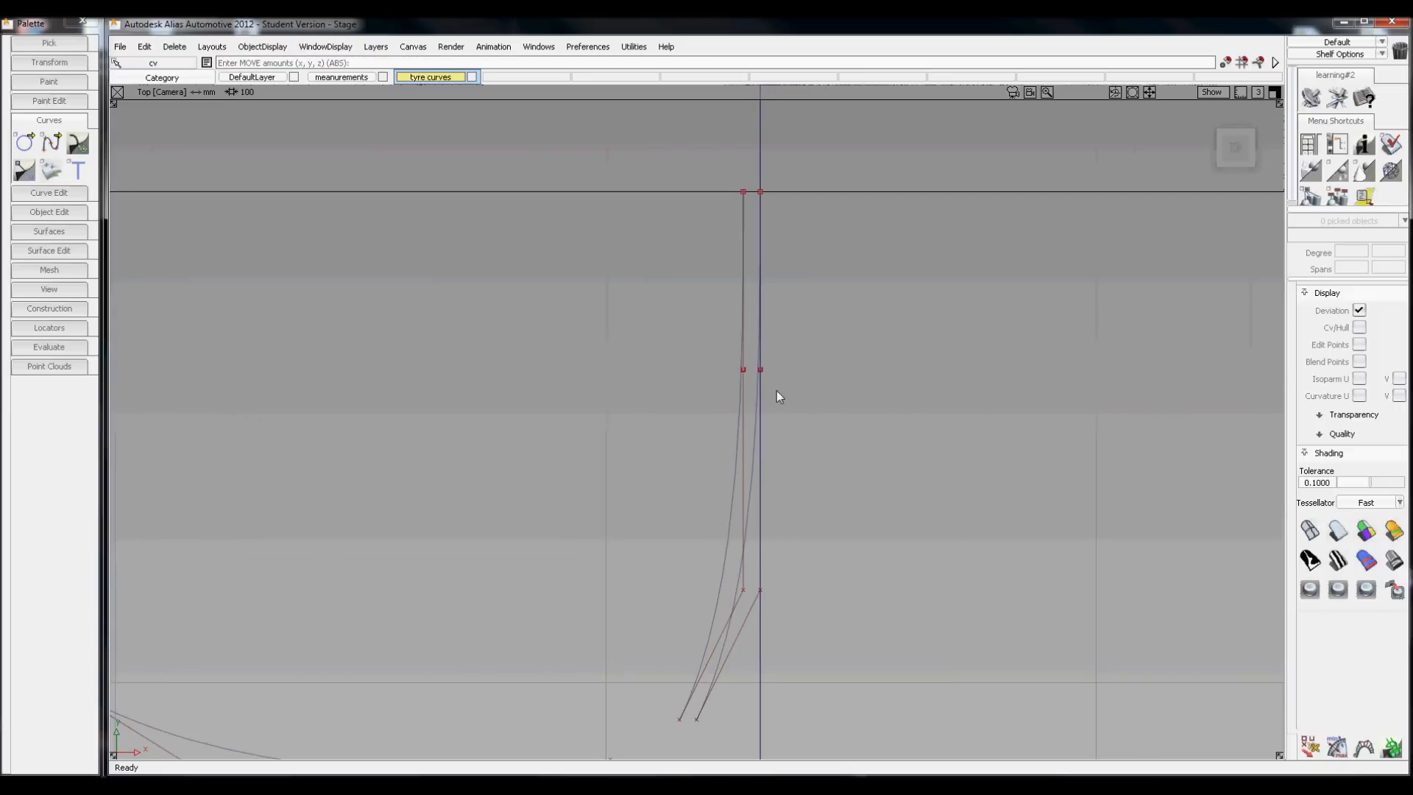
pyautogui.moveTo(749, 162)
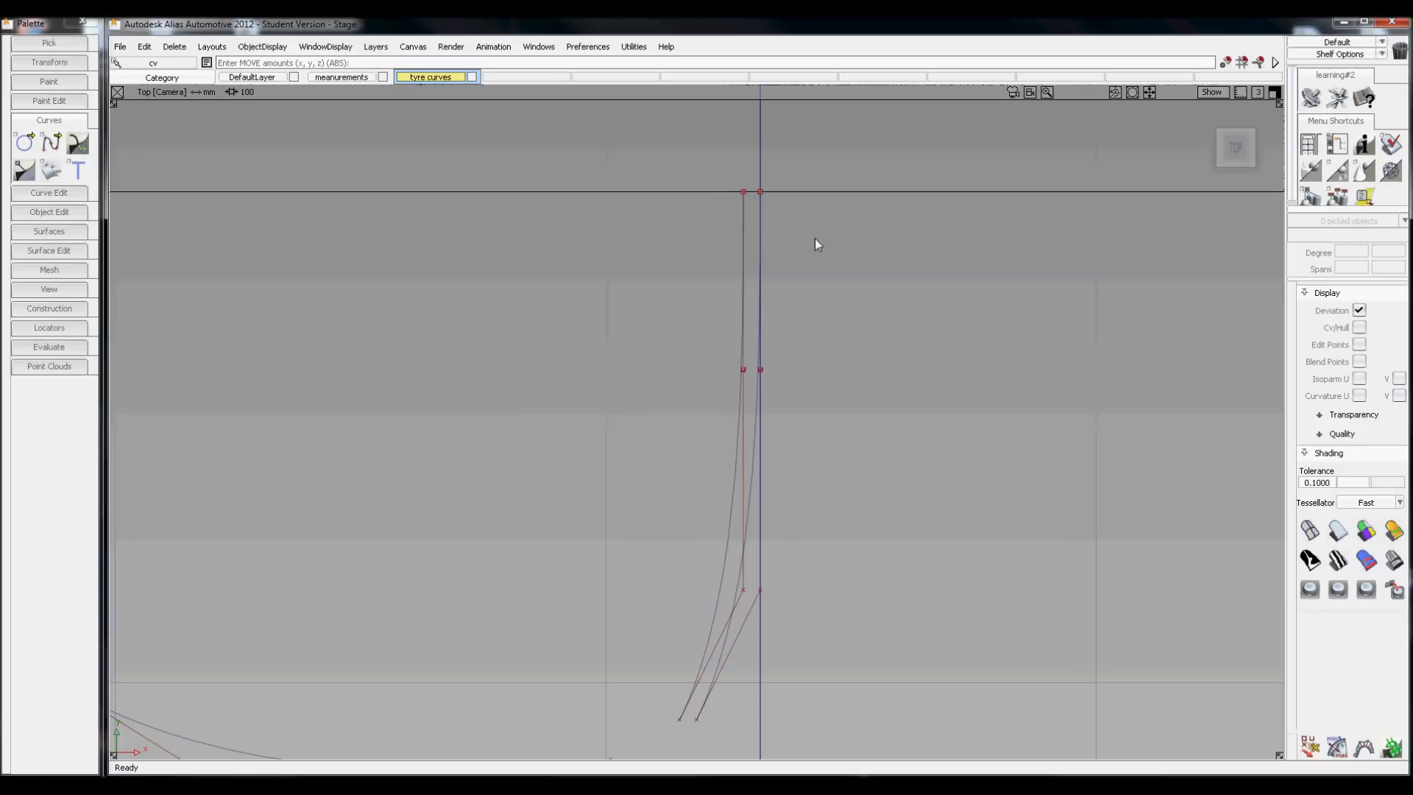
pyautogui.moveTo(781, 340)
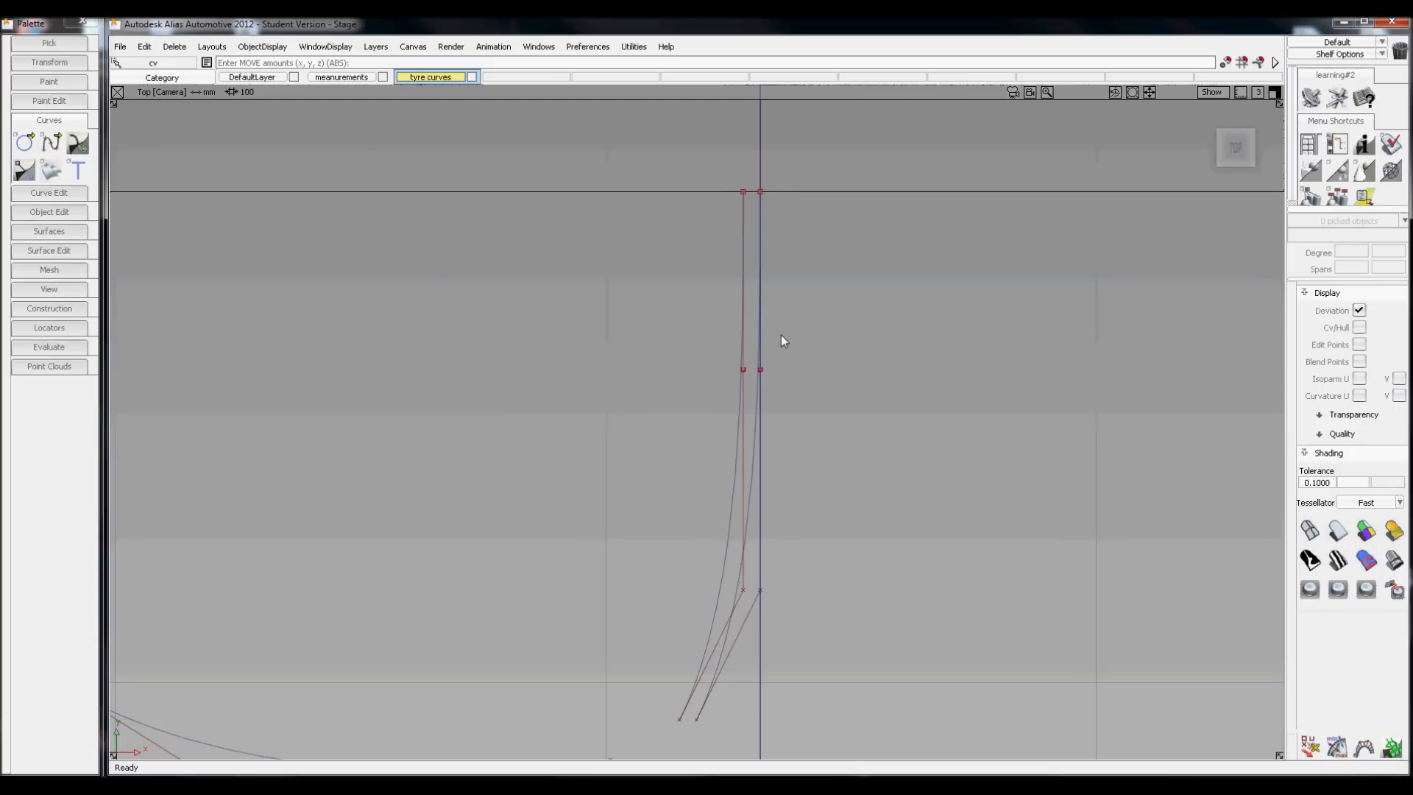
pyautogui.moveTo(778, 234)
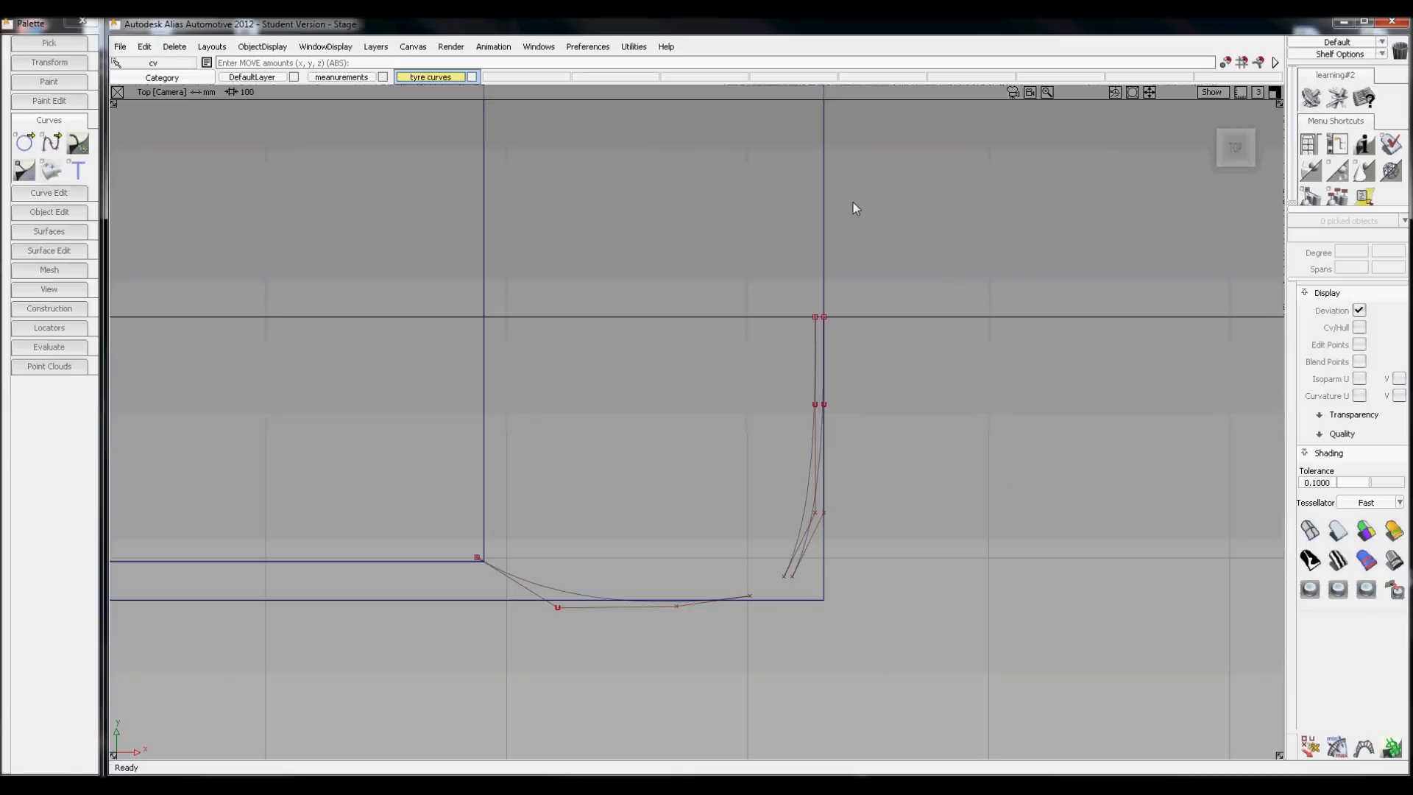
pyautogui.moveTo(821, 327)
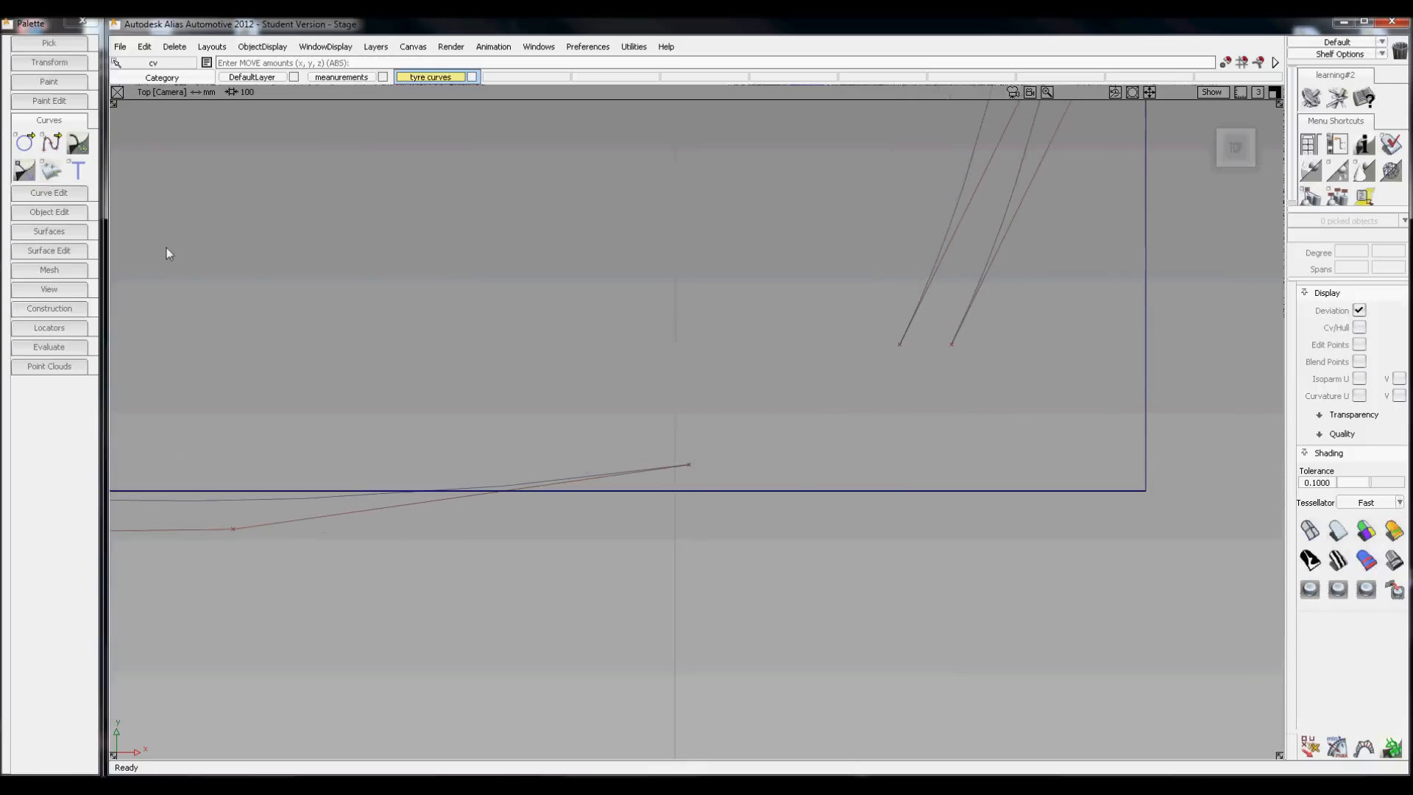
pyautogui.moveTo(78, 145)
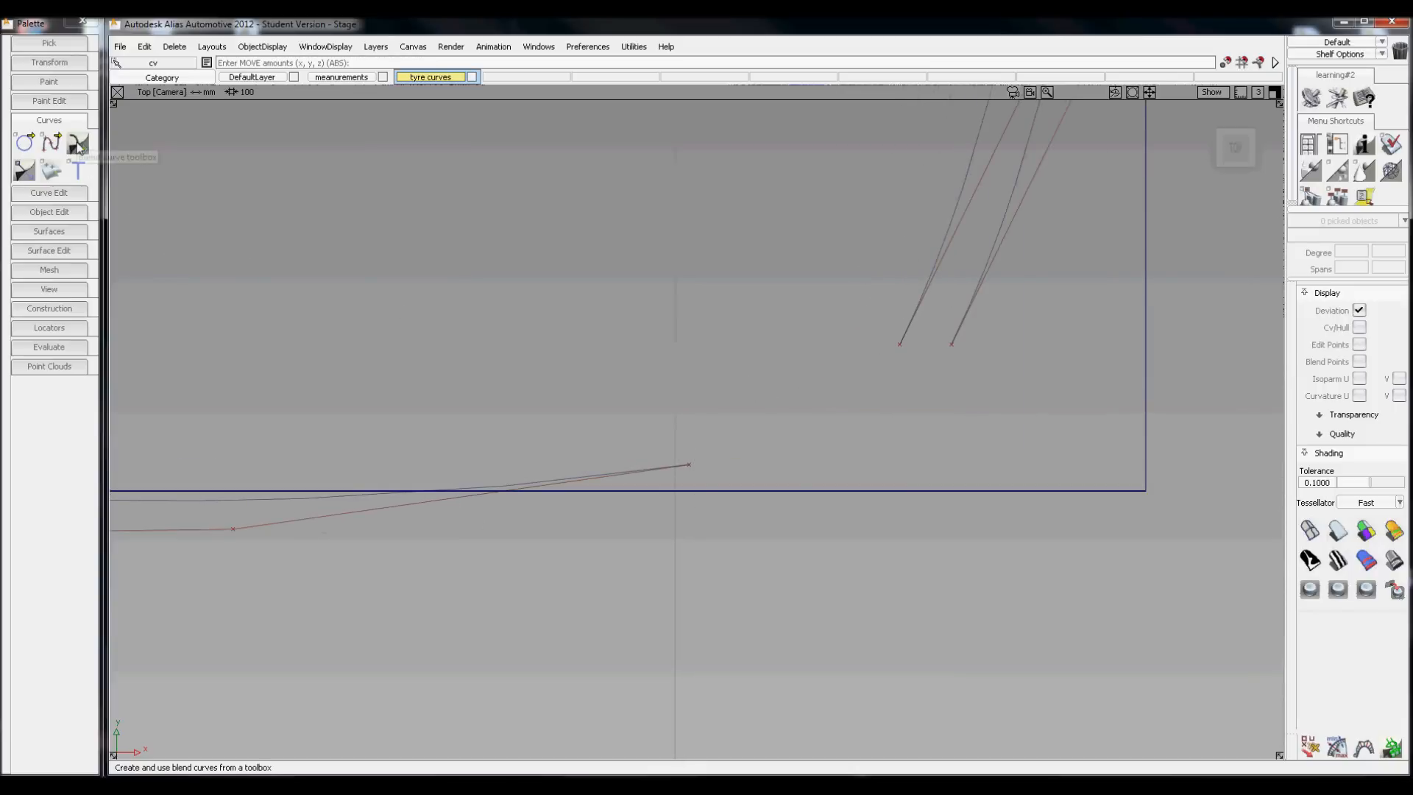
# Create a blend curve joining the tread curve's end to the sidewall curve.
pyautogui.click(76, 144)
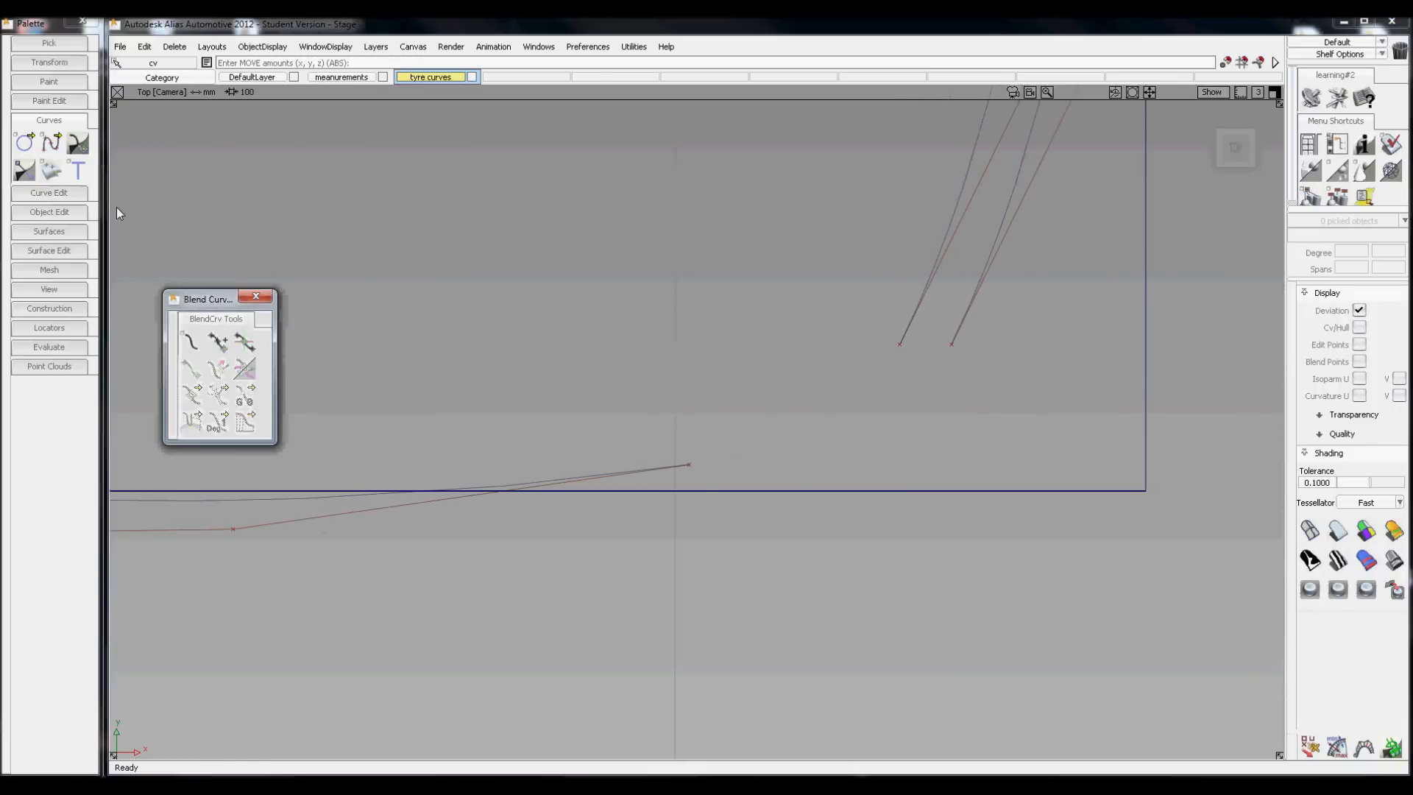
pyautogui.click(189, 339)
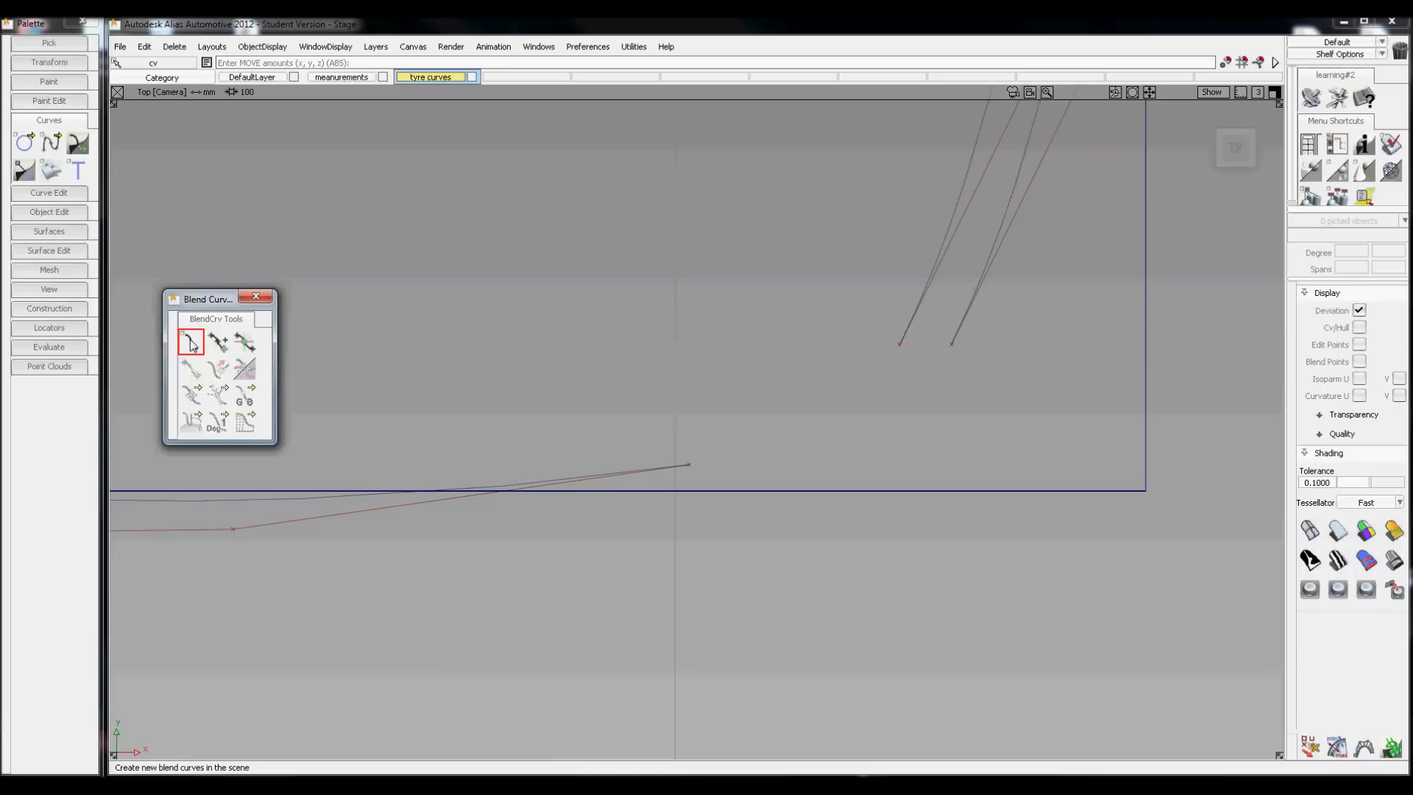
pyautogui.click(190, 340)
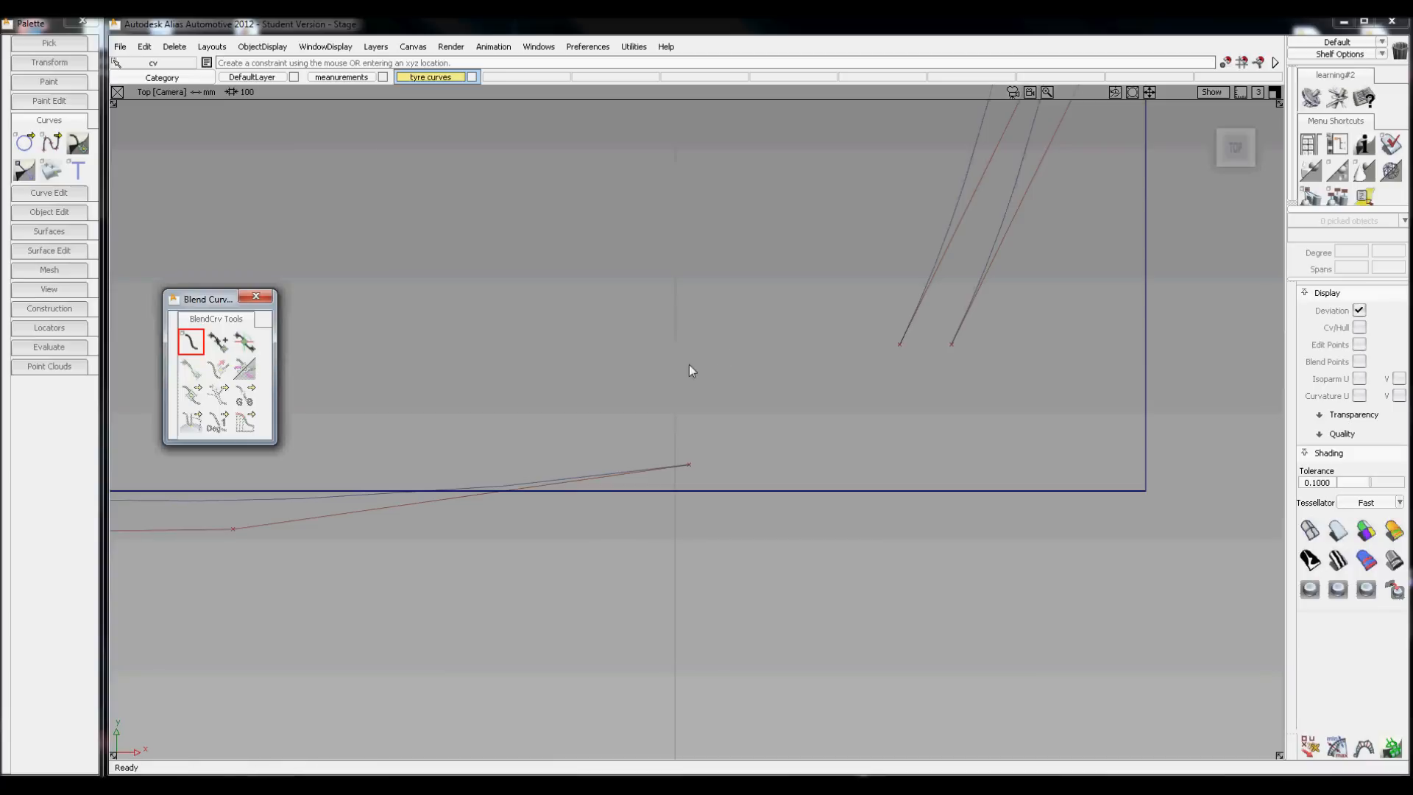
pyautogui.click(684, 466)
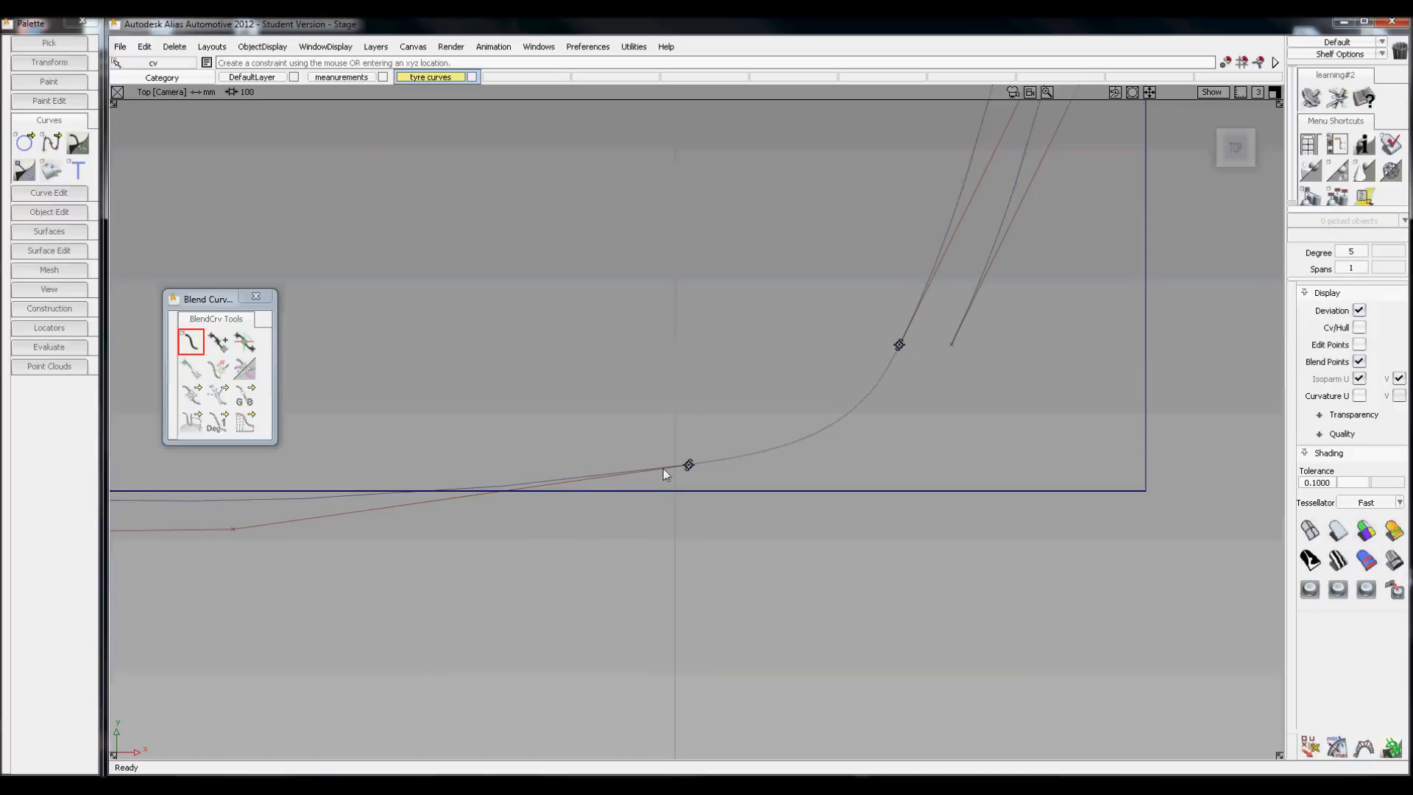
pyautogui.click(687, 467)
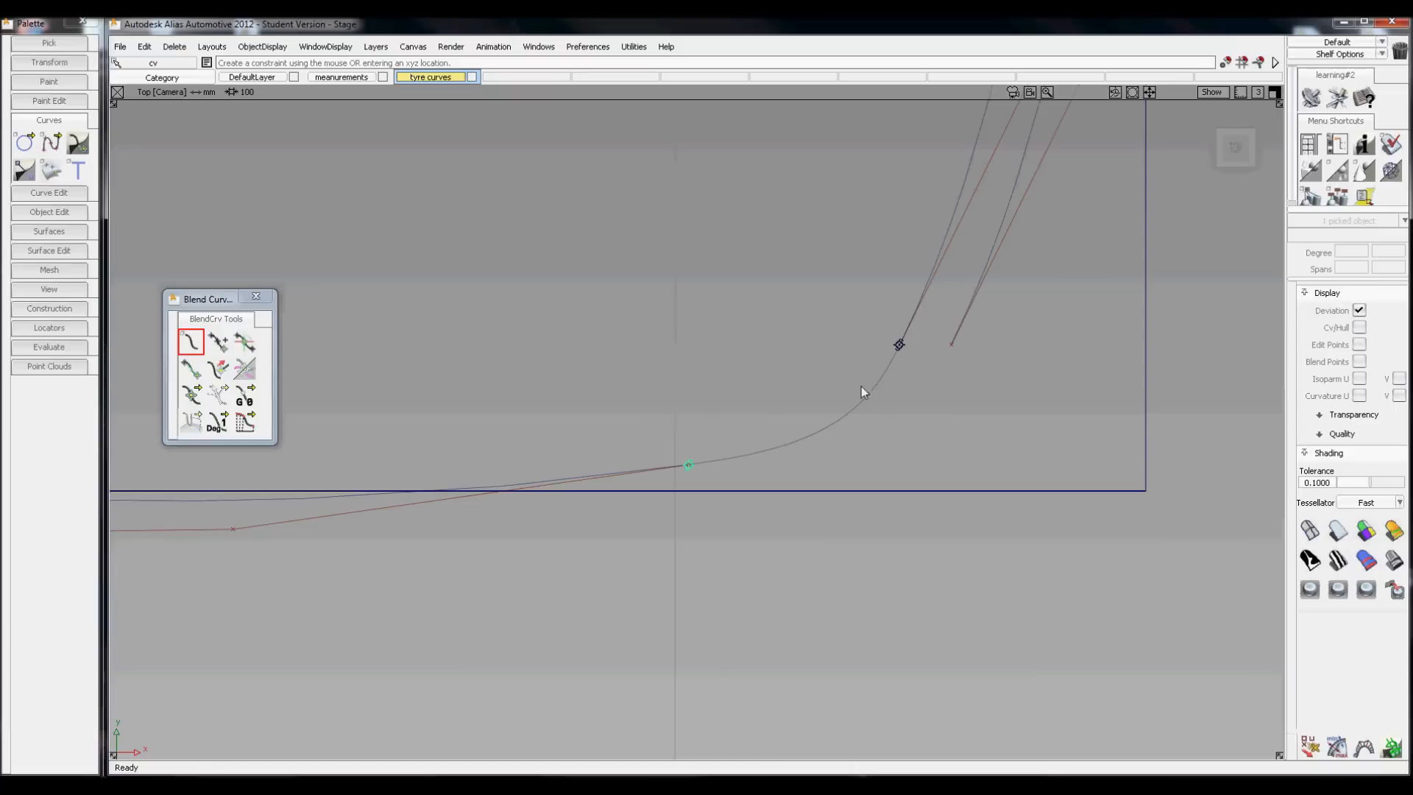
pyautogui.click(952, 344)
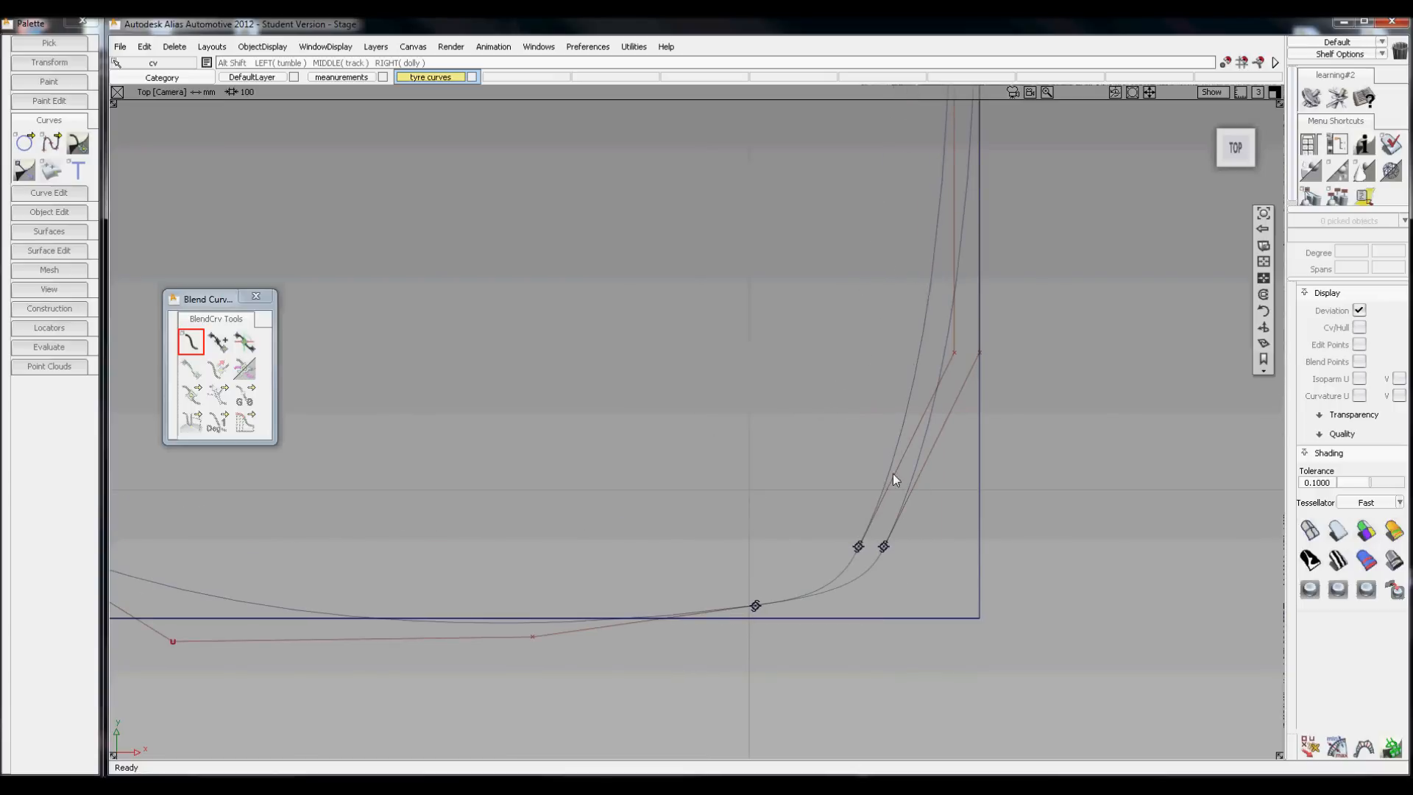
pyautogui.moveTo(901, 515)
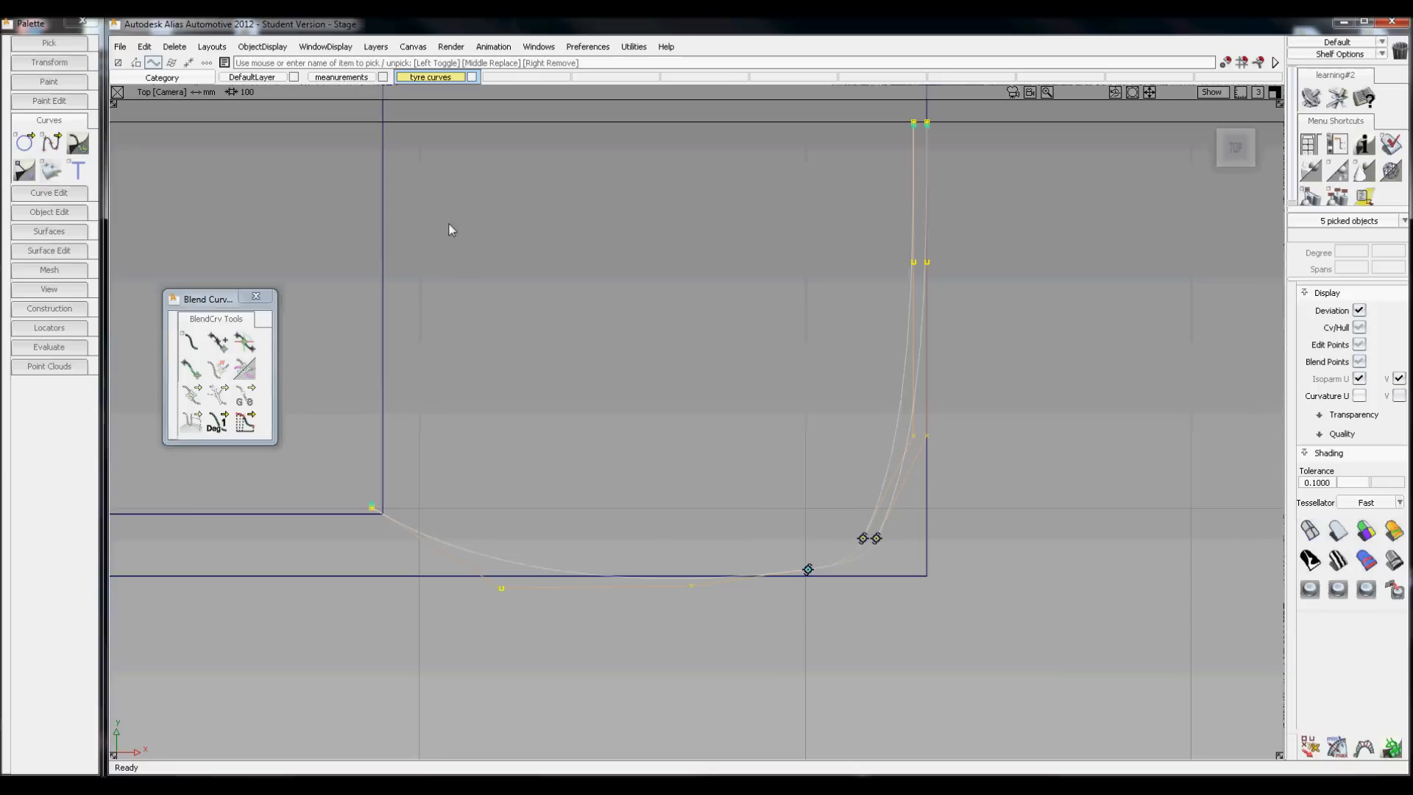
# Use Move Pivot from the marking menu to snap the profile curves' pivot to the origin.
pyautogui.rightClick(687, 325)
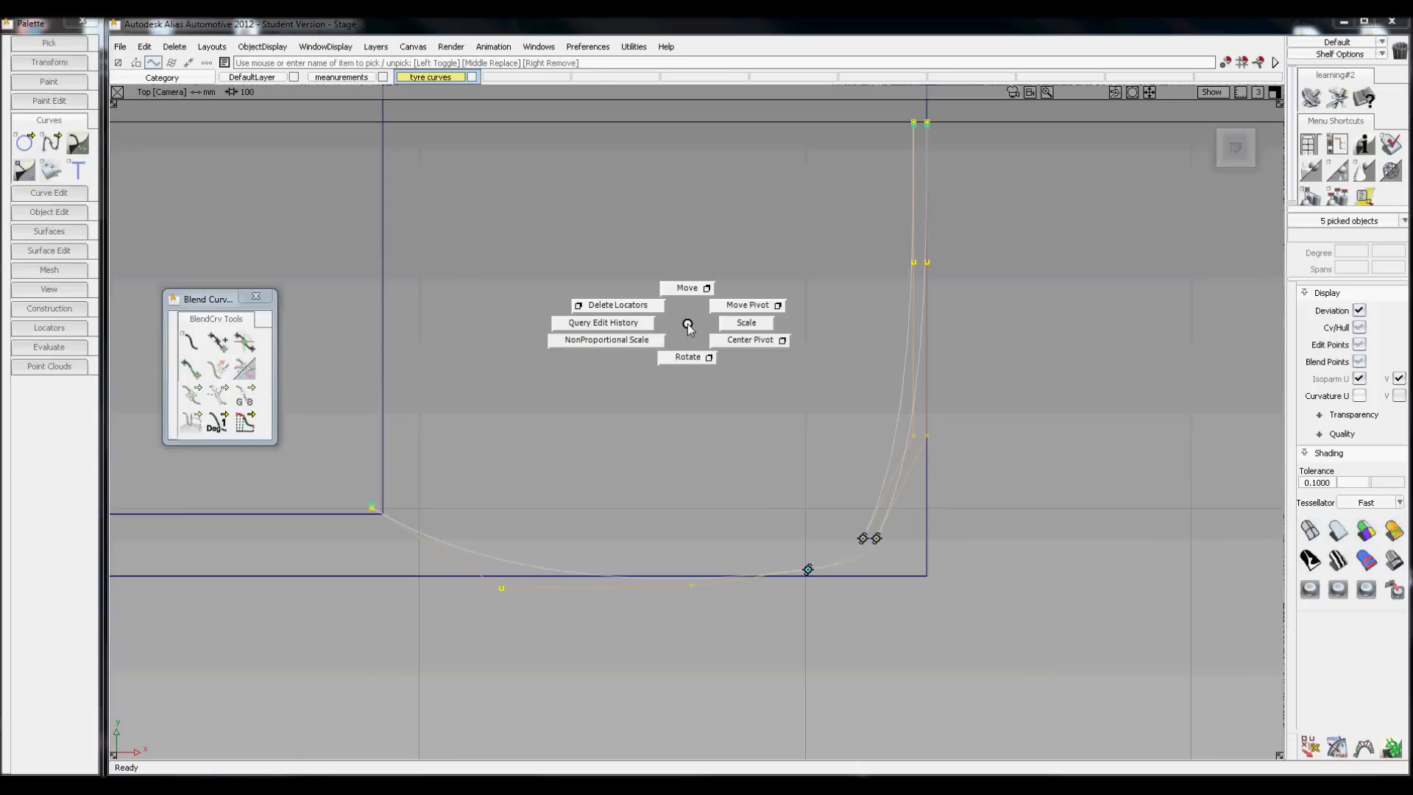
pyautogui.click(746, 304)
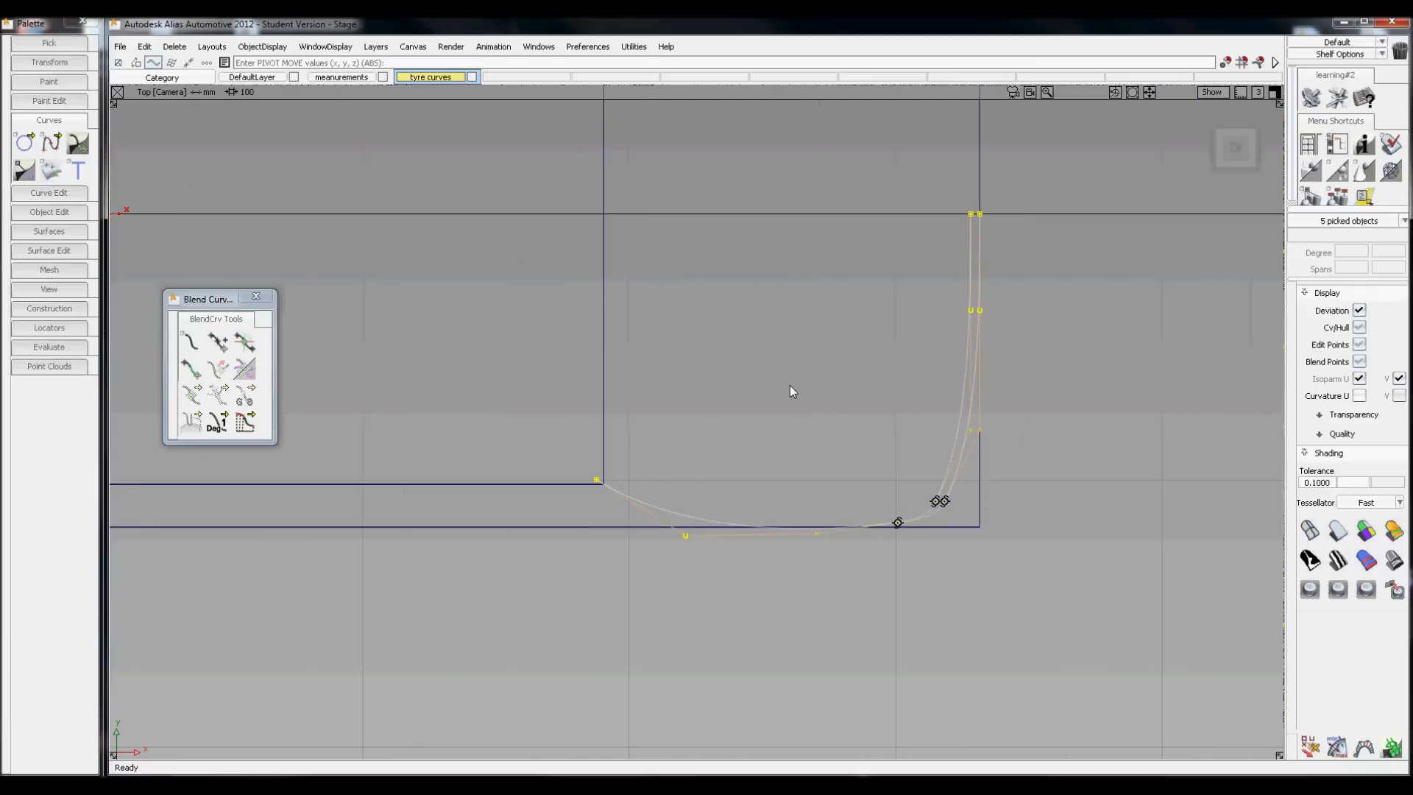
pyautogui.moveTo(335, 63)
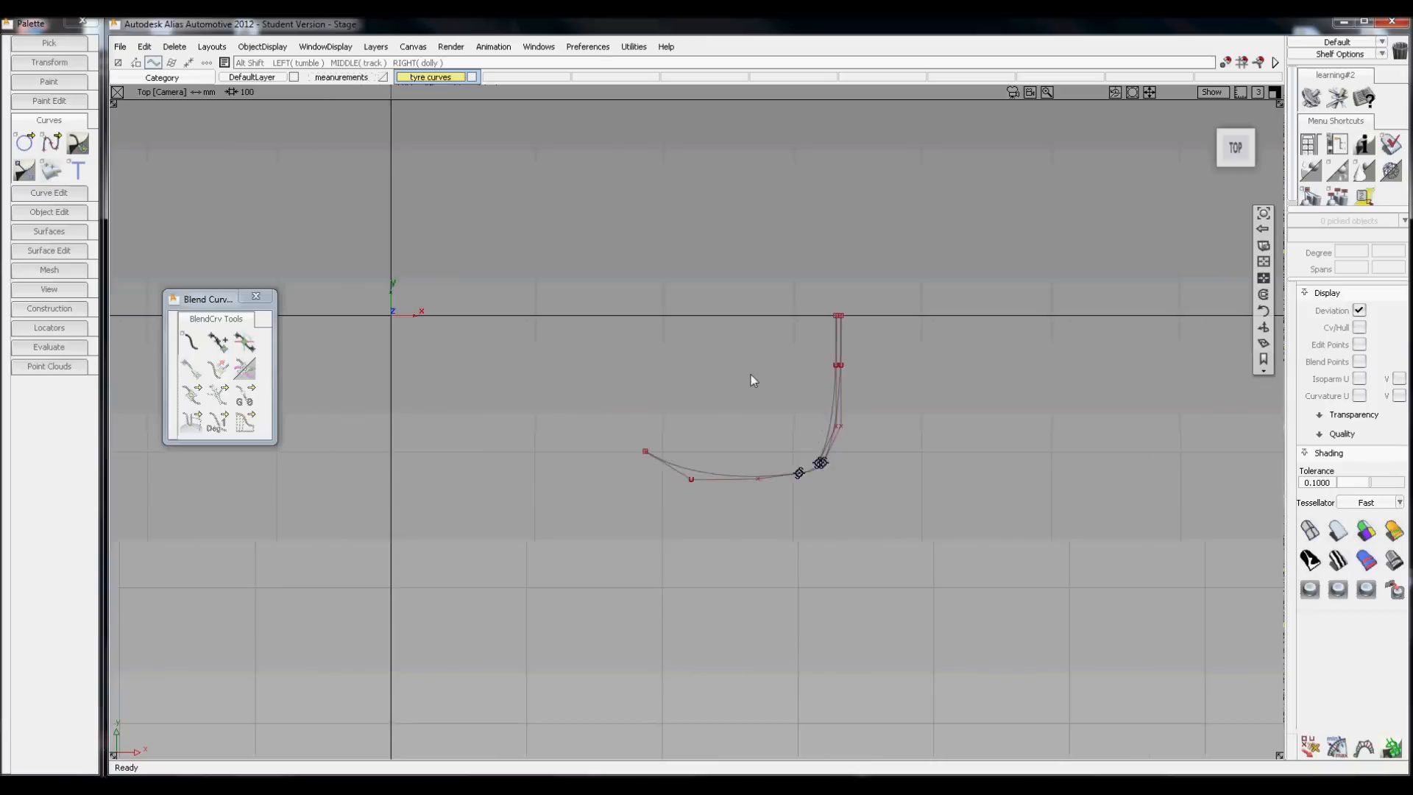
pyautogui.click(1234, 147)
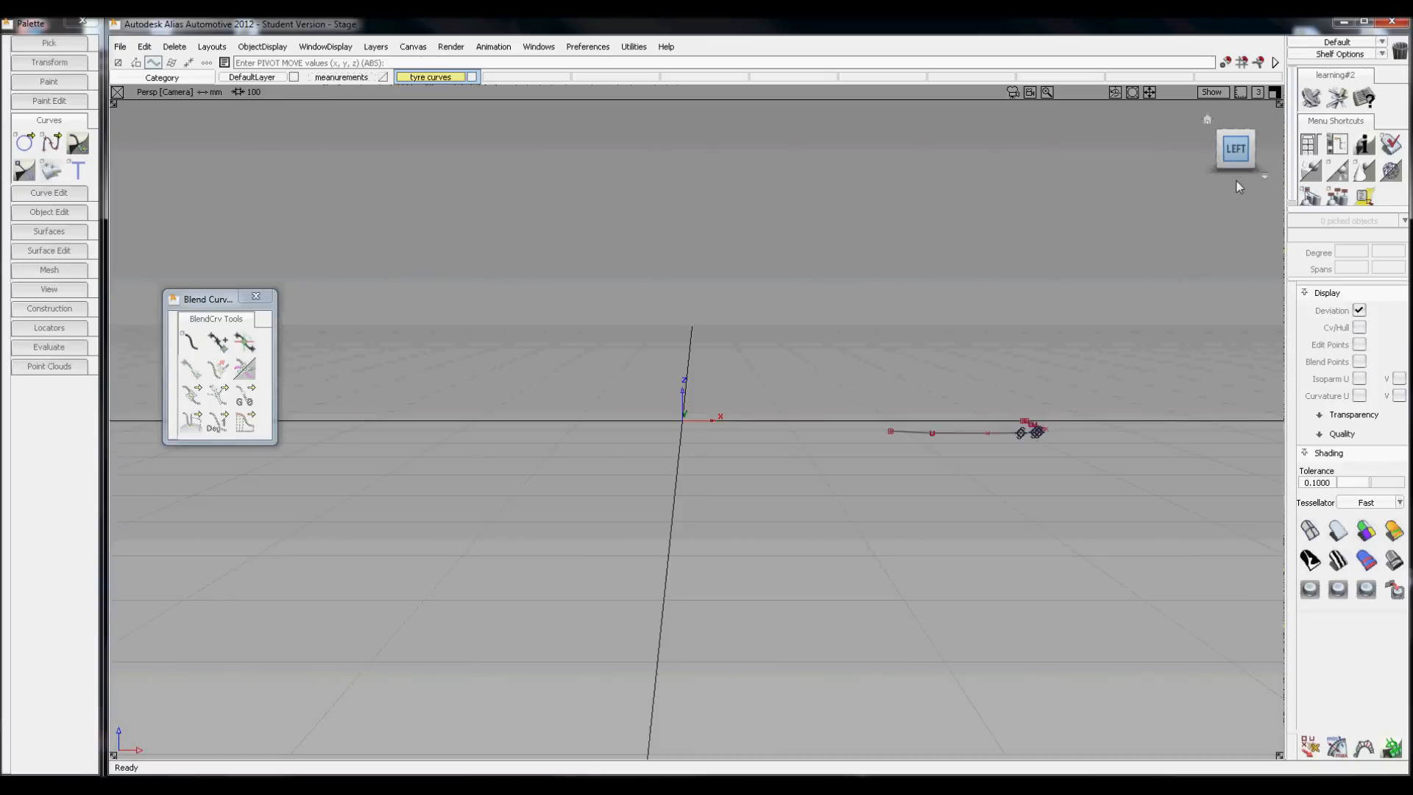
# Start Revolve with the Y axis set for a full sweep and pick the profile curves.
pyautogui.click(1235, 147)
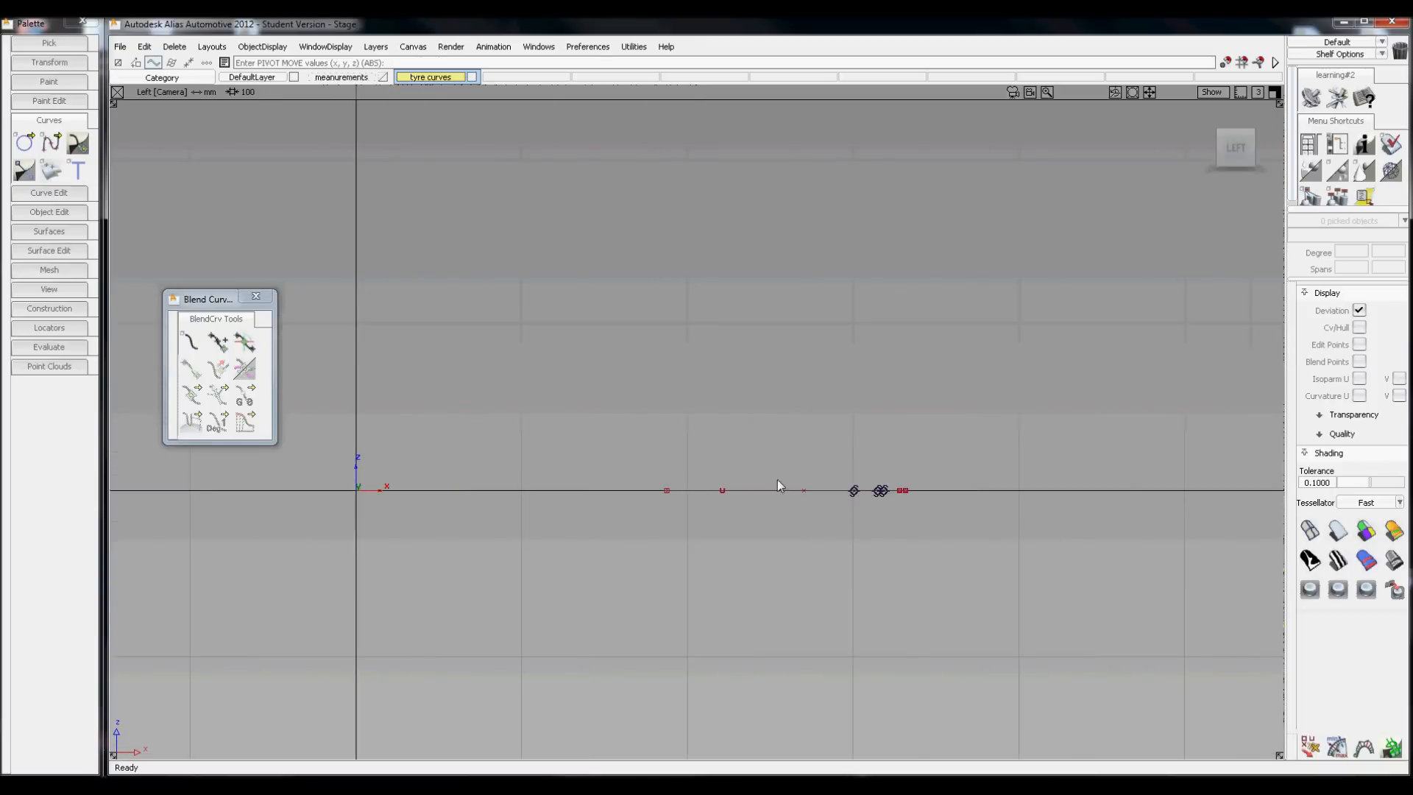
pyautogui.moveTo(1121, 259)
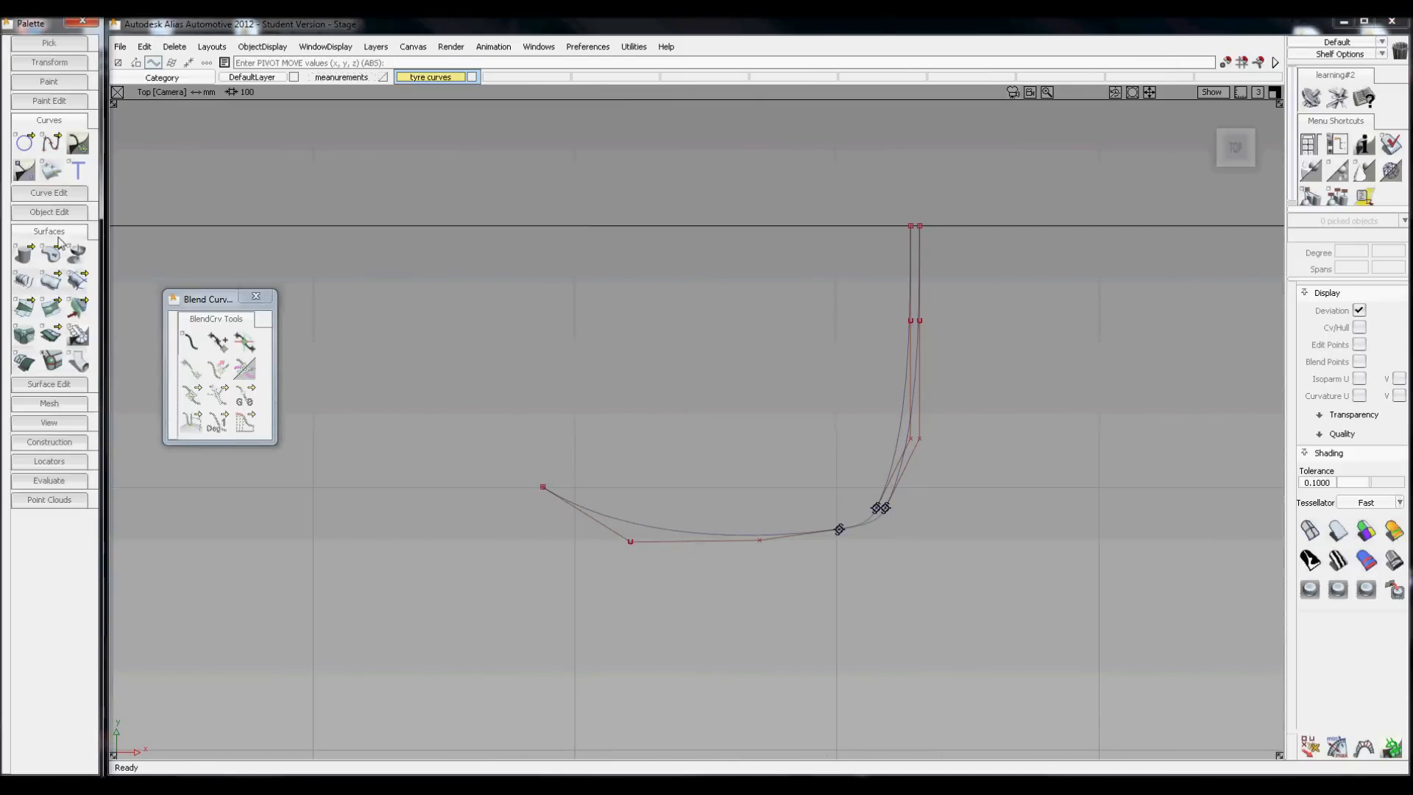
pyautogui.click(77, 255)
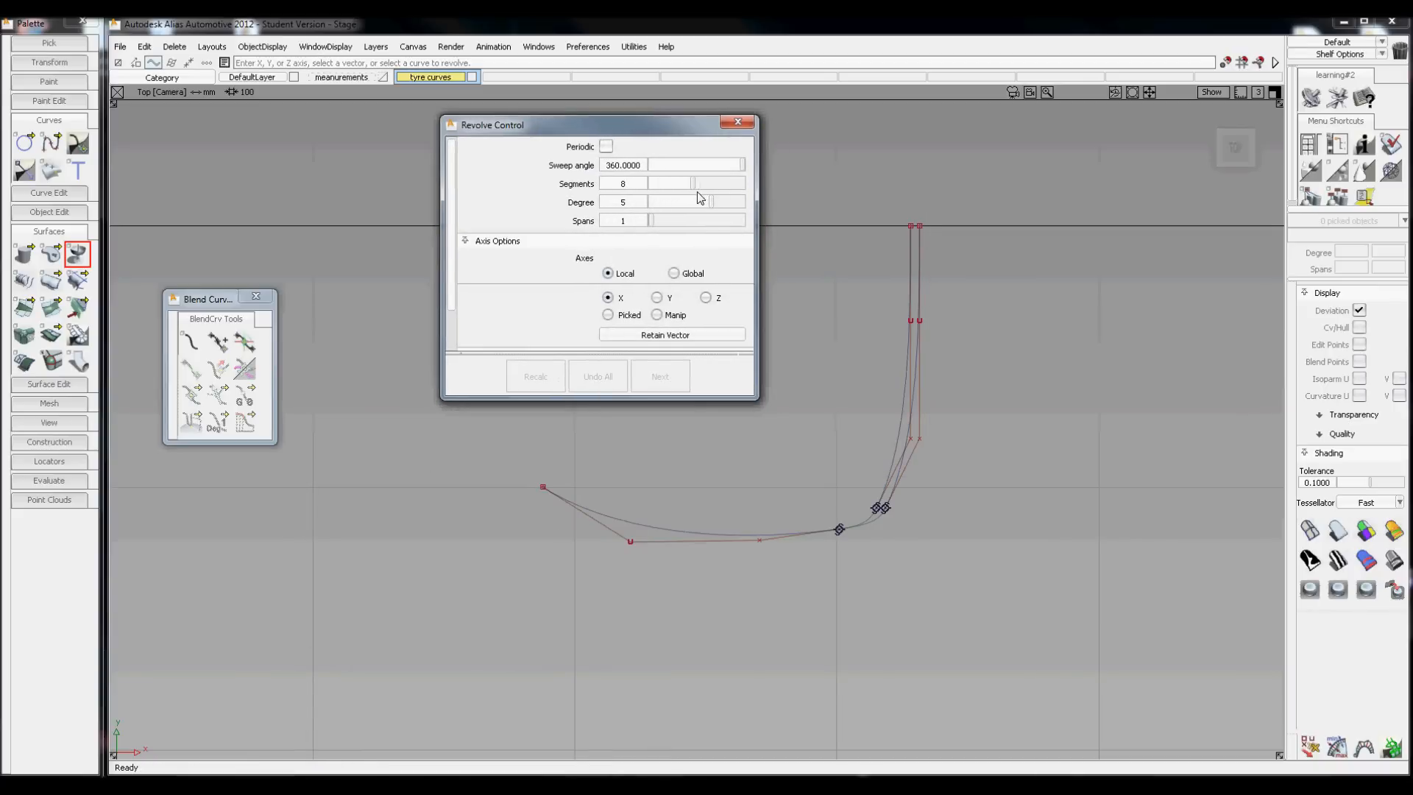
pyautogui.moveTo(665, 204)
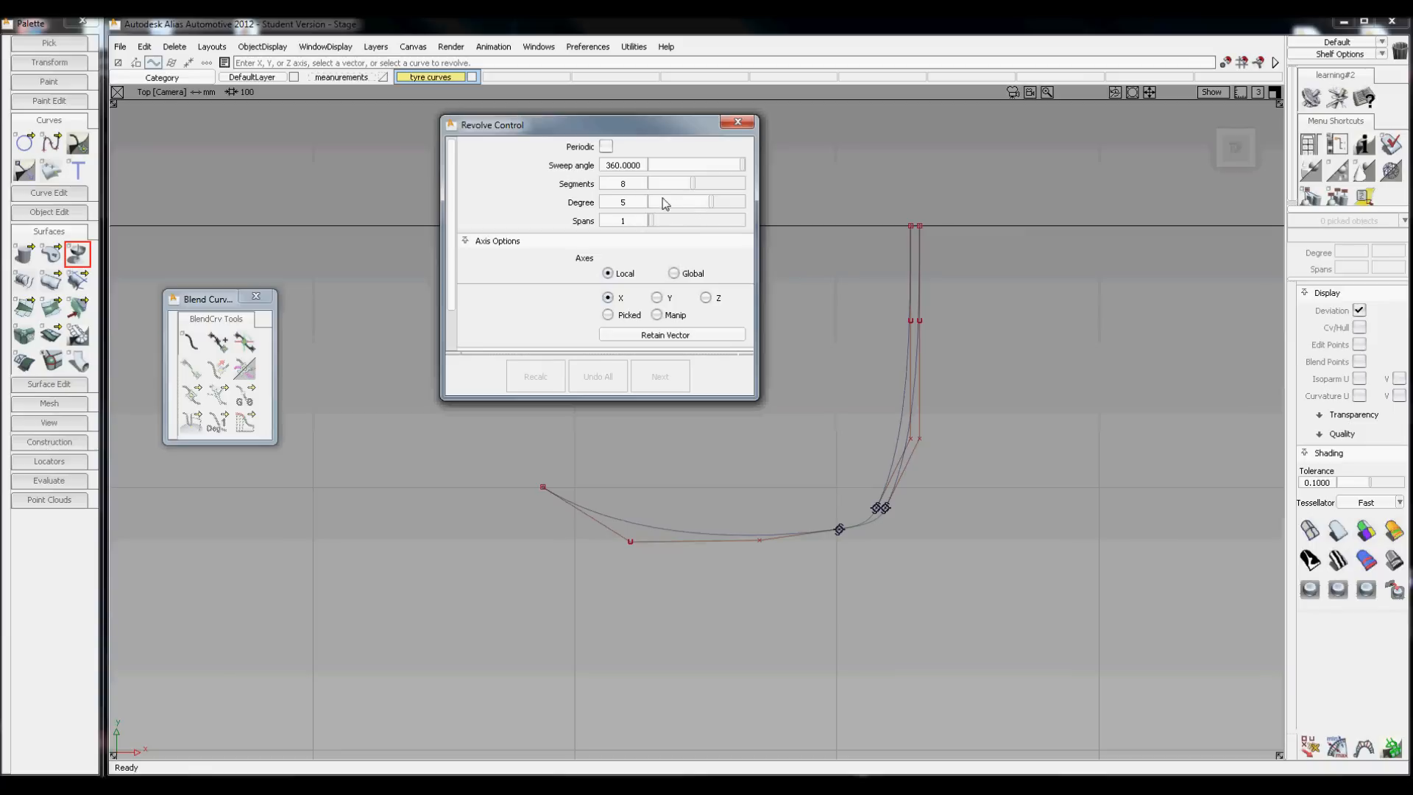
pyautogui.moveTo(636, 227)
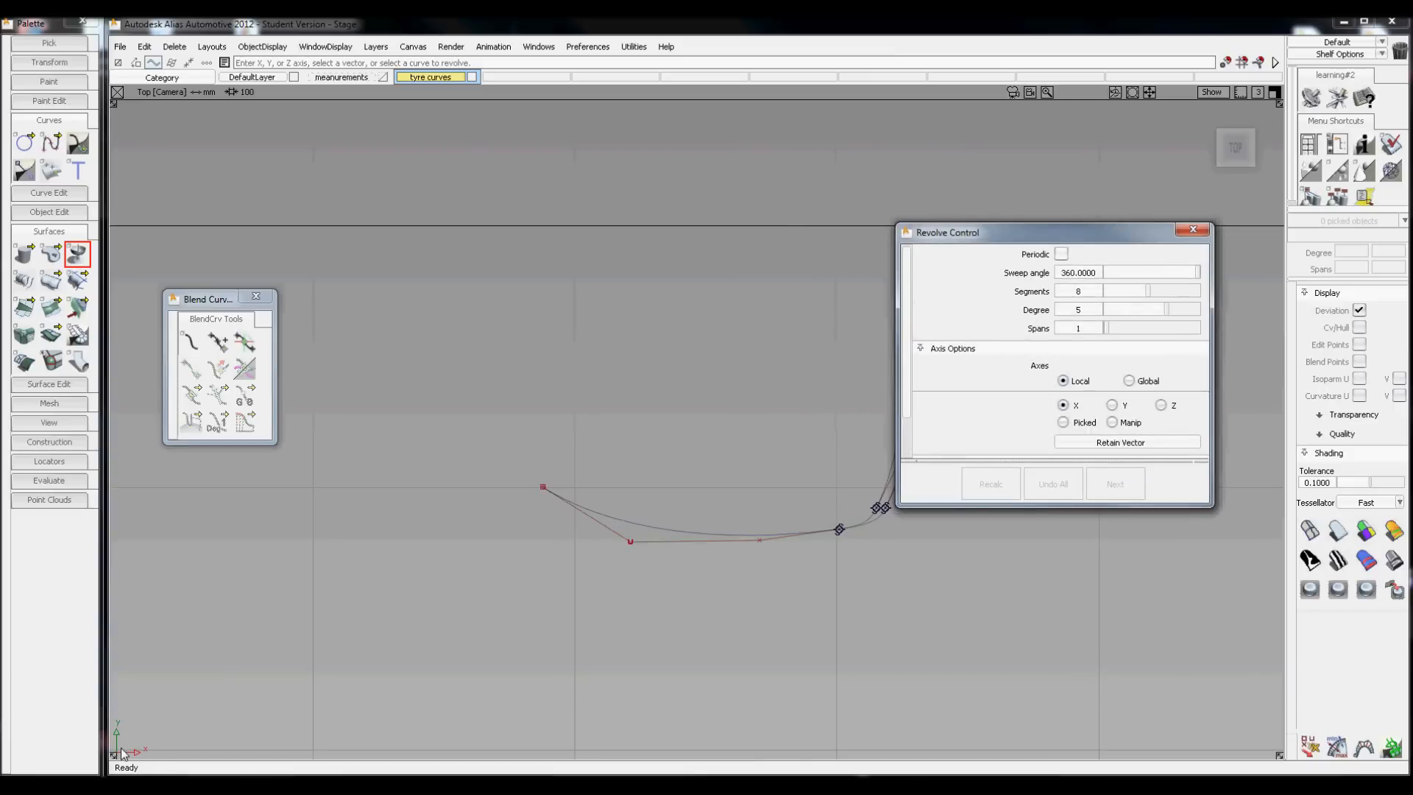
pyautogui.moveTo(433, 672)
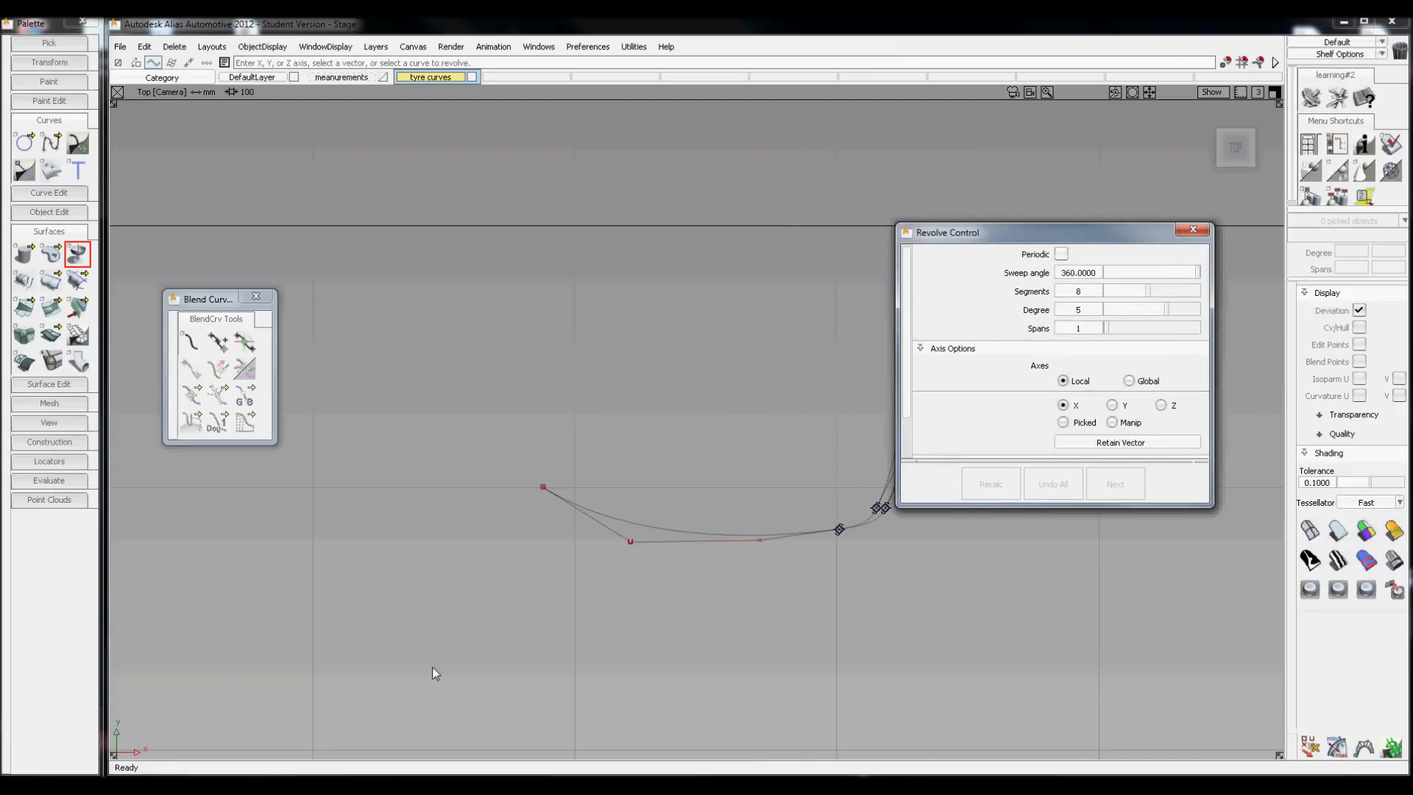
pyautogui.moveTo(130, 730)
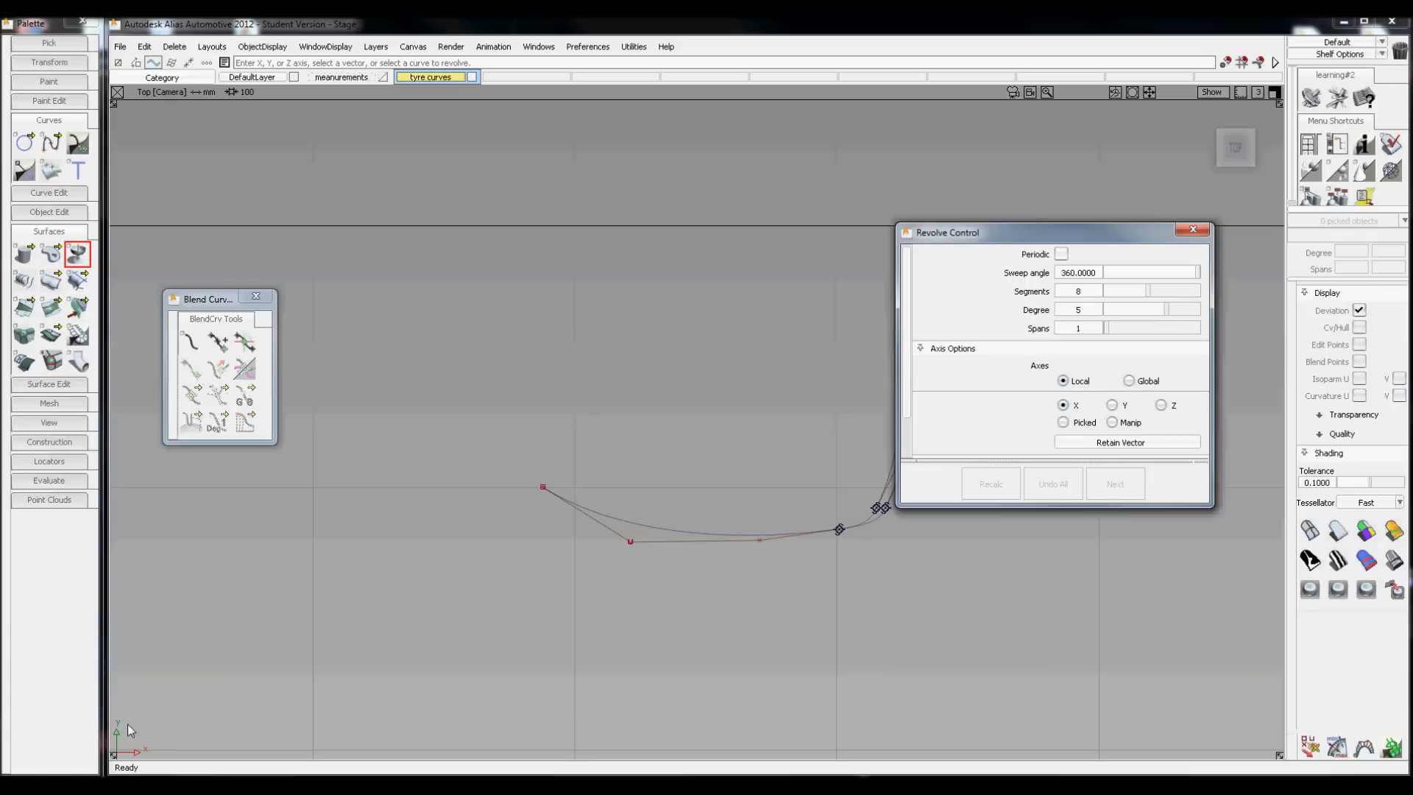
pyautogui.moveTo(957, 466)
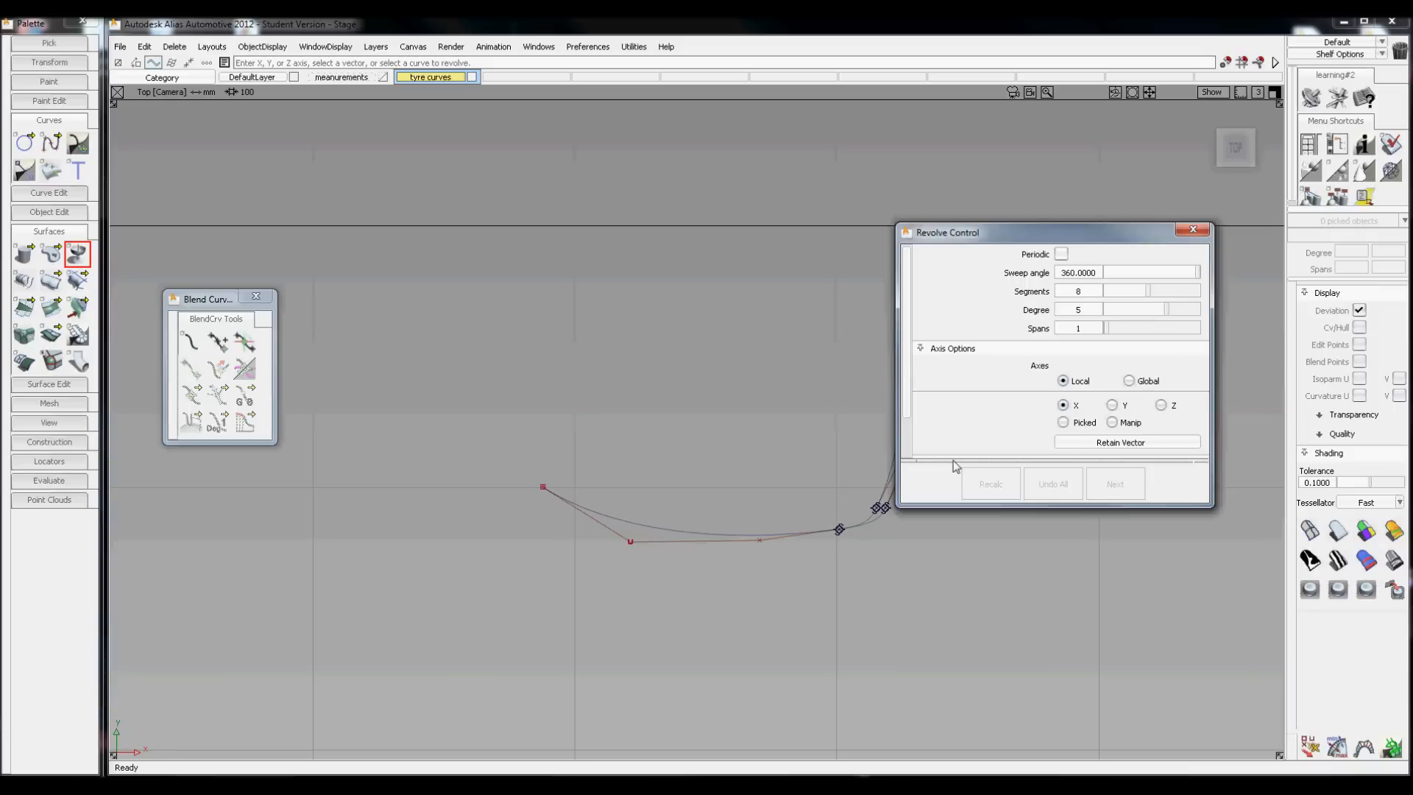
pyautogui.click(1113, 404)
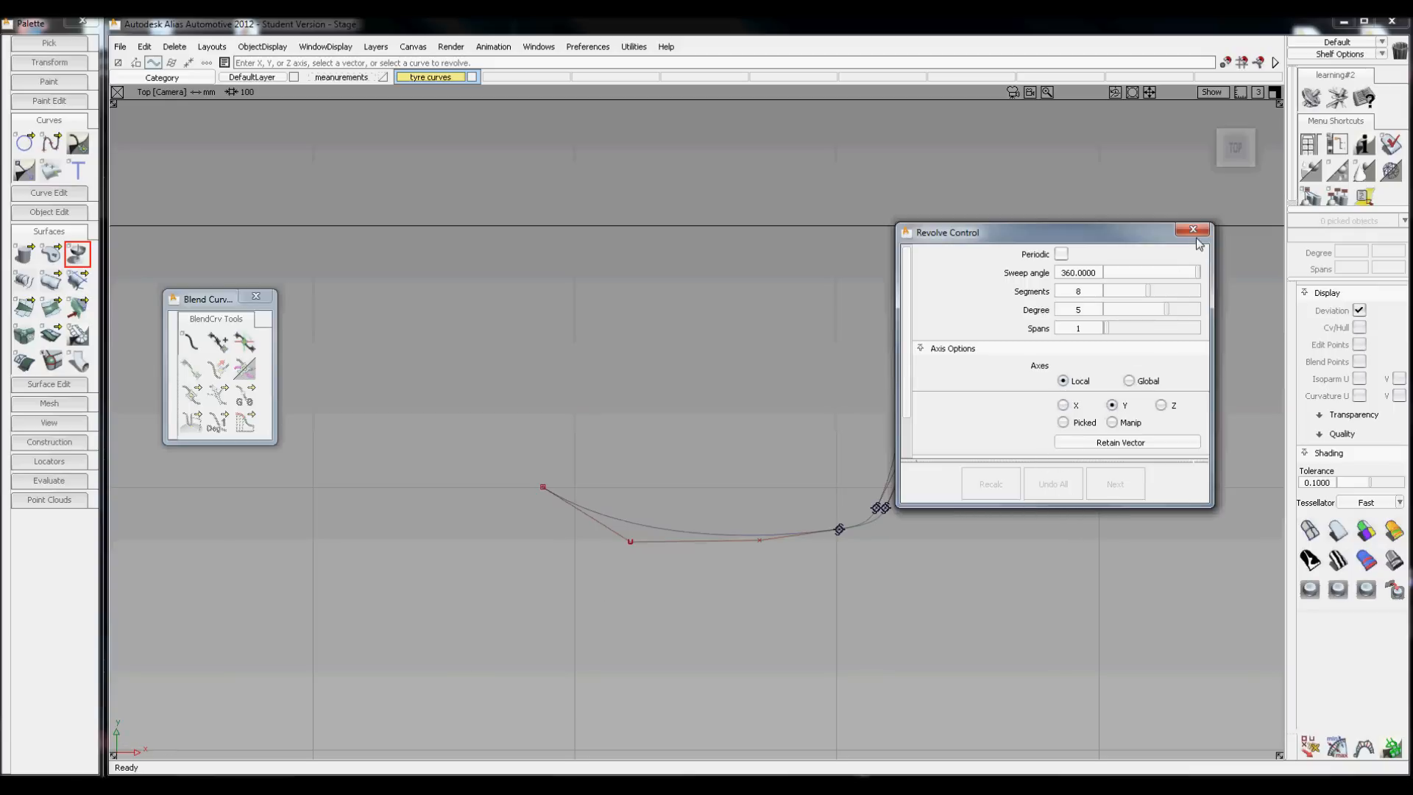
pyautogui.click(1193, 231)
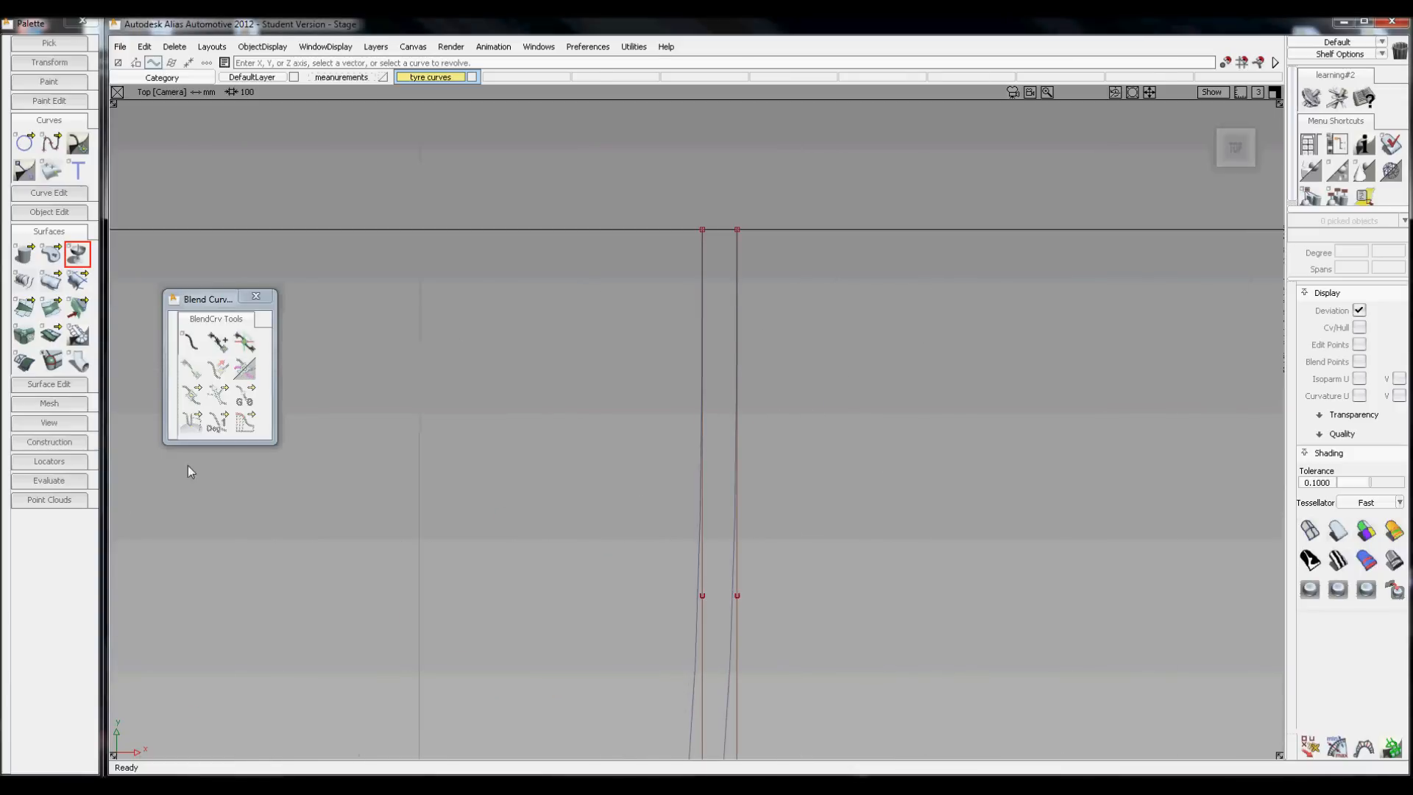
pyautogui.moveTo(705, 347)
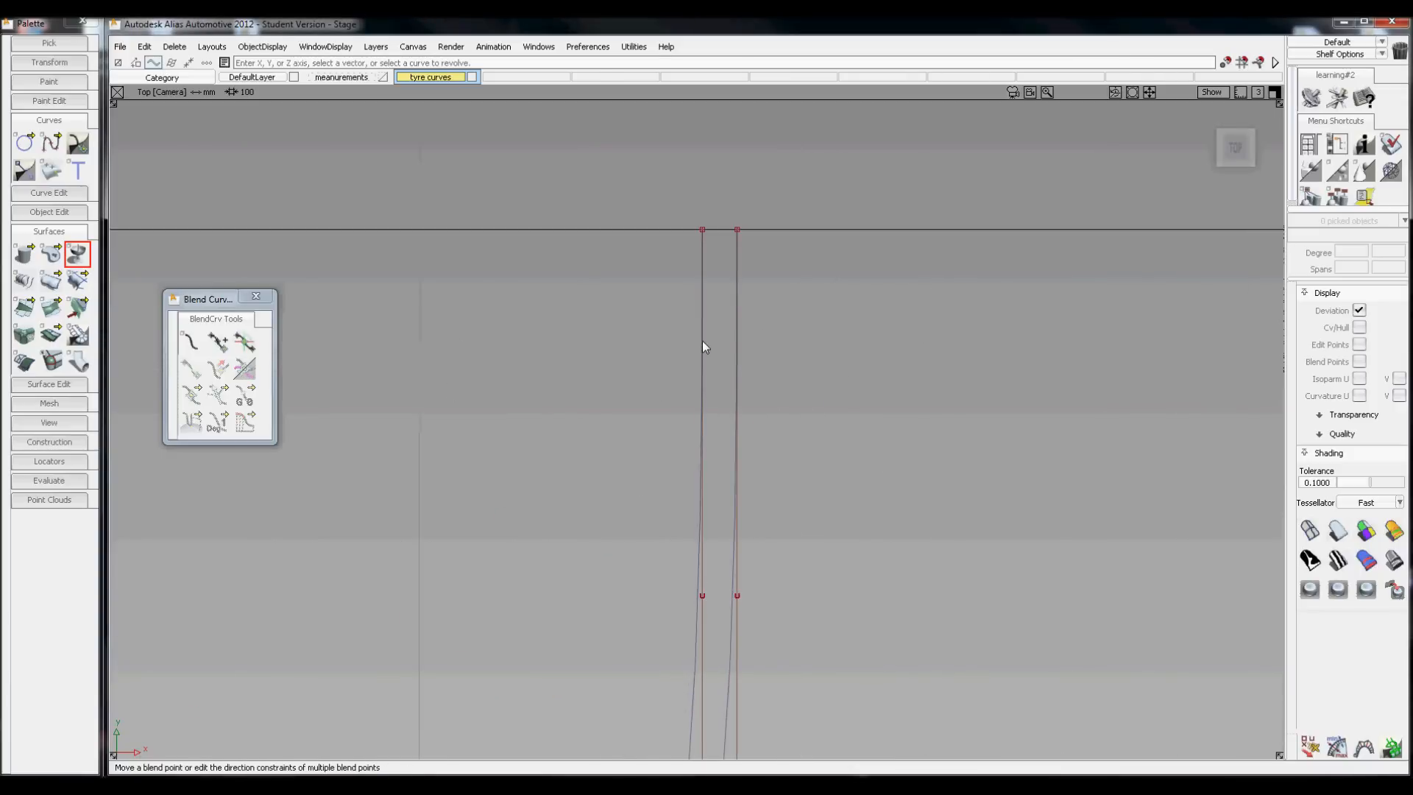
pyautogui.rightClick(802, 440)
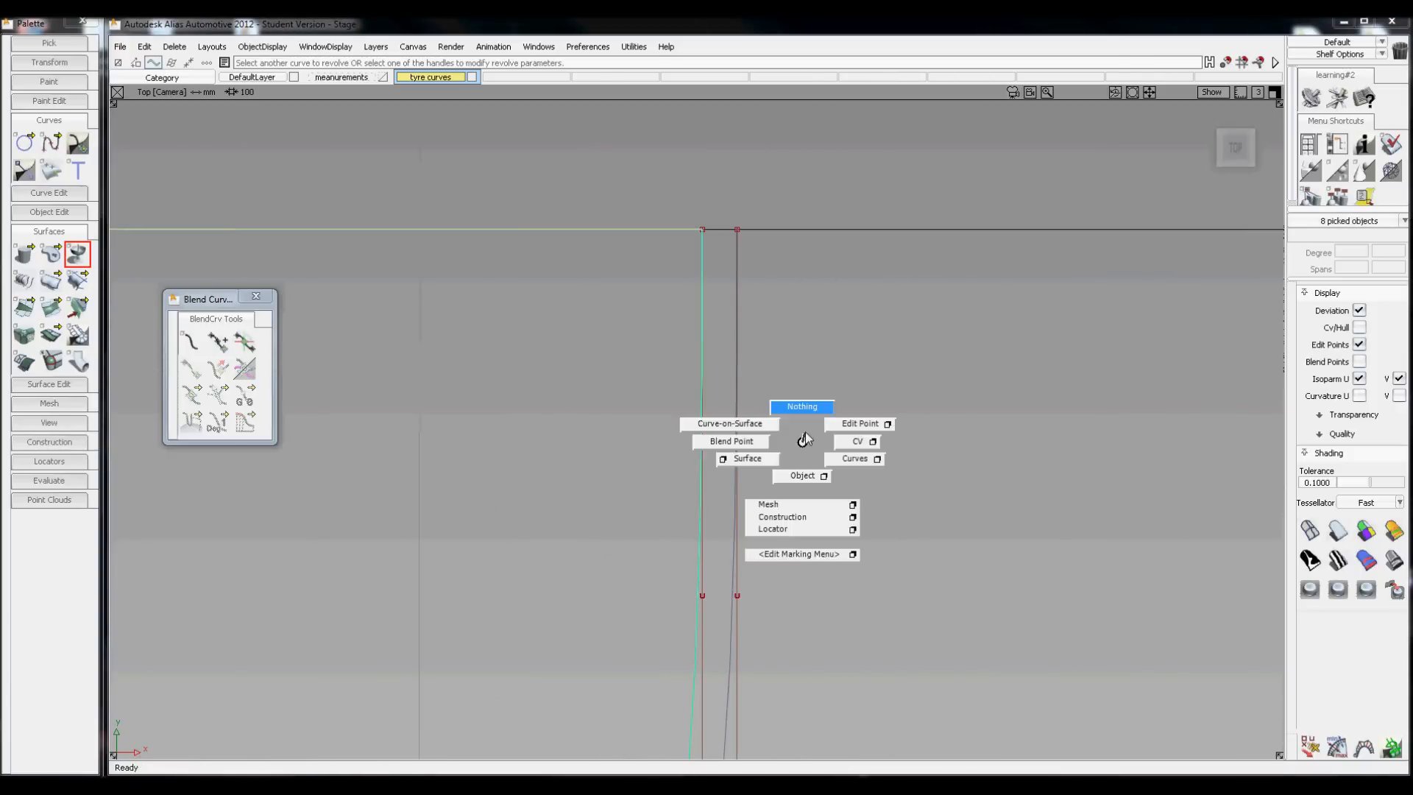
pyautogui.click(800, 406)
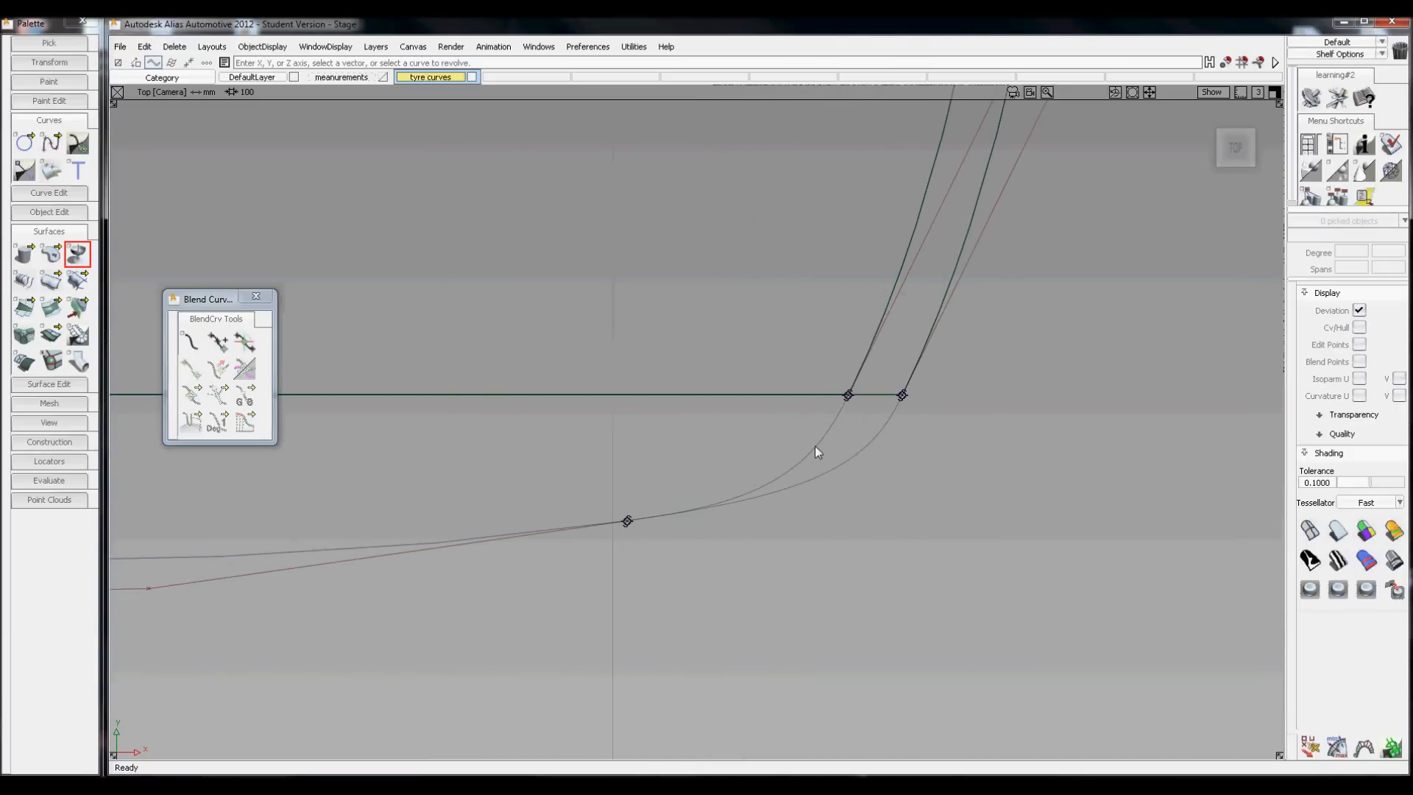
pyautogui.click(815, 451)
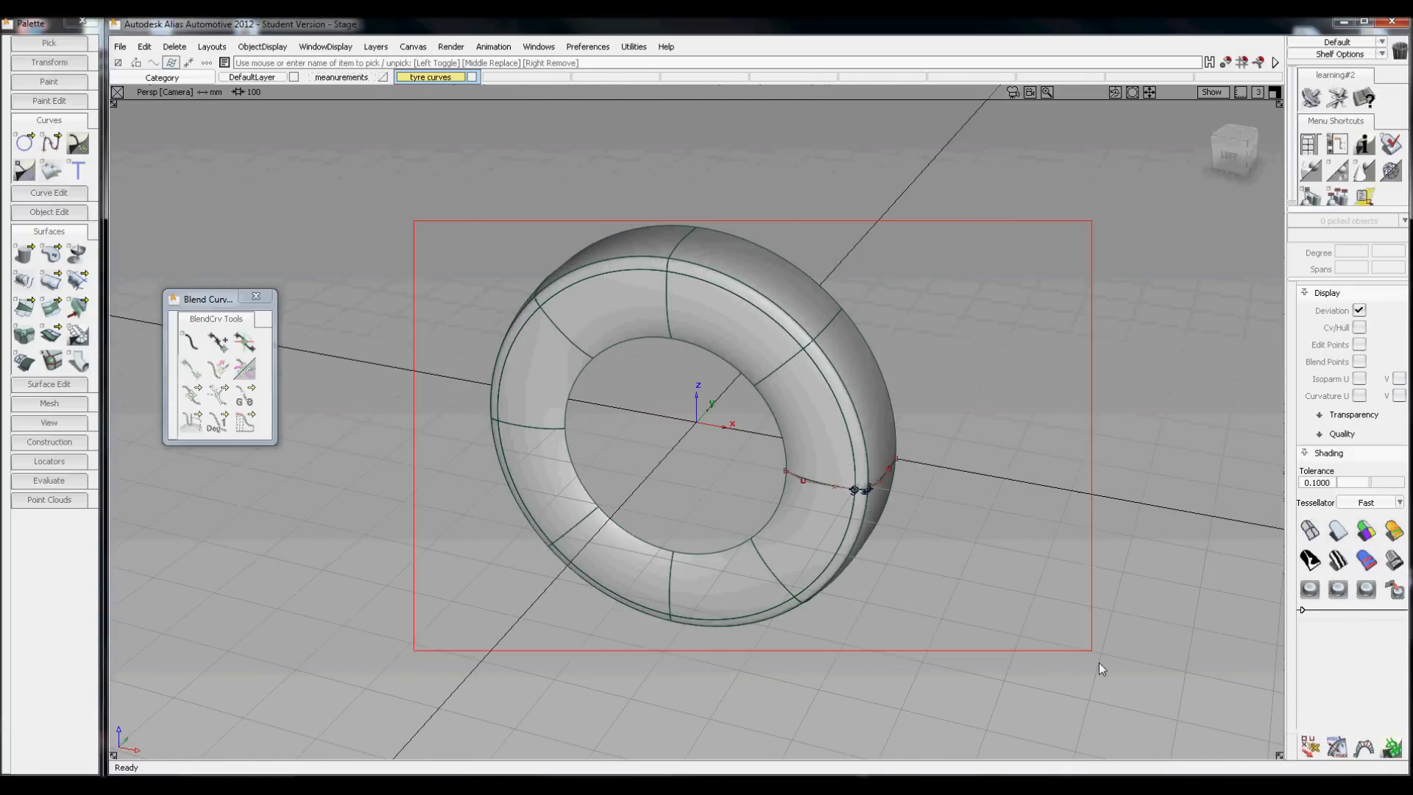
# Create the tyre curves and tyre surfaces layers and assign the tyre surfaces to the latter.
pyautogui.click(376, 46)
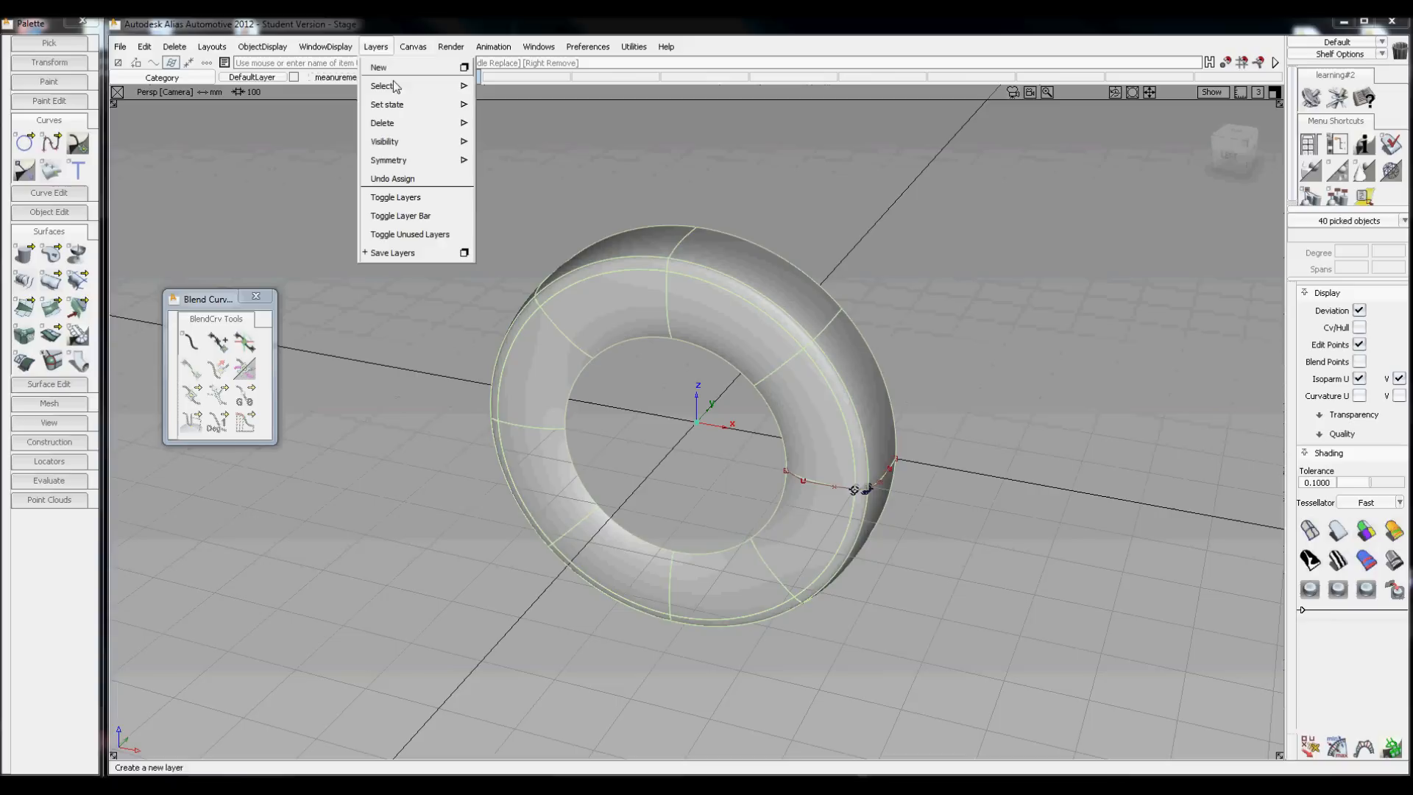
pyautogui.click(378, 66)
pyautogui.write('tyre surfaces')
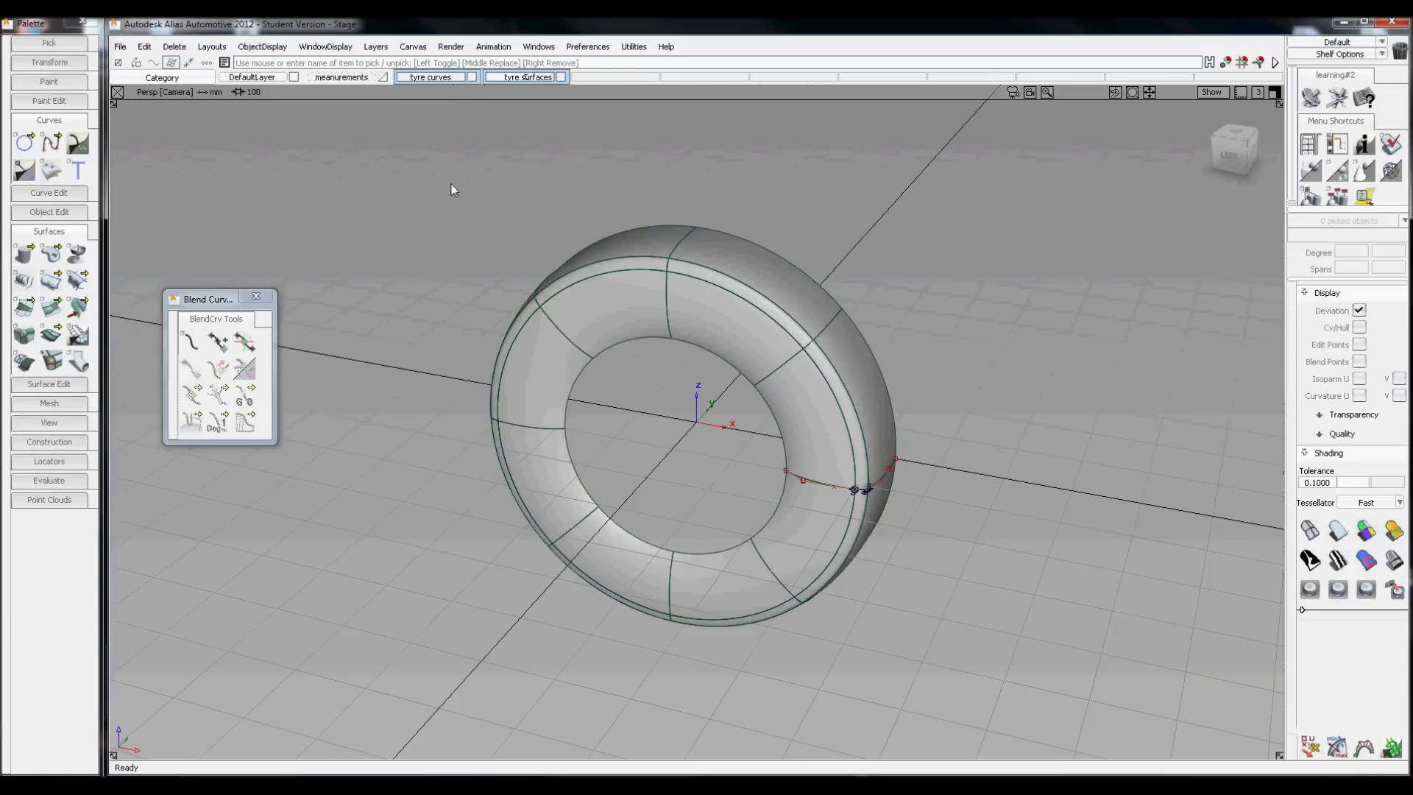
pyautogui.click(525, 77)
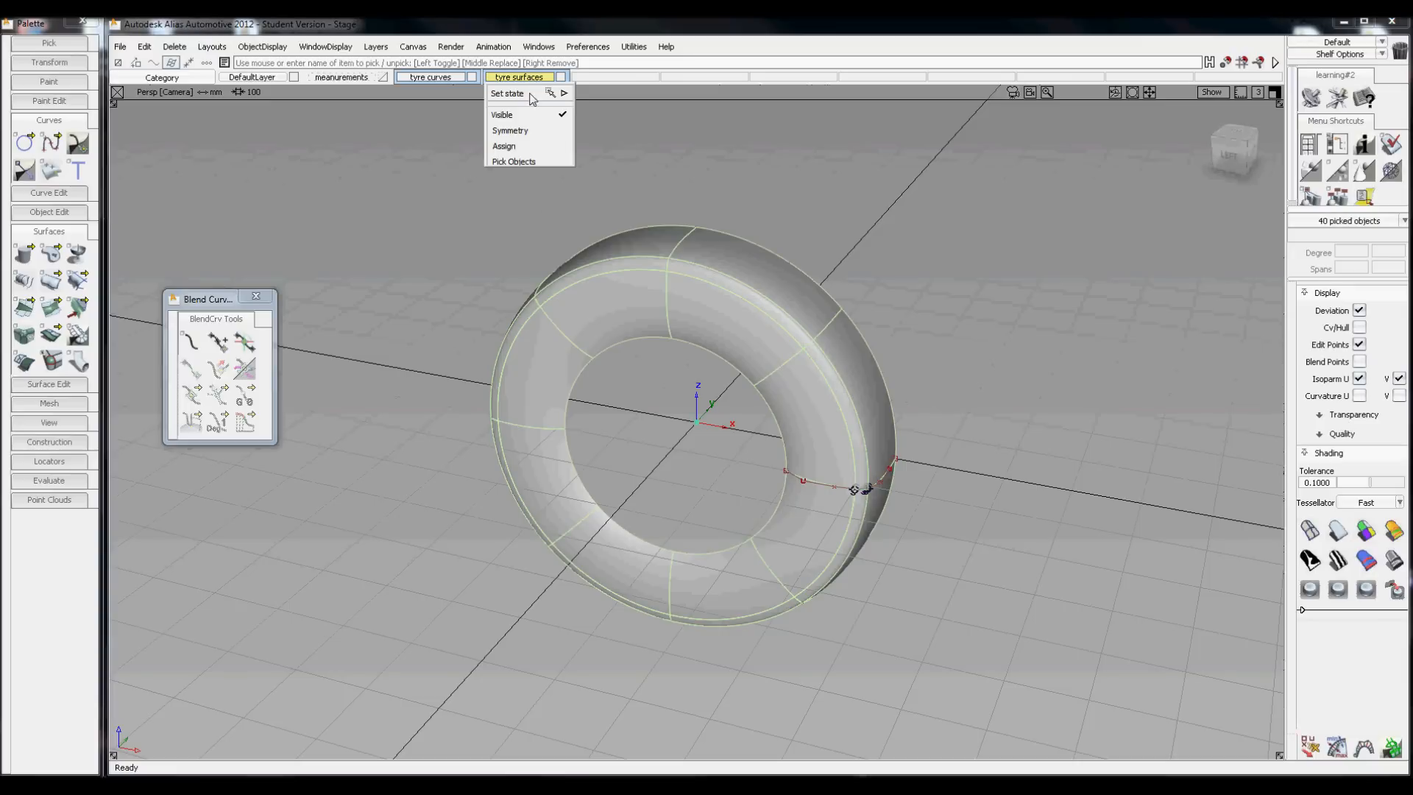
pyautogui.click(503, 146)
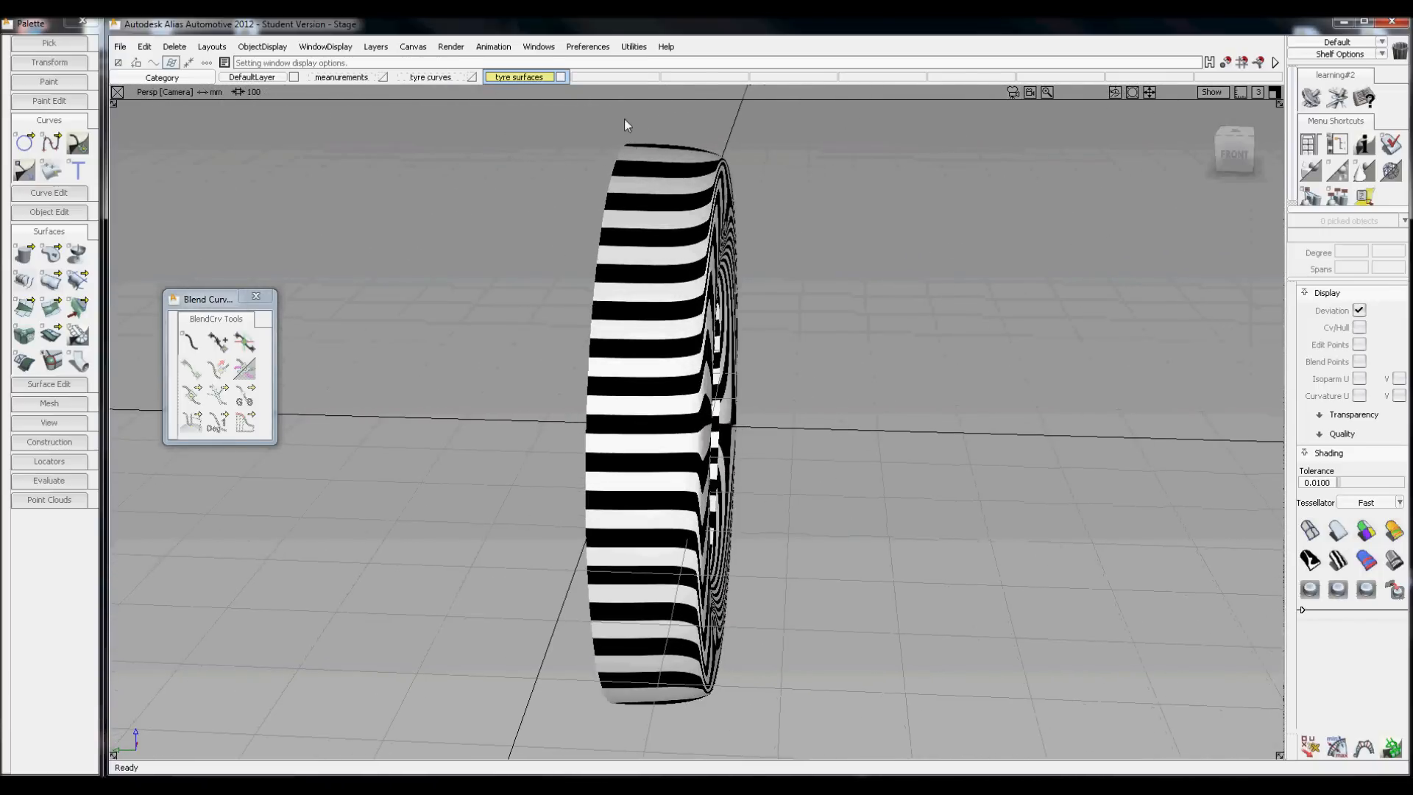
pyautogui.click(526, 77)
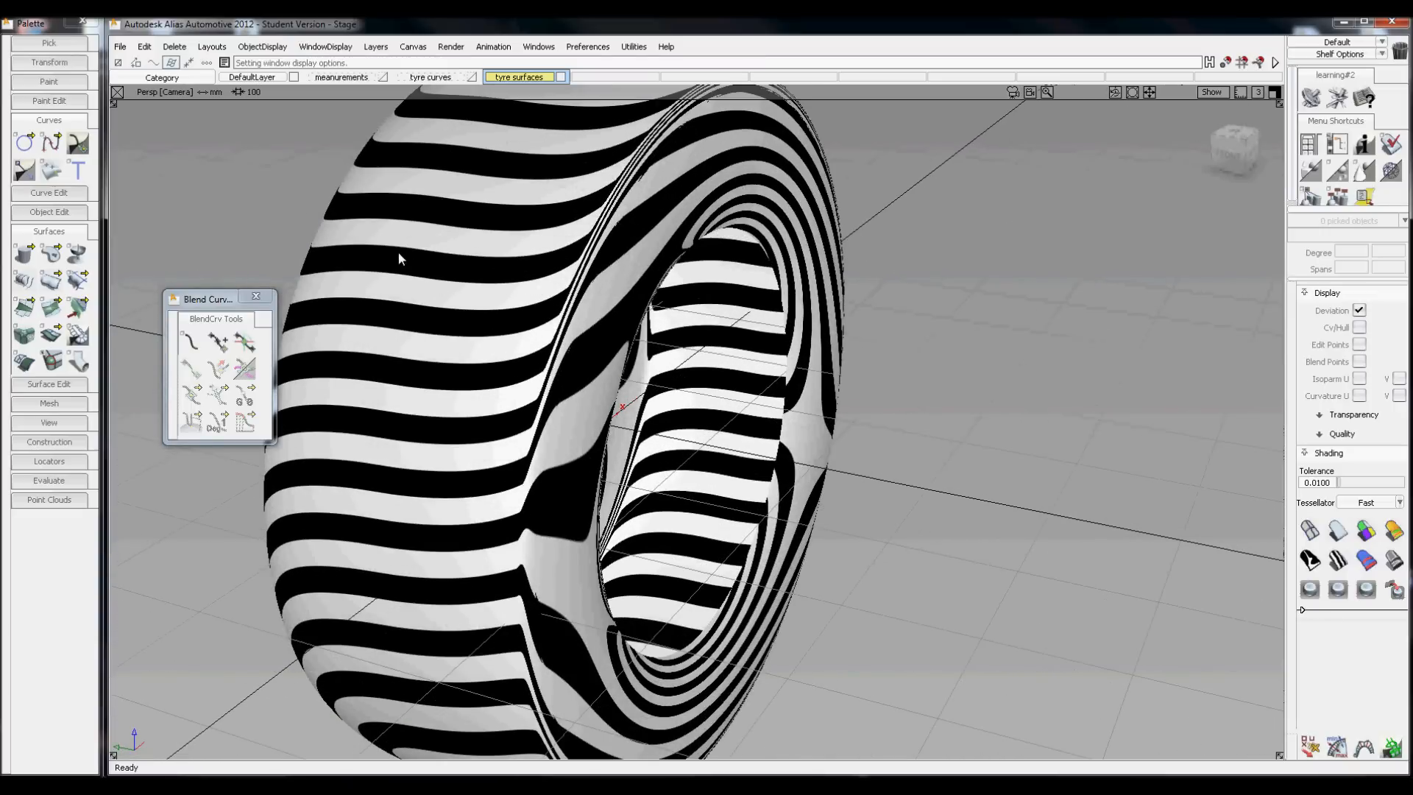
pyautogui.moveTo(555, 293)
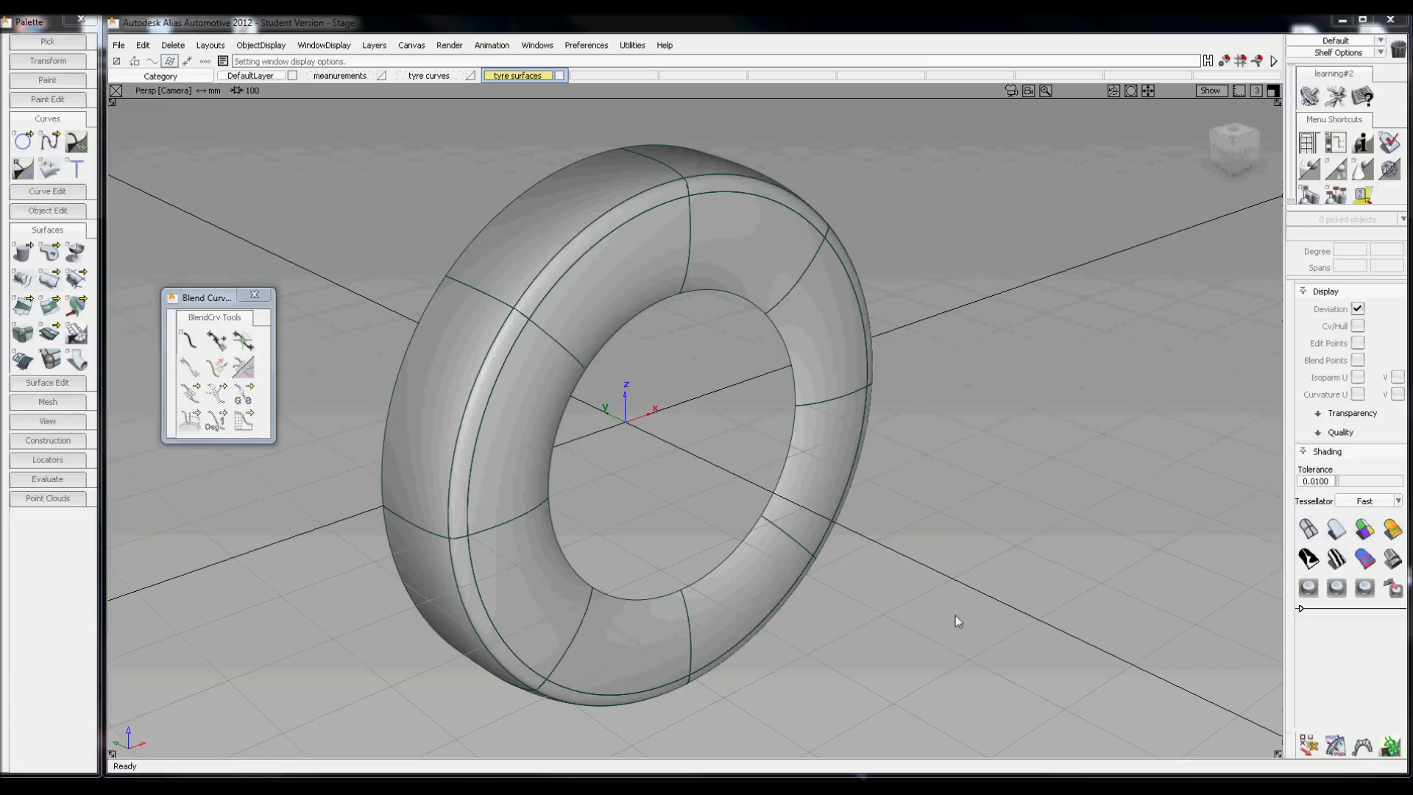
pyautogui.moveTo(941, 493)
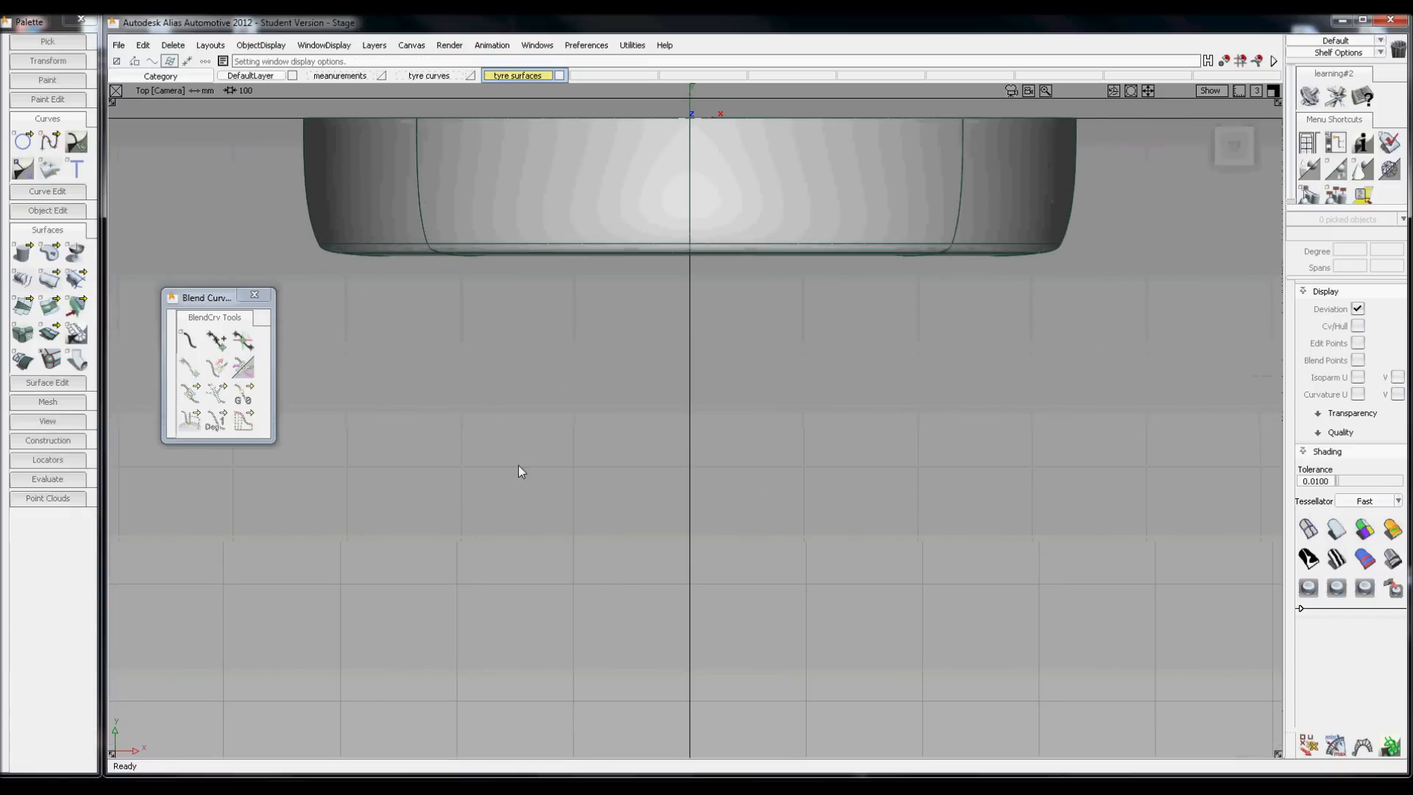
# Draw a three-point diagonal groove curve over the tread with the Edit Point Curve tool and pick it.
pyautogui.click(51, 140)
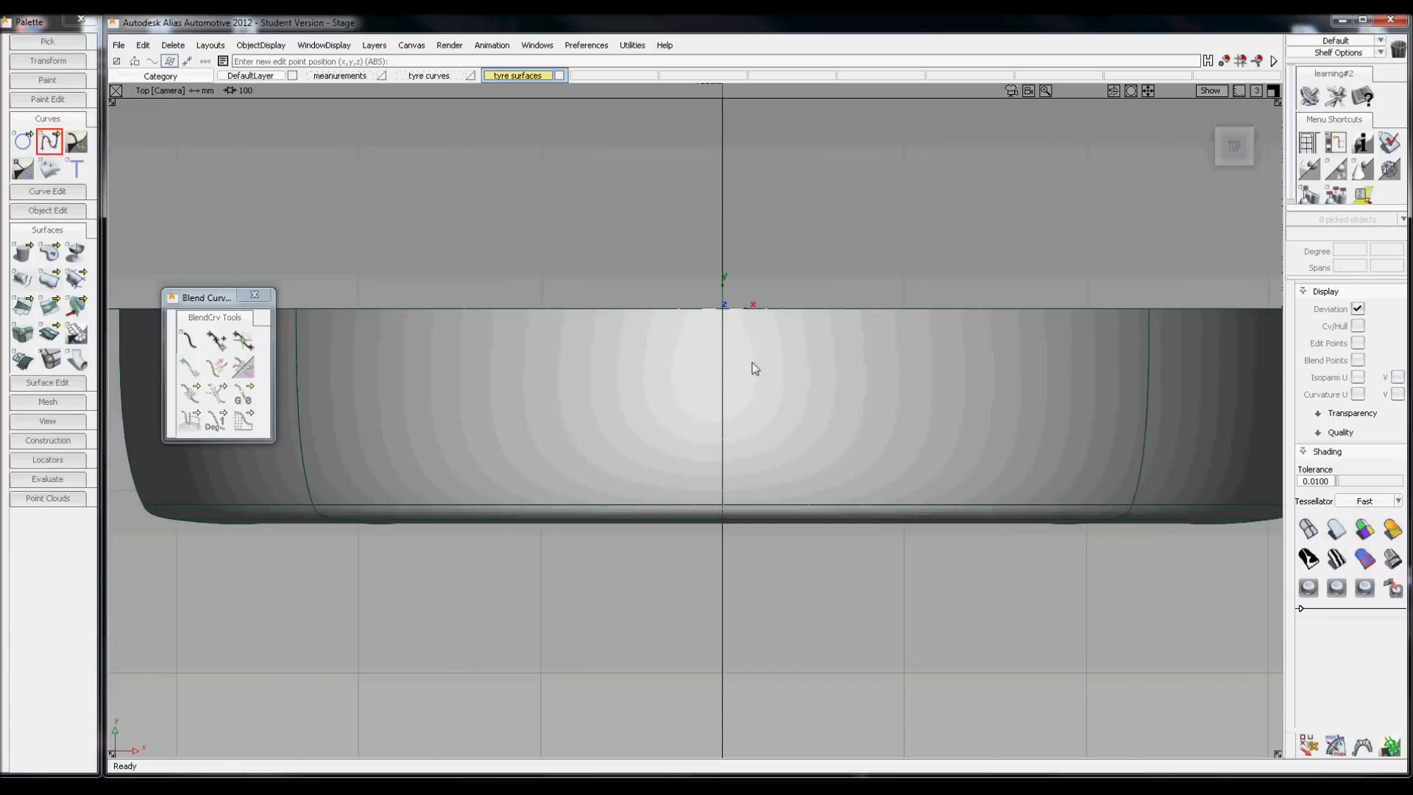
pyautogui.moveTo(605, 340)
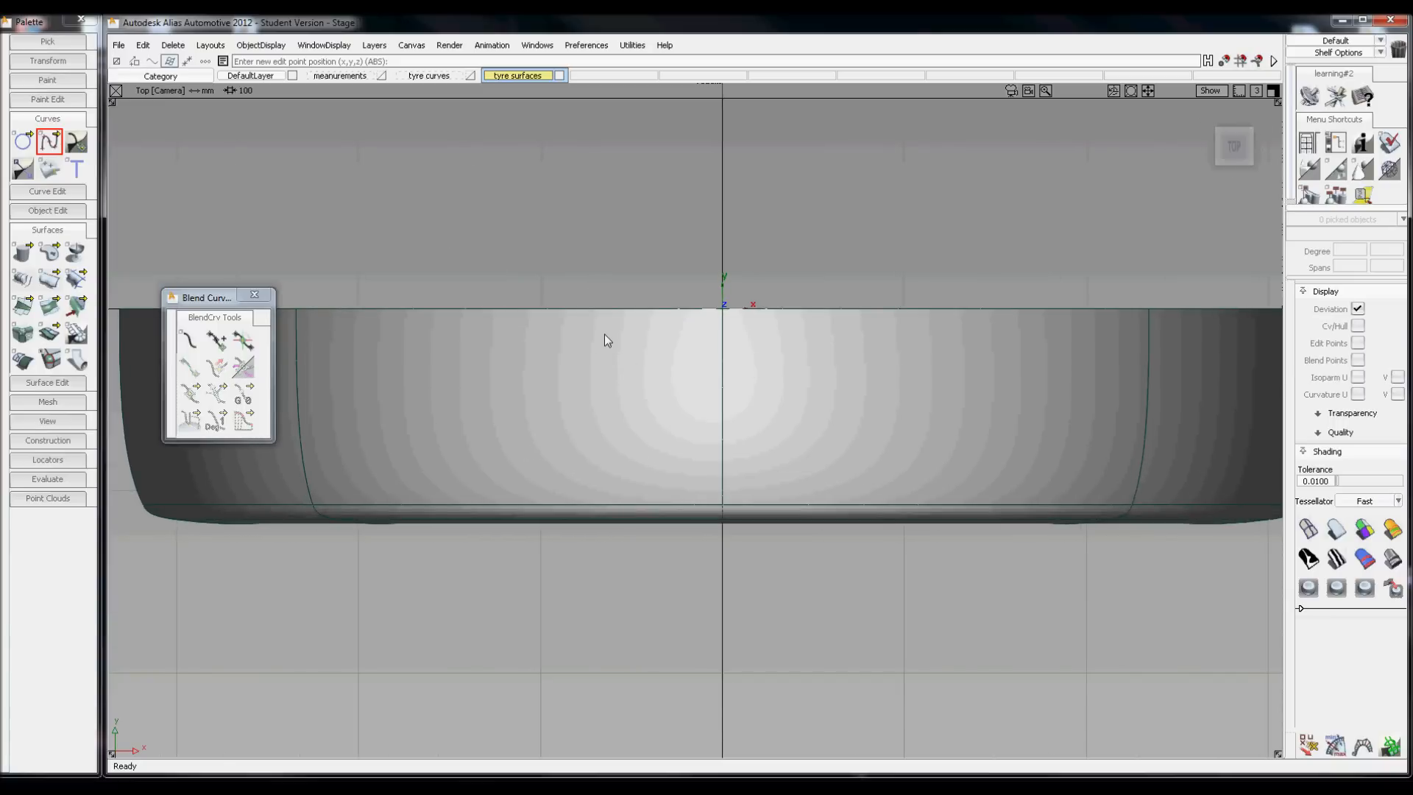
pyautogui.click(780, 621)
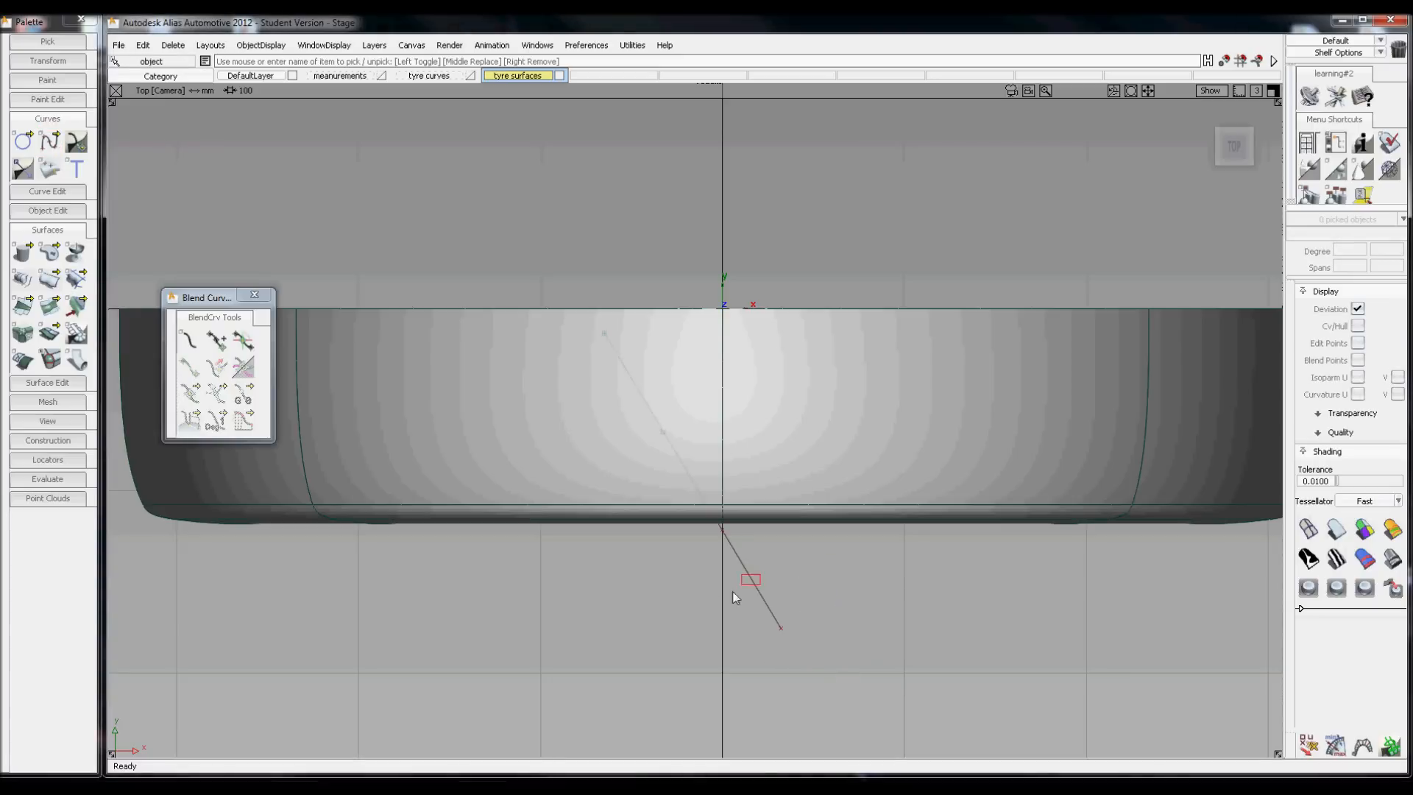
pyautogui.click(751, 580)
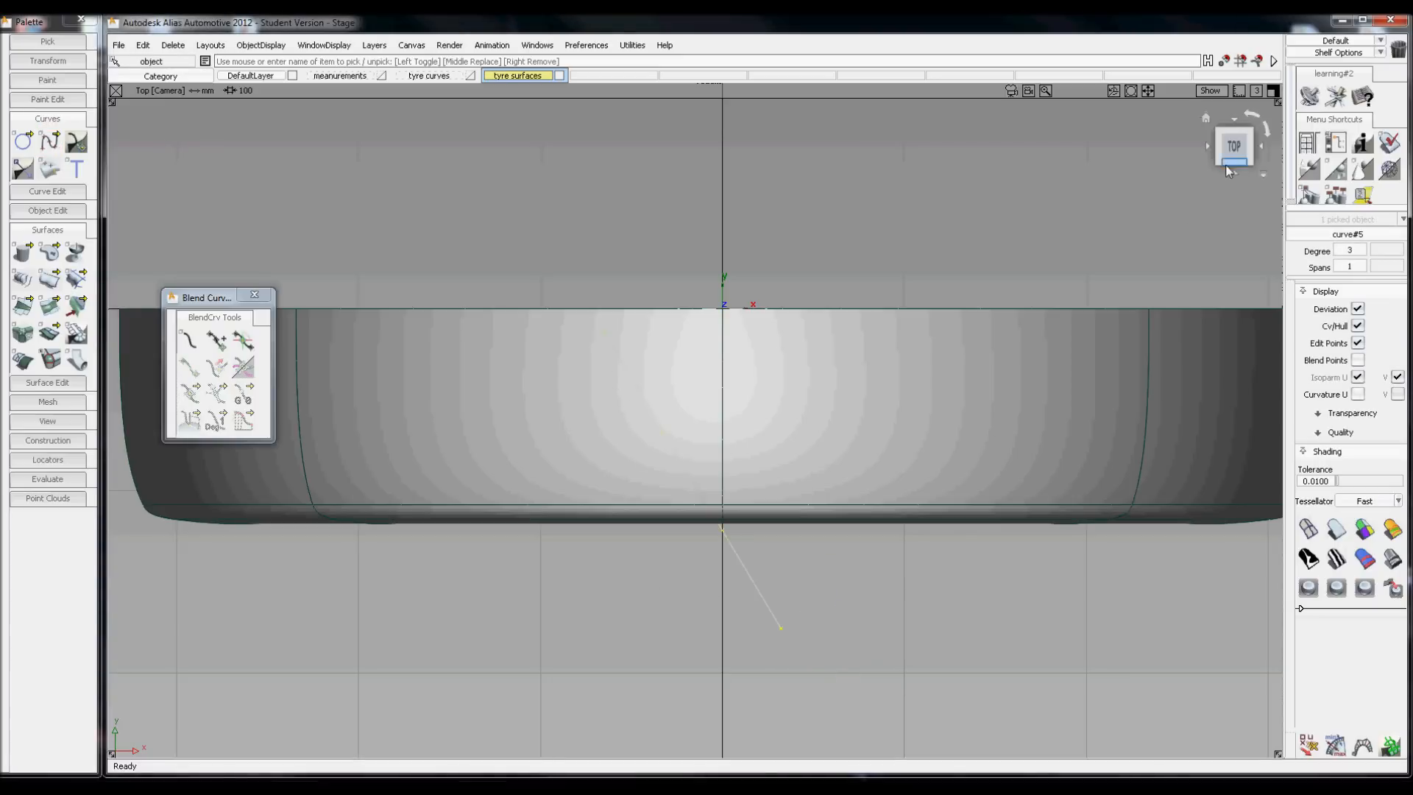
pyautogui.click(1233, 146)
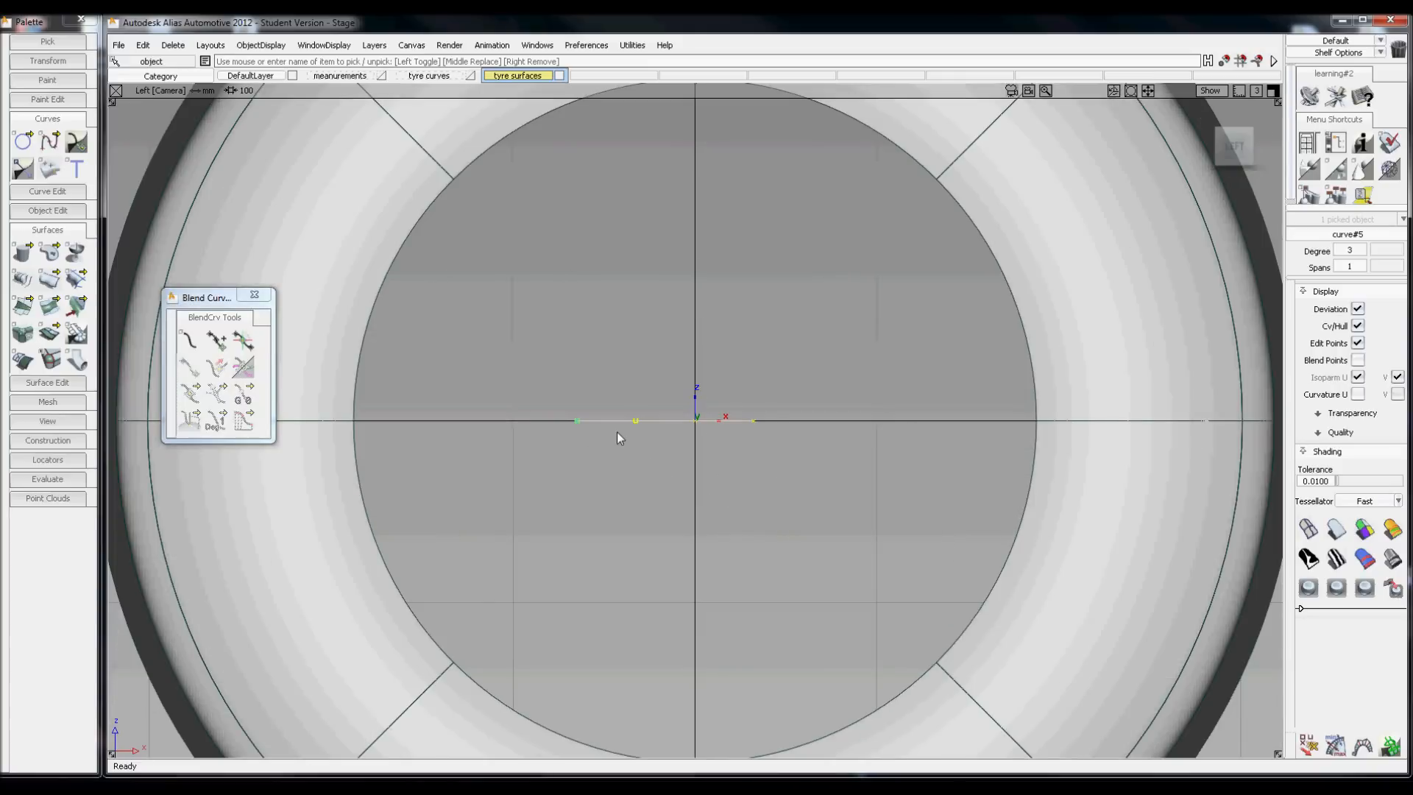
pyautogui.rightClick(777, 511)
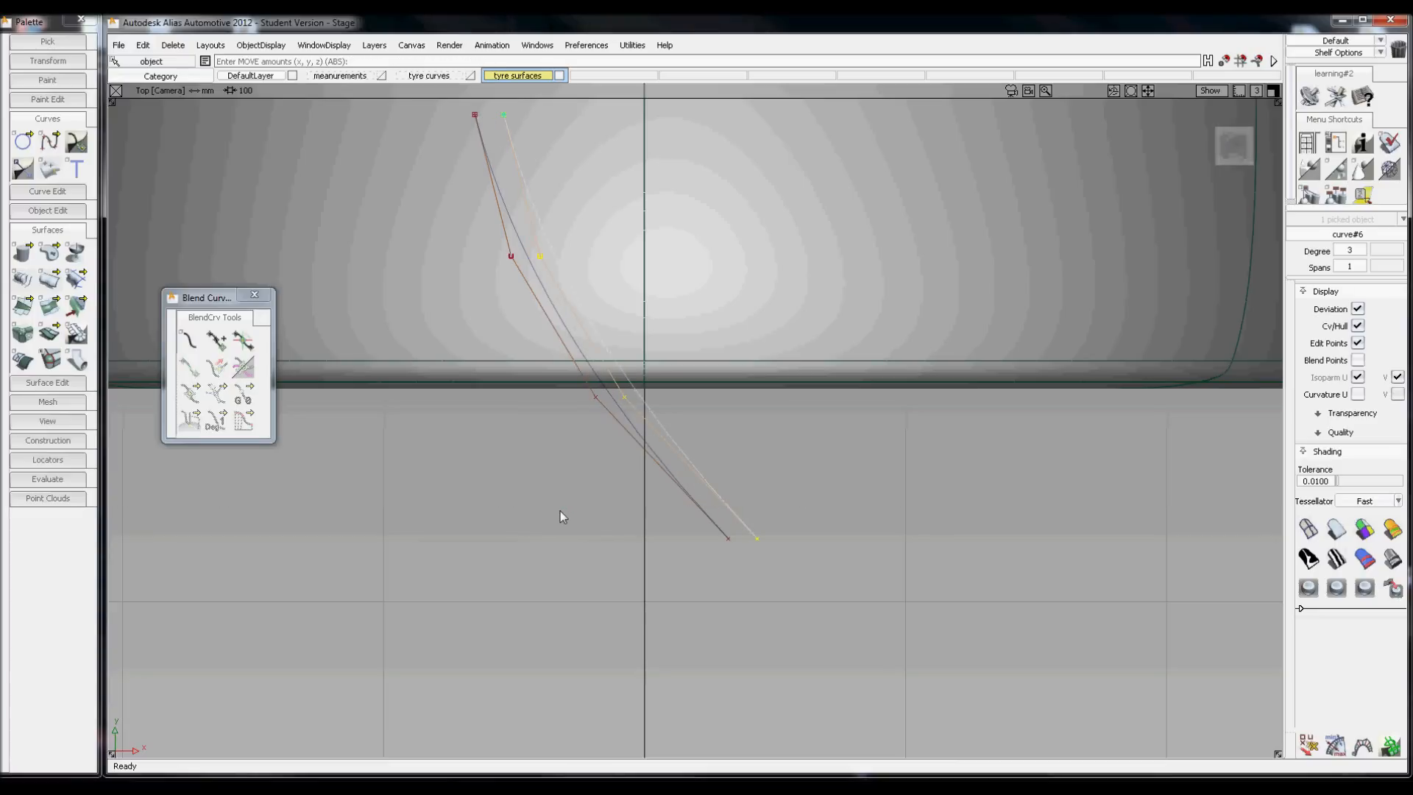
# Move the second groove curve sideways so it runs beside the first.
pyautogui.rightClick(559, 509)
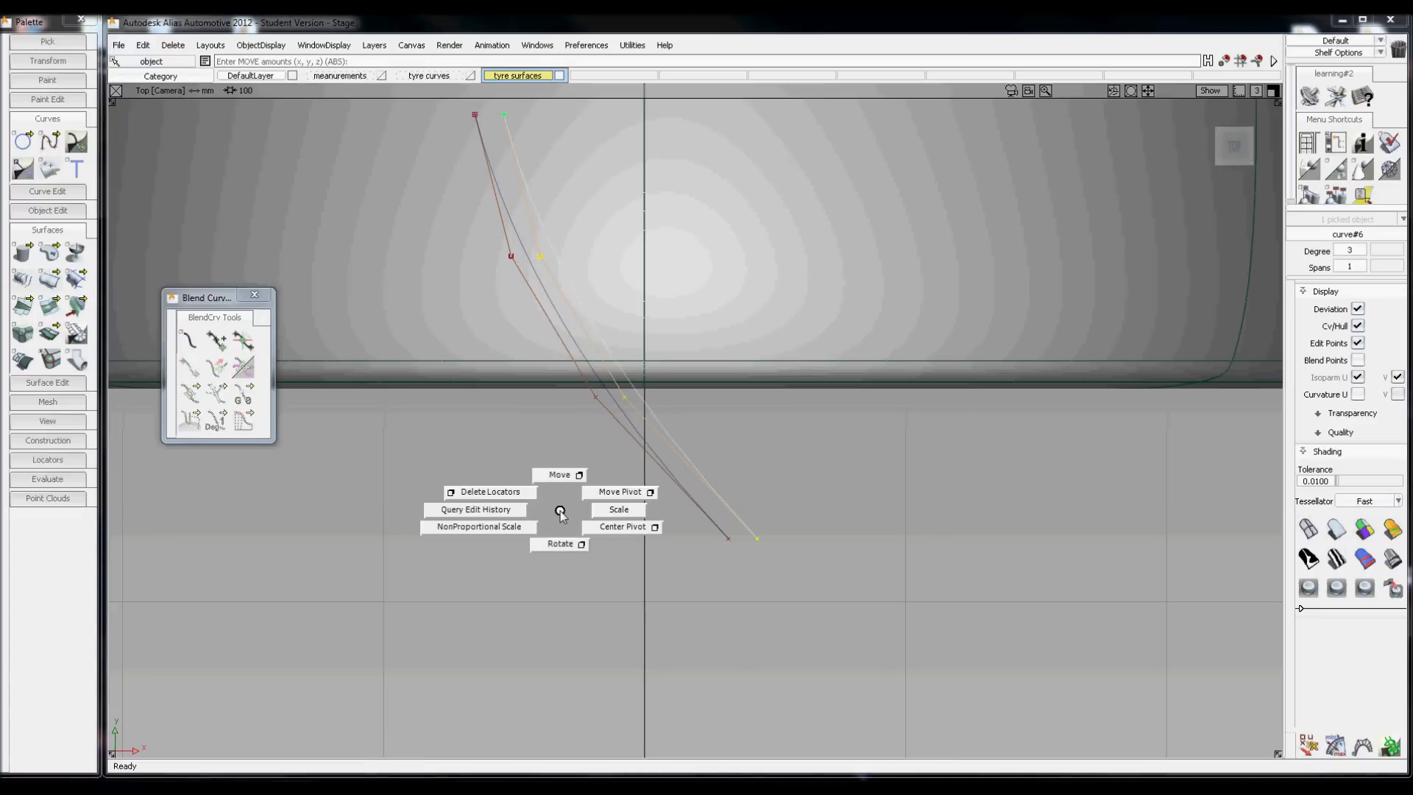
pyautogui.click(559, 543)
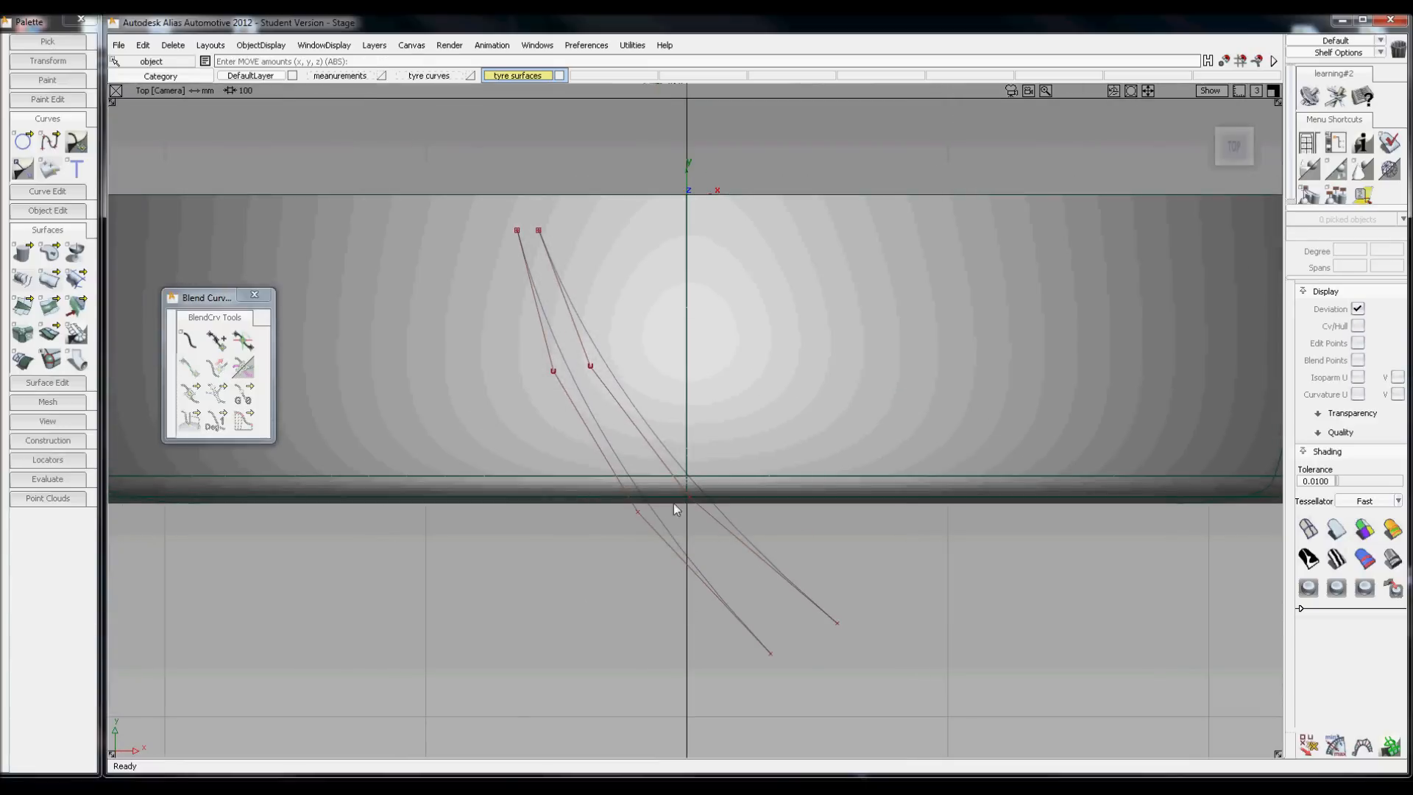
pyautogui.moveTo(556, 246)
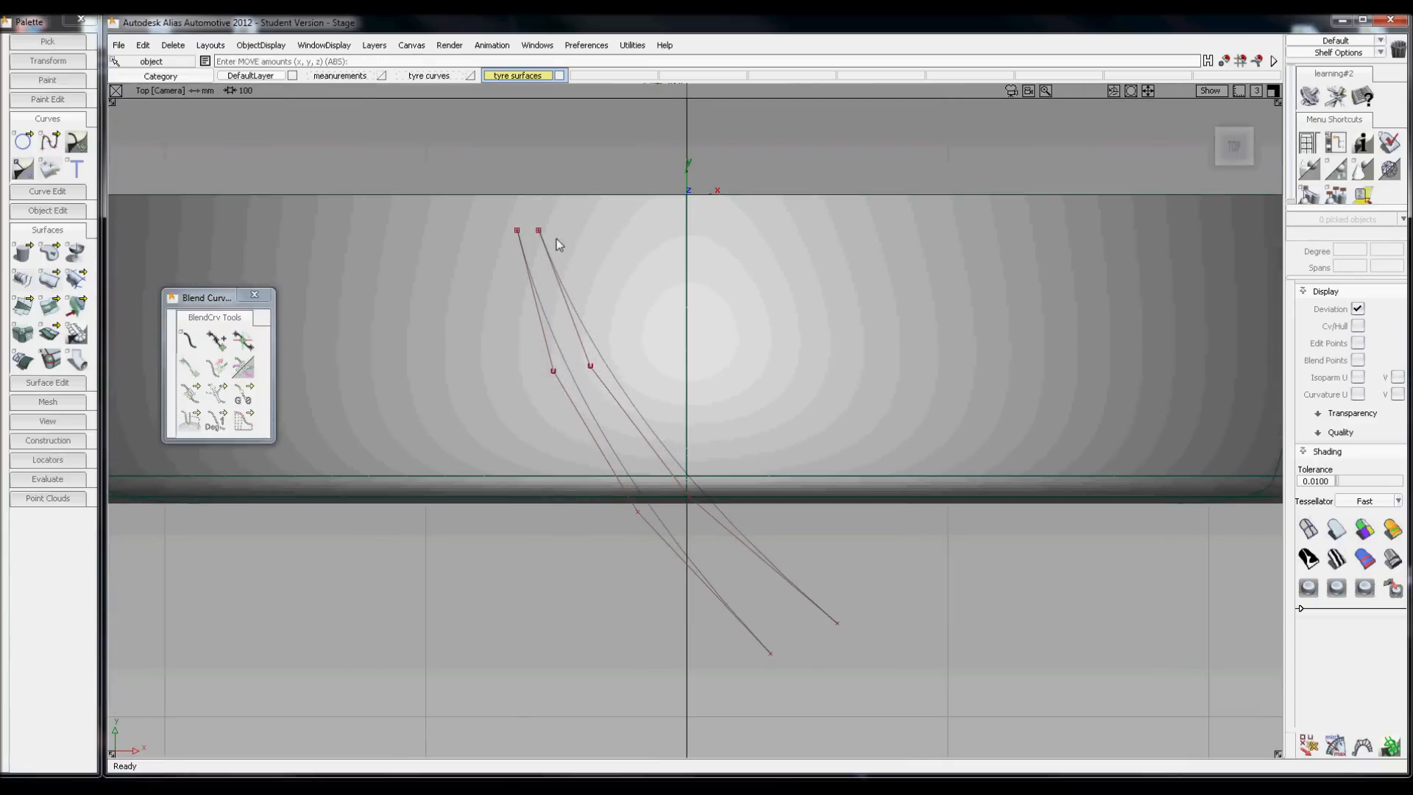
pyautogui.moveTo(540, 237)
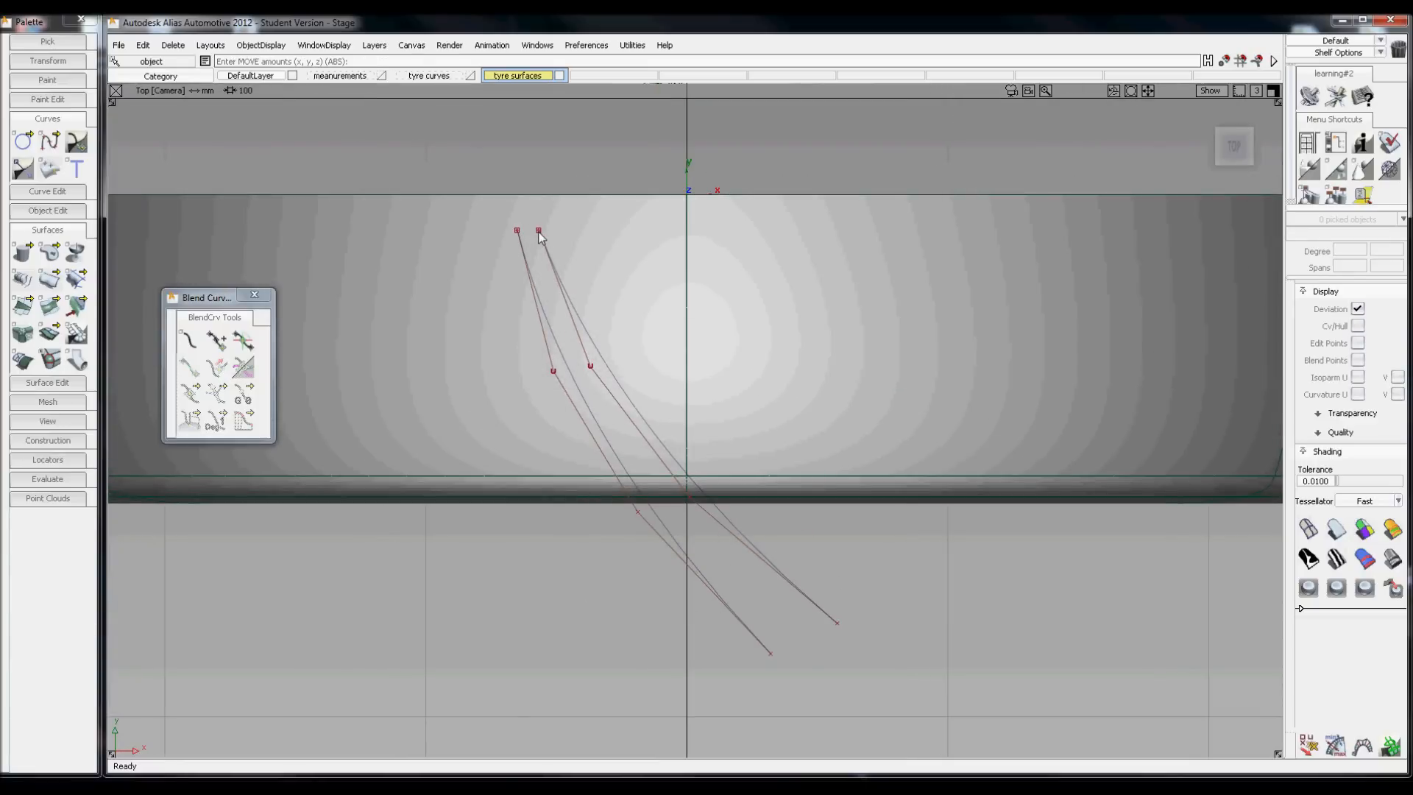
pyautogui.moveTo(629, 369)
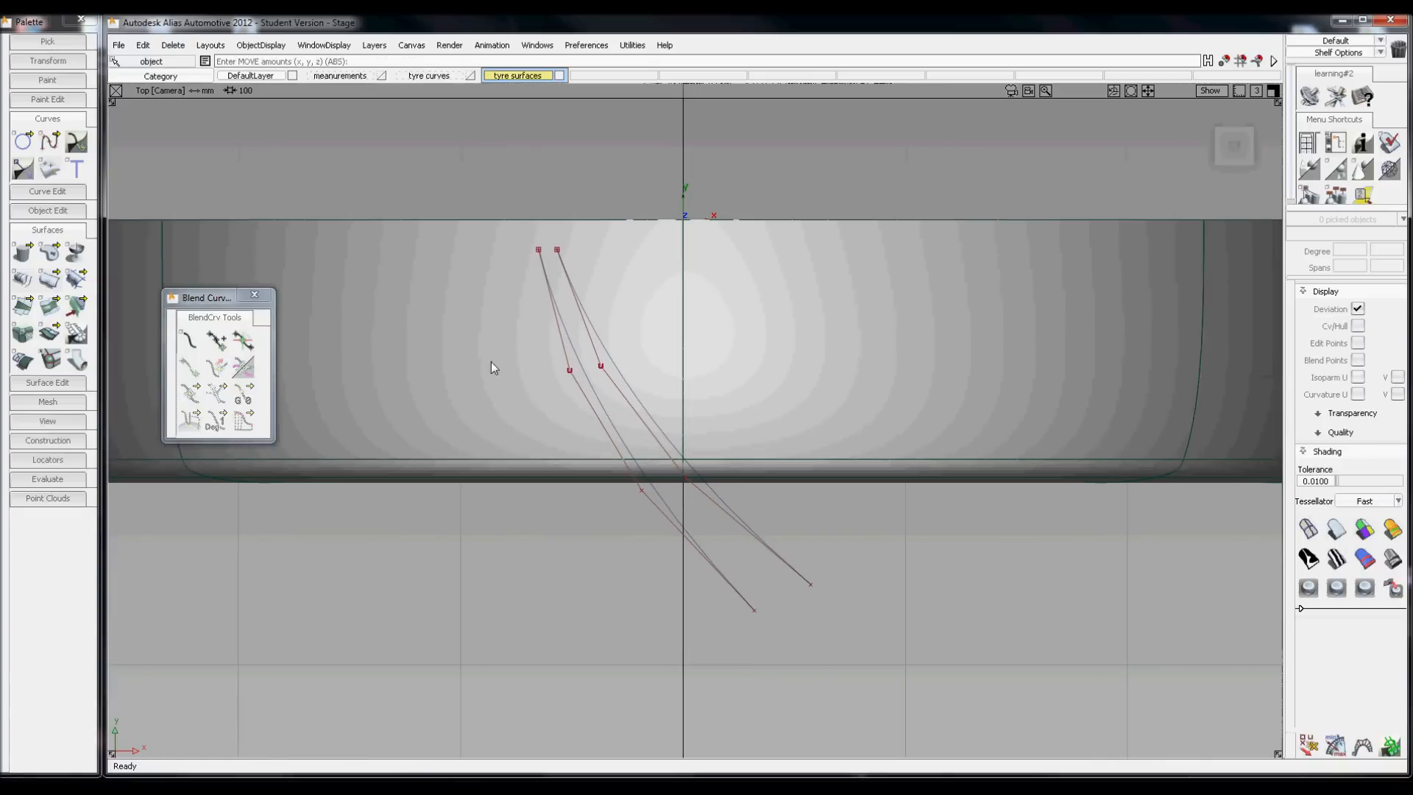
pyautogui.click(48, 141)
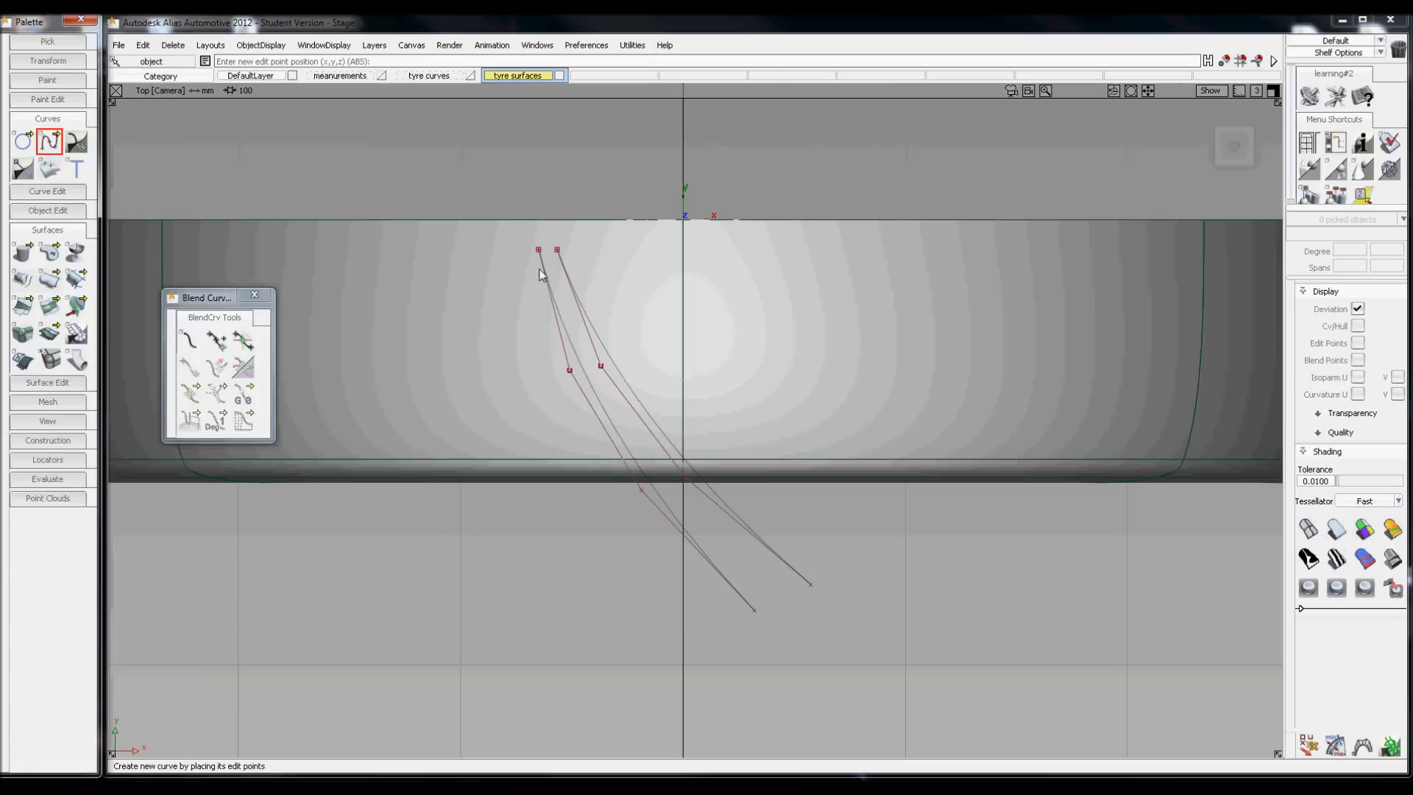
# Draw a short curve joining the upper ends of the two groove curves.
pyautogui.click(538, 250)
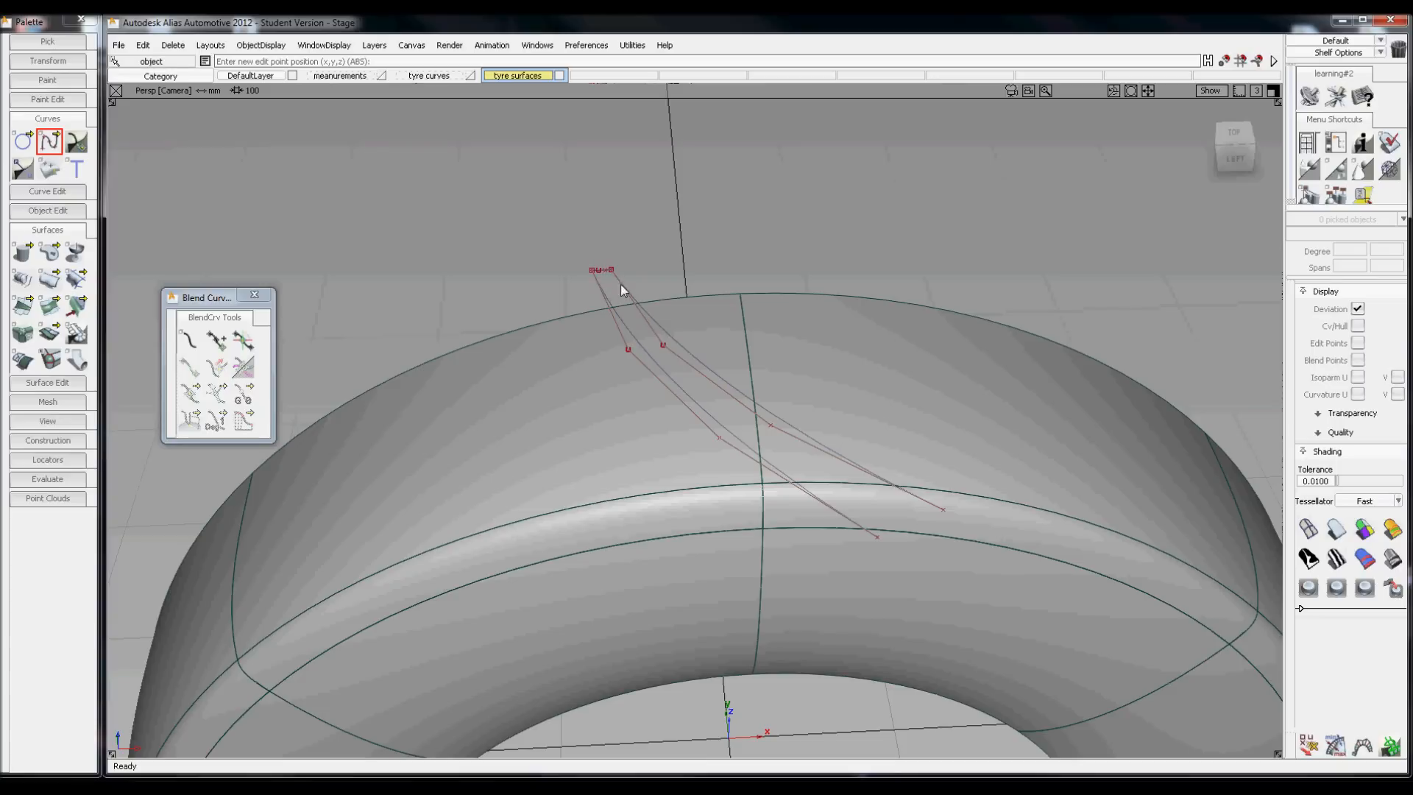
pyautogui.click(1233, 132)
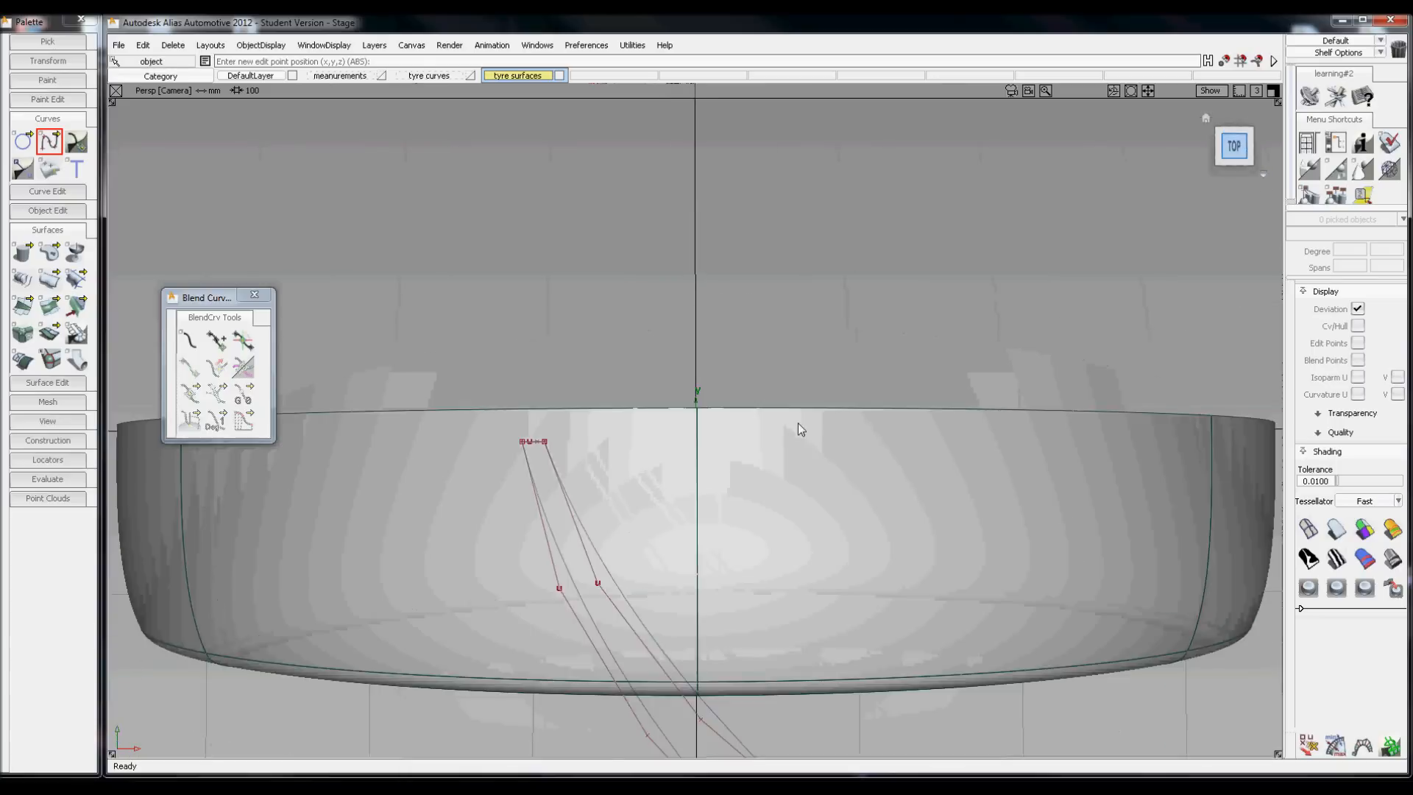
pyautogui.click(1233, 145)
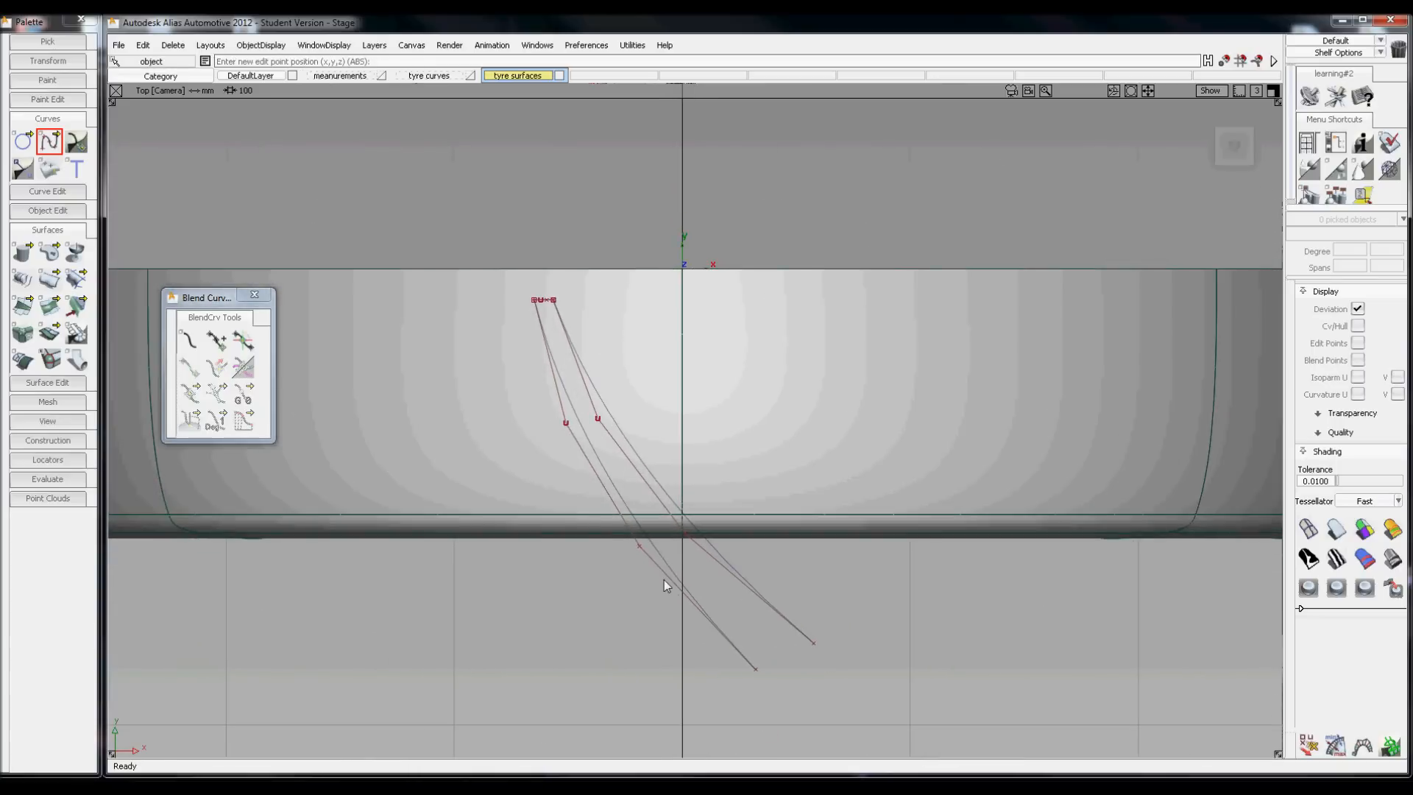
pyautogui.moveTo(721, 602)
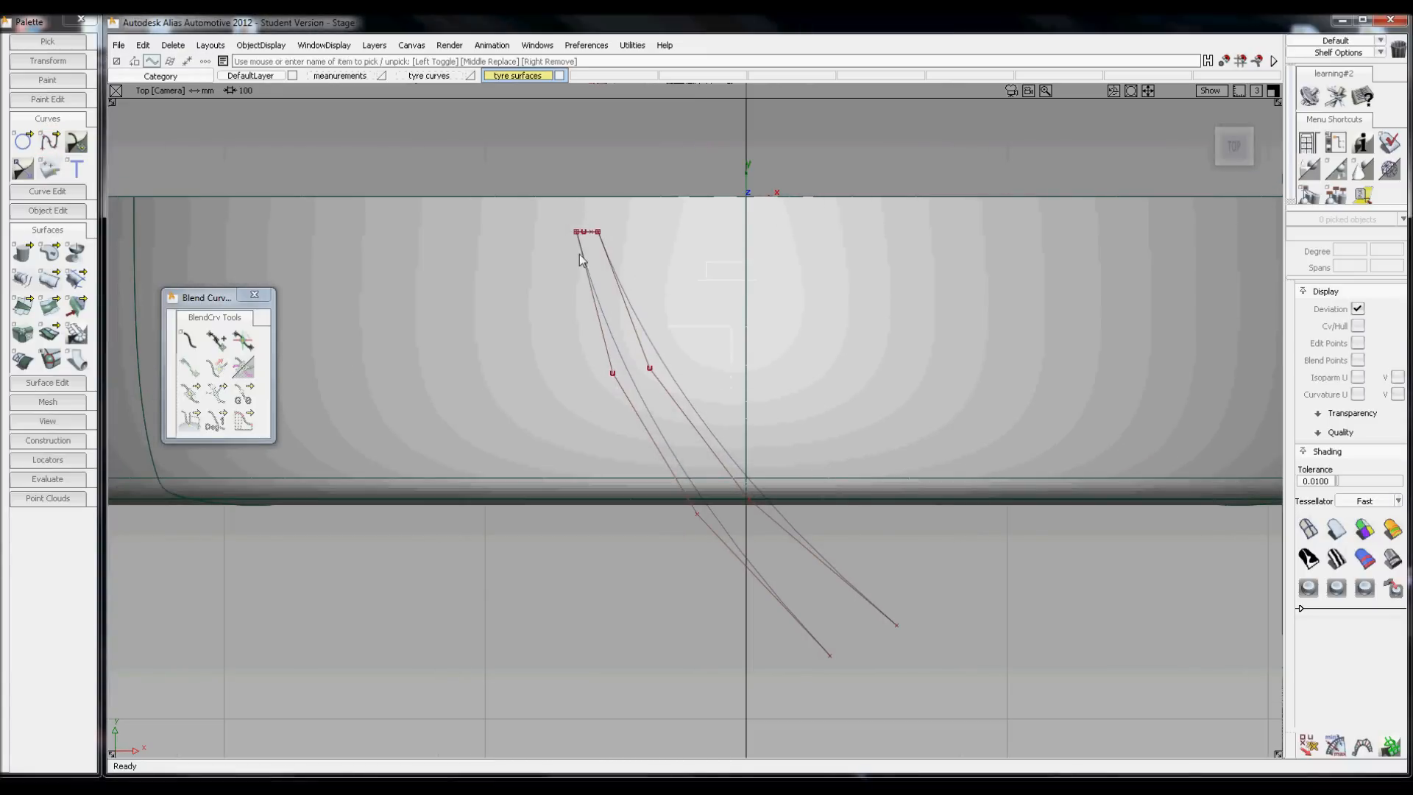
# Relocate the pivot of the three tread curves and start scaling them together.
pyautogui.rightClick(586, 252)
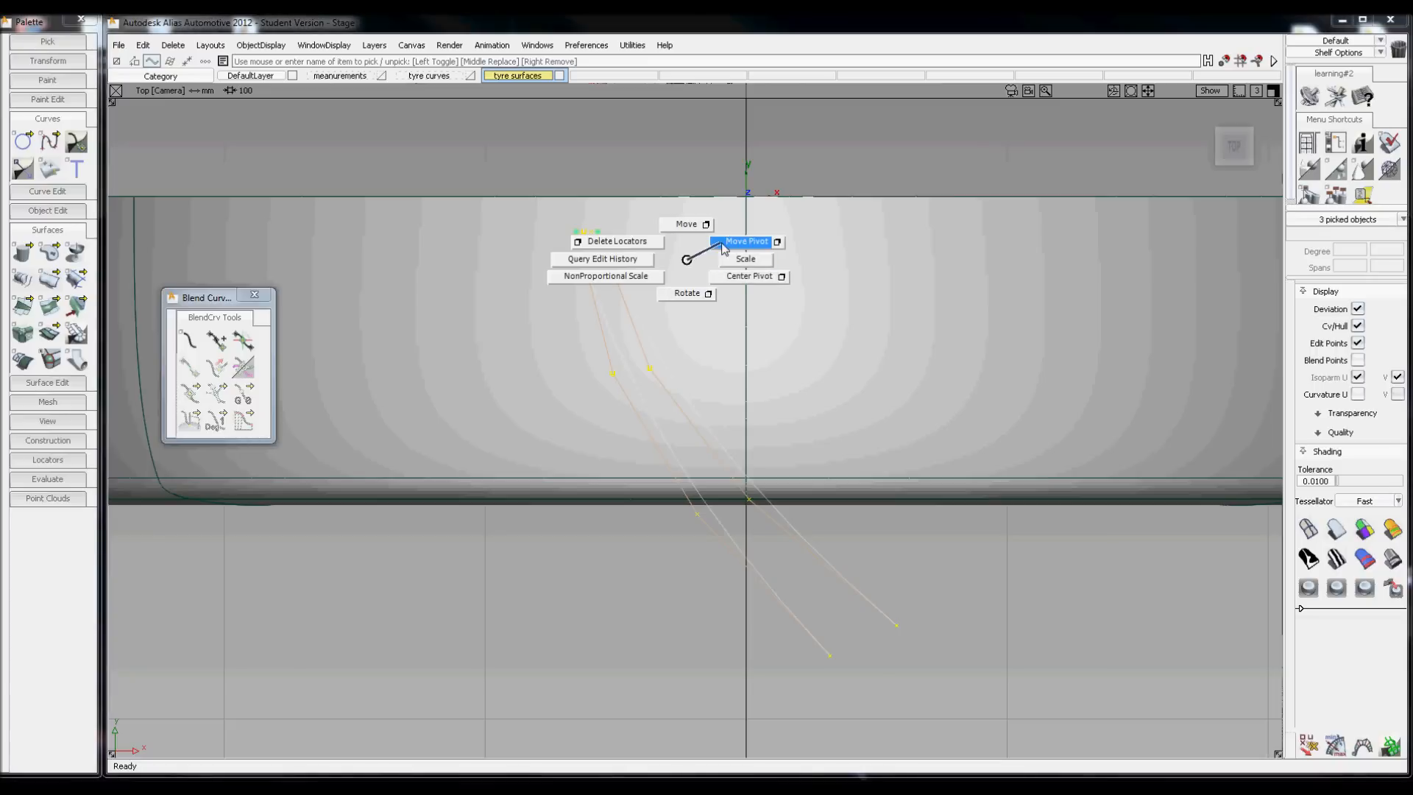
pyautogui.click(743, 240)
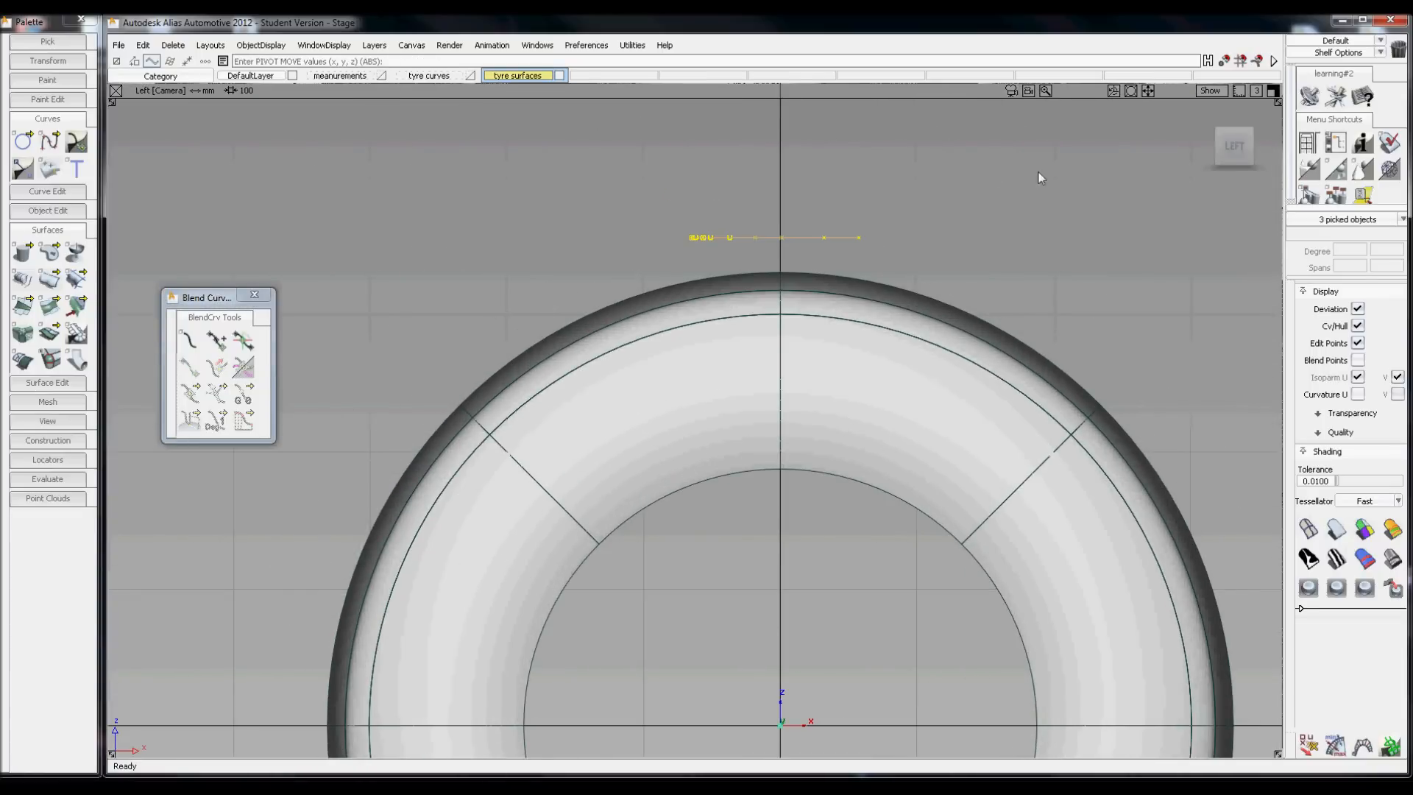
pyautogui.moveTo(1011, 135)
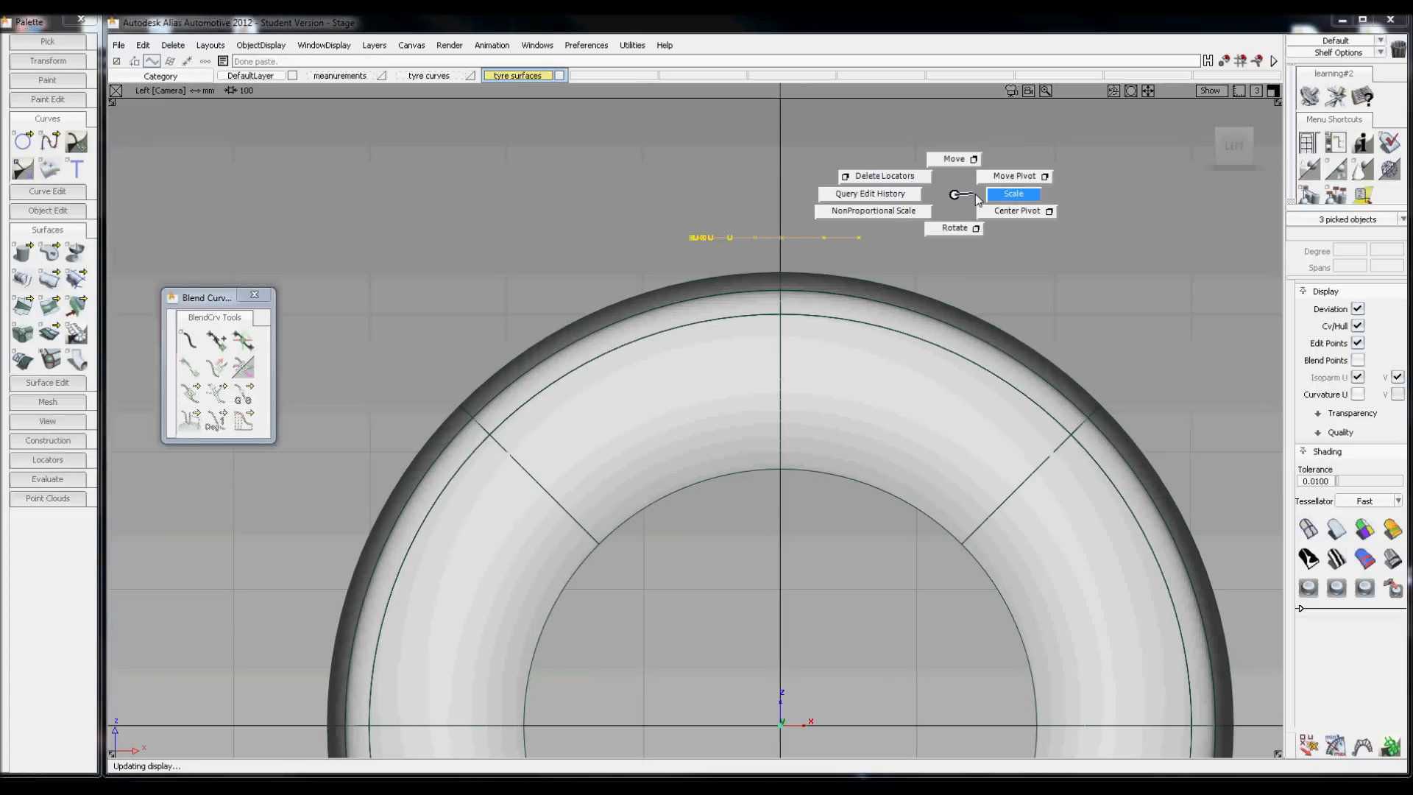
pyautogui.click(1013, 193)
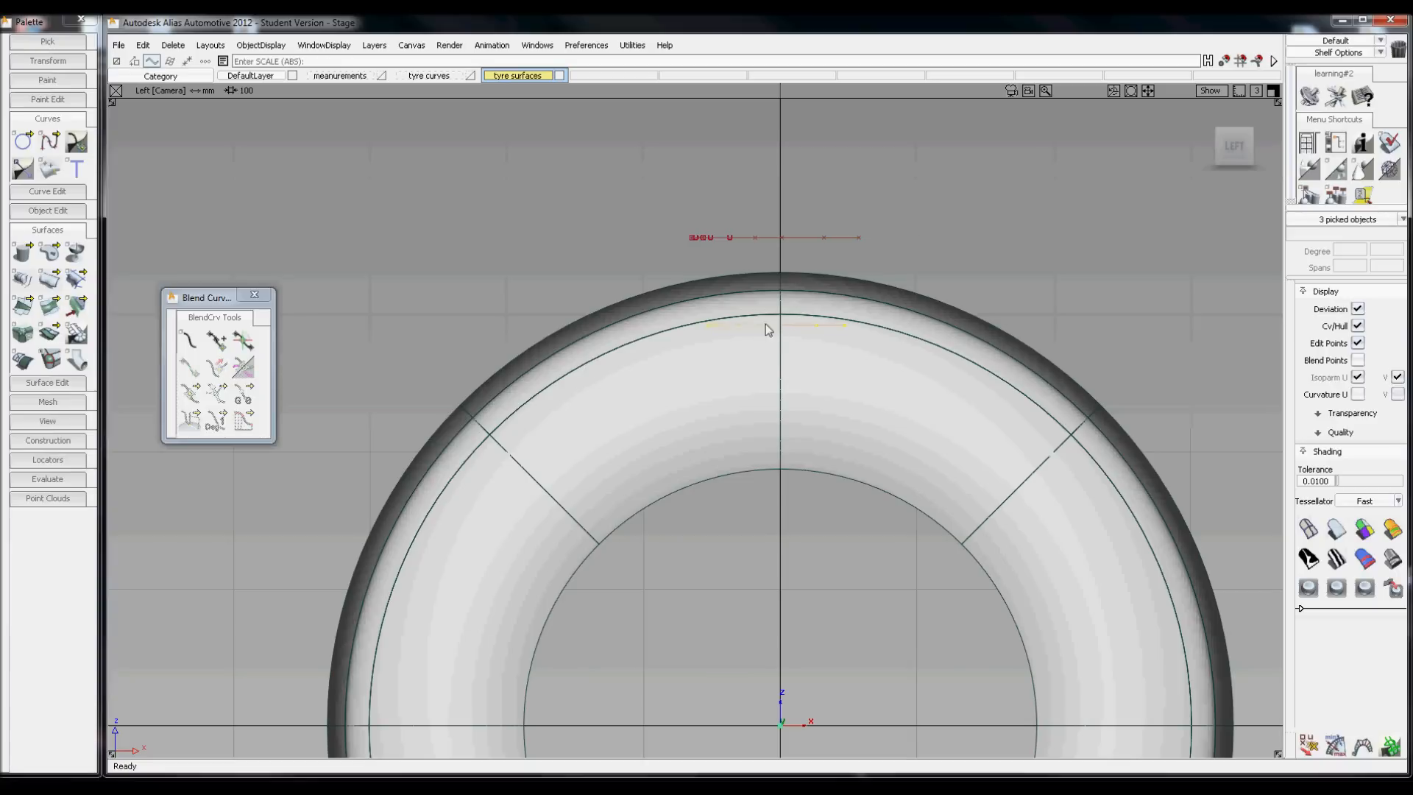
pyautogui.moveTo(696, 328)
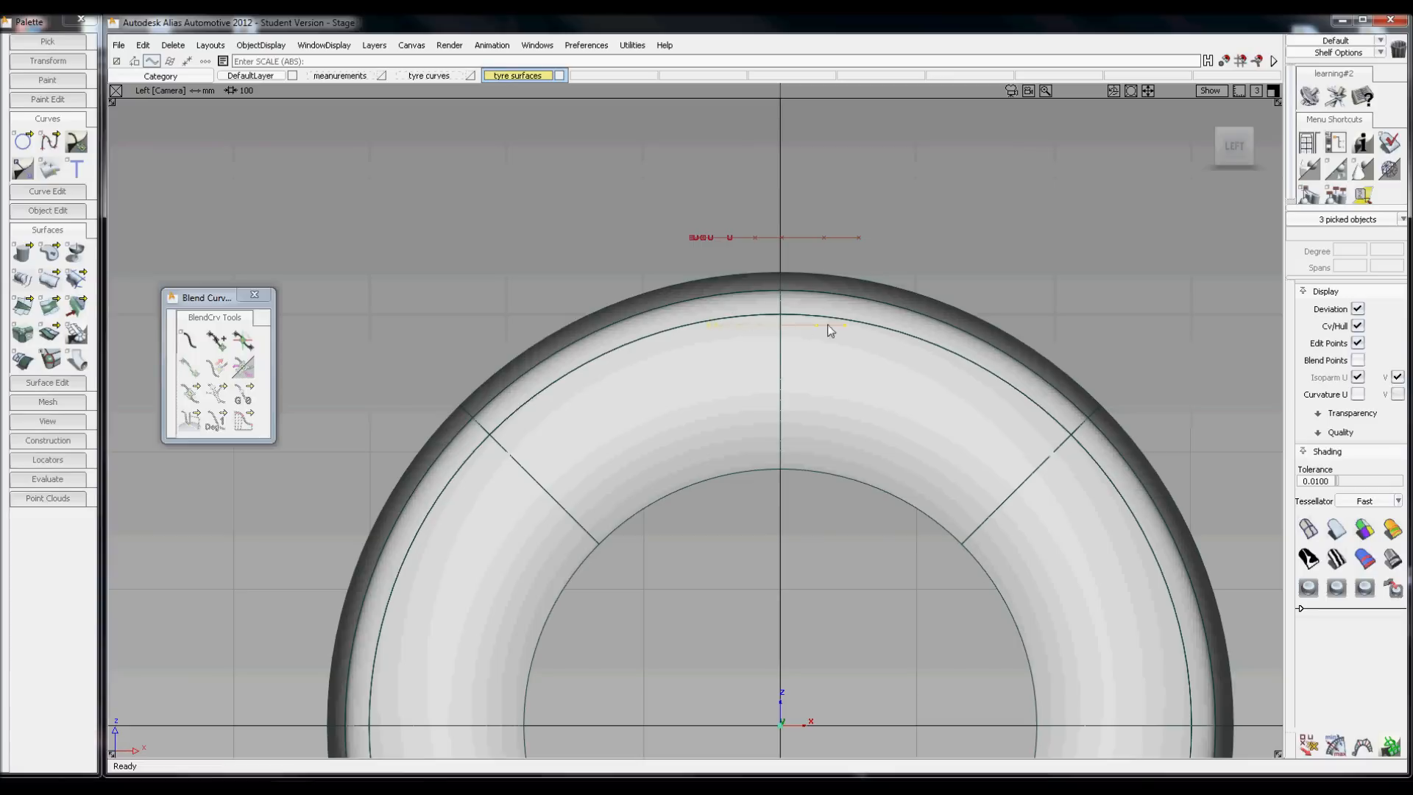
pyautogui.moveTo(738, 320)
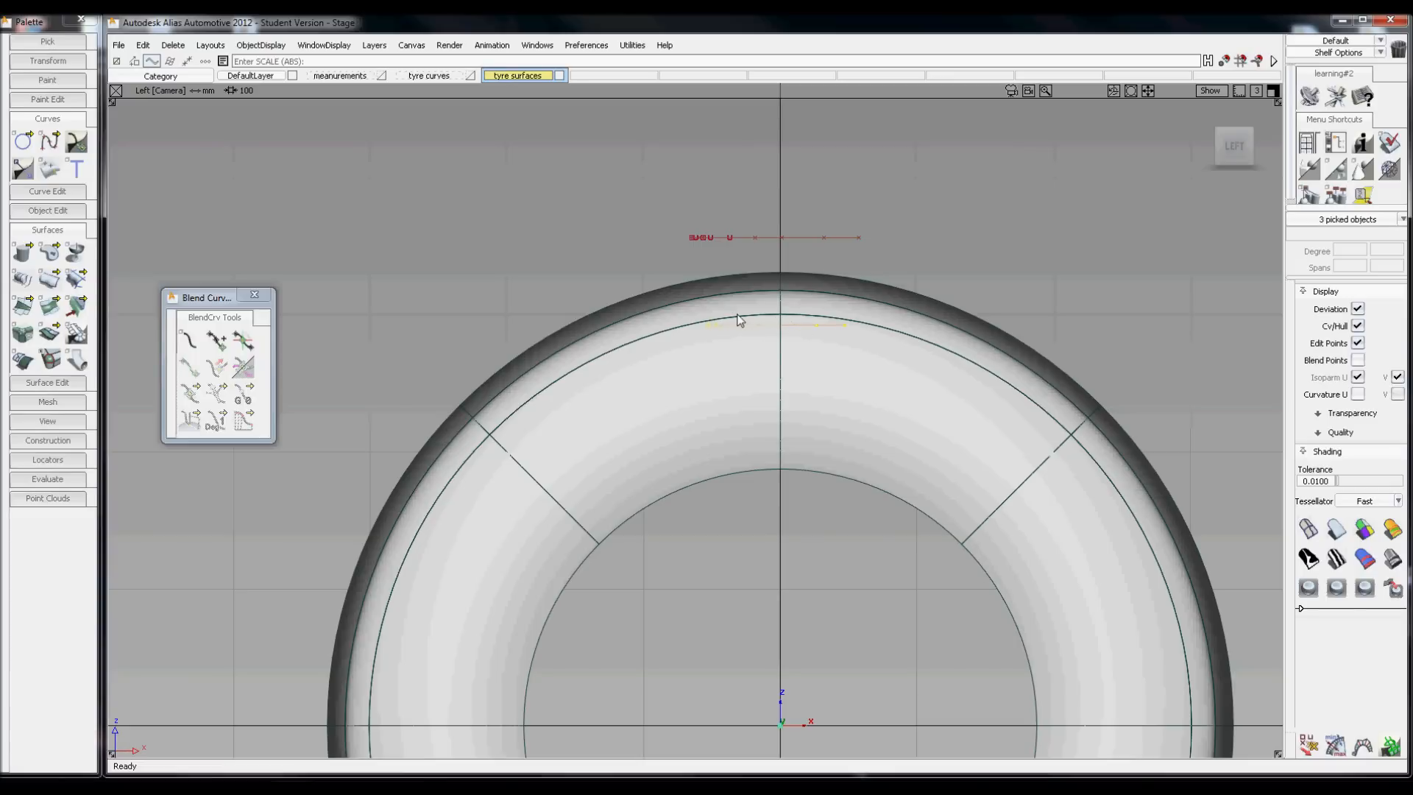
pyautogui.moveTo(842, 334)
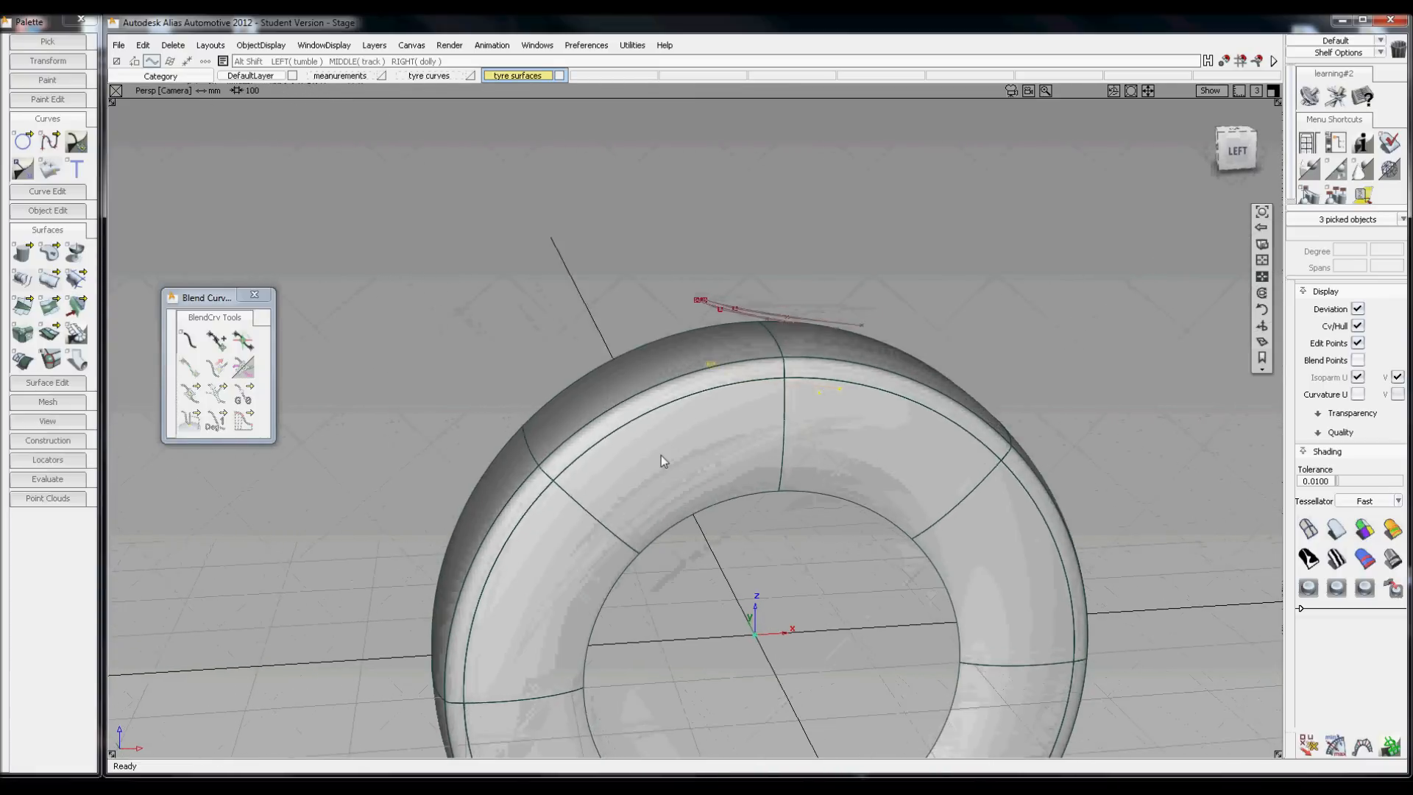
# Put the groove curves on a tread curves layer and show only that layer.
pyautogui.rightClick(800, 248)
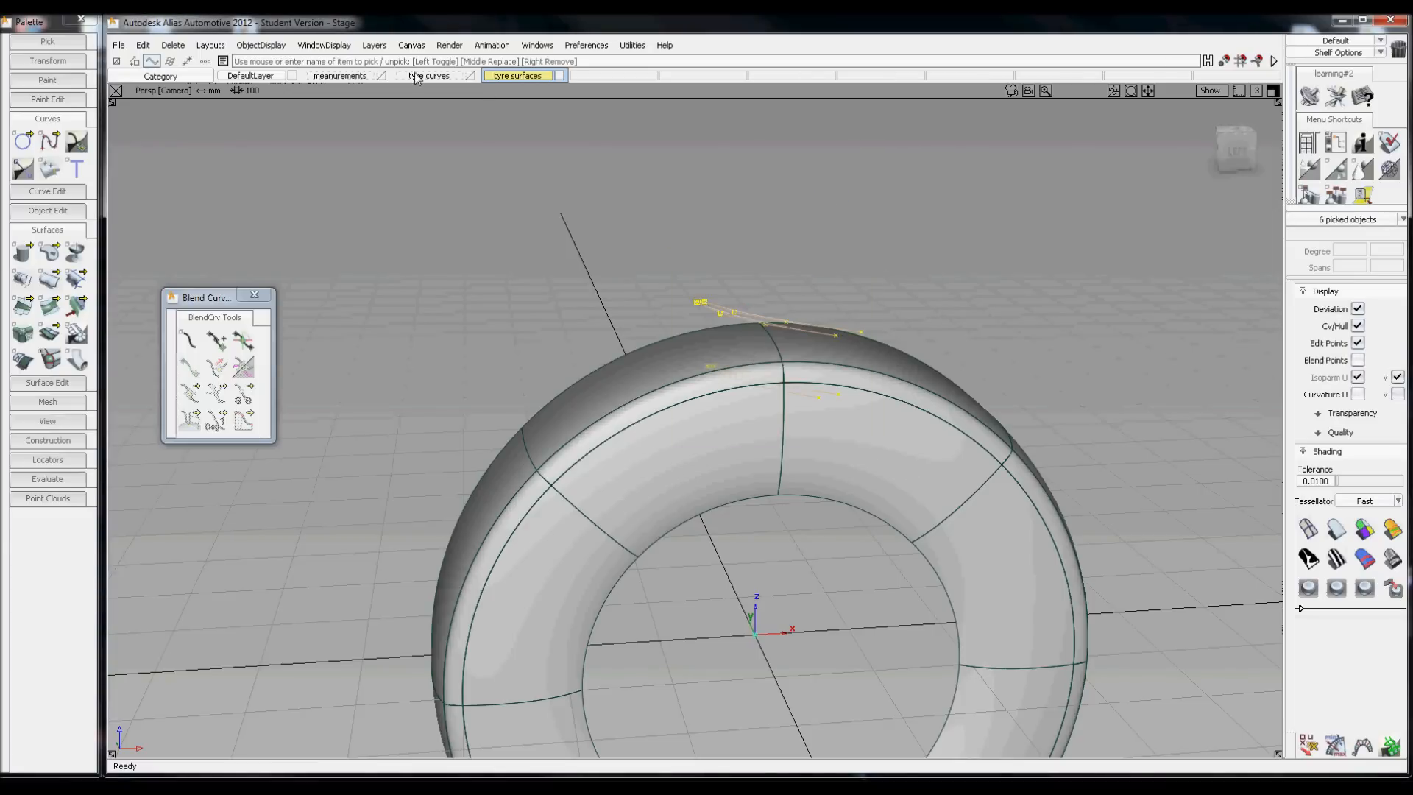
pyautogui.click(373, 46)
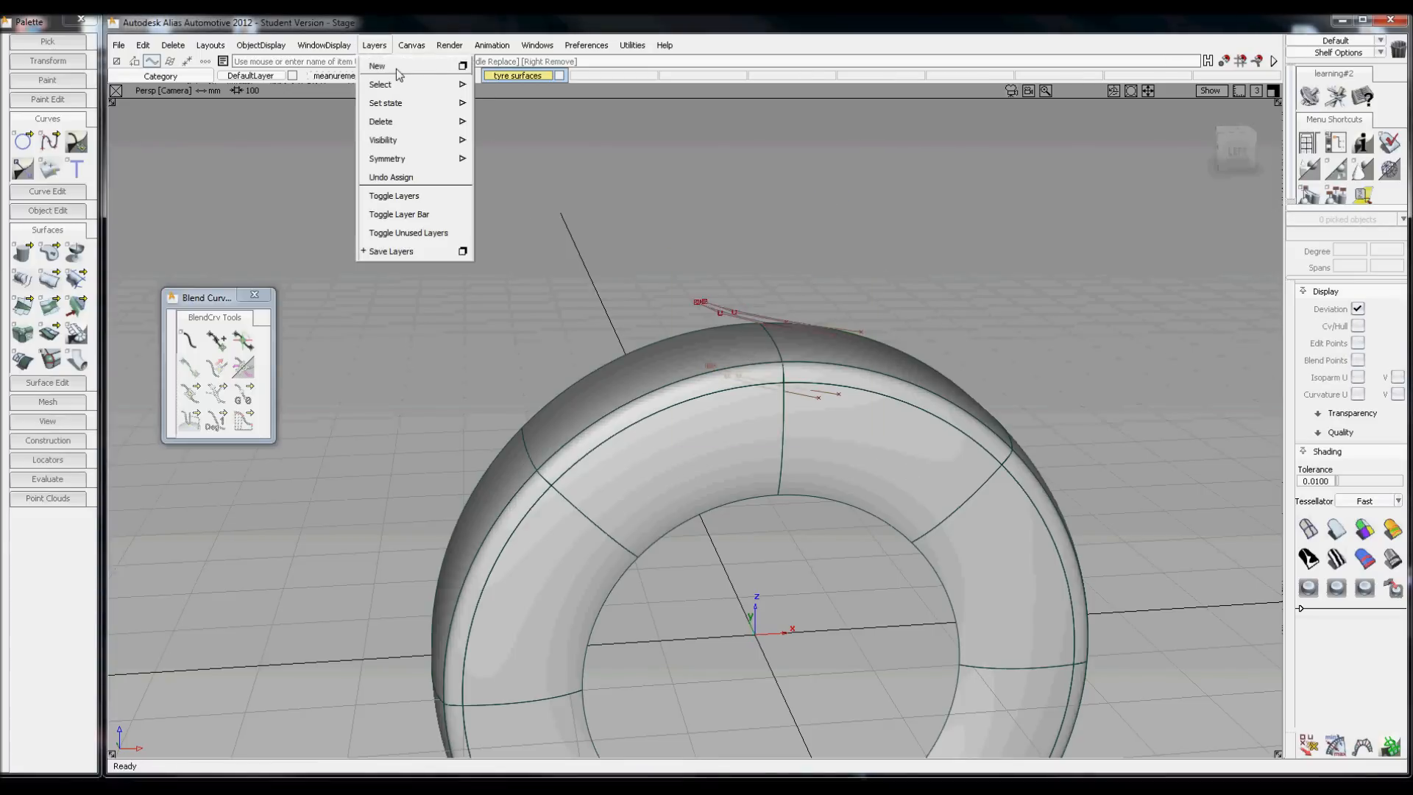
pyautogui.click(375, 66)
pyautogui.write('tread curves')
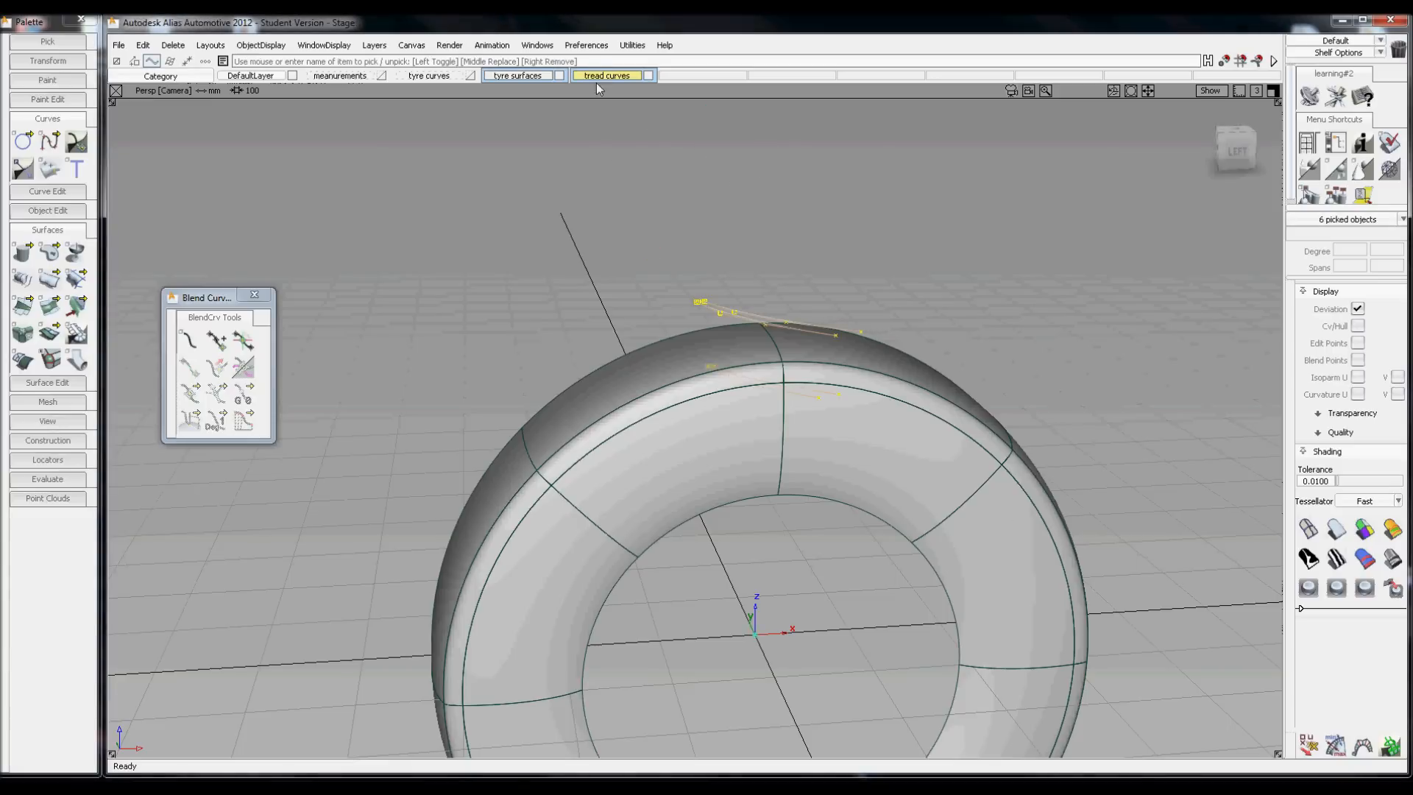
pyautogui.click(606, 75)
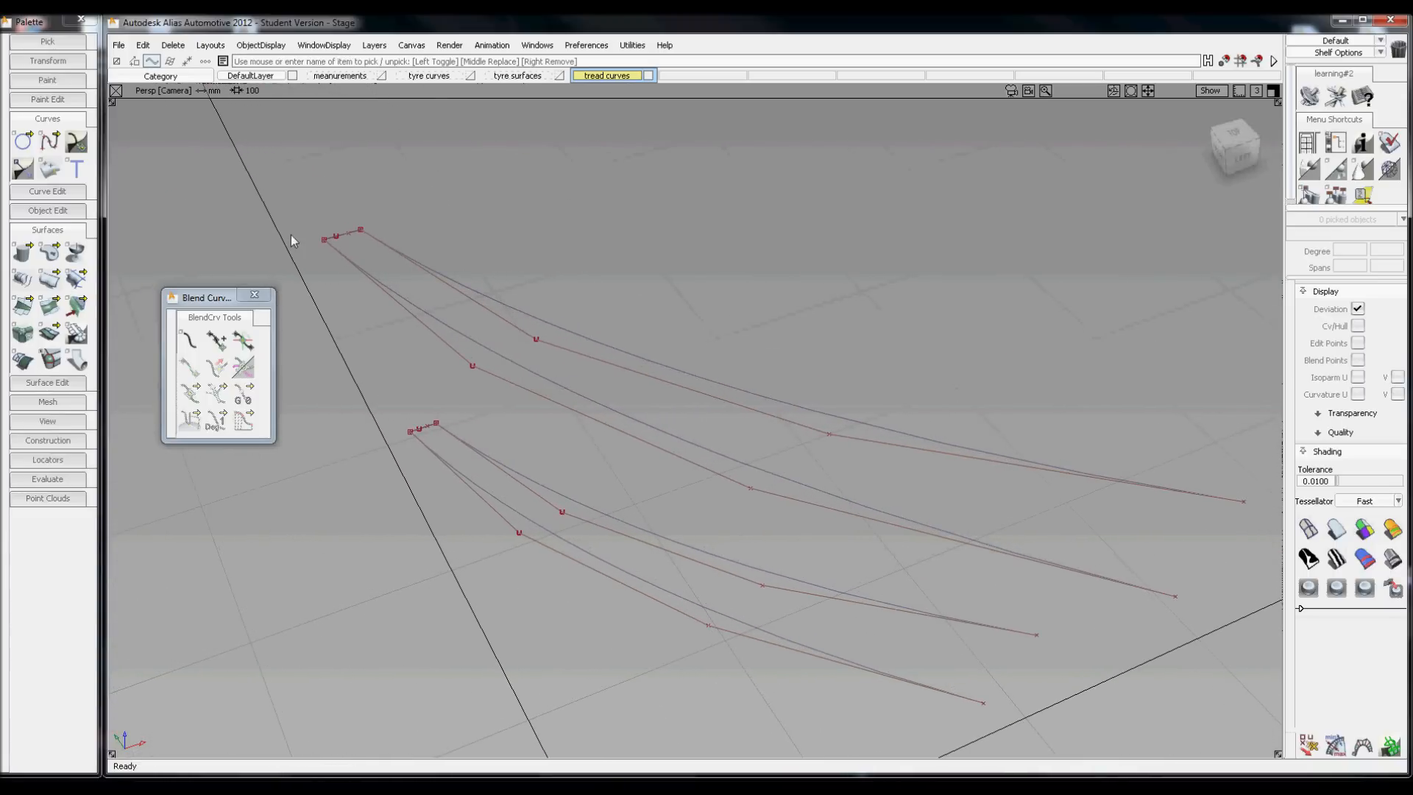
# Build surfaces between the groove curves to form the tread-groove walls.
pyautogui.click(22, 280)
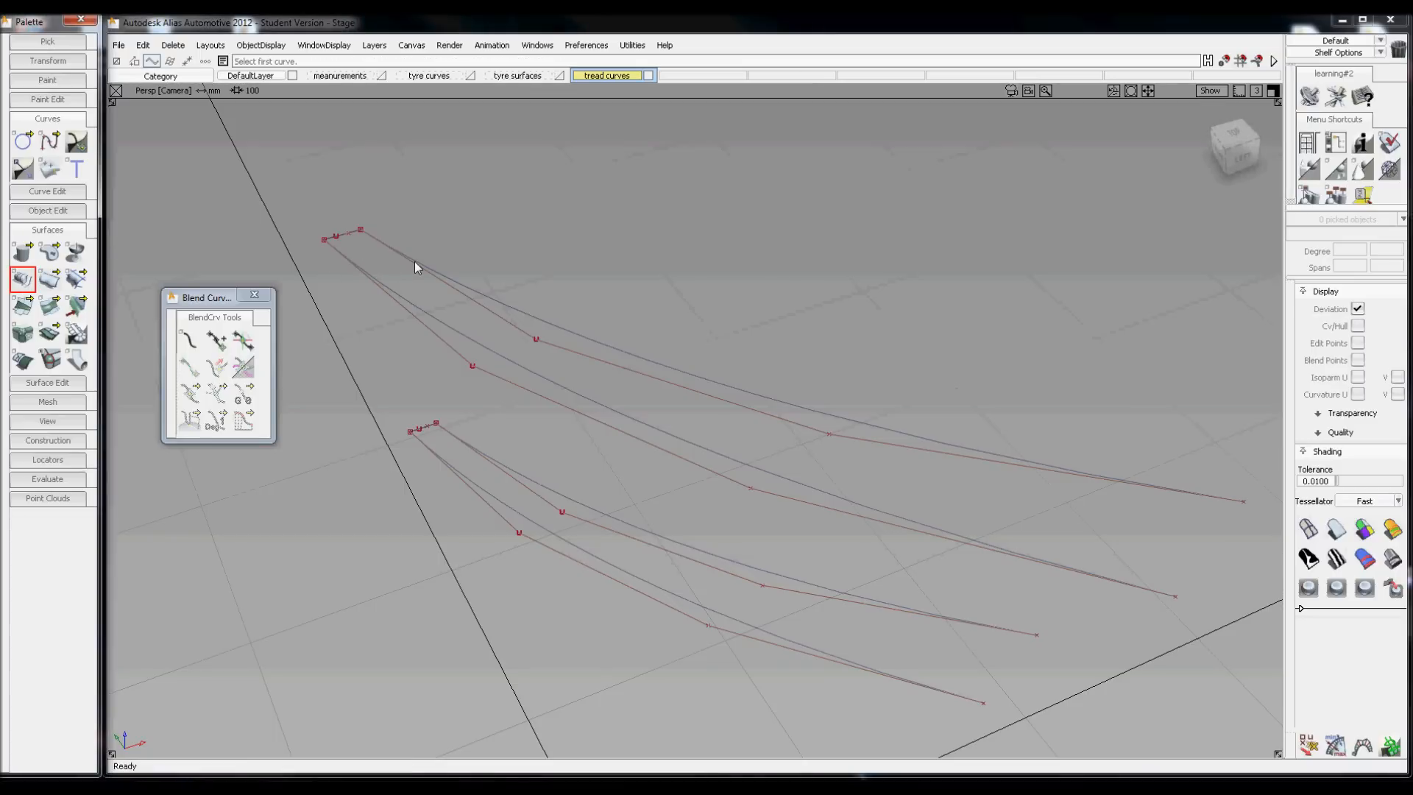
pyautogui.moveTo(354, 215)
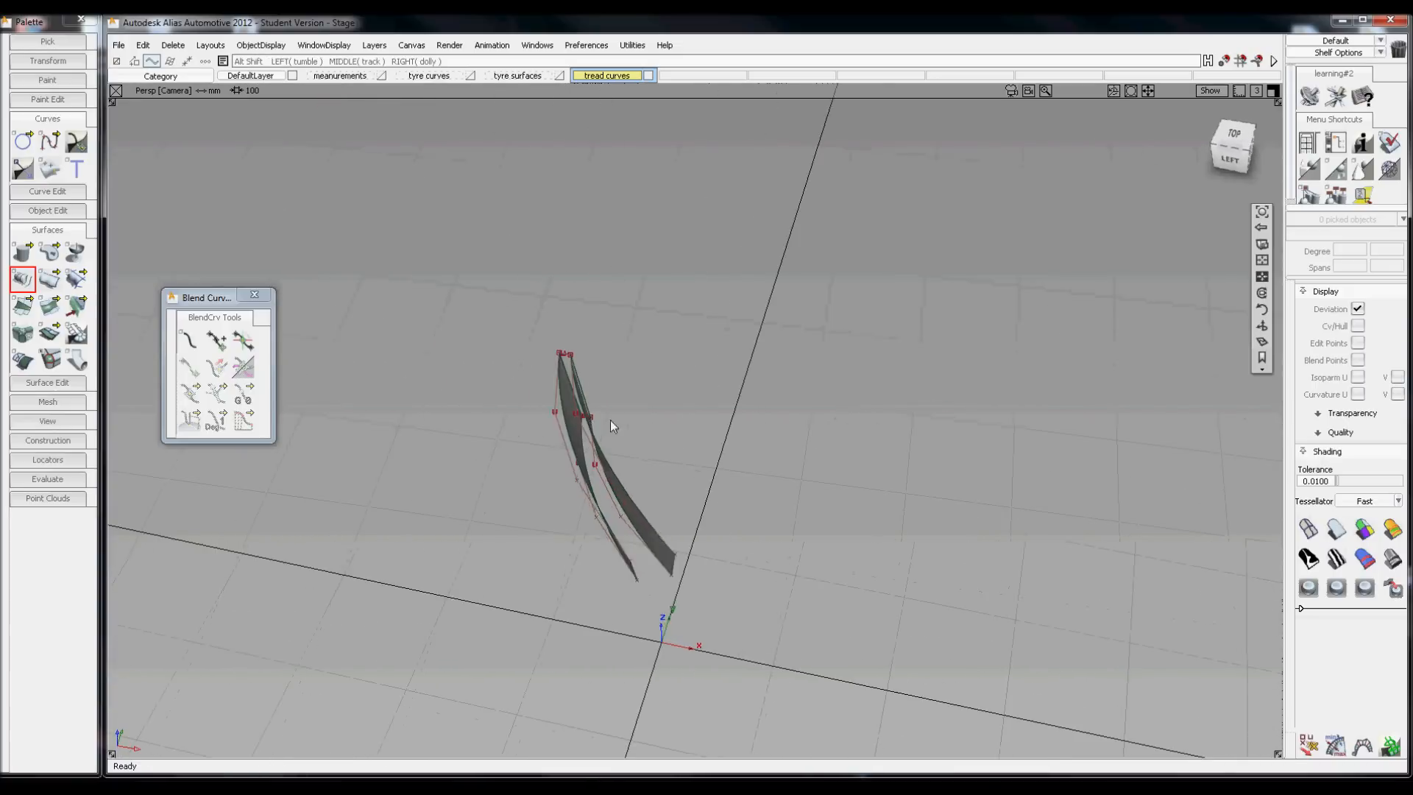
pyautogui.rightClick(833, 247)
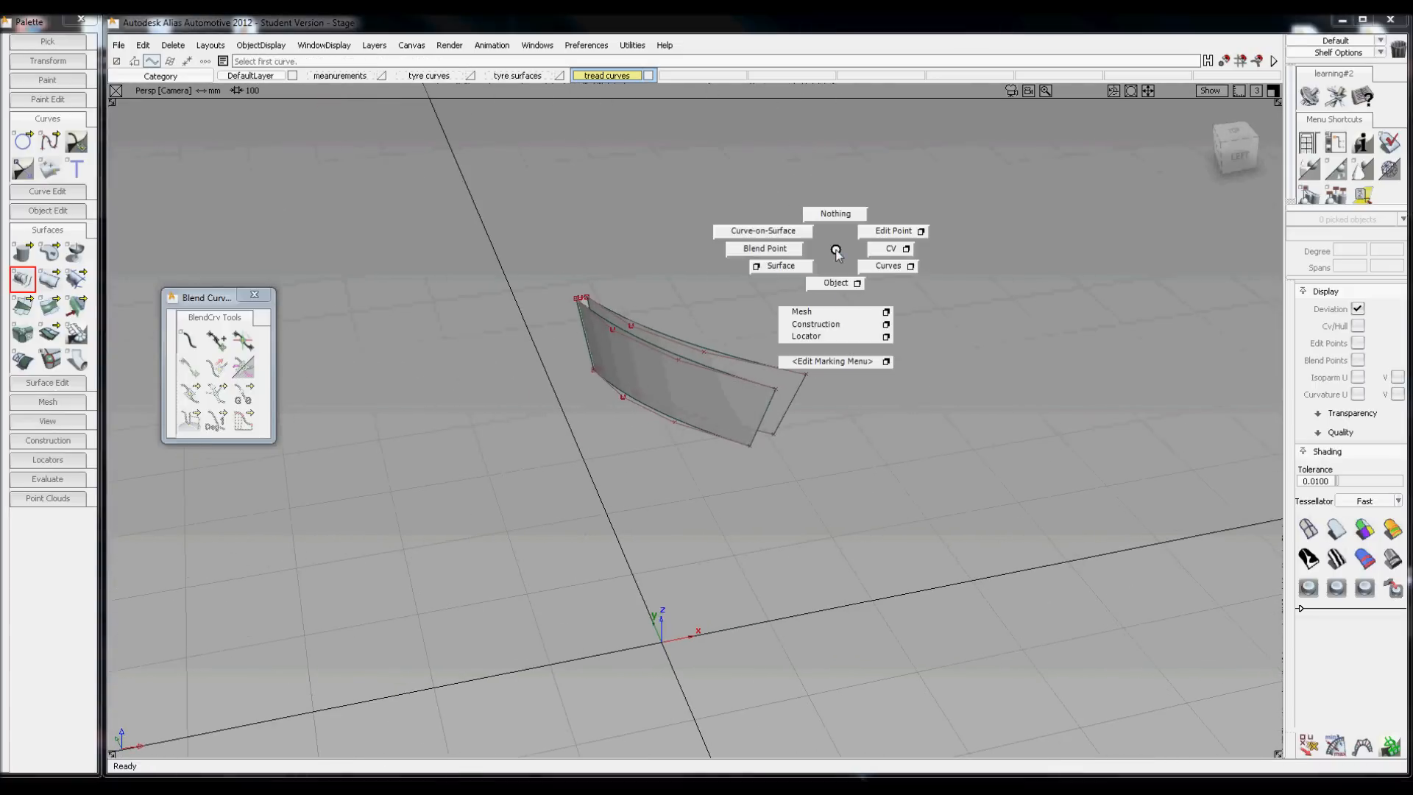
# Create a tread surfaces layer and assign the groove wall surfaces to it.
pyautogui.click(374, 45)
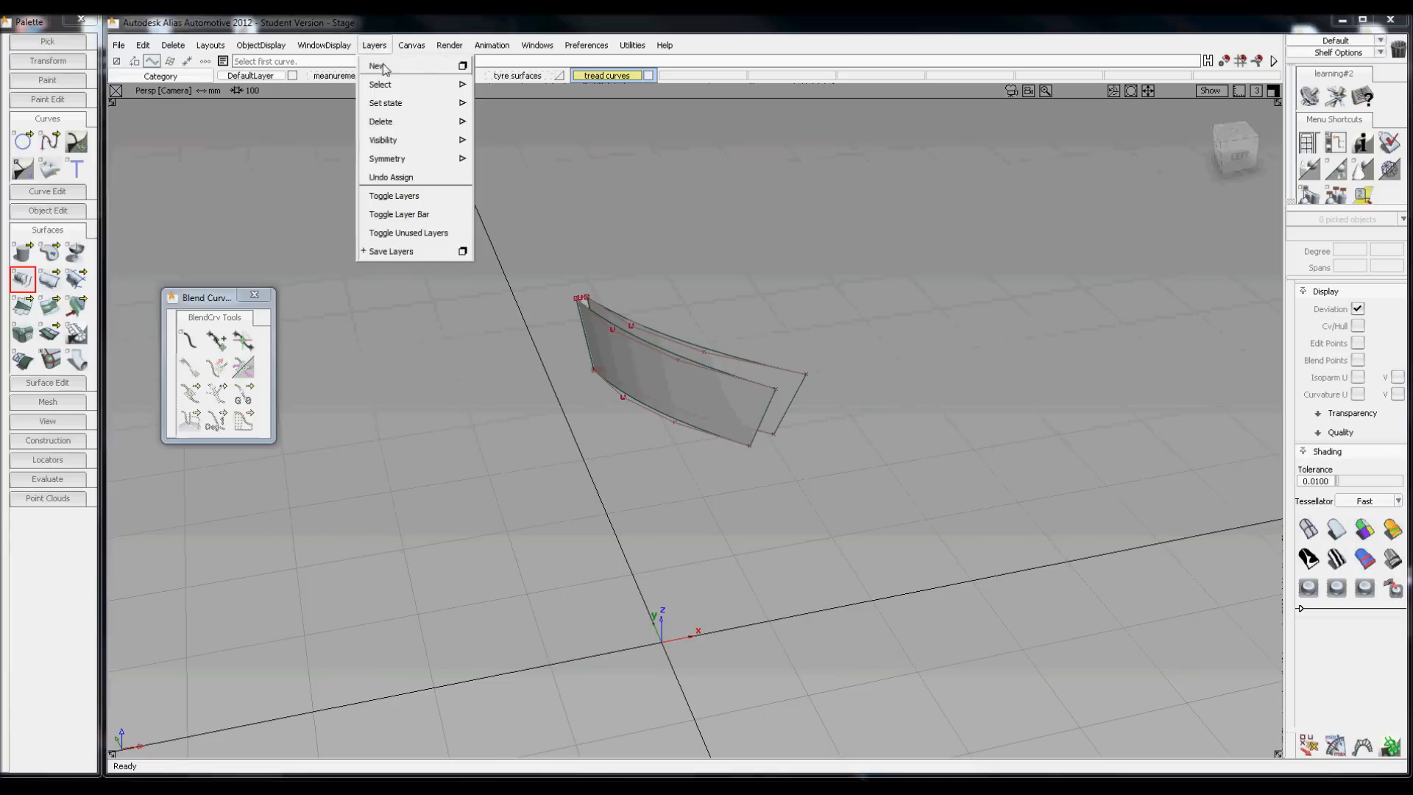
pyautogui.click(375, 65)
pyautogui.write('tread surfaces')
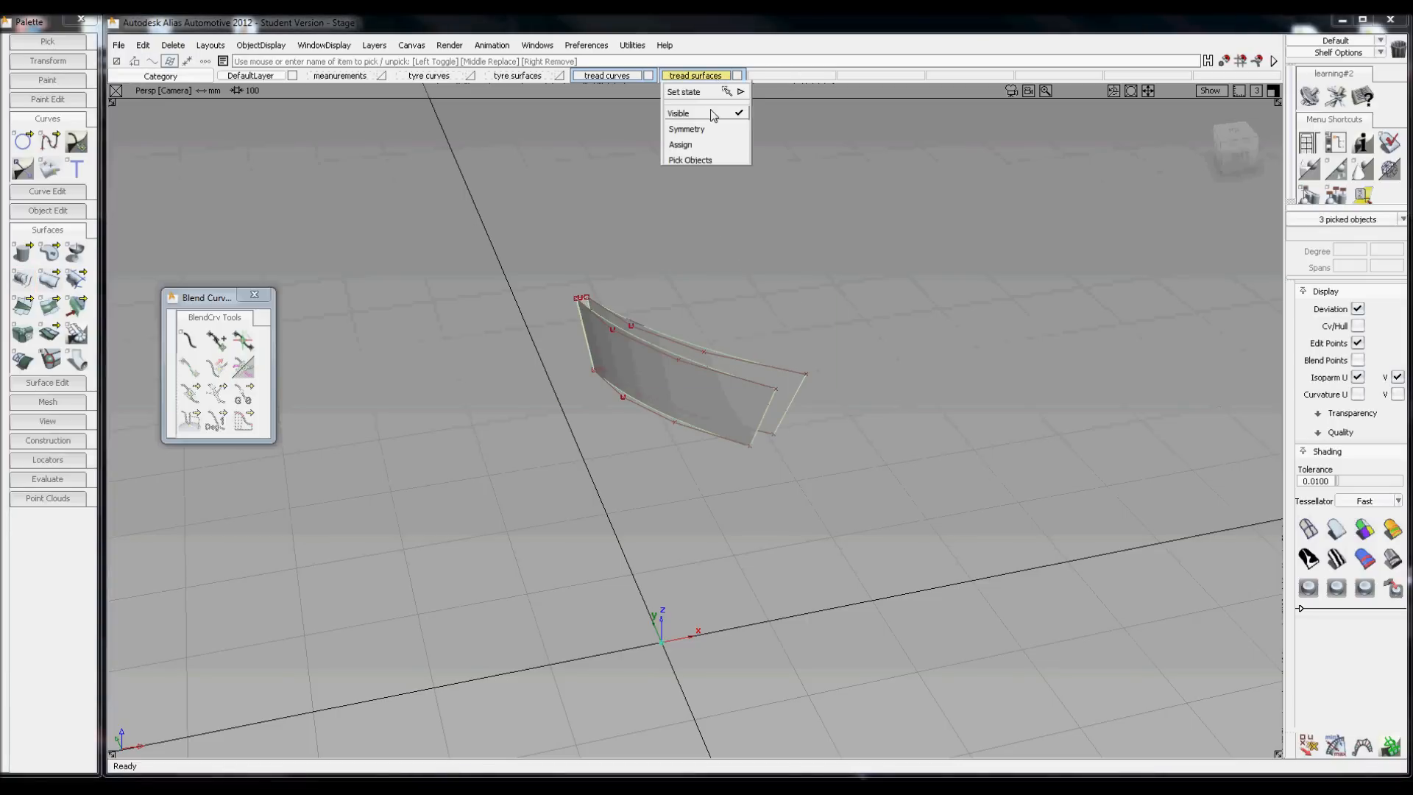
pyautogui.click(606, 75)
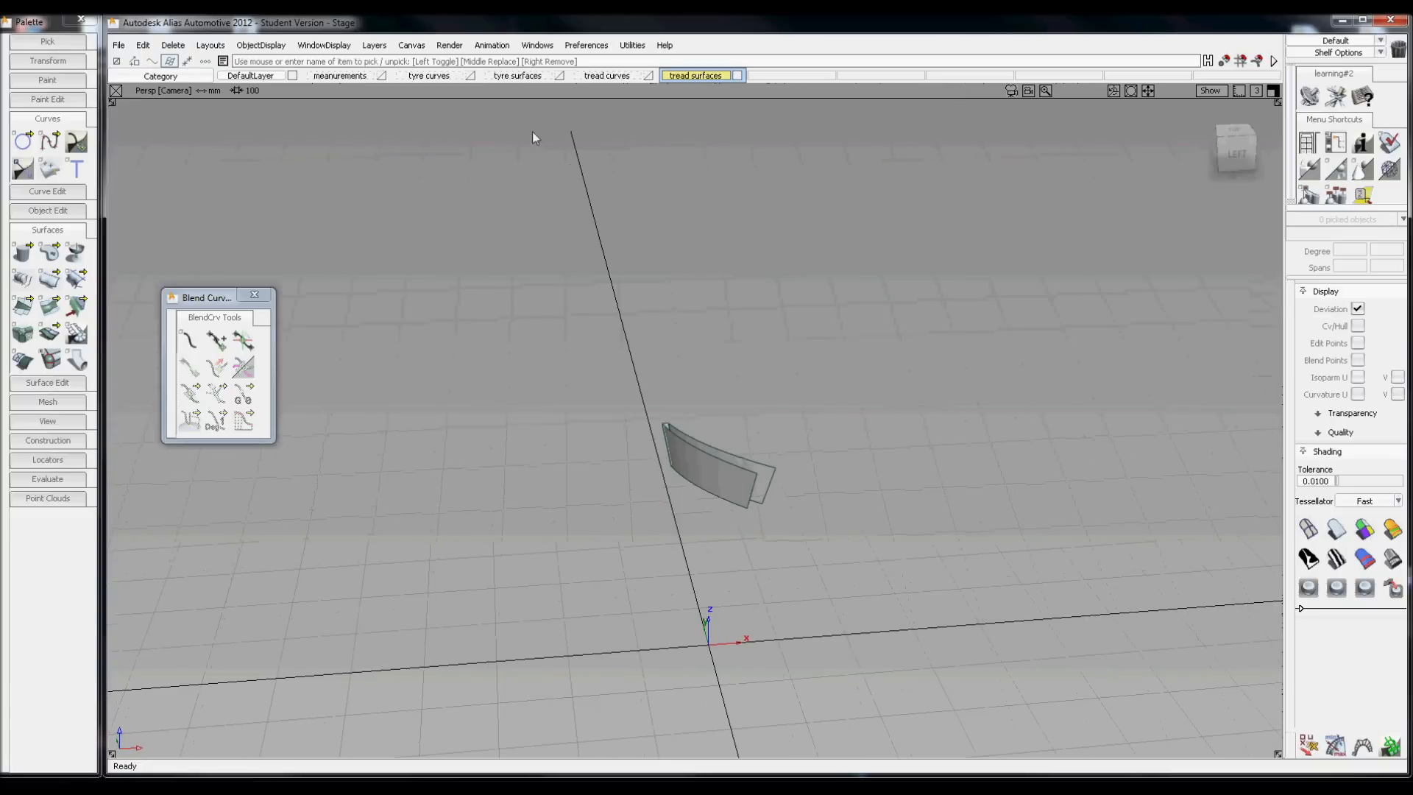
pyautogui.click(516, 75)
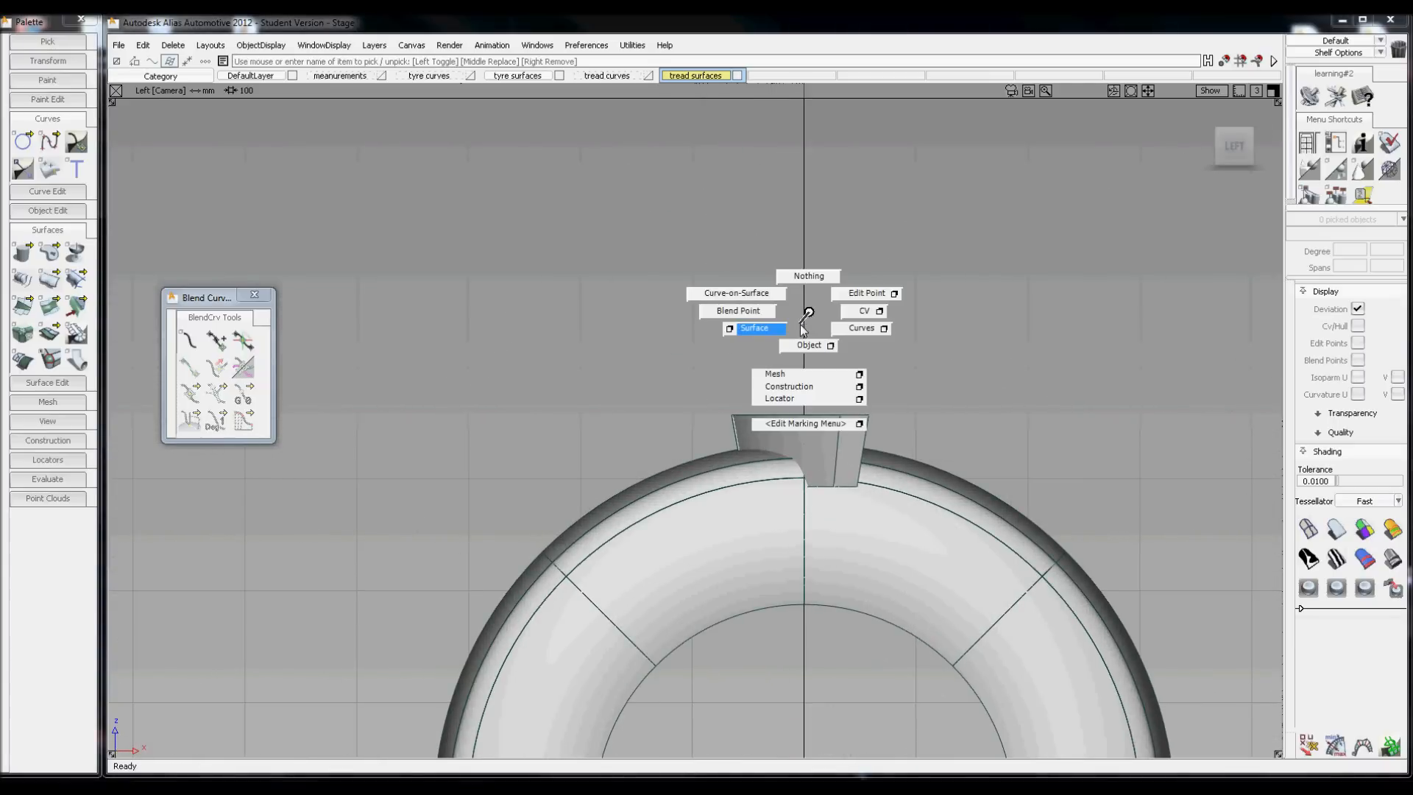
# Pick the three tread surfaces in surface pick mode and bring up Edit > Duplicate.
pyautogui.click(754, 327)
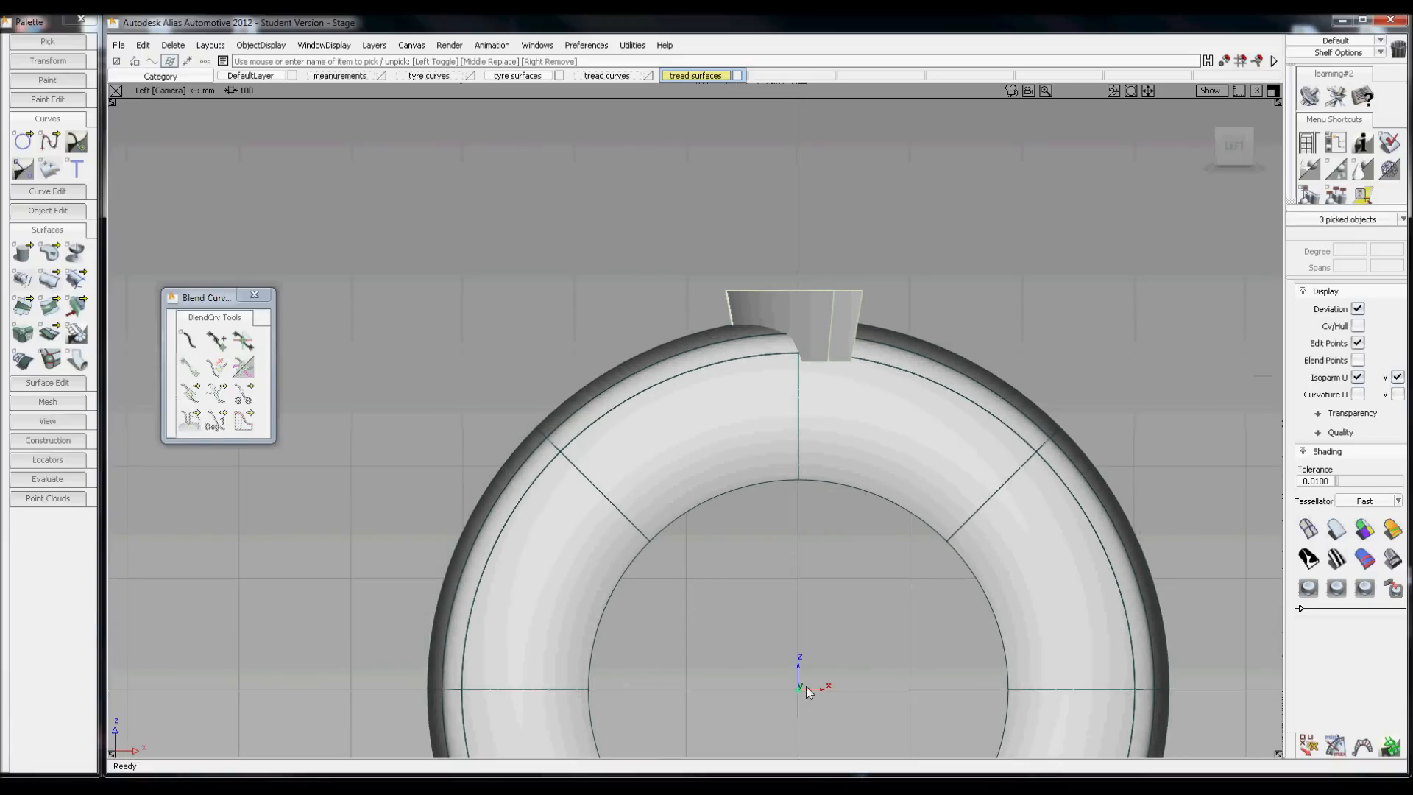
pyautogui.moveTo(600, 319)
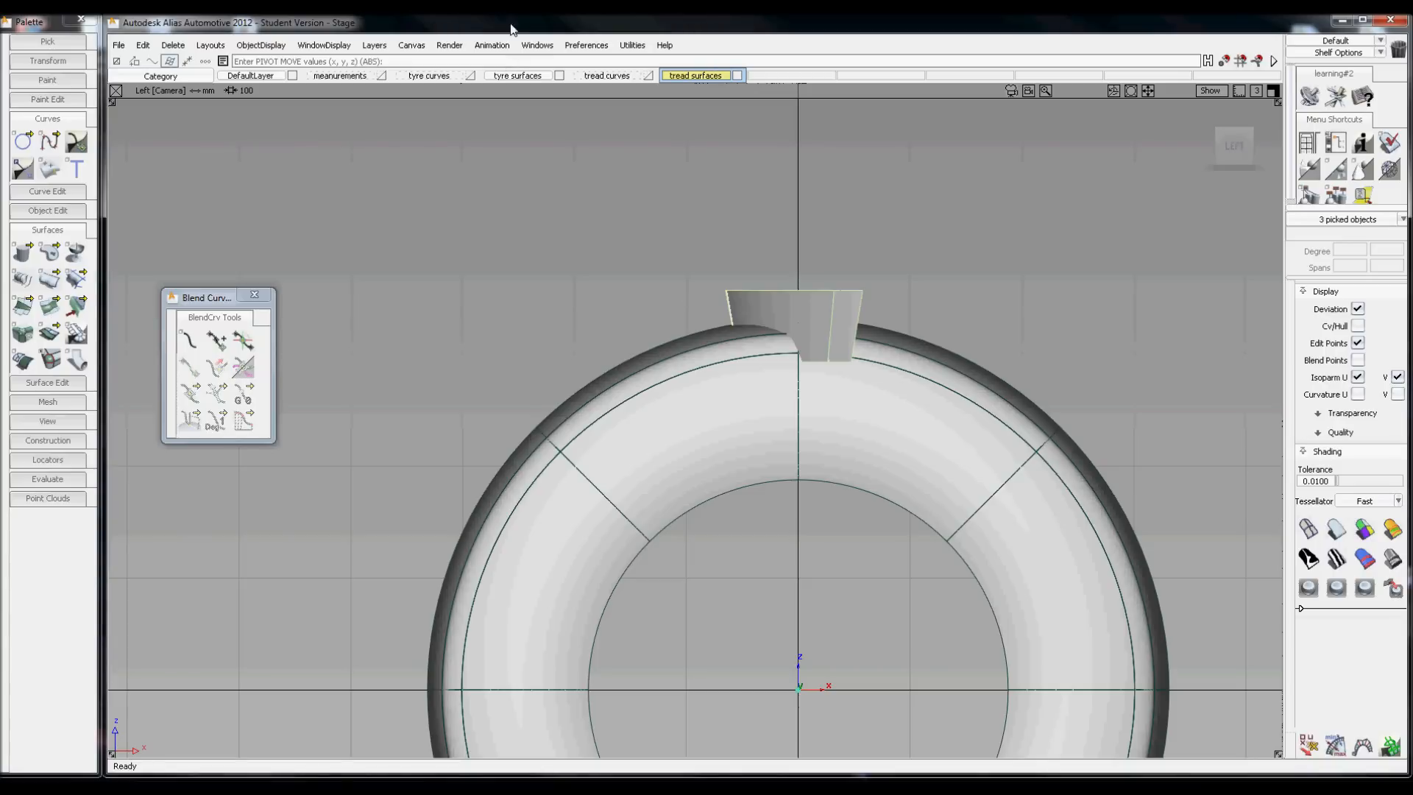
pyautogui.moveTo(656, 375)
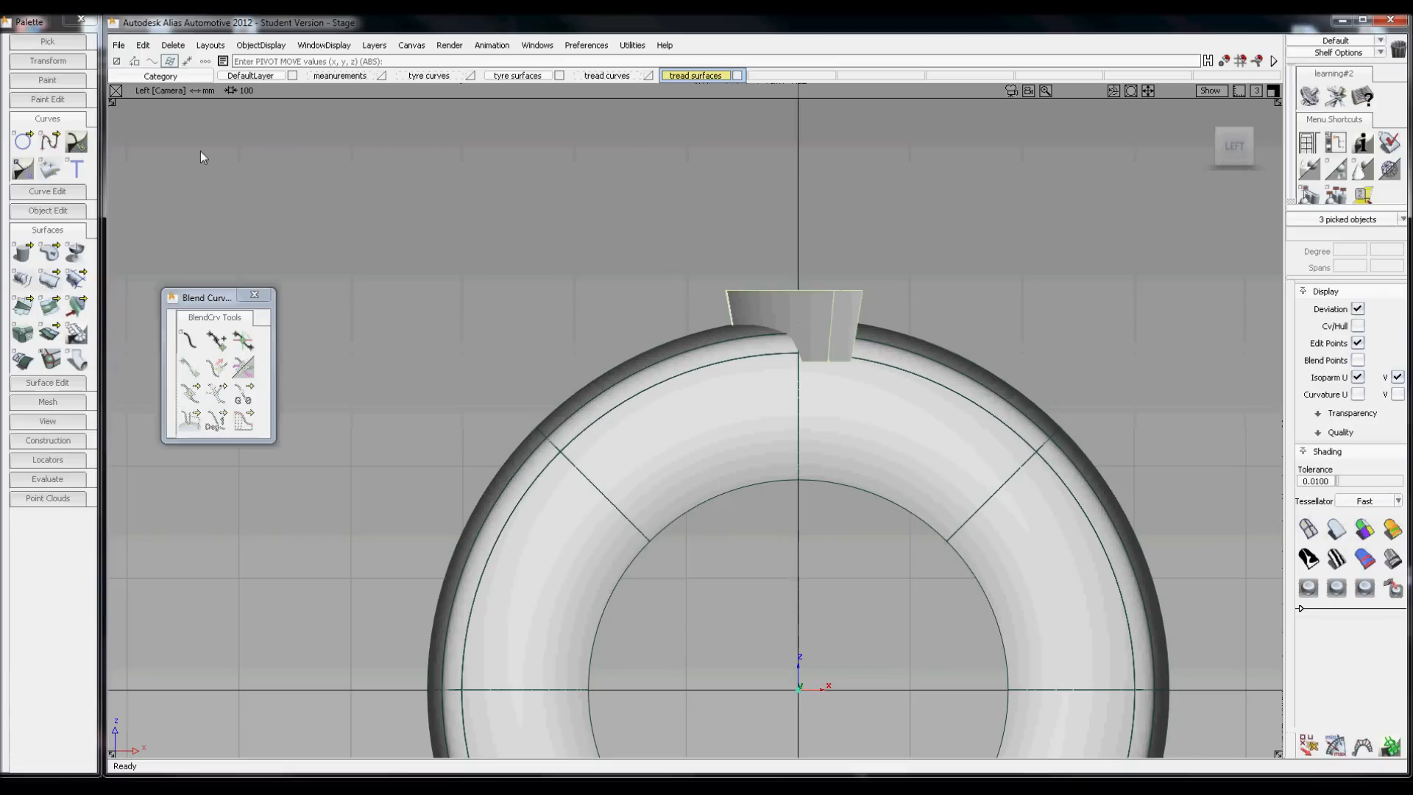
pyautogui.click(142, 46)
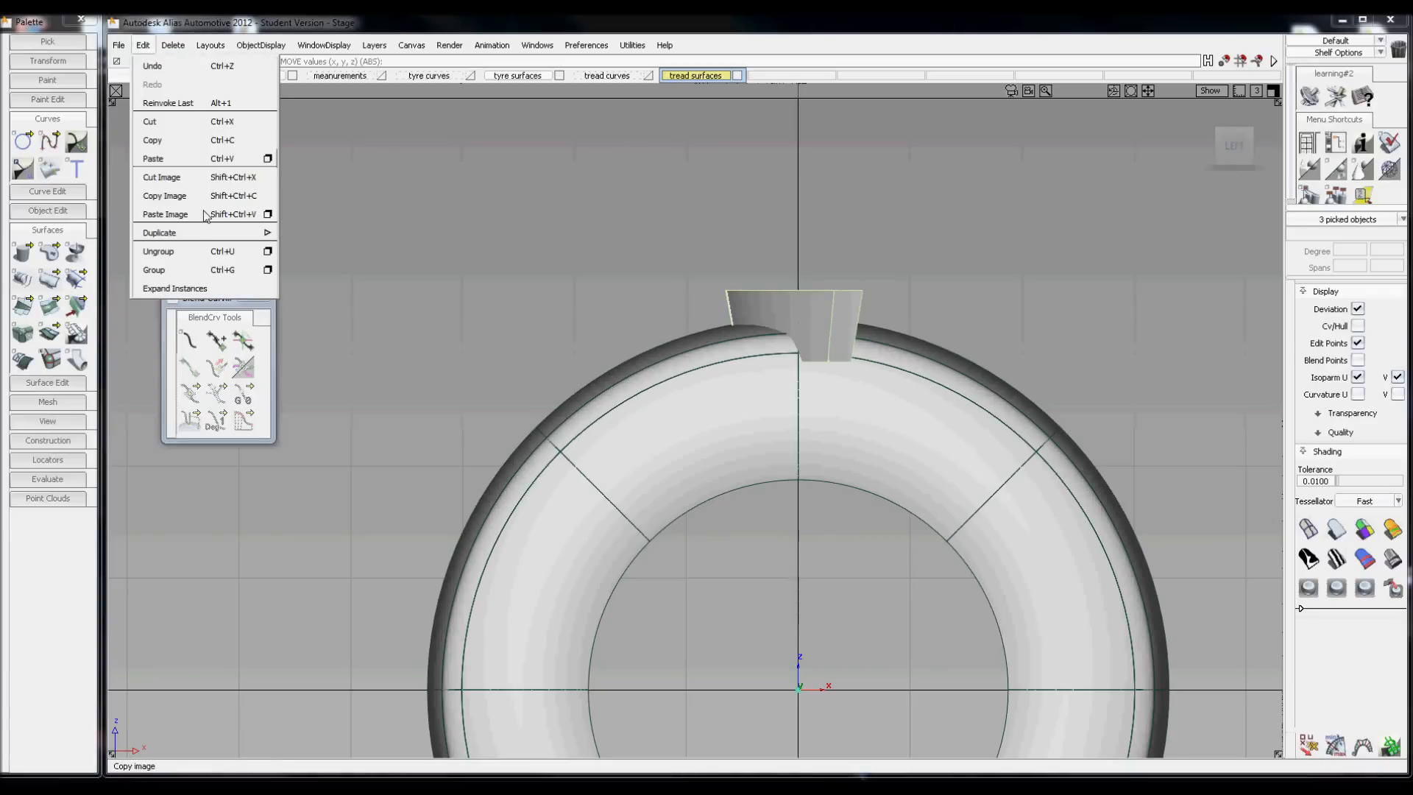
pyautogui.moveTo(268, 238)
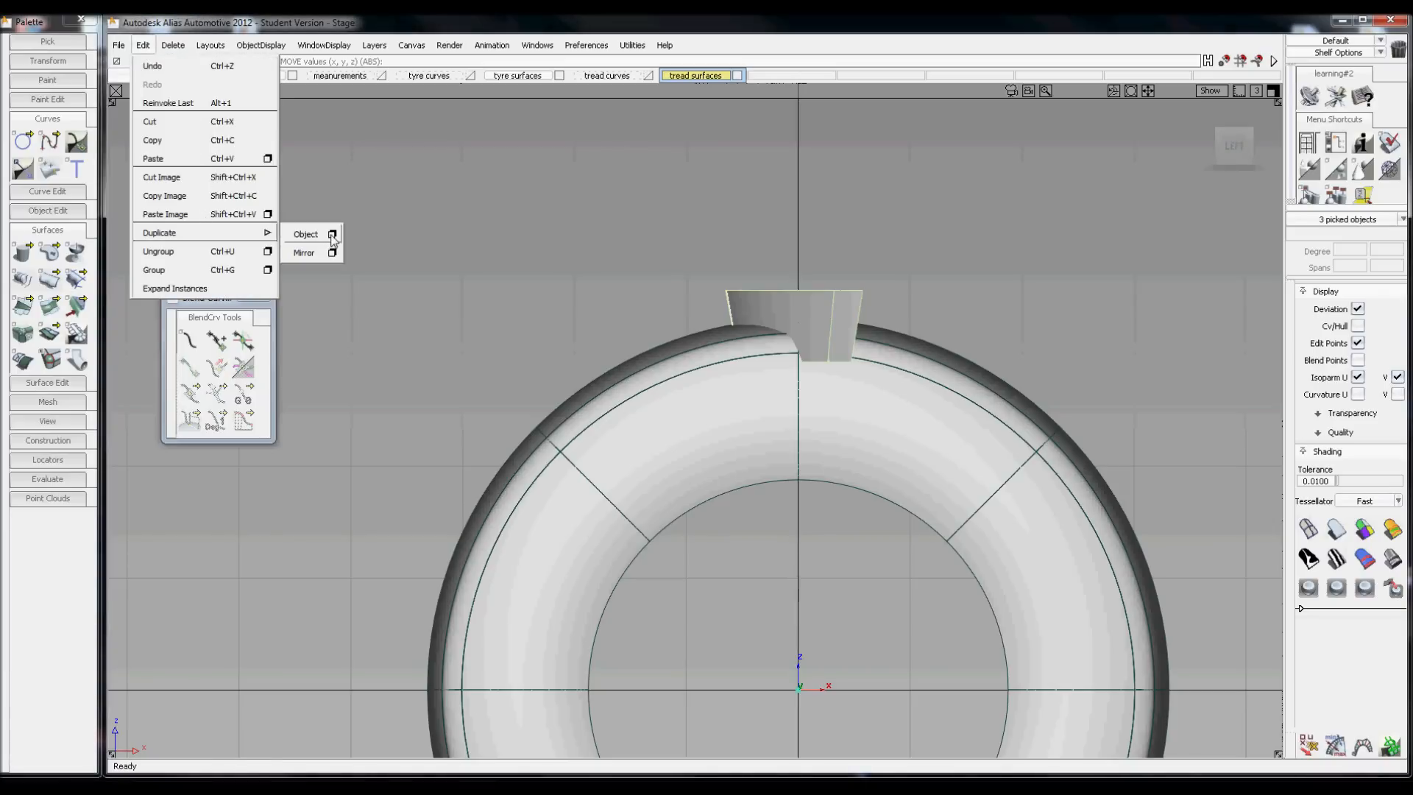
# Set Duplicate Object to 23 copies rotated 15 degrees in Y and run it.
pyautogui.click(306, 234)
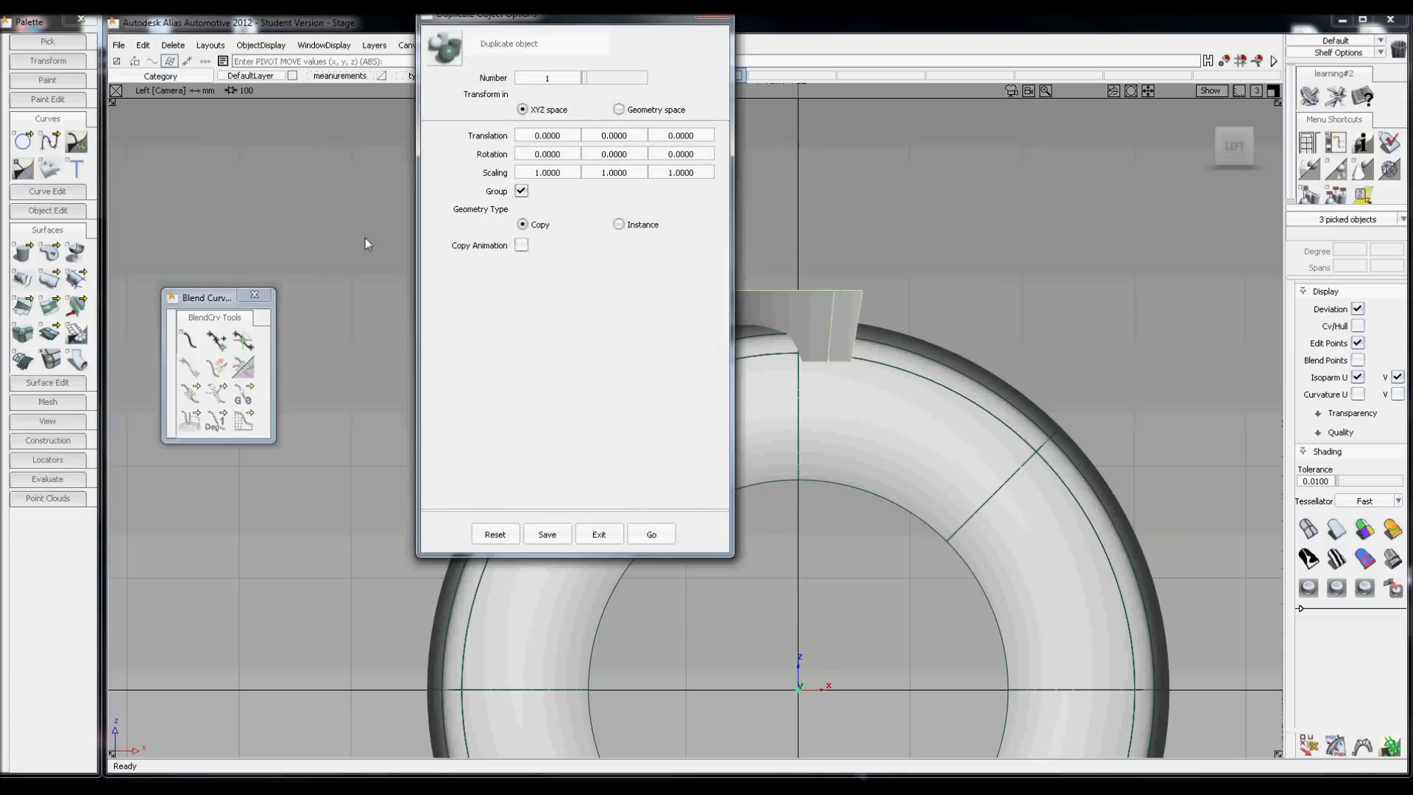
pyautogui.moveTo(600, 31)
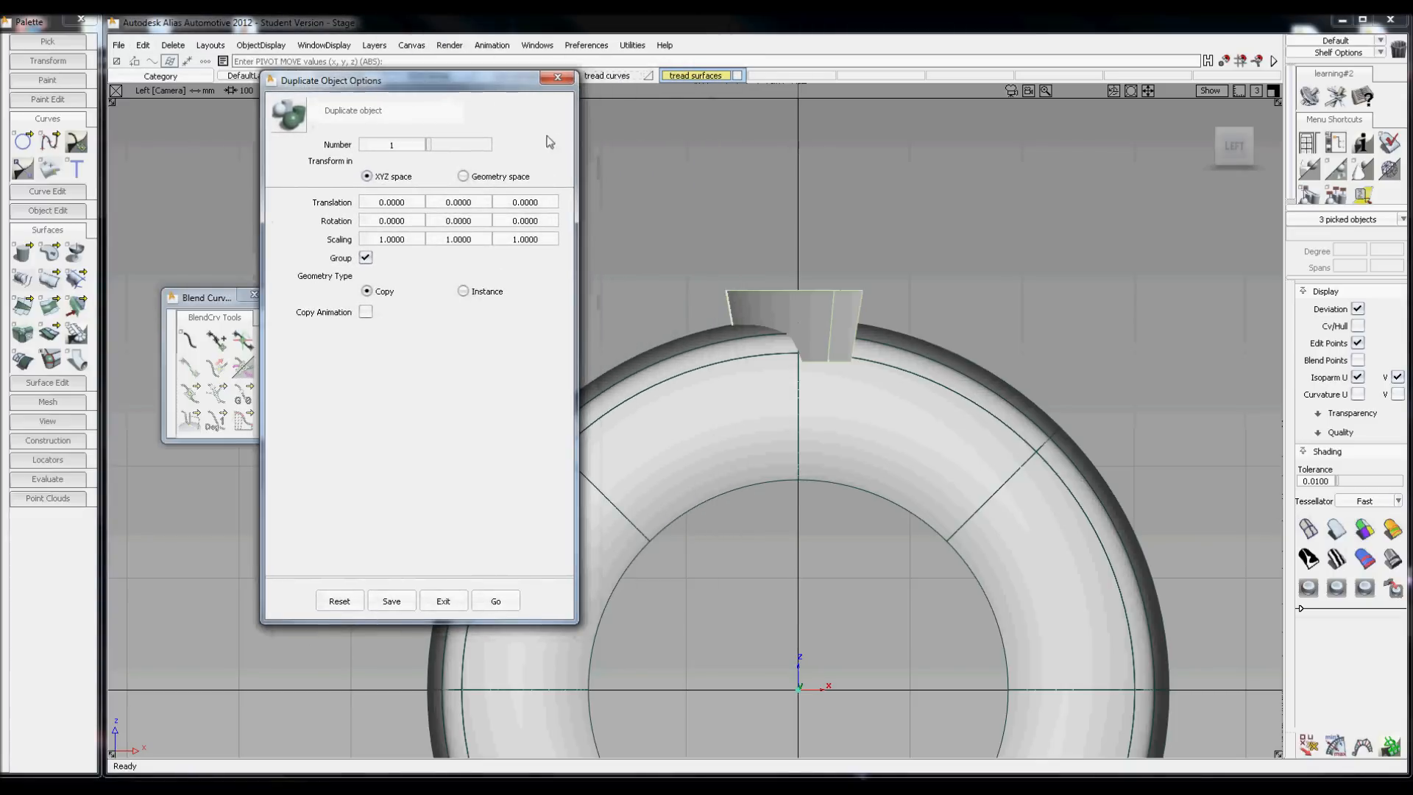
pyautogui.moveTo(748, 272)
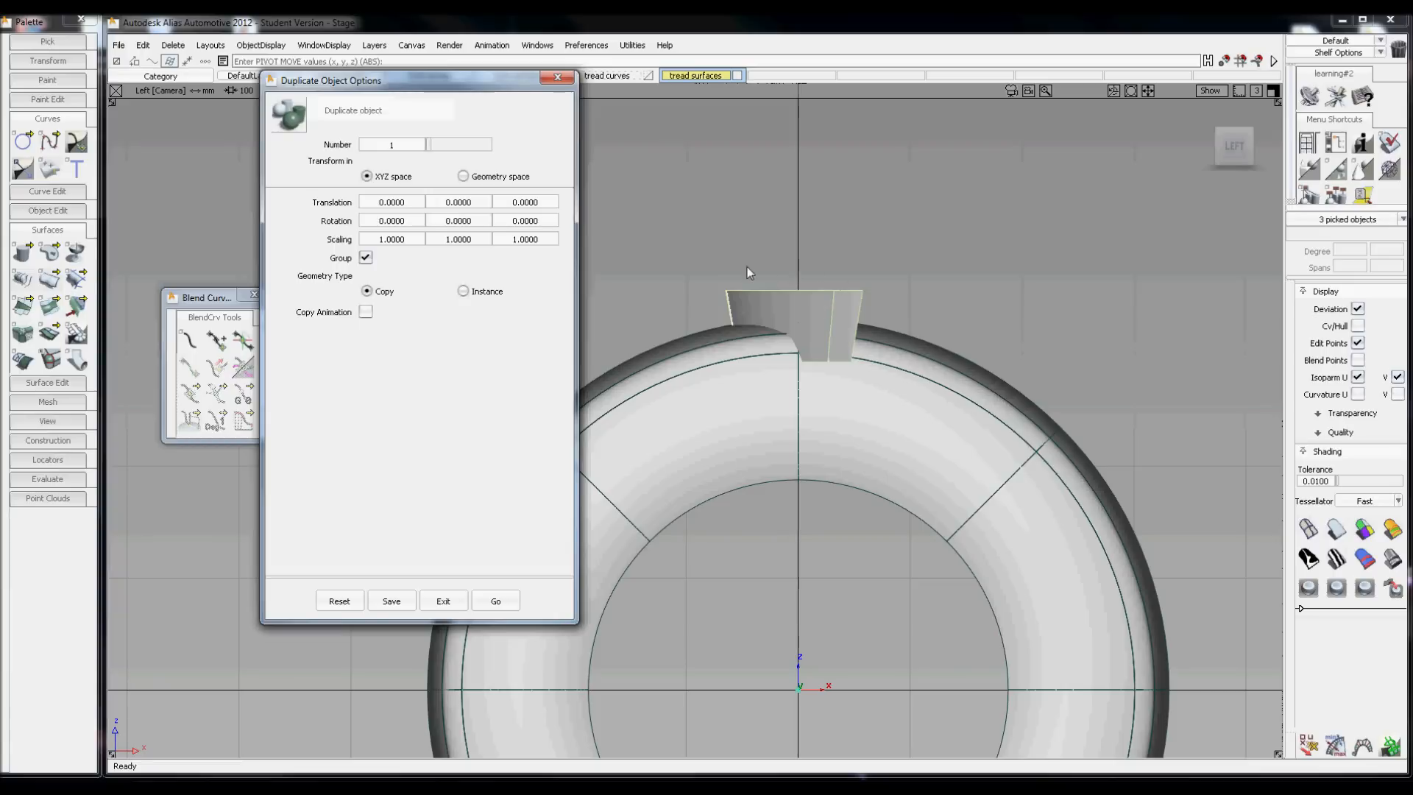
pyautogui.moveTo(677, 283)
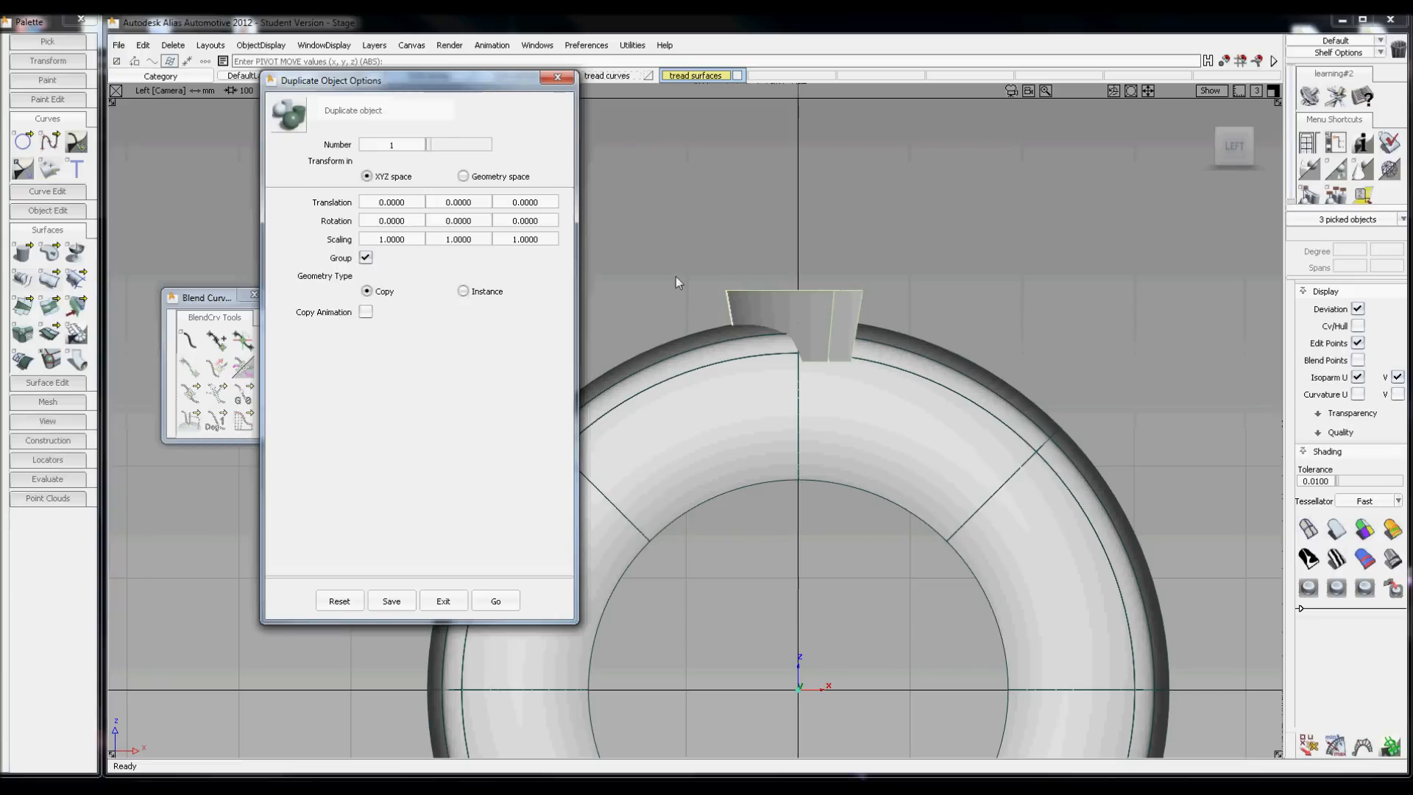
pyautogui.moveTo(844, 312)
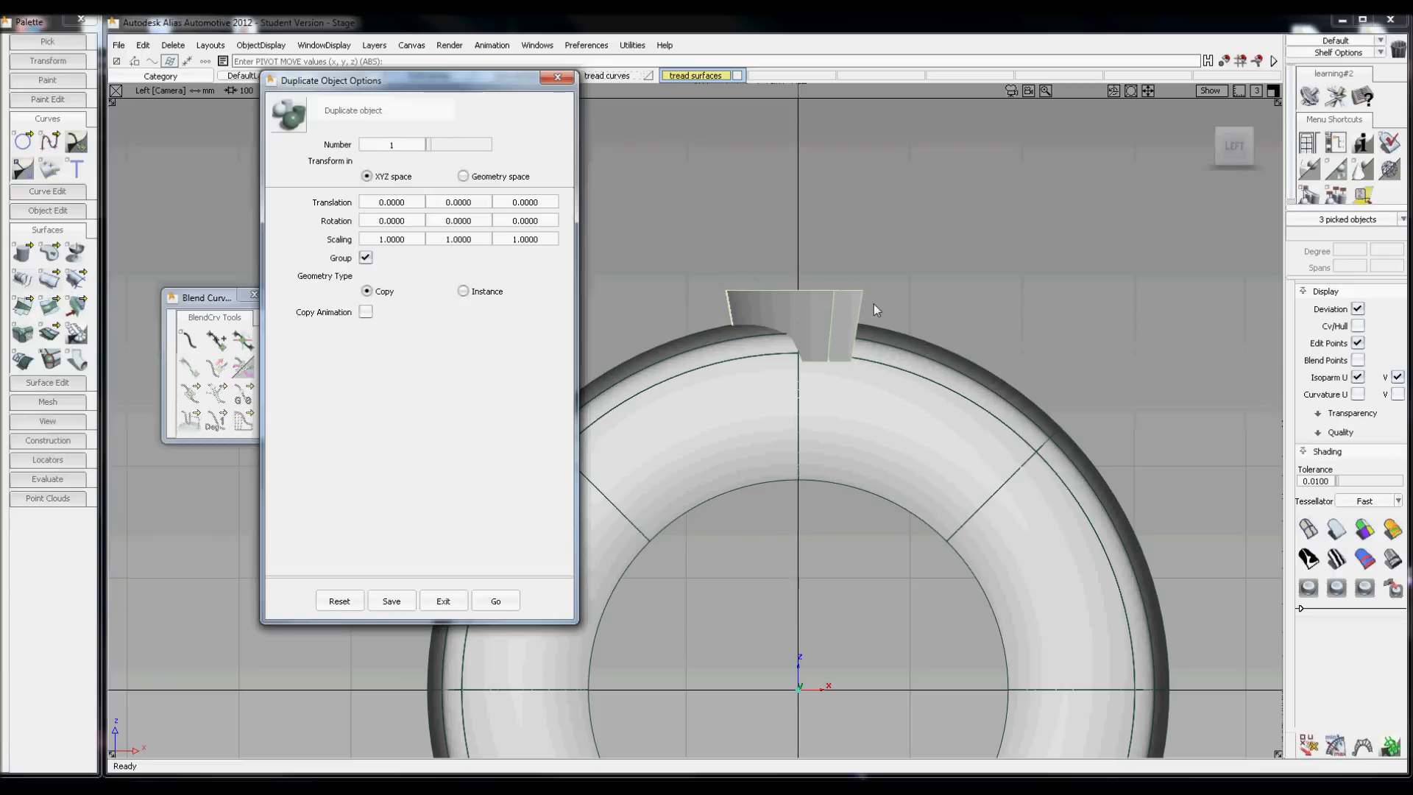
pyautogui.moveTo(832, 387)
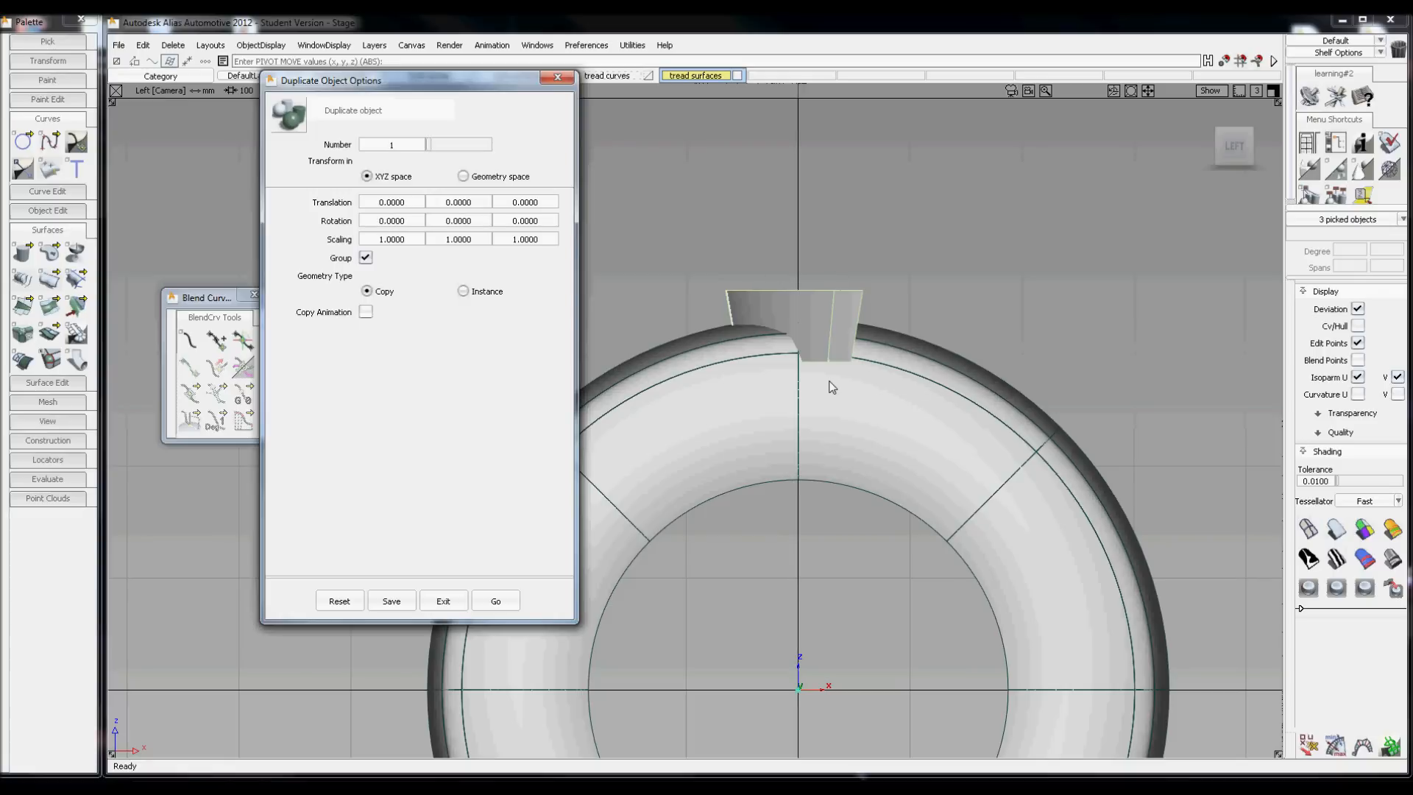
pyautogui.moveTo(620, 598)
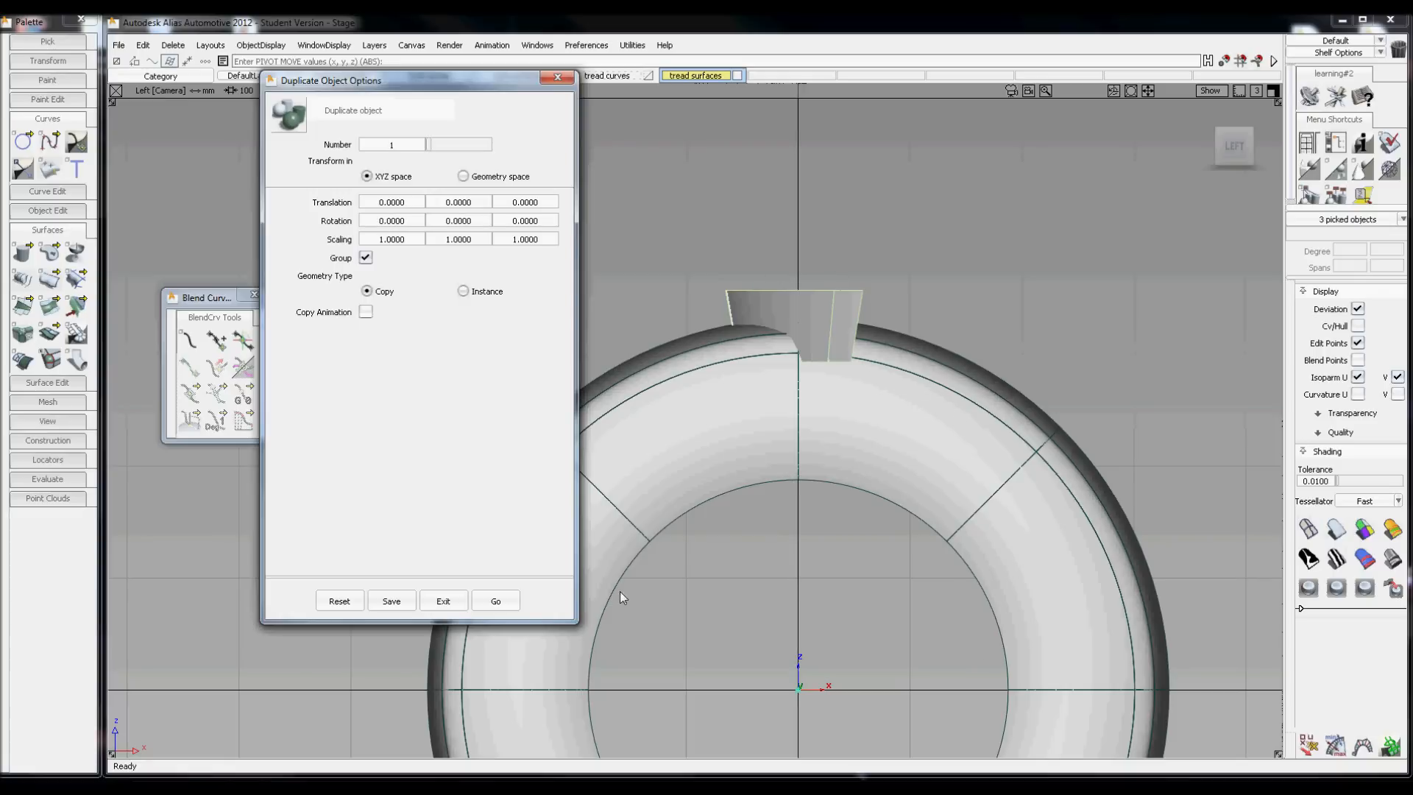
pyautogui.moveTo(955, 526)
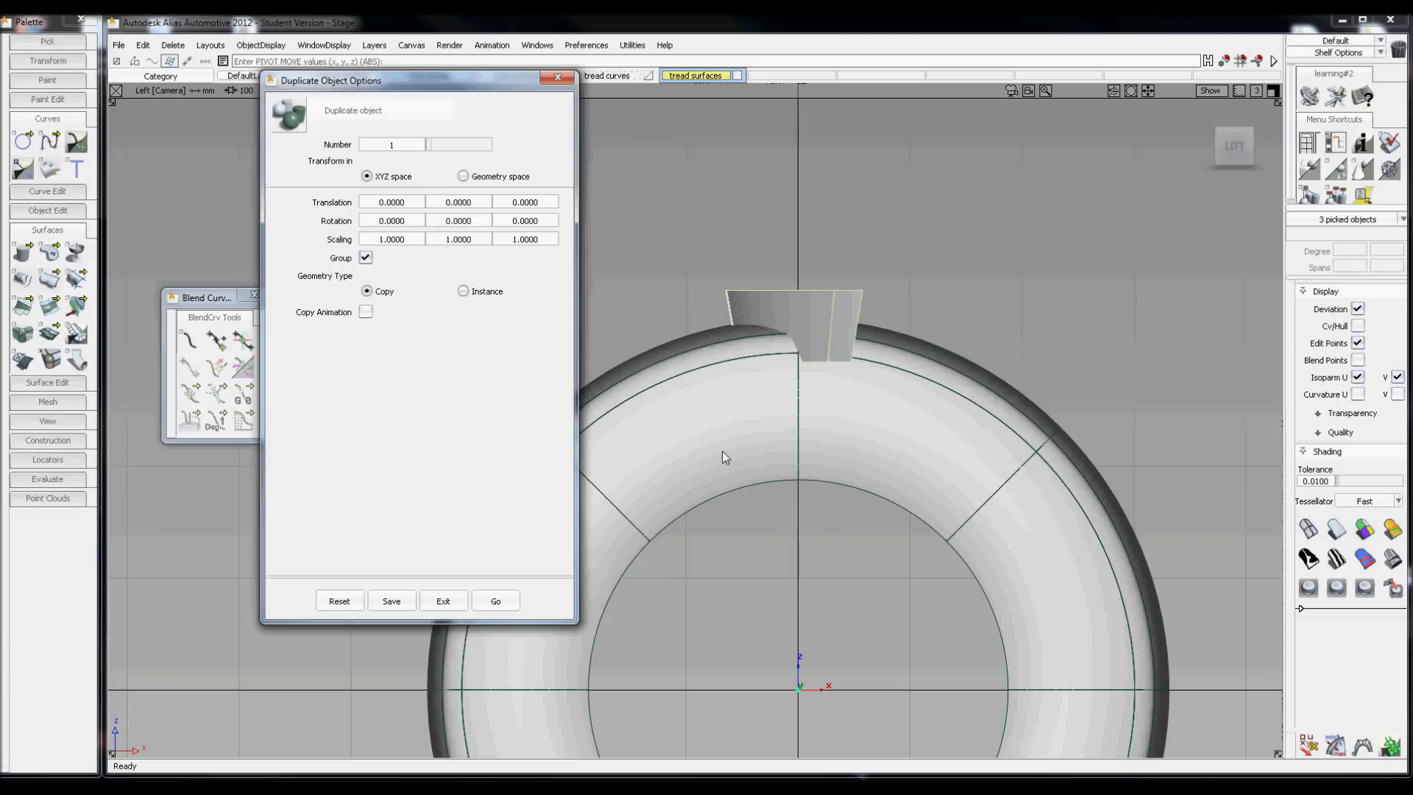
pyautogui.moveTo(787, 452)
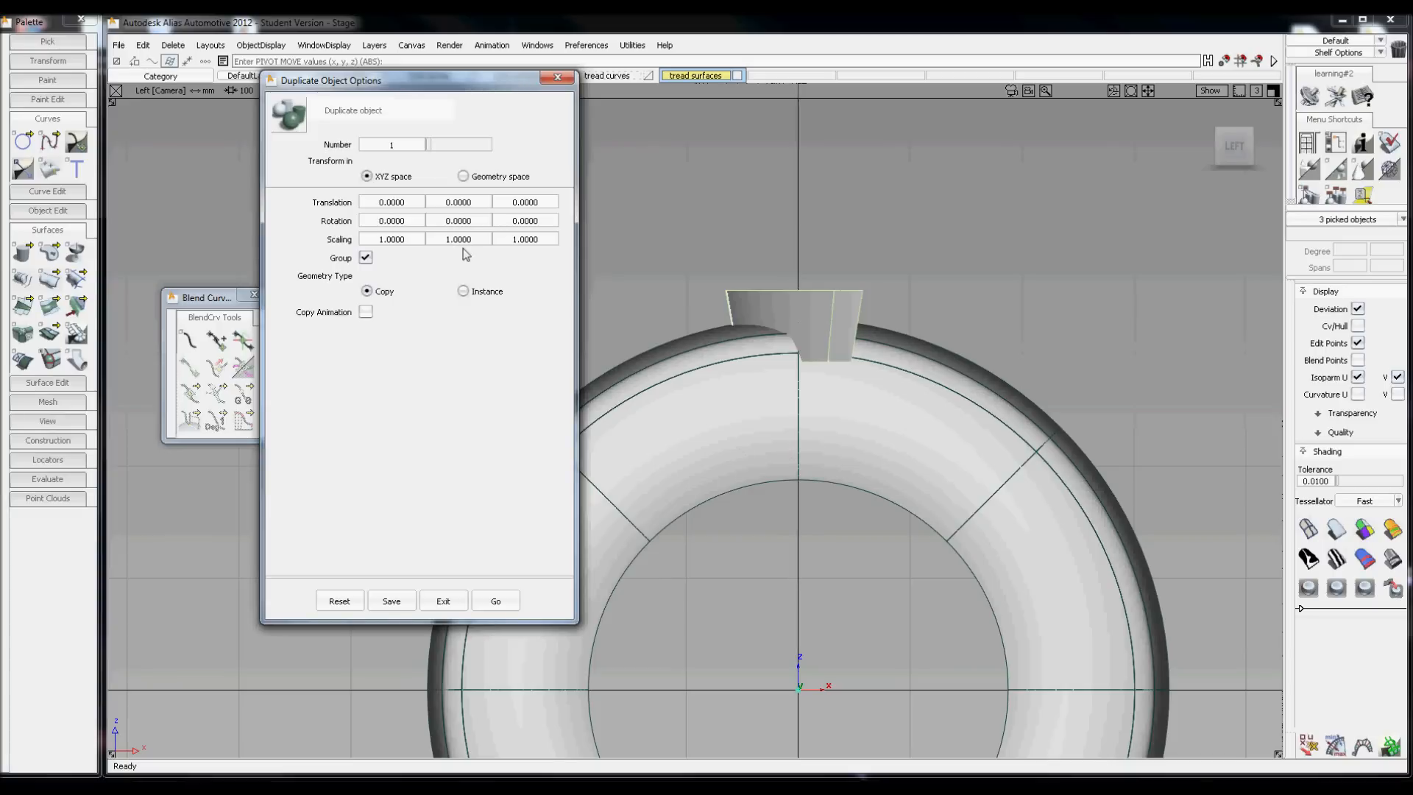
pyautogui.click(392, 144)
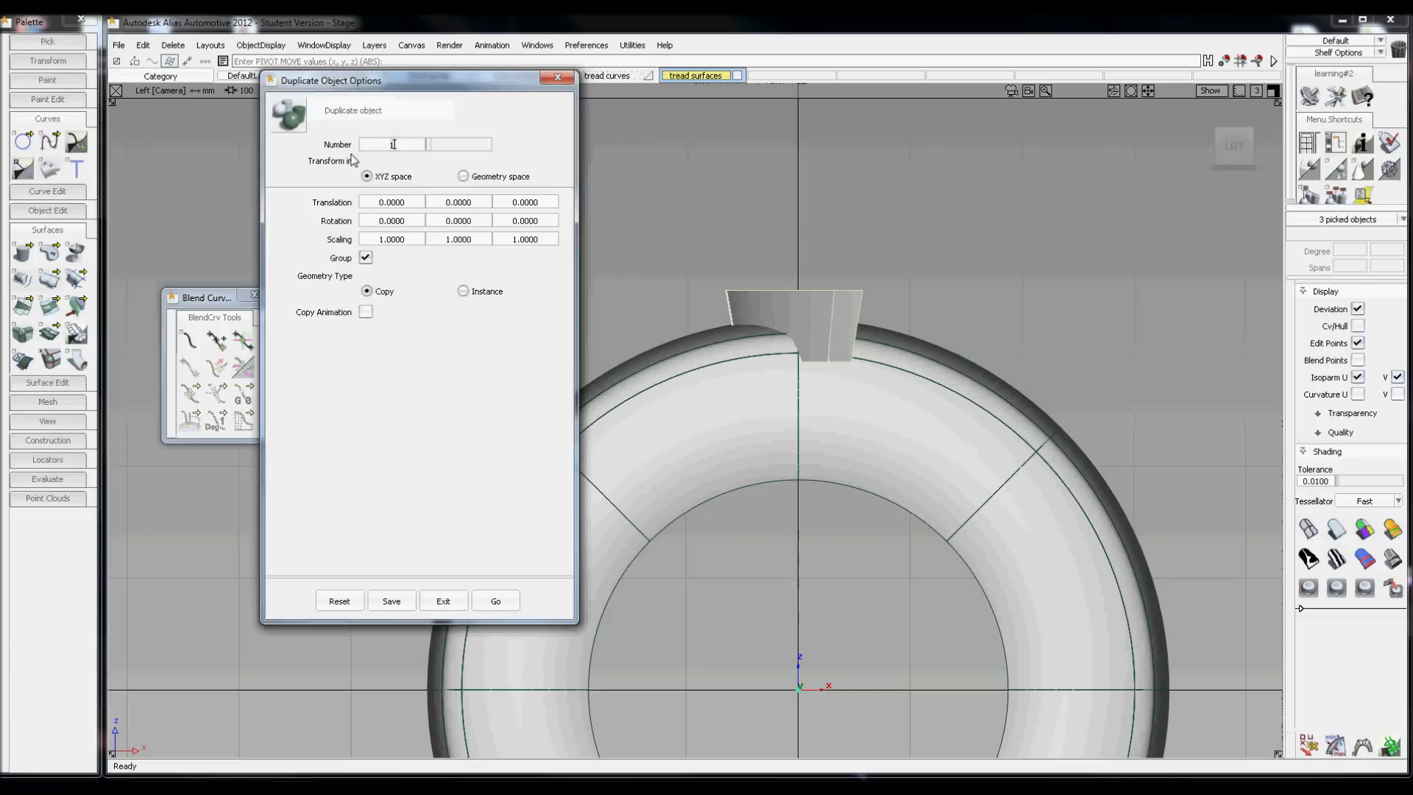
pyautogui.write('24')
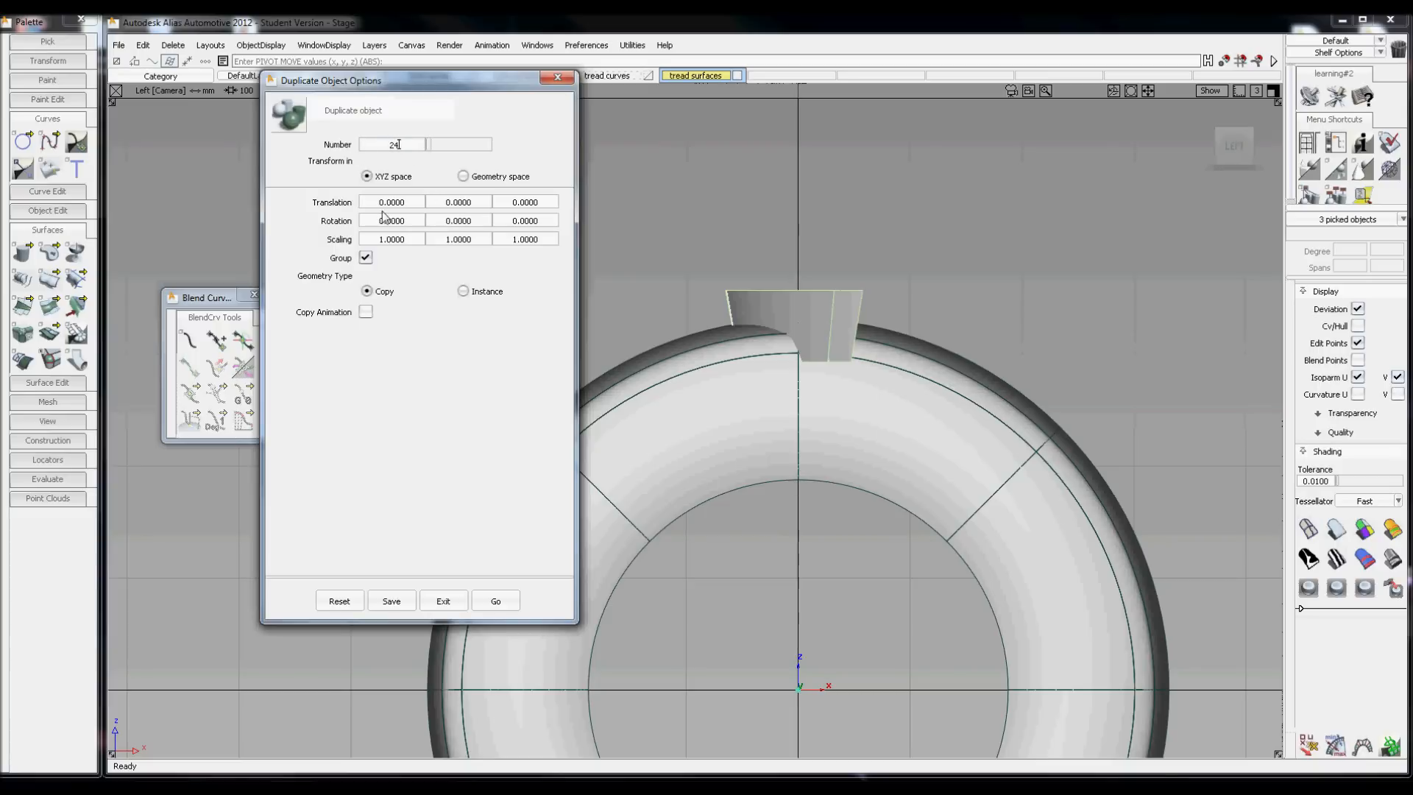
pyautogui.moveTo(151, 752)
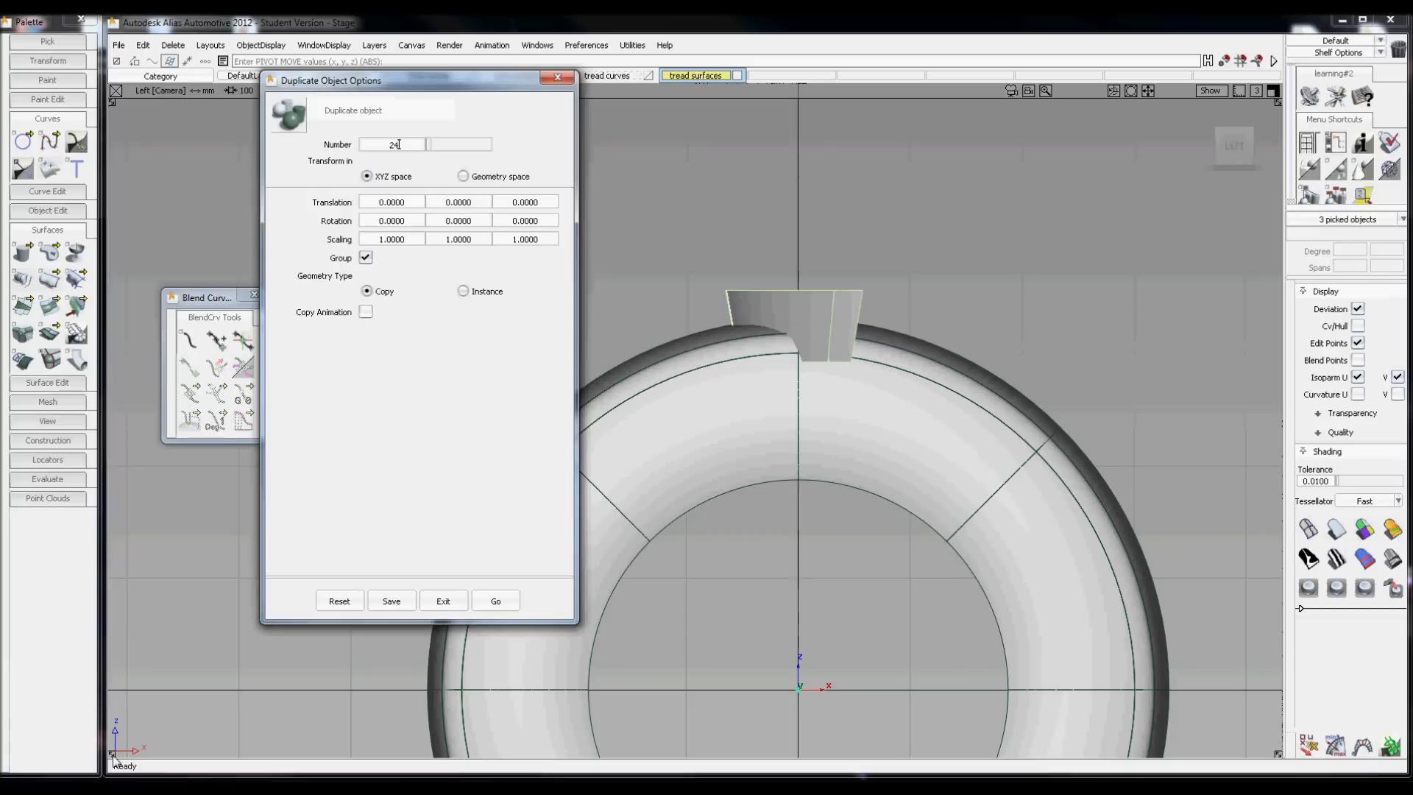
pyautogui.moveTo(806, 708)
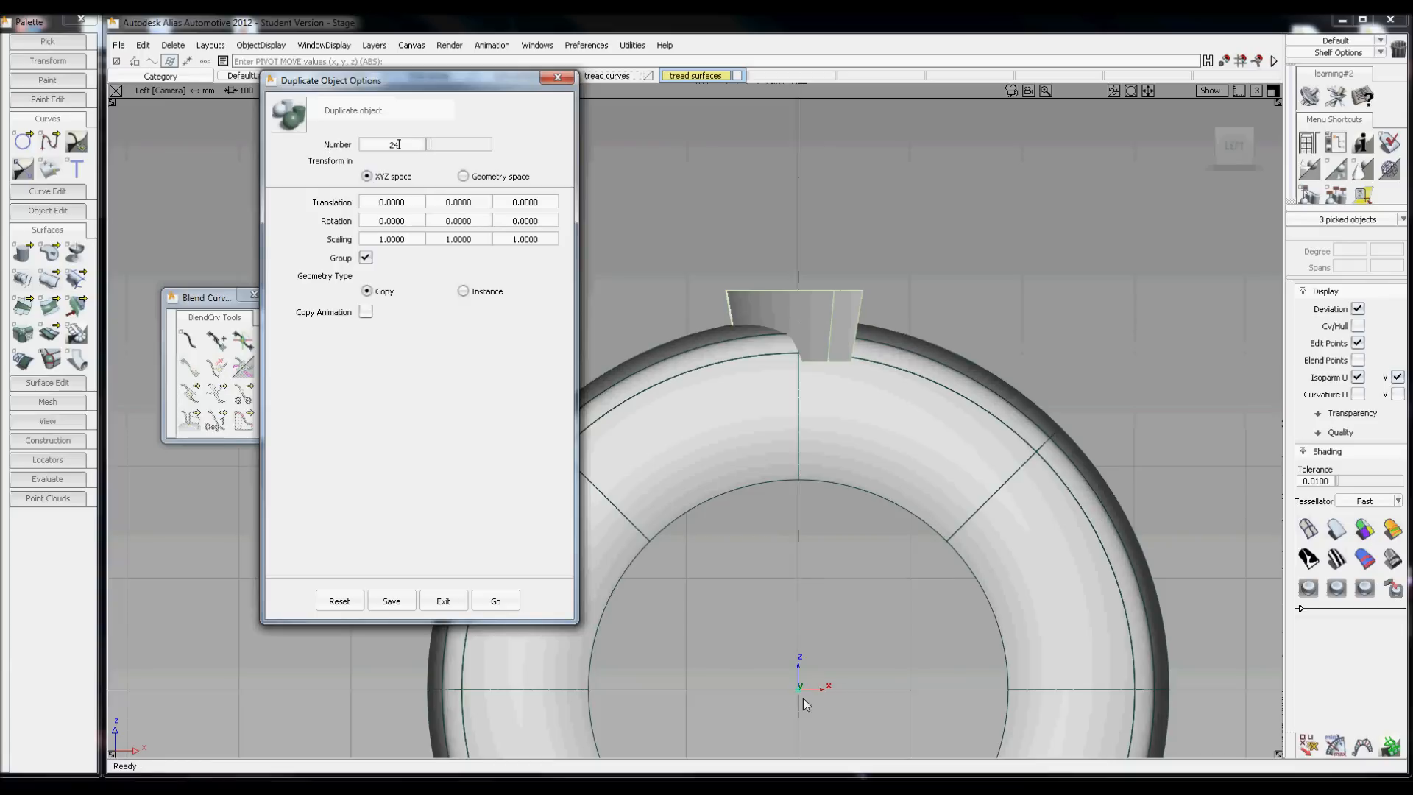
pyautogui.moveTo(768, 640)
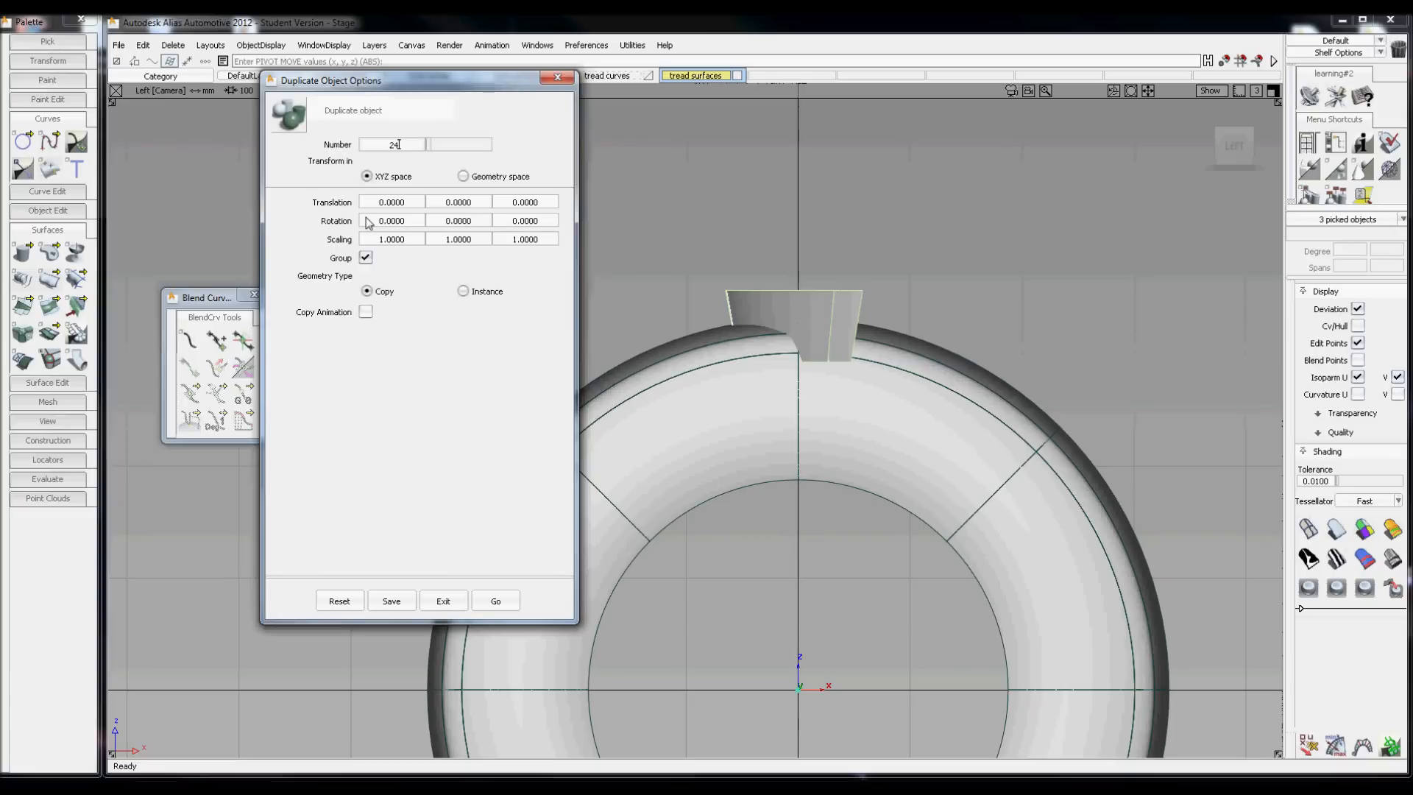
pyautogui.moveTo(416, 239)
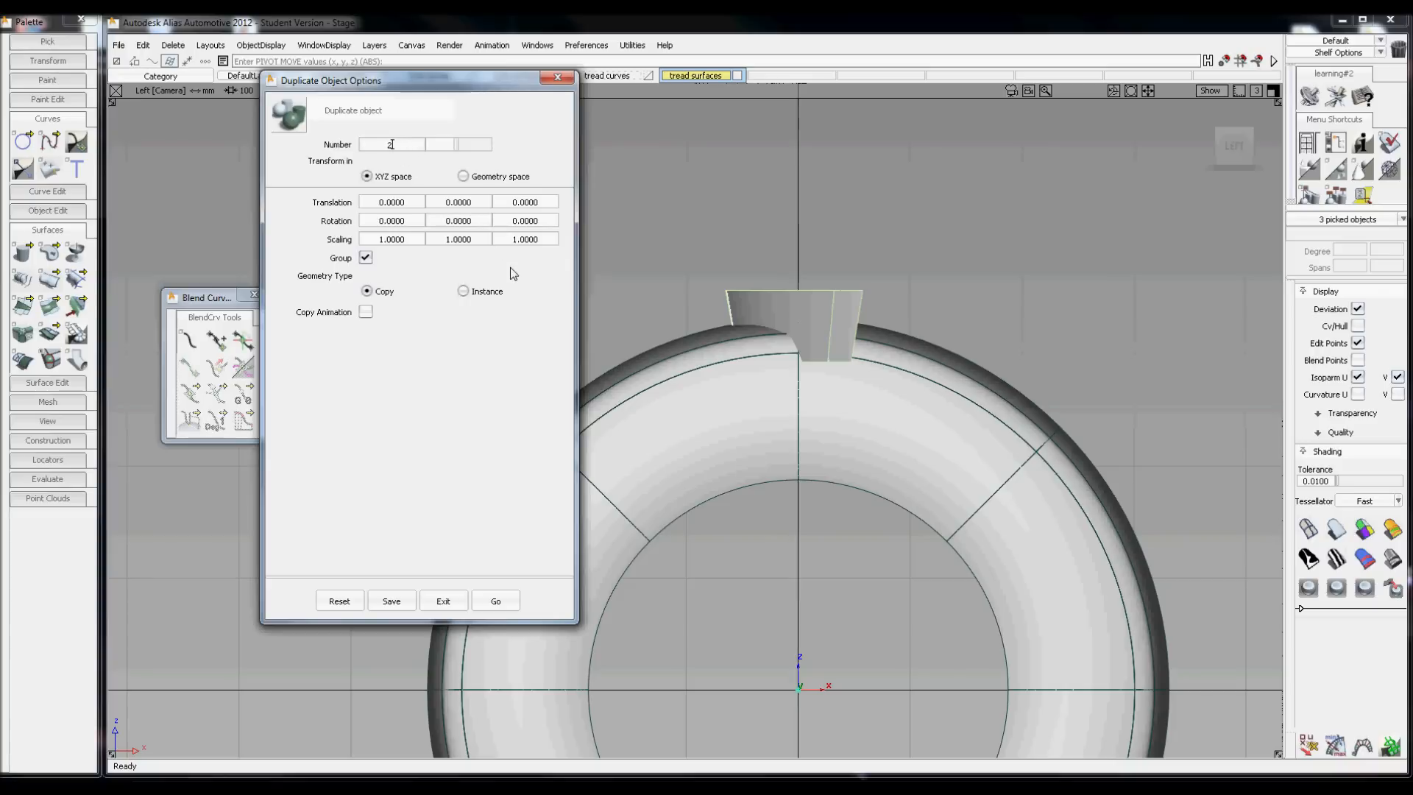
pyautogui.write('3')
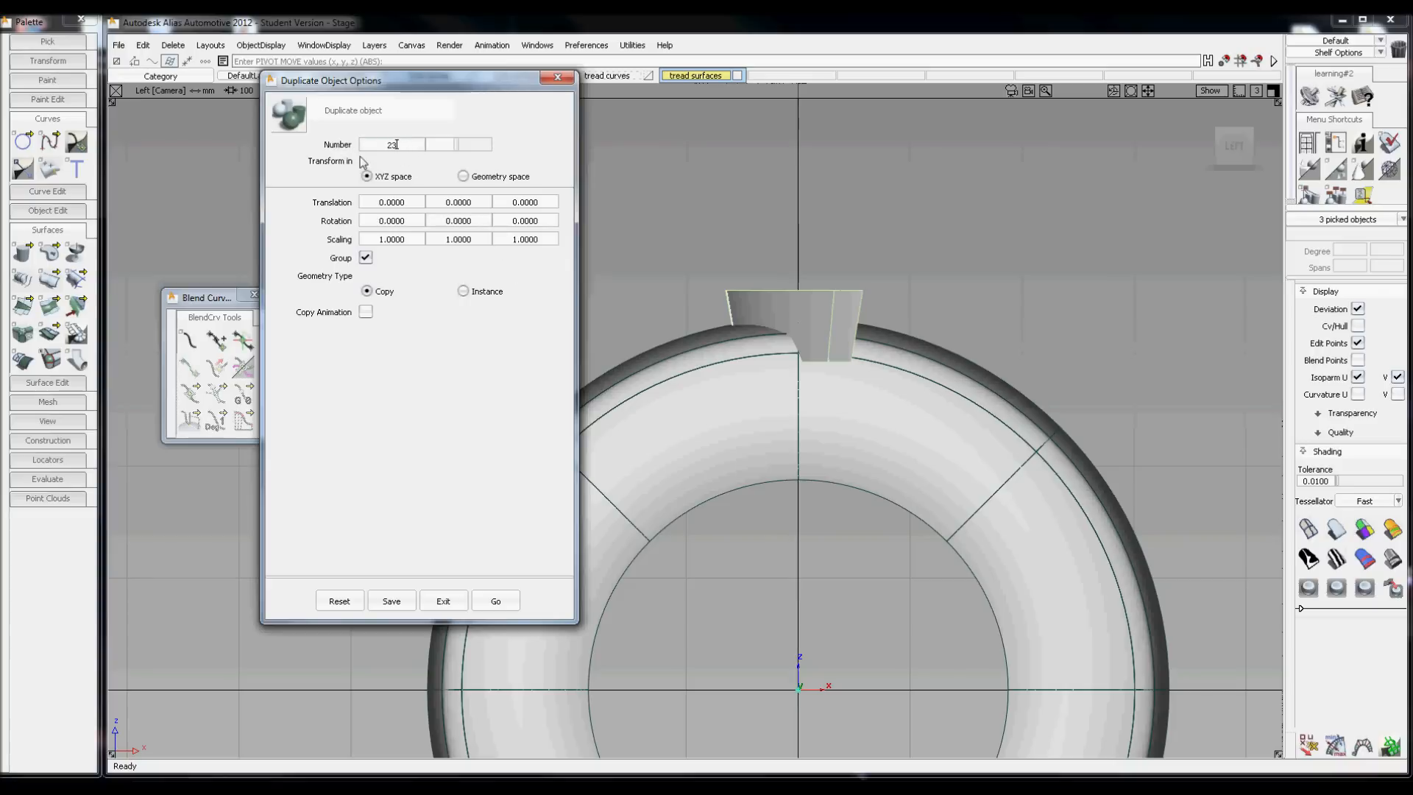
pyautogui.moveTo(783, 280)
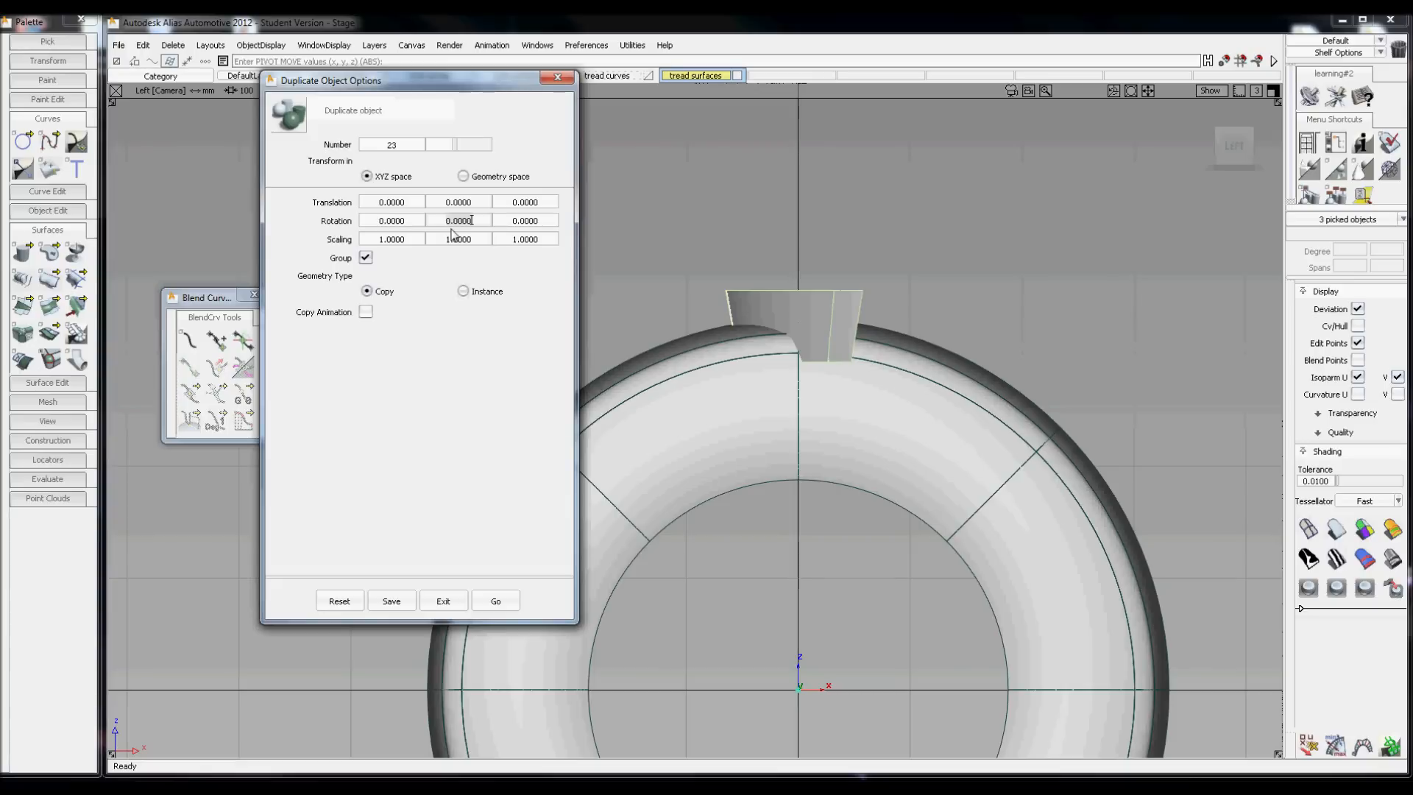
pyautogui.write('15')
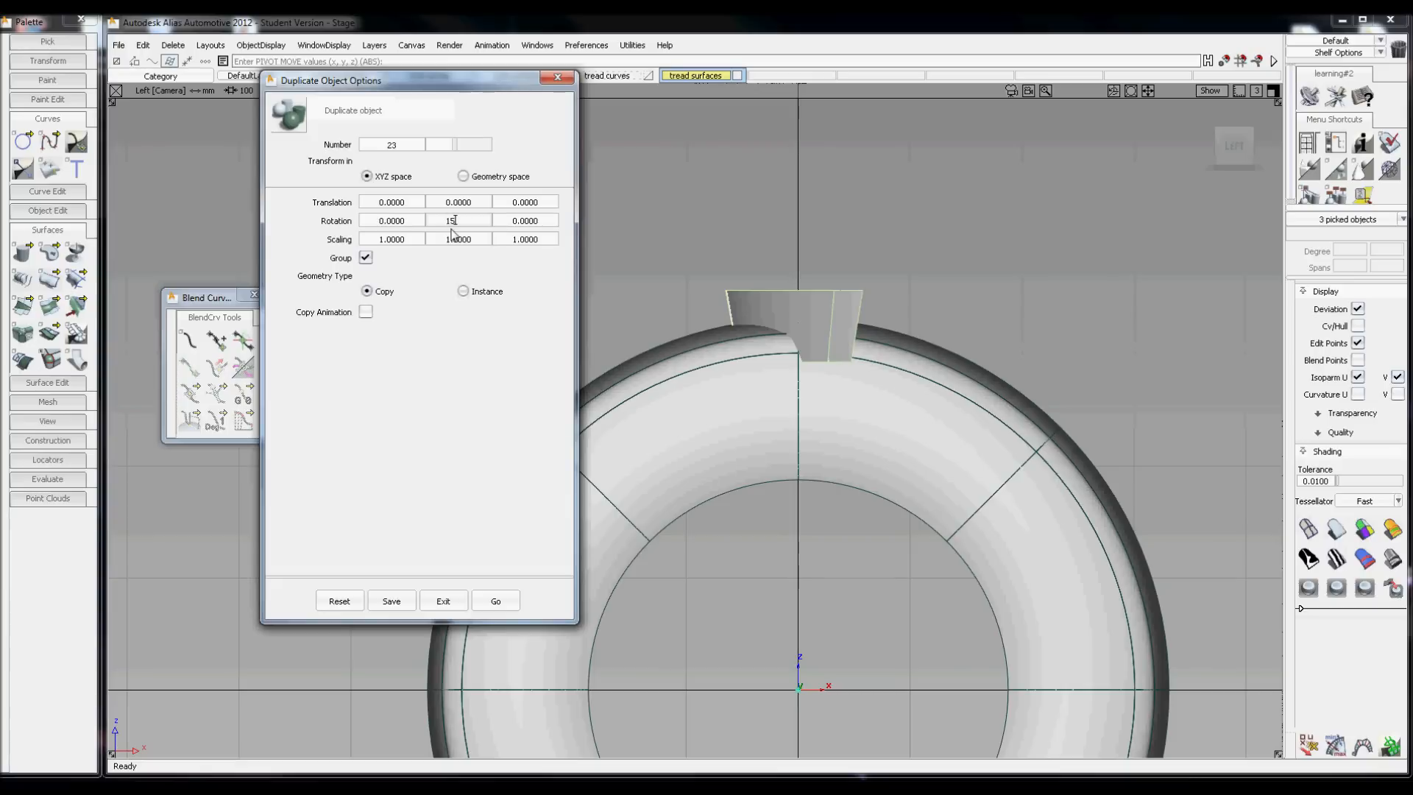
pyautogui.click(495, 600)
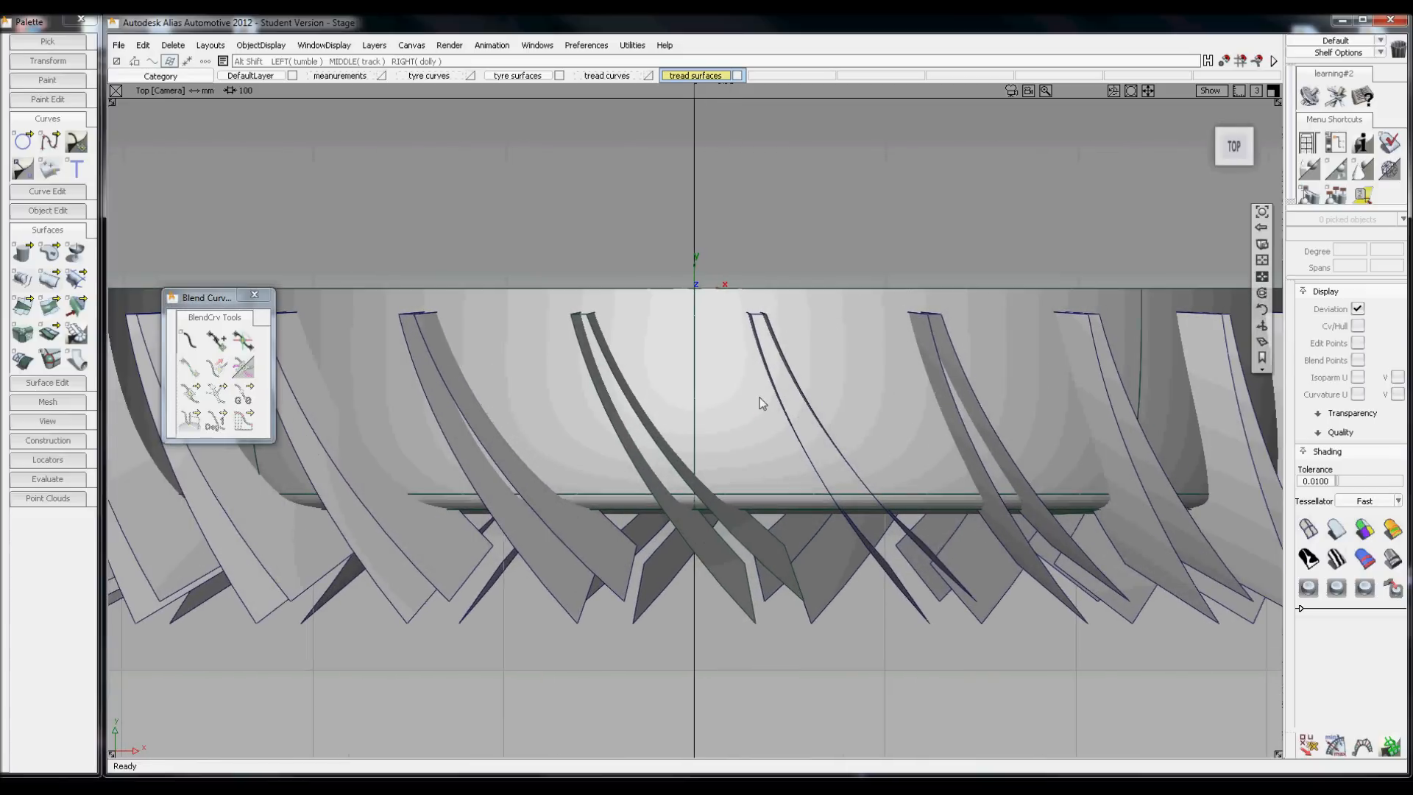
# Draw a connecting curve from one tread strip edge to the neighbouring strip and pick it.
pyautogui.click(605, 75)
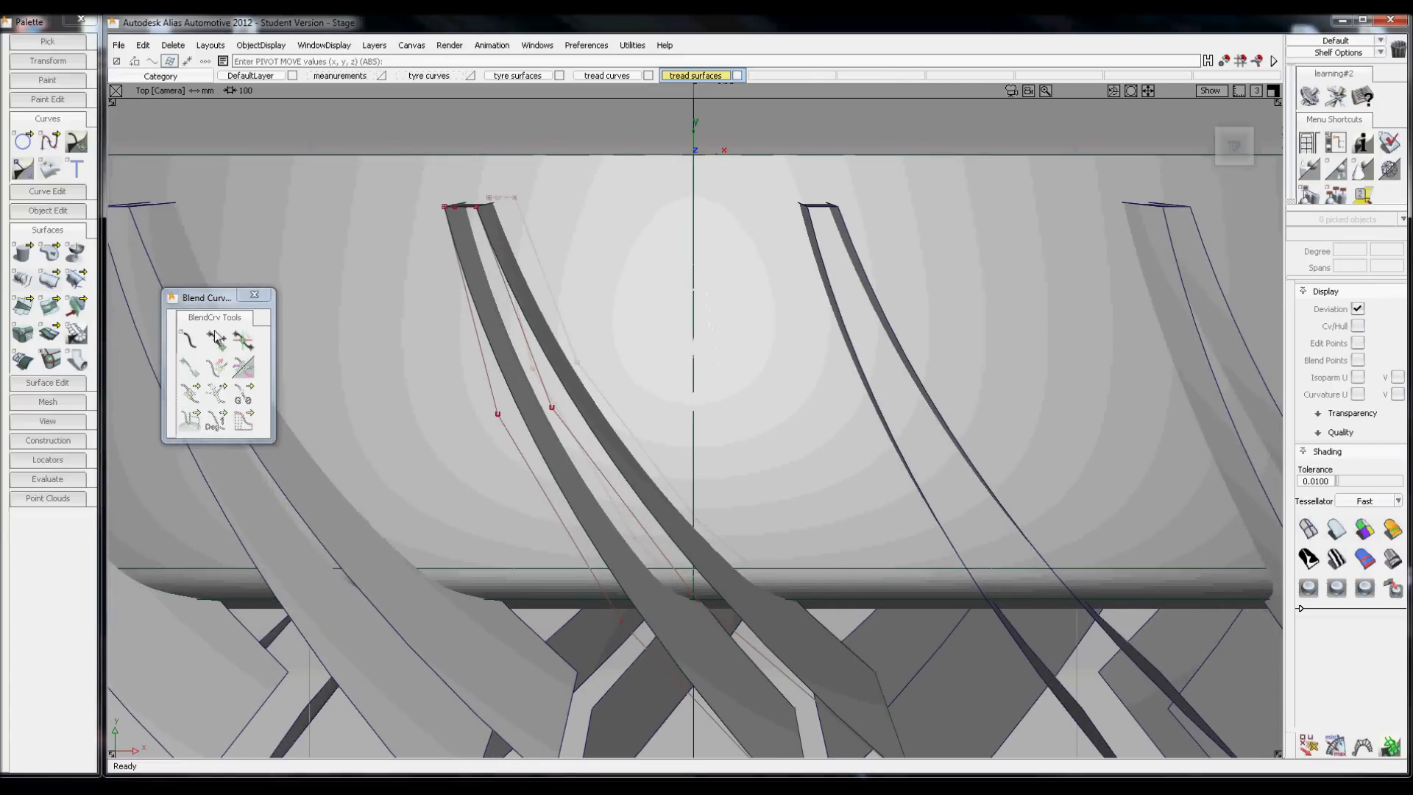
pyautogui.click(50, 140)
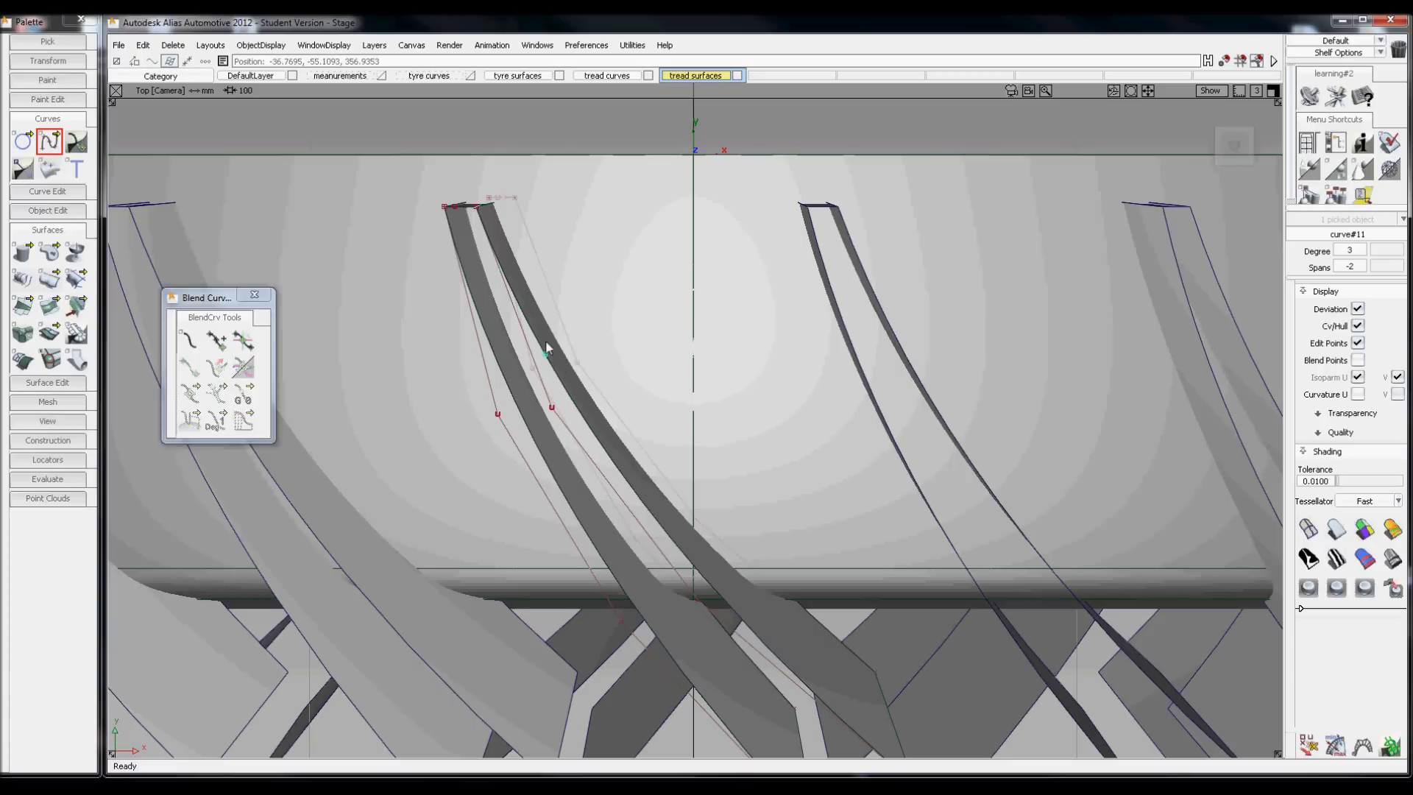
pyautogui.click(512, 288)
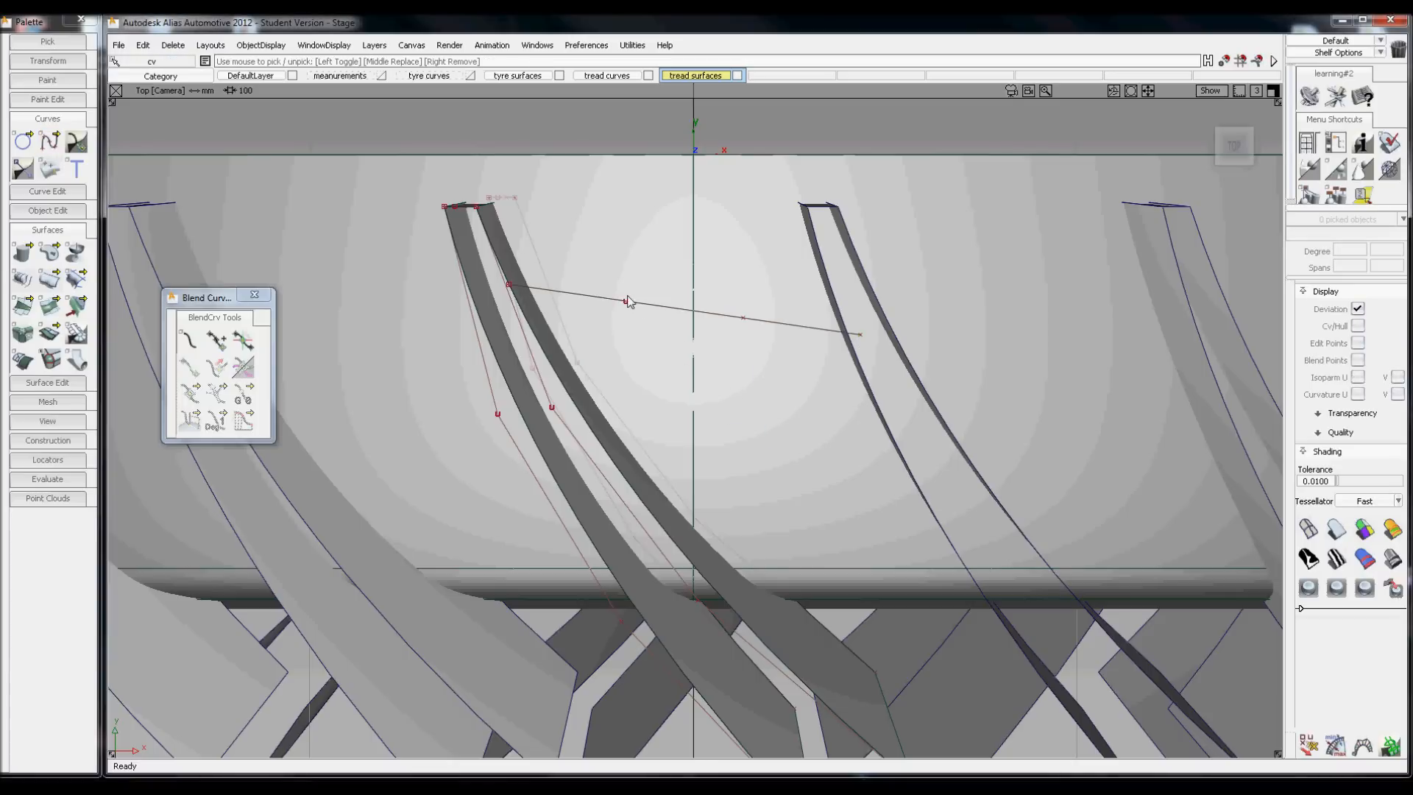
pyautogui.click(624, 315)
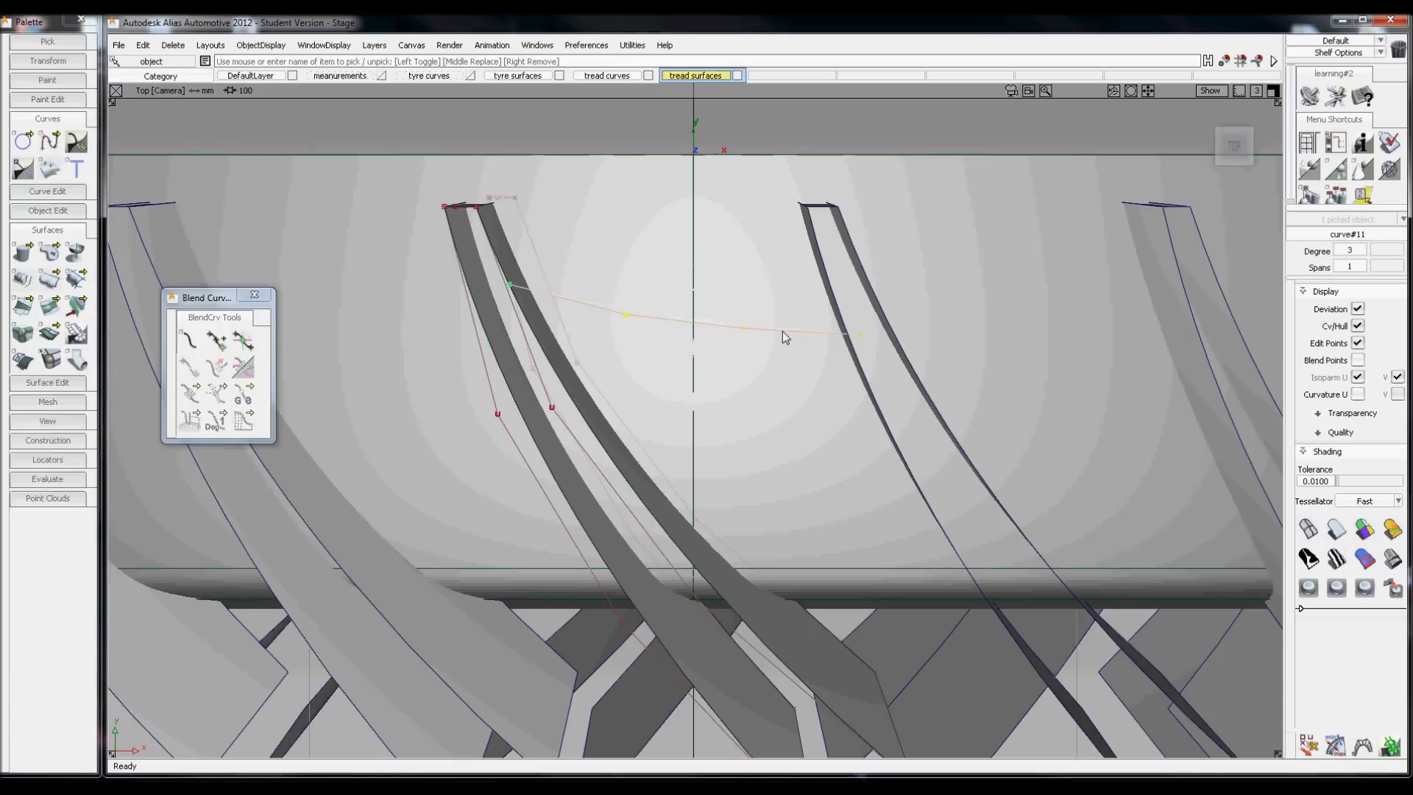
# Move and rotate the pasted copy below the first and snap its end CVs onto the next strip.
pyautogui.rightClick(777, 367)
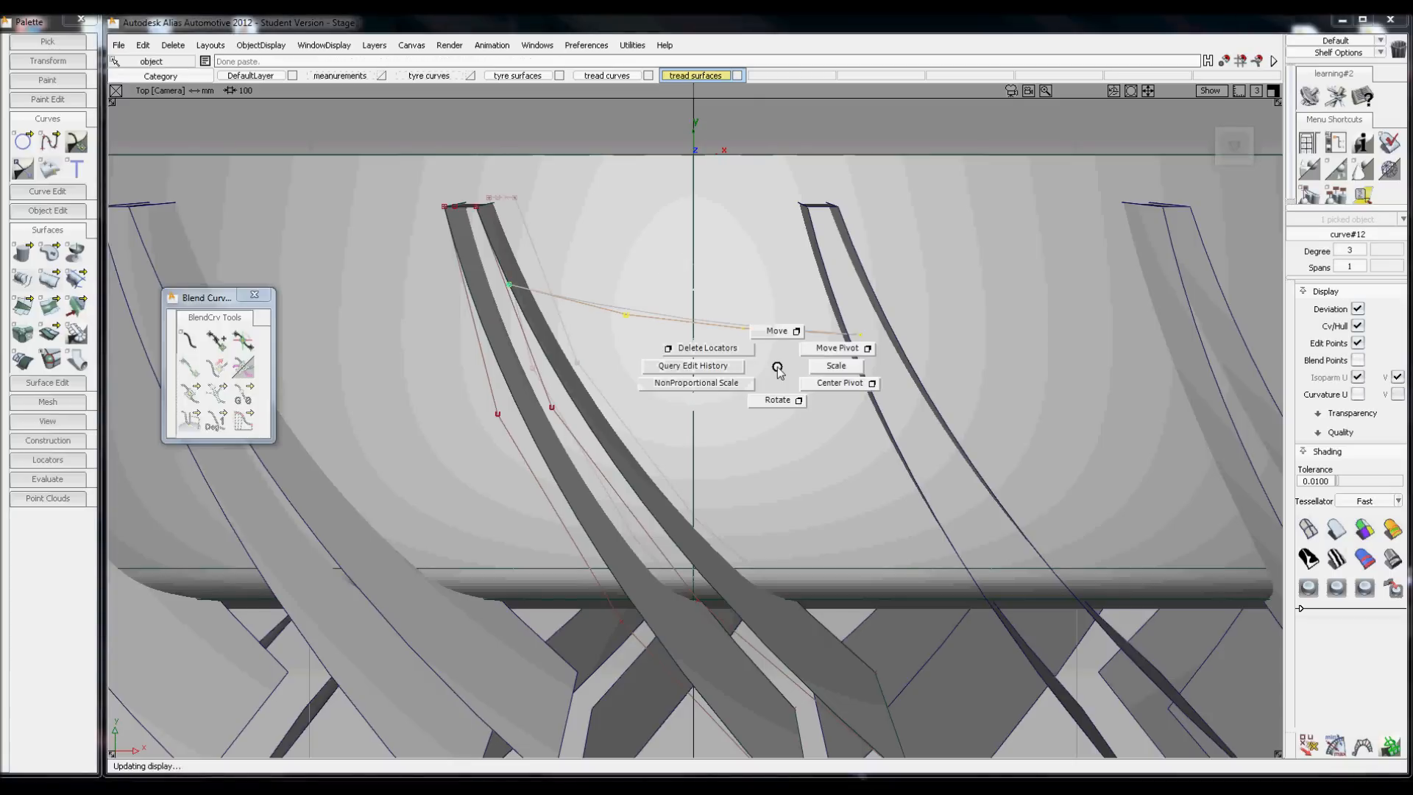
pyautogui.click(777, 331)
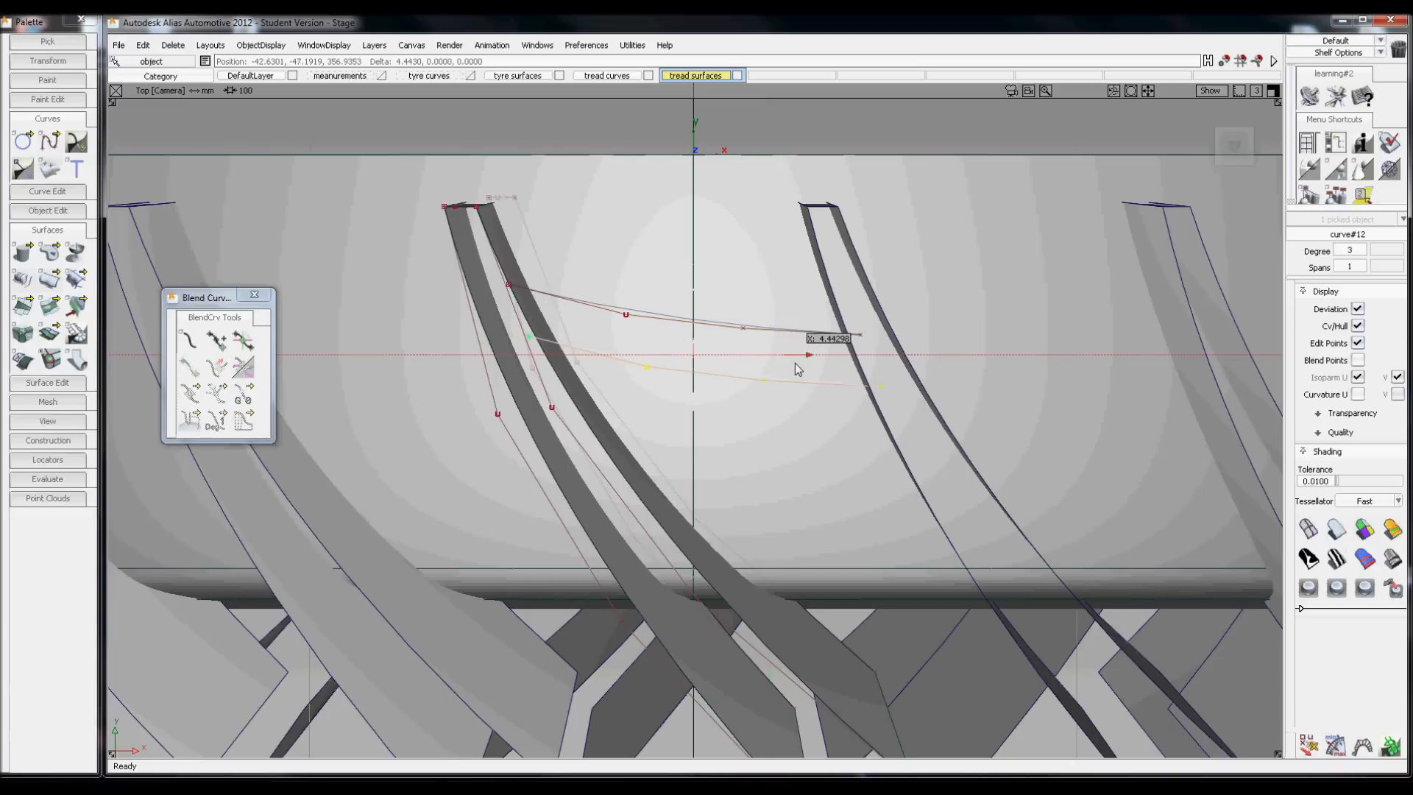
pyautogui.rightClick(783, 359)
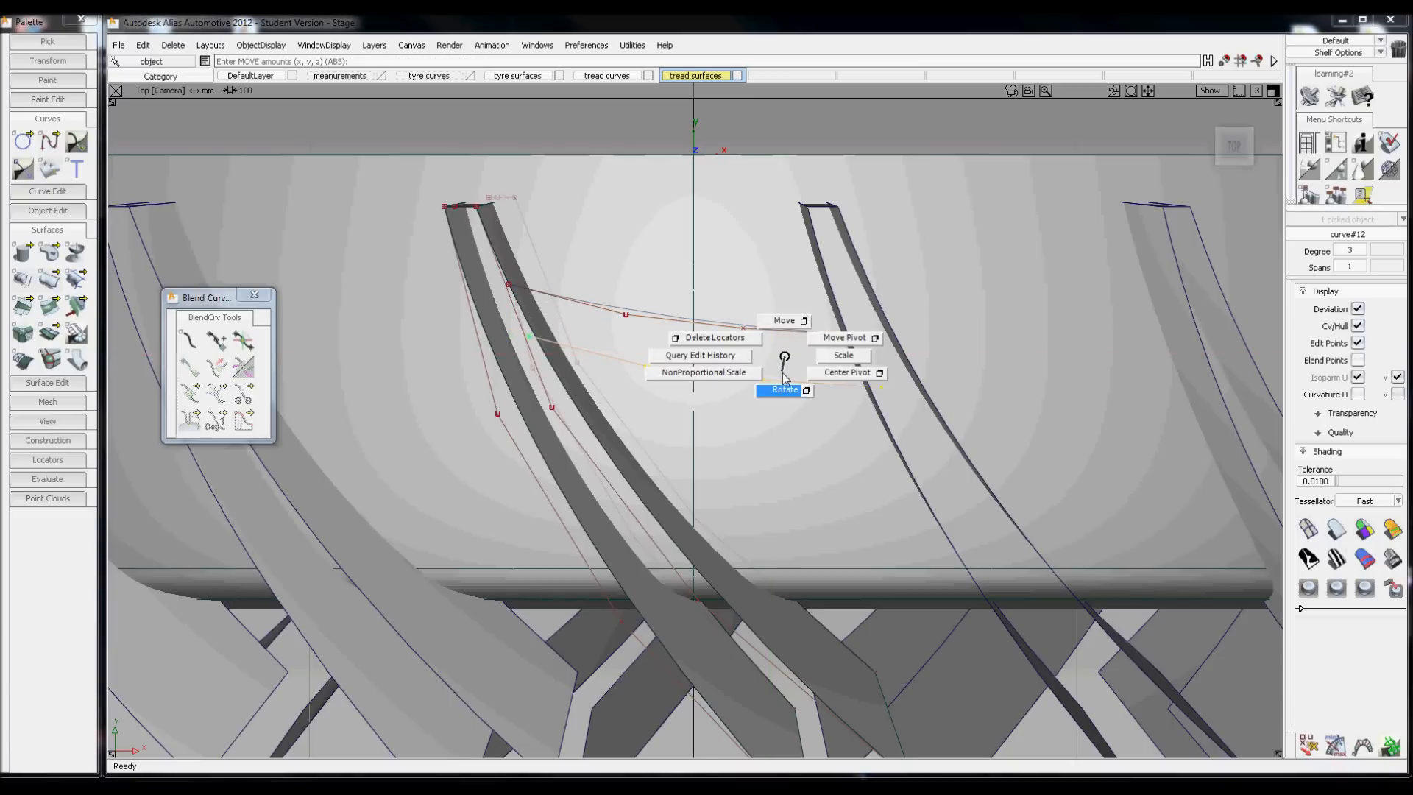
pyautogui.click(783, 389)
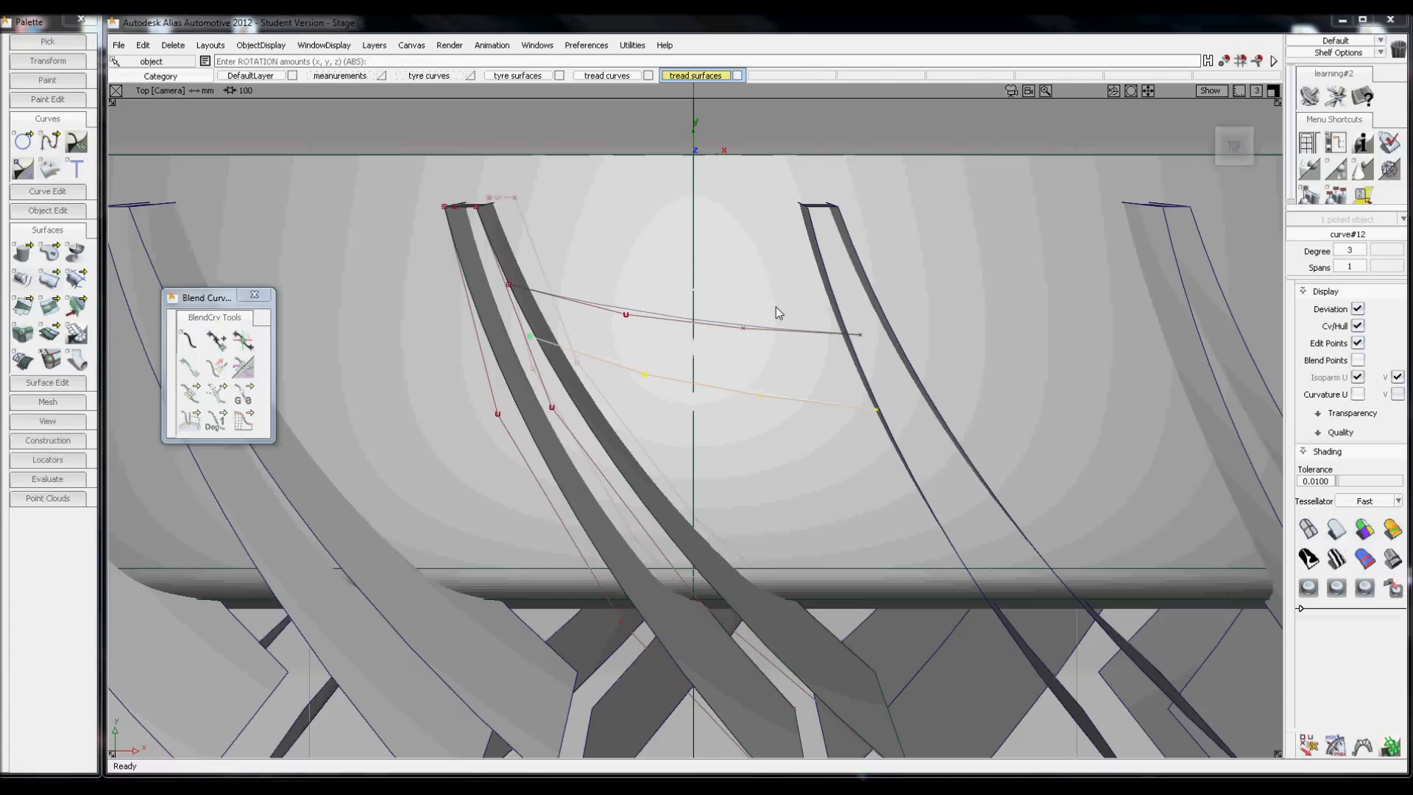
pyautogui.click(874, 412)
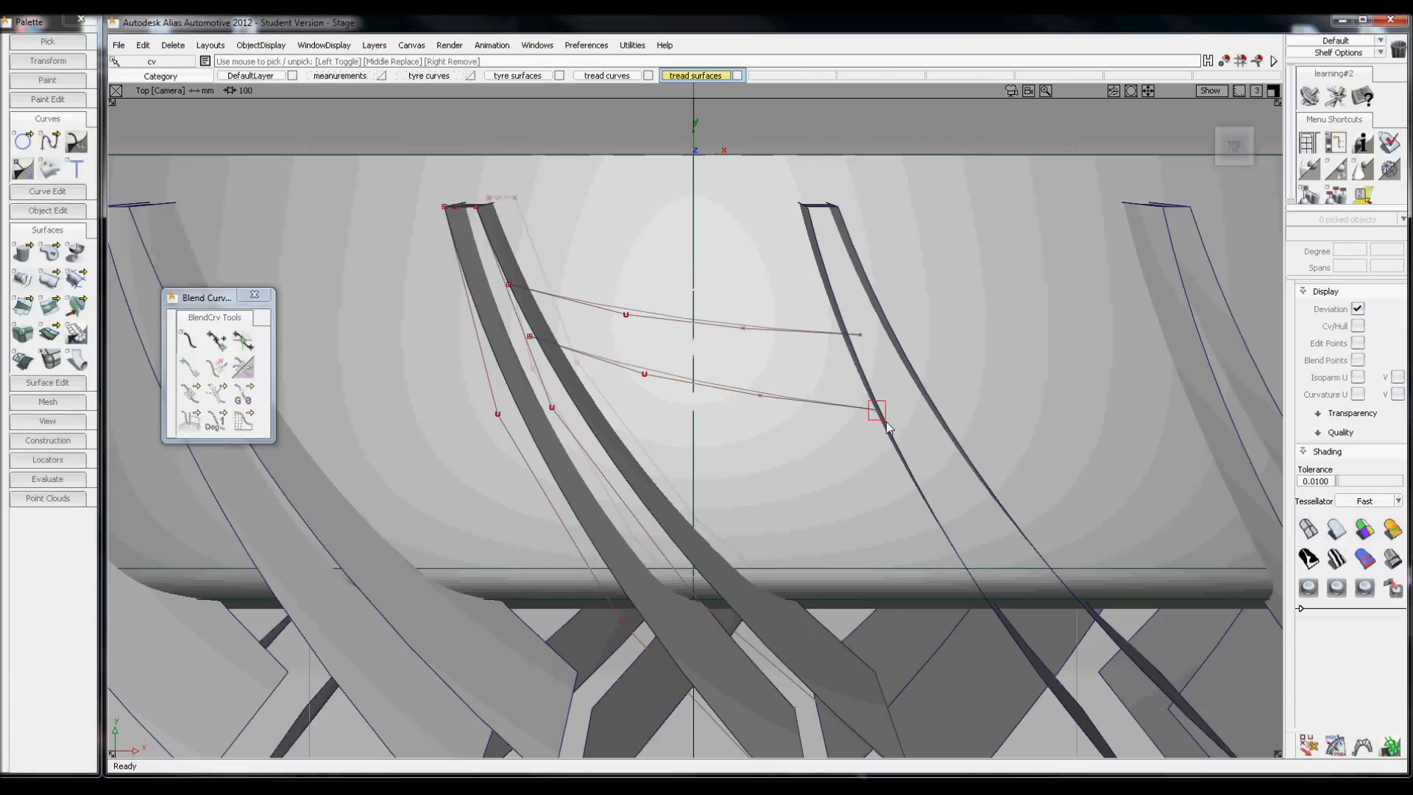
pyautogui.click(874, 410)
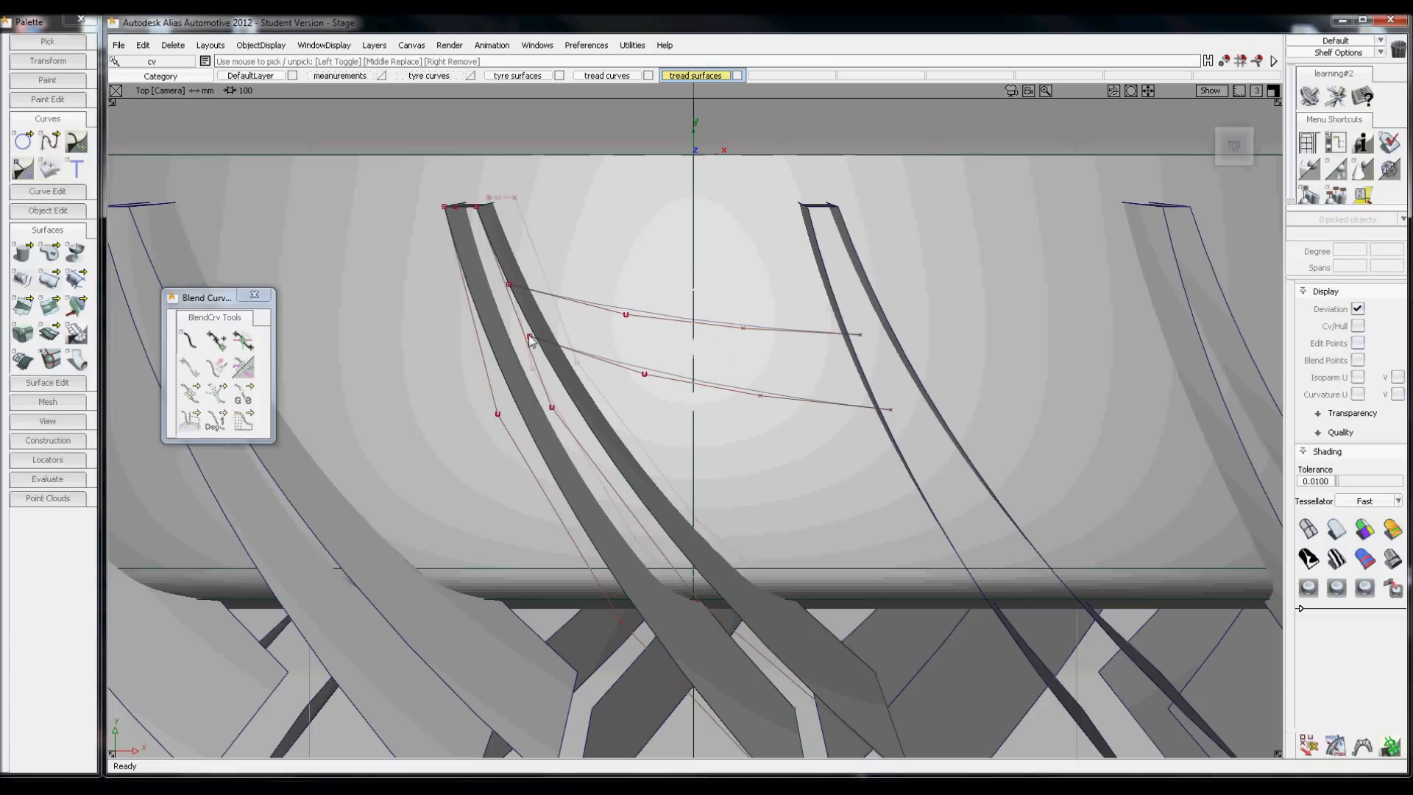
pyautogui.click(530, 335)
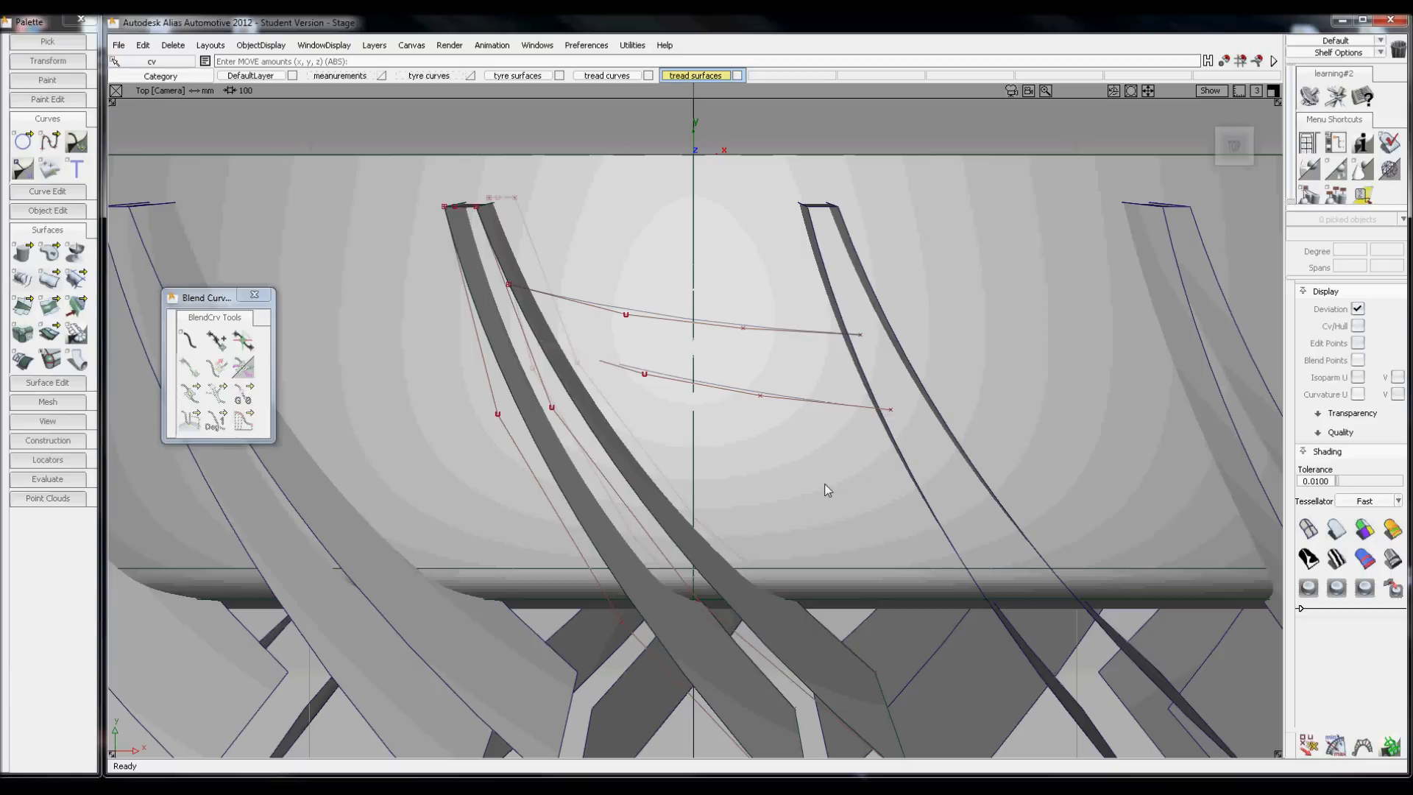
pyautogui.moveTo(781, 475)
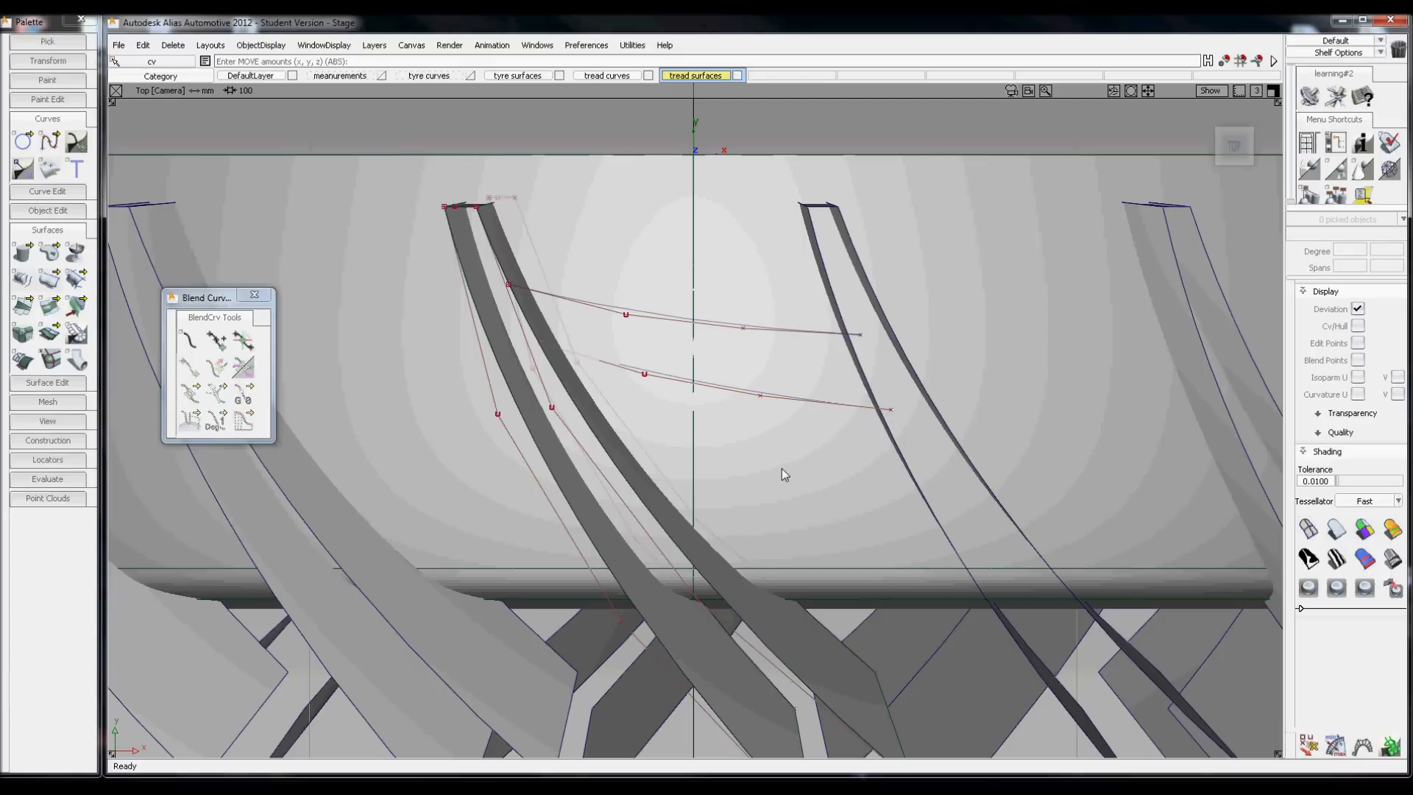
pyautogui.moveTo(773, 436)
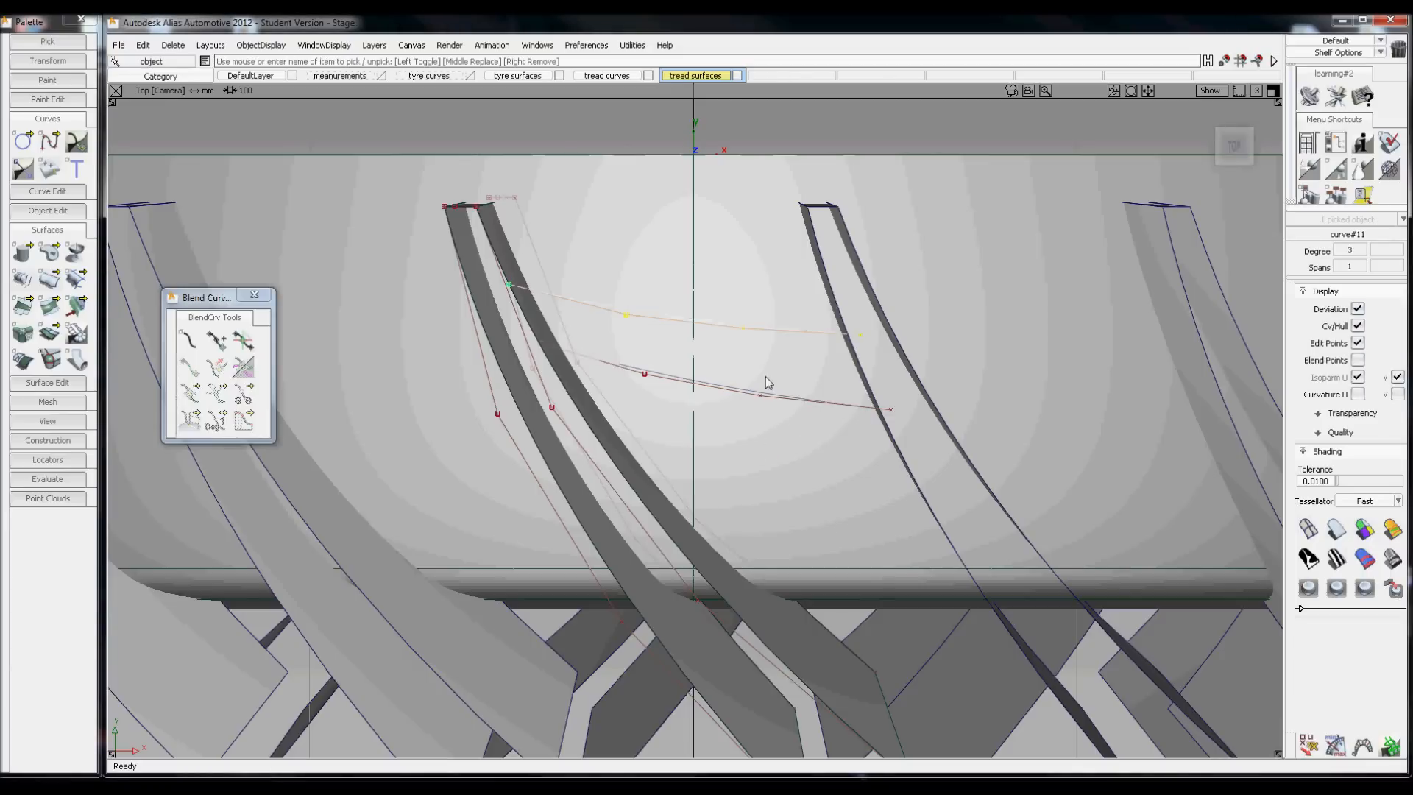
# Select both connecting curves and begin scaling them together.
pyautogui.click(784, 387)
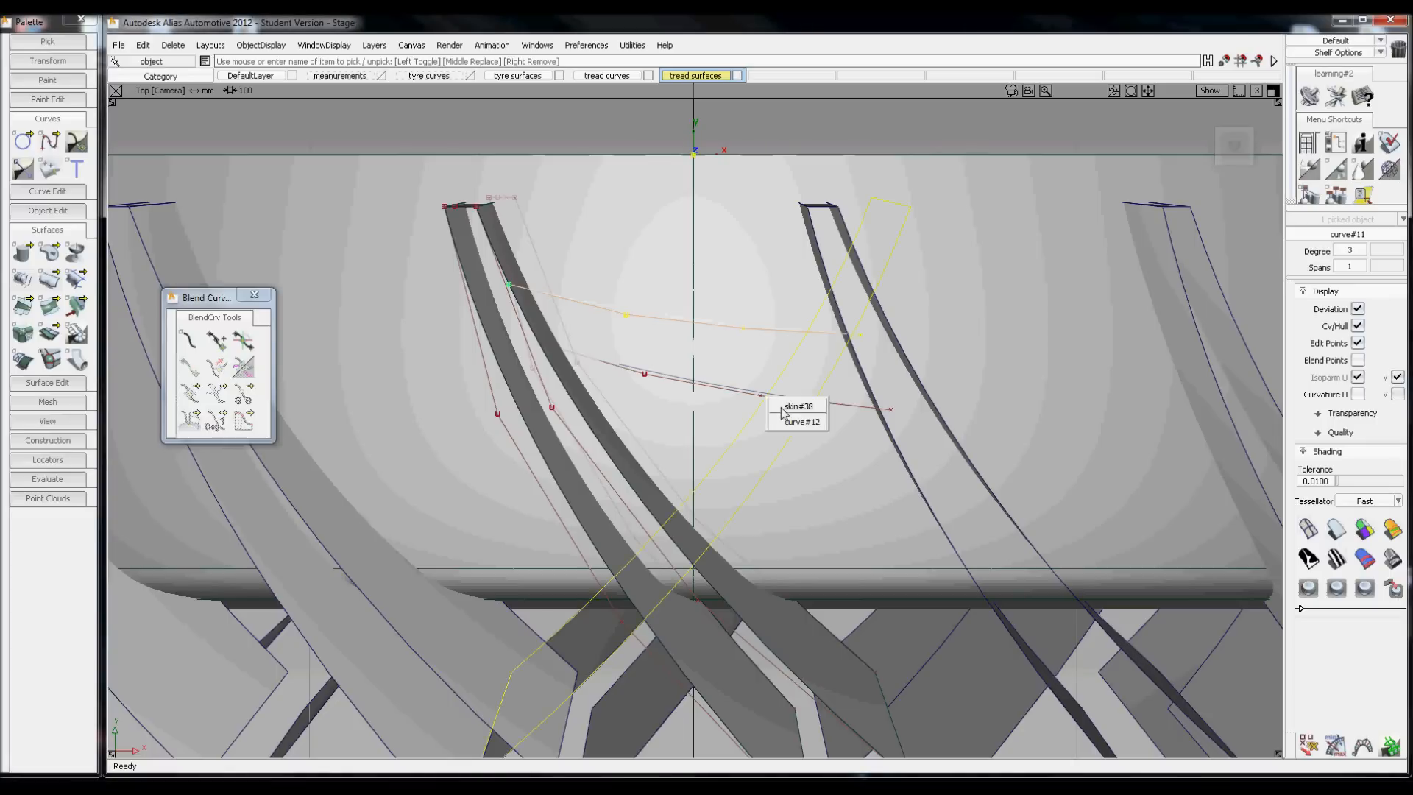
pyautogui.rightClick(784, 415)
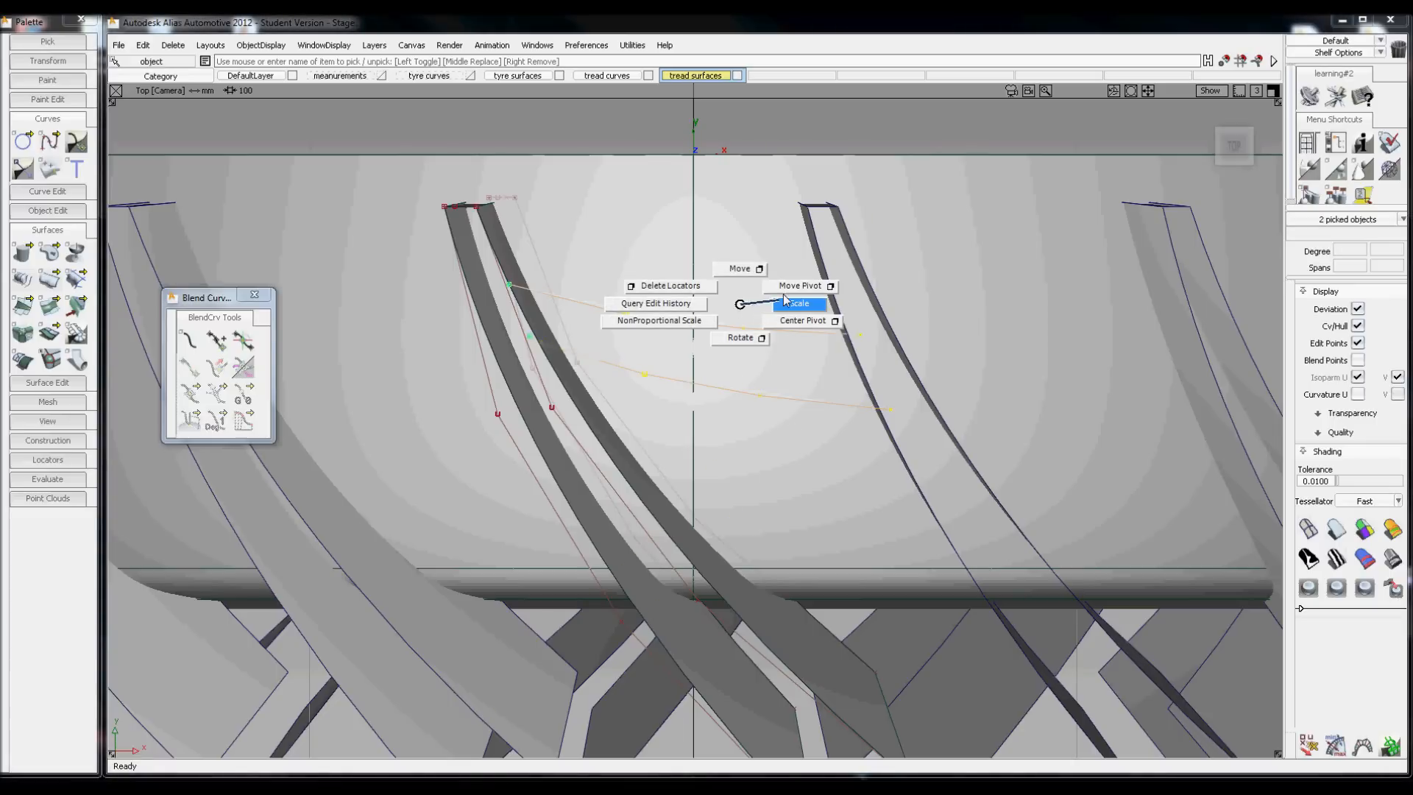
pyautogui.click(797, 285)
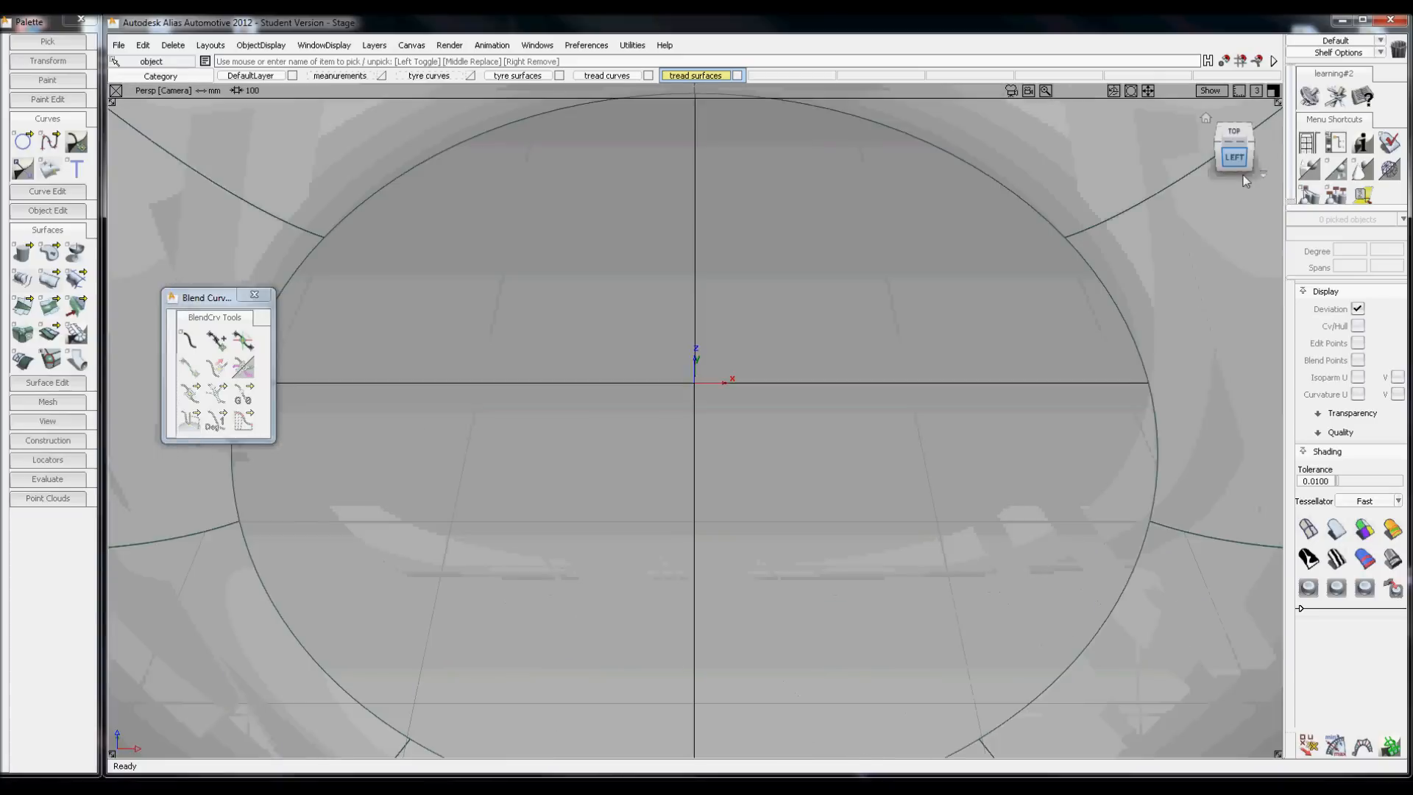
# View the tyre side-on and move CVs of the lower connecting curve#12 to run alongside the upper one.
pyautogui.click(1233, 157)
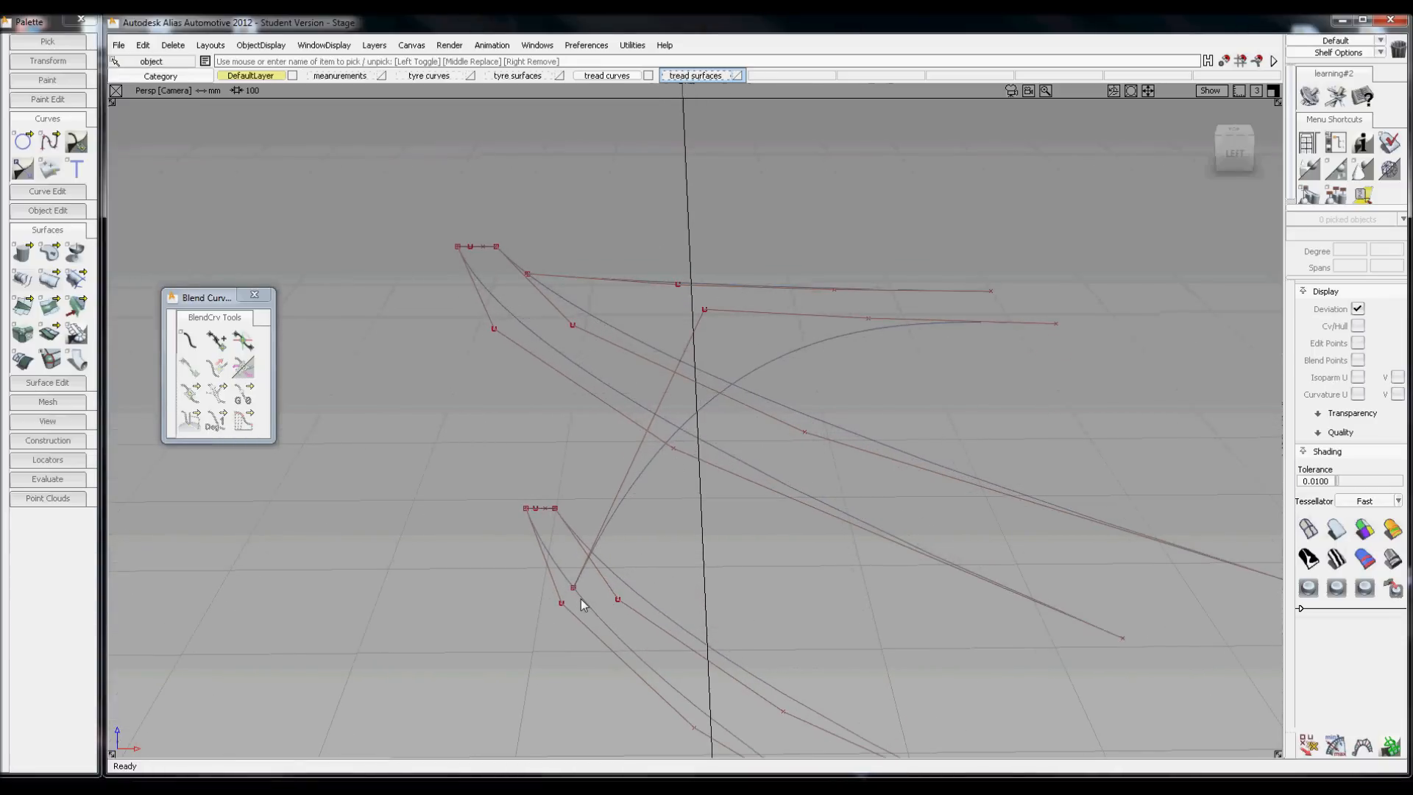
pyautogui.moveTo(603, 564)
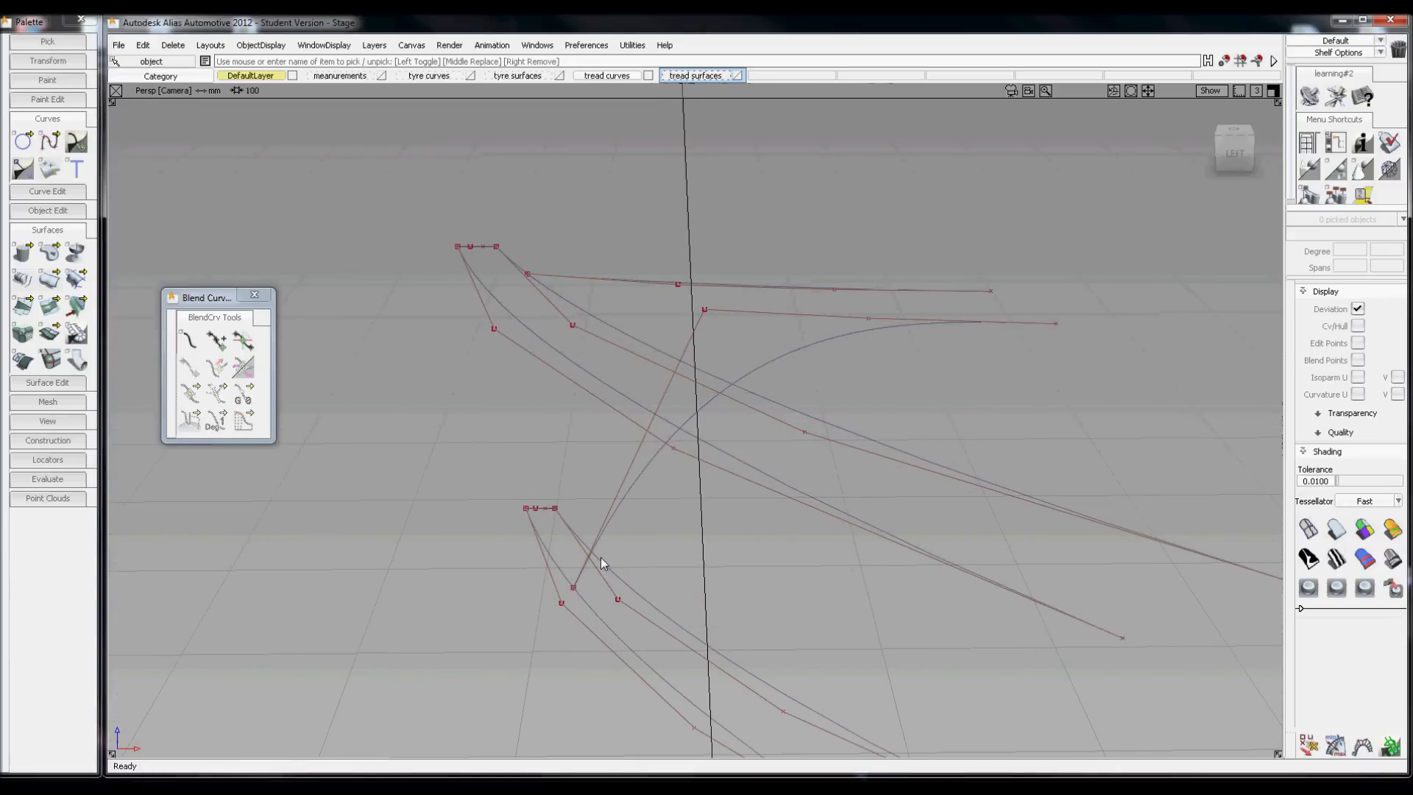
pyautogui.rightClick(560, 459)
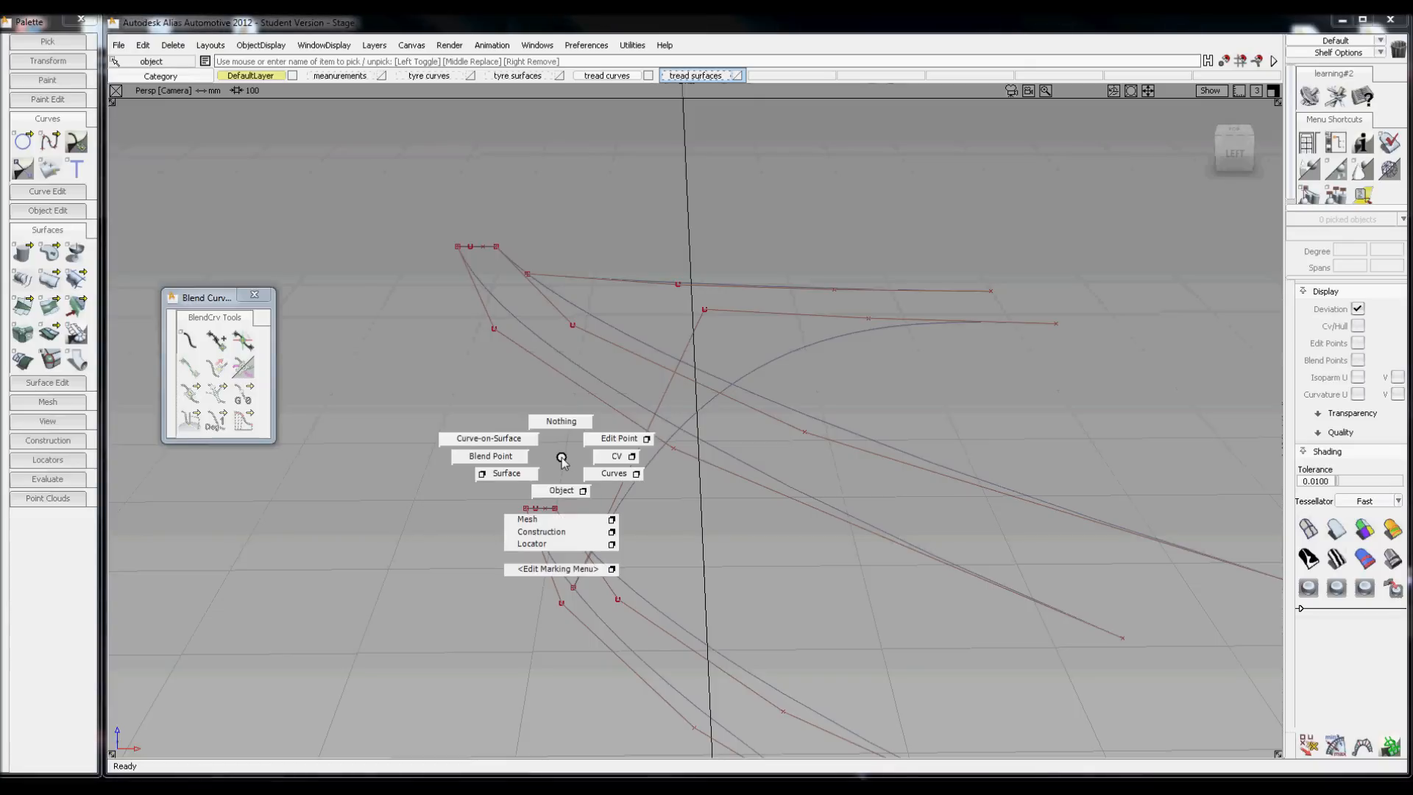
pyautogui.click(616, 456)
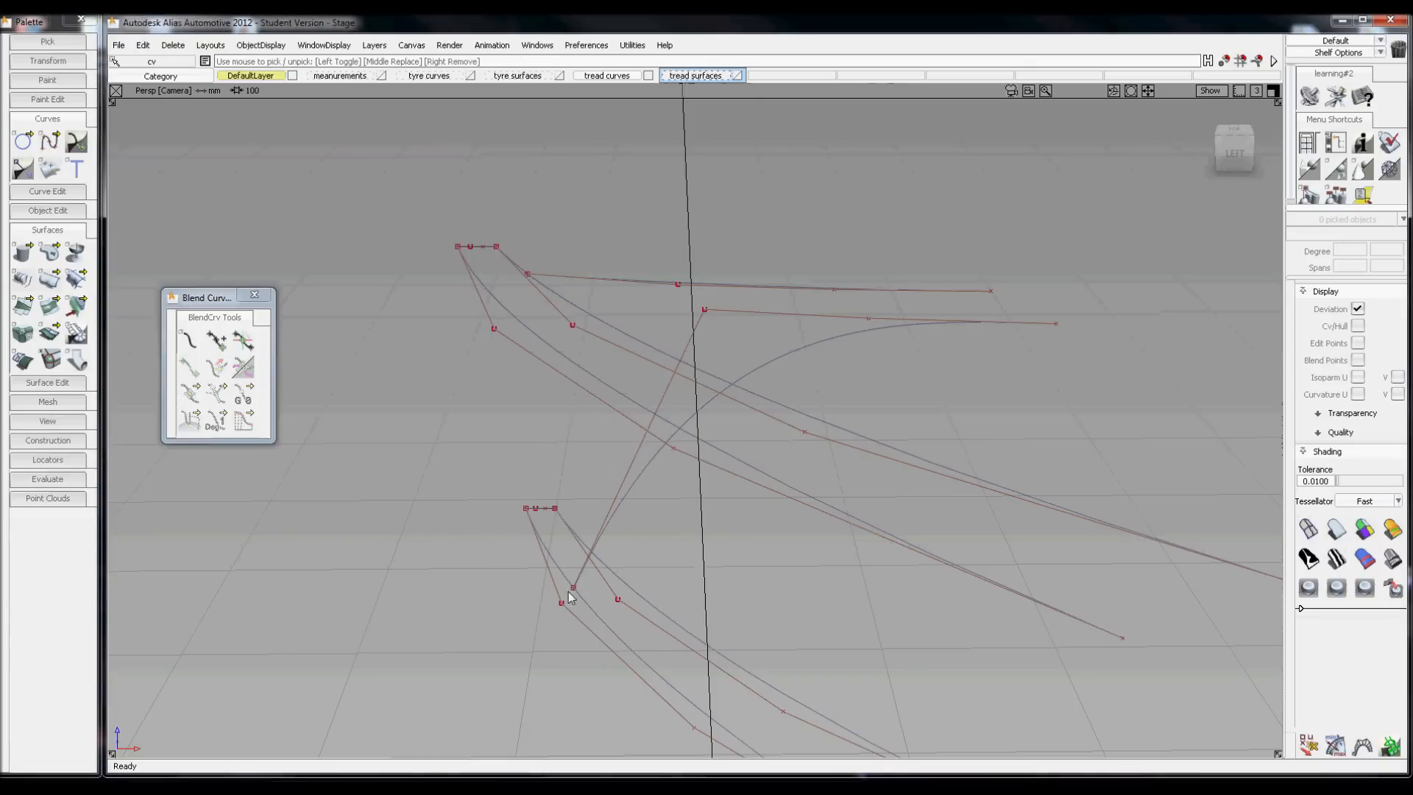
pyautogui.rightClick(572, 590)
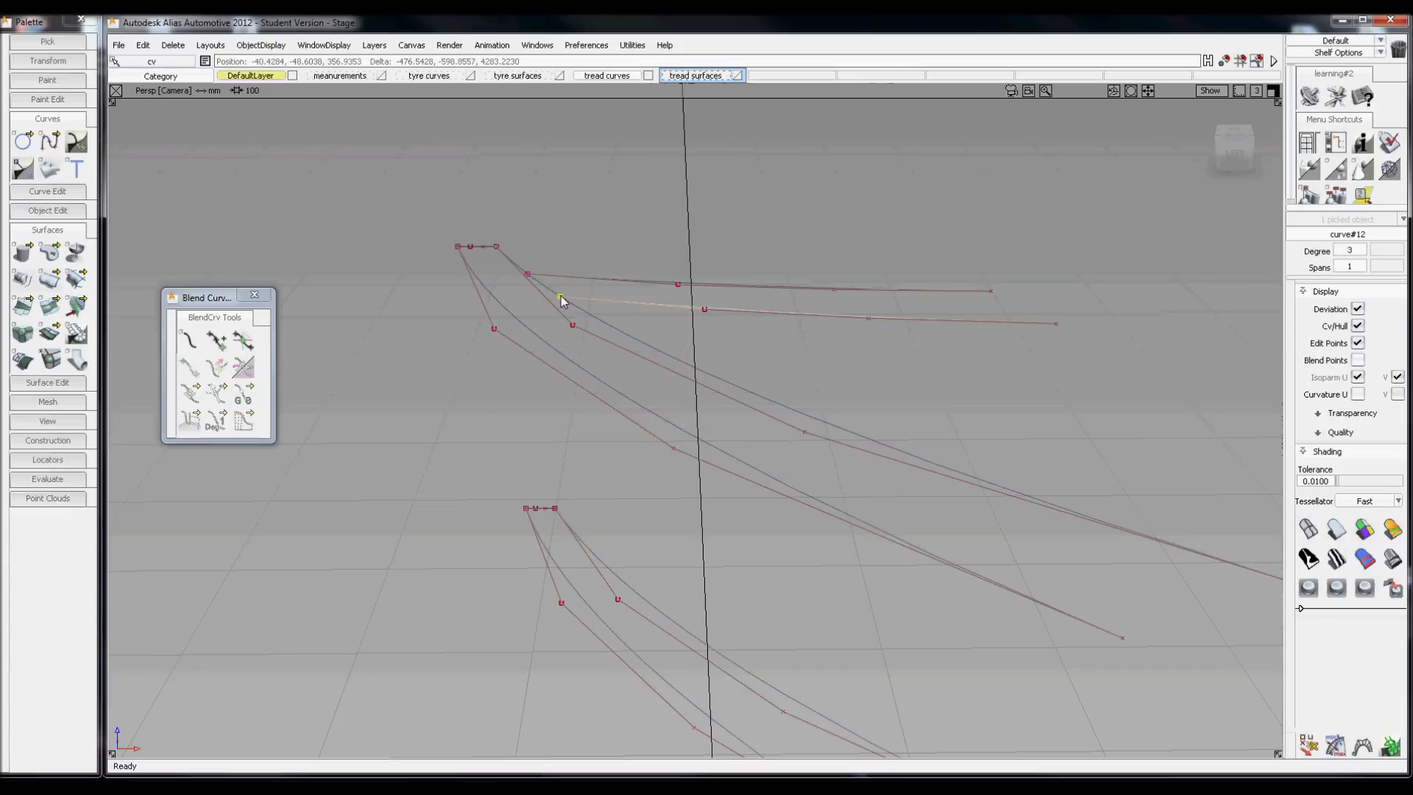
pyautogui.click(989, 418)
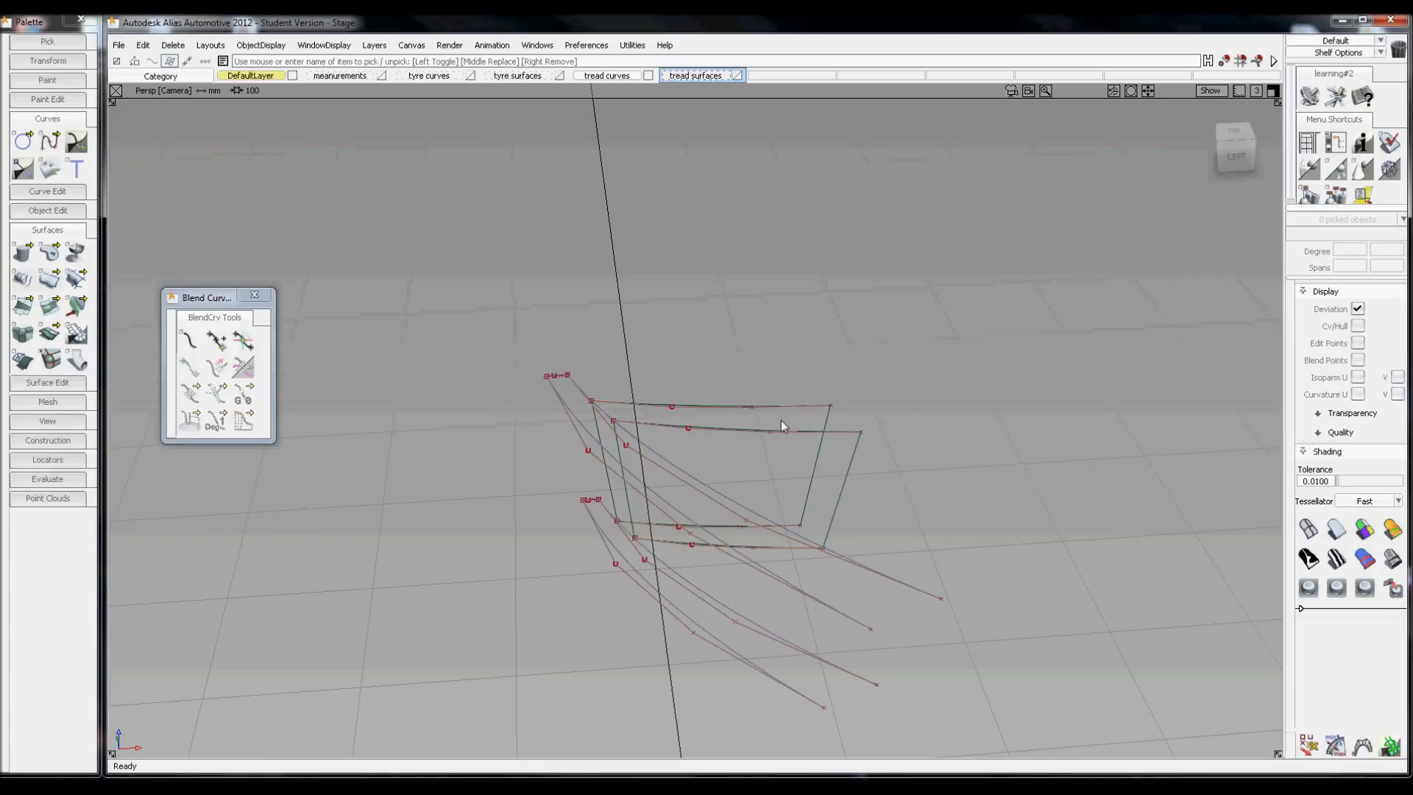
# Assign the two new connecting surfaces to the tread surfaces layer.
pyautogui.click(702, 75)
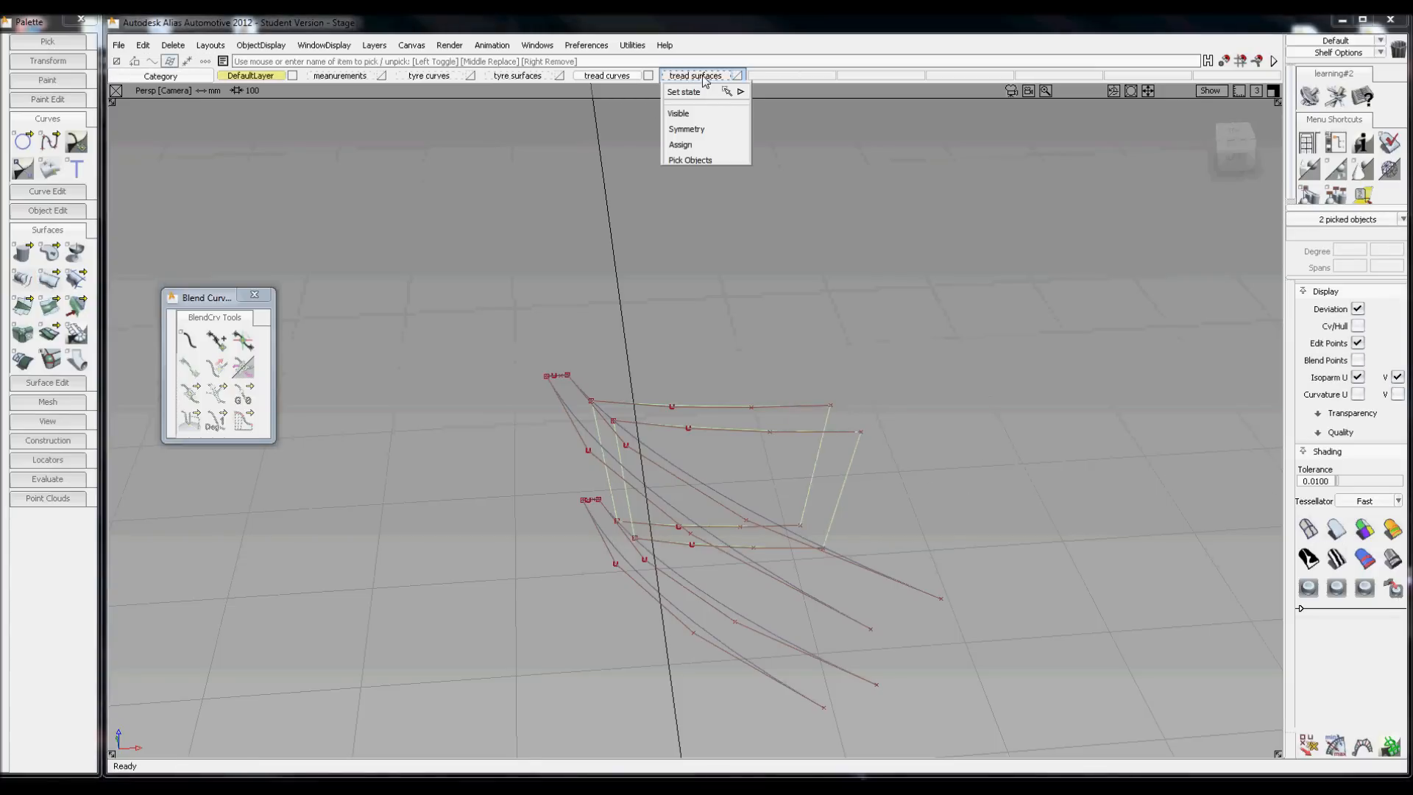
pyautogui.moveTo(680, 144)
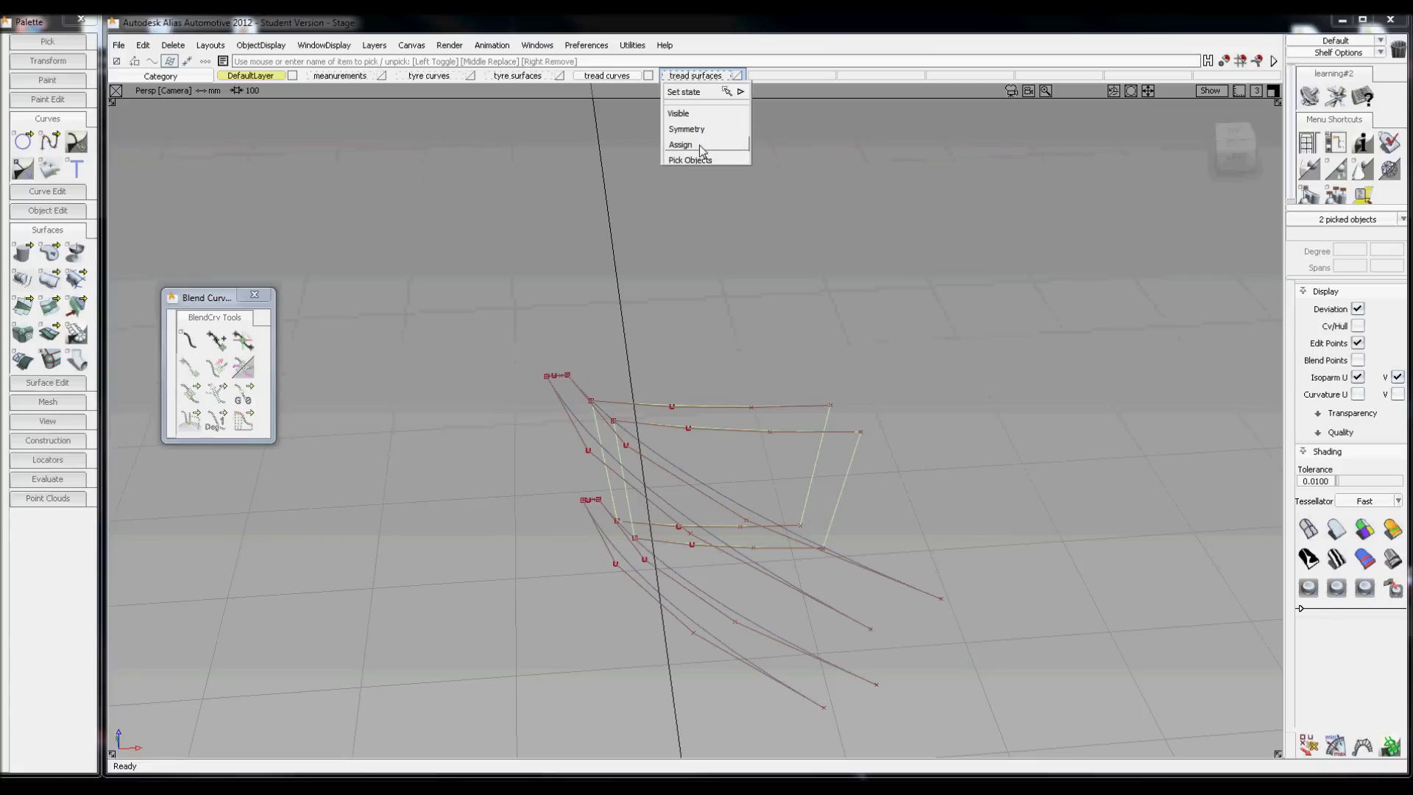
pyautogui.click(680, 144)
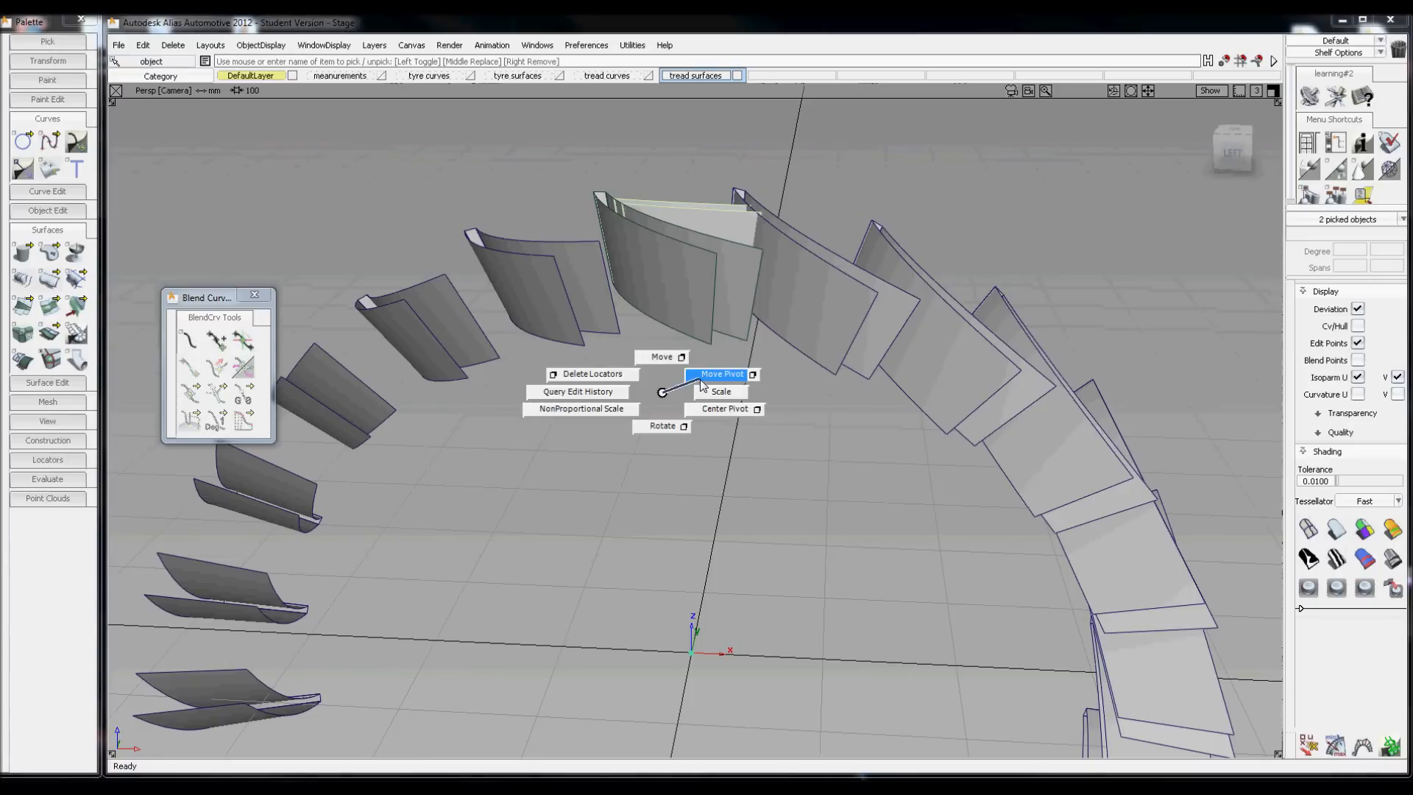
# Pivot at the origin, duplicate the tread section 23 times rotated 15 degrees into a full ring.
pyautogui.click(721, 374)
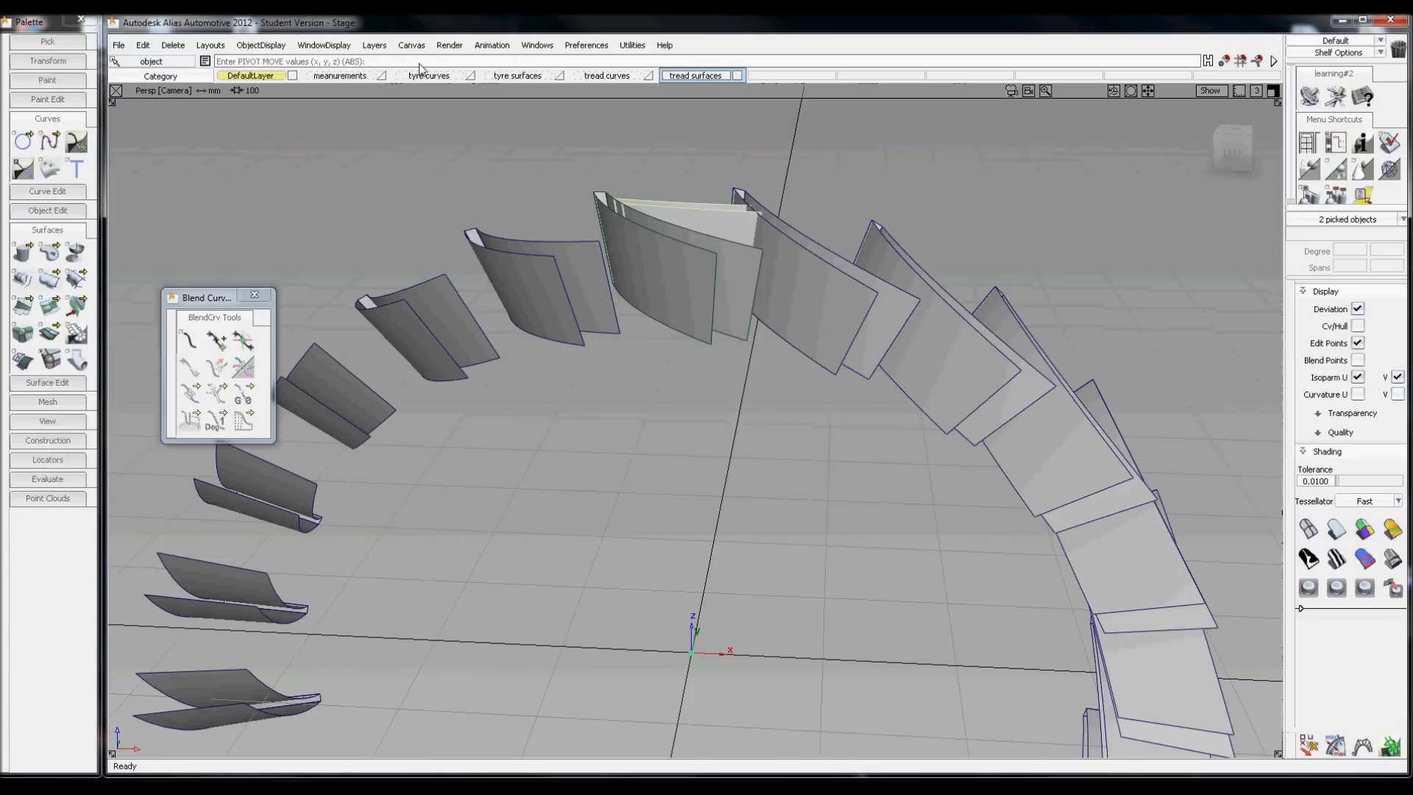
pyautogui.moveTo(187, 47)
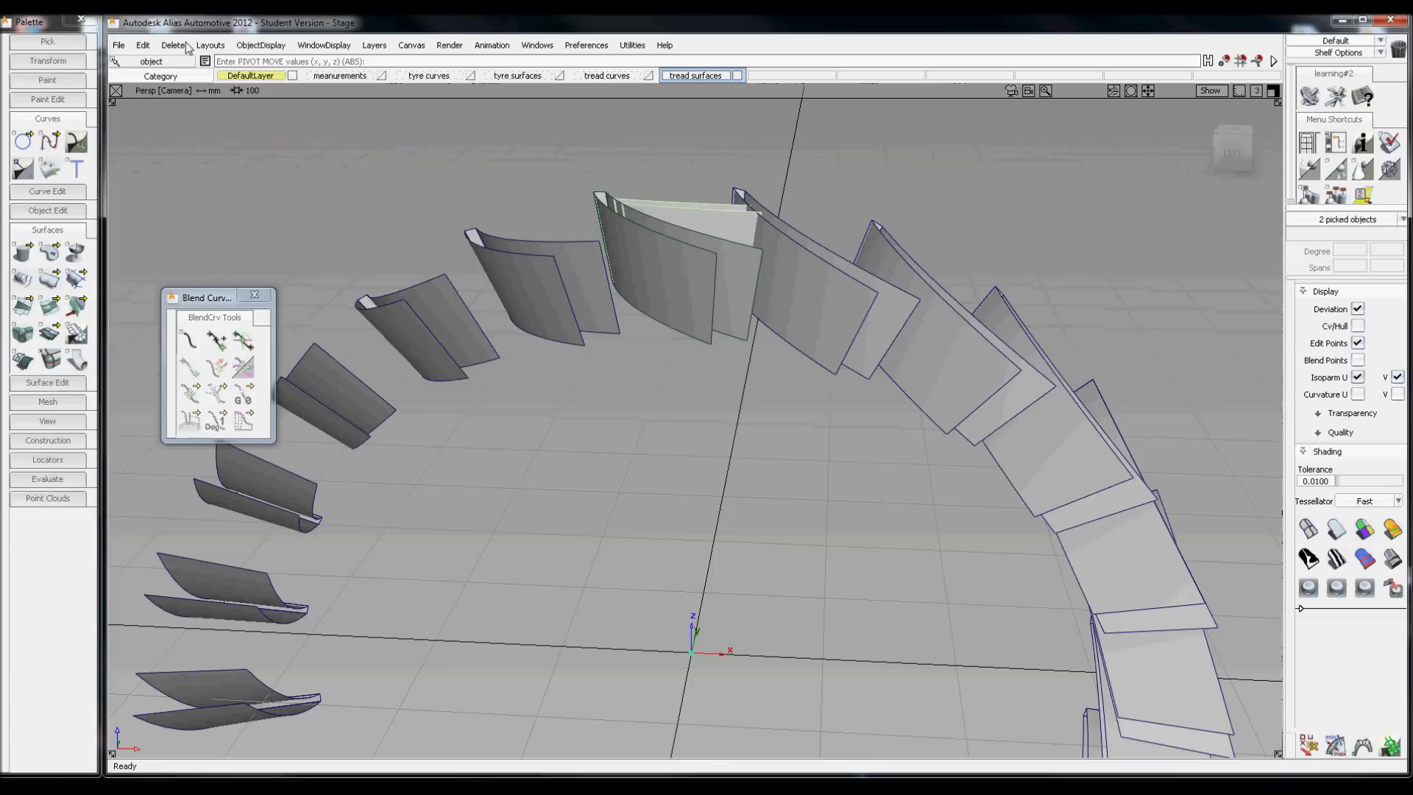
pyautogui.click(142, 46)
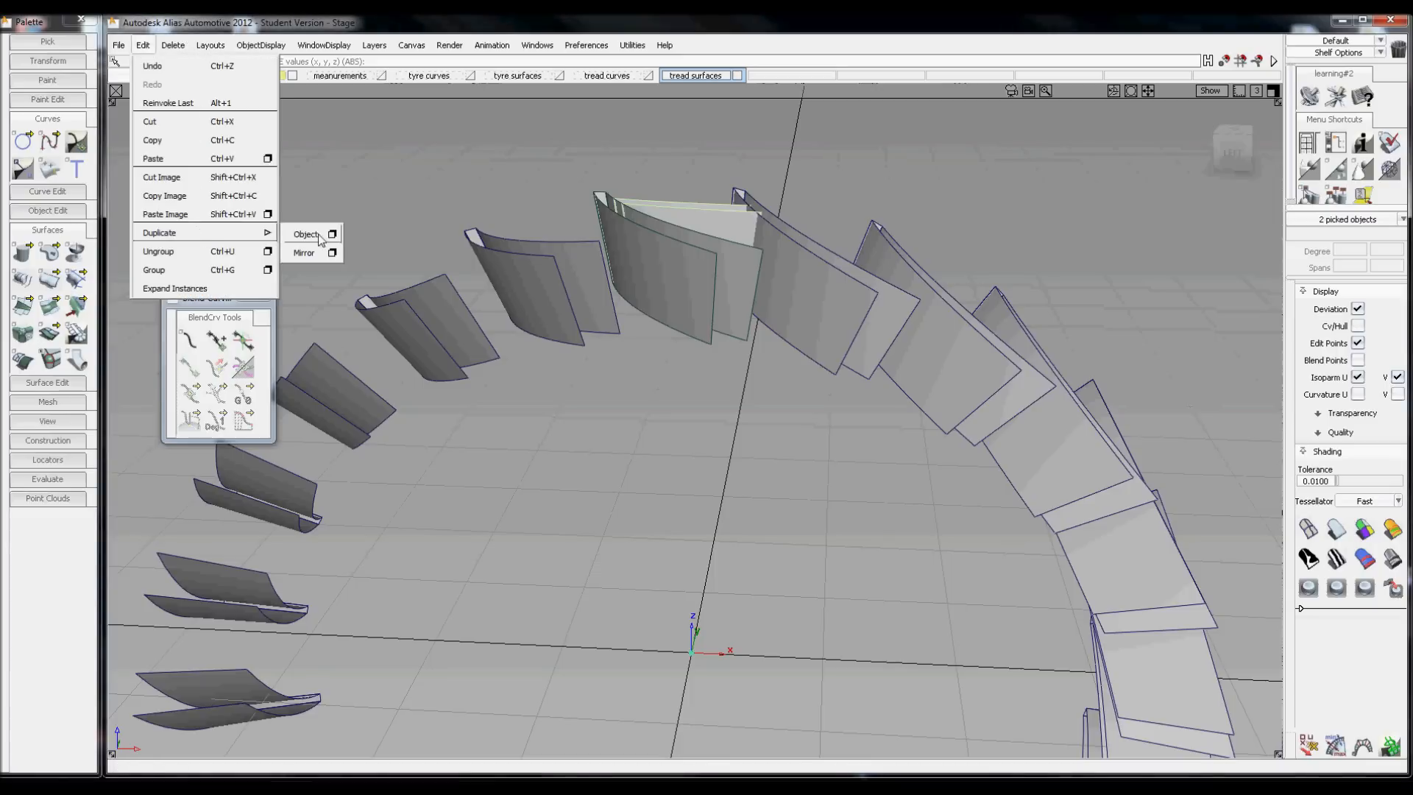
pyautogui.click(307, 234)
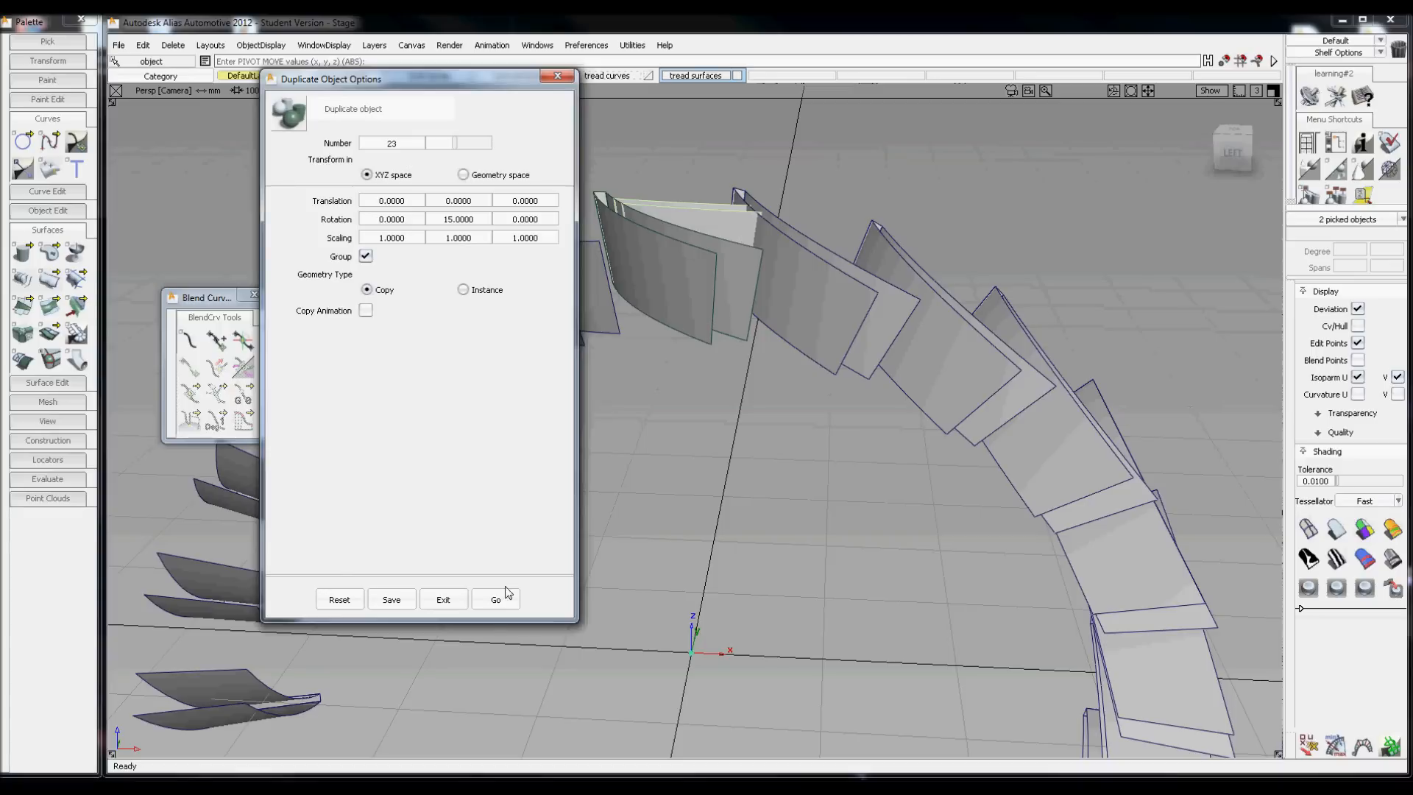
pyautogui.click(494, 599)
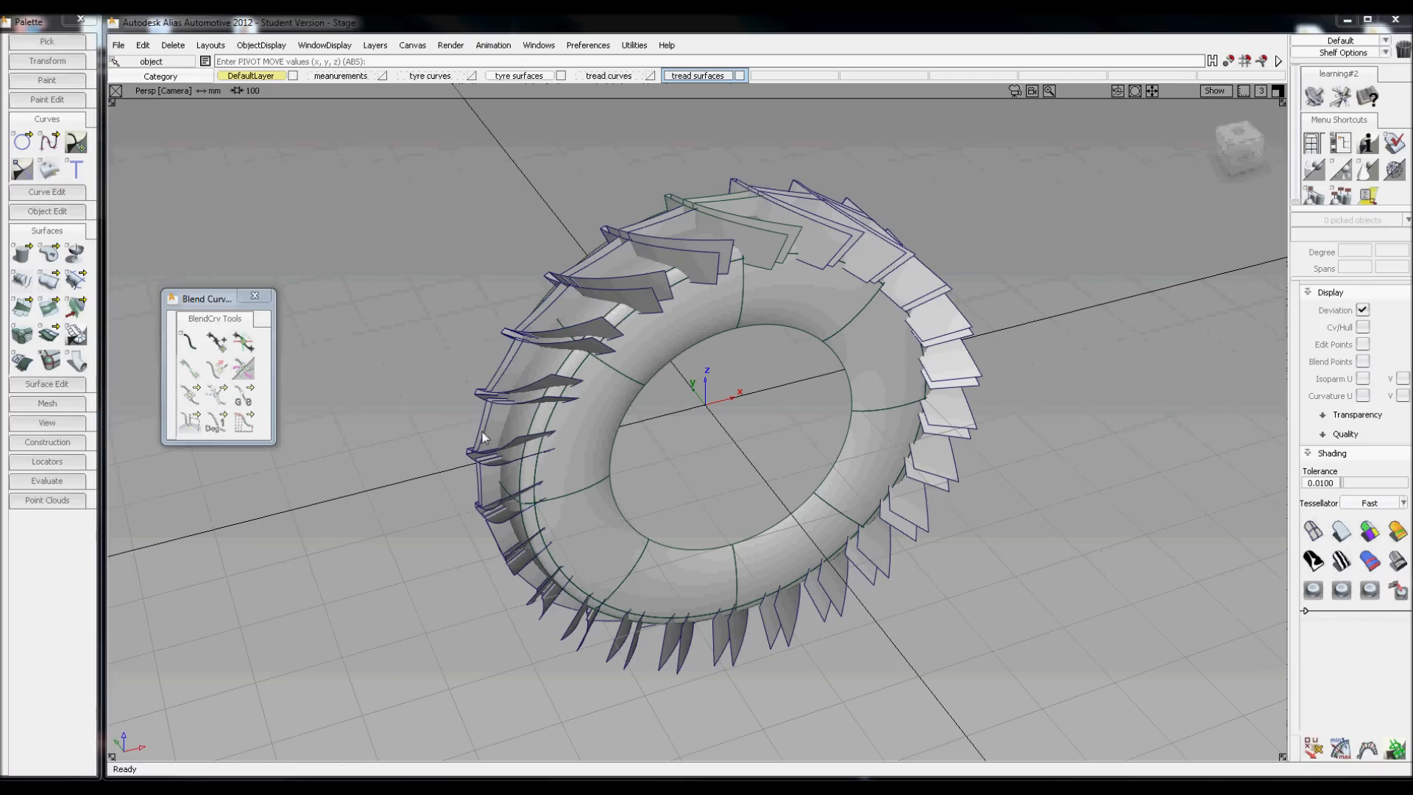
pyautogui.moveTo(400, 377)
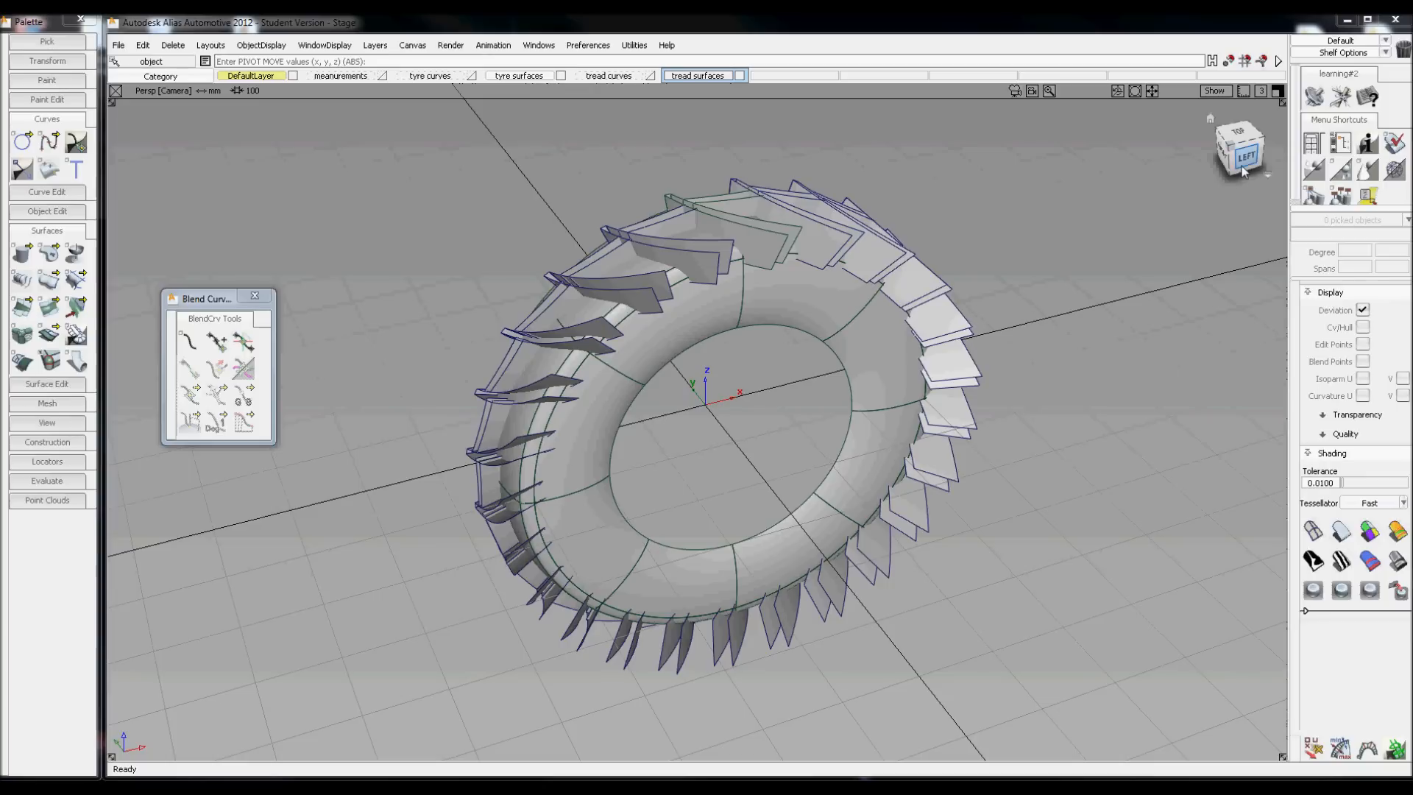
# From the side view, delete the duplicated sections, keeping the original upper-right quarter.
pyautogui.click(1238, 146)
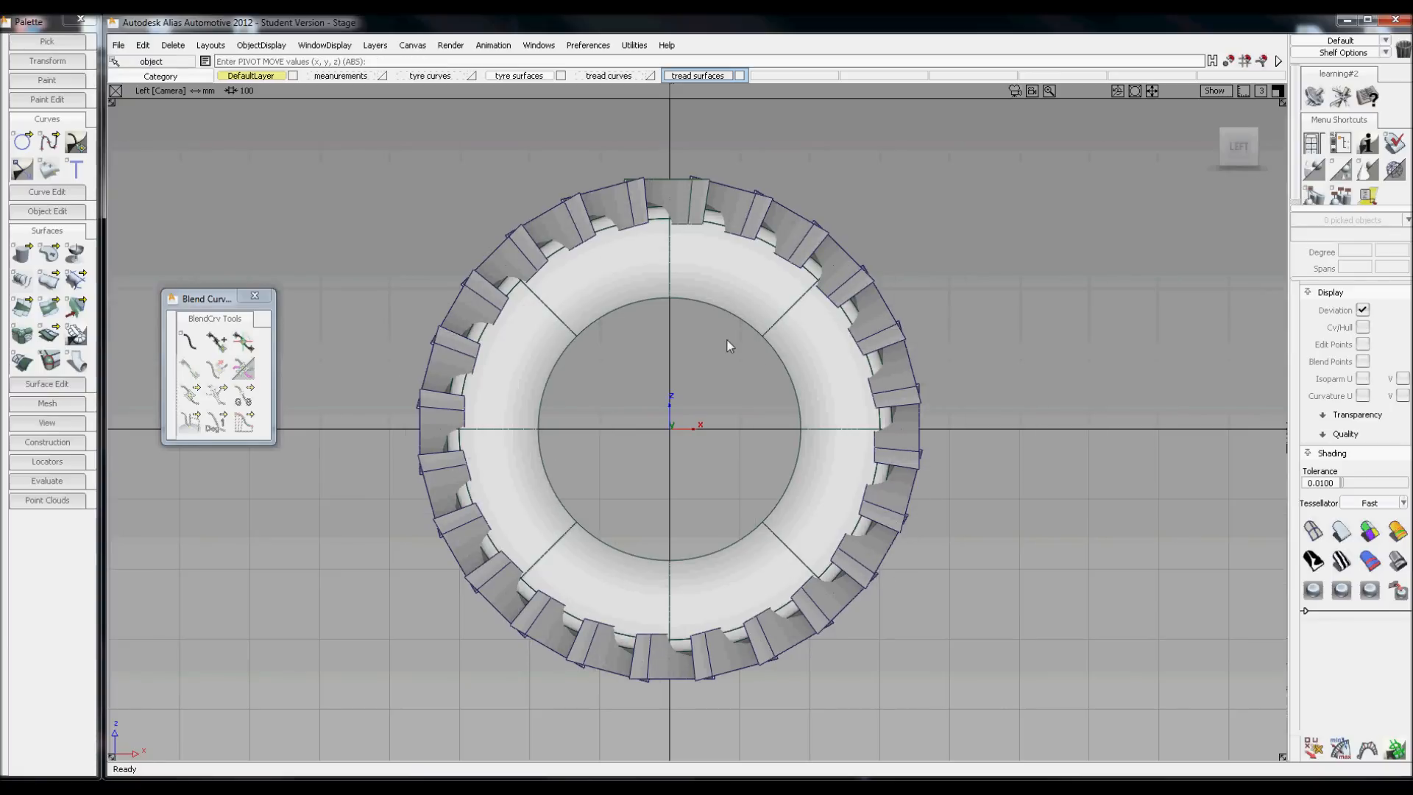
pyautogui.moveTo(715, 298)
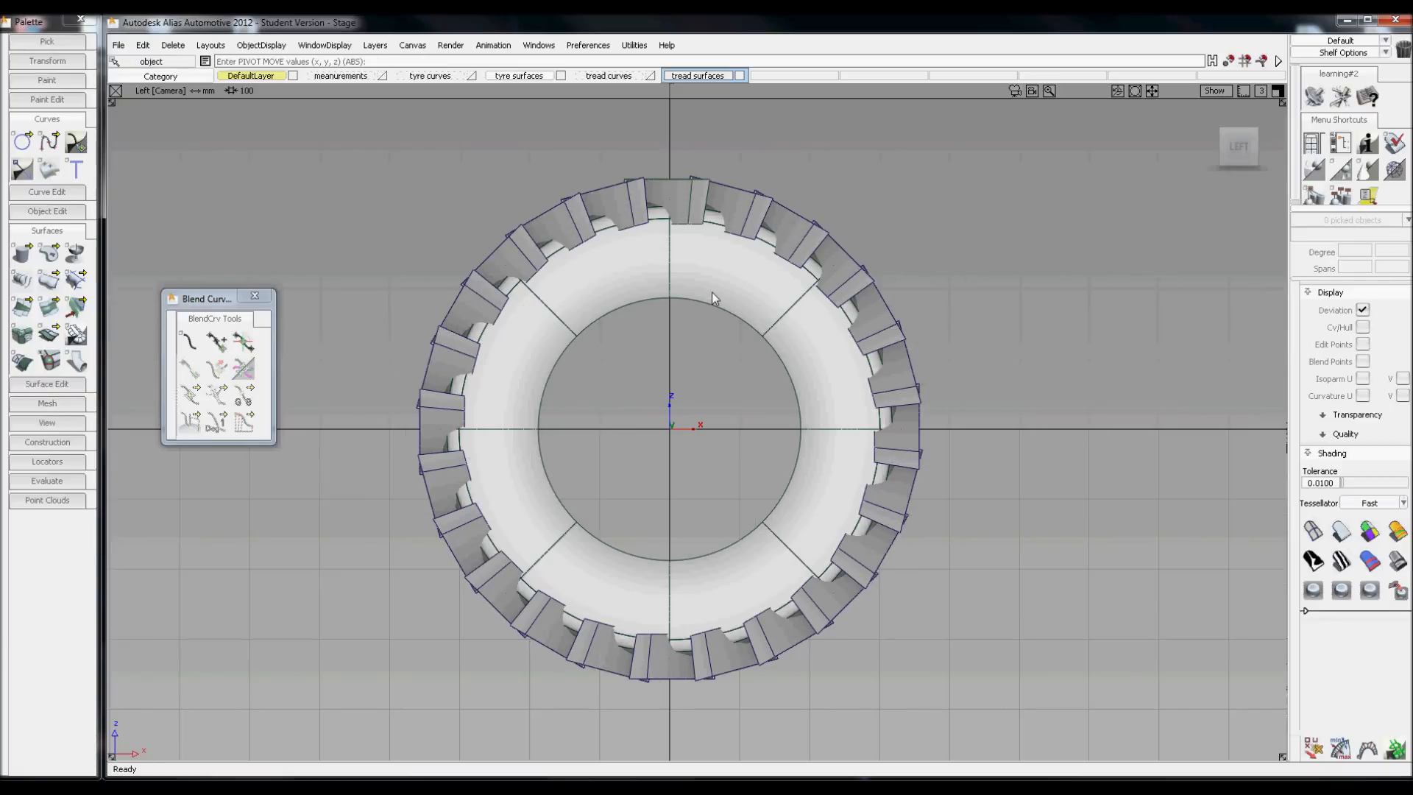
pyautogui.moveTo(802, 260)
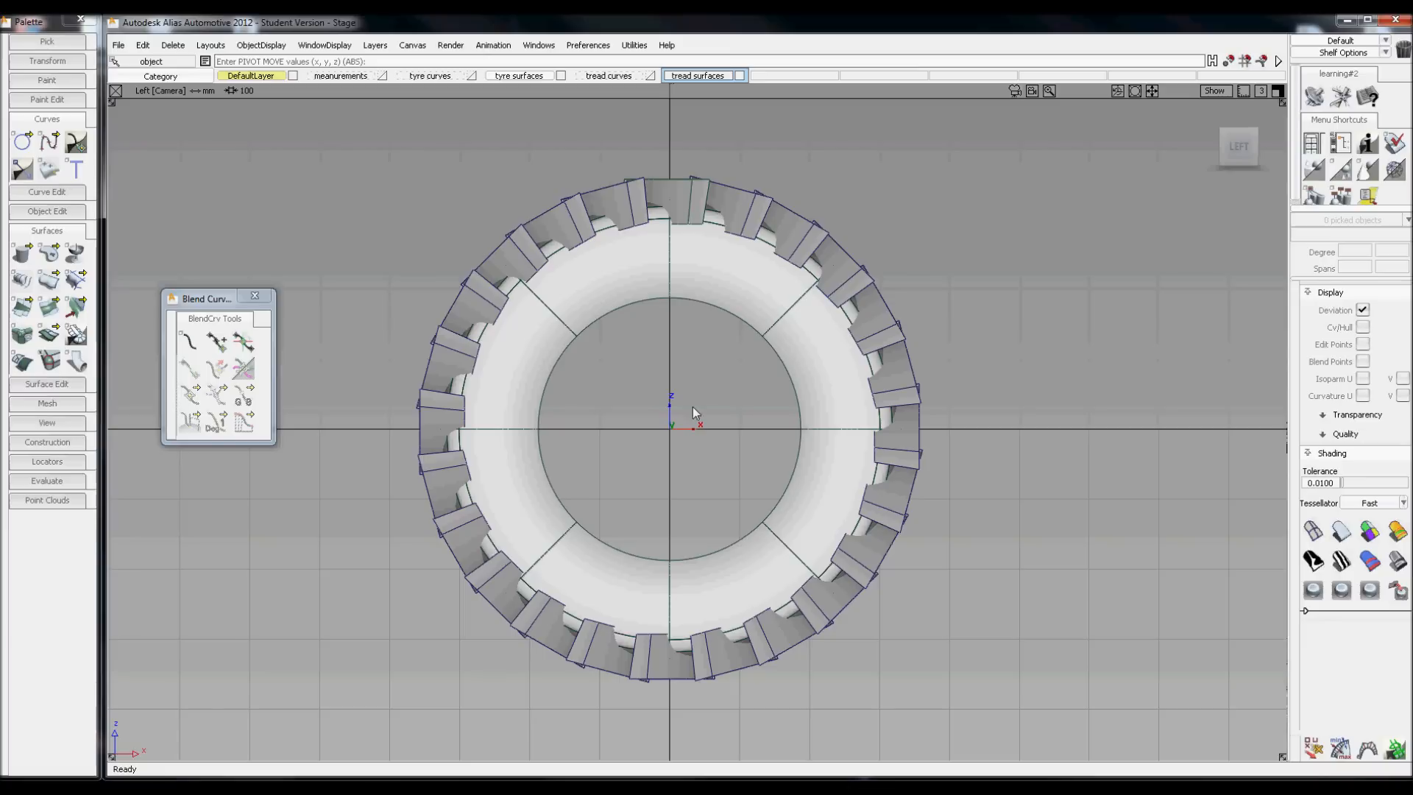
pyautogui.rightClick(687, 406)
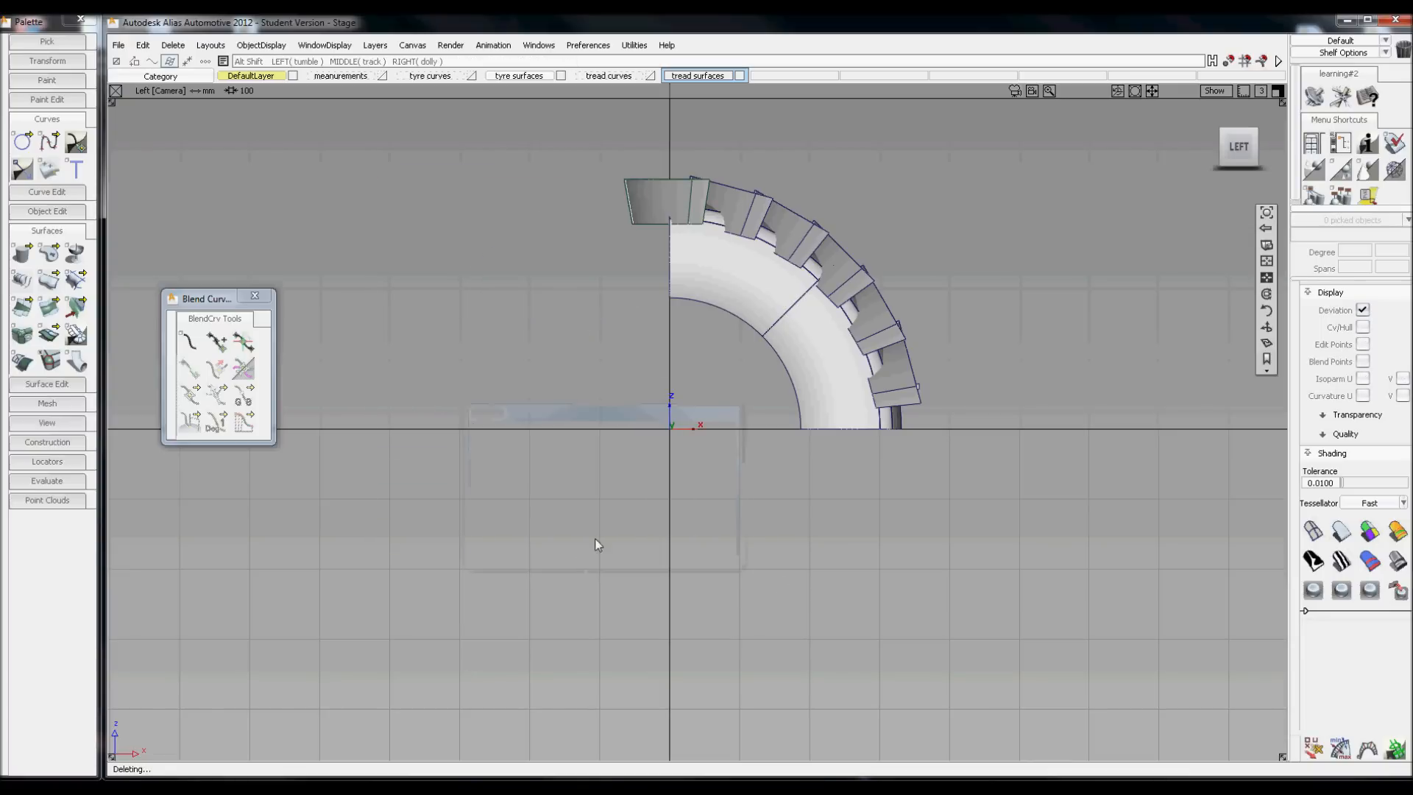
pyautogui.rightClick(637, 516)
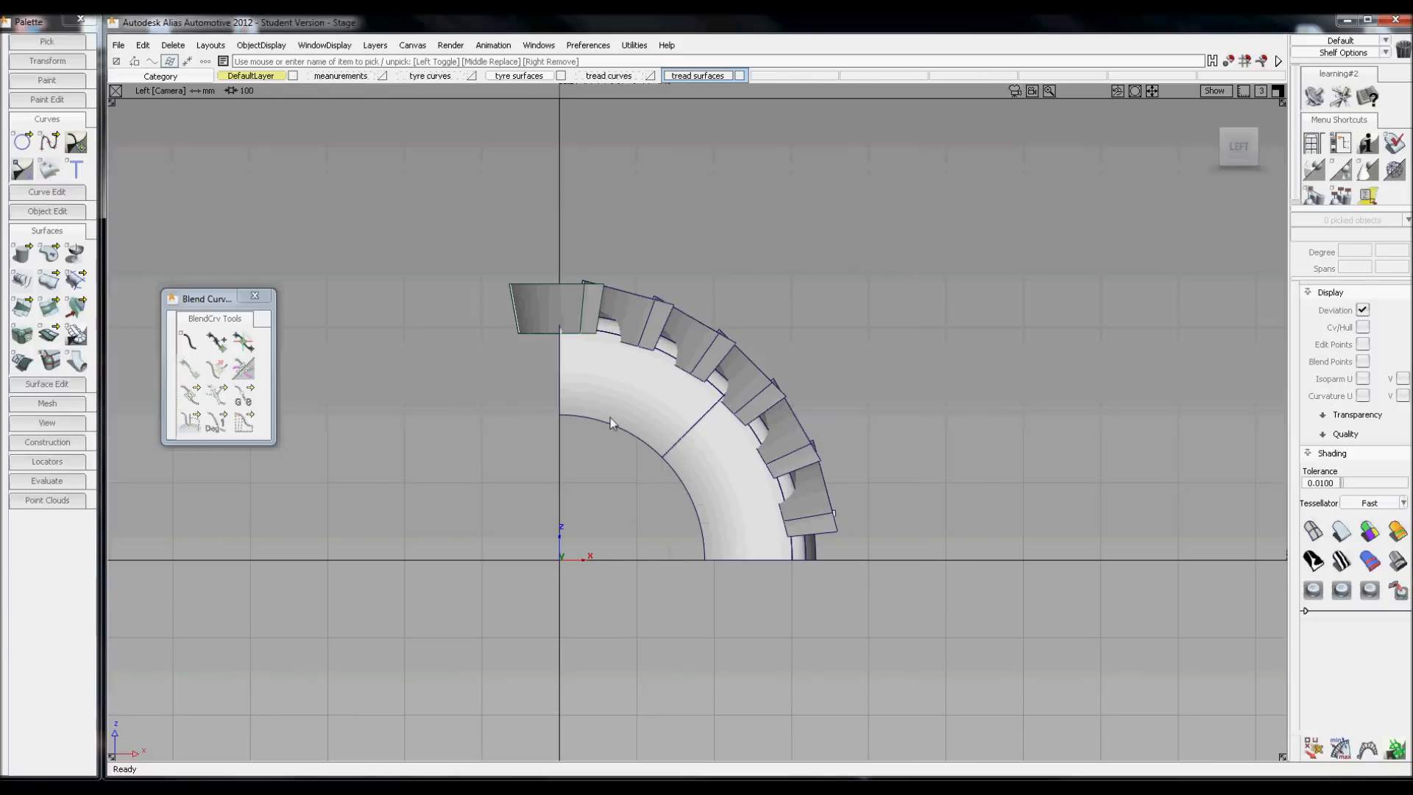
pyautogui.moveTo(649, 406)
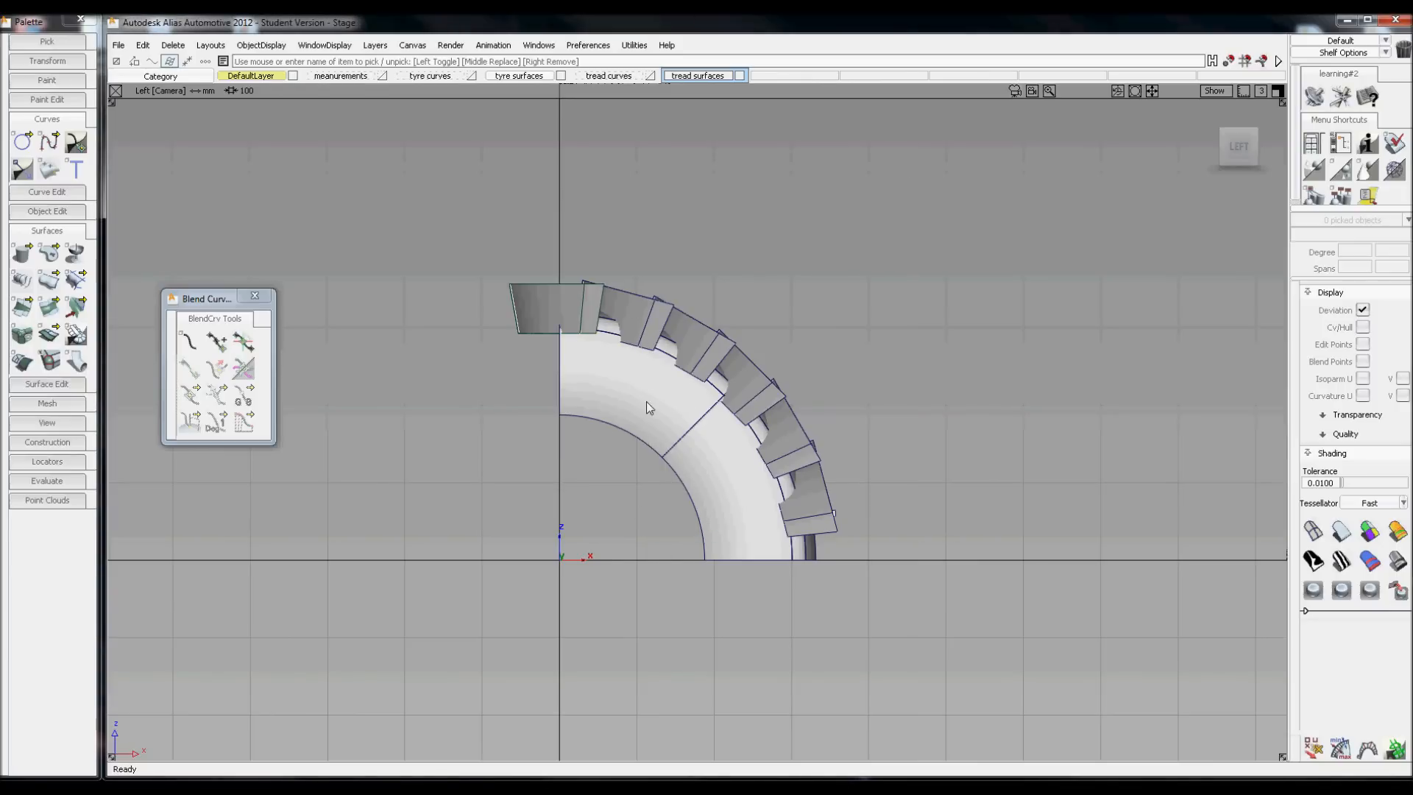
pyautogui.rightClick(582, 532)
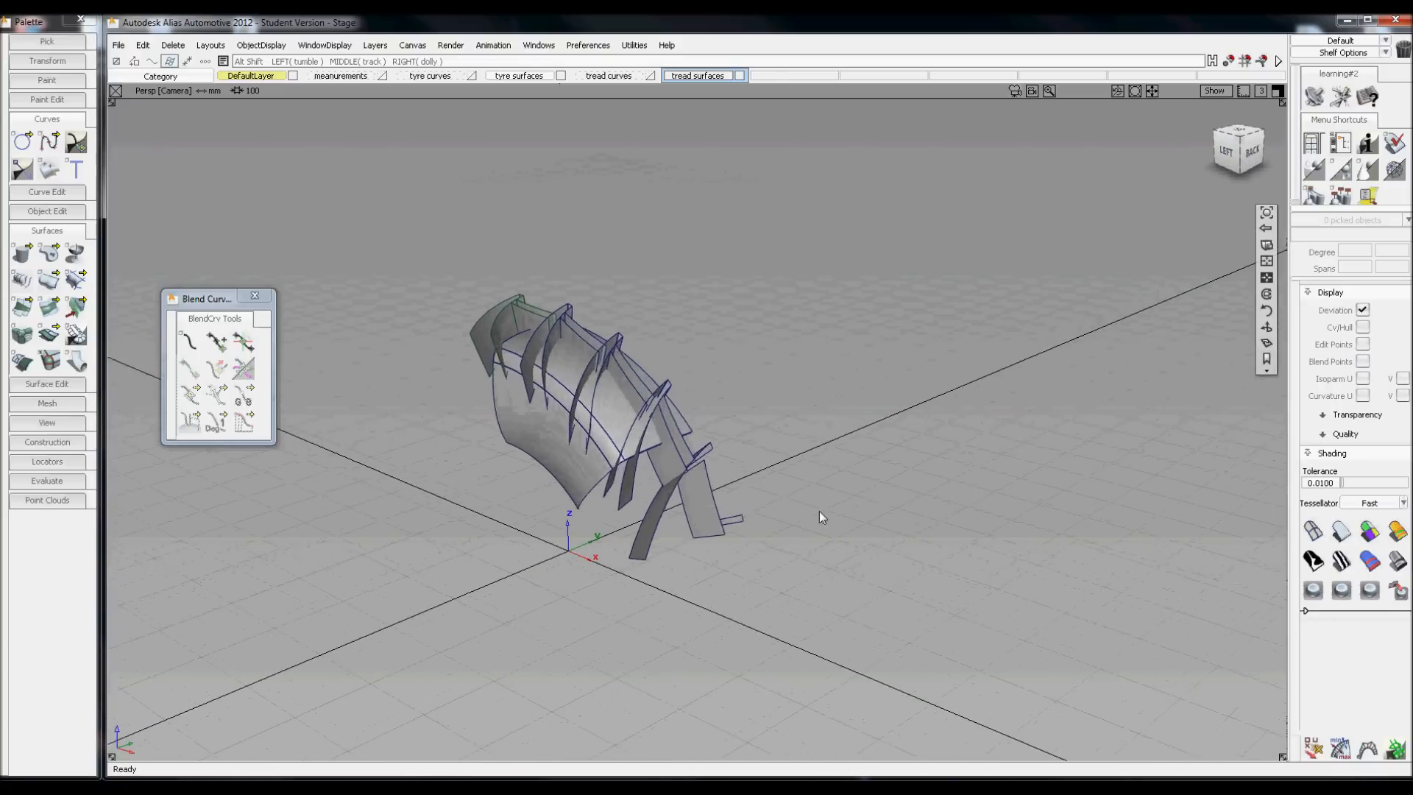
pyautogui.rightClick(703, 559)
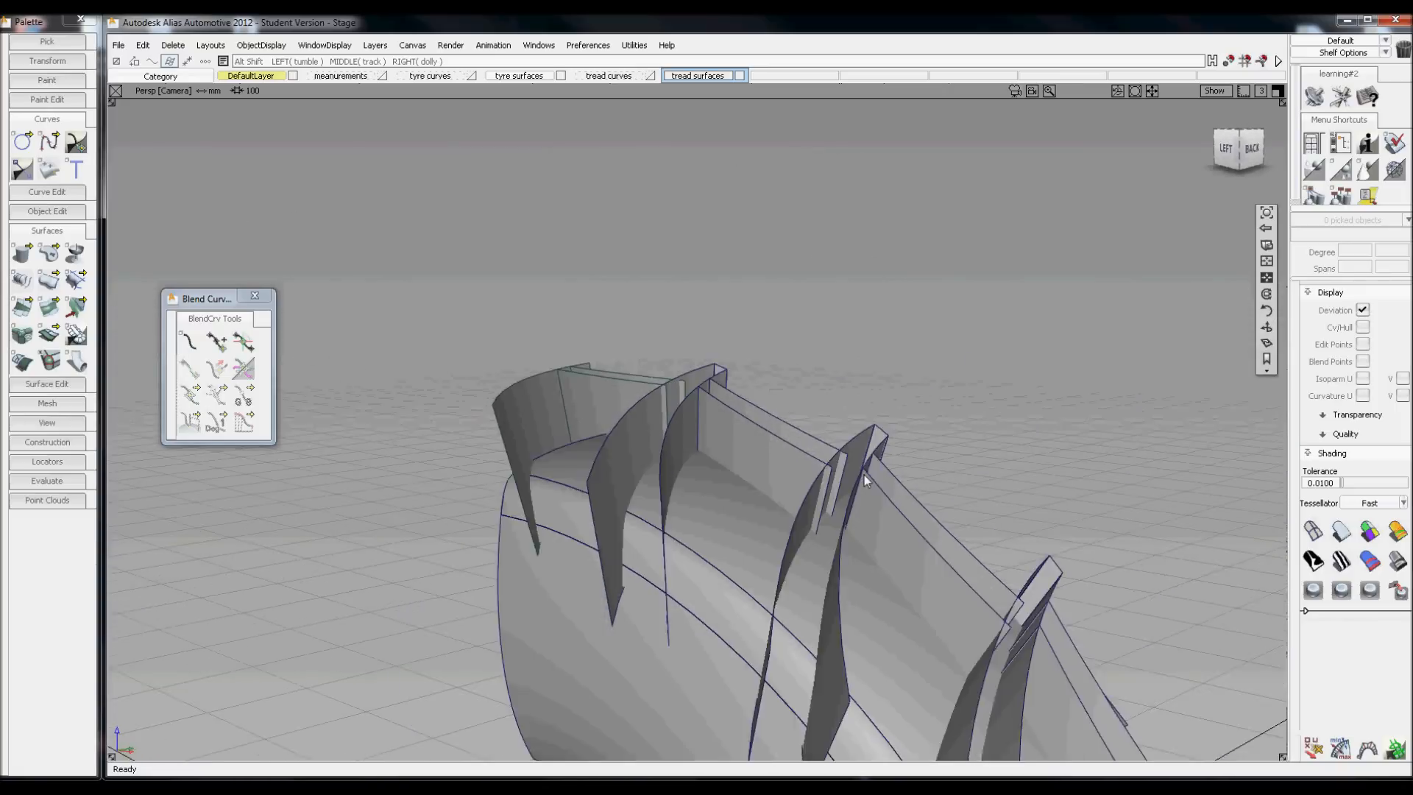
pyautogui.click(1232, 147)
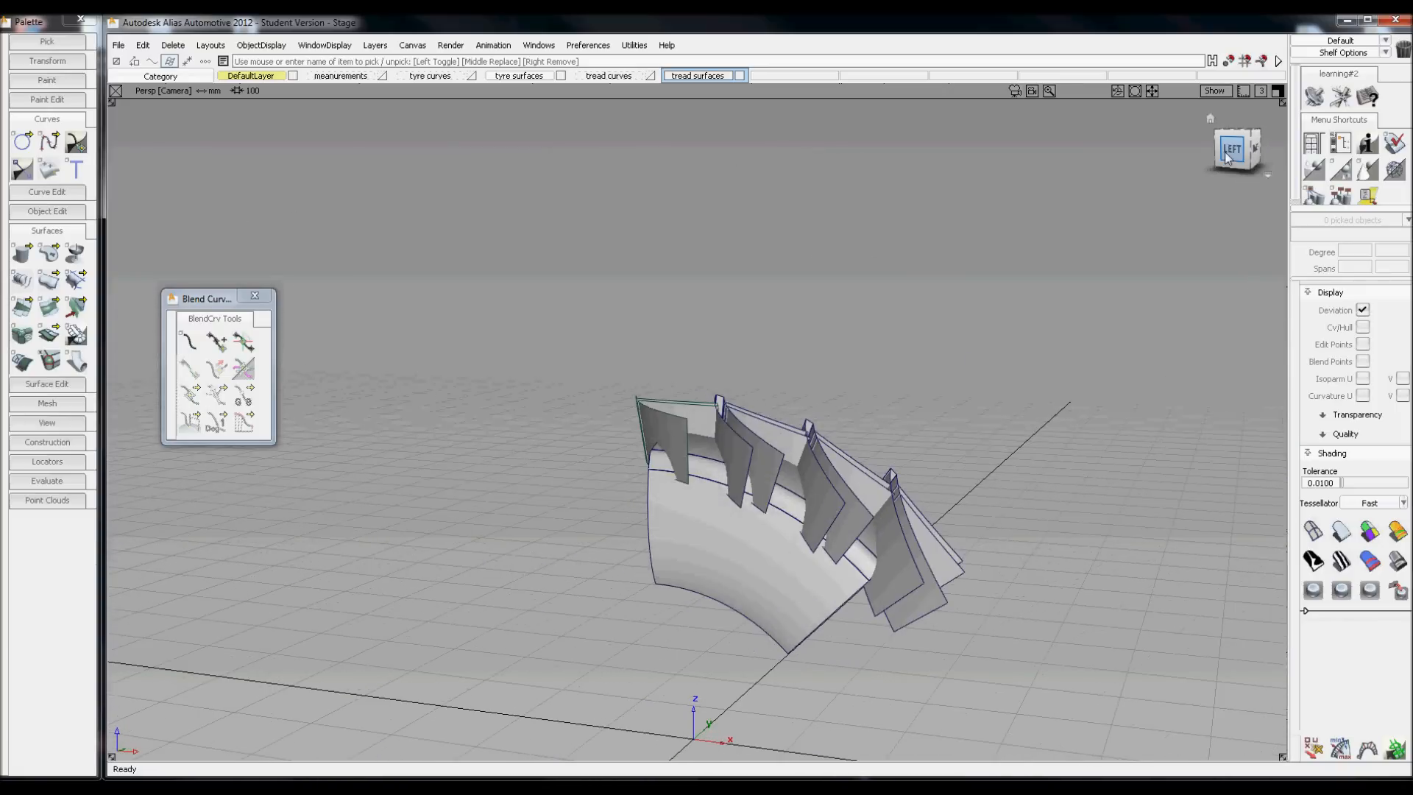
# In the Left view, draw a straight vertical edit-point curve along the tyre's centre axis.
pyautogui.click(1236, 147)
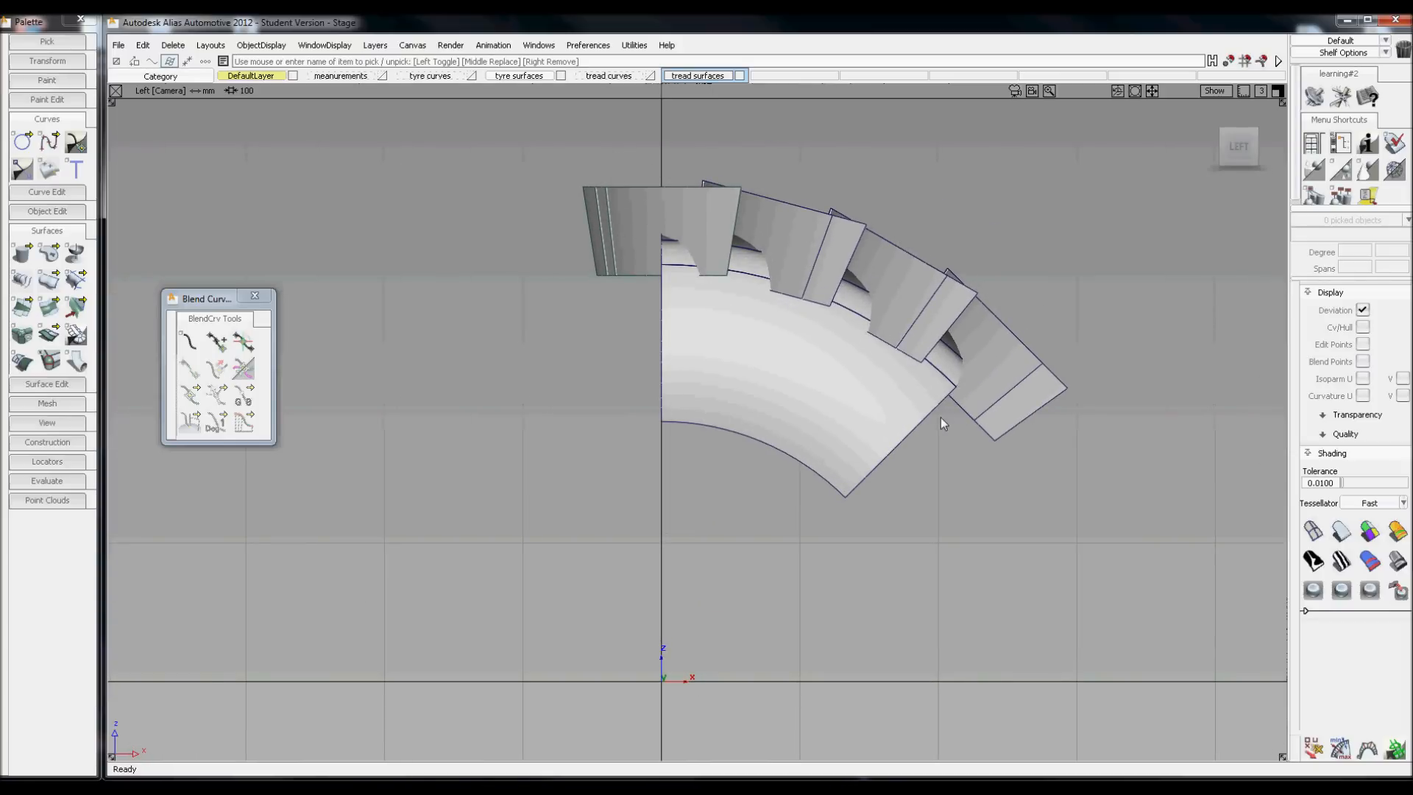
pyautogui.moveTo(721, 340)
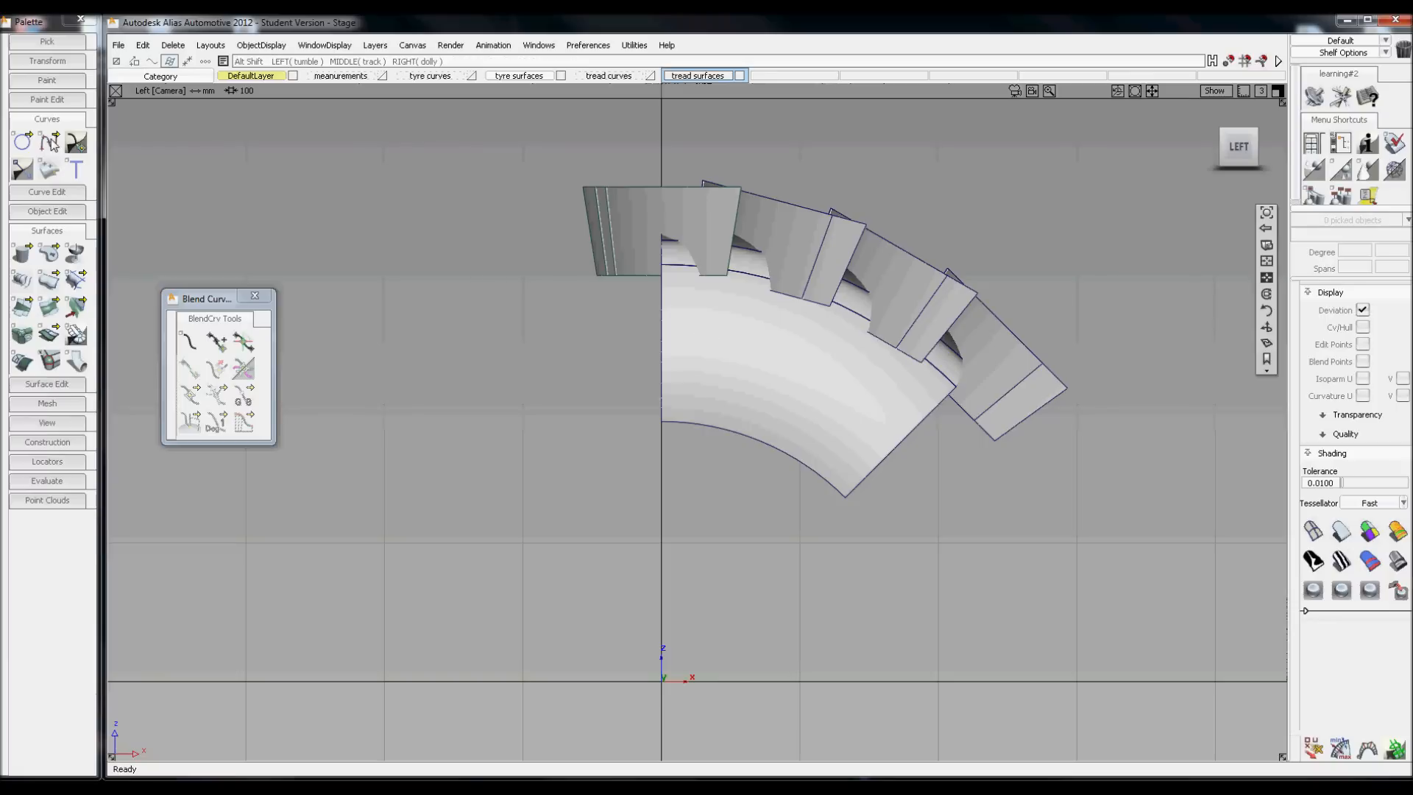
pyautogui.click(48, 141)
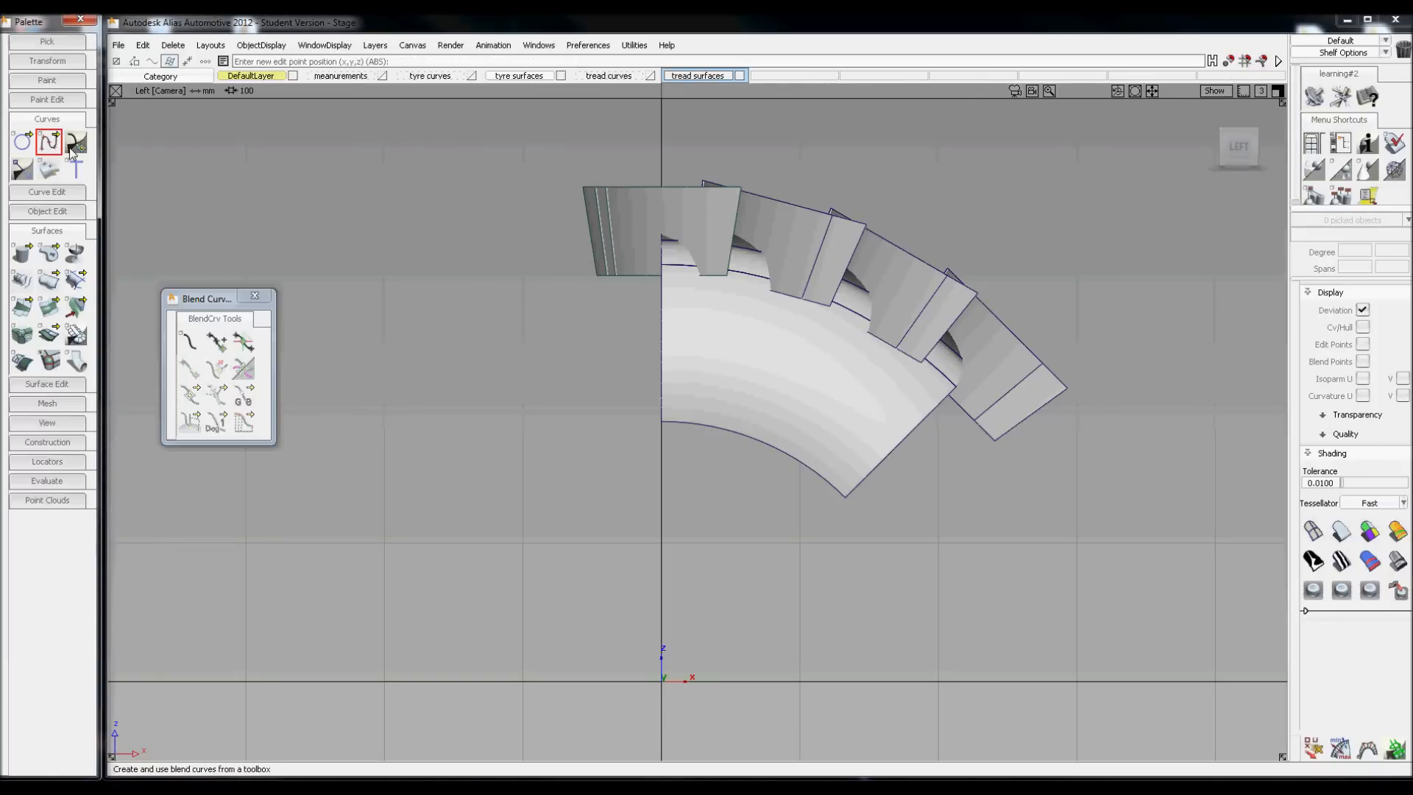
pyautogui.click(1245, 60)
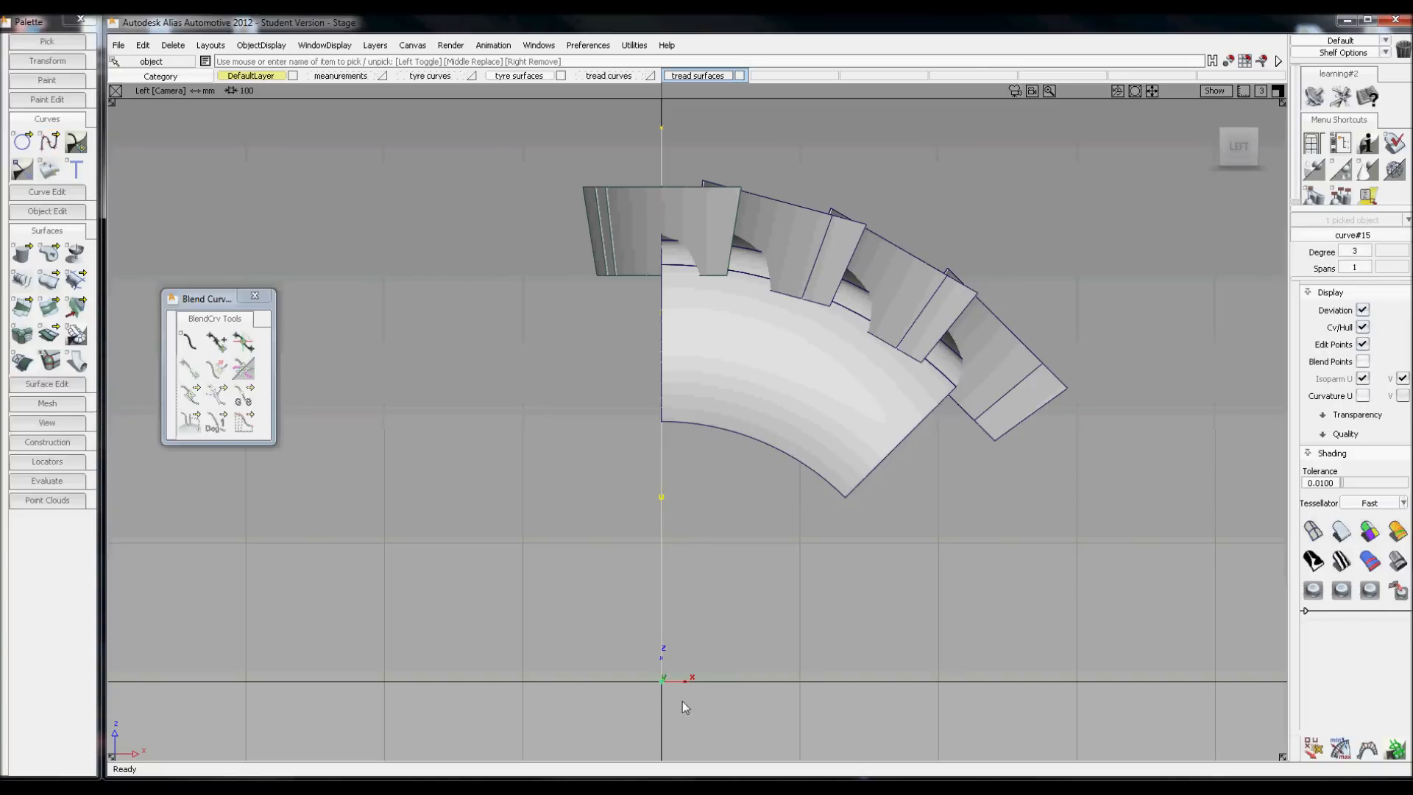
pyautogui.moveTo(661, 693)
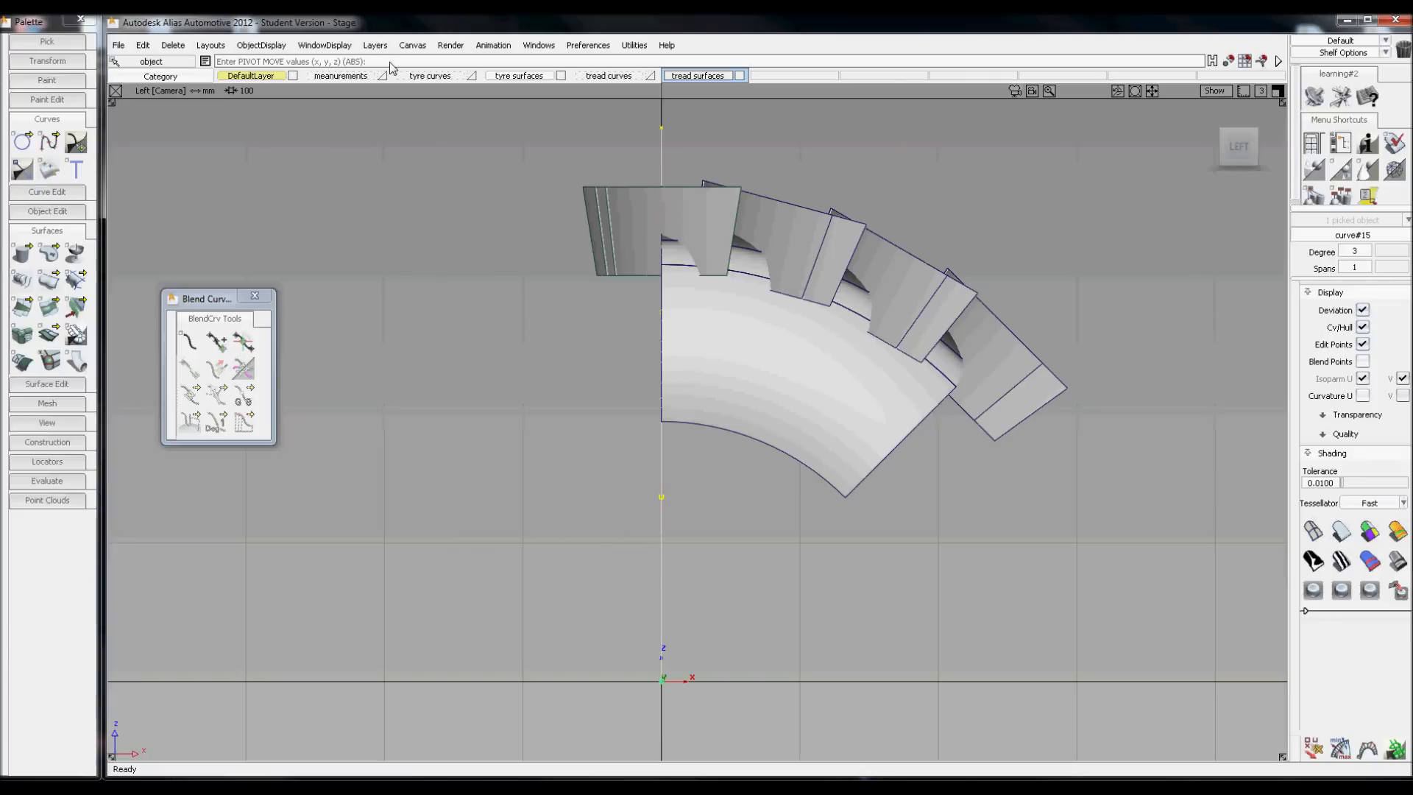
pyautogui.moveTo(458, 265)
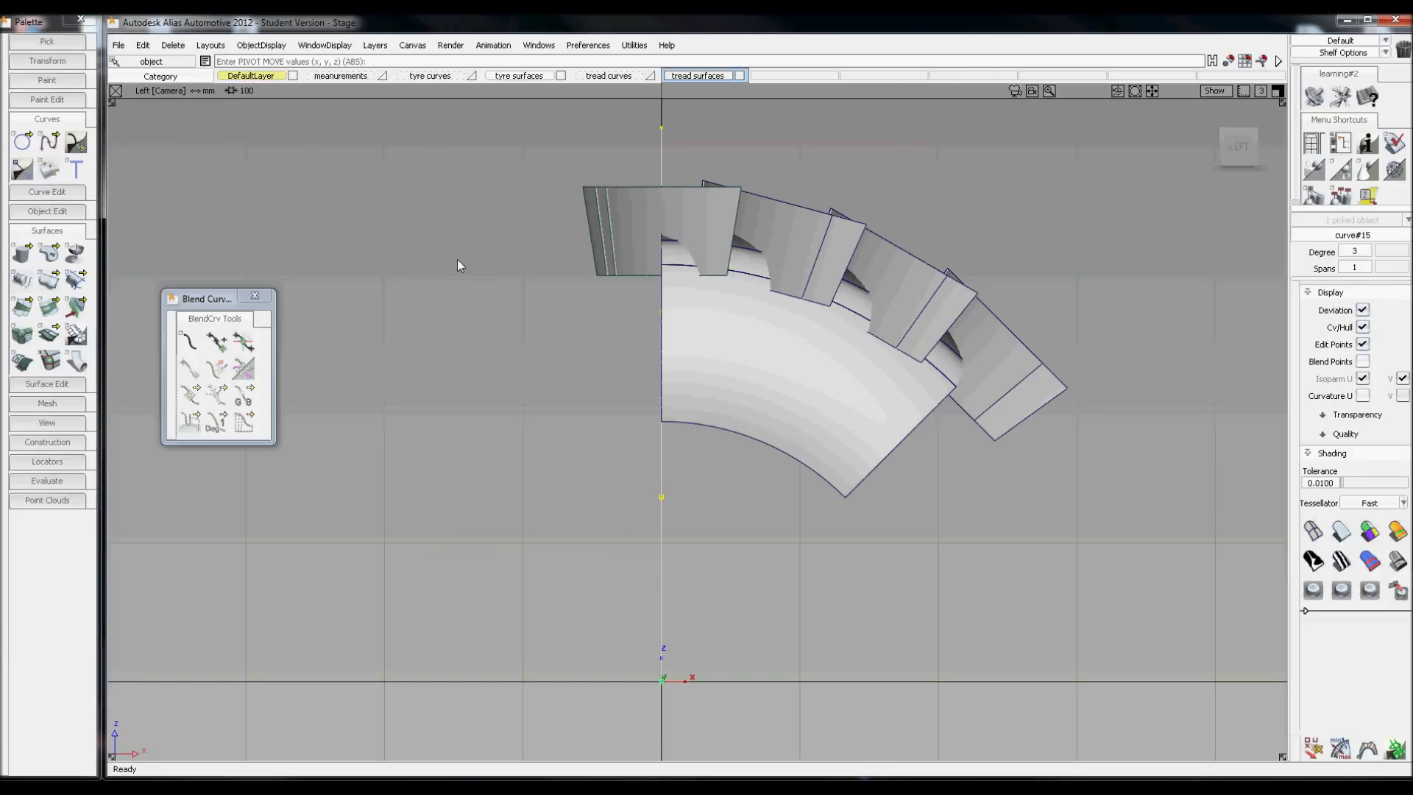
# Duplicate the centre guide curve with a rotation so the copy angles diagonally from the origin.
pyautogui.click(142, 45)
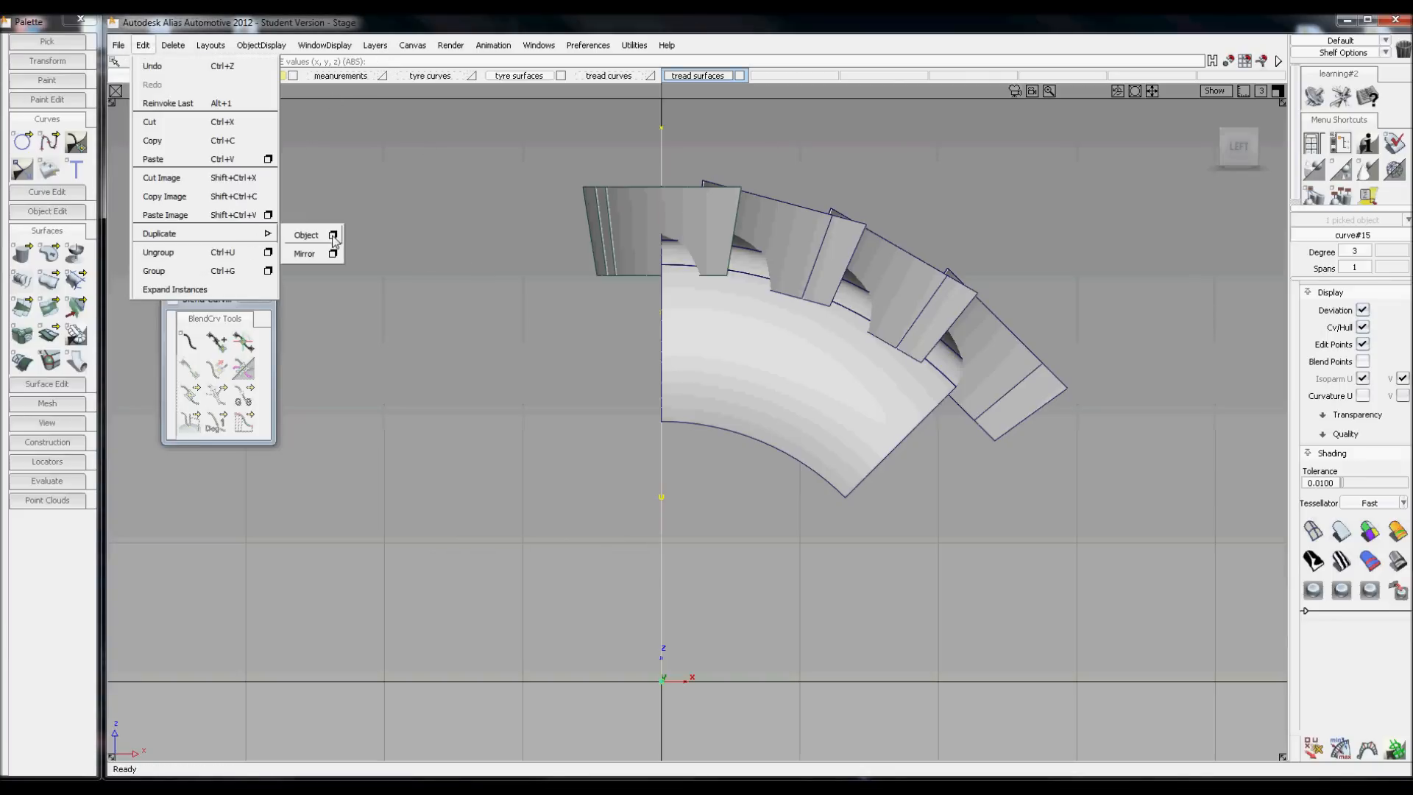
pyautogui.click(334, 235)
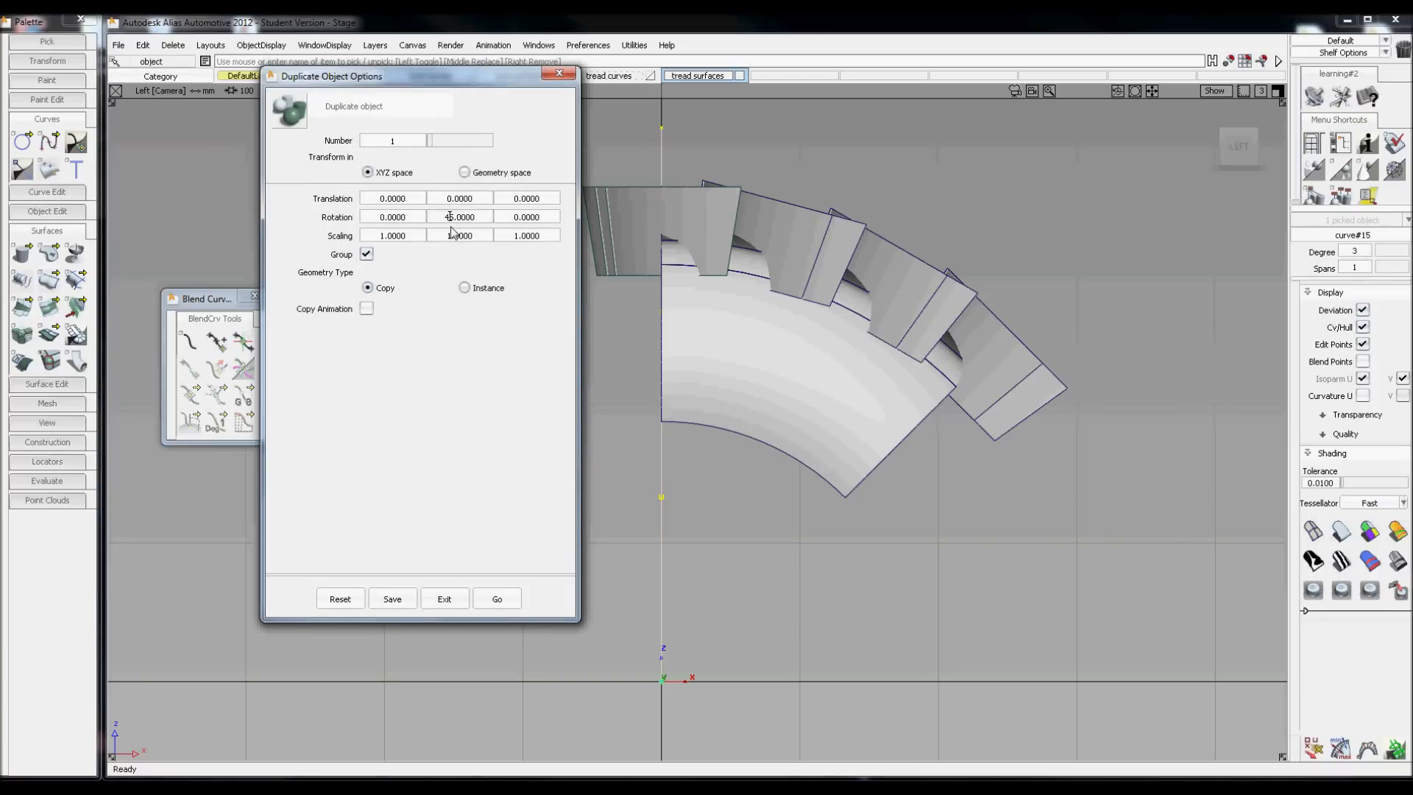
pyautogui.click(496, 599)
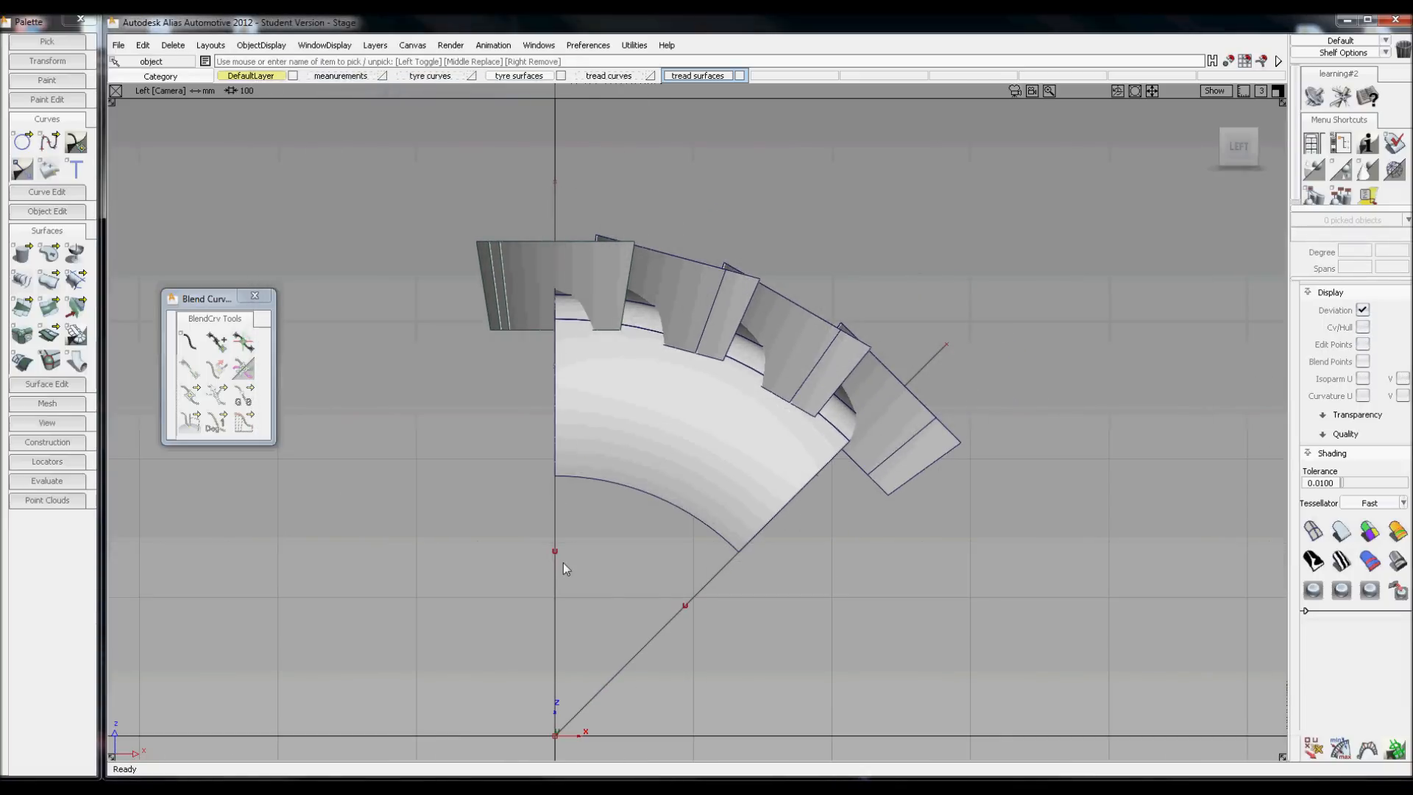
pyautogui.moveTo(753, 305)
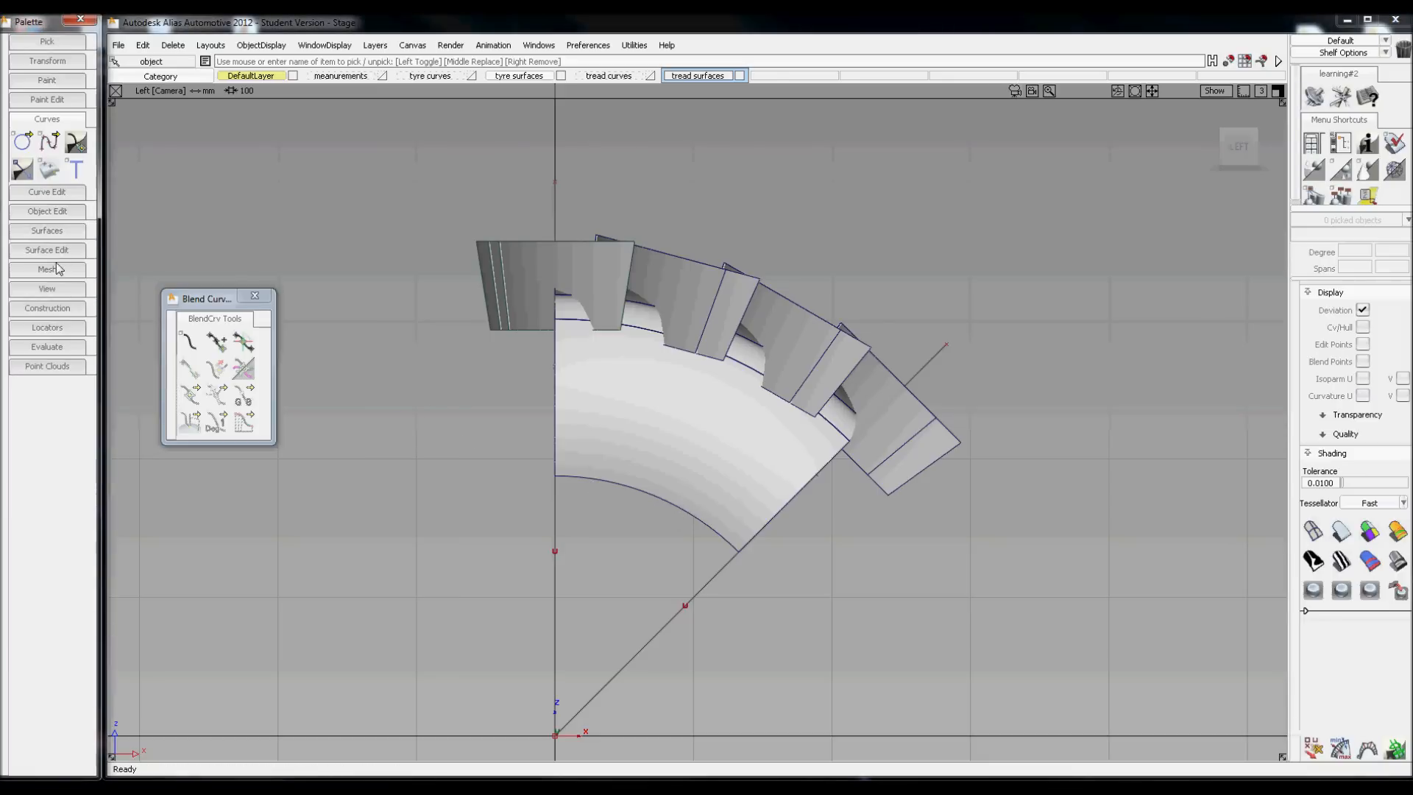
# Project the two guide curves onto the tread surfaces.
pyautogui.click(45, 250)
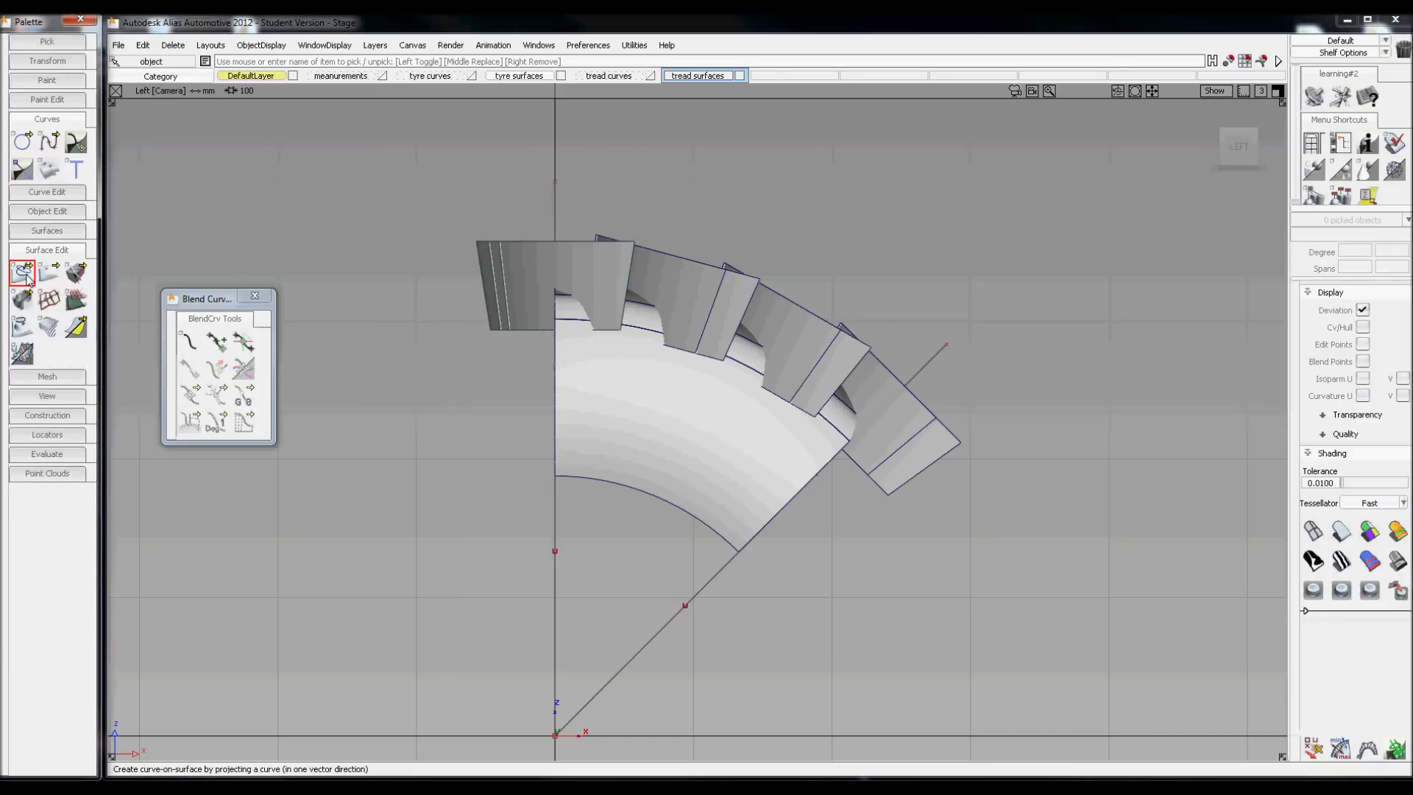
pyautogui.click(22, 273)
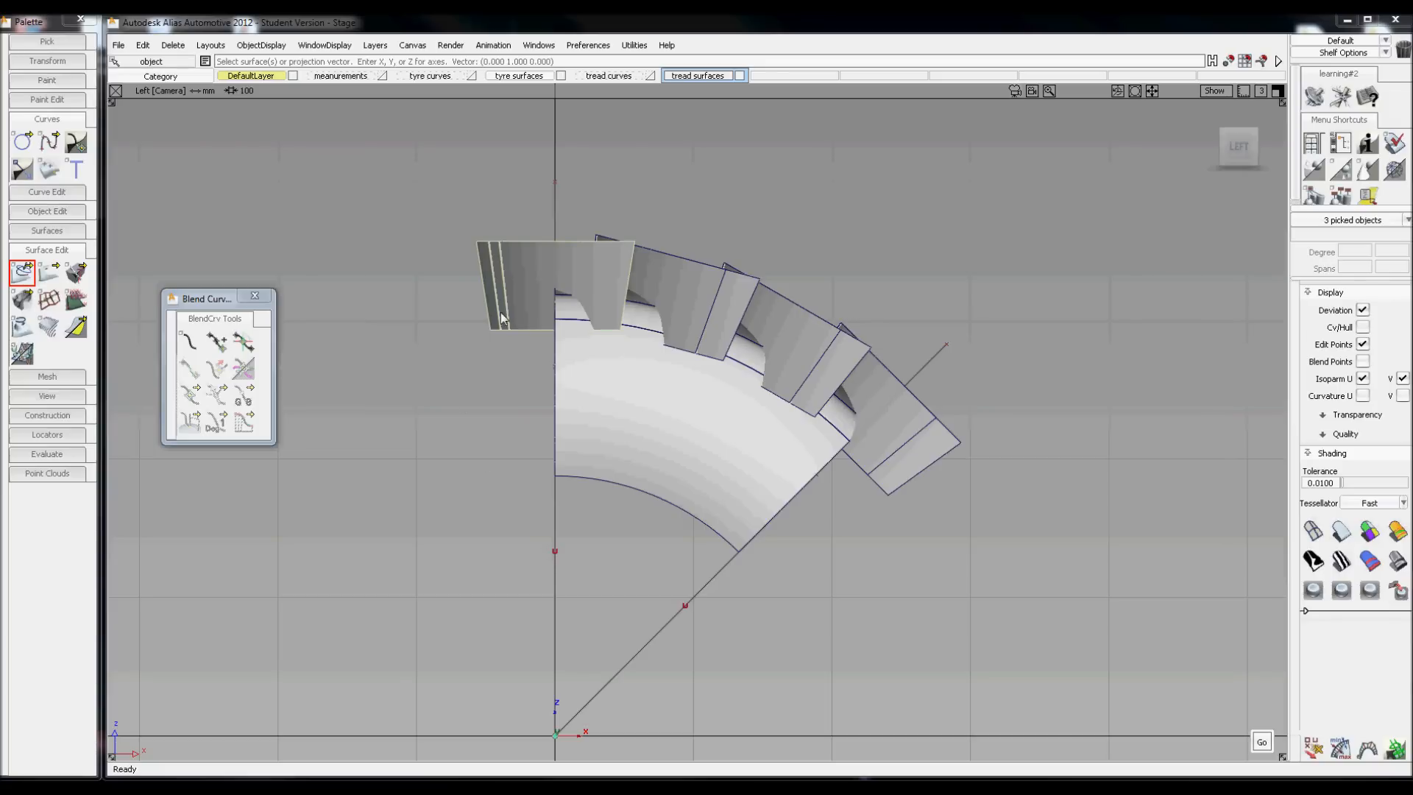
pyautogui.moveTo(998, 427)
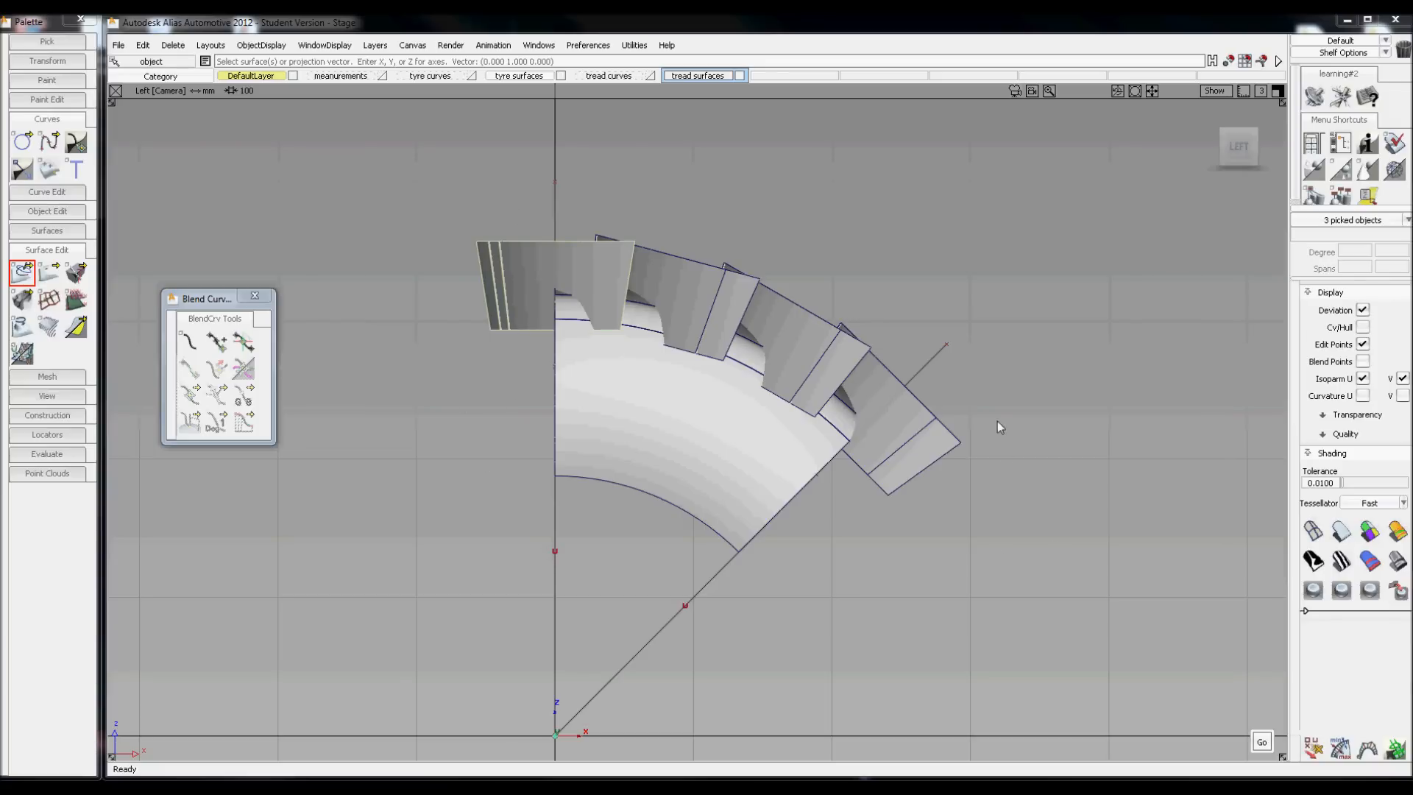
pyautogui.click(900, 442)
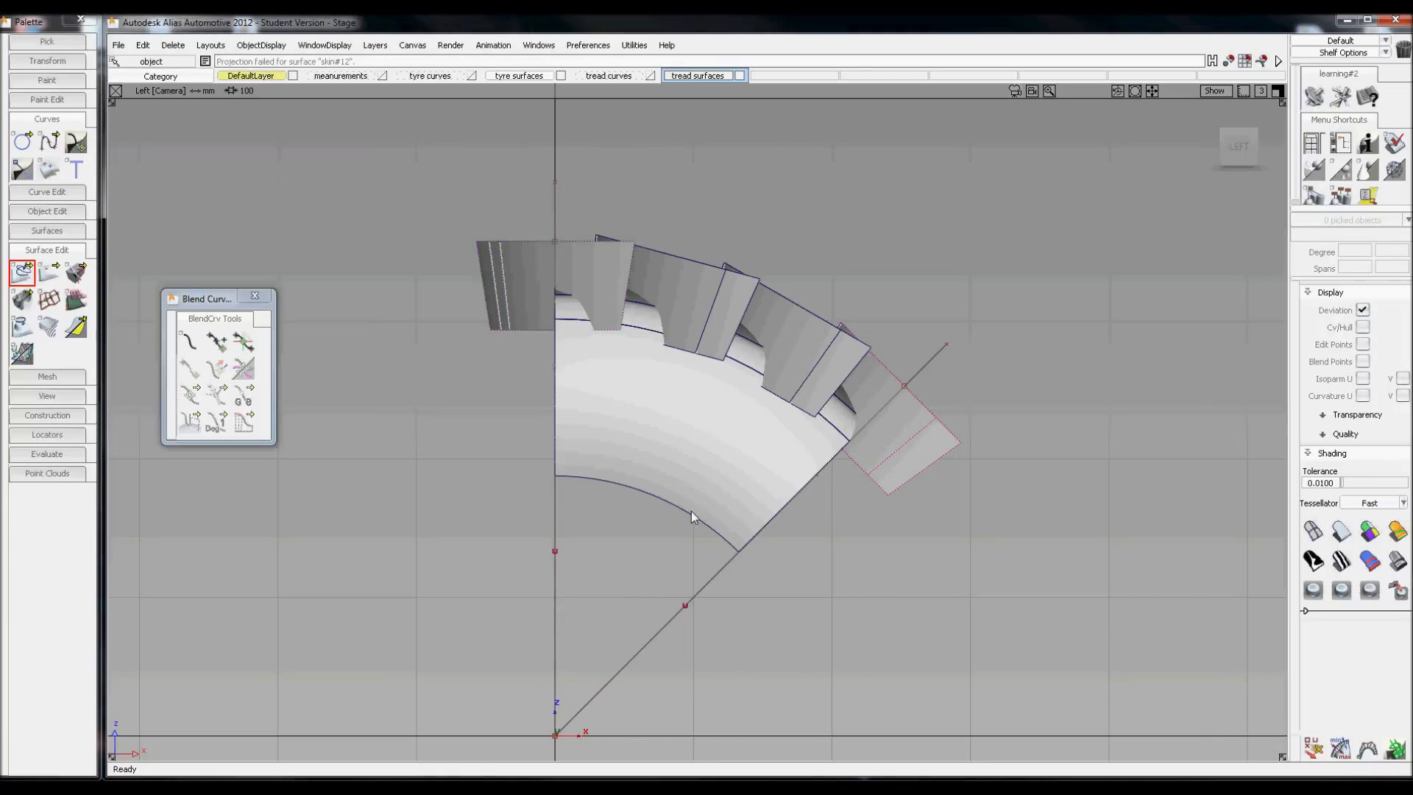
# Create a TRIM LINES layer, assign the guide curves to it and make it non-pickable.
pyautogui.click(375, 46)
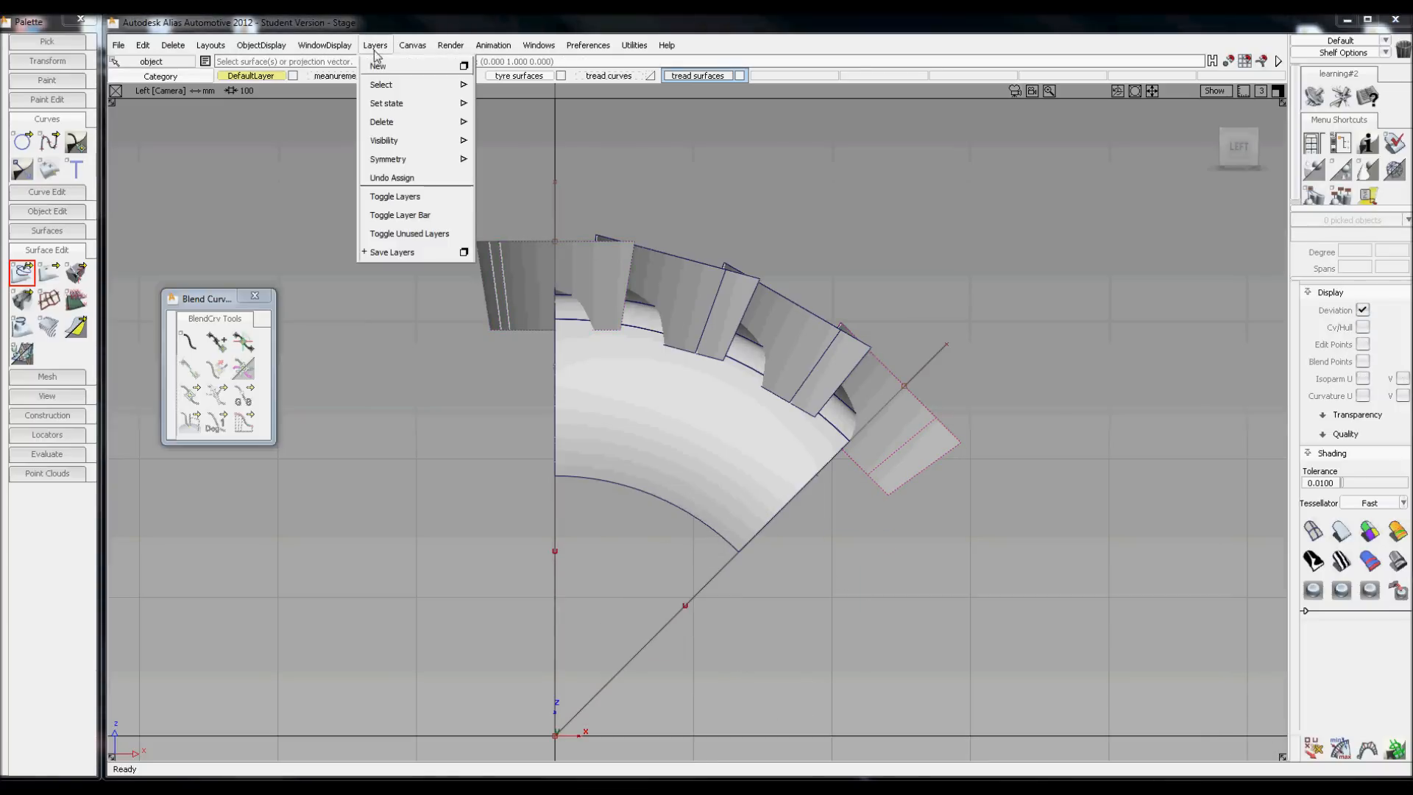
pyautogui.click(379, 65)
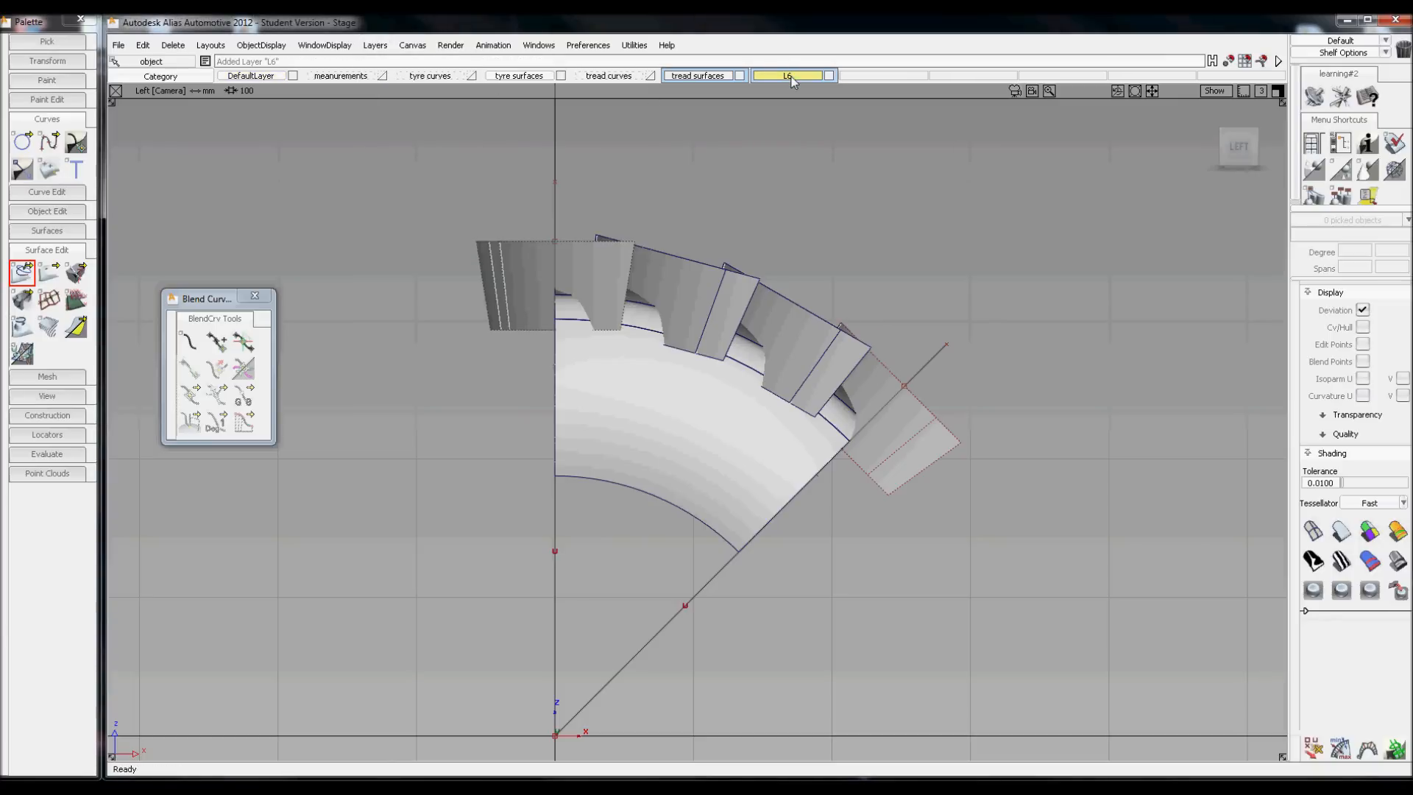
pyautogui.click(789, 75)
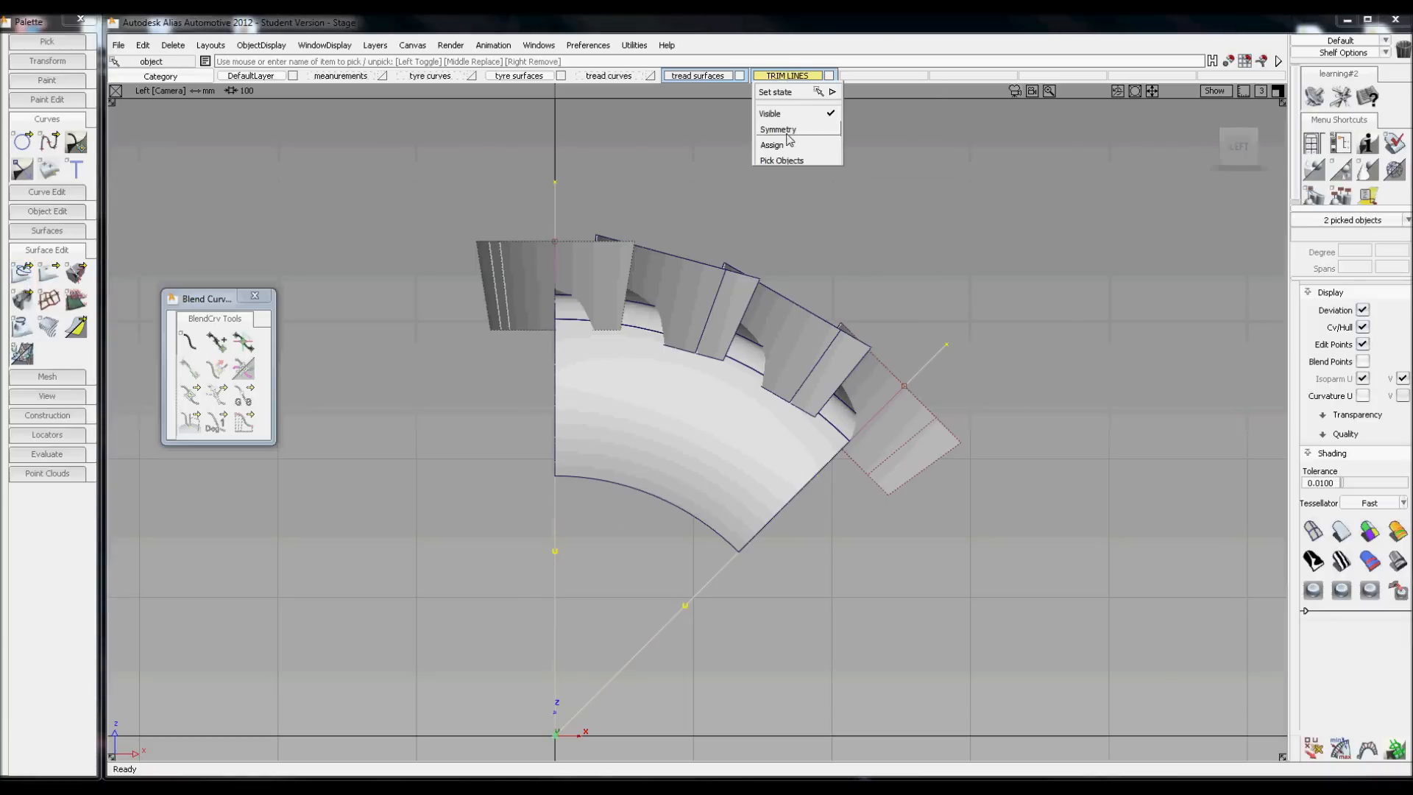
pyautogui.click(776, 91)
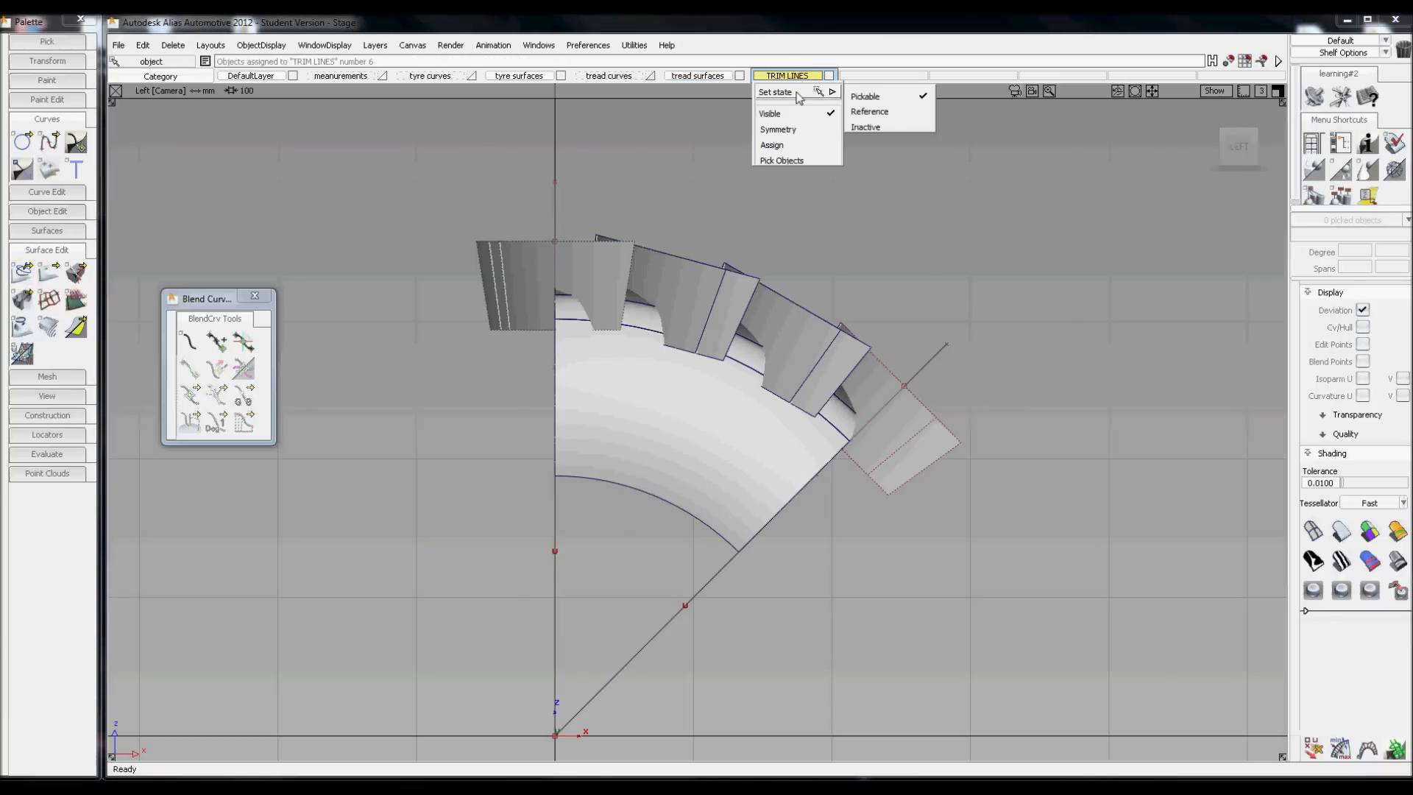
pyautogui.click(863, 97)
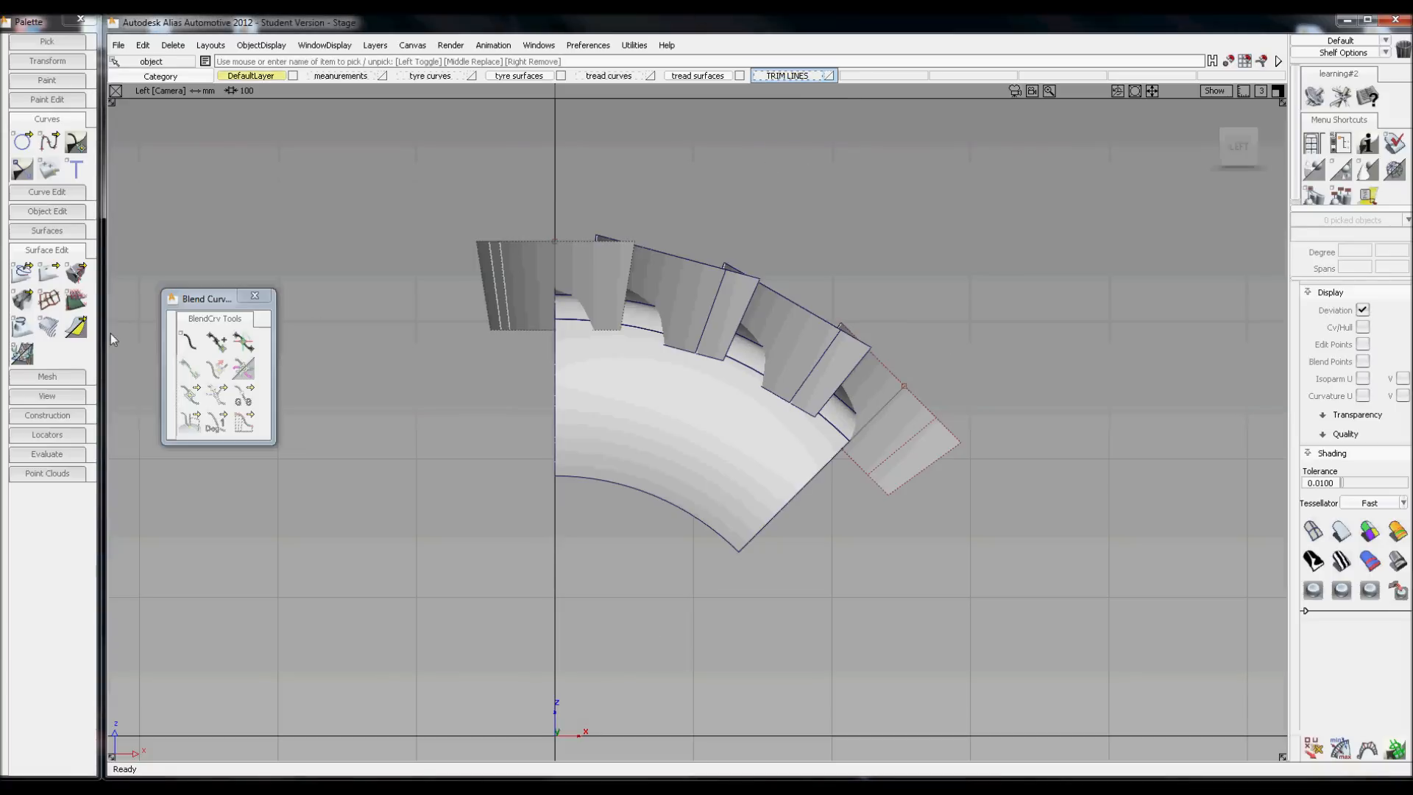
pyautogui.moveTo(50, 286)
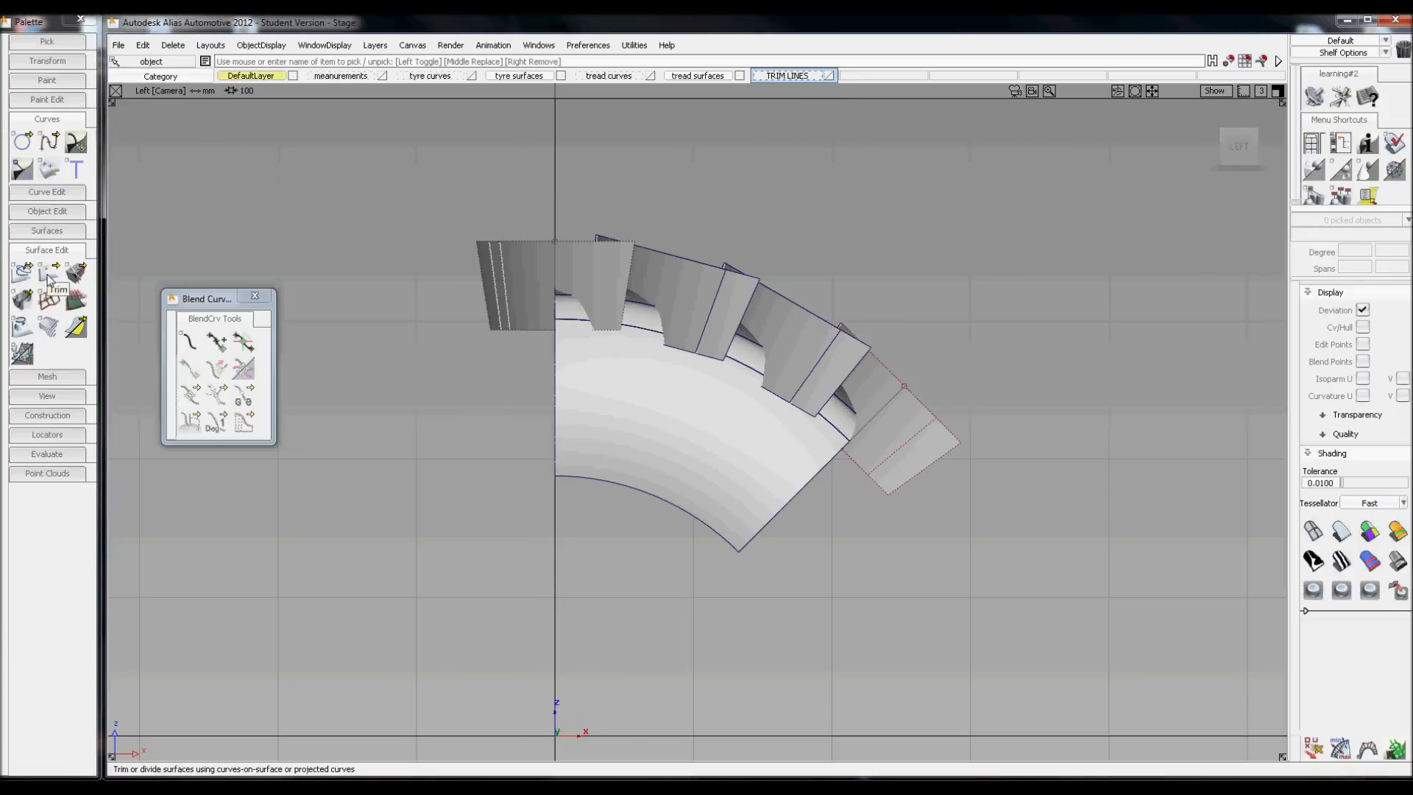
# Trim the tread block surfaces along the projected curves, keeping the chosen regions.
pyautogui.click(48, 274)
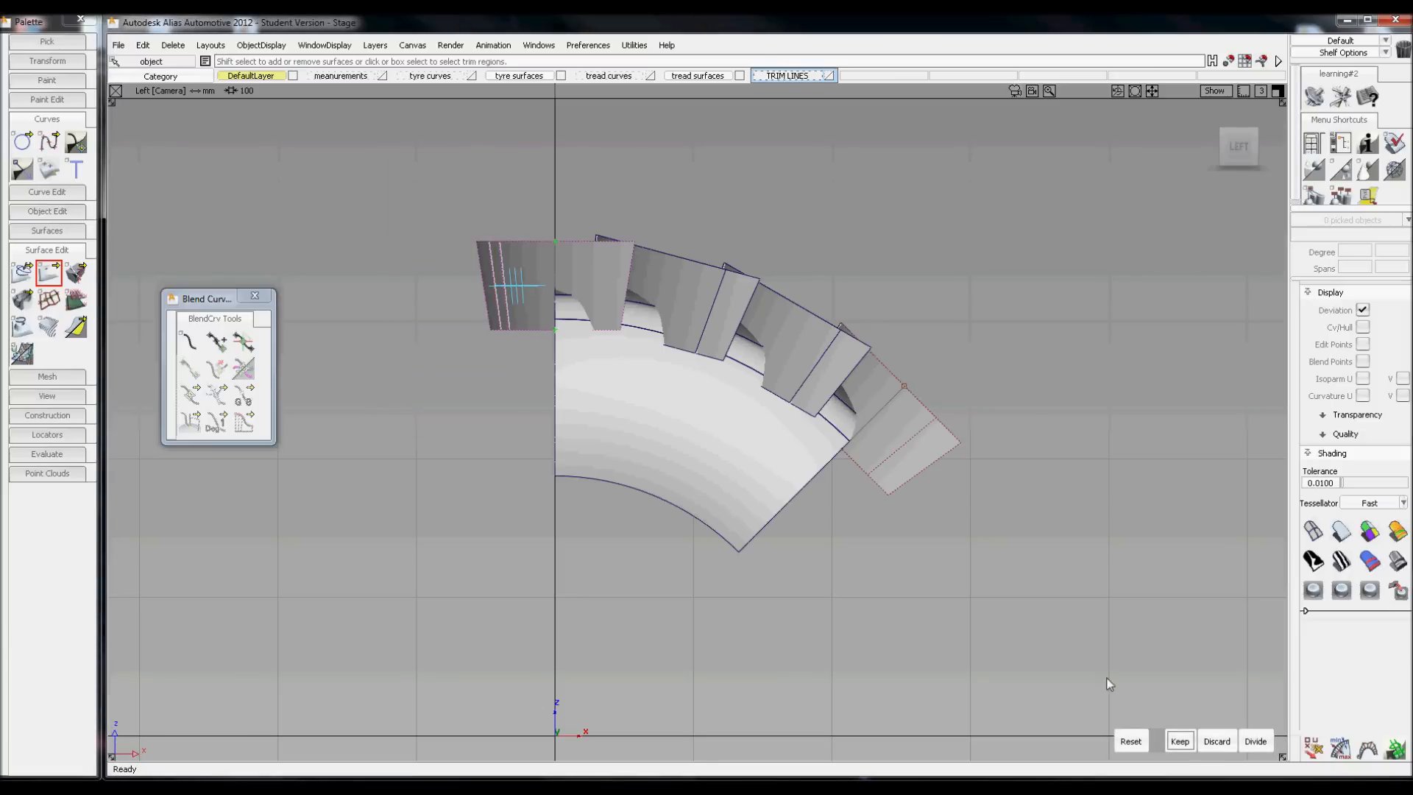
pyautogui.click(1179, 740)
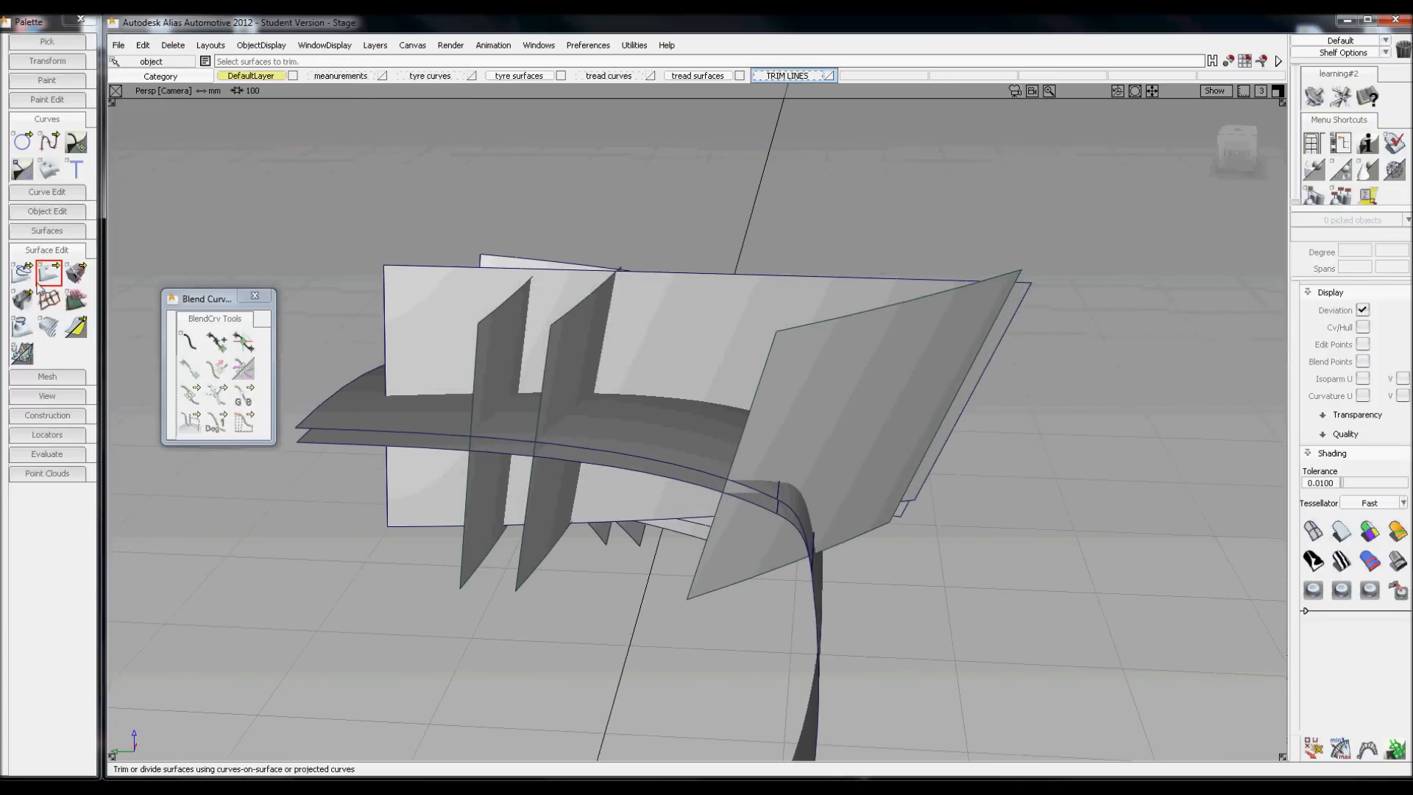
pyautogui.click(22, 271)
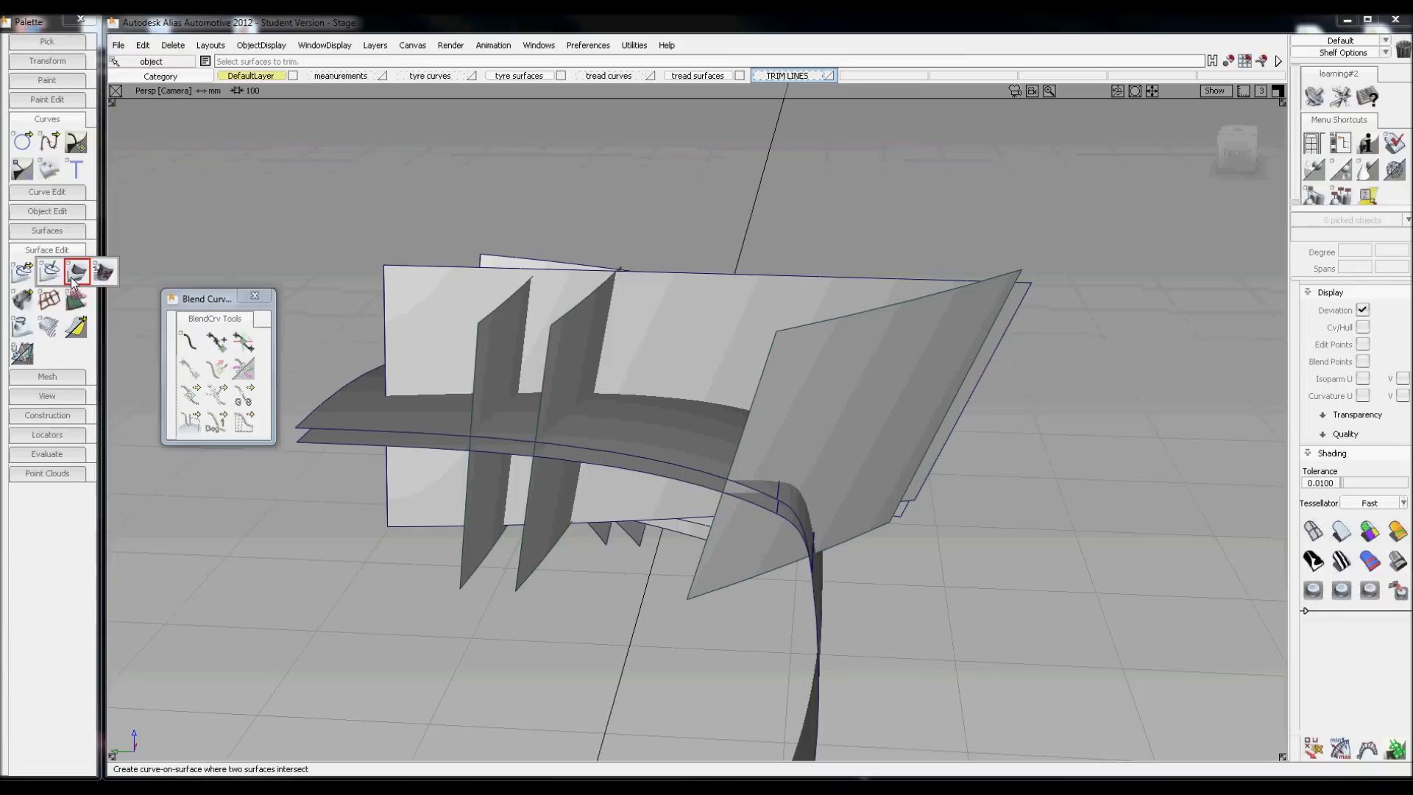
# Intersect the tread surface with a cutting plane, choosing the intended skin among overlapping surfaces.
pyautogui.click(22, 272)
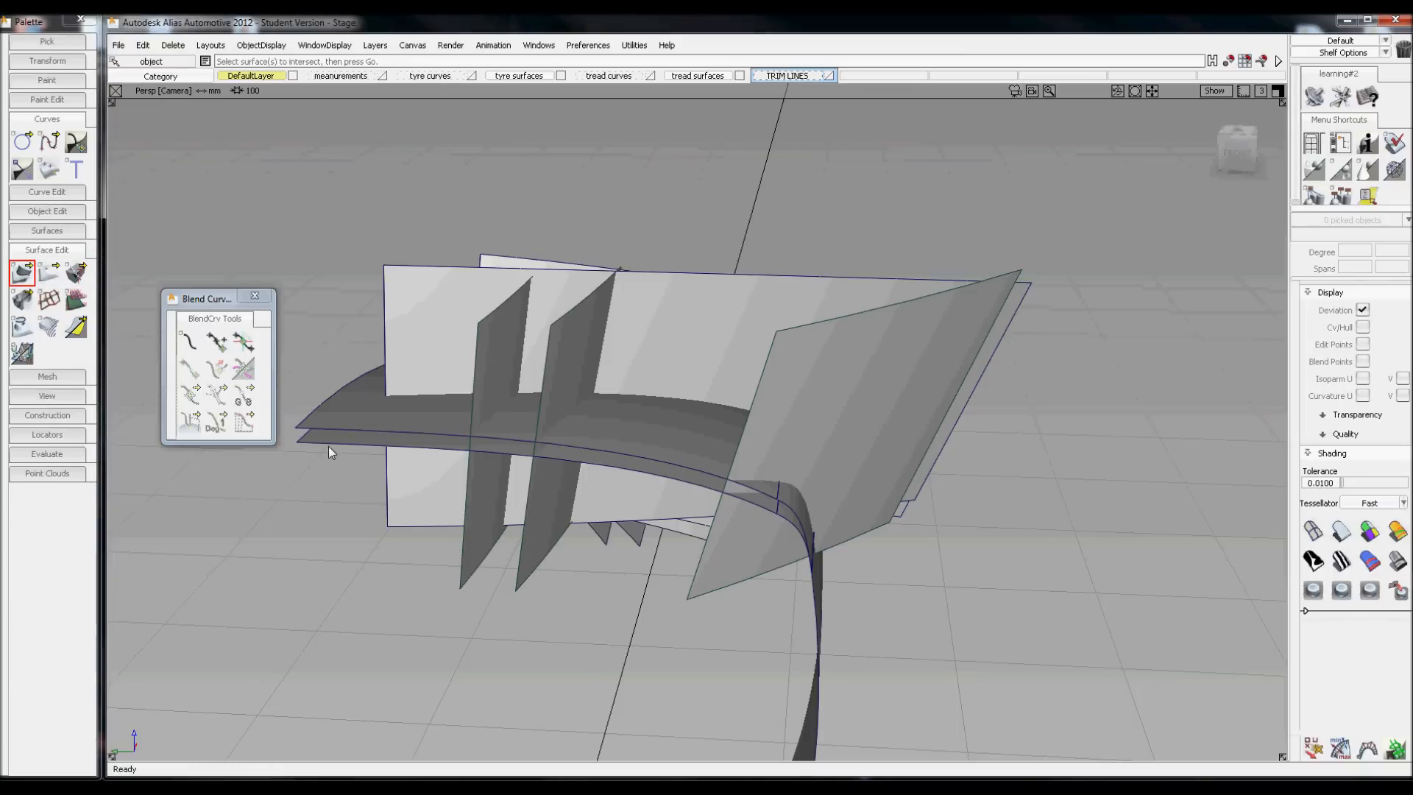
pyautogui.moveTo(322, 435)
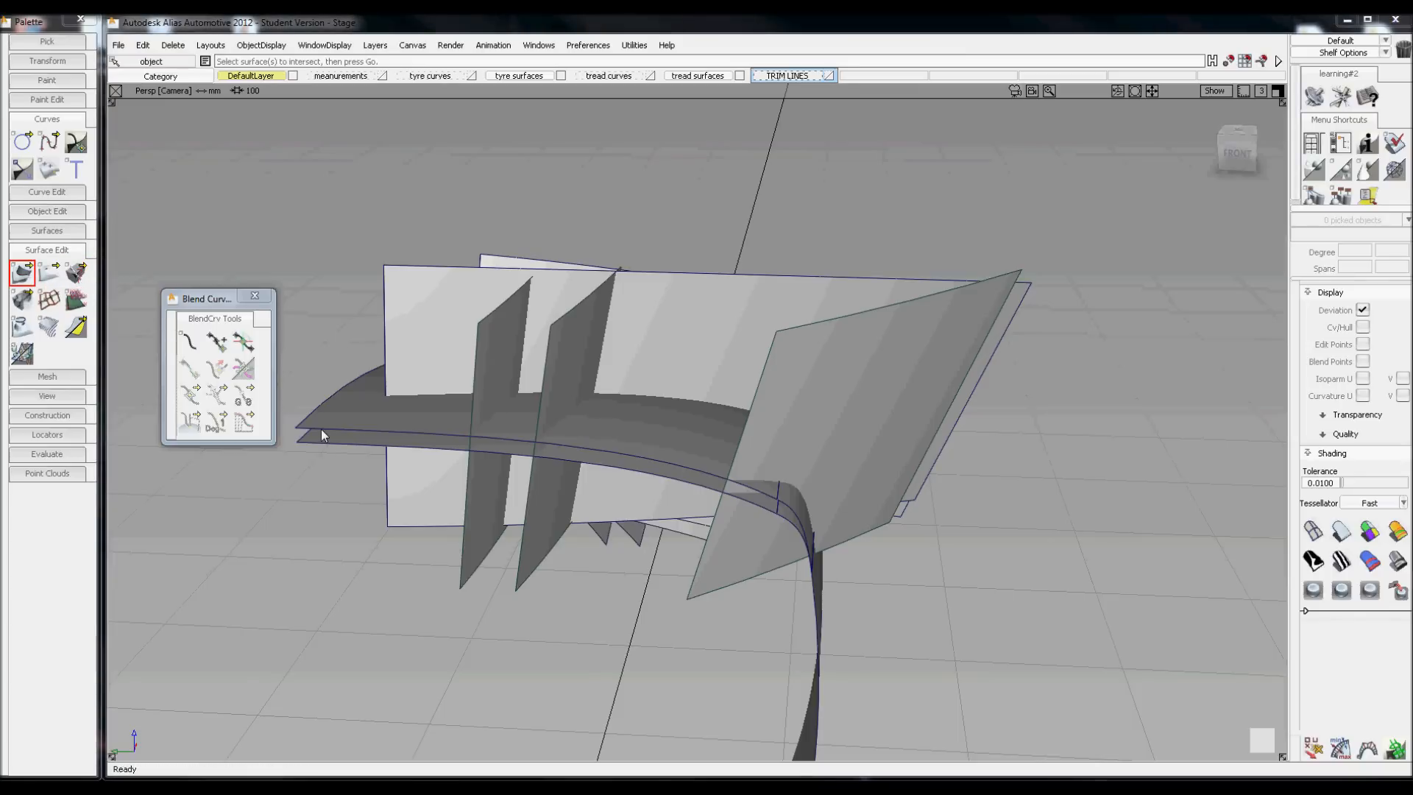
pyautogui.click(322, 438)
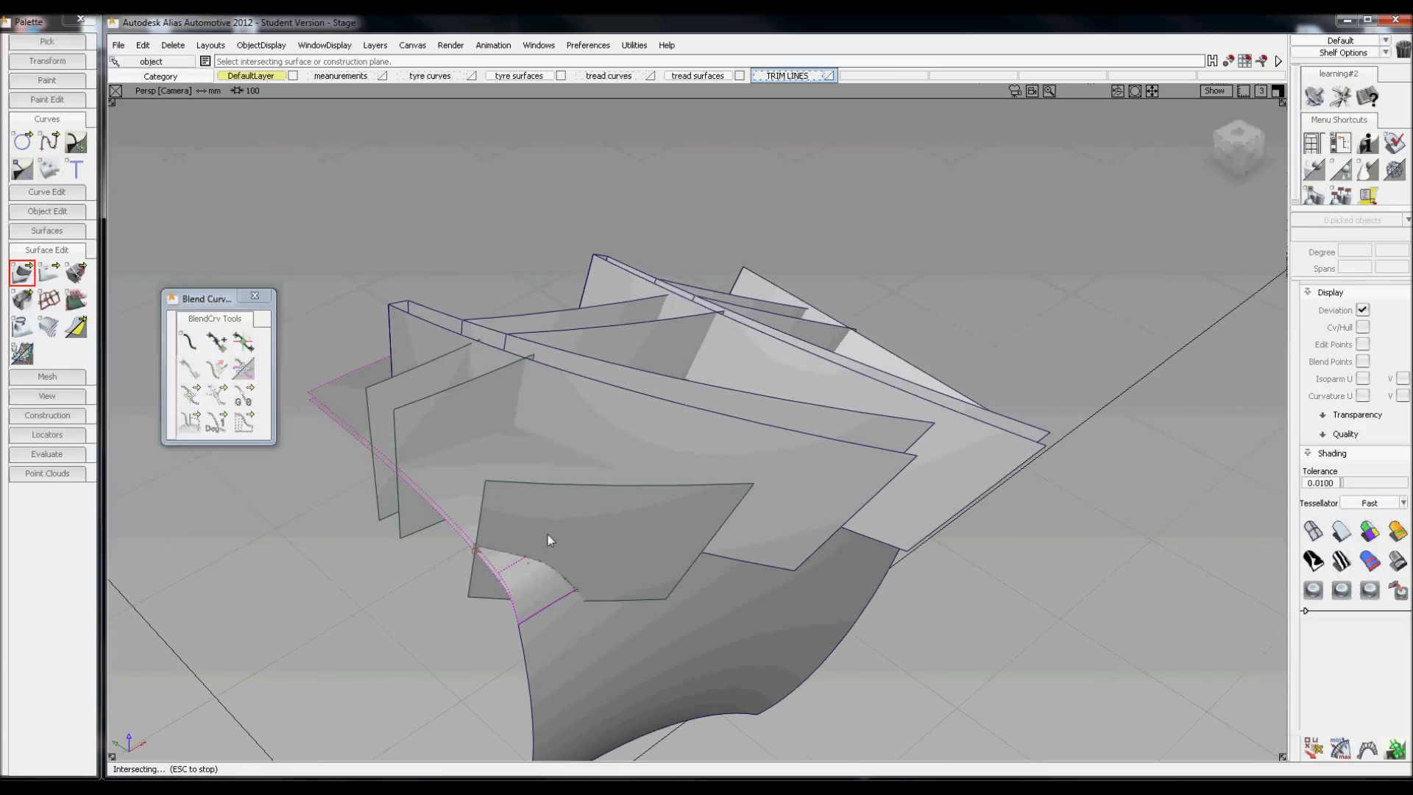
pyautogui.moveTo(525, 561)
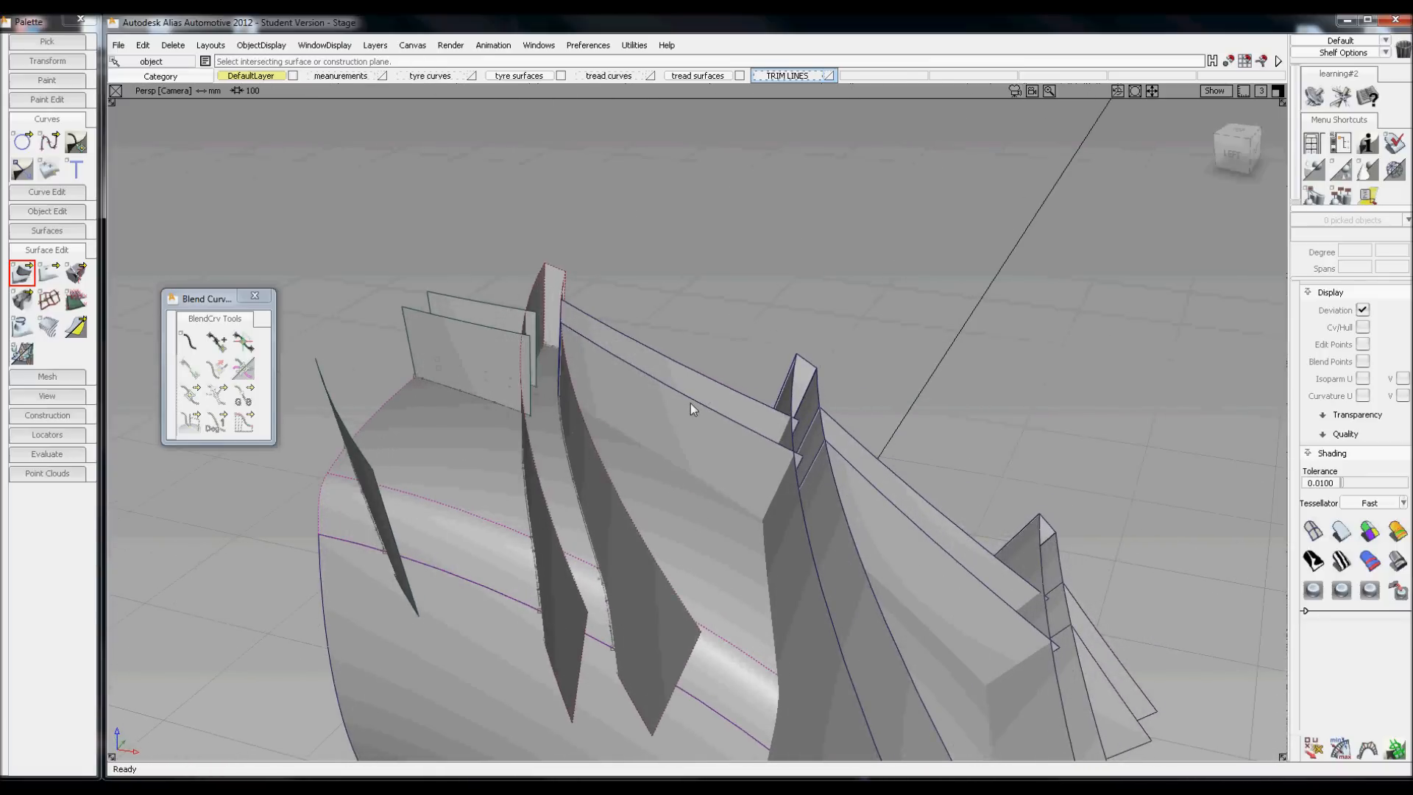
pyautogui.click(729, 395)
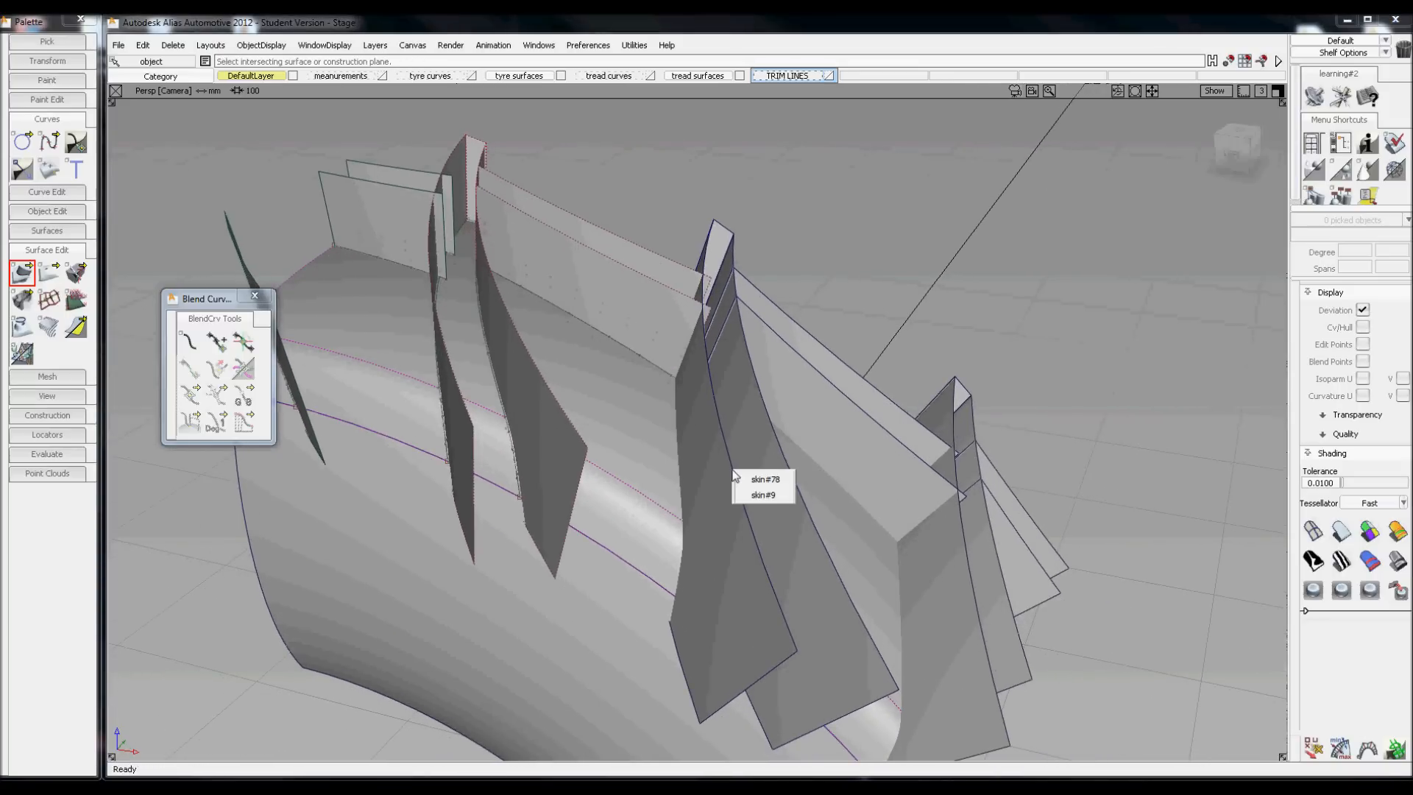
pyautogui.click(730, 477)
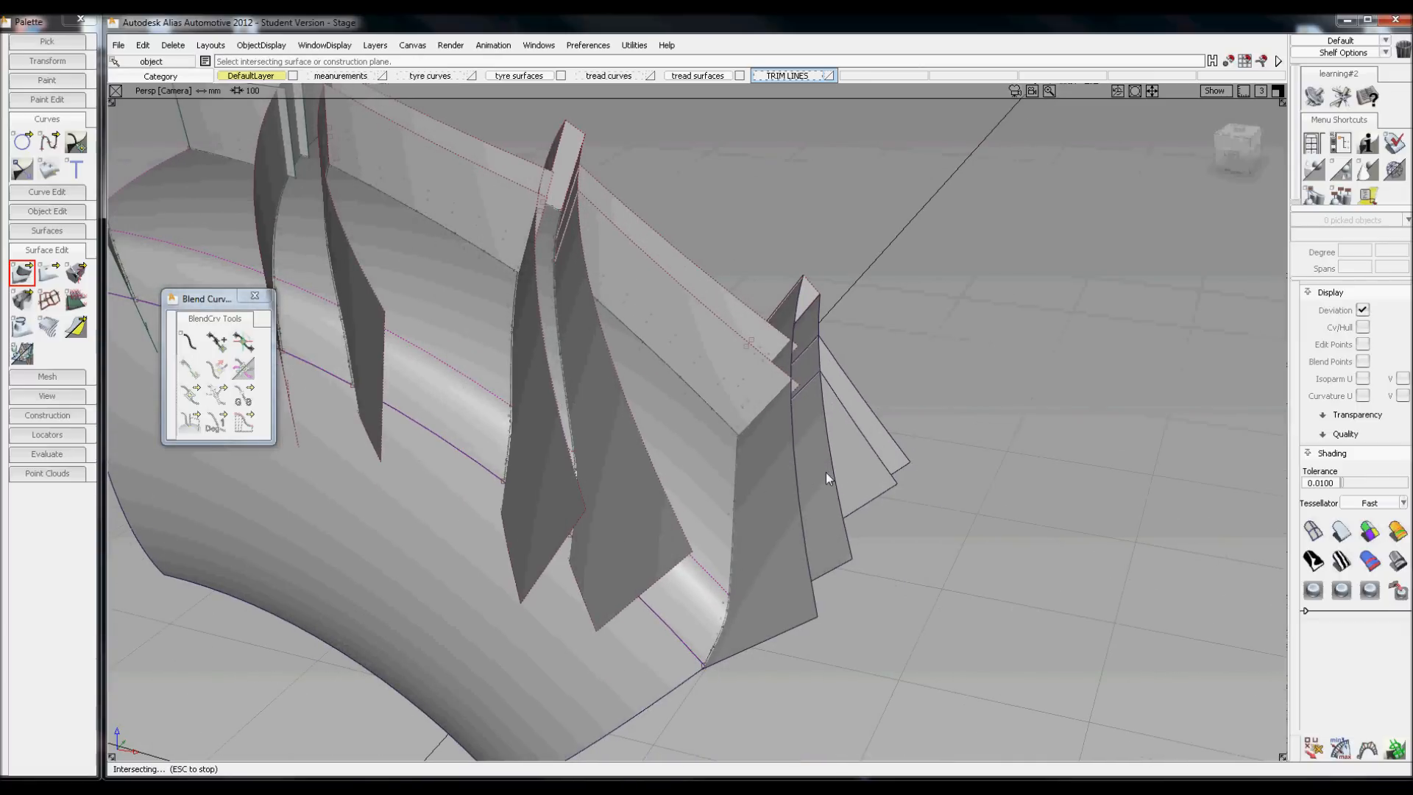
pyautogui.moveTo(863, 437)
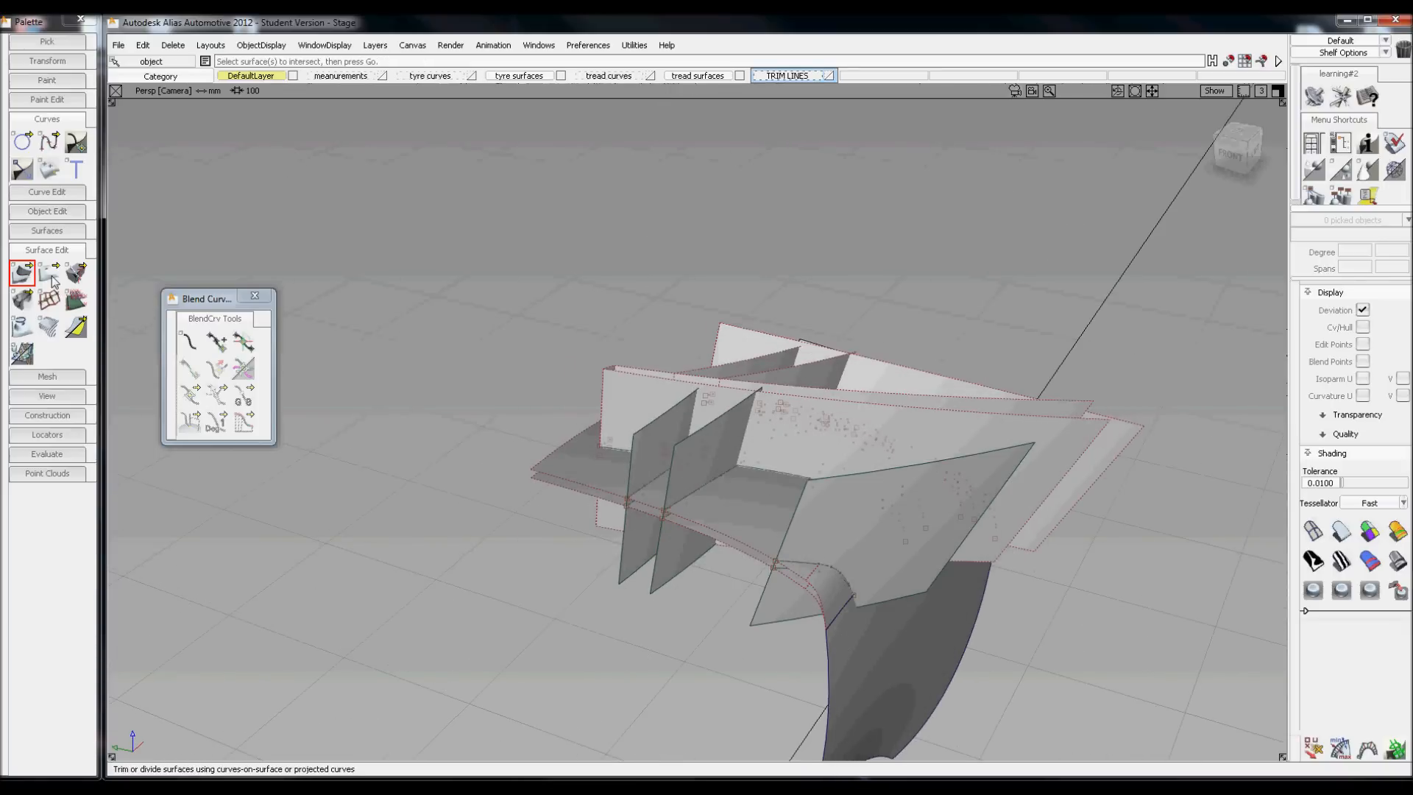
# In the Left view, trim a cutting surface and discard its marked region.
pyautogui.click(48, 272)
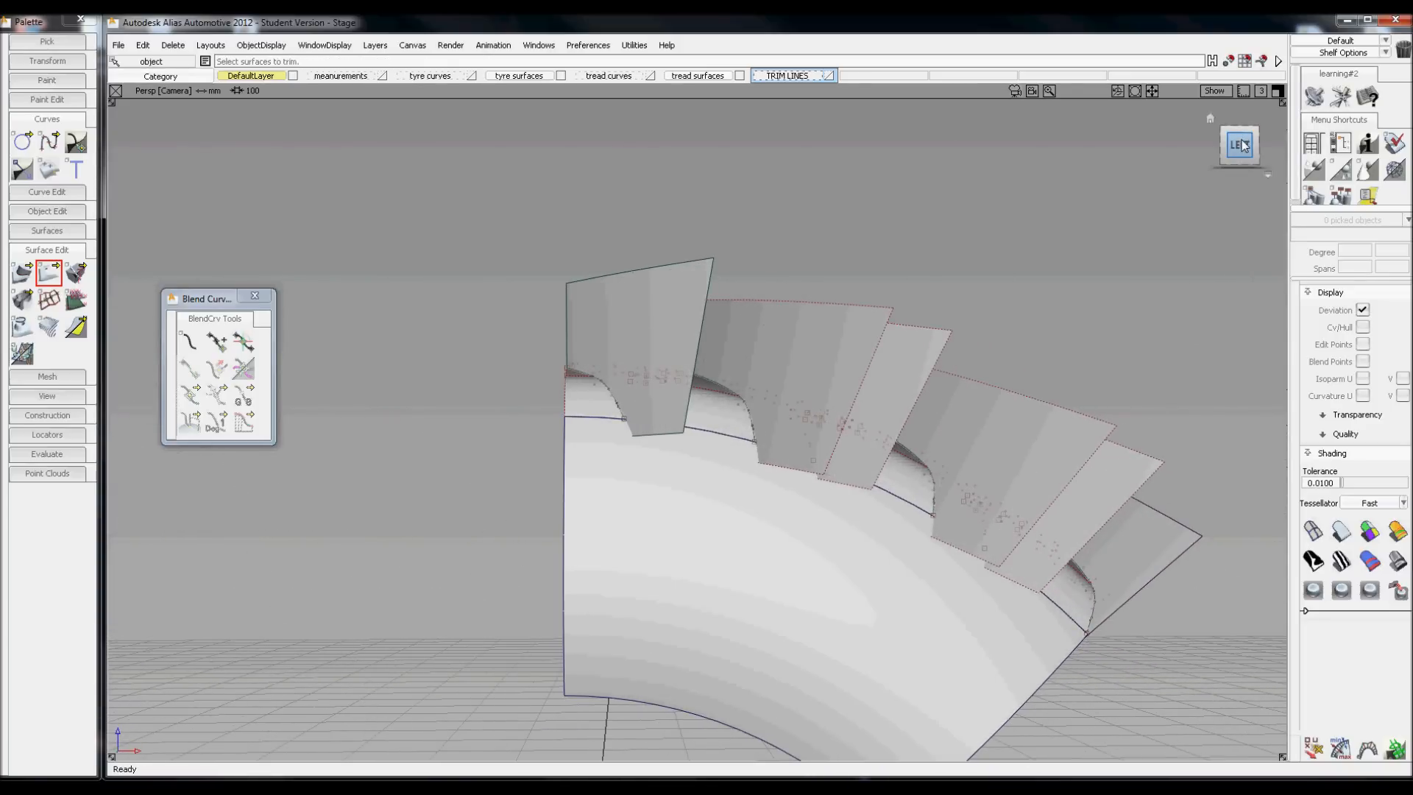
pyautogui.click(1238, 144)
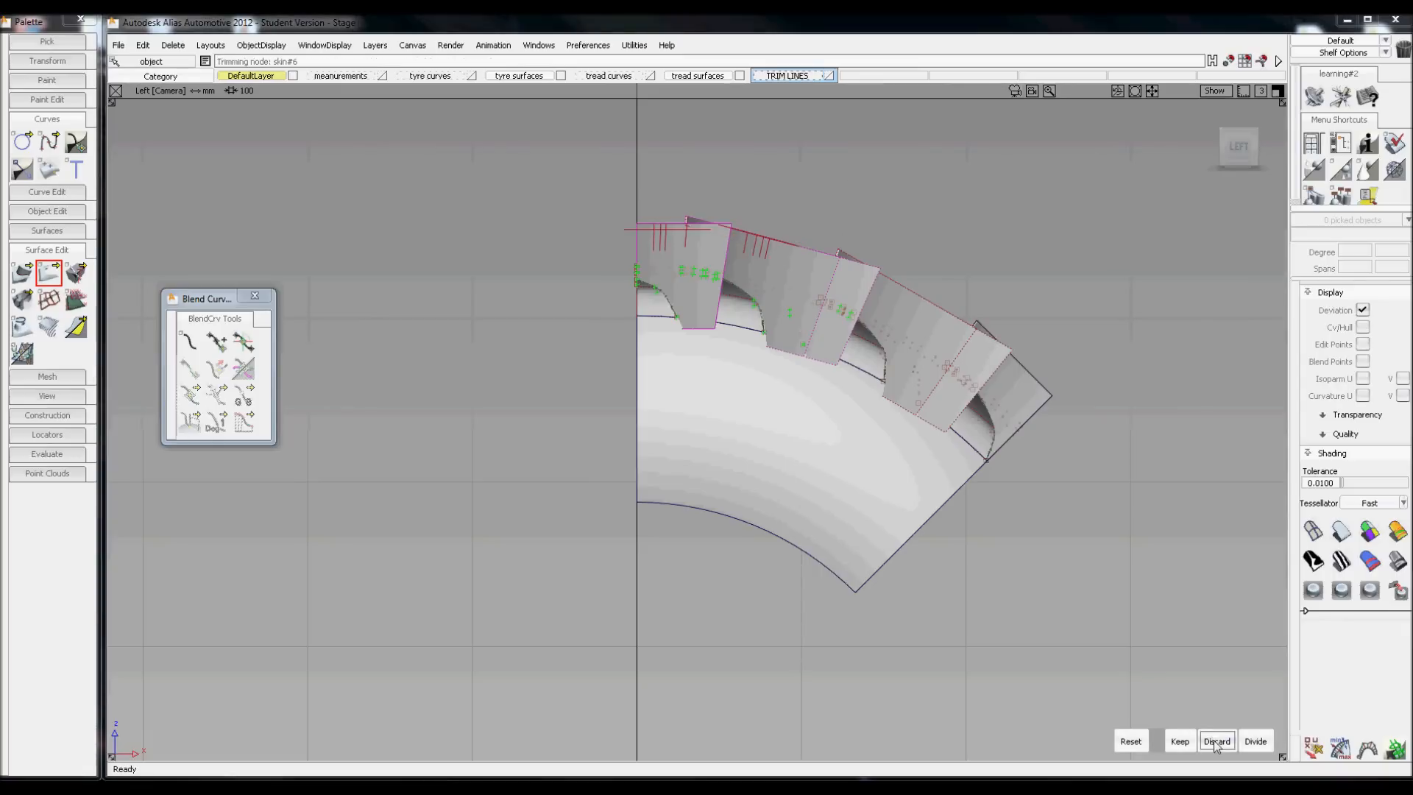
pyautogui.click(1215, 740)
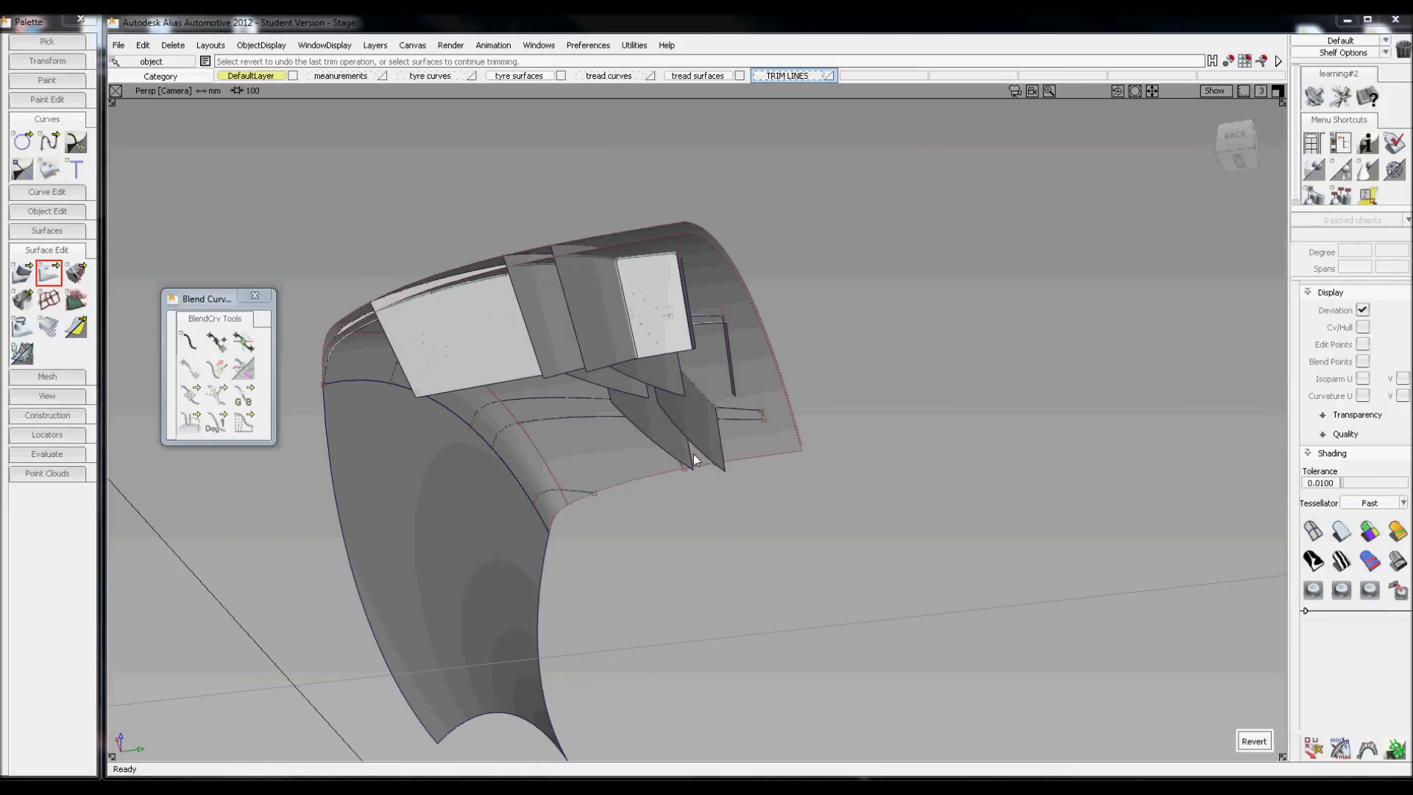
# Trim two more cutting surfaces, discarding marked pieces so only thin slivers remain on the tyre.
pyautogui.click(684, 450)
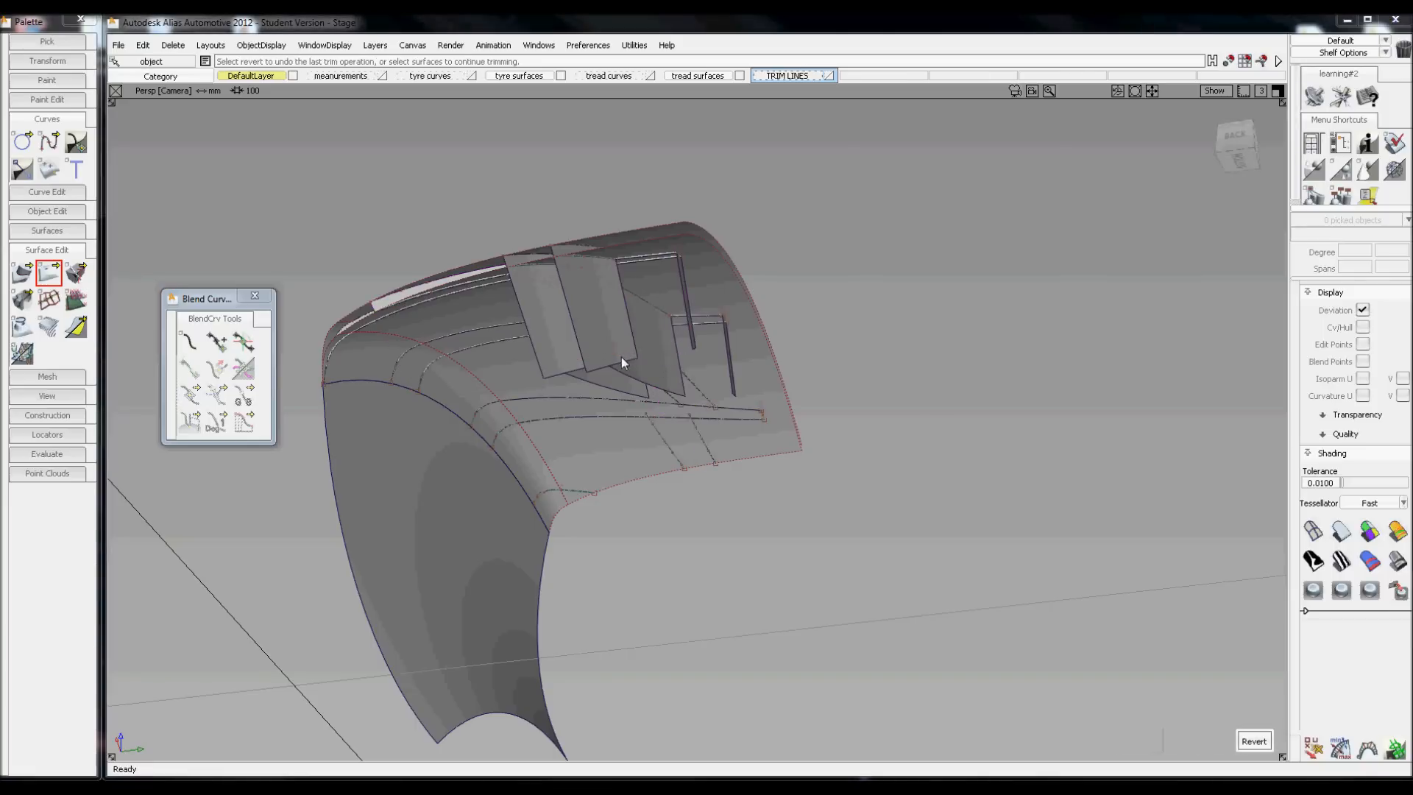
pyautogui.click(621, 361)
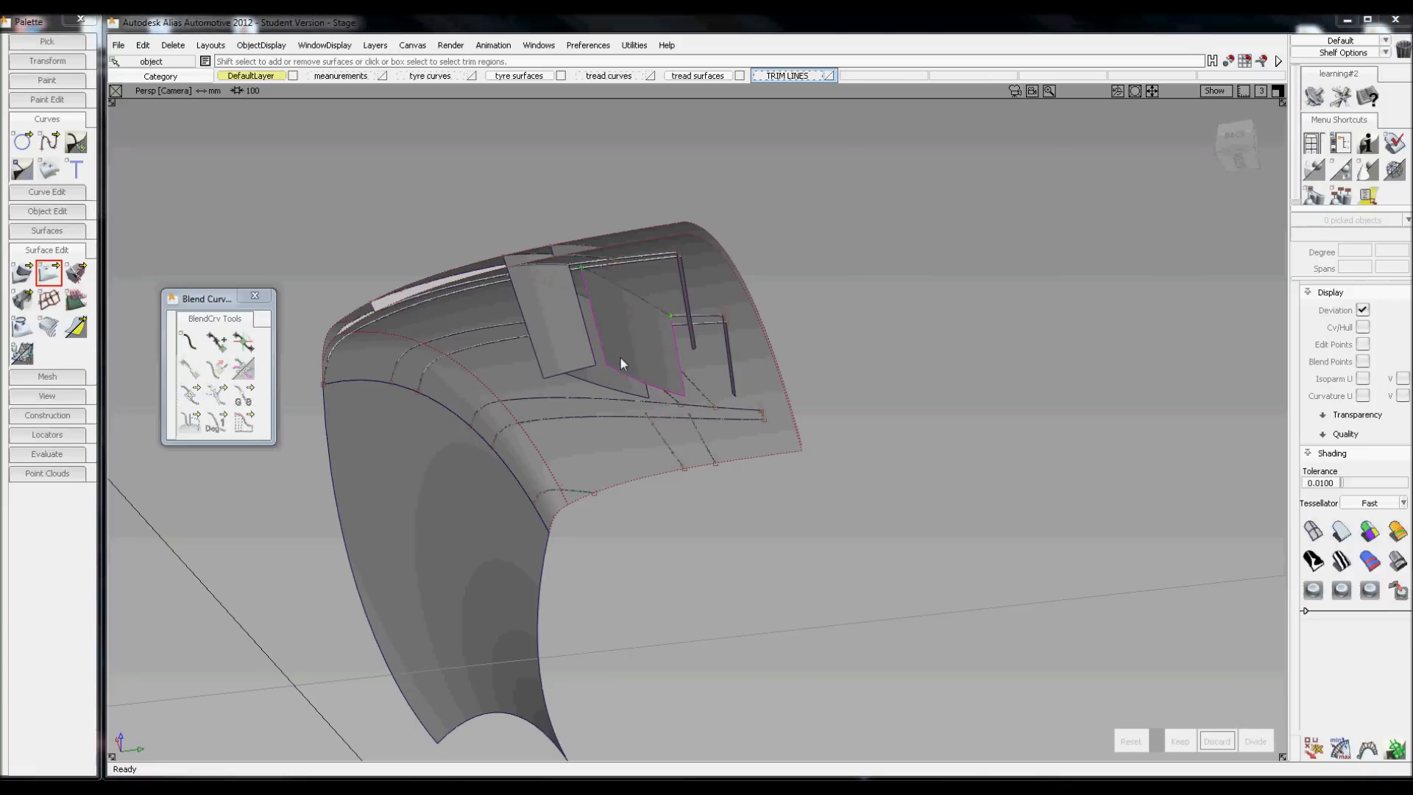
pyautogui.click(621, 364)
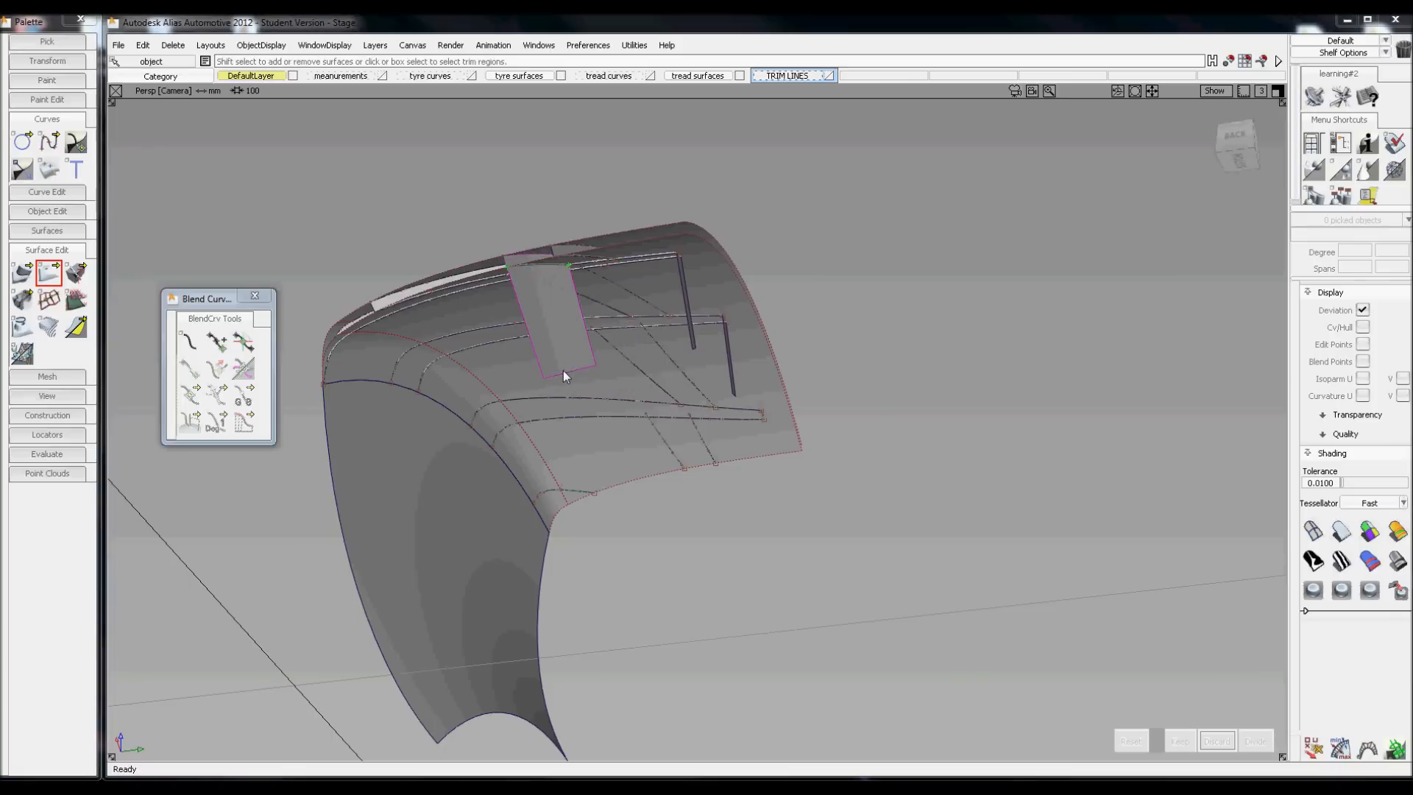
pyautogui.click(563, 334)
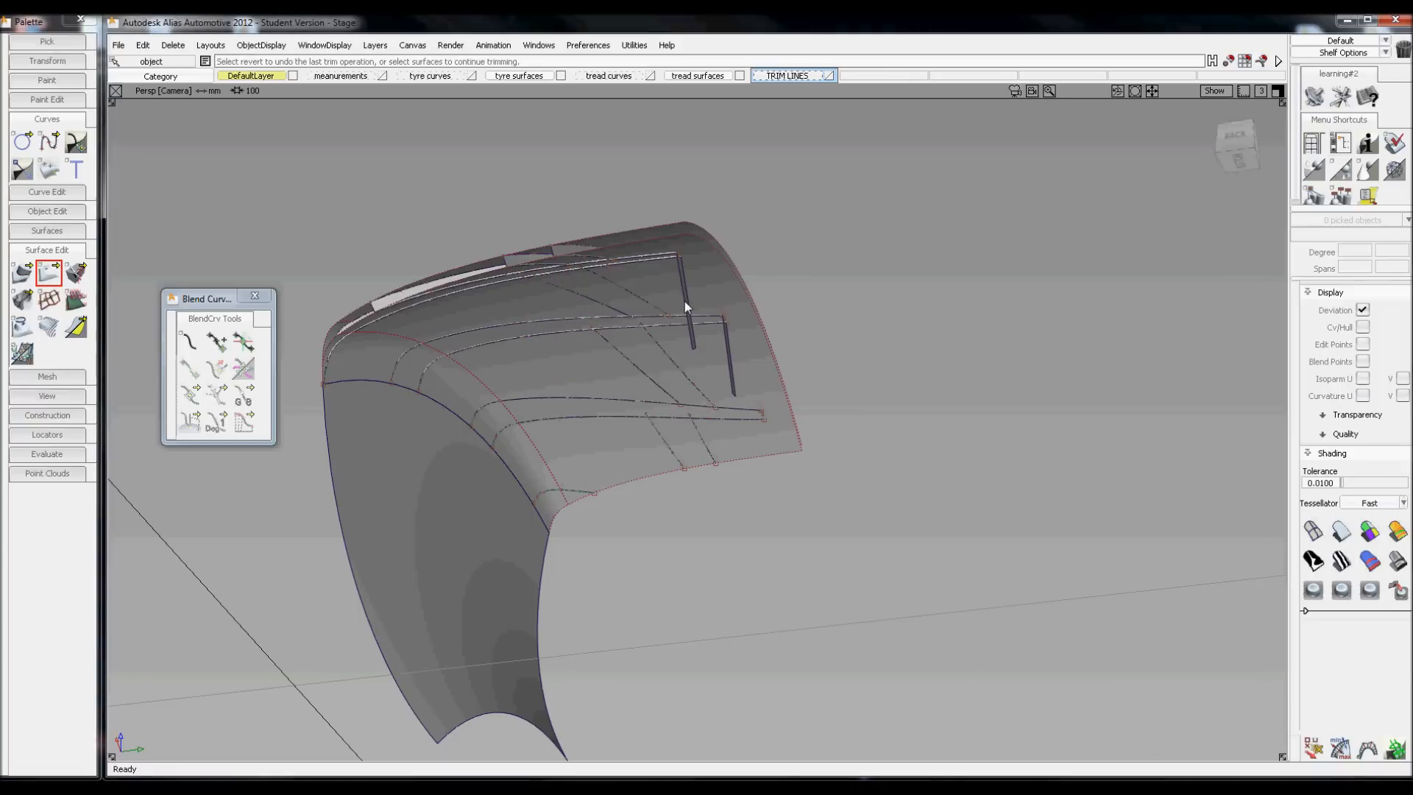
pyautogui.click(733, 361)
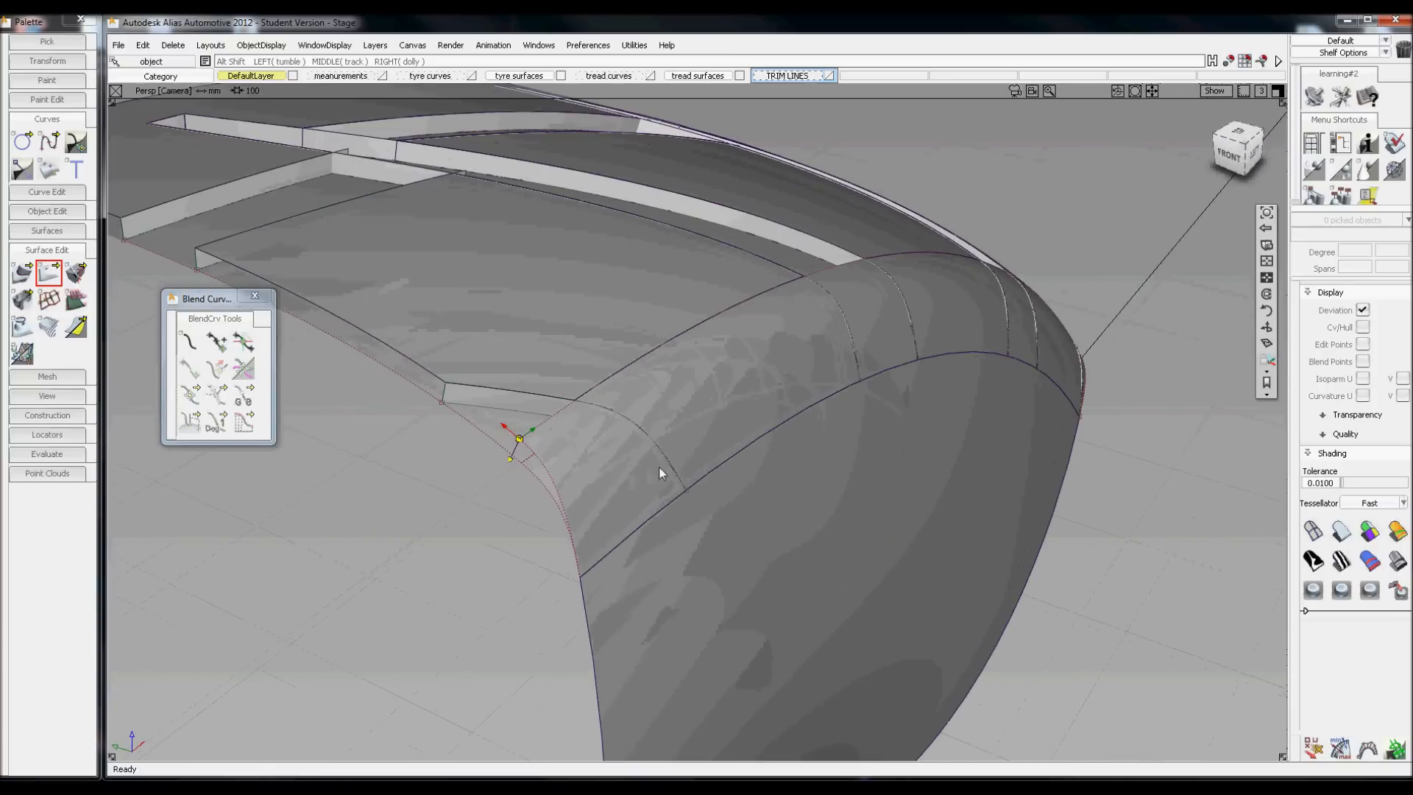
# Trim the tread surface and discard the cross-groove region.
pyautogui.click(48, 274)
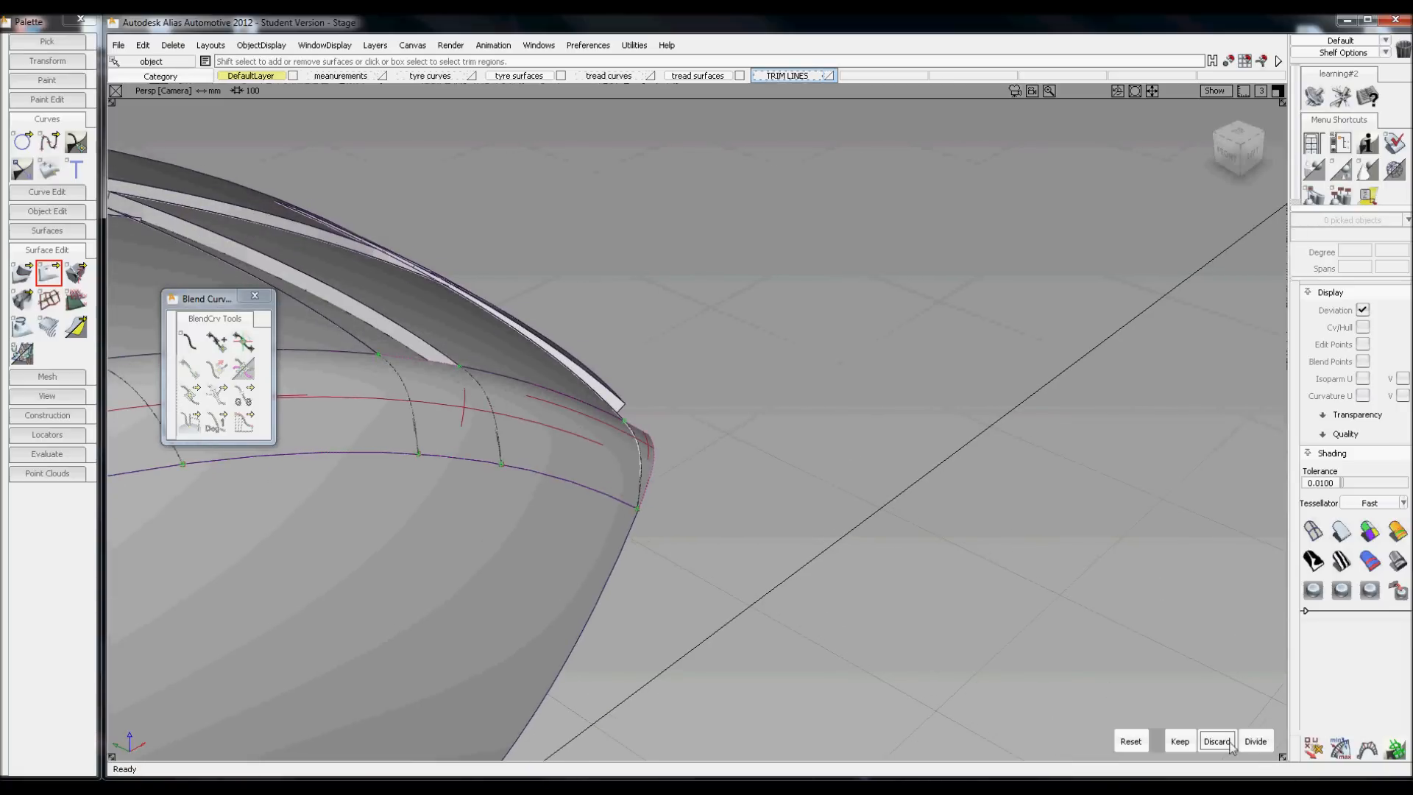
pyautogui.click(1215, 740)
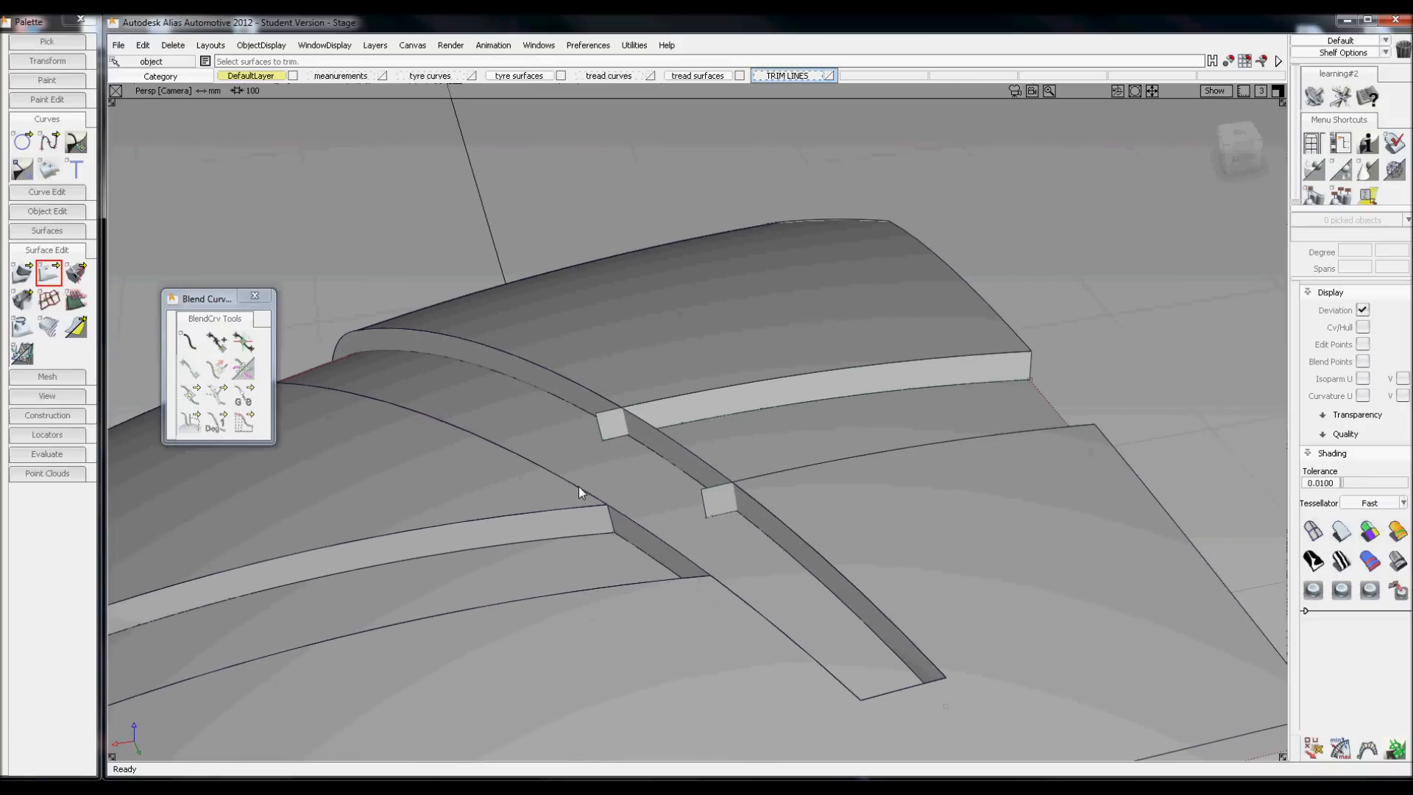
pyautogui.moveTo(75, 326)
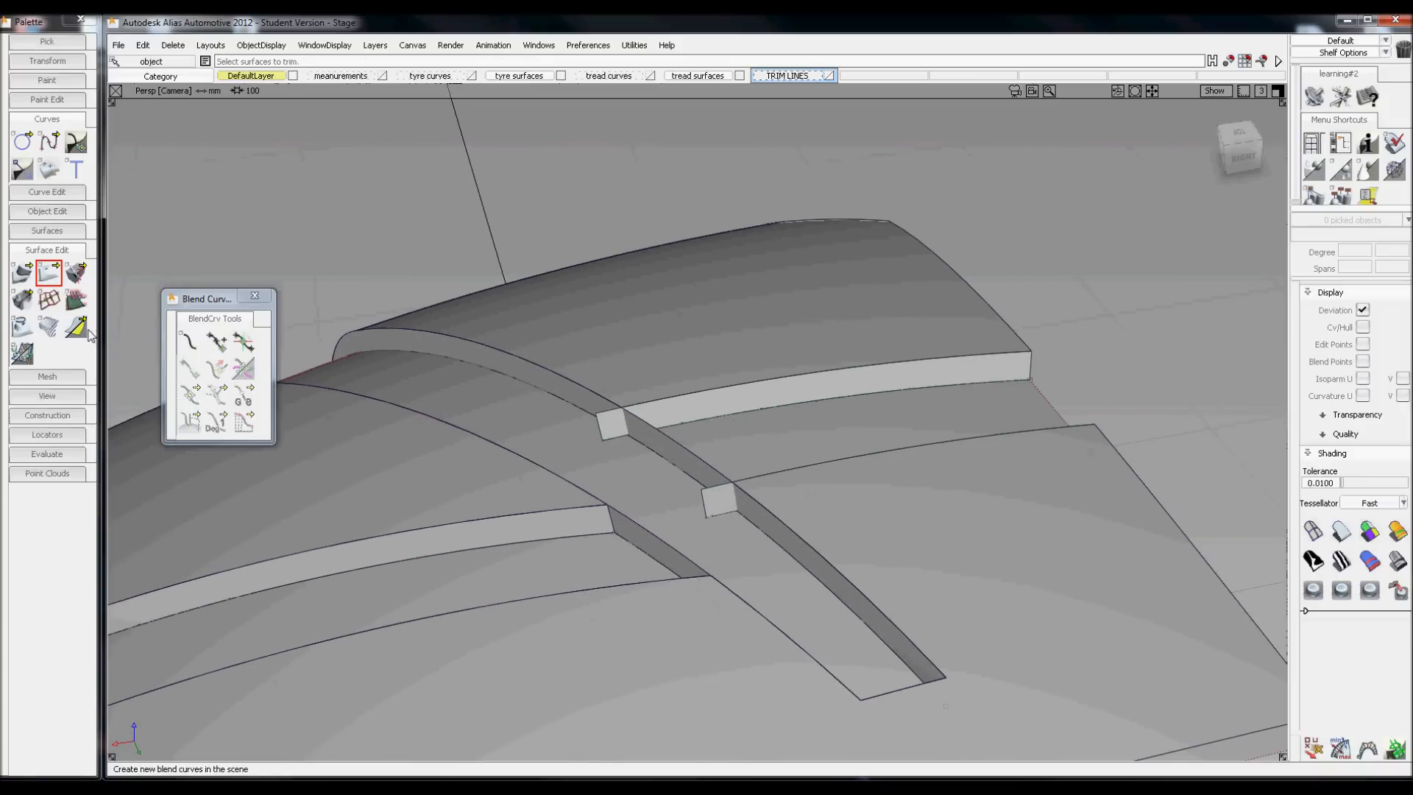
# Intersect the groove surface with the tread and remove the first leftover block.
pyautogui.click(22, 272)
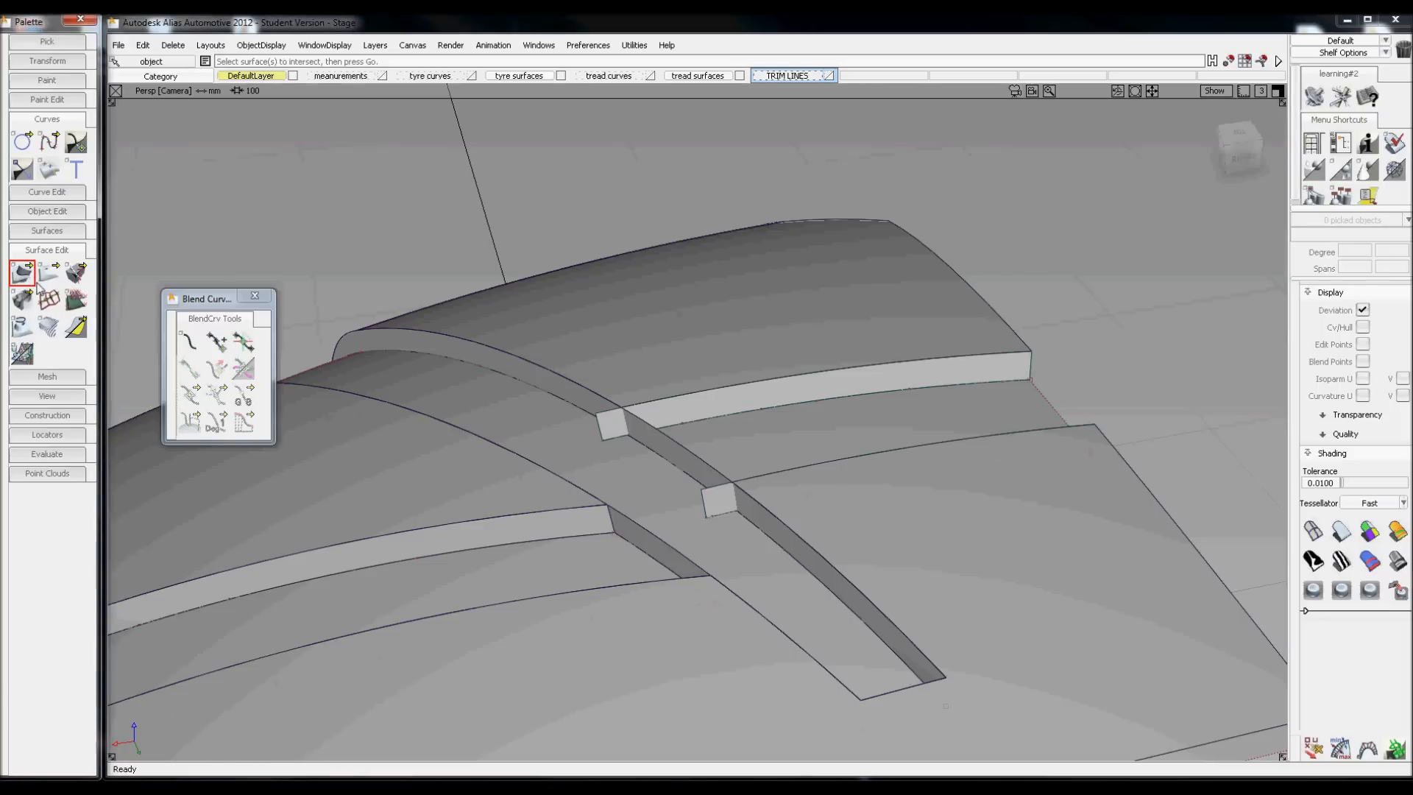
pyautogui.click(693, 459)
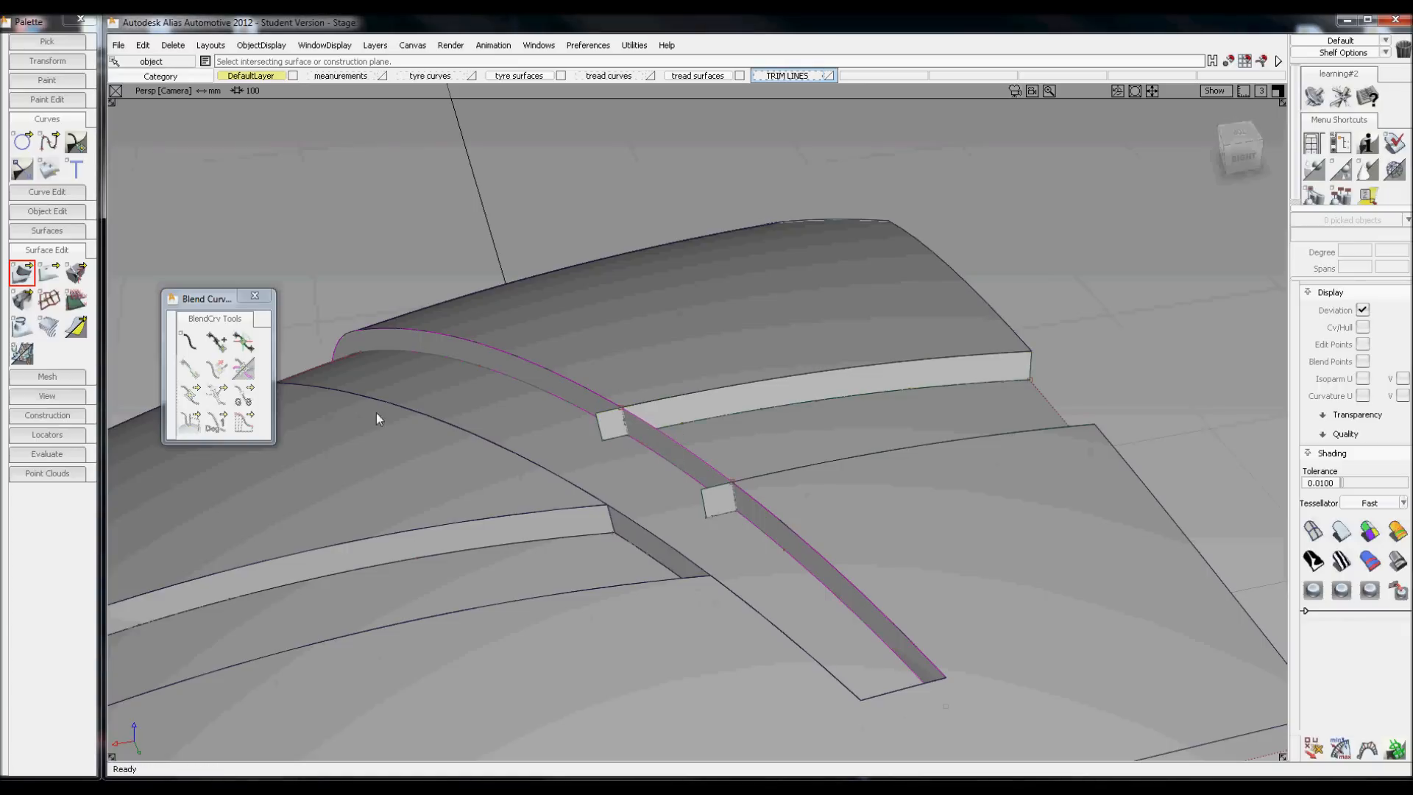
pyautogui.click(47, 274)
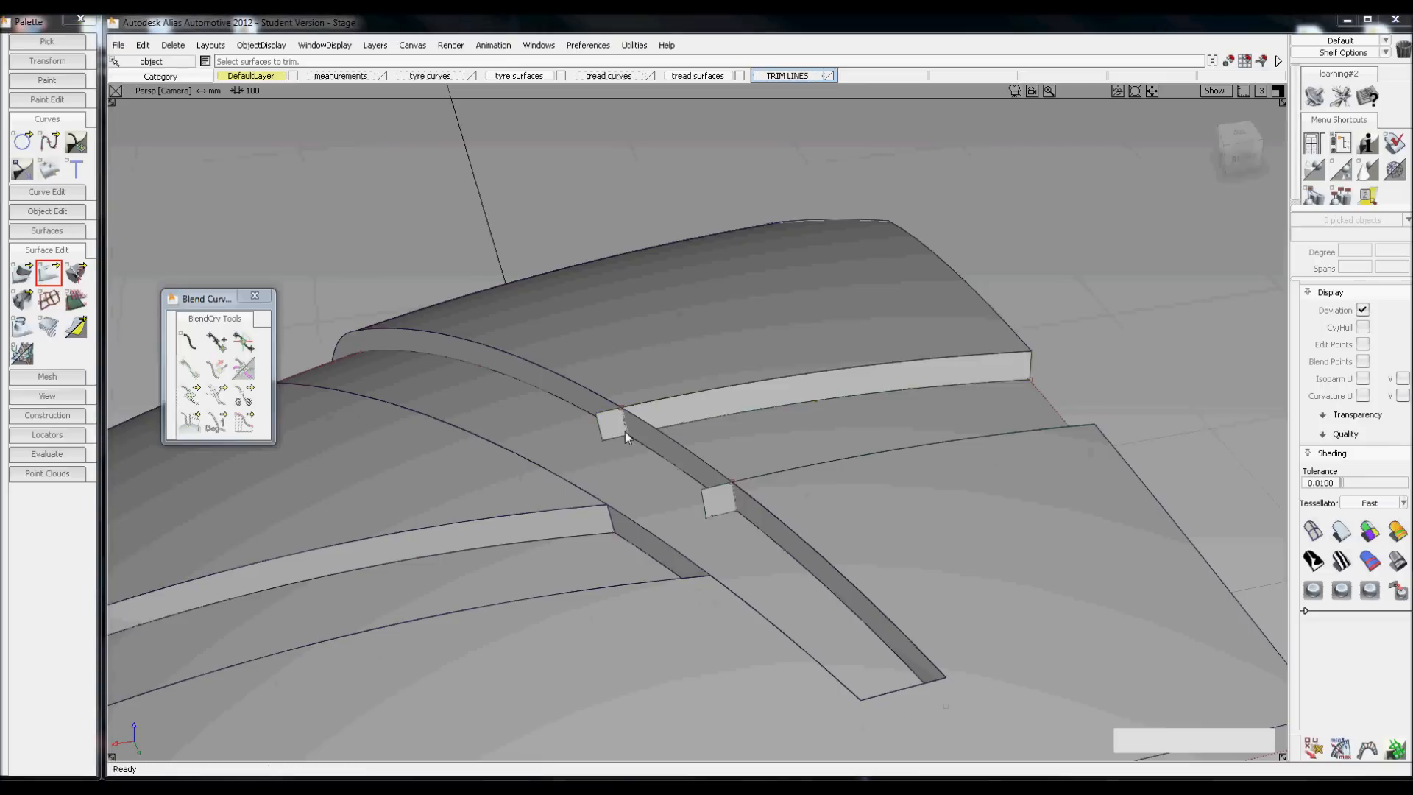
pyautogui.click(606, 424)
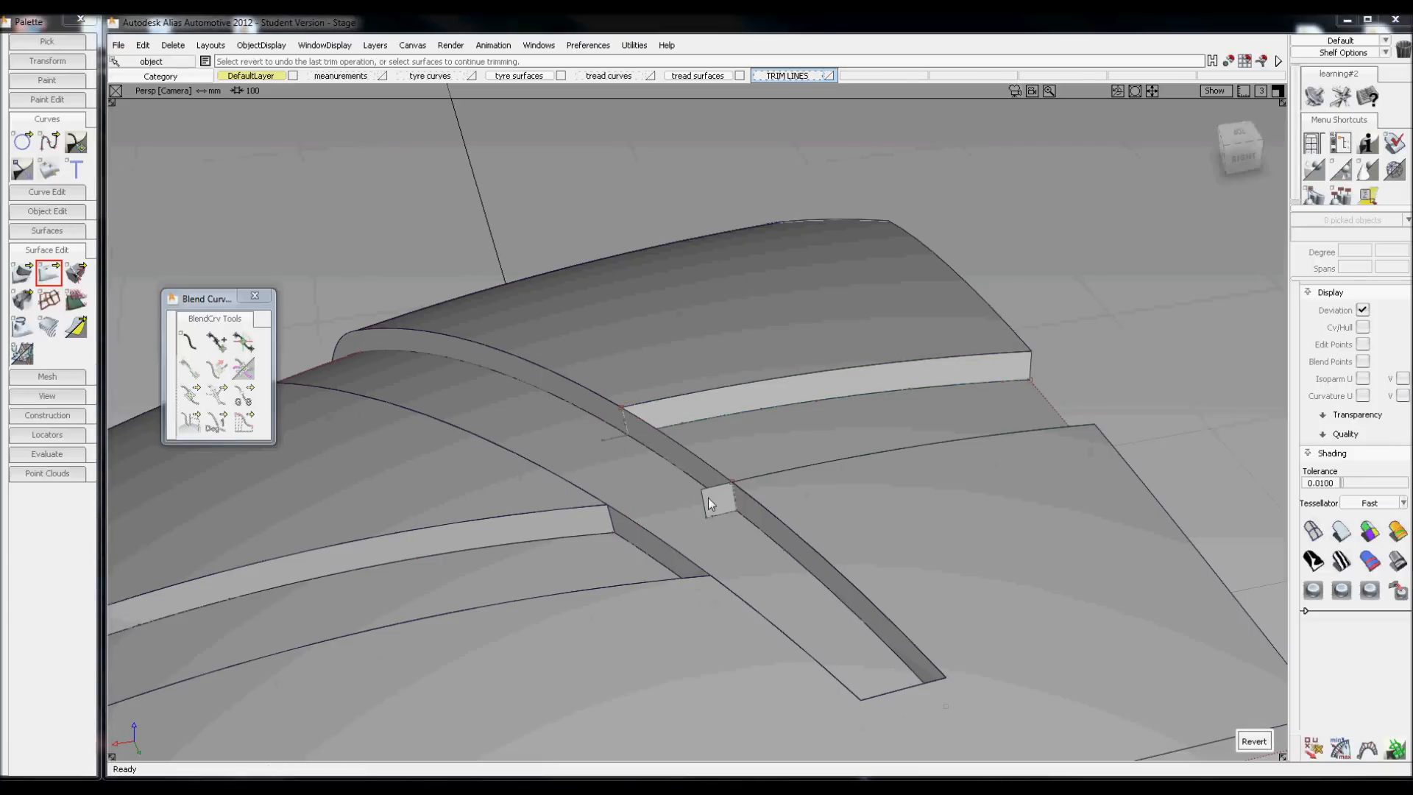
pyautogui.moveTo(712, 472)
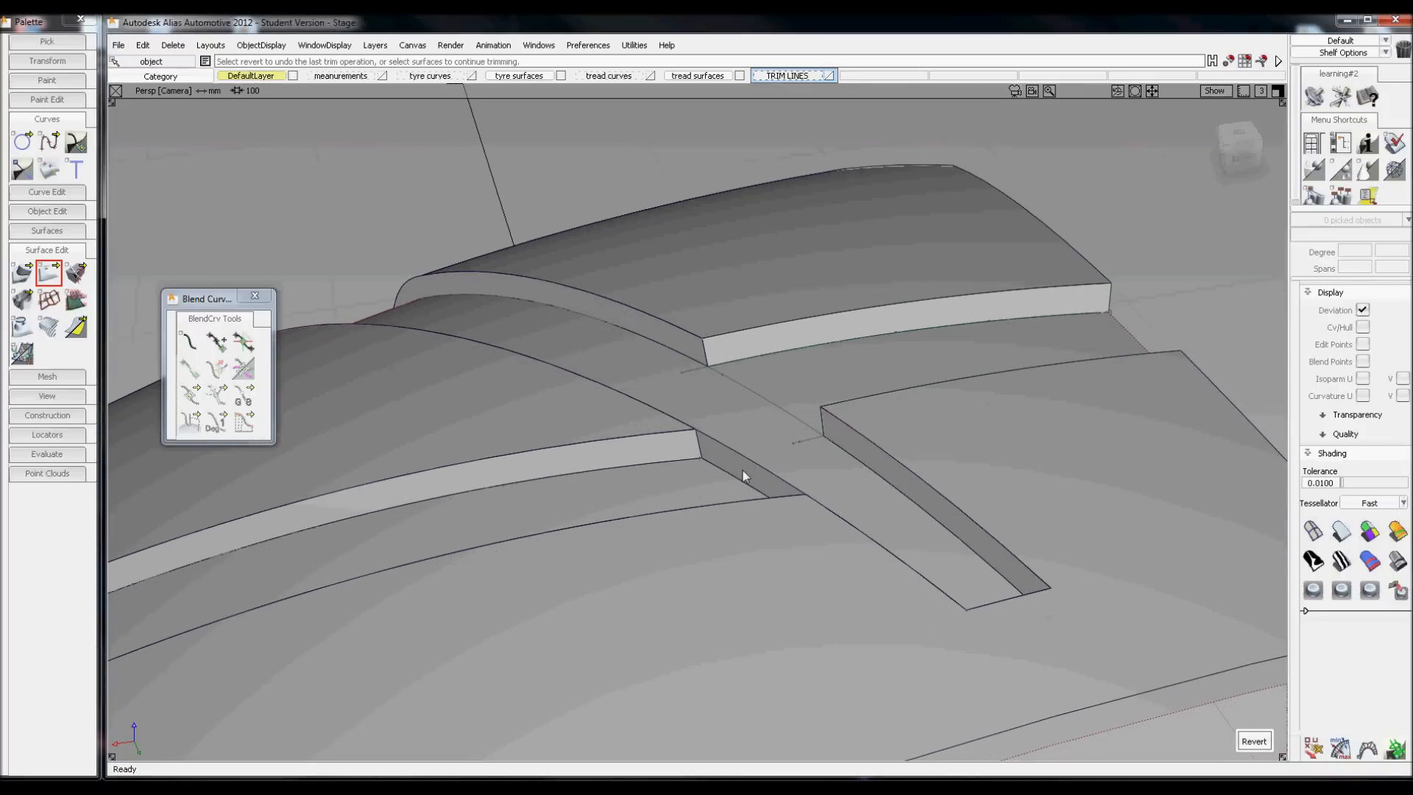
# Intersect again and discard the remaining leftover wall stub in the groove.
pyautogui.click(23, 272)
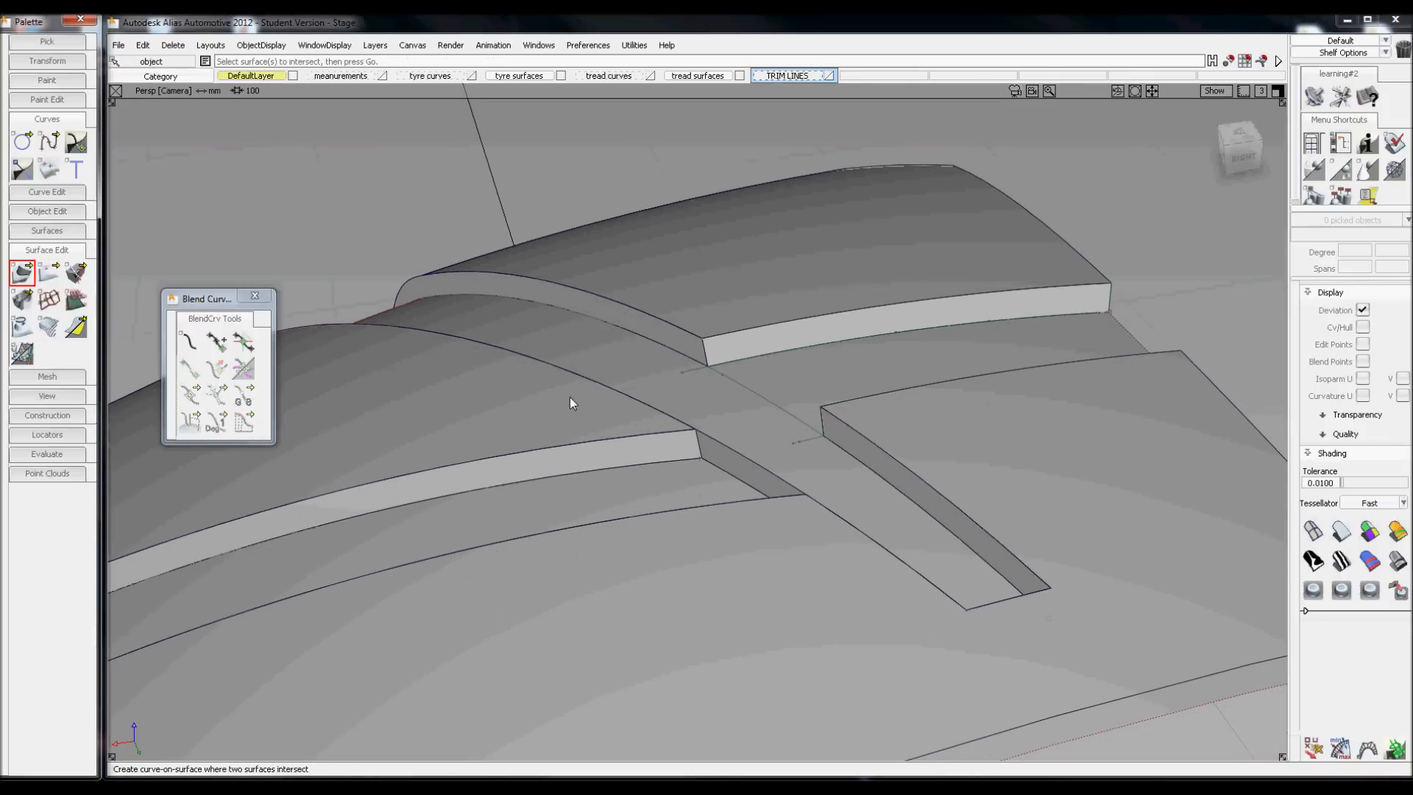
pyautogui.click(709, 441)
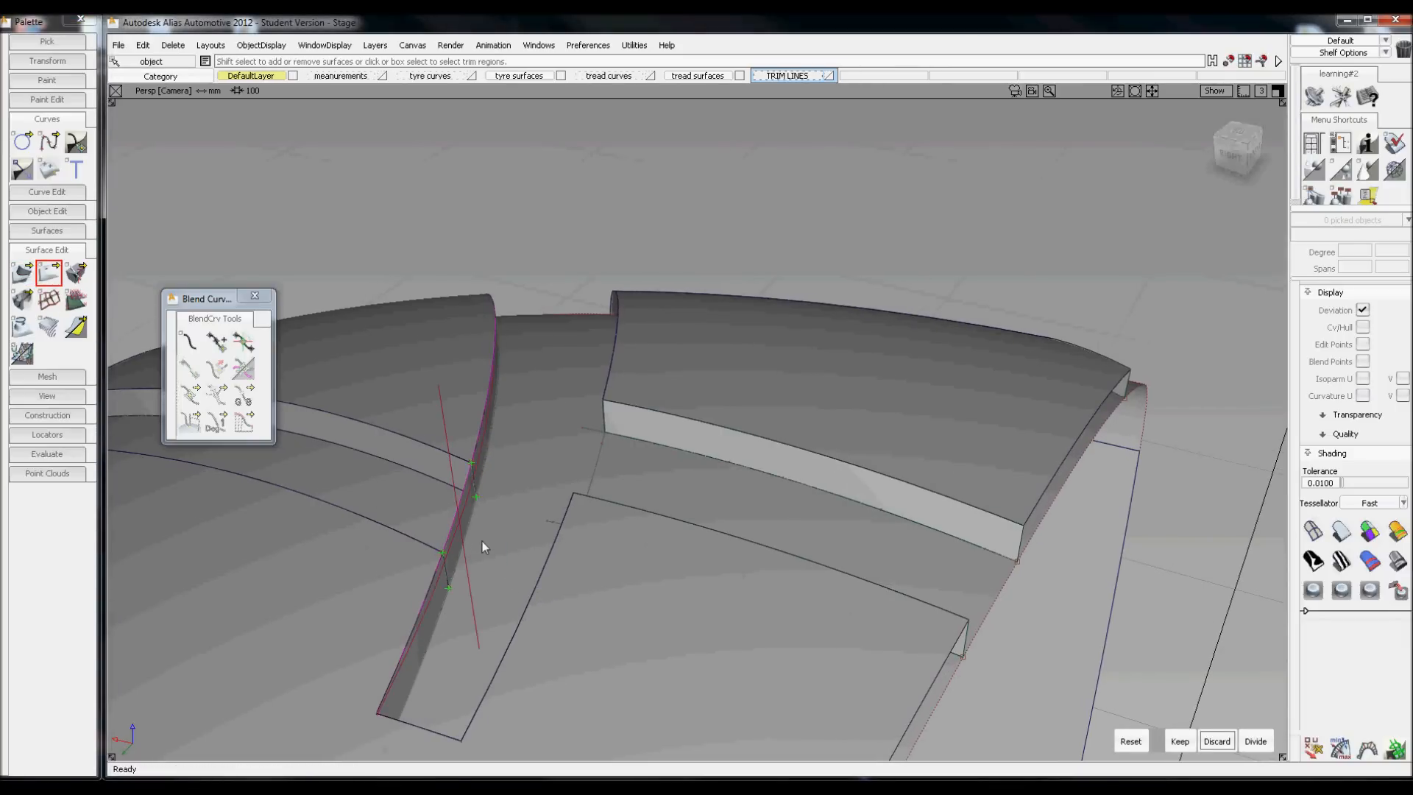
pyautogui.click(1179, 740)
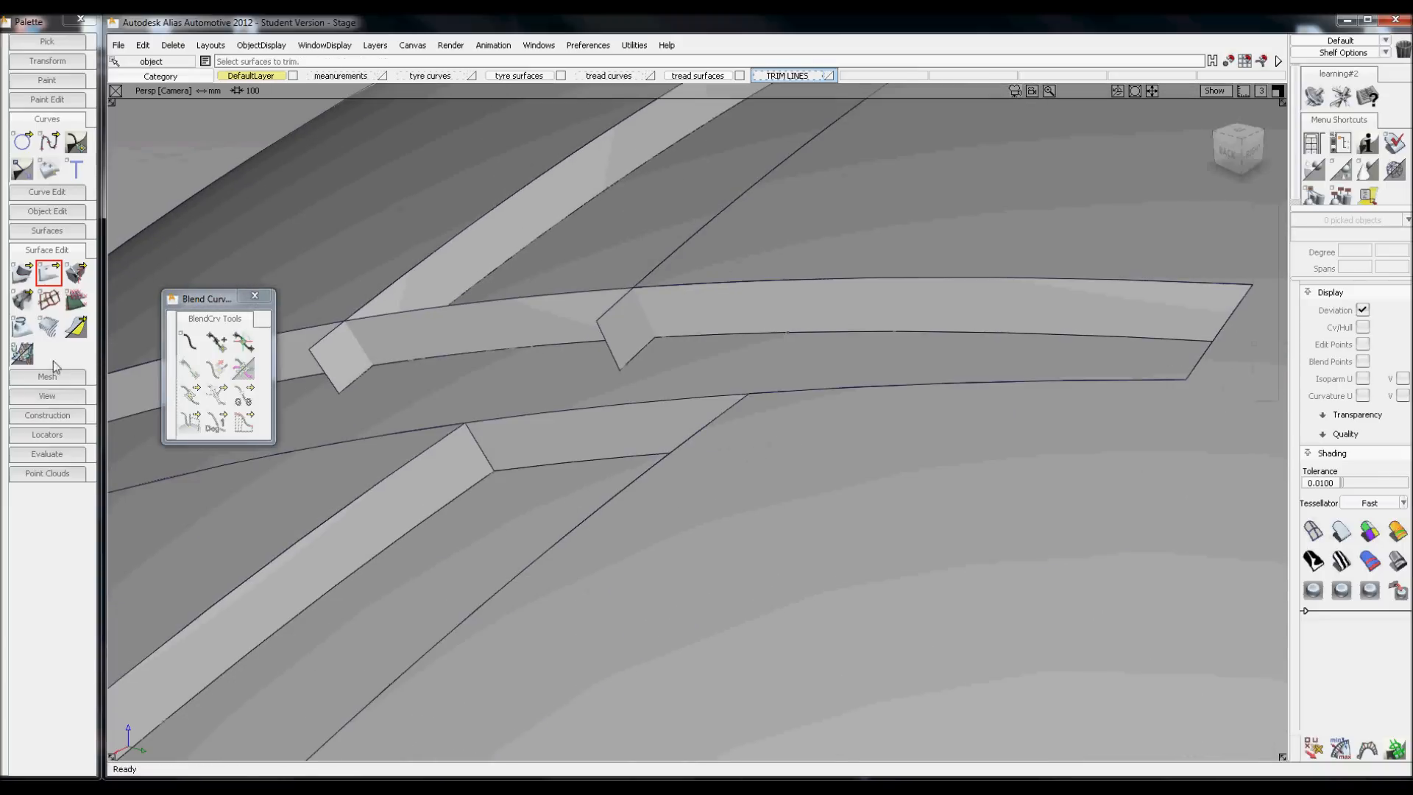
# Intersect the narrow tread strip with the groove and trim away the extra piece.
pyautogui.click(22, 274)
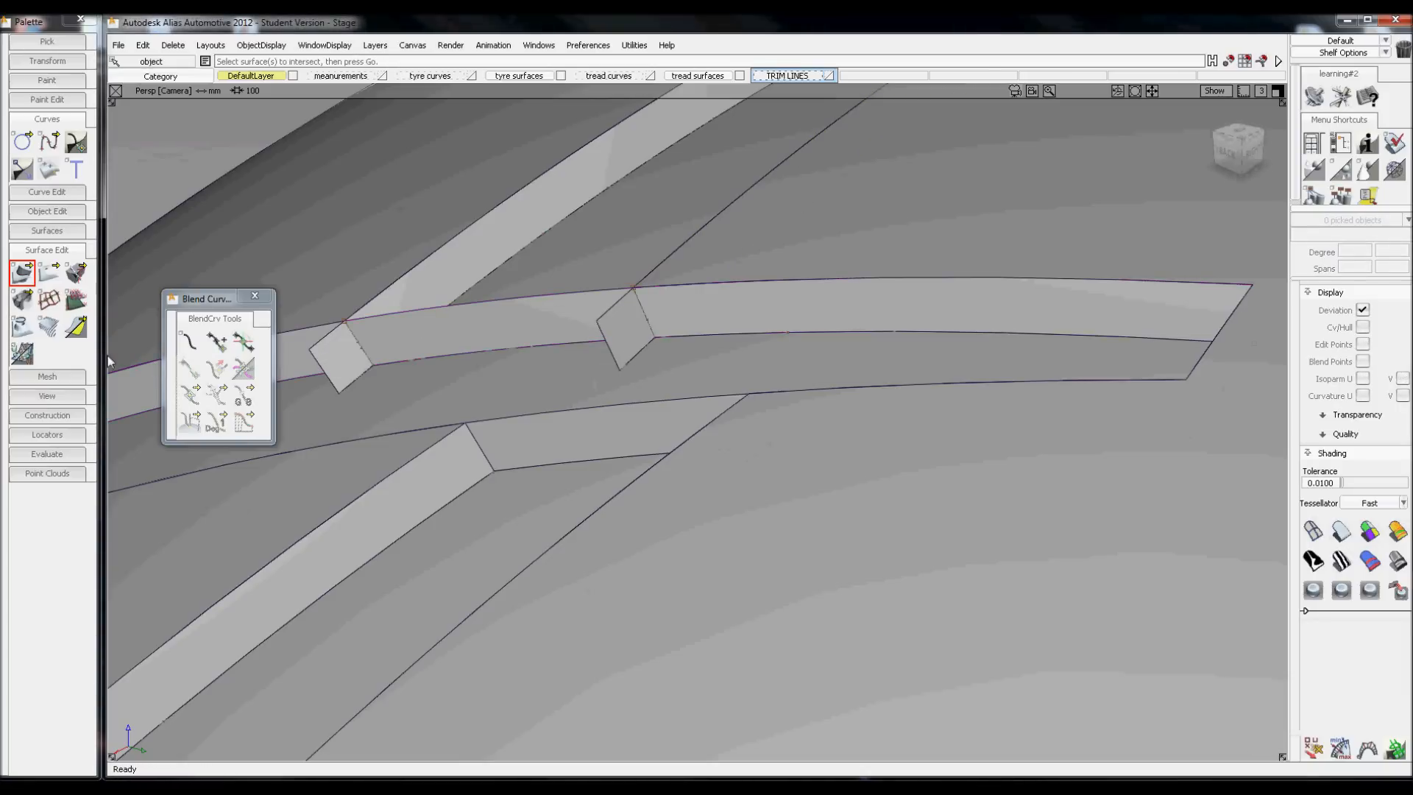
pyautogui.click(49, 272)
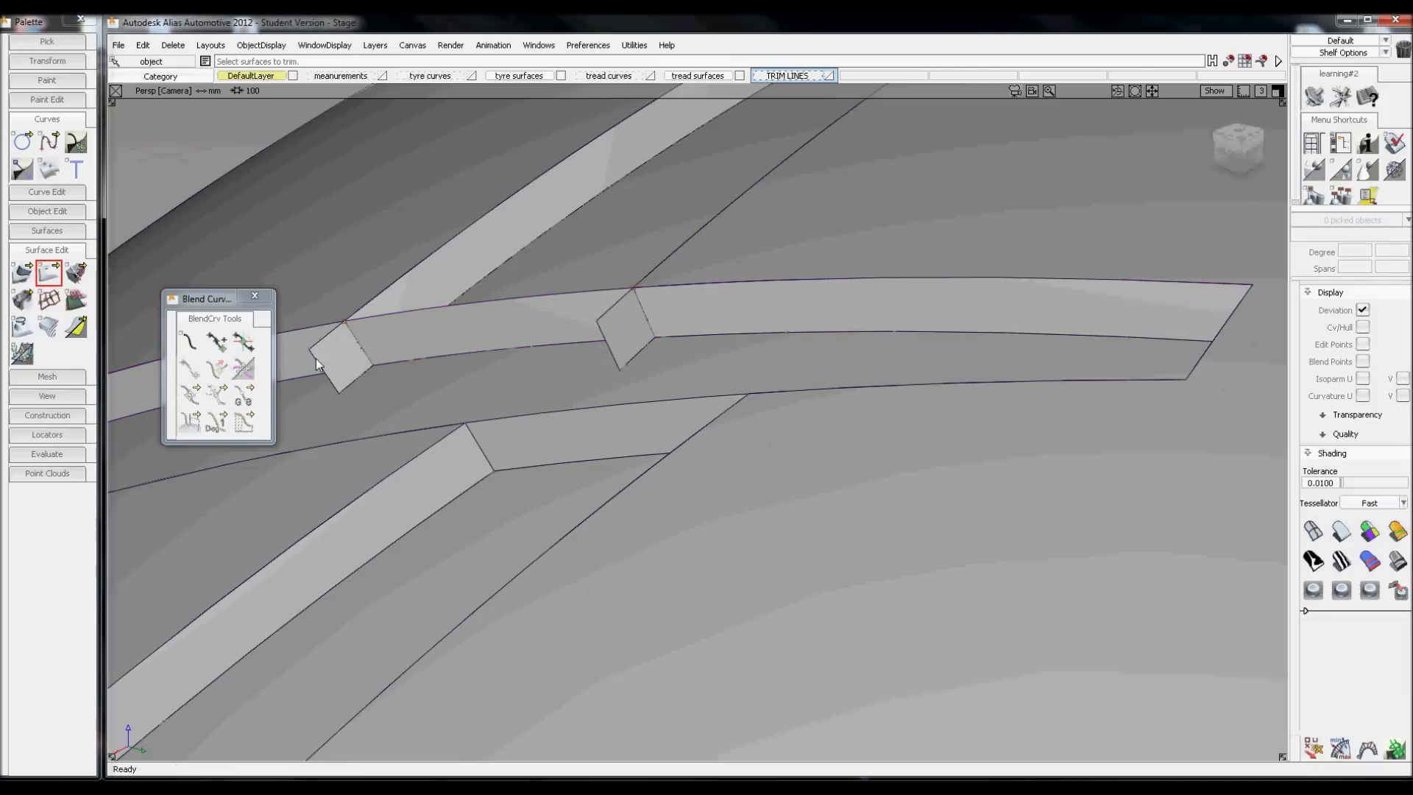
pyautogui.click(342, 360)
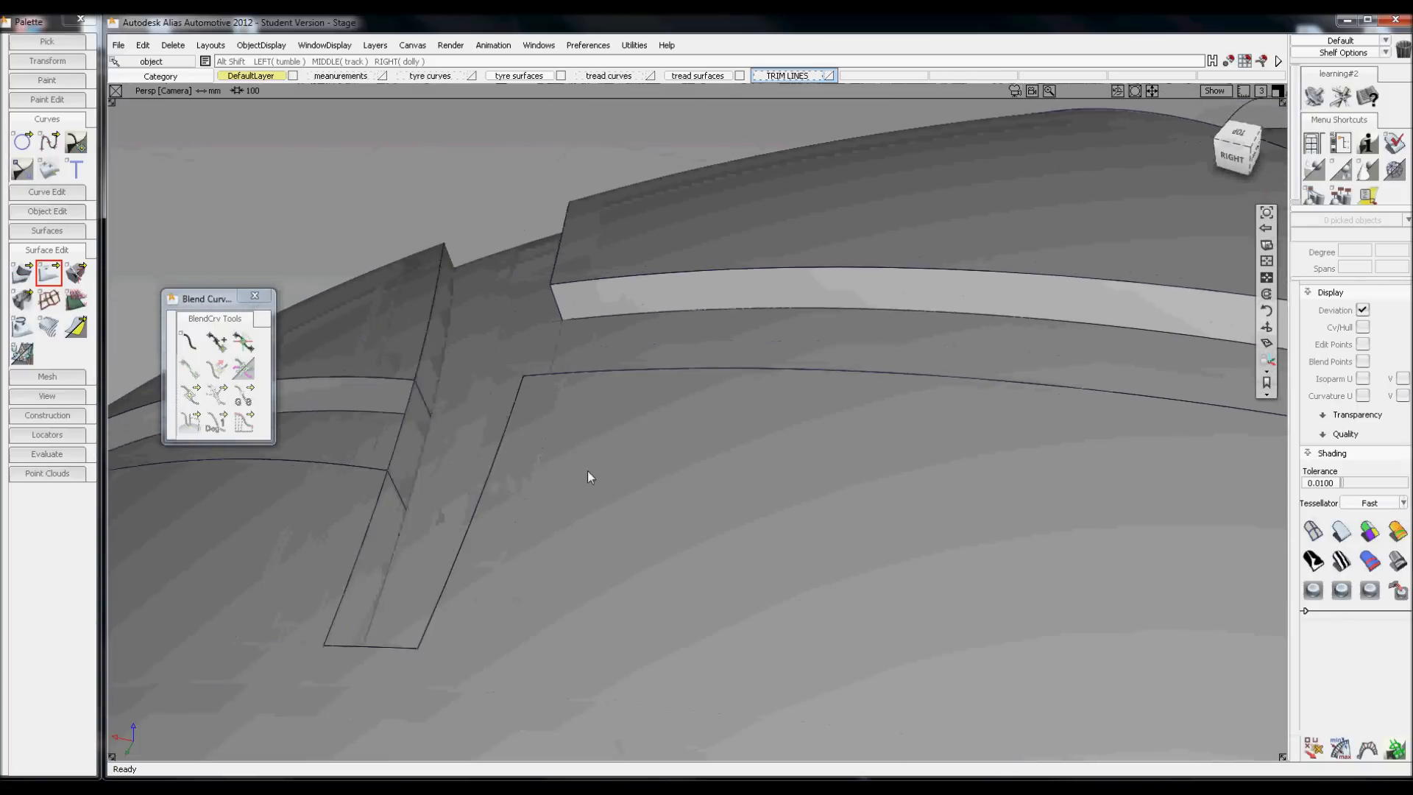
# Trim the groove wall surface using the intersection curves.
pyautogui.click(22, 272)
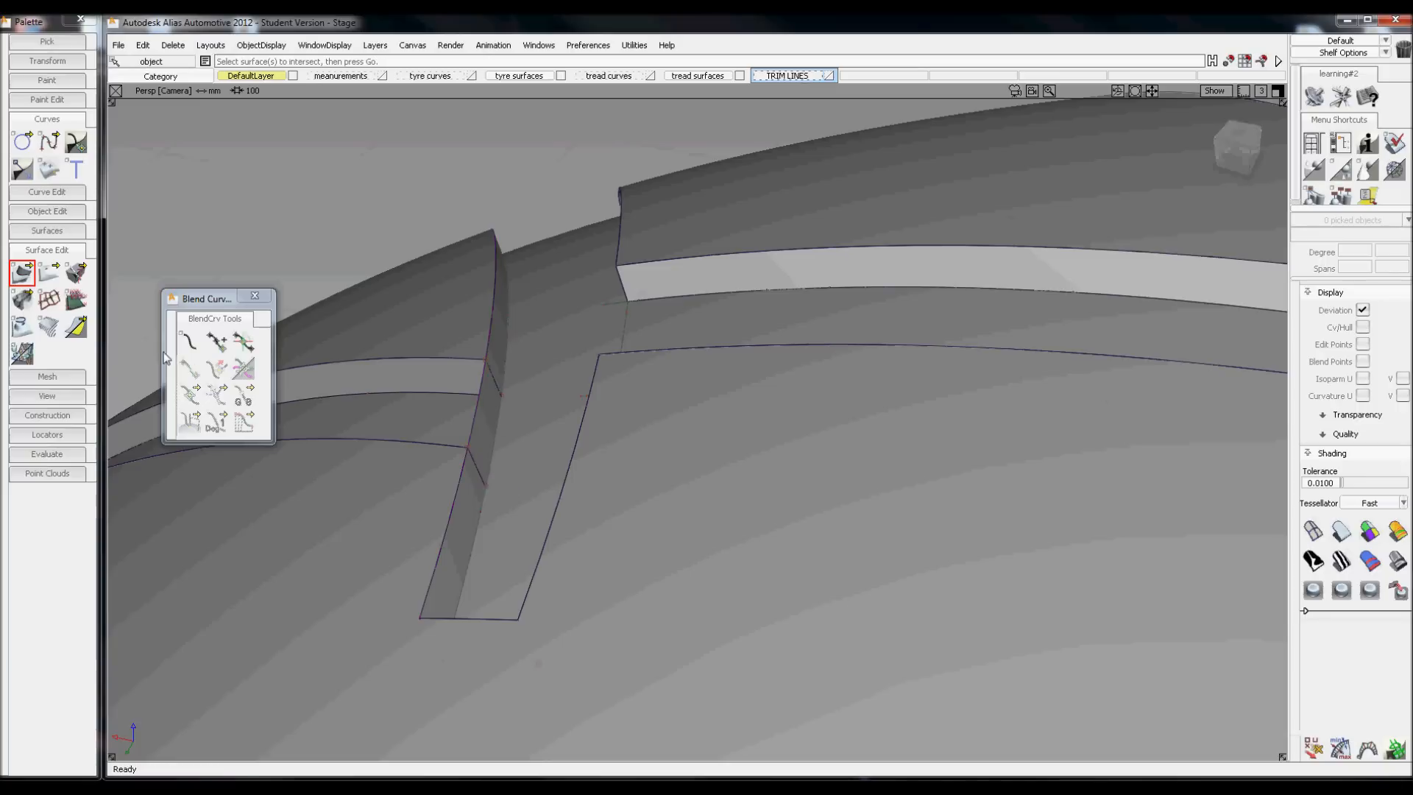
pyautogui.click(49, 274)
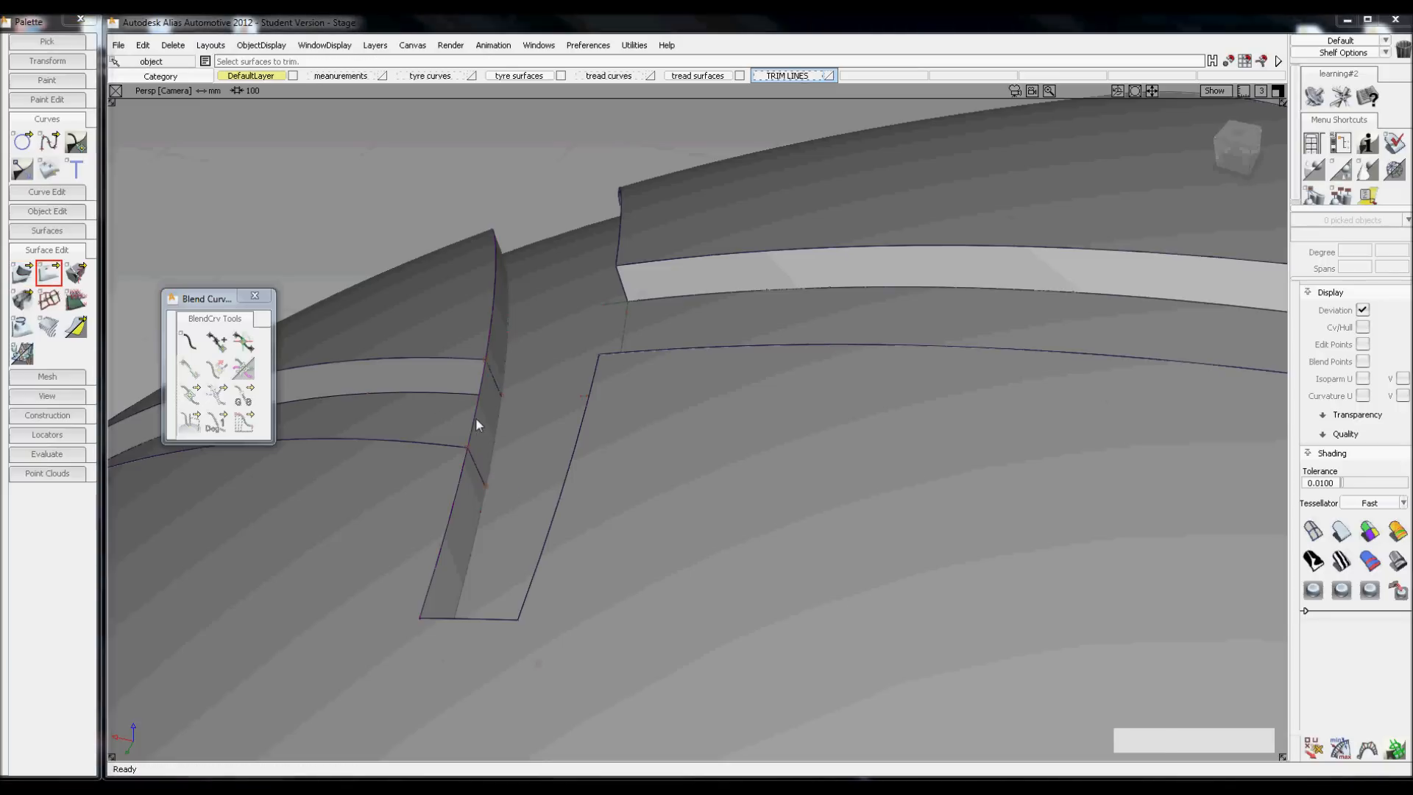
pyautogui.click(477, 424)
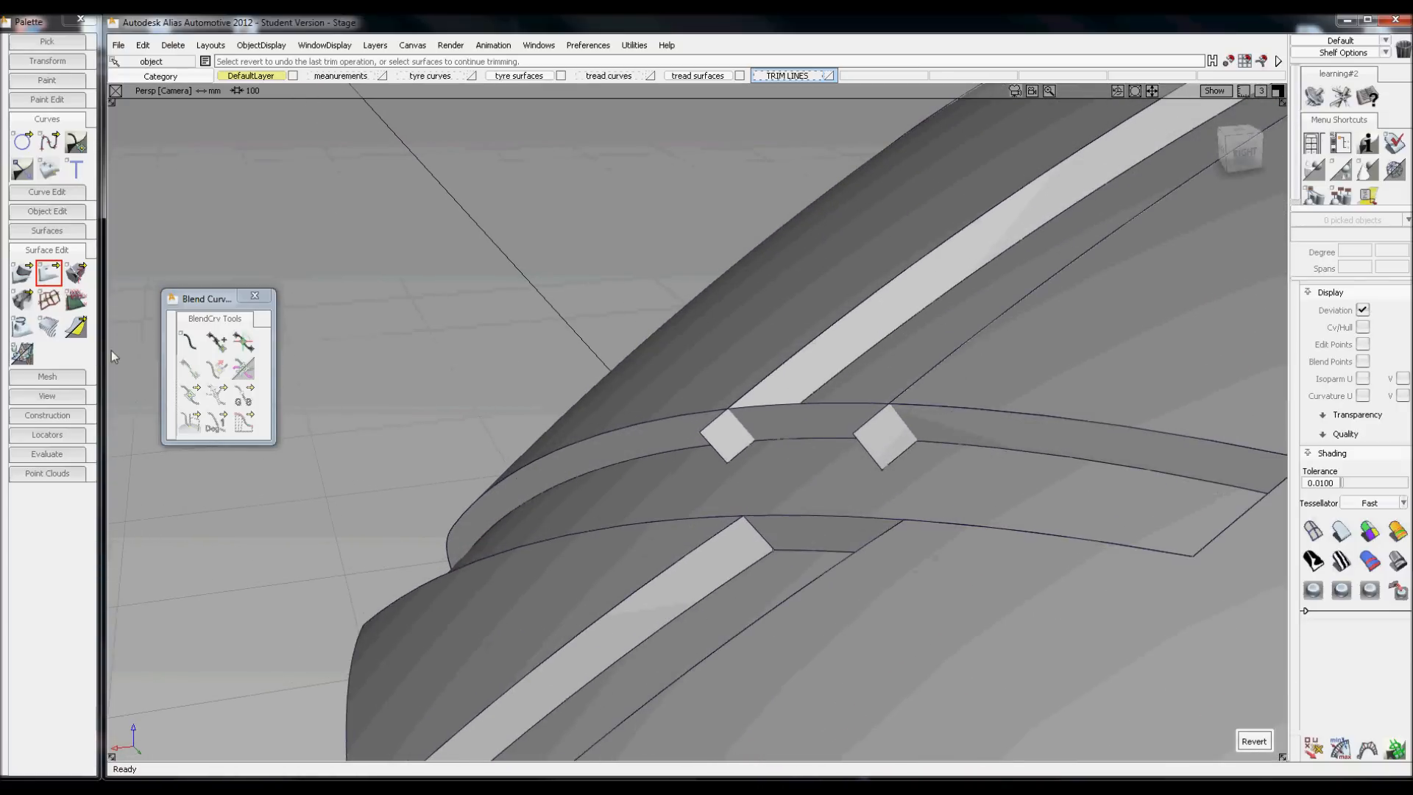
# Intersect the tread strip against the tyre surface and discard the two small overlapping blocks.
pyautogui.click(22, 274)
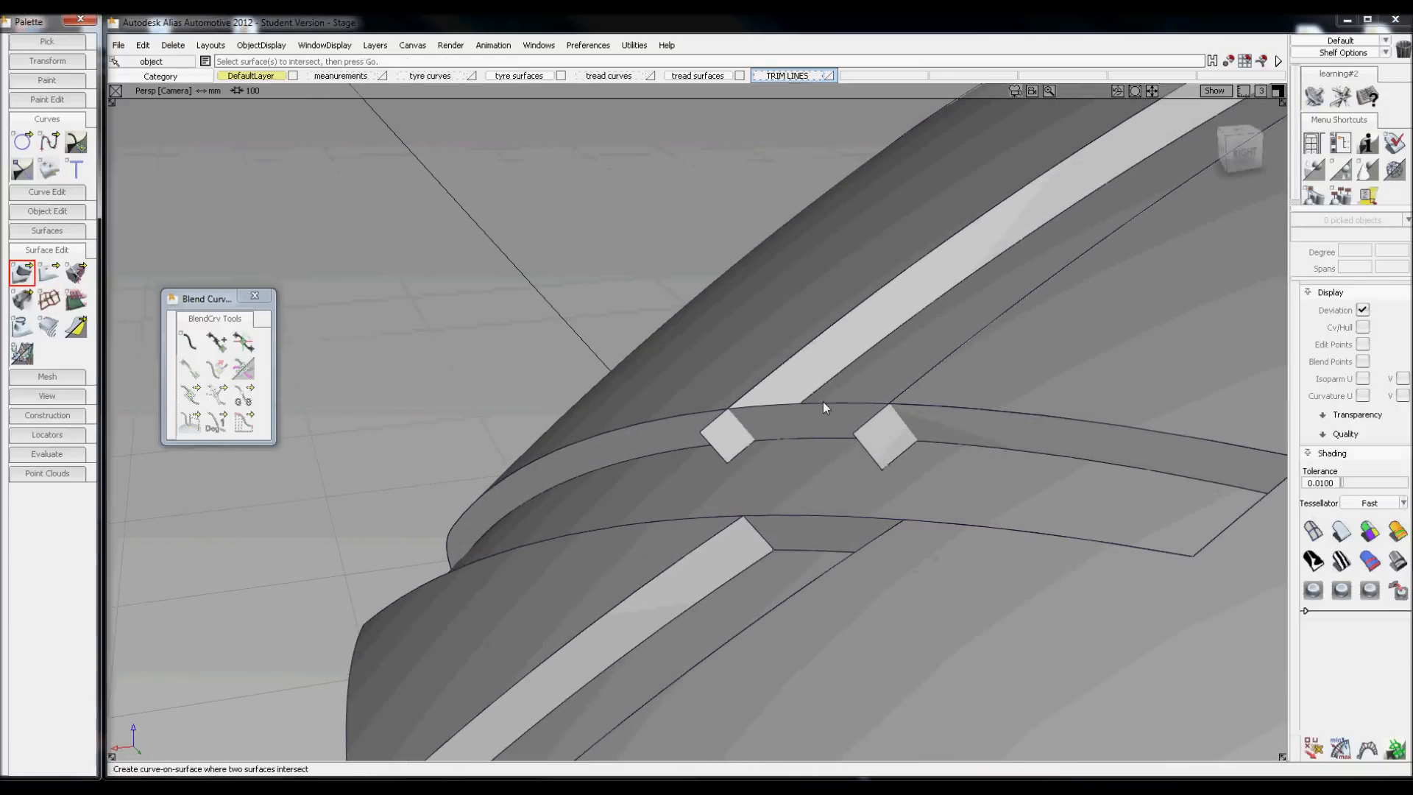
pyautogui.click(721, 442)
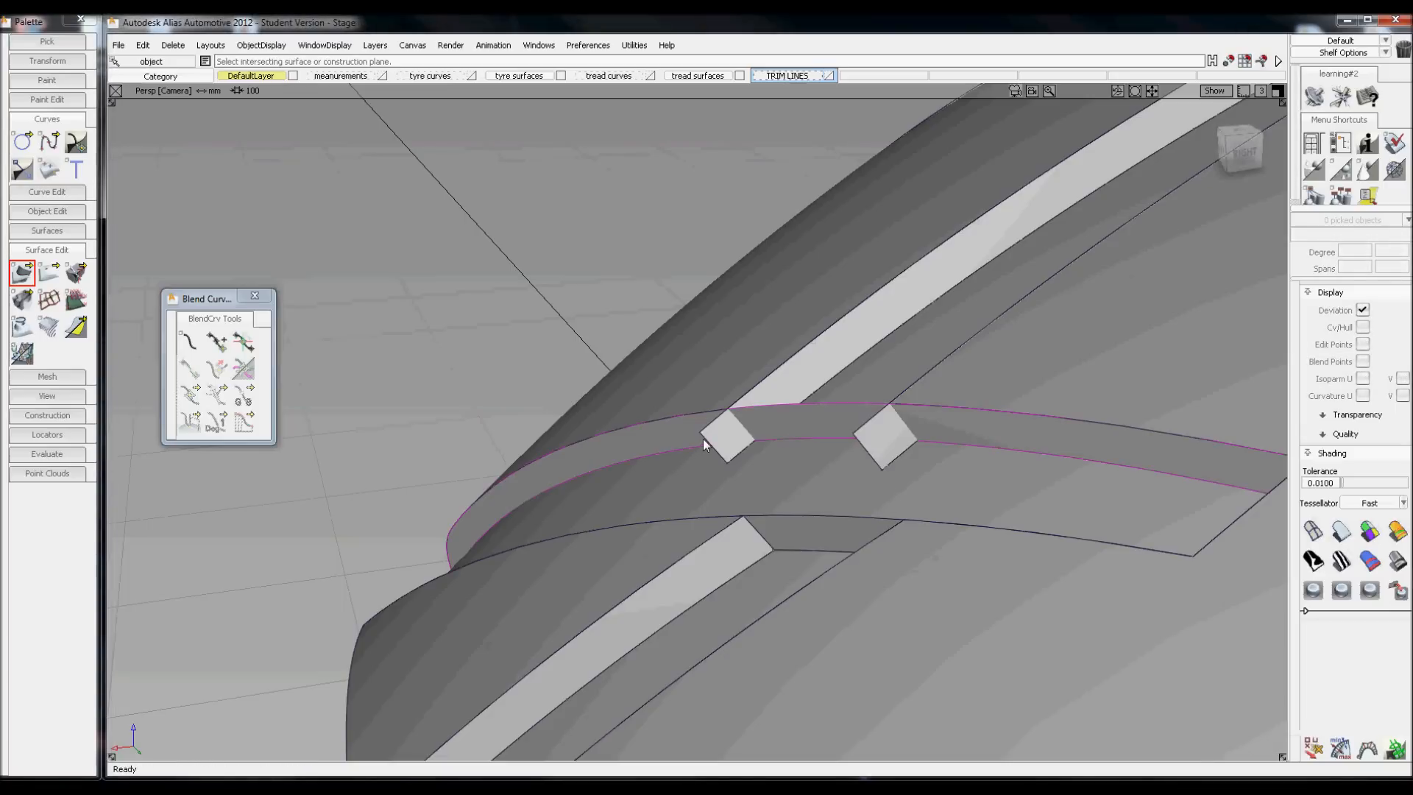
pyautogui.rightClick(721, 441)
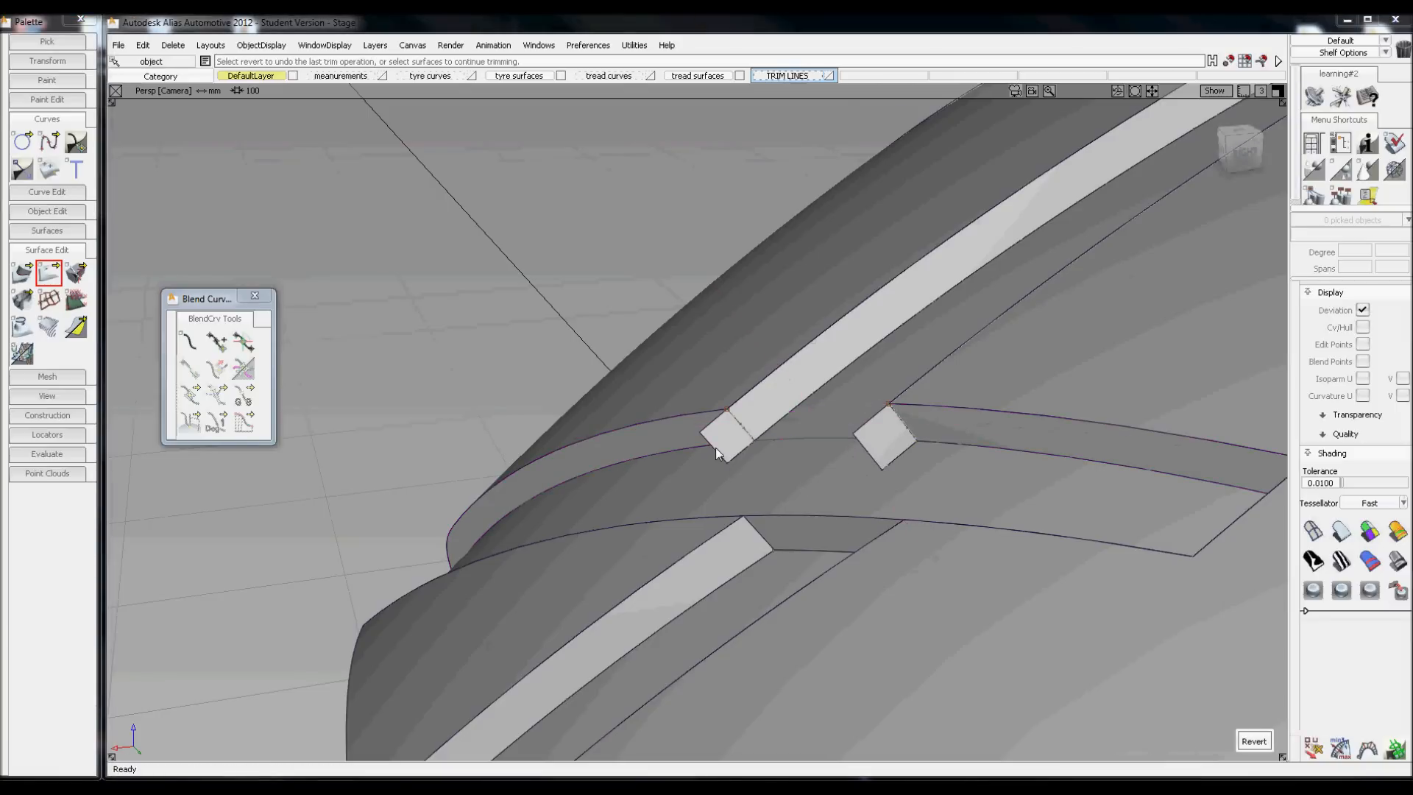
pyautogui.click(730, 433)
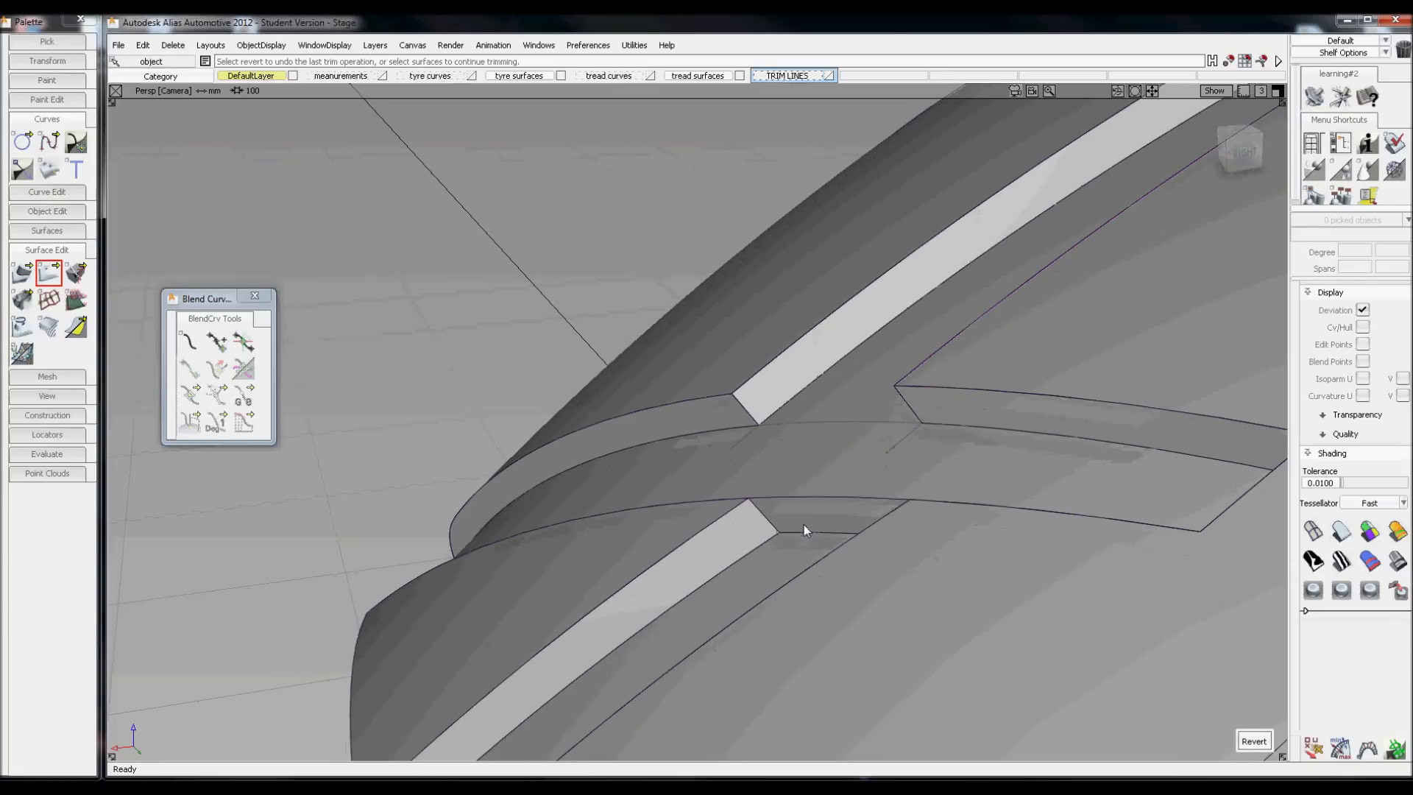
pyautogui.click(22, 274)
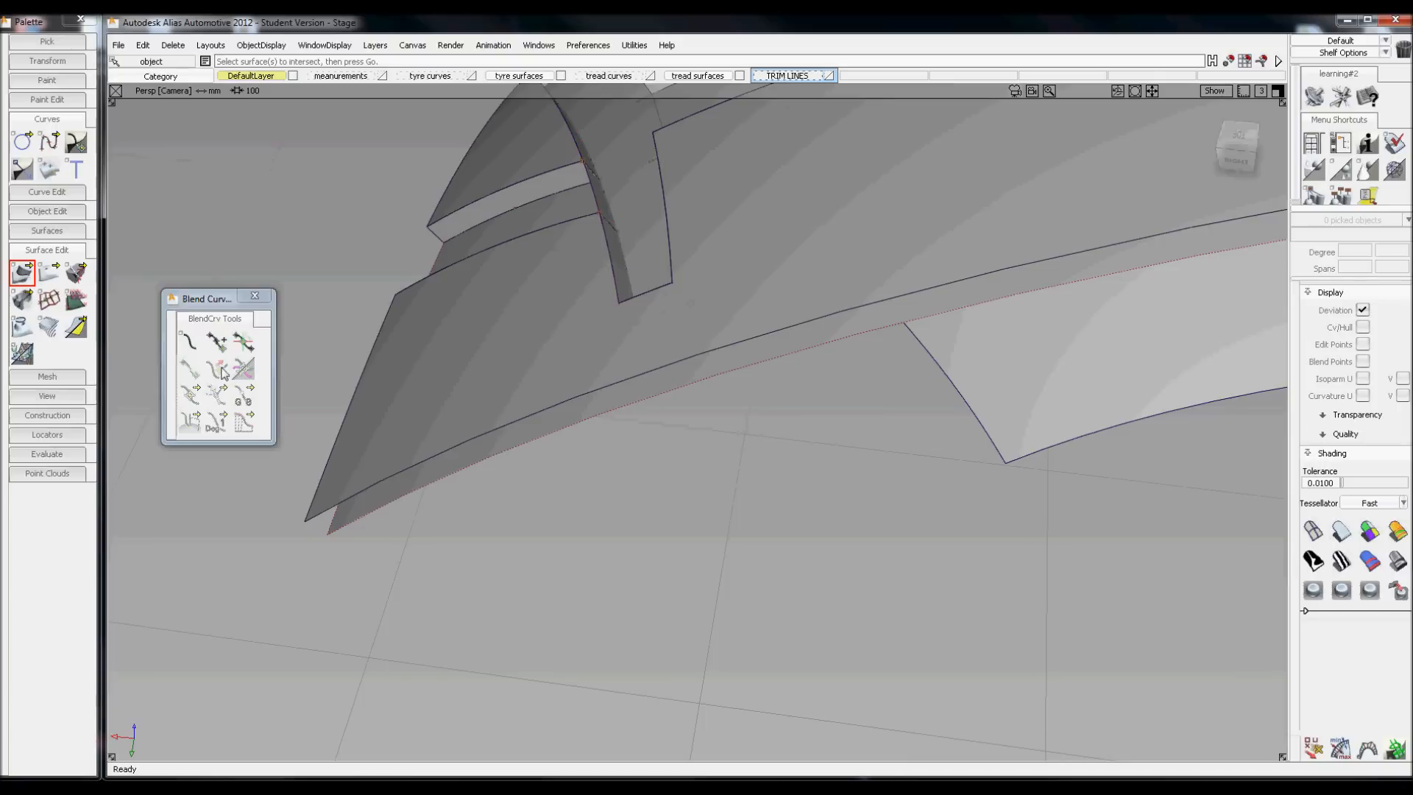
# Trim the next tread strip so the whole section carries the cut-in grooves.
pyautogui.click(48, 272)
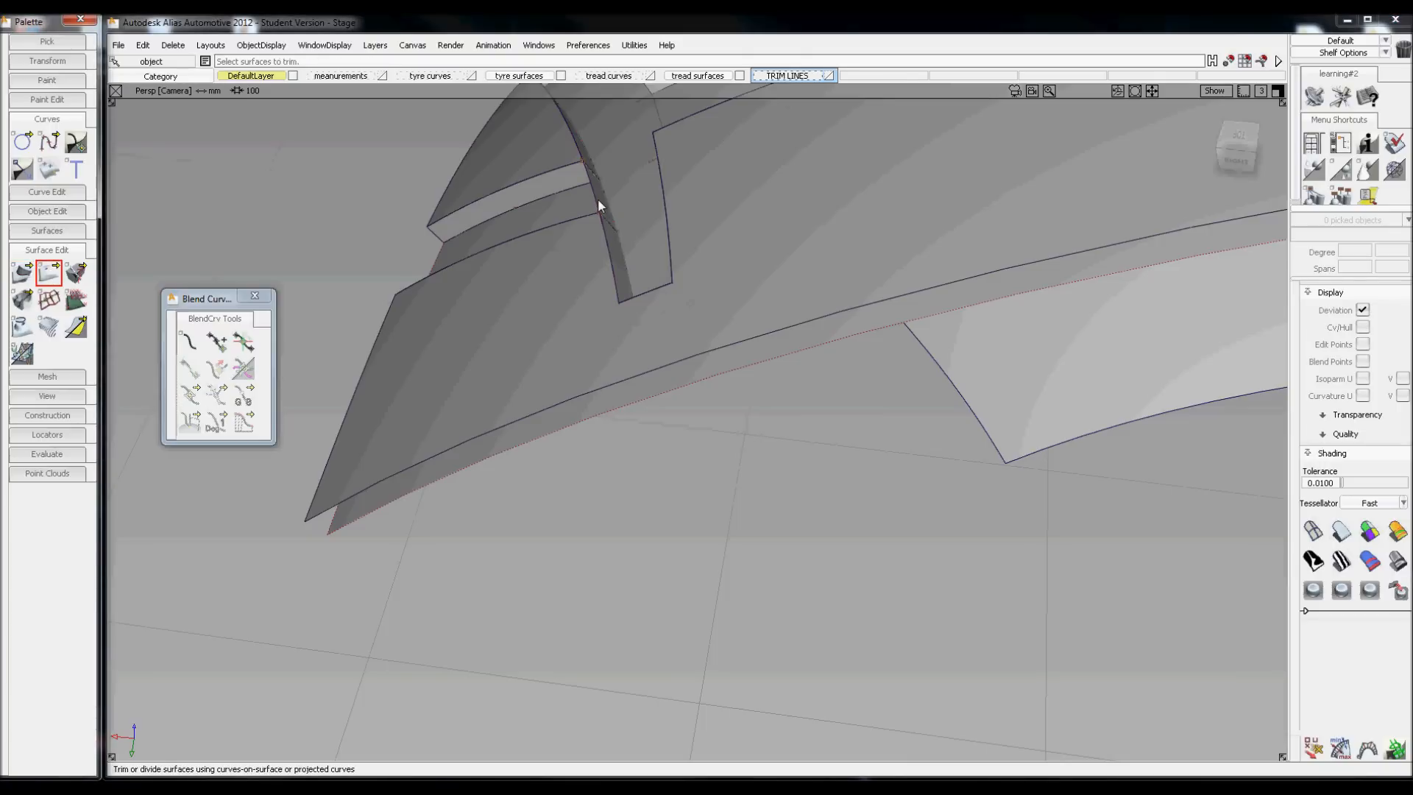
pyautogui.click(599, 203)
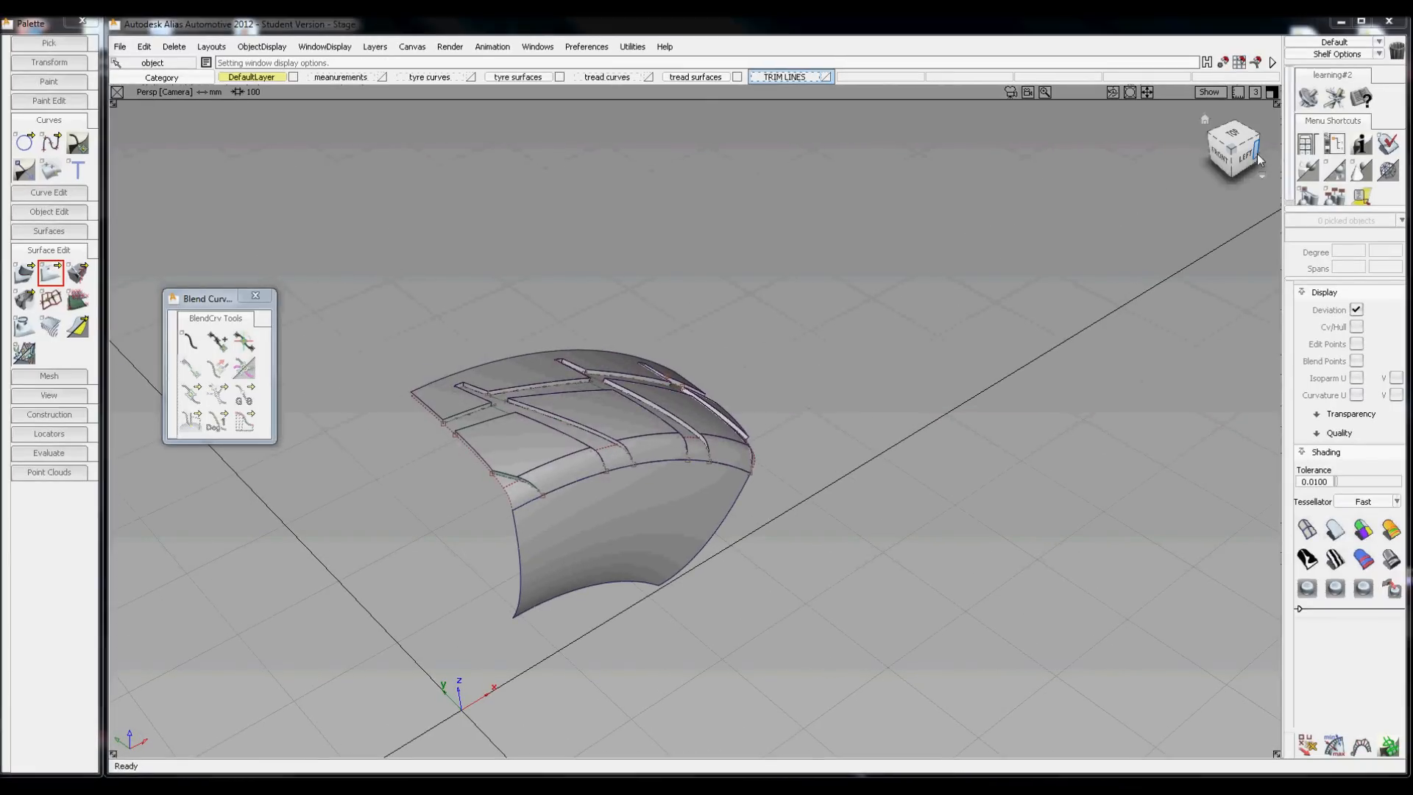
# In the Left view pick all 23 section objects and check the tyre surfaces layer options.
pyautogui.click(1245, 153)
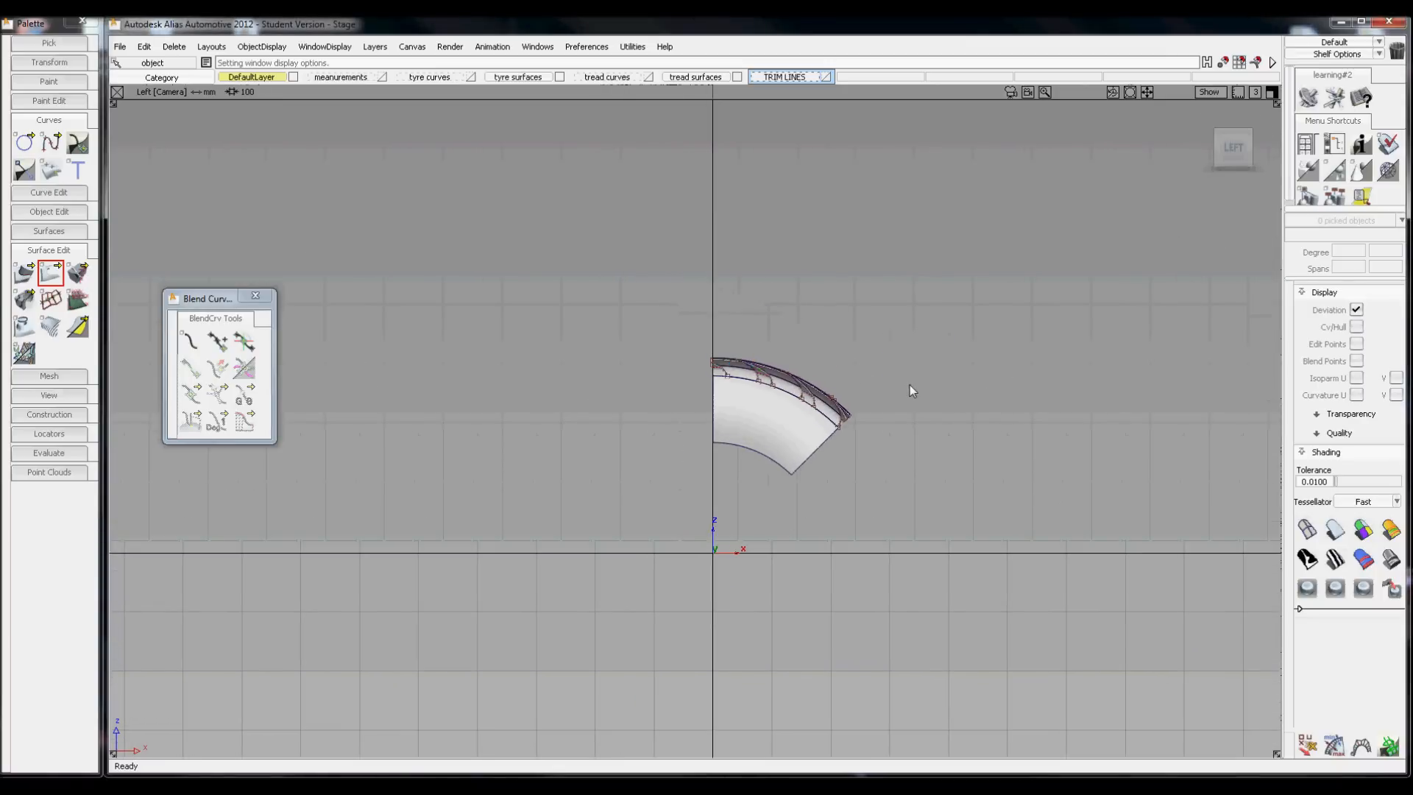
pyautogui.click(800, 436)
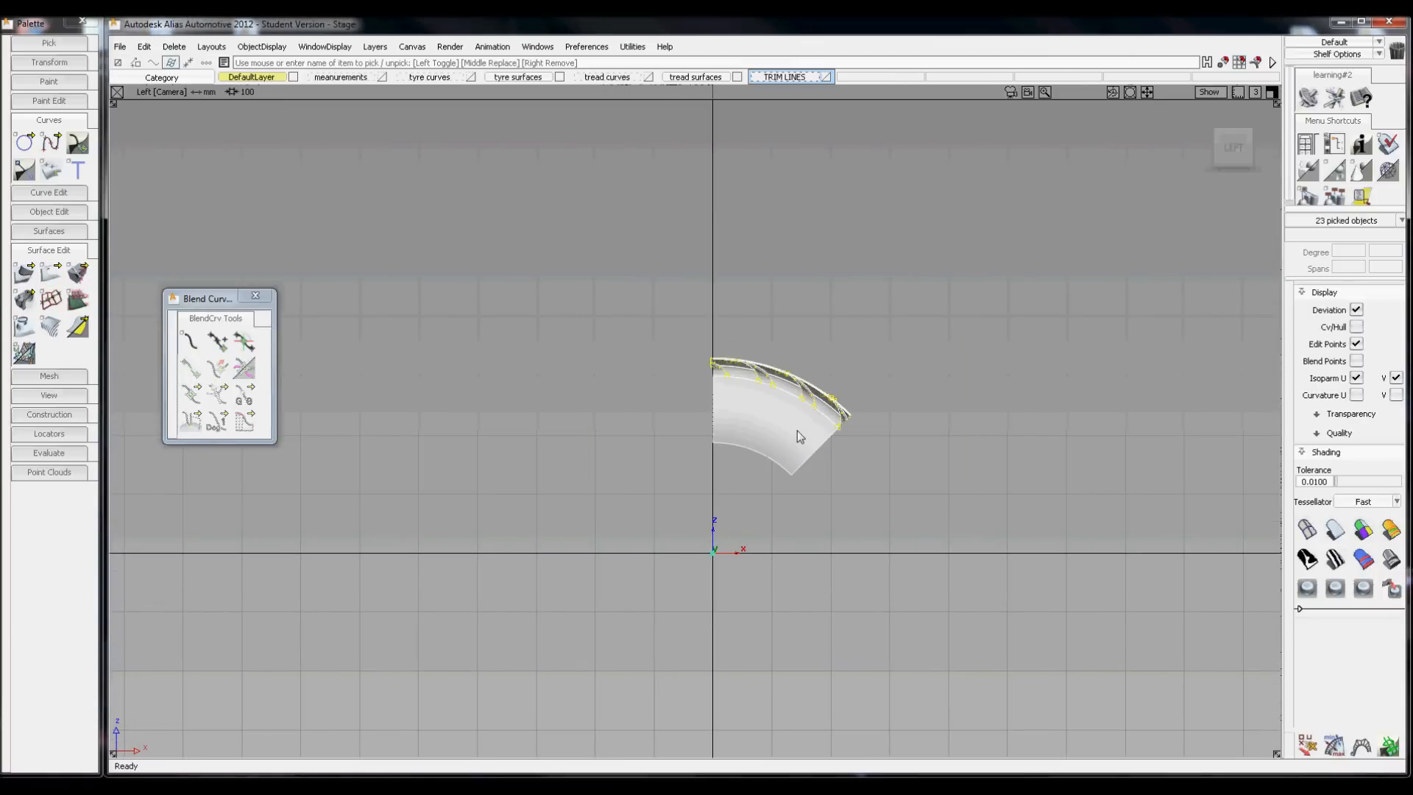
pyautogui.moveTo(526, 97)
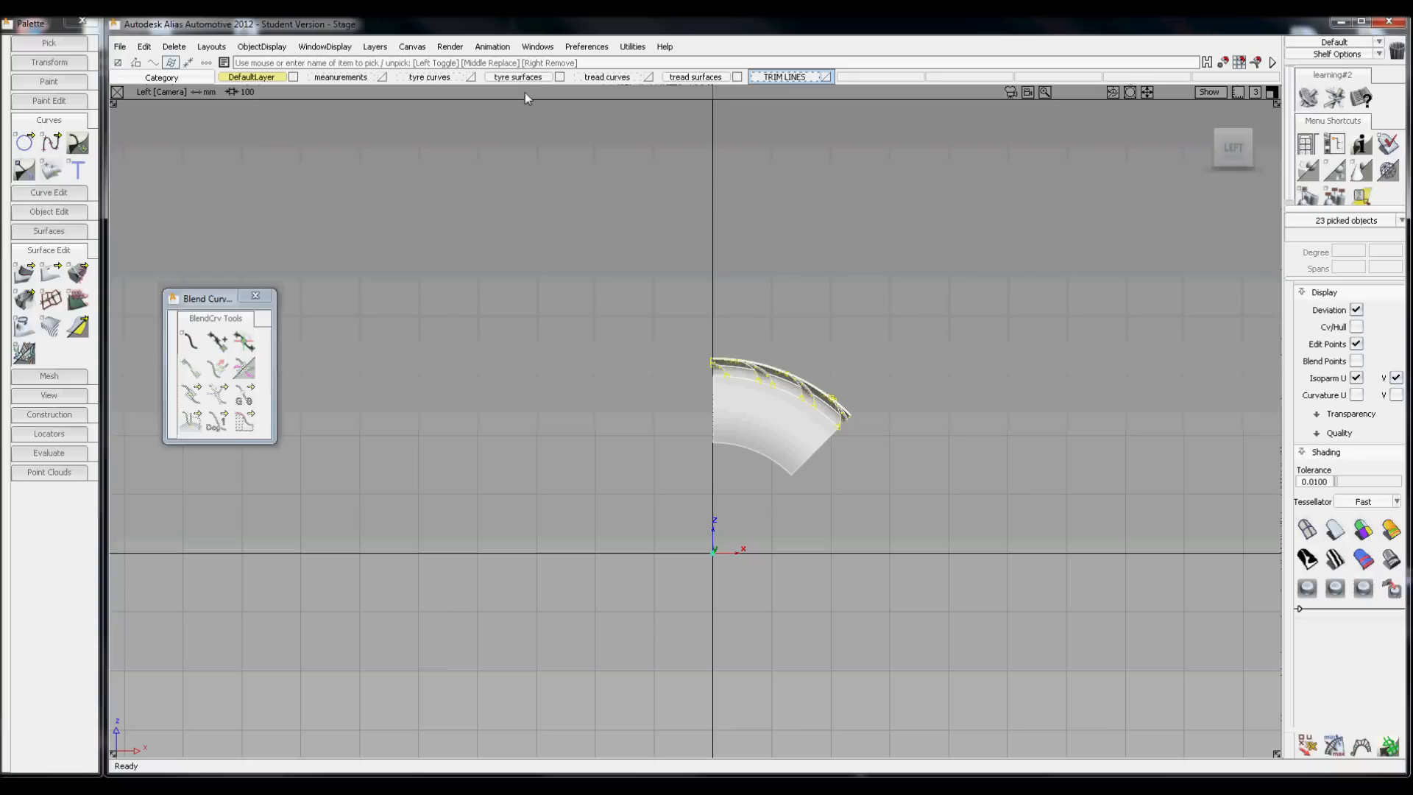
pyautogui.click(517, 77)
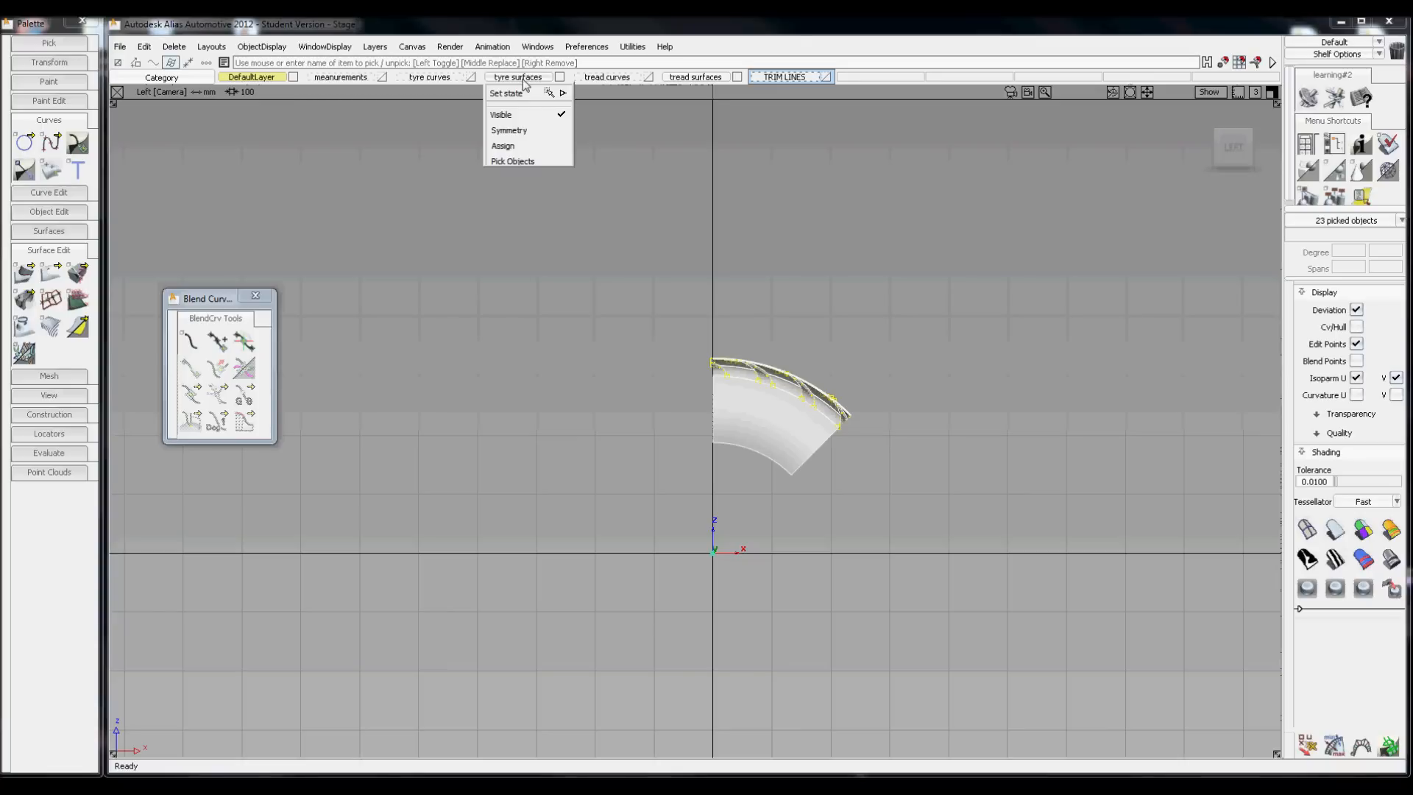
pyautogui.click(503, 146)
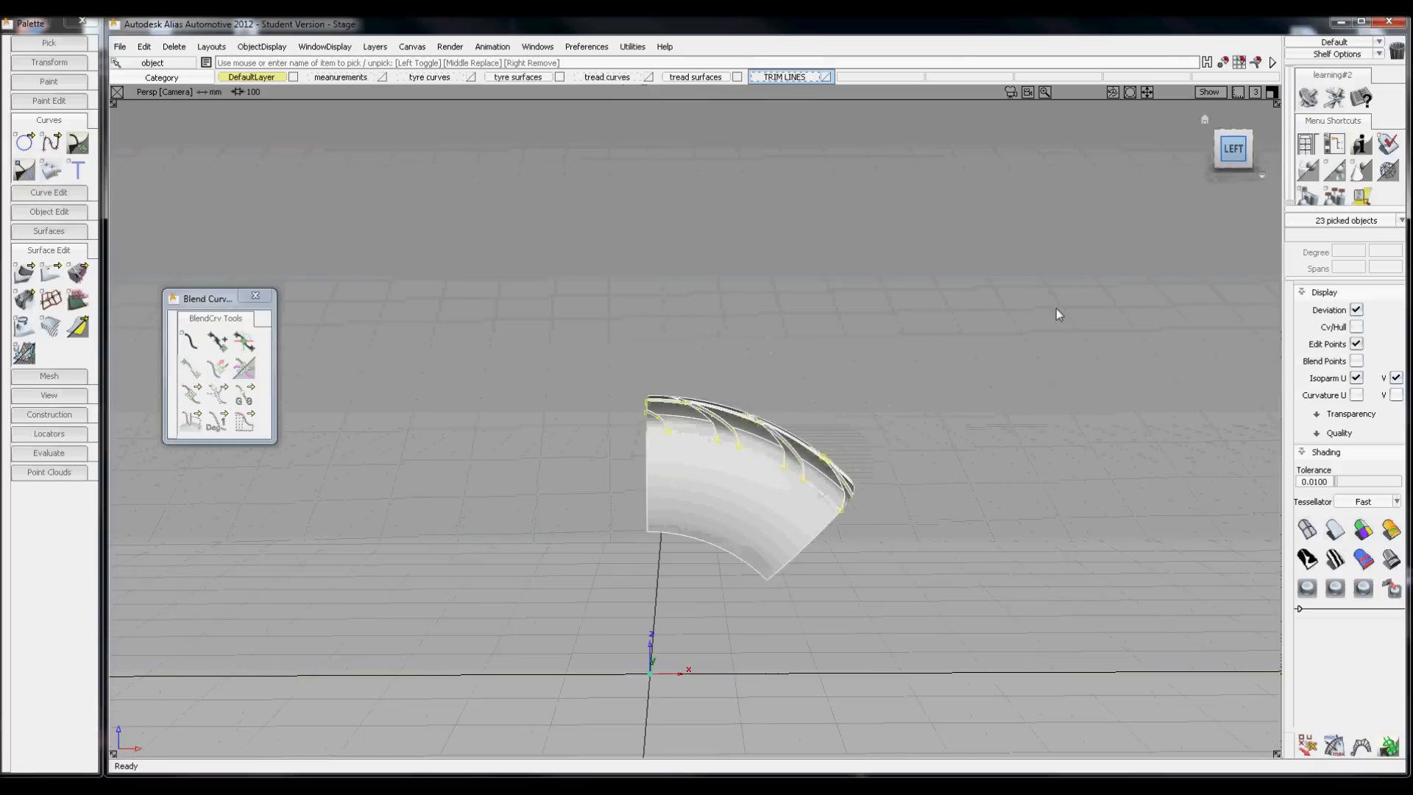
pyautogui.click(1233, 147)
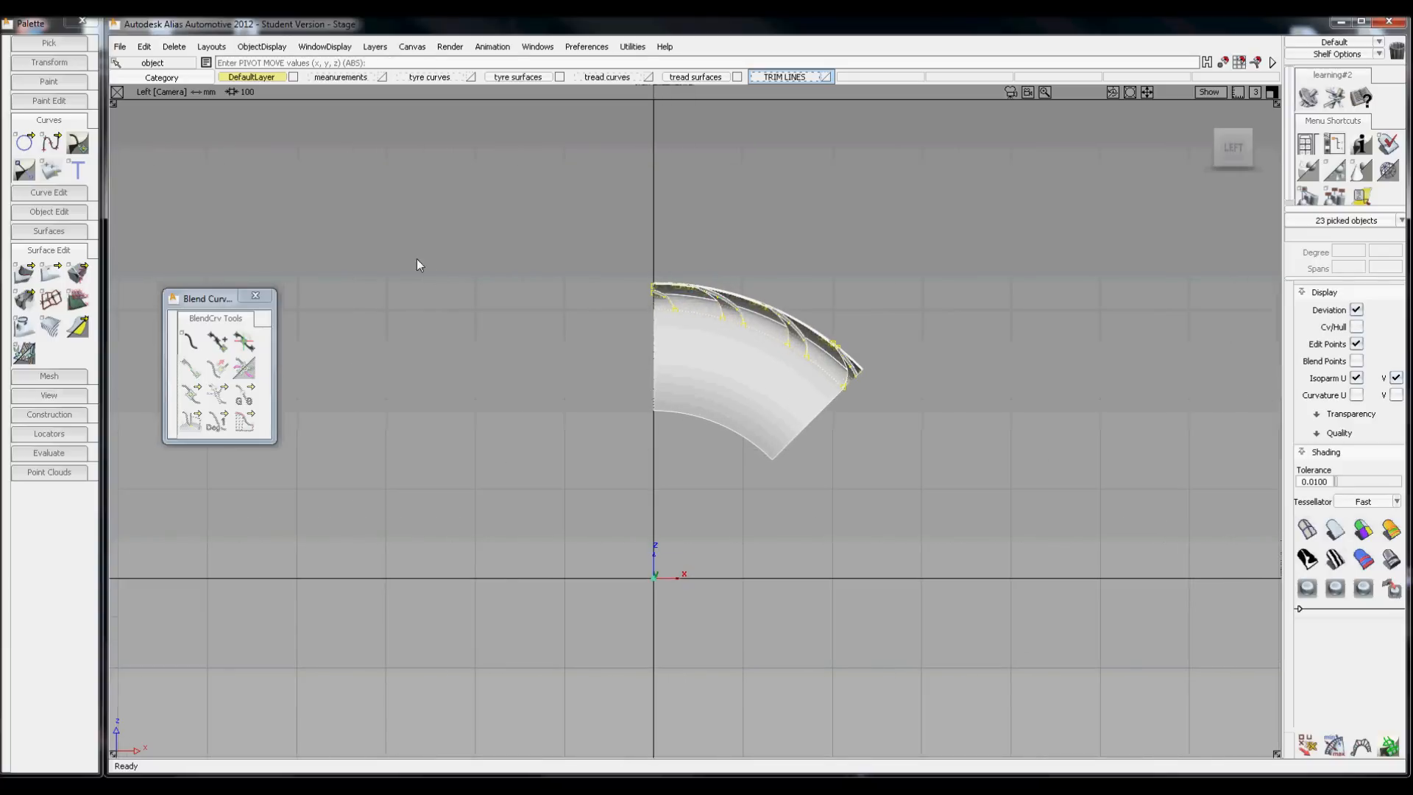
# Duplicate the section 7 times rotated 45° about Y as a group, completing the tread ring.
pyautogui.click(143, 45)
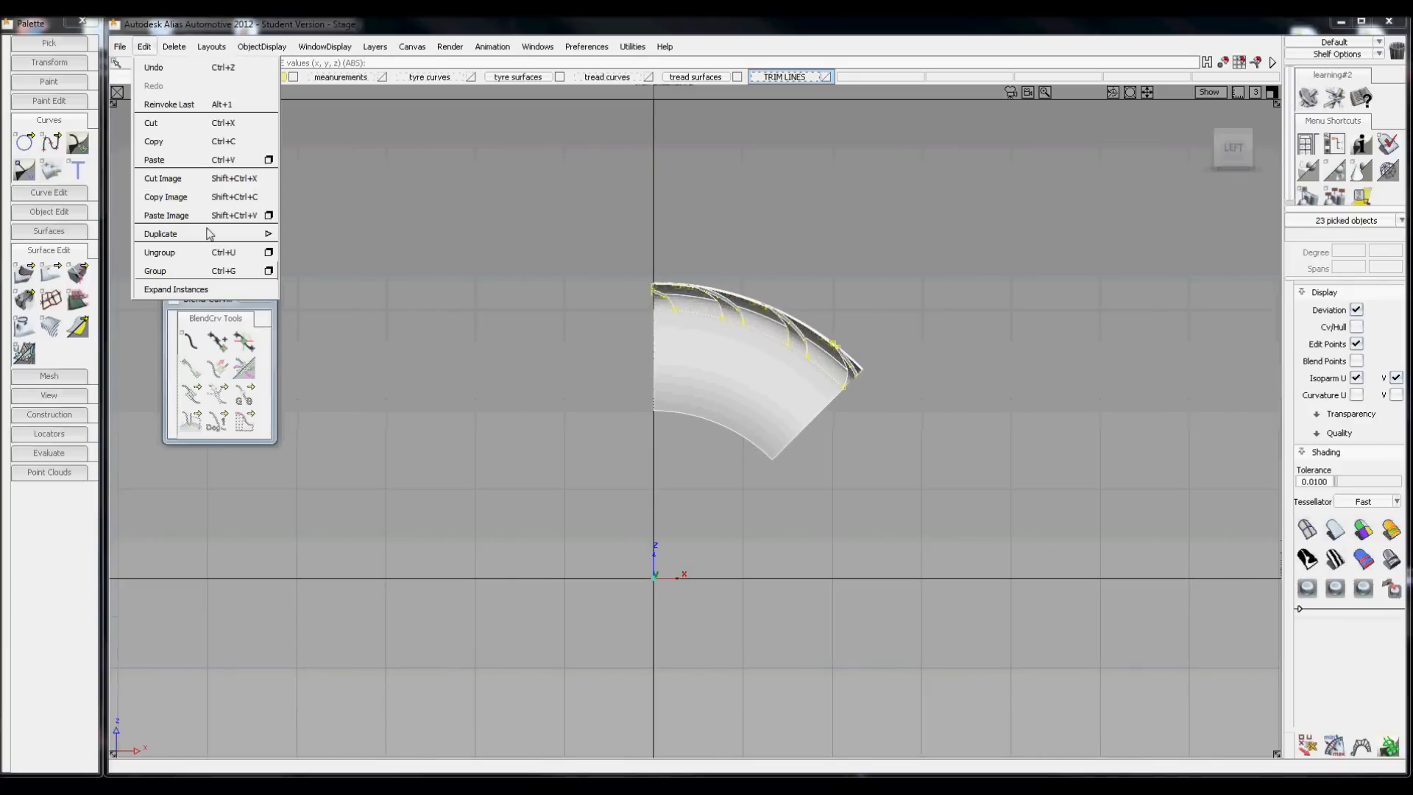
pyautogui.click(268, 234)
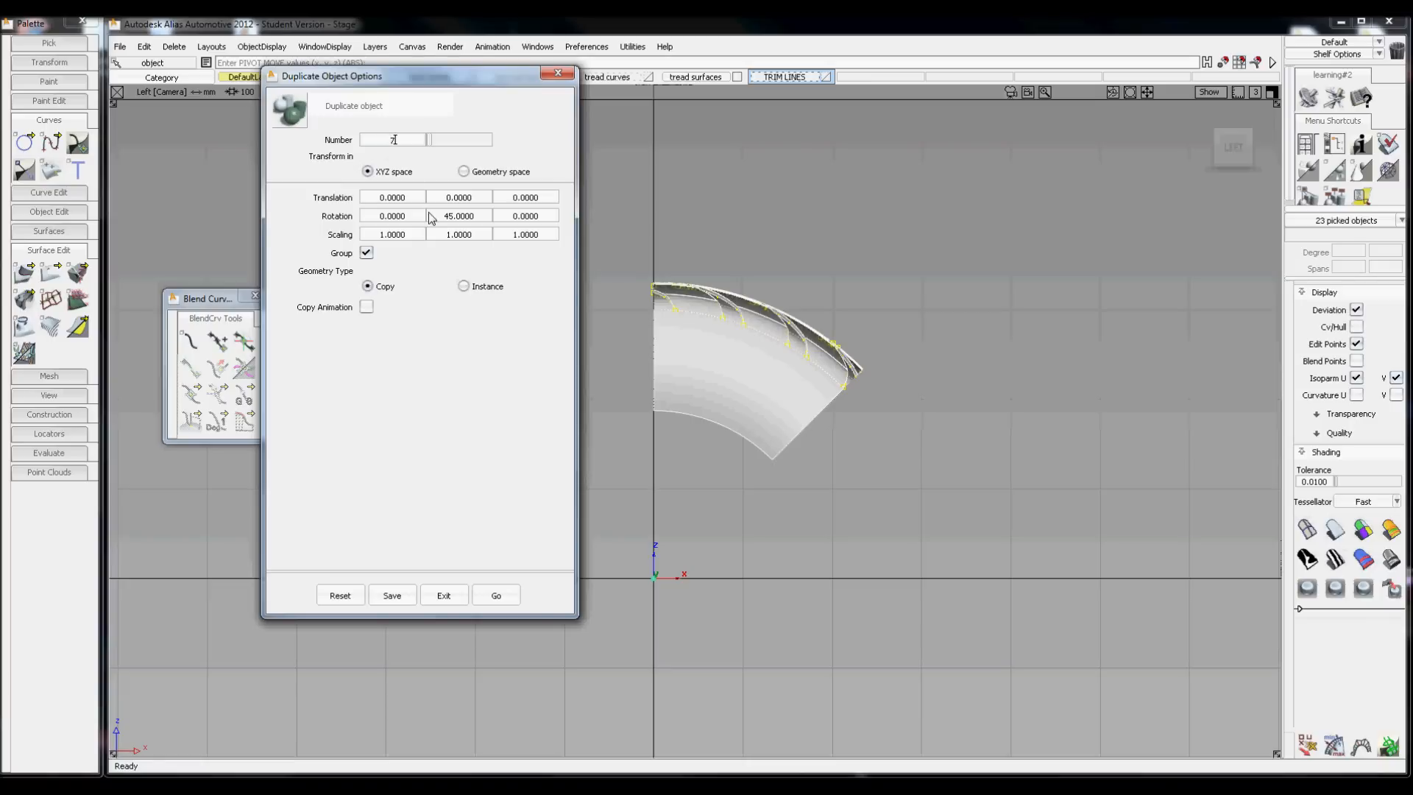
pyautogui.moveTo(513, 491)
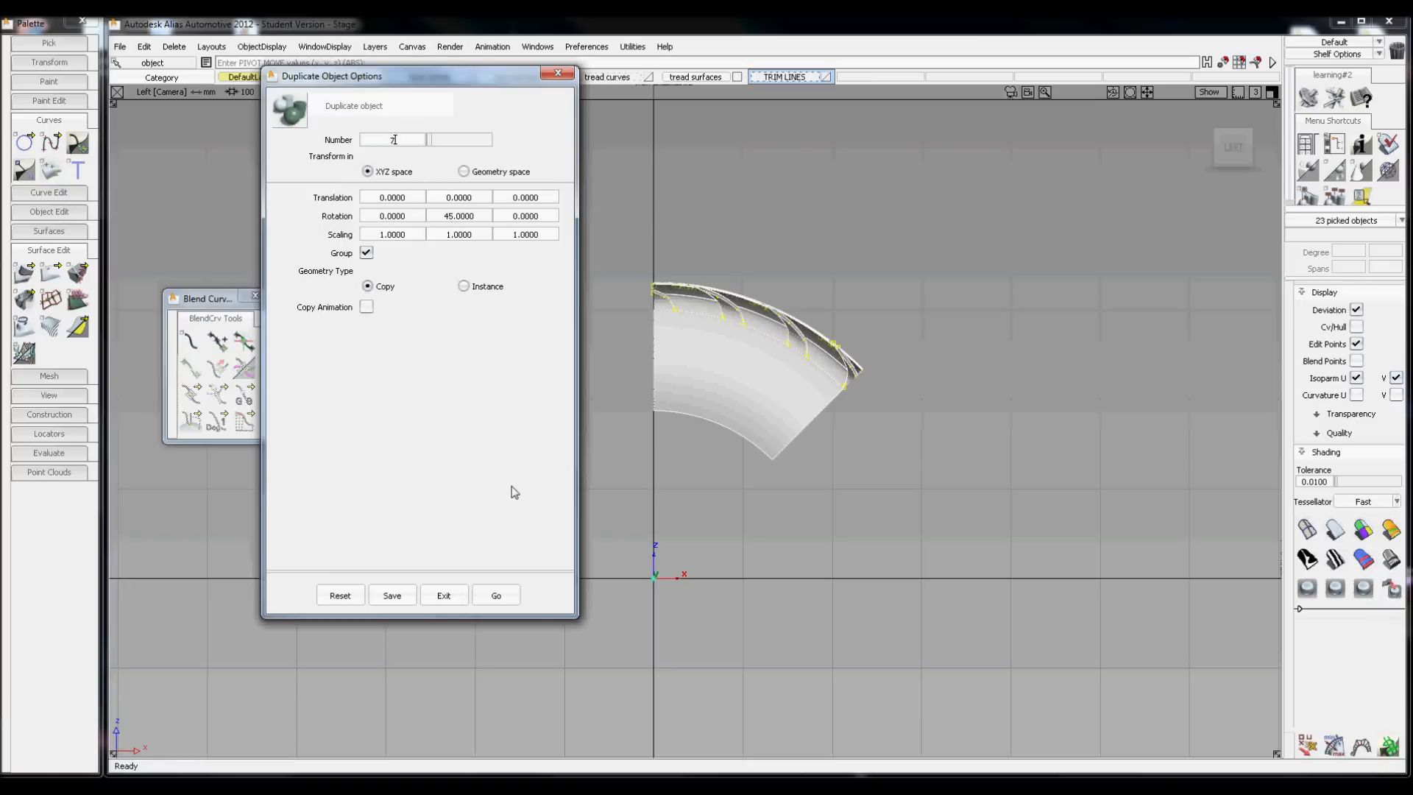
pyautogui.click(496, 594)
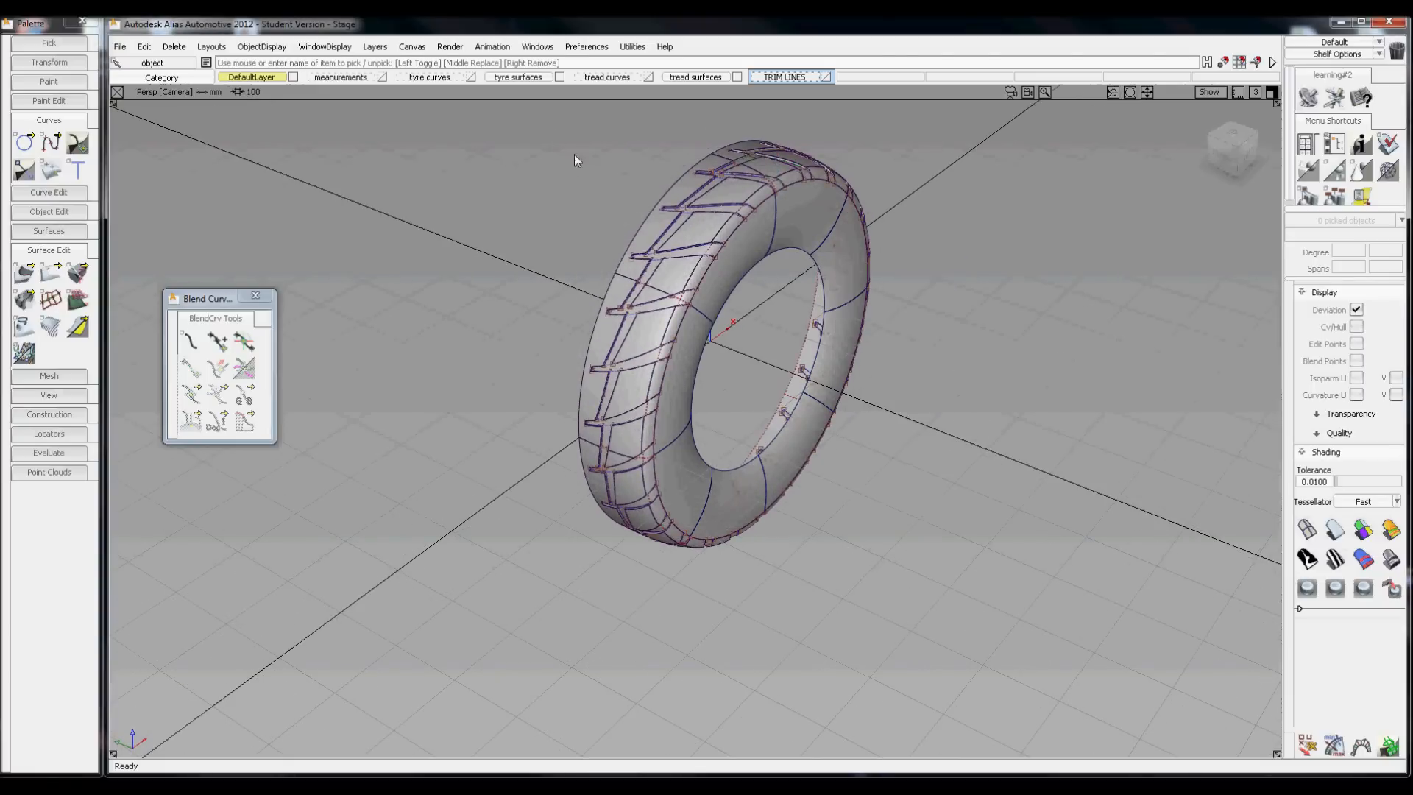
# Duplicate all 184 half-tyre objects with mirrored scaling to form the other side.
pyautogui.click(143, 45)
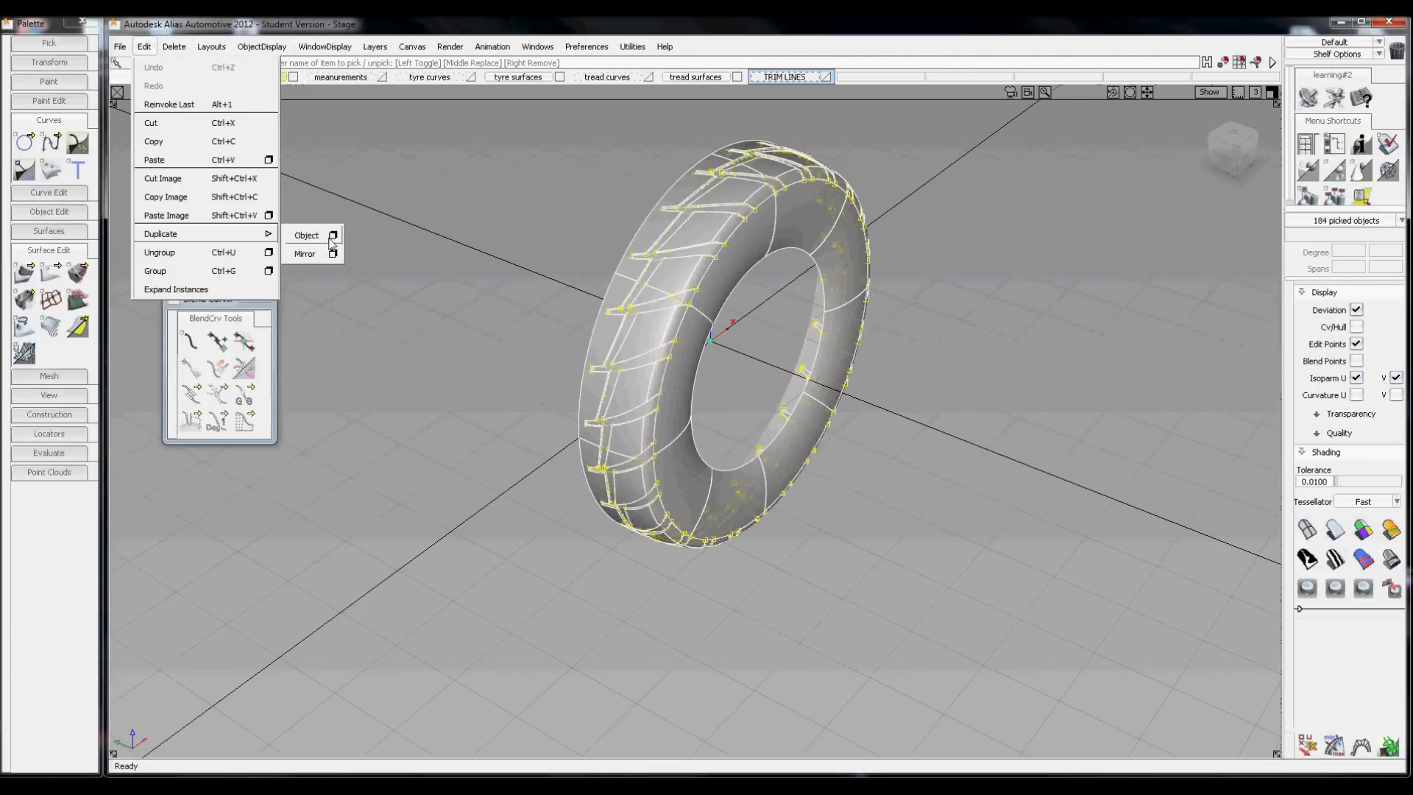
pyautogui.click(332, 236)
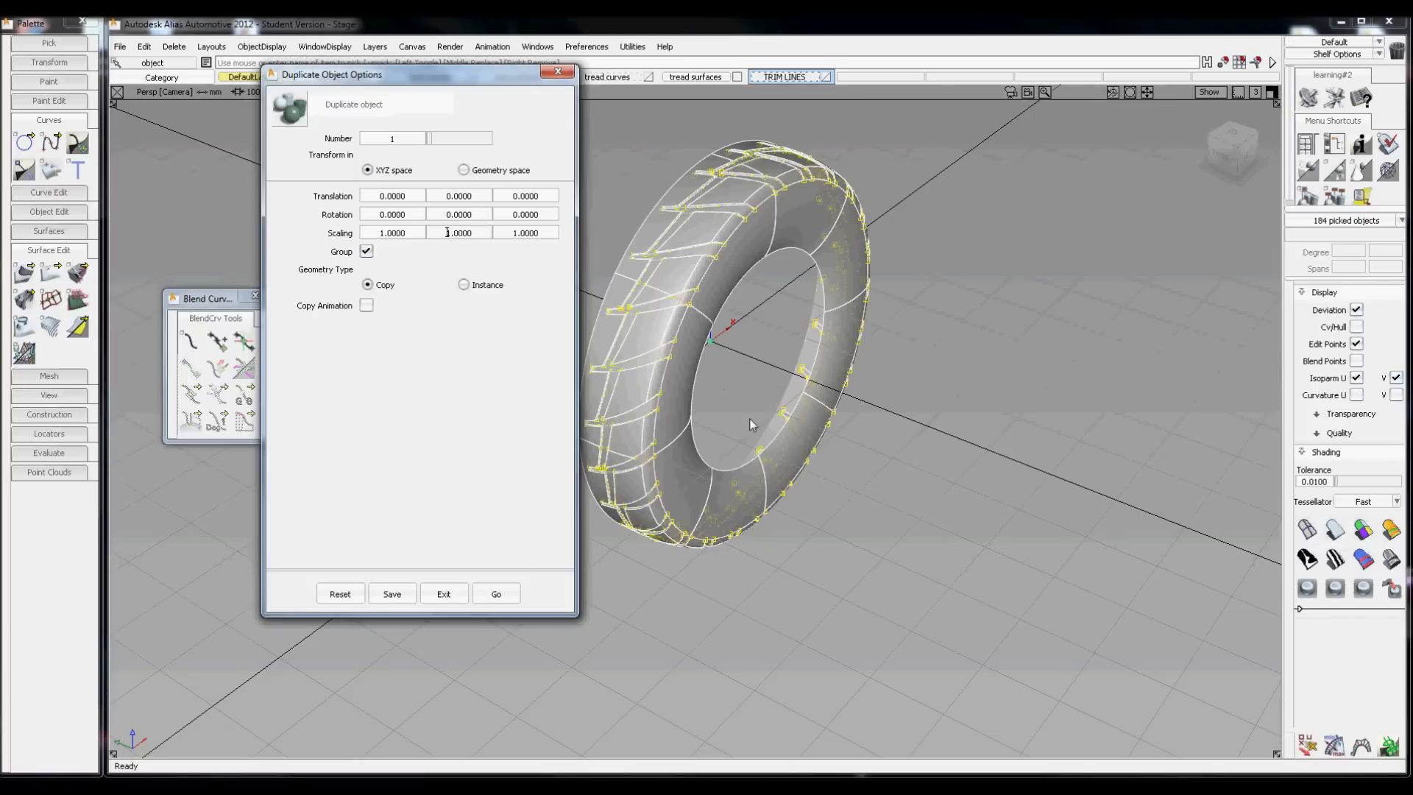
pyautogui.moveTo(540, 367)
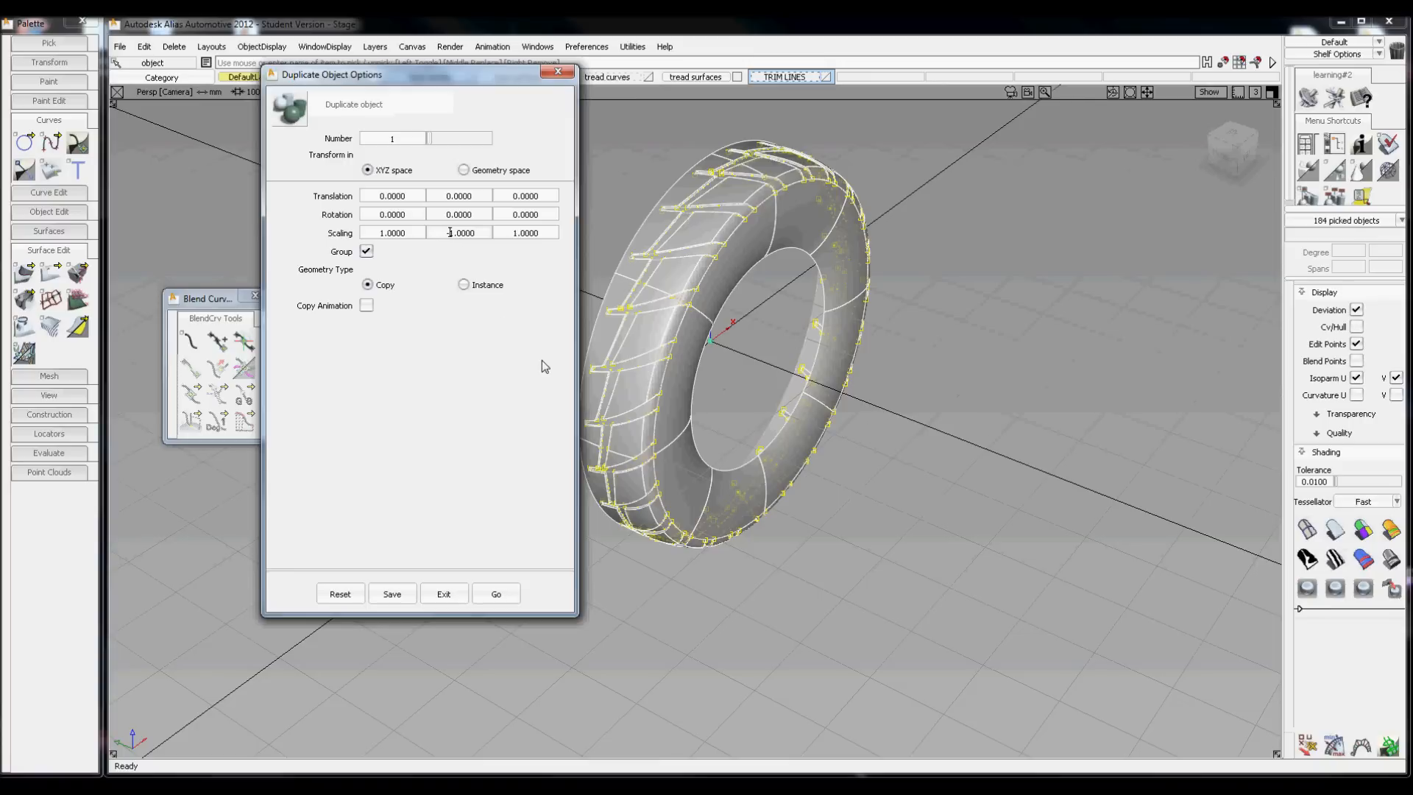
pyautogui.moveTo(517, 612)
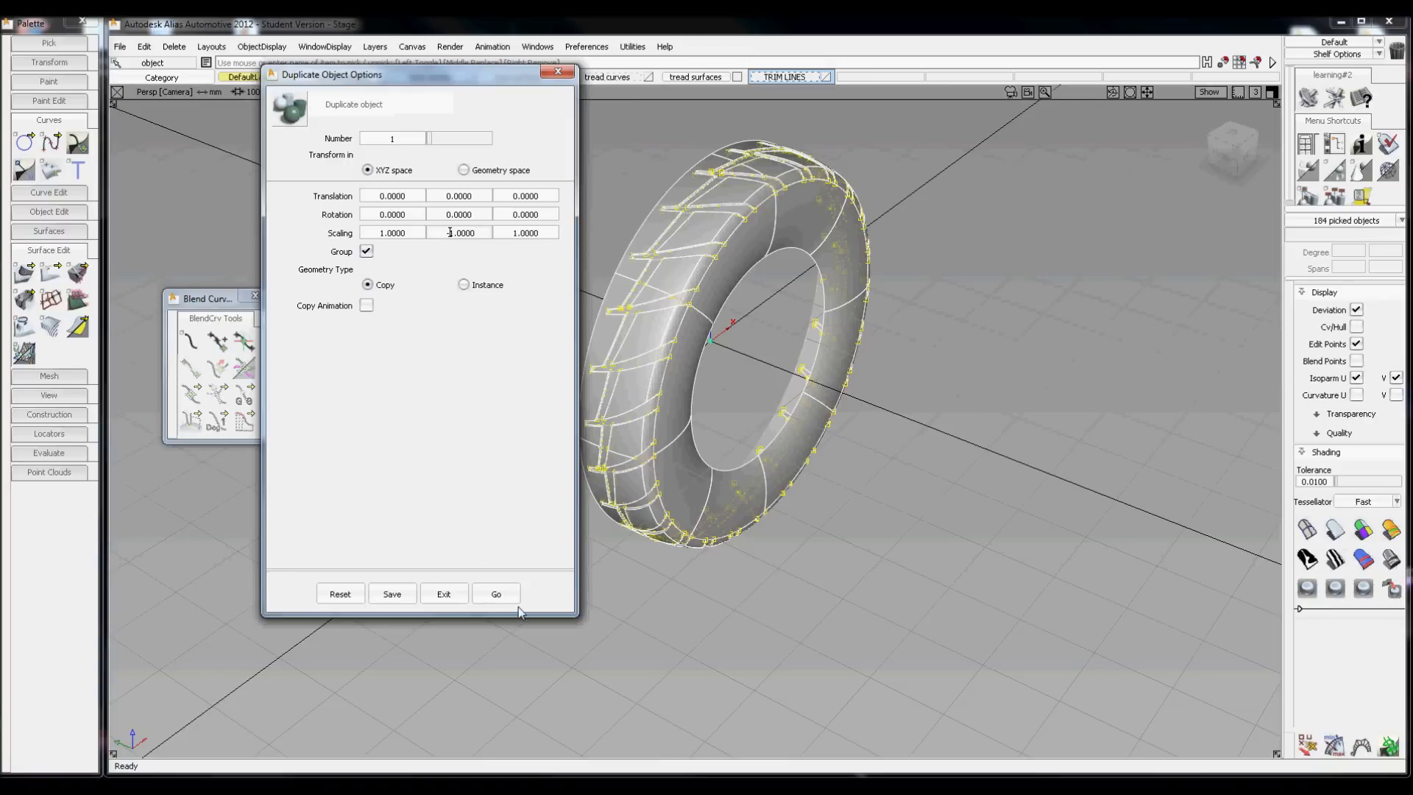
pyautogui.click(496, 593)
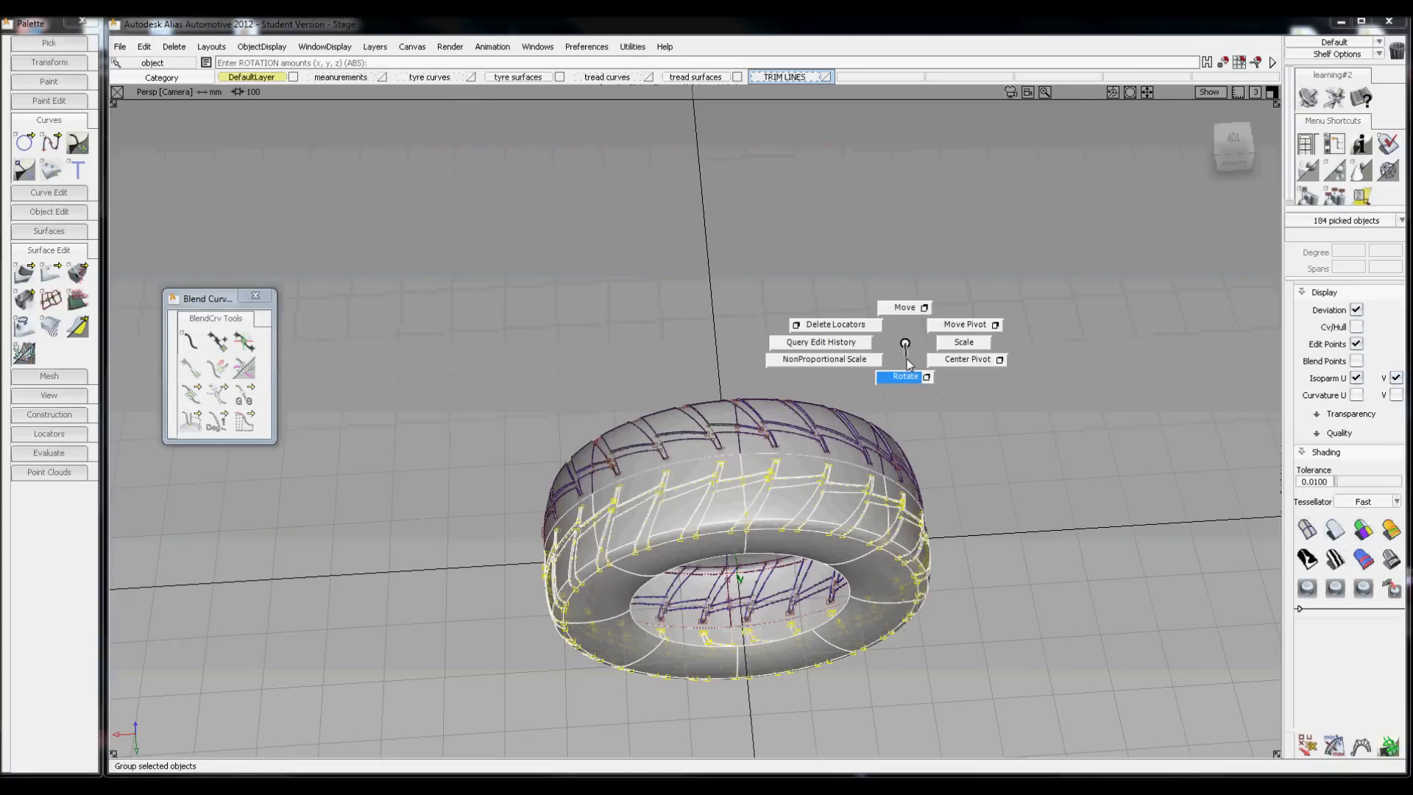
# Shade the full tyre and turn the ground grid off via the marking menu.
pyautogui.click(902, 375)
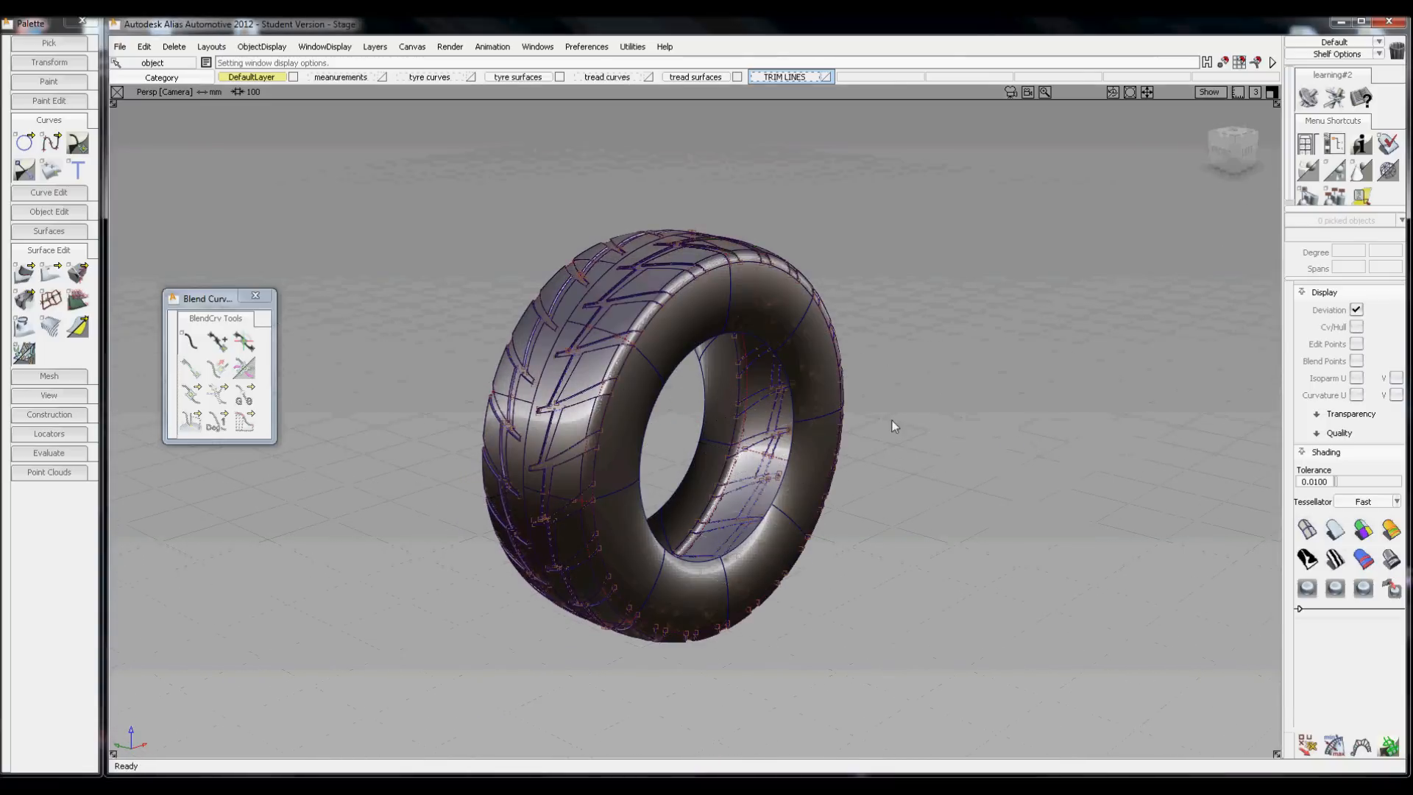
pyautogui.rightClick(770, 378)
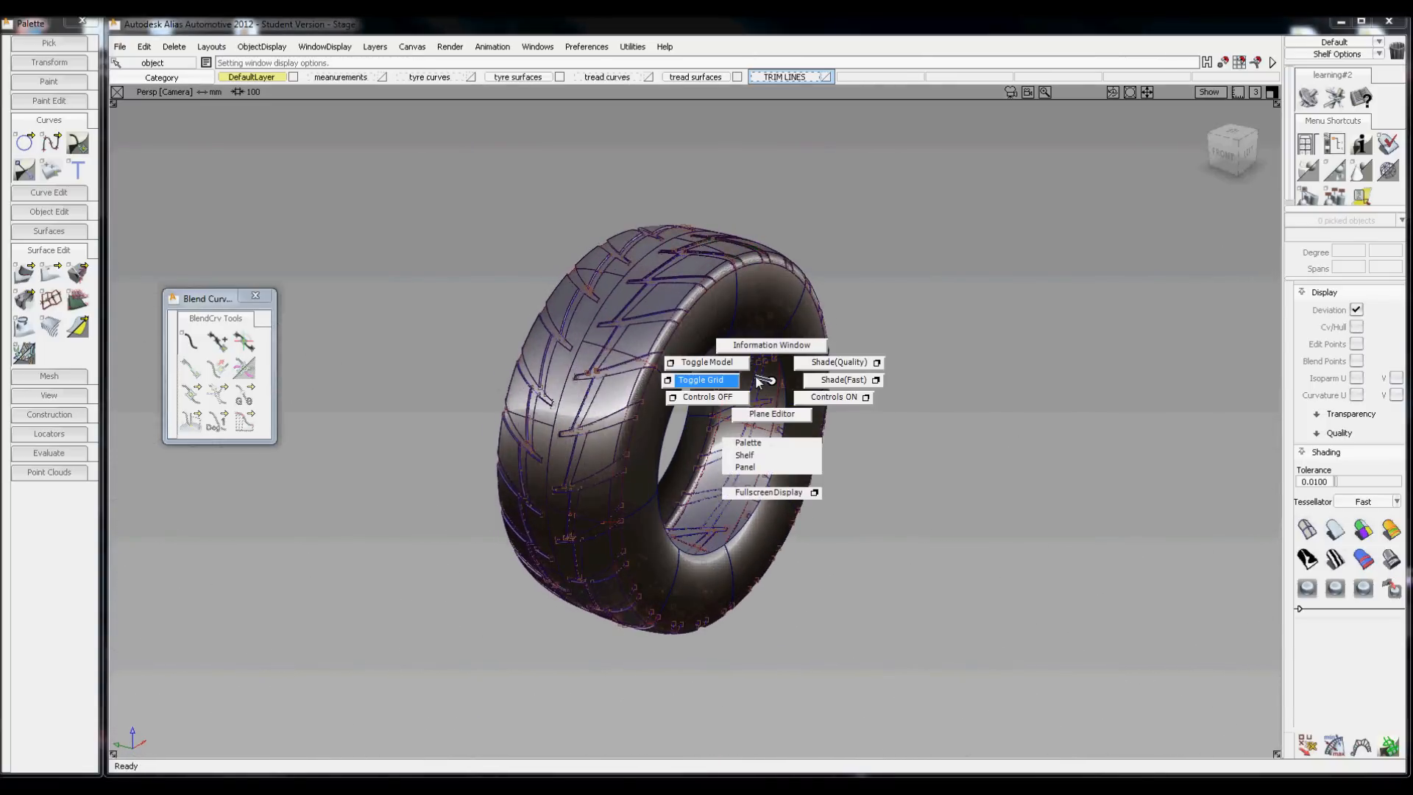
pyautogui.click(840, 379)
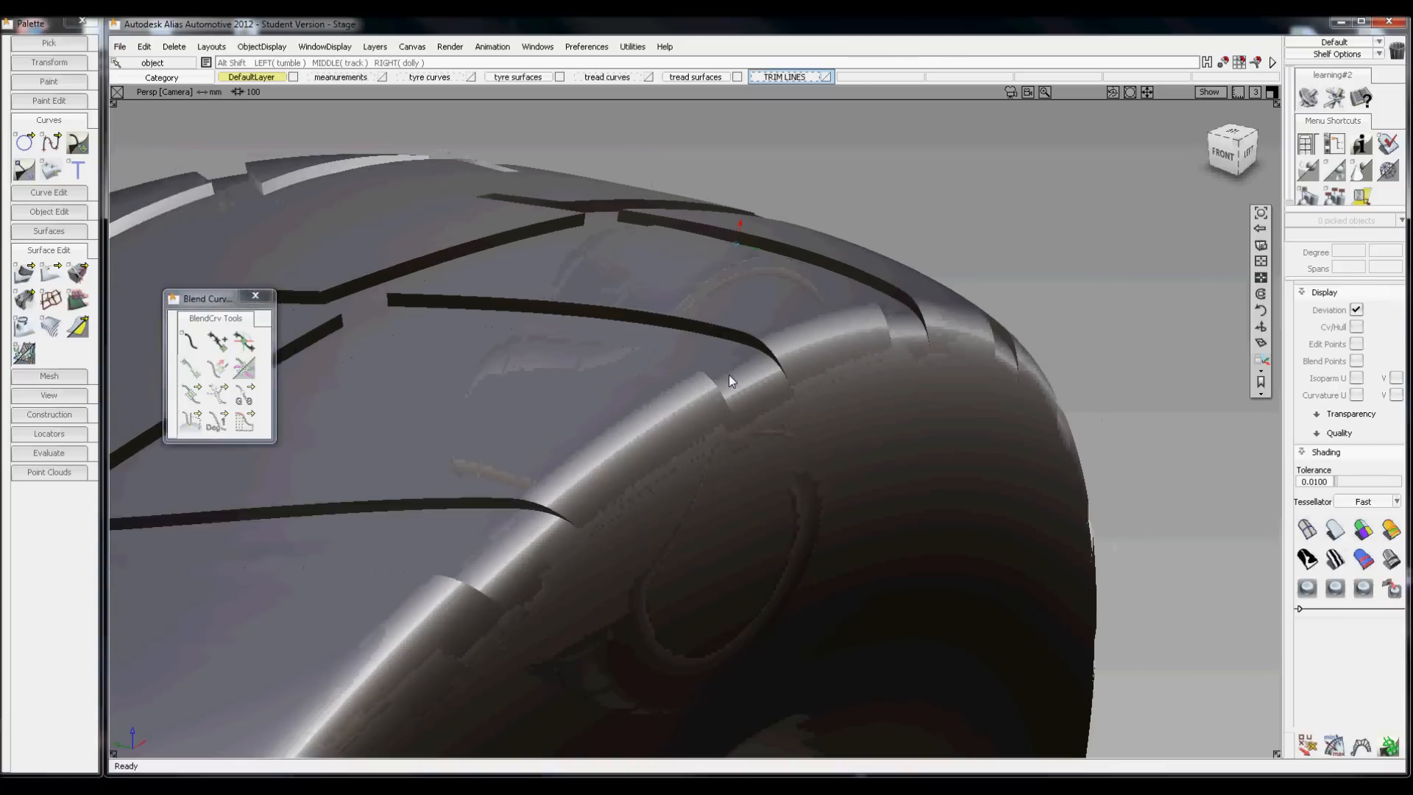